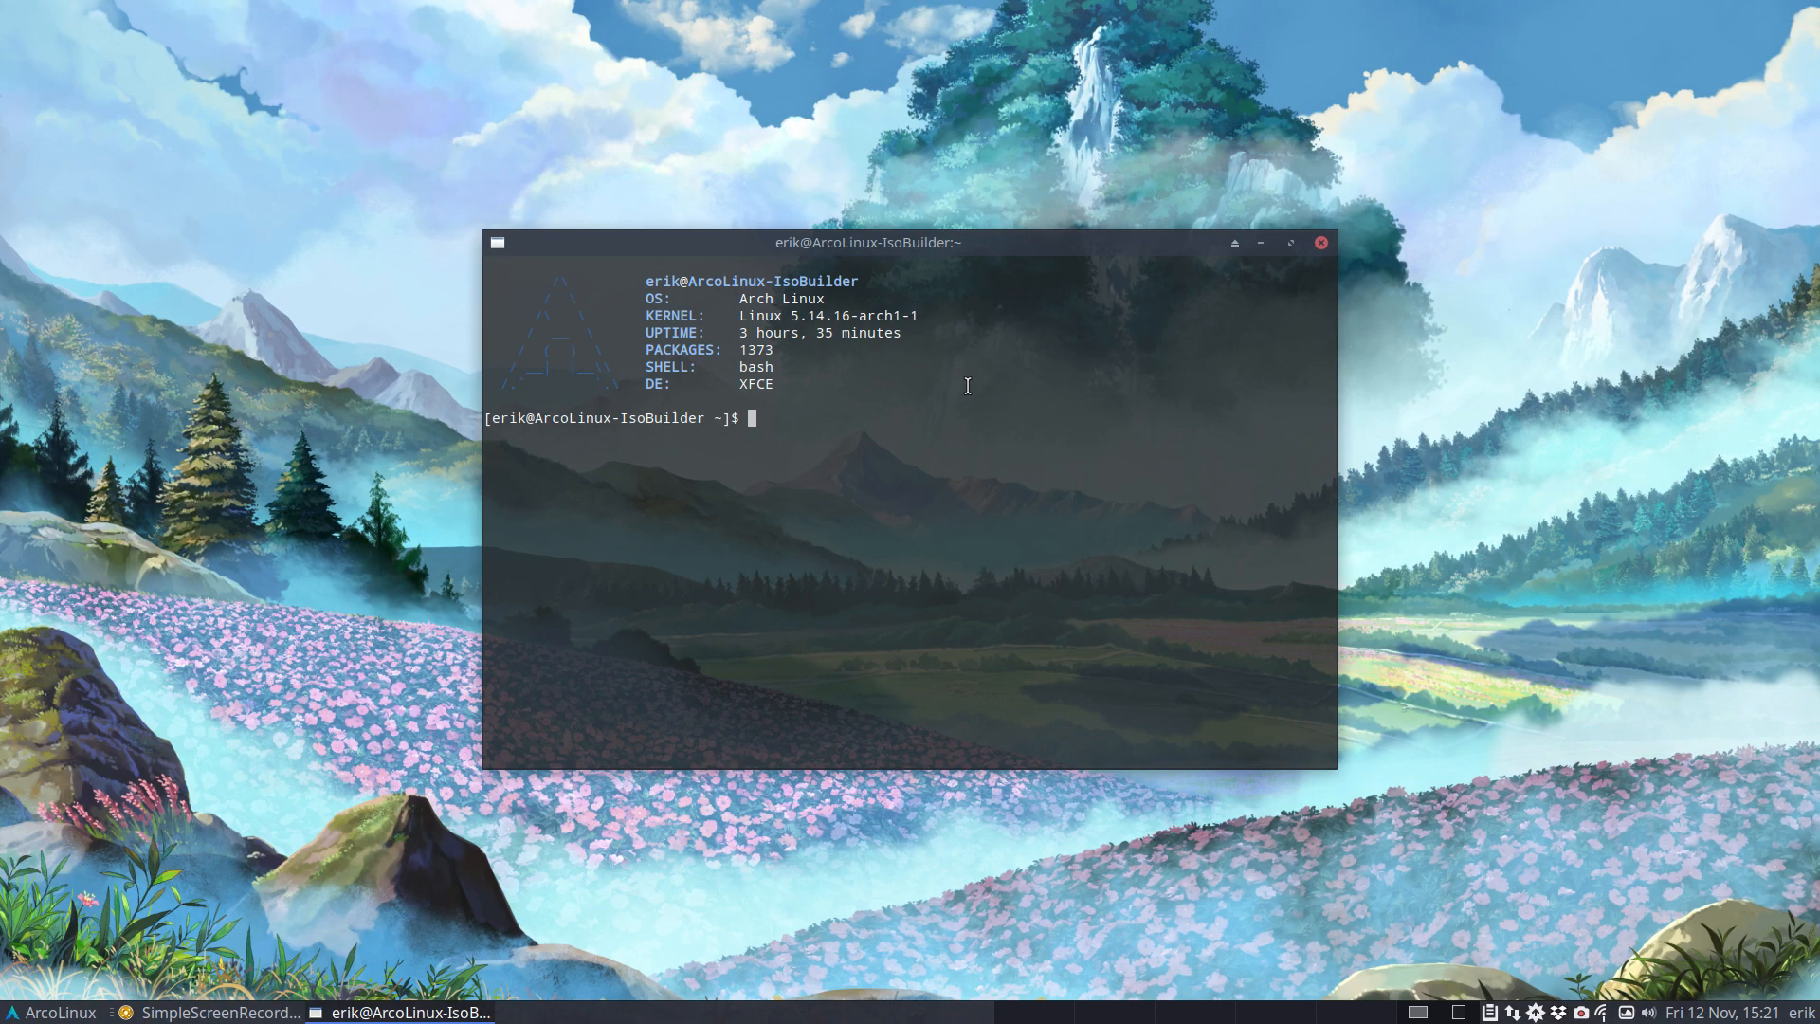
{"action": "mouse_move", "coordinate": [1322, 256]}
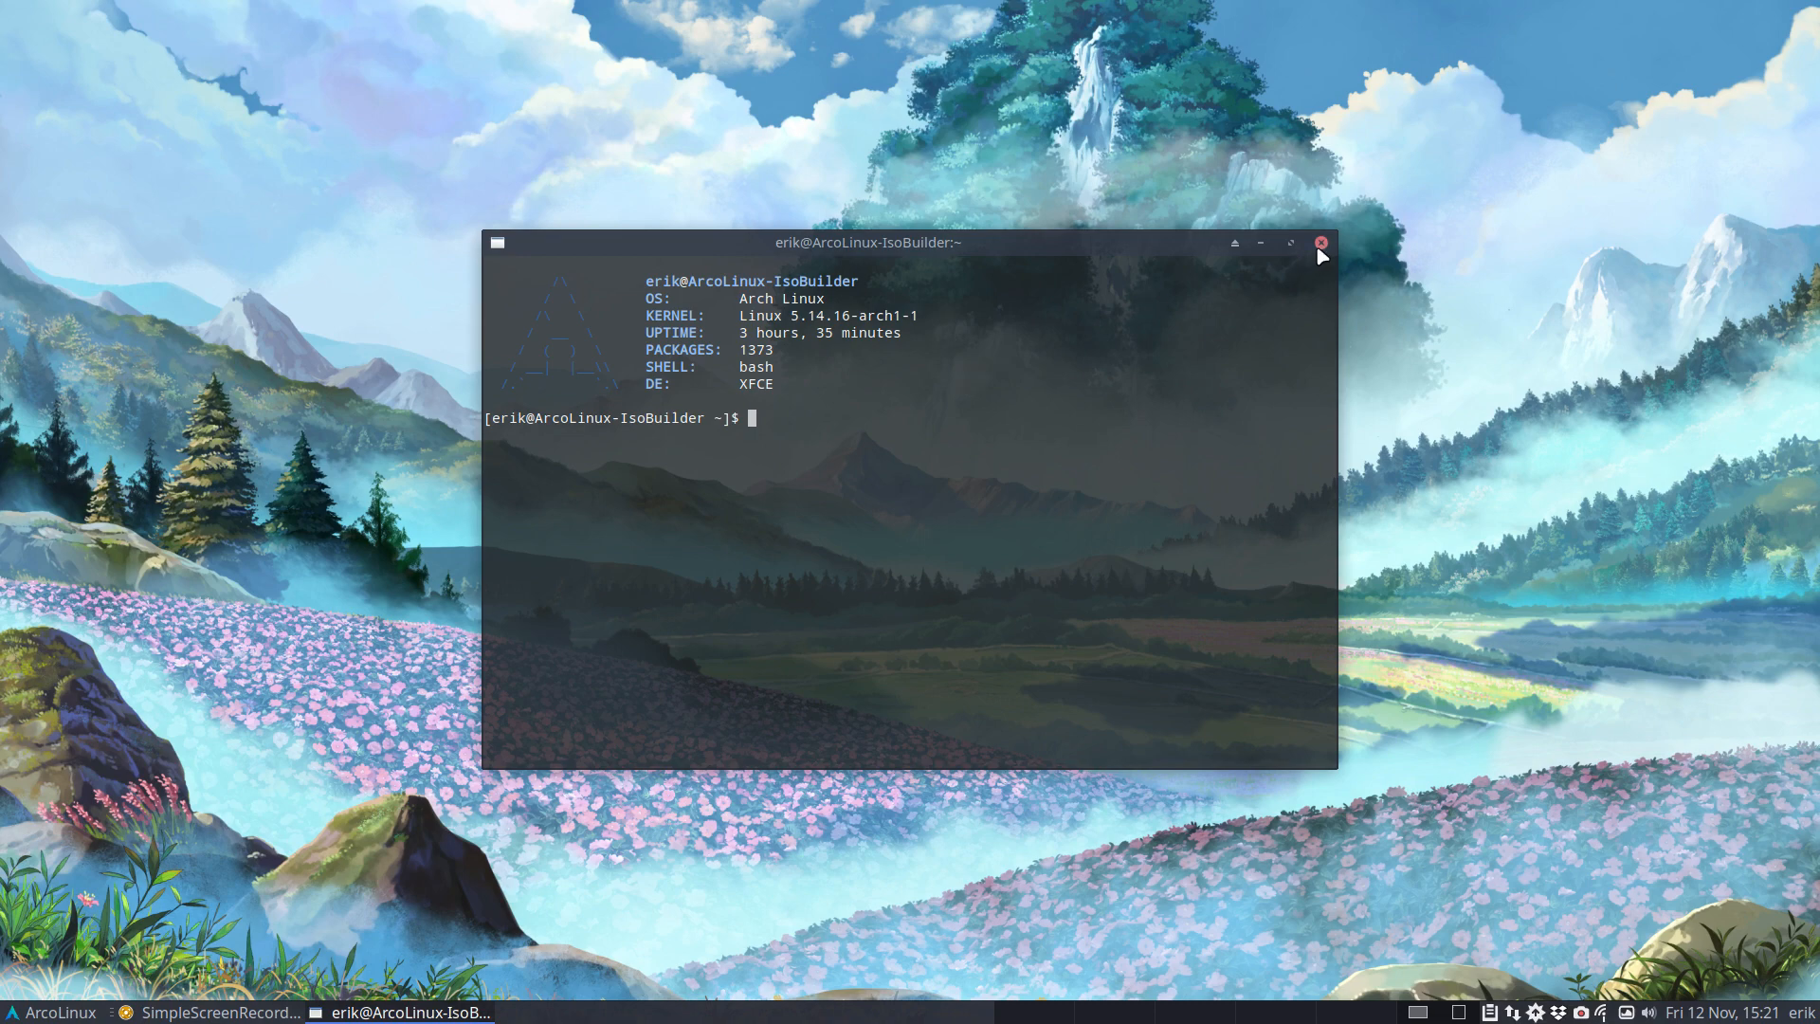
- Review the Arc variants in the Appearance style list, then minimise Appearance to the desktop
{"action": "left_click", "coordinate": [1320, 242]}
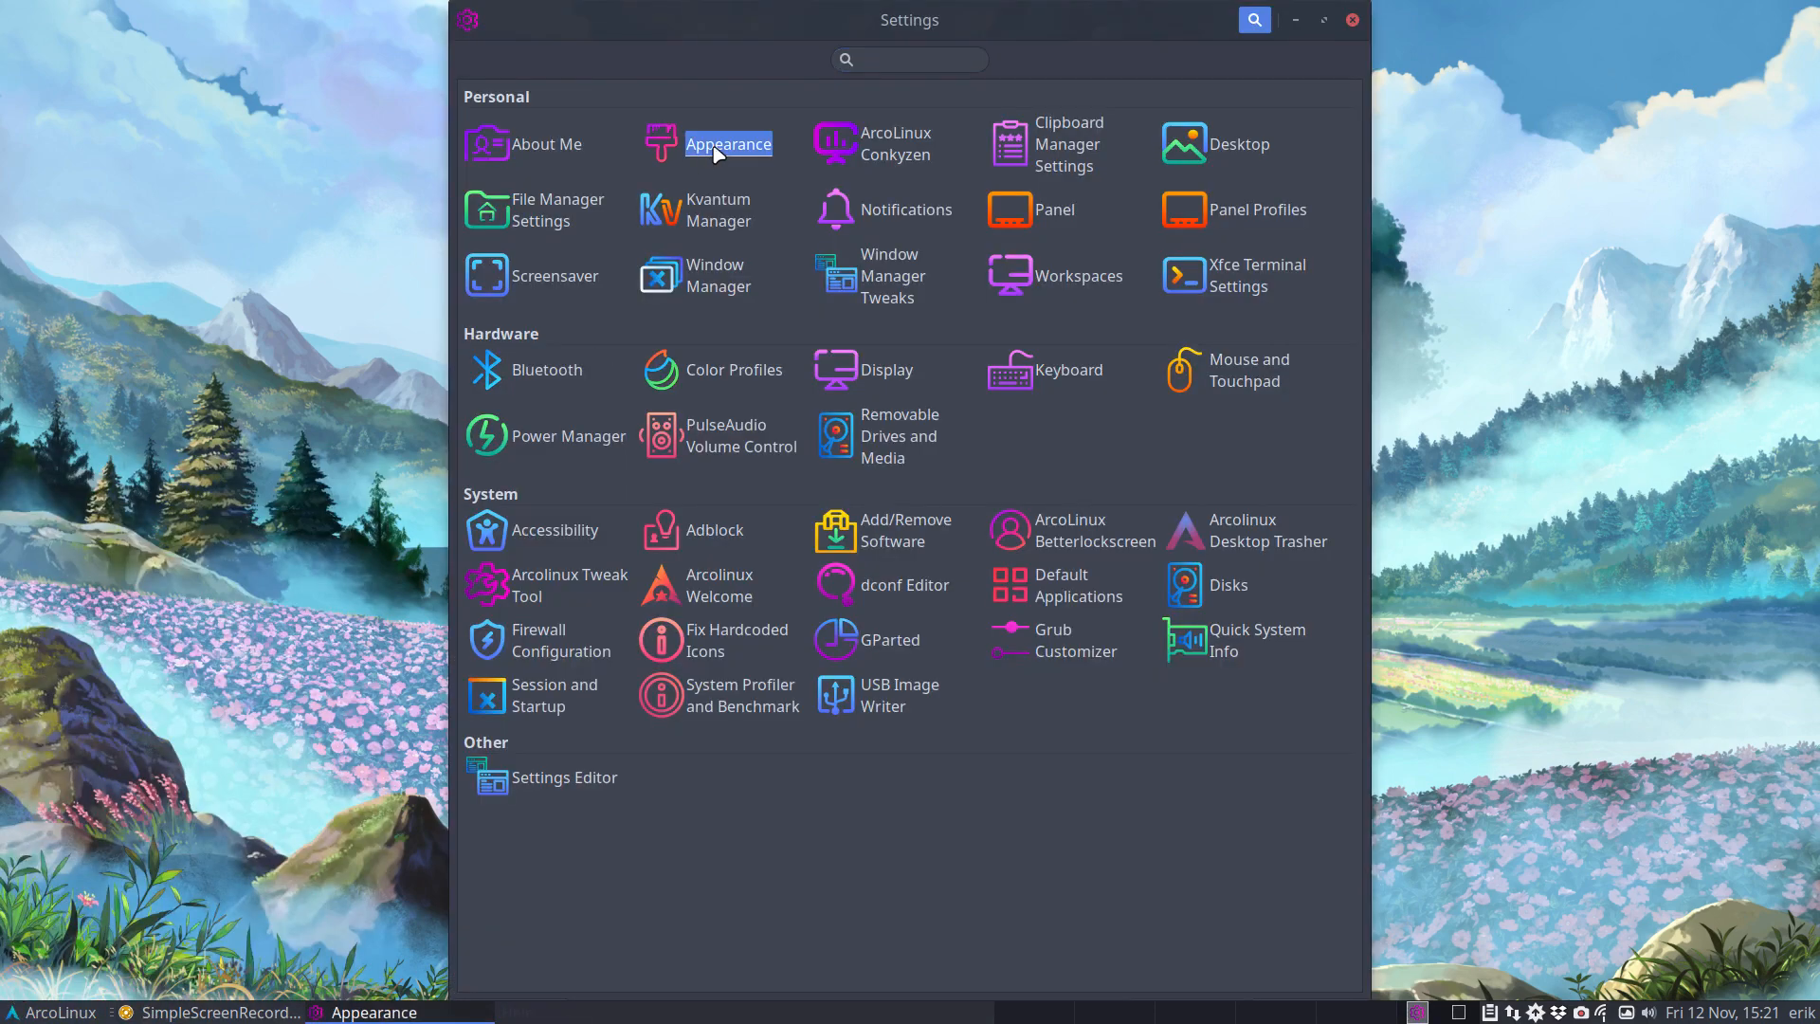
{"action": "left_click", "coordinate": [728, 142]}
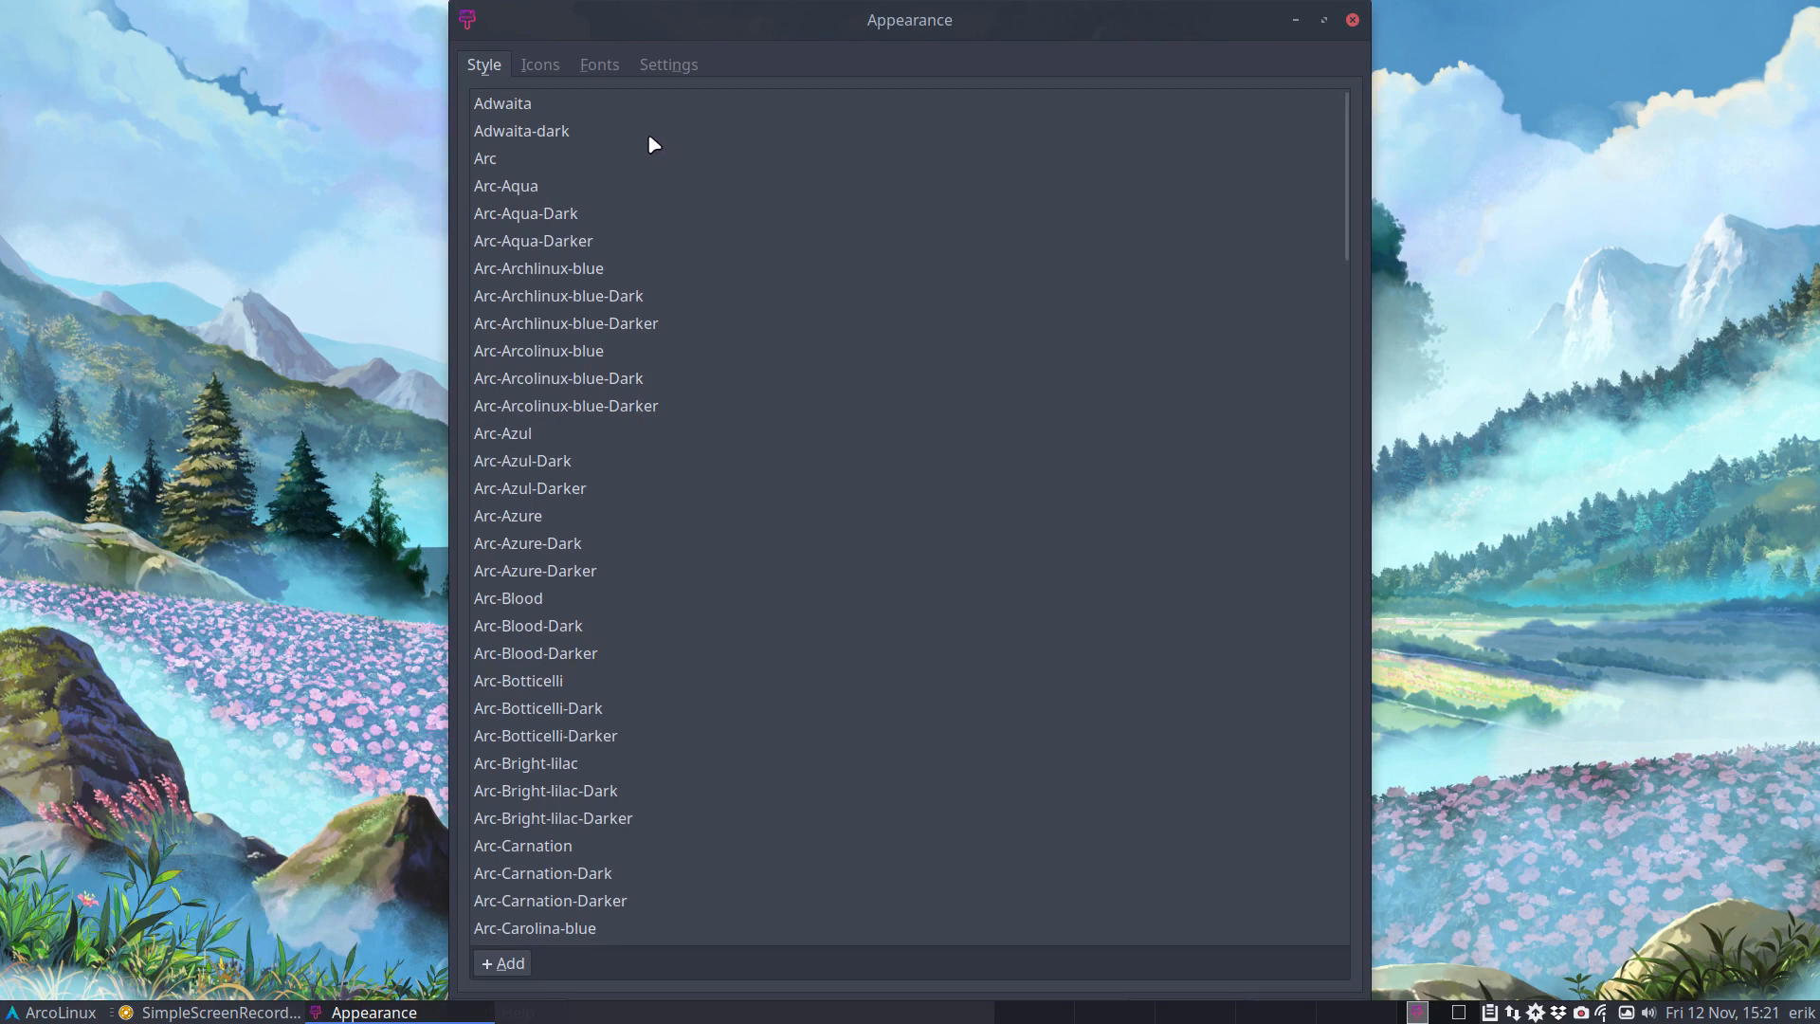
{"action": "mouse_move", "coordinate": [773, 555]}
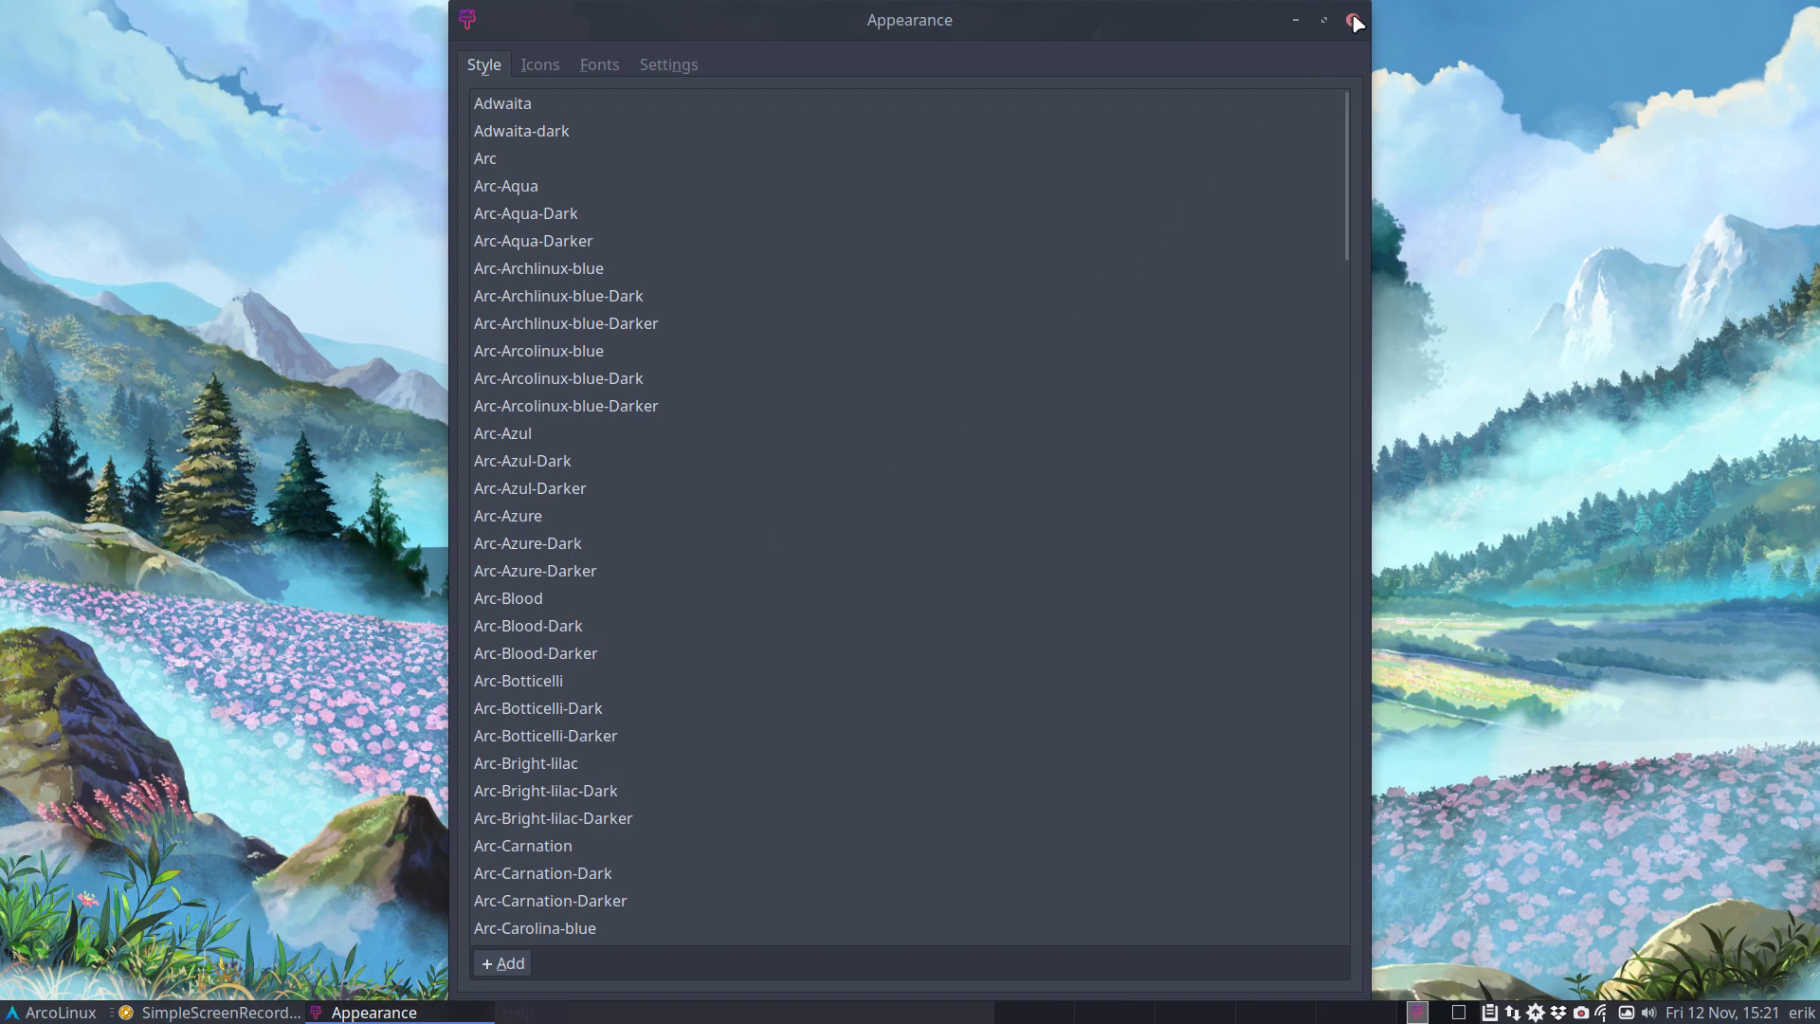
{"action": "mouse_move", "coordinate": [1297, 25]}
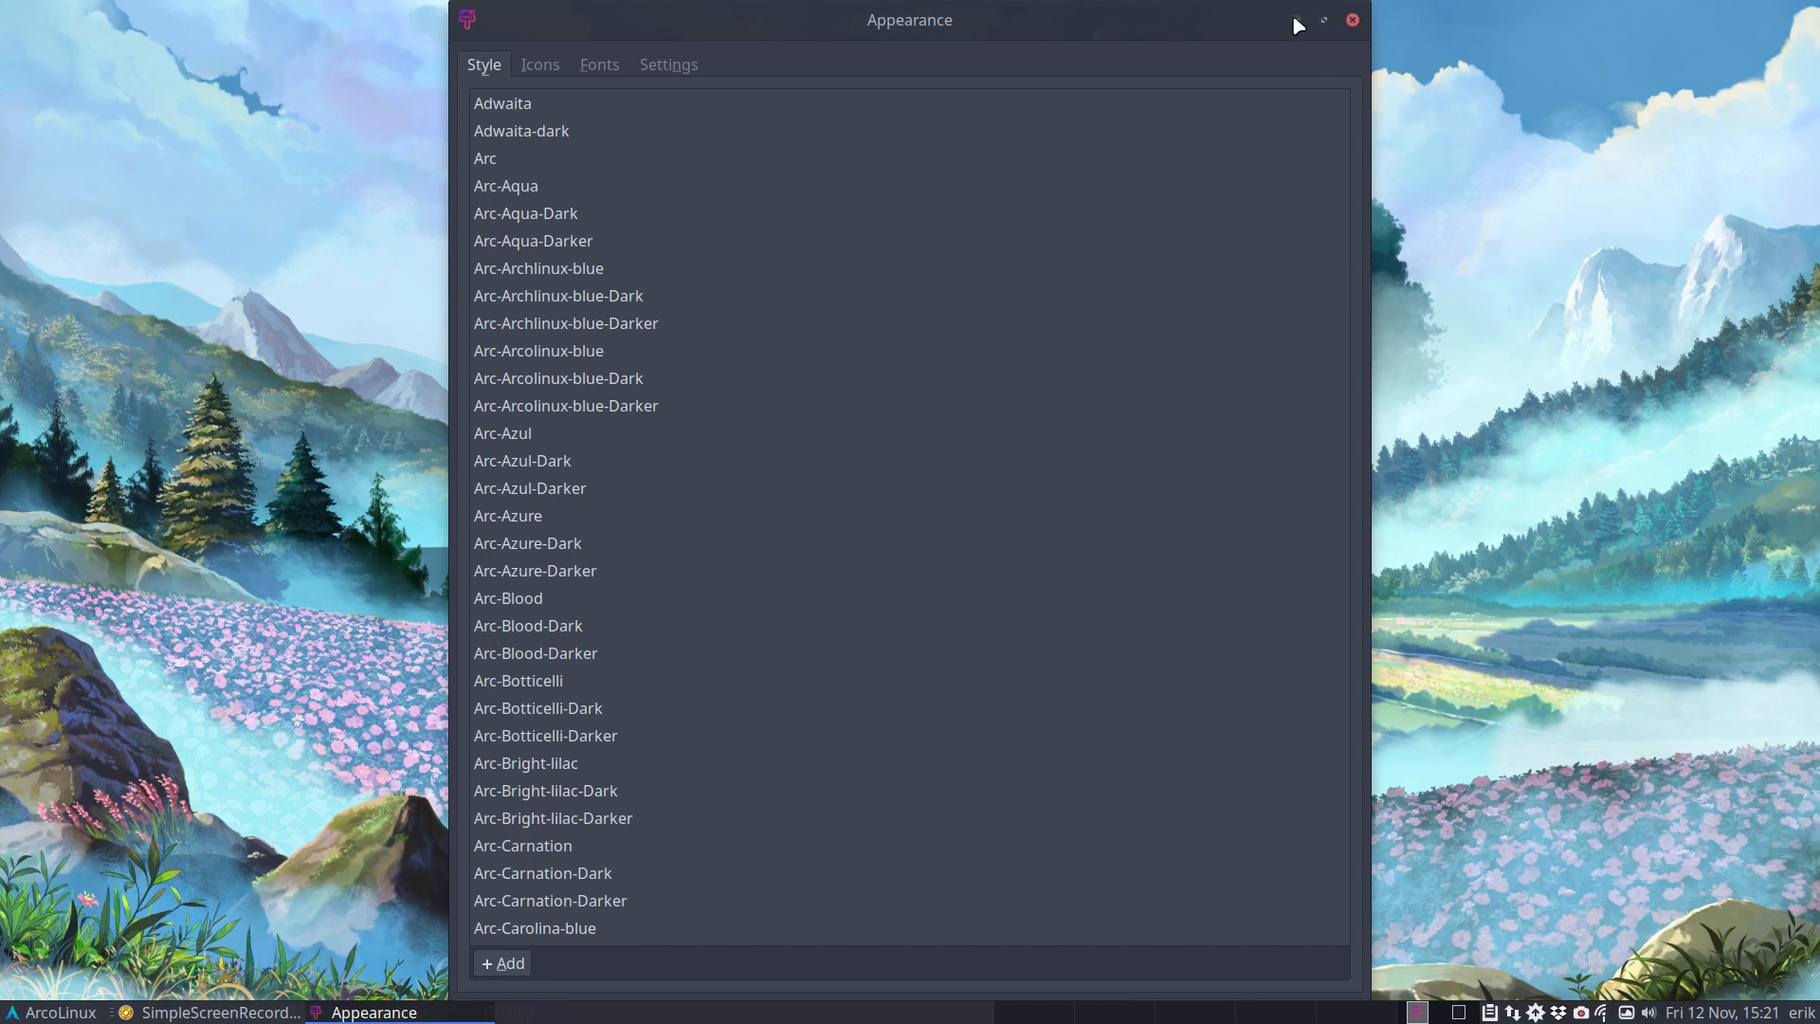
{"action": "left_click", "coordinate": [1352, 19]}
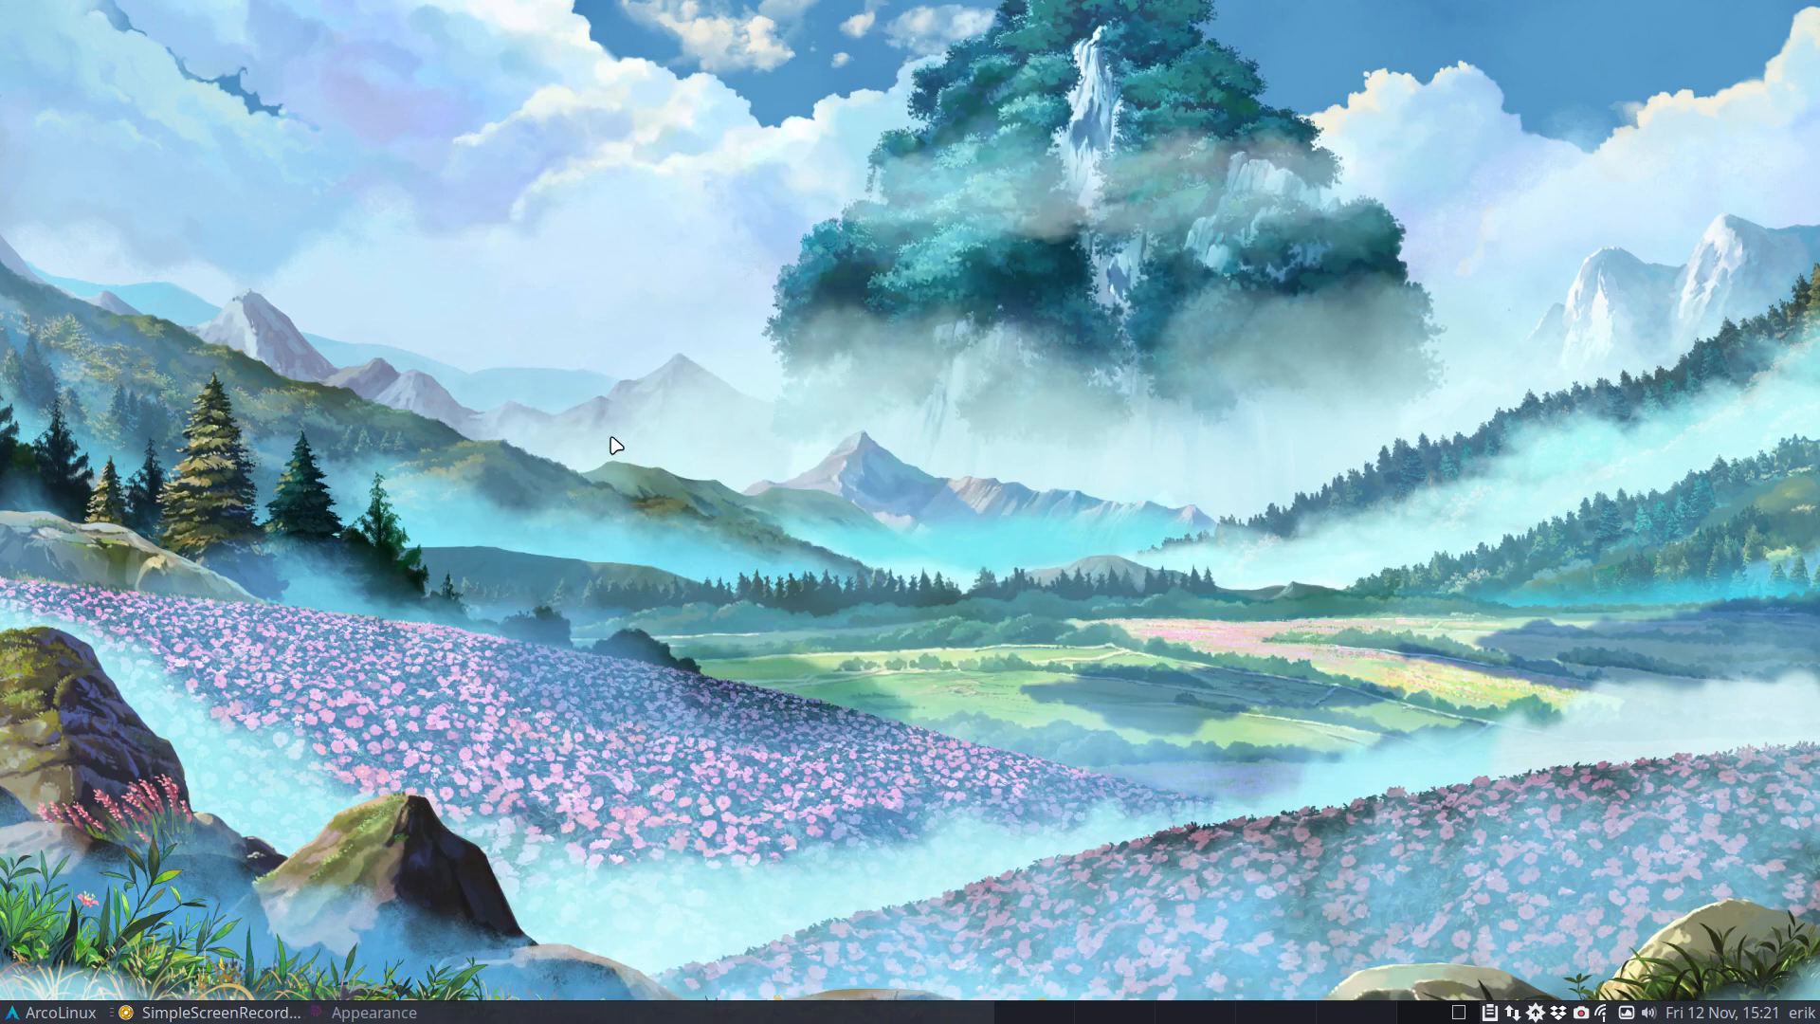
- Enter 'sudo pacman -S arcolinux-arc-themes-2021-git' at the terminal prompt using tab completion
{"action": "type", "text": "sudo"}
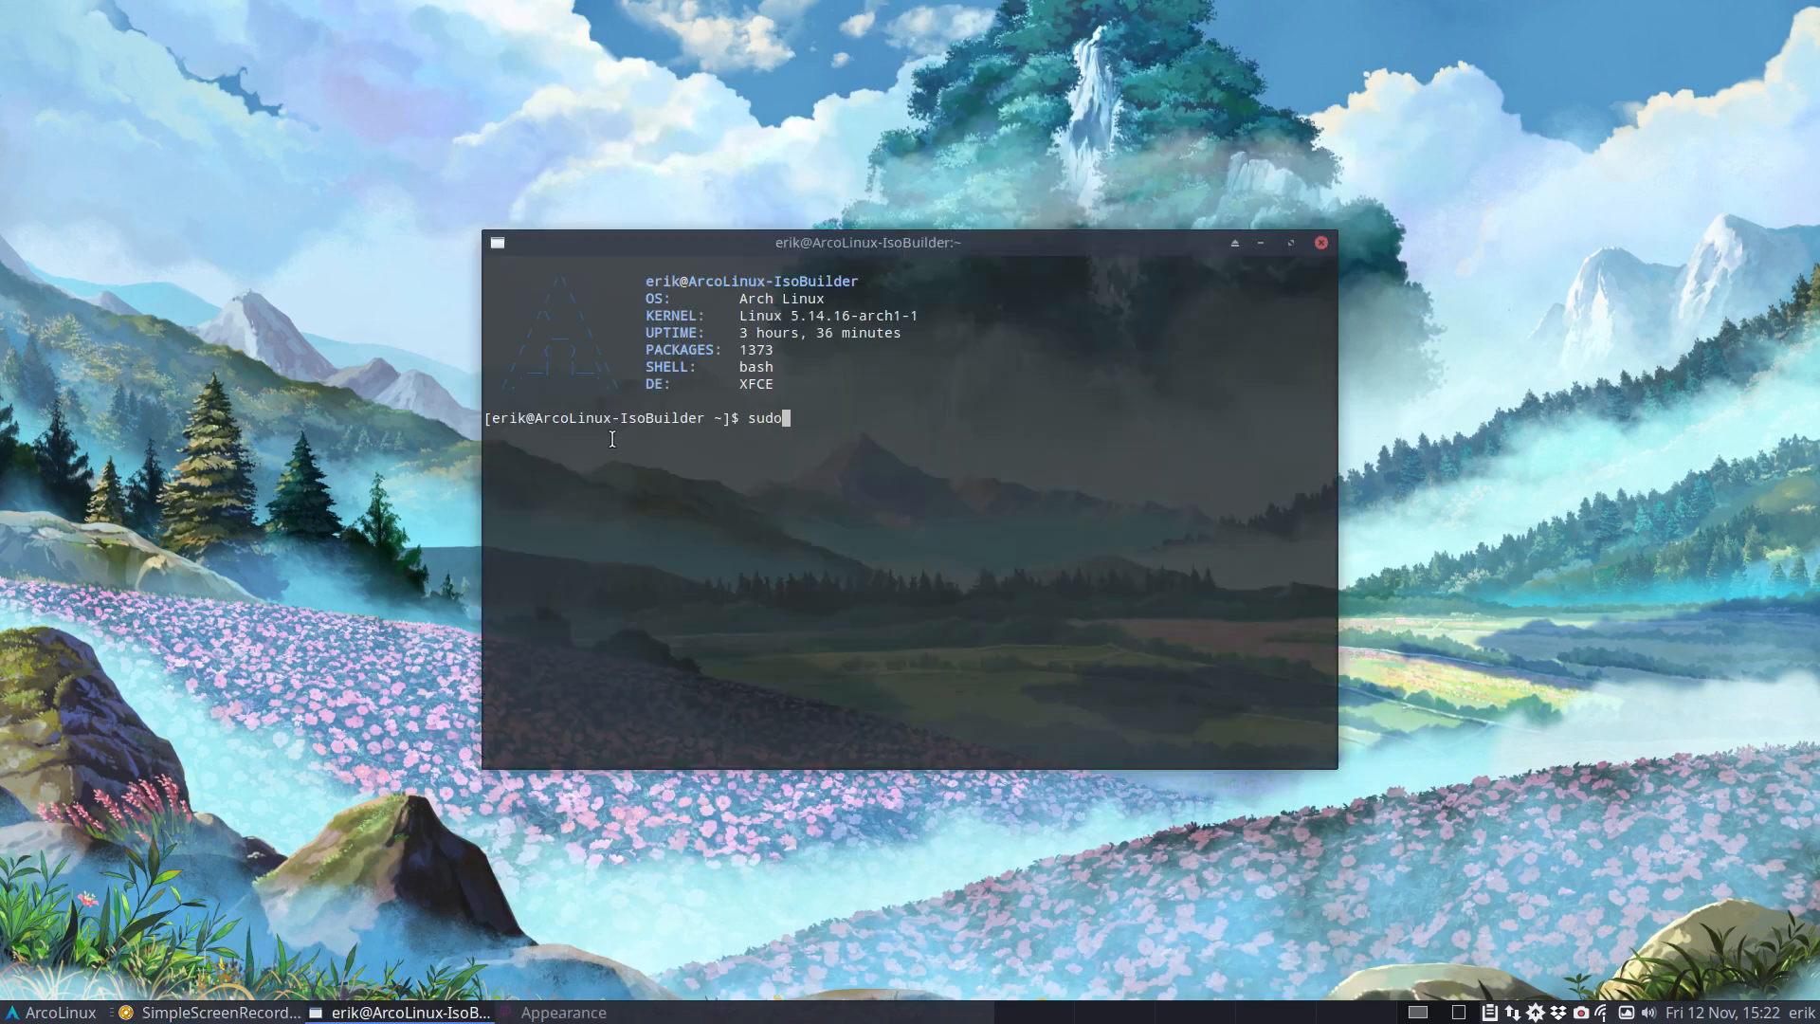
{"action": "type", "text": "pacman -S"}
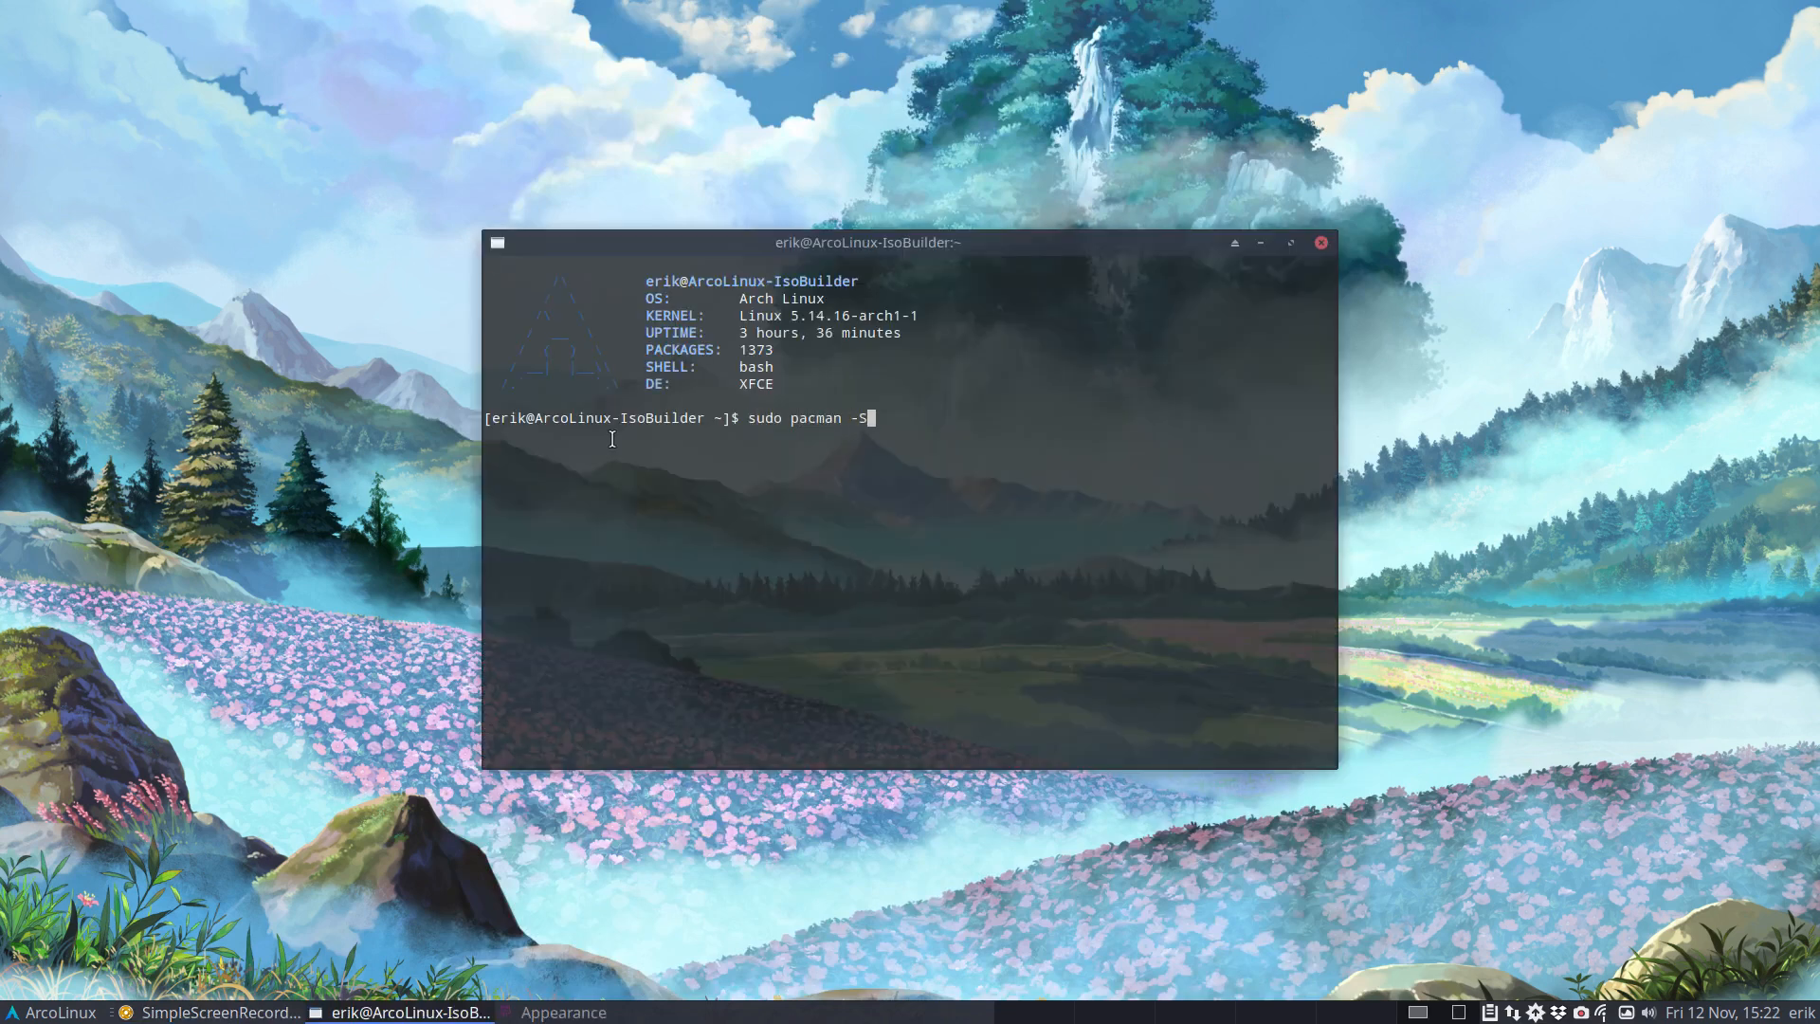
{"action": "type", "text": "ar"}
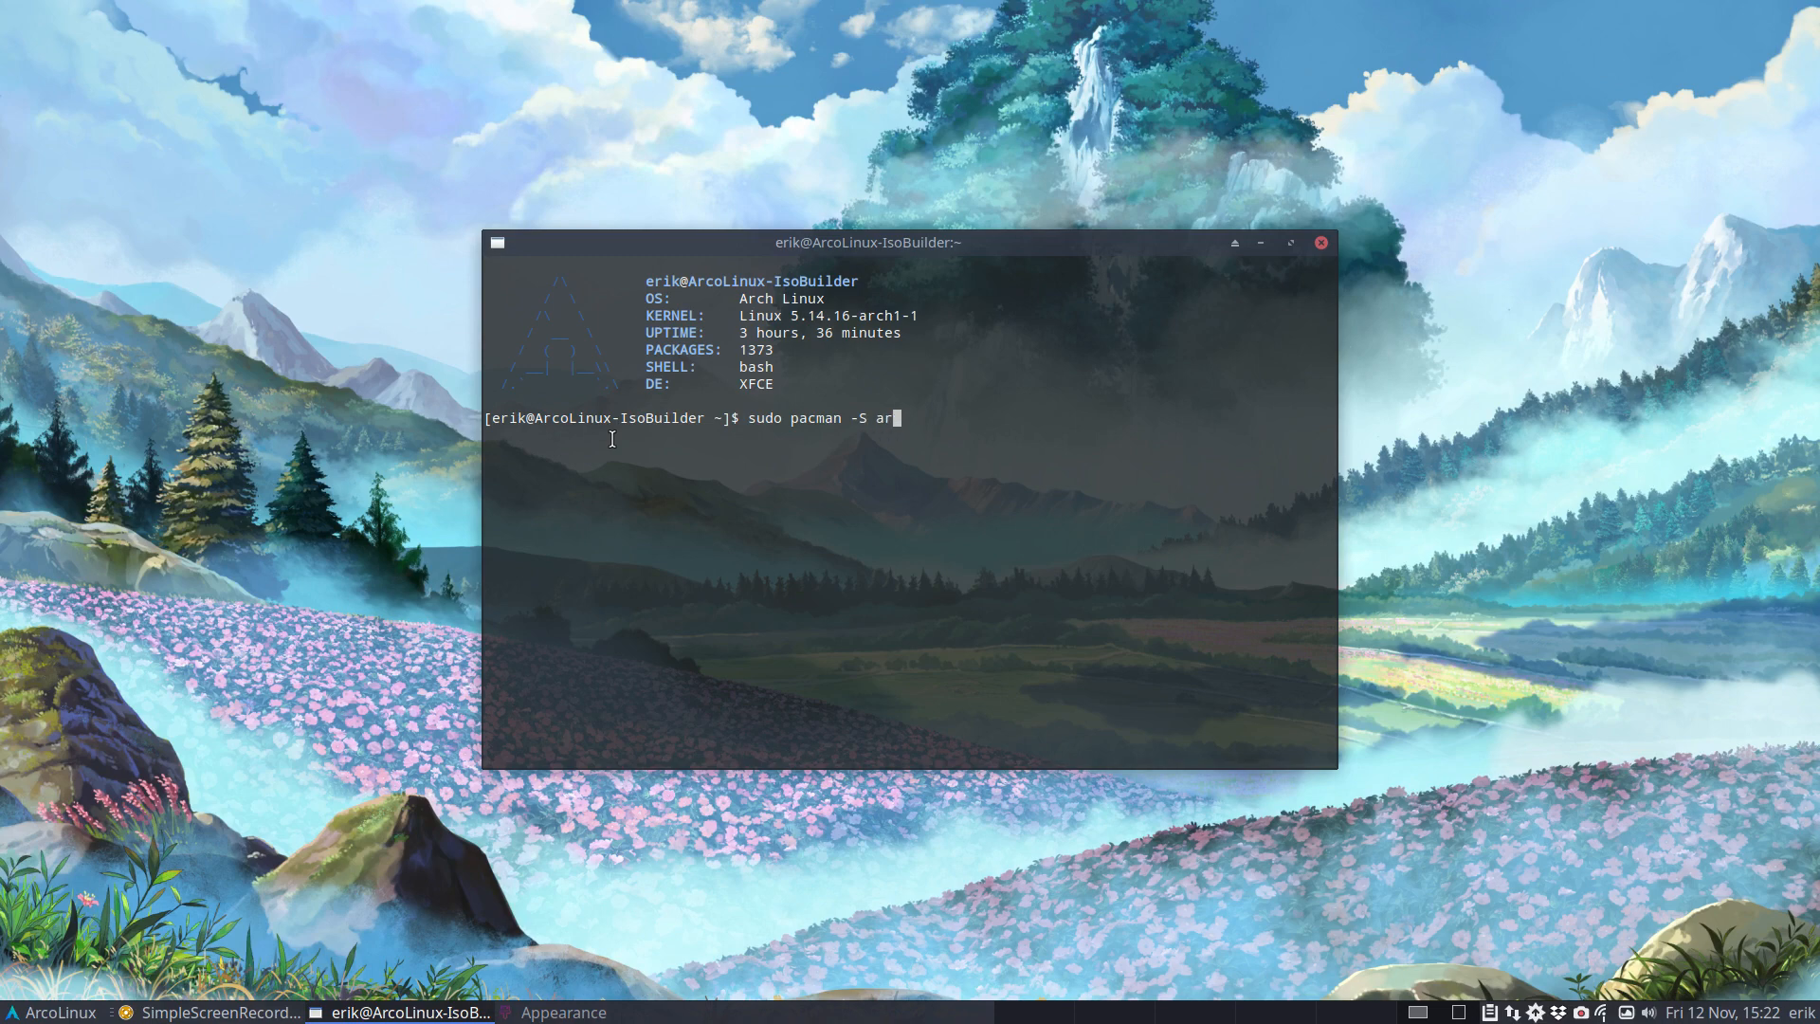
{"action": "type", "text": "colinux-"}
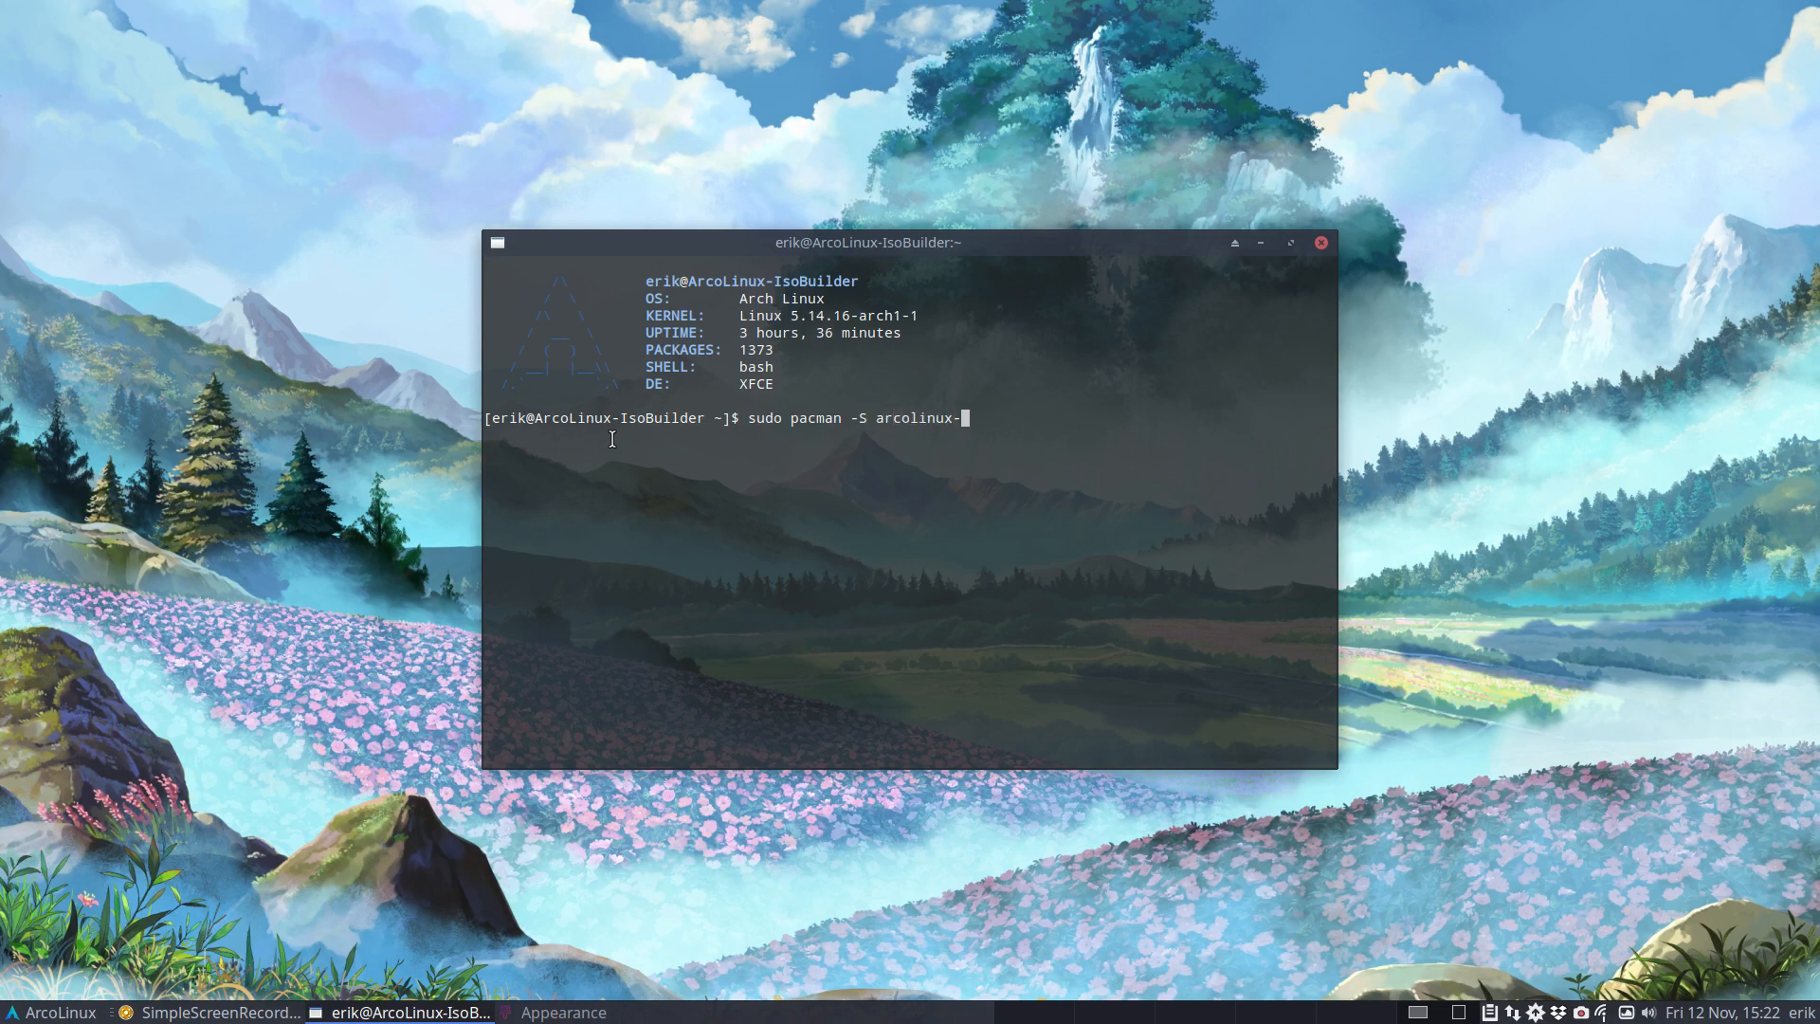
{"action": "type", "text": "arc-"}
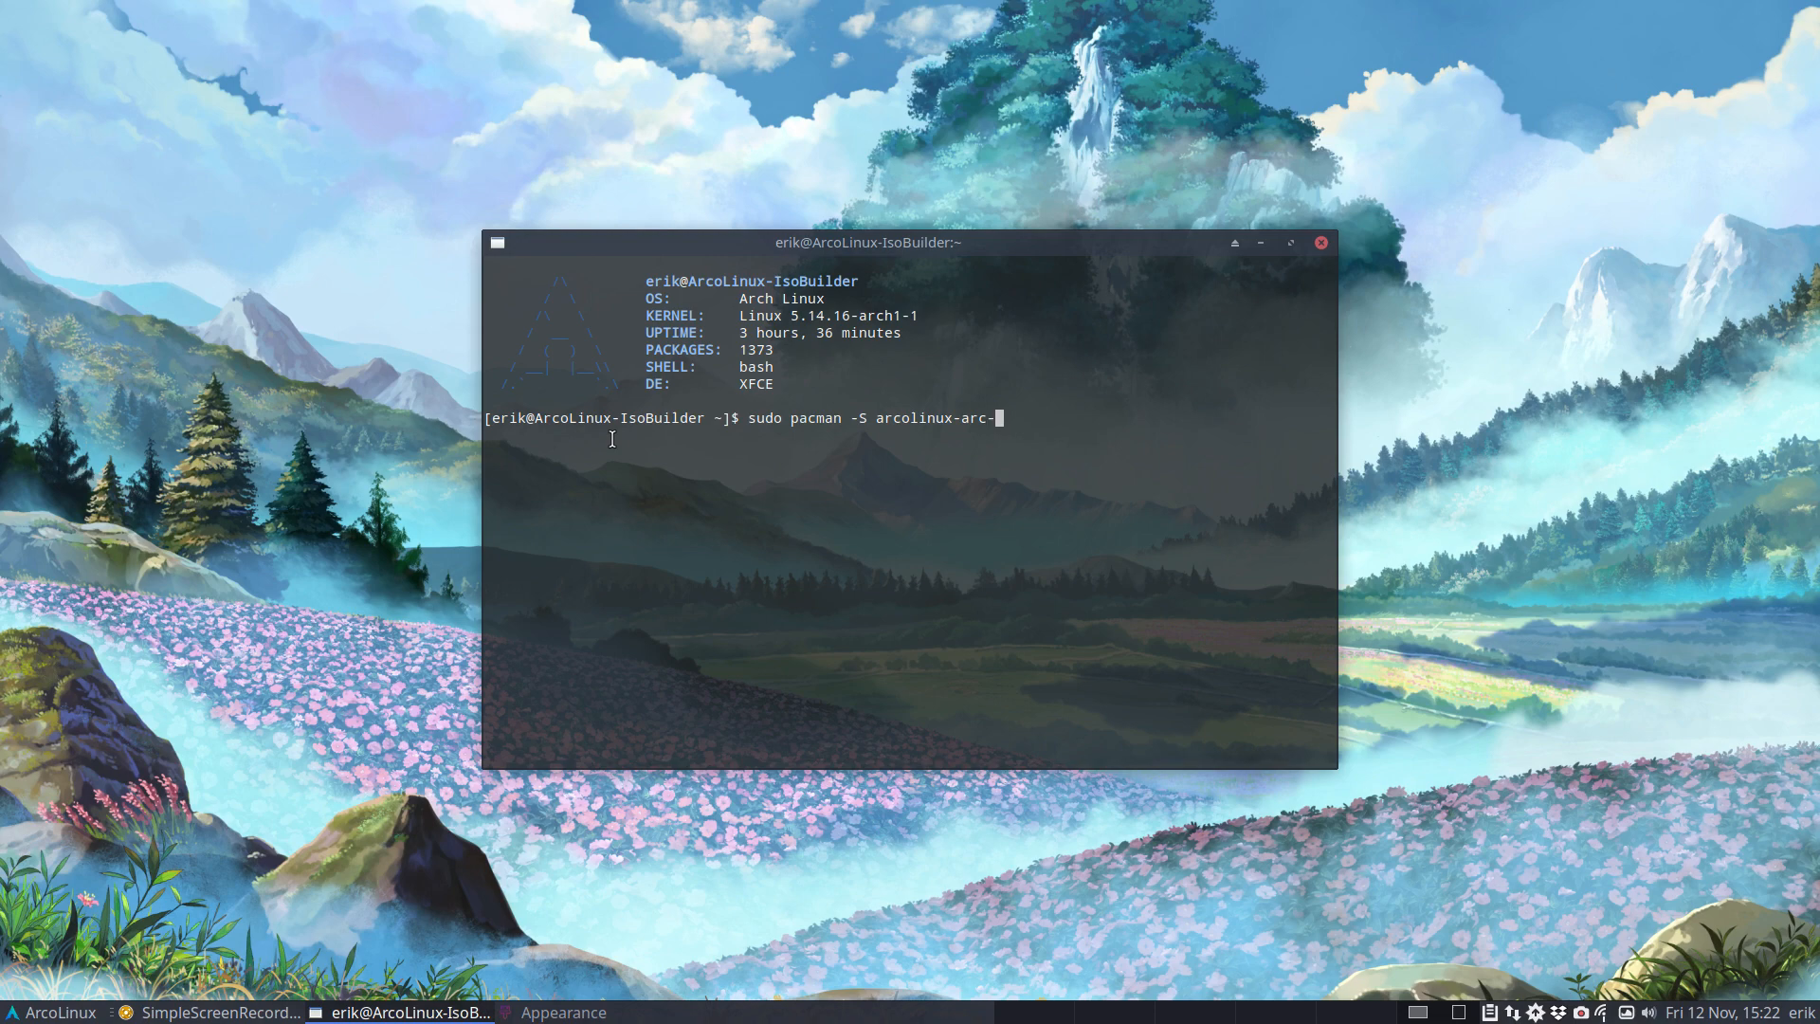
{"action": "key", "text": "Tab"}
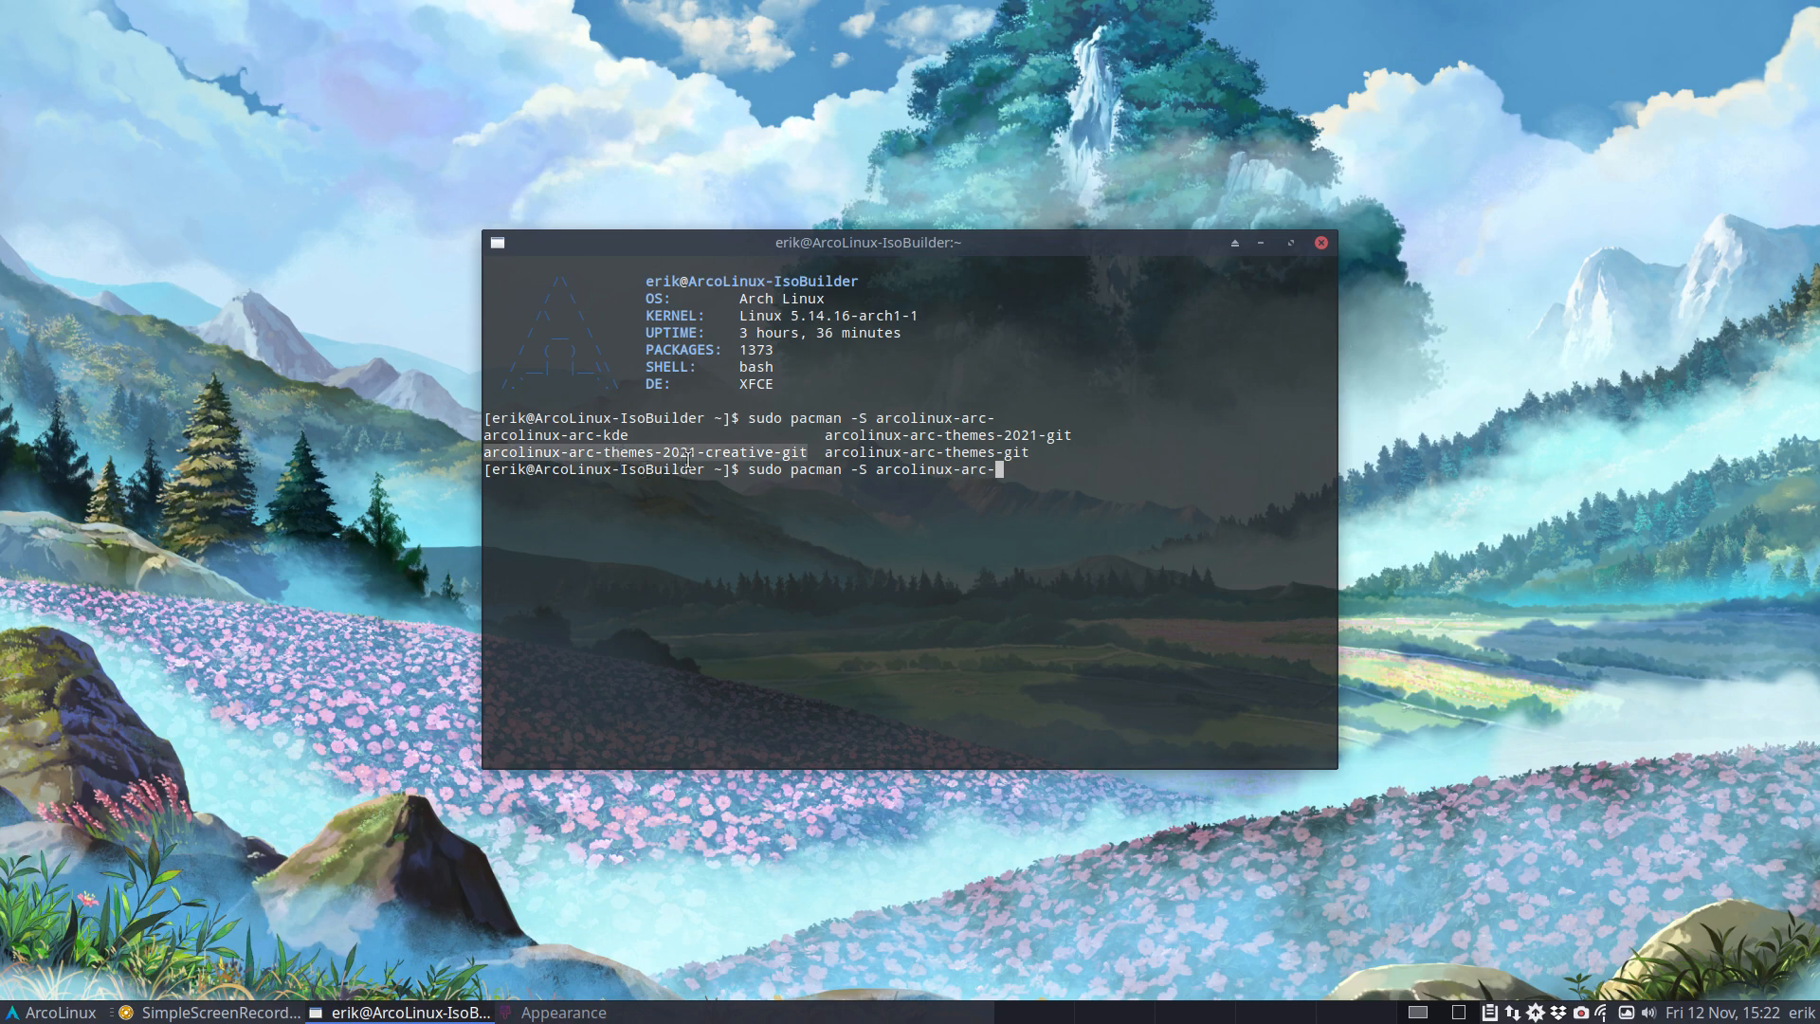
{"action": "left_click", "coordinate": [1718, 1013]}
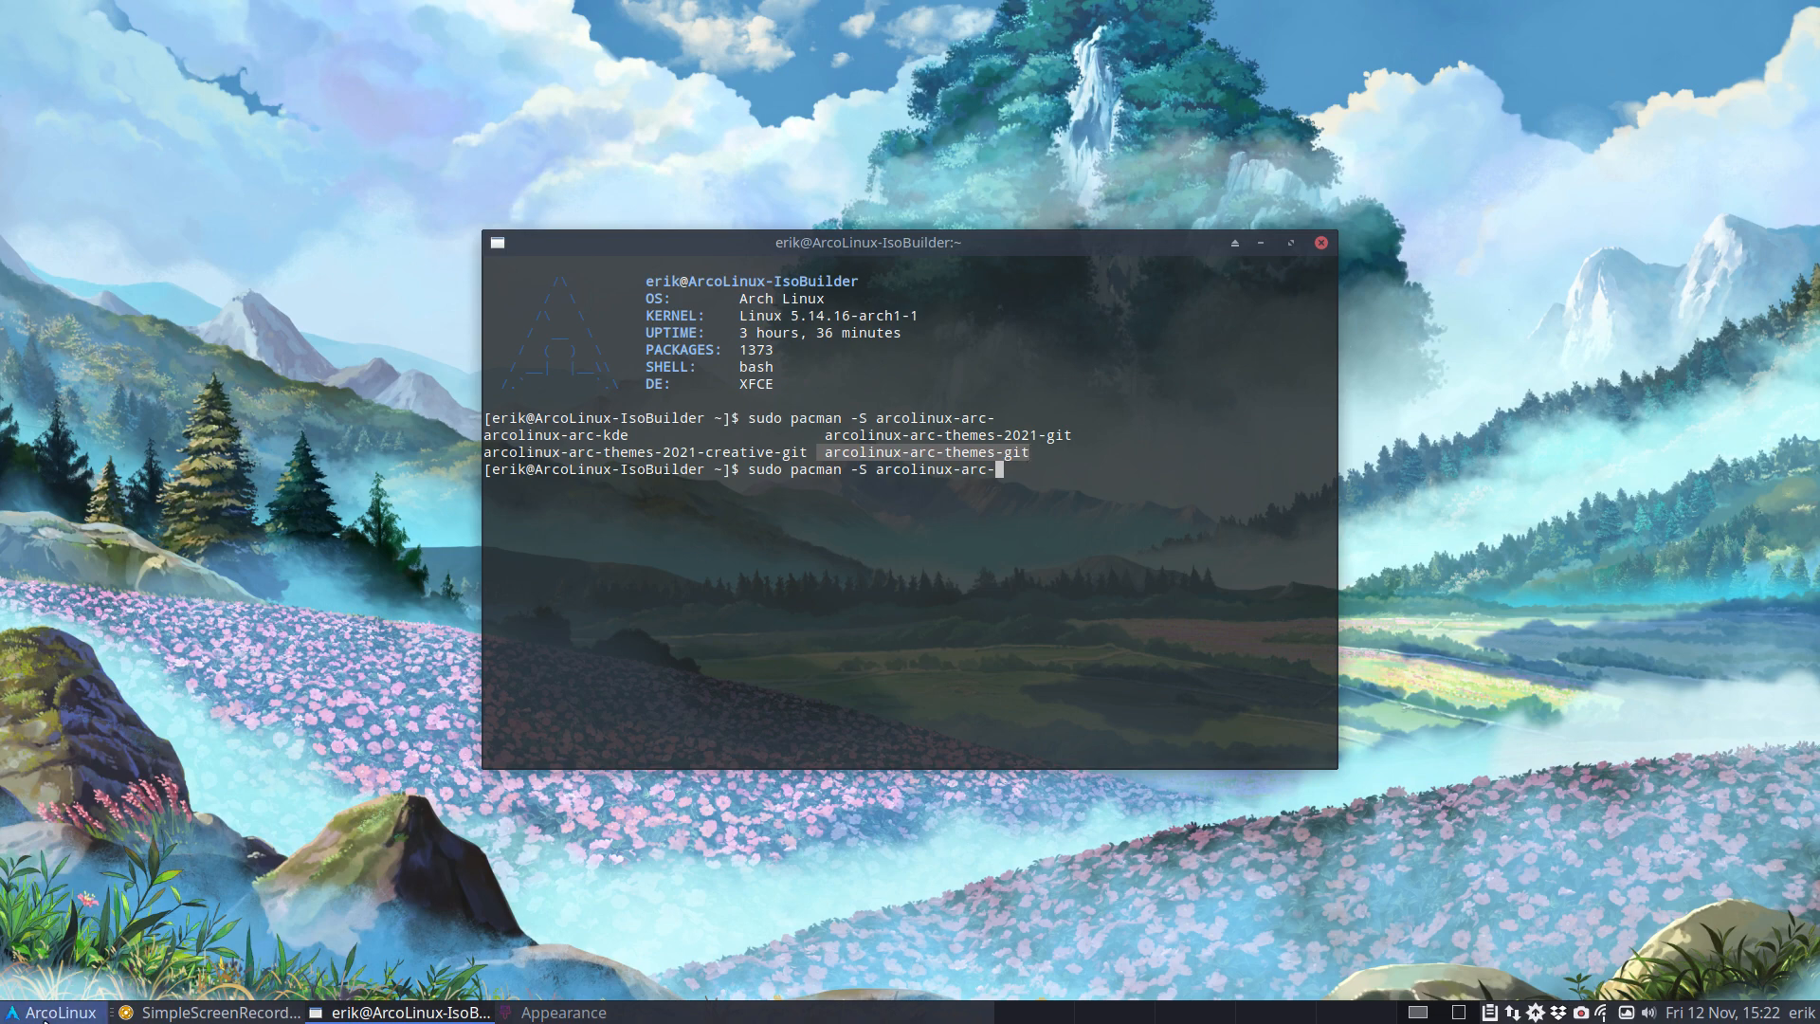
- Launch Add/Remove Software from the applications menu and search for the arc GTK theme
{"action": "left_click", "coordinate": [51, 1013]}
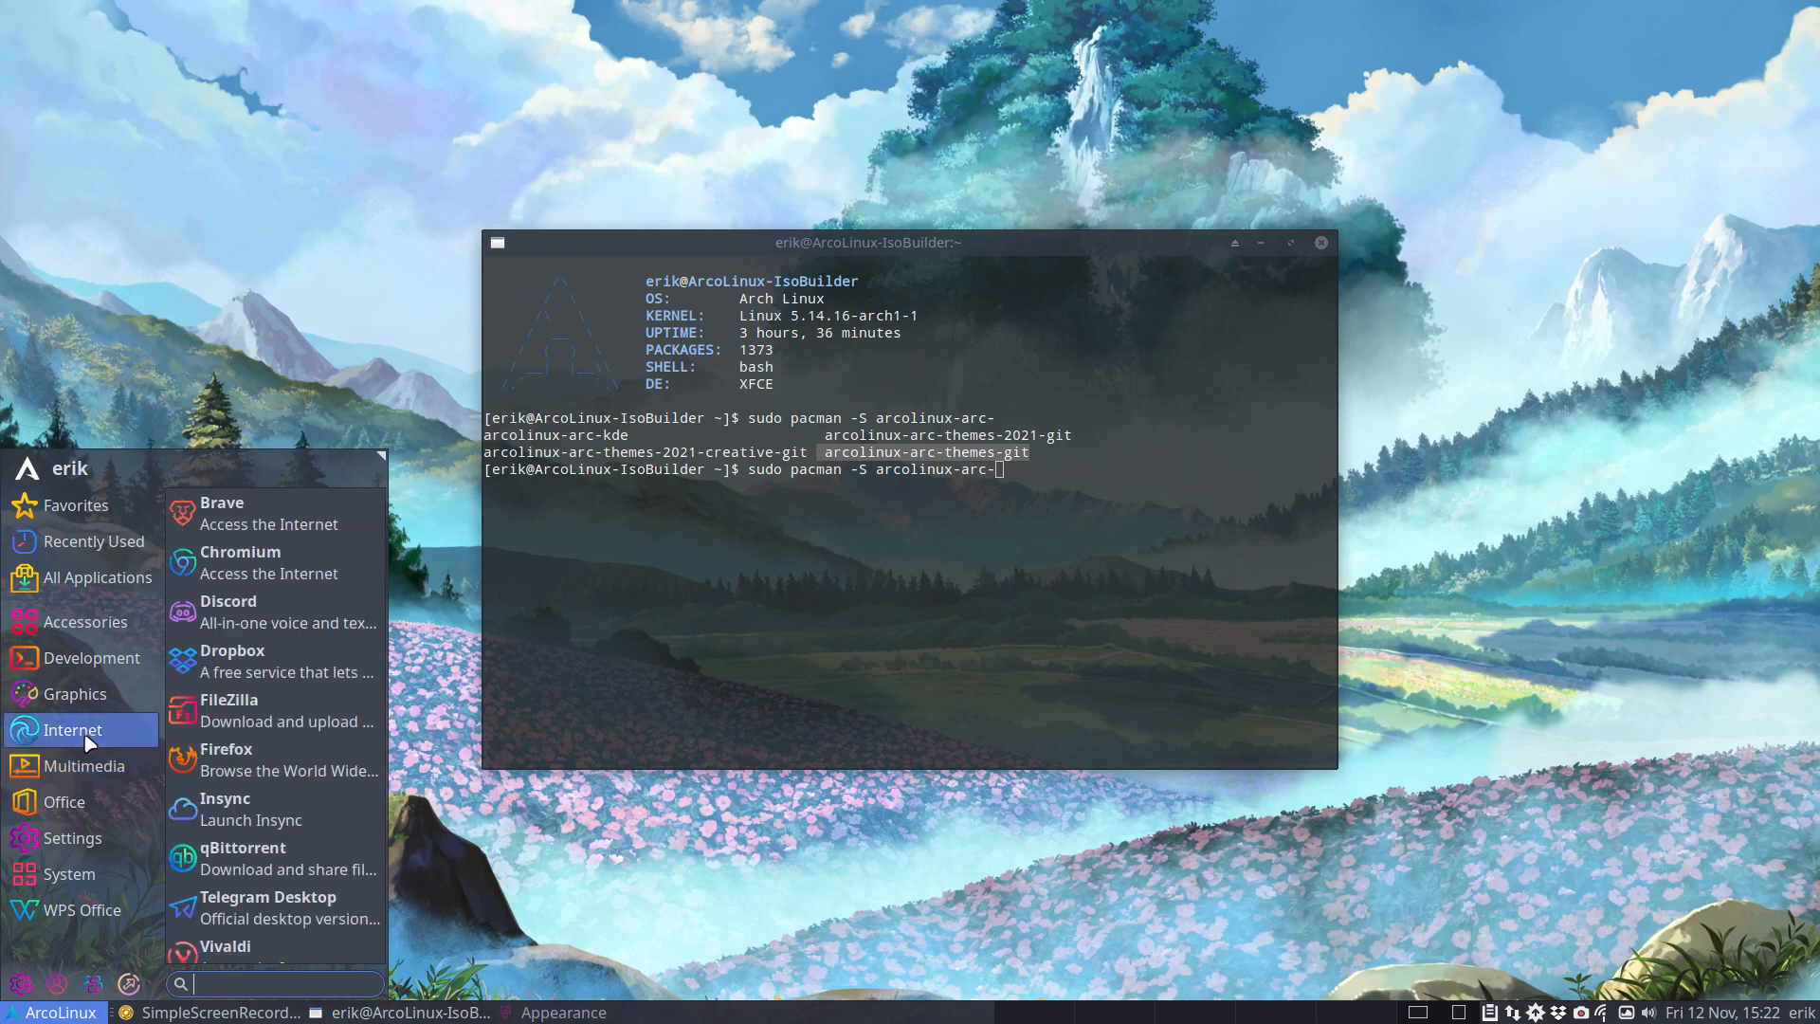
{"action": "left_click", "coordinate": [74, 658]}
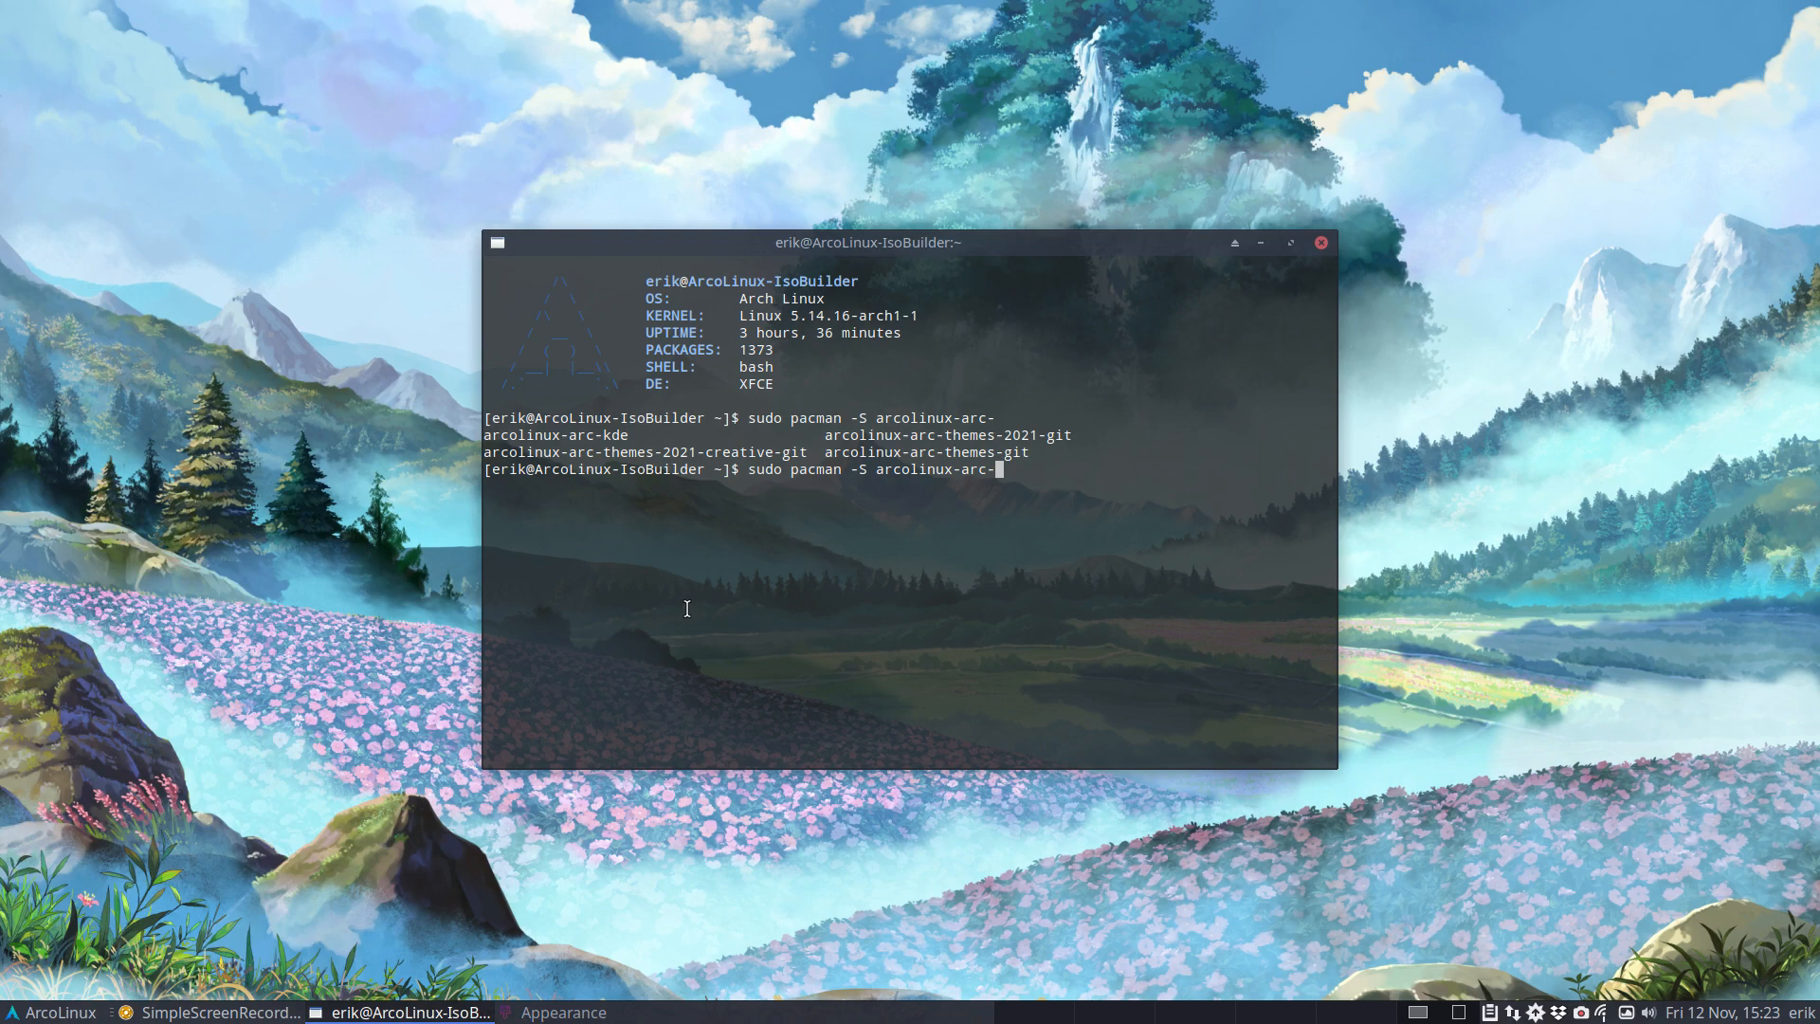
{"action": "mouse_move", "coordinate": [721, 588]}
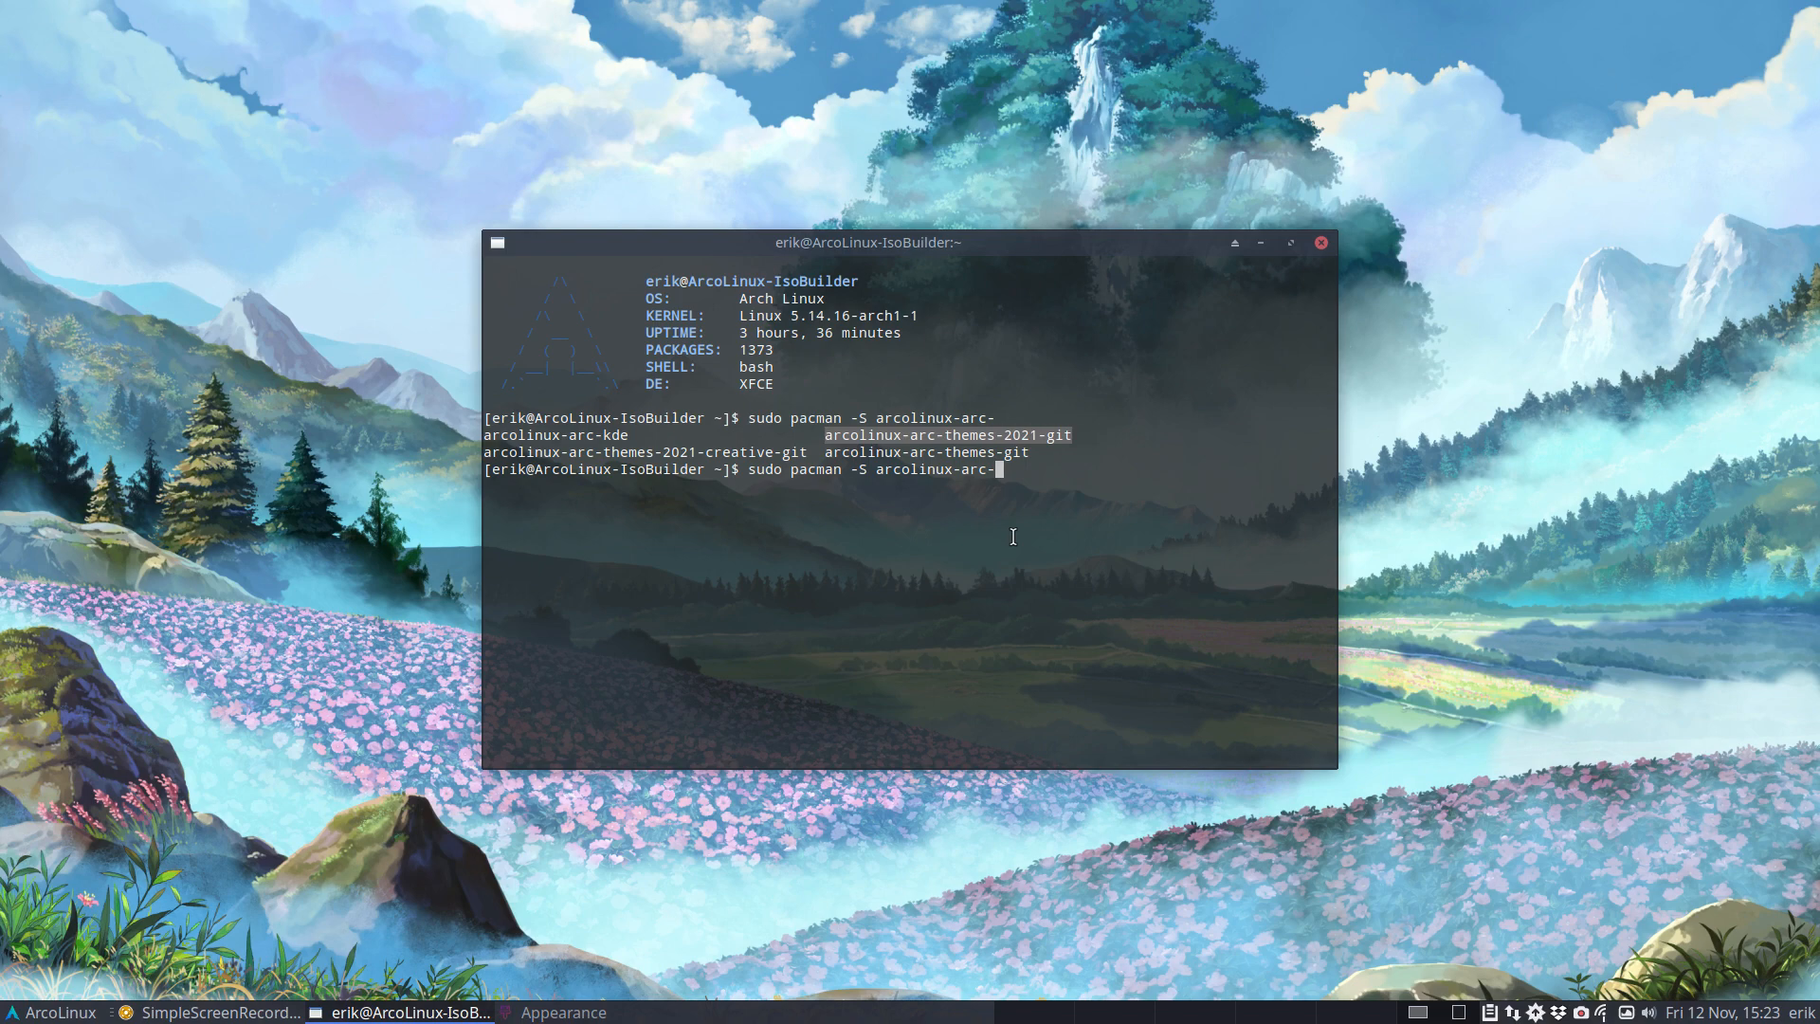
{"action": "type", "text": "themes-2021-g"}
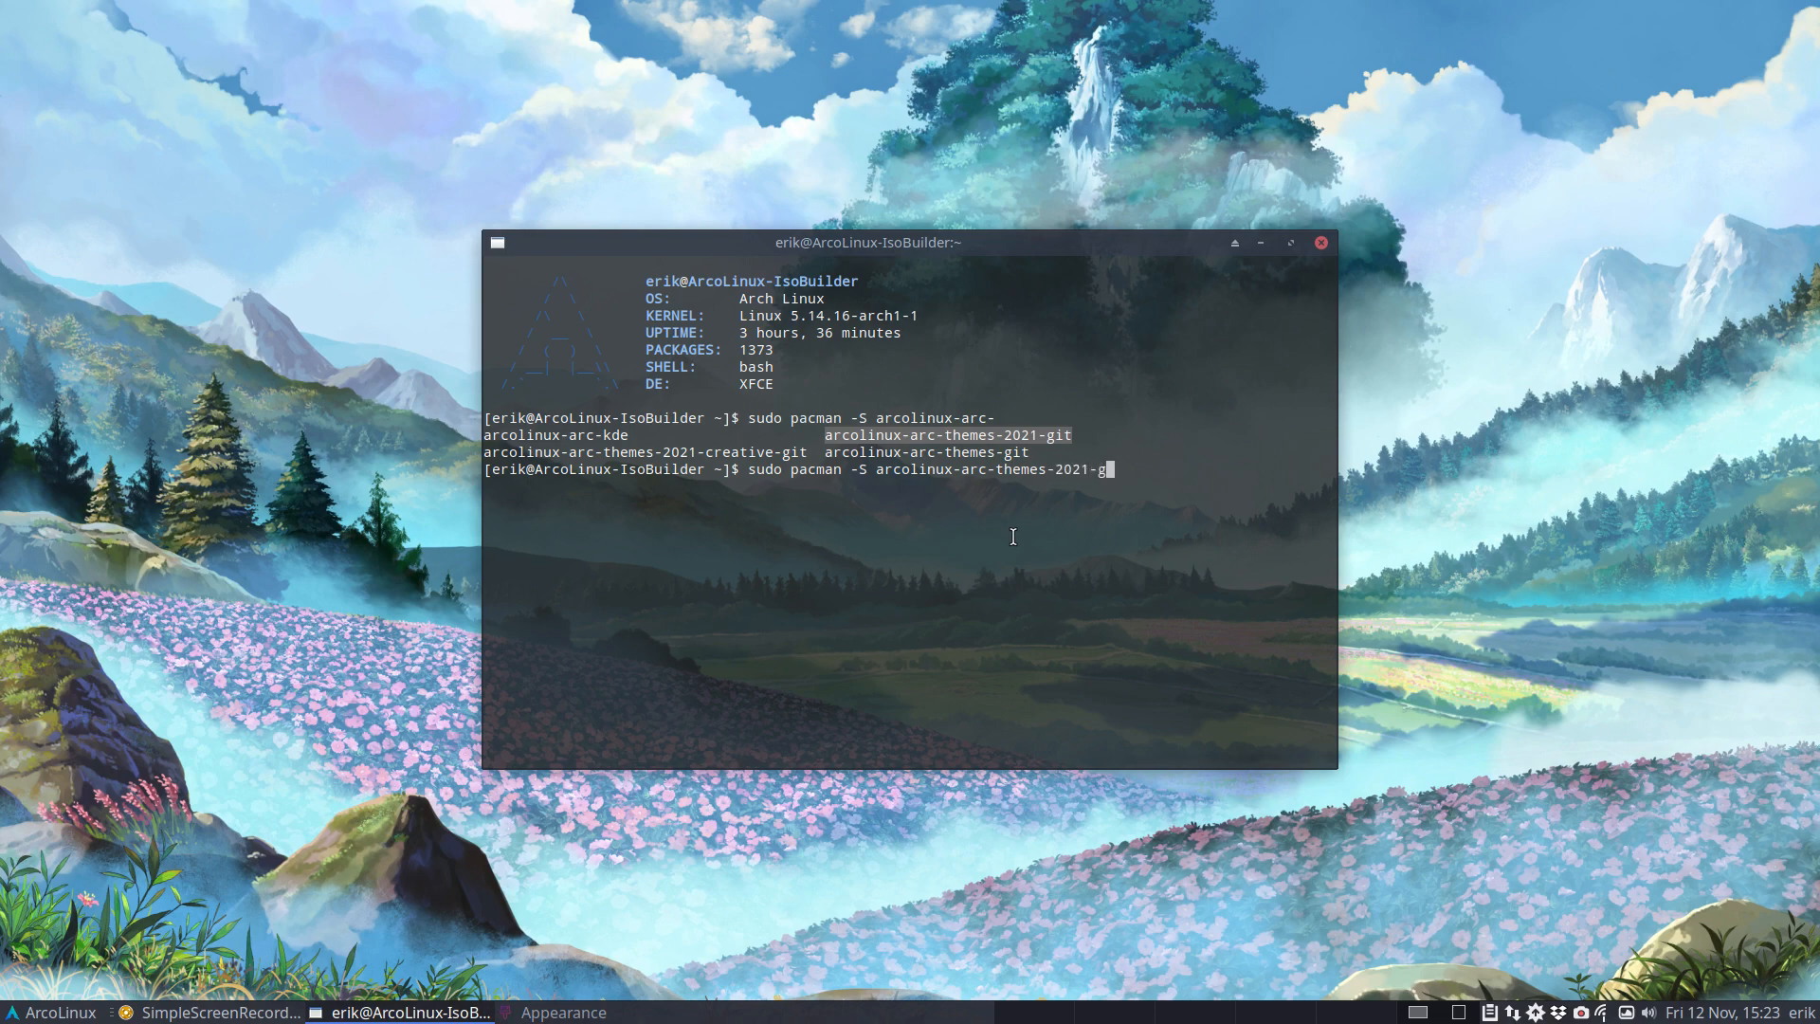
{"action": "type", "text": "it"}
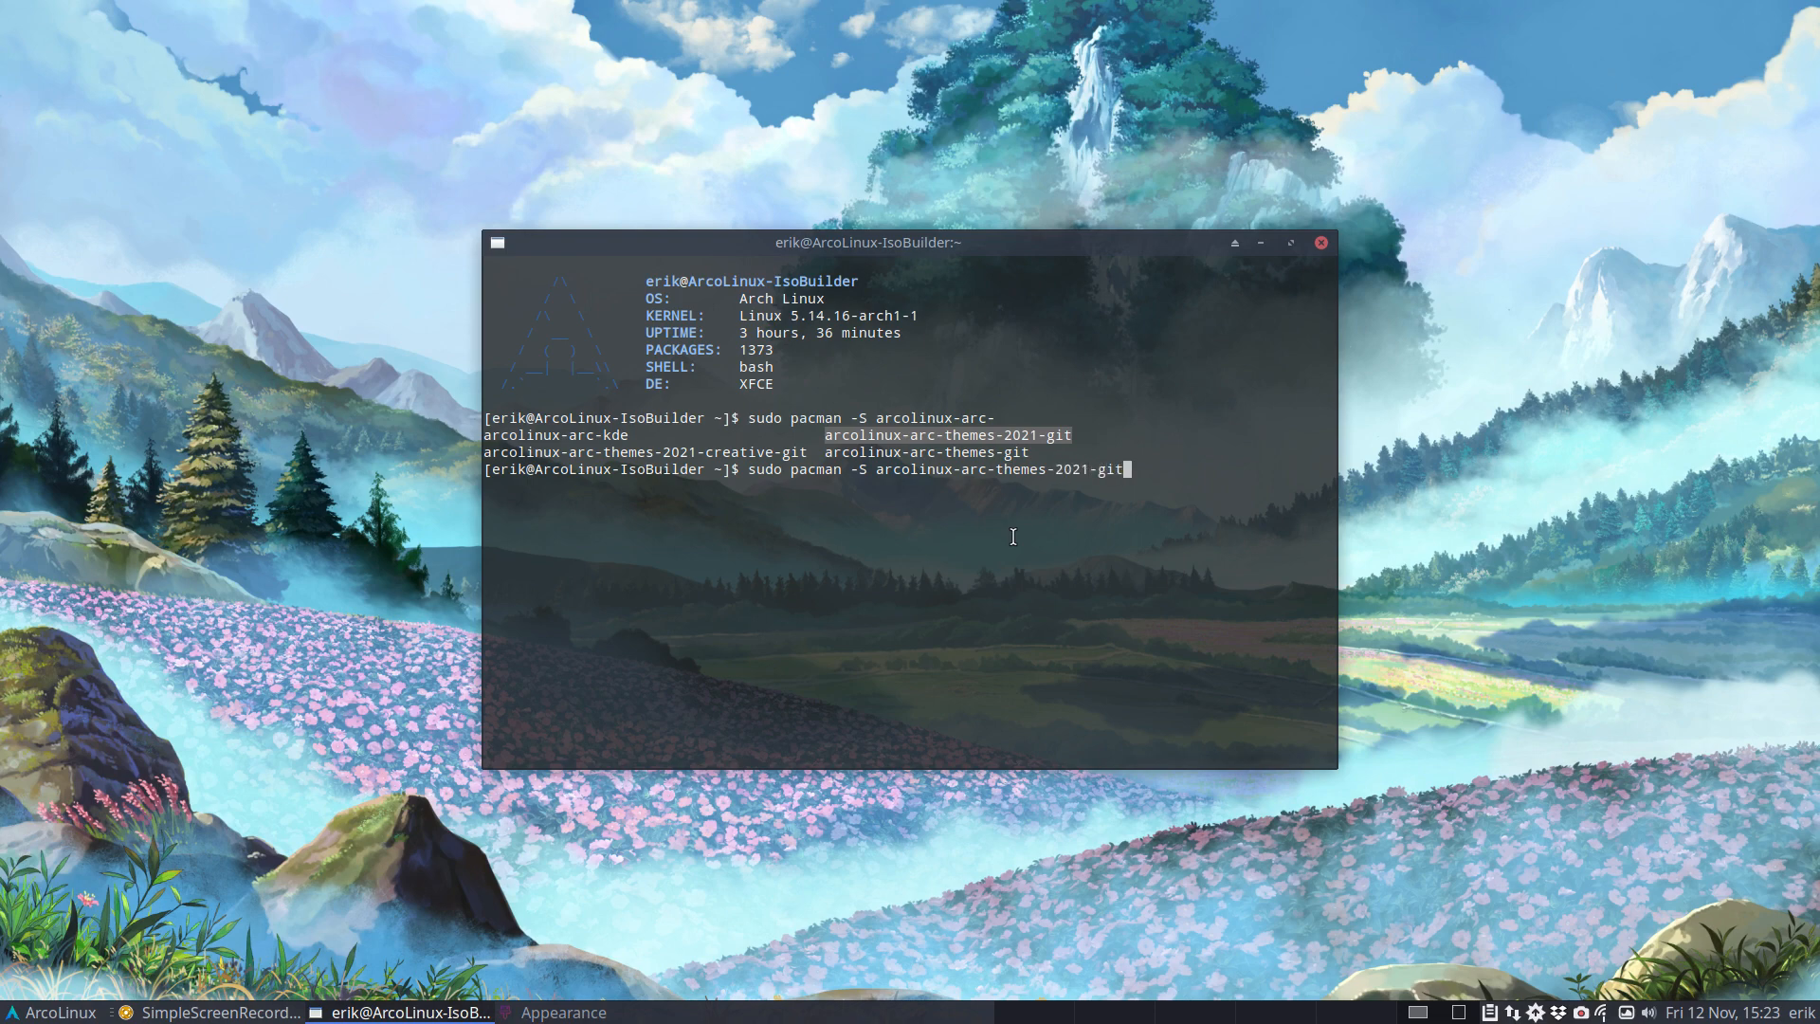
{"action": "mouse_move", "coordinate": [845, 459]}
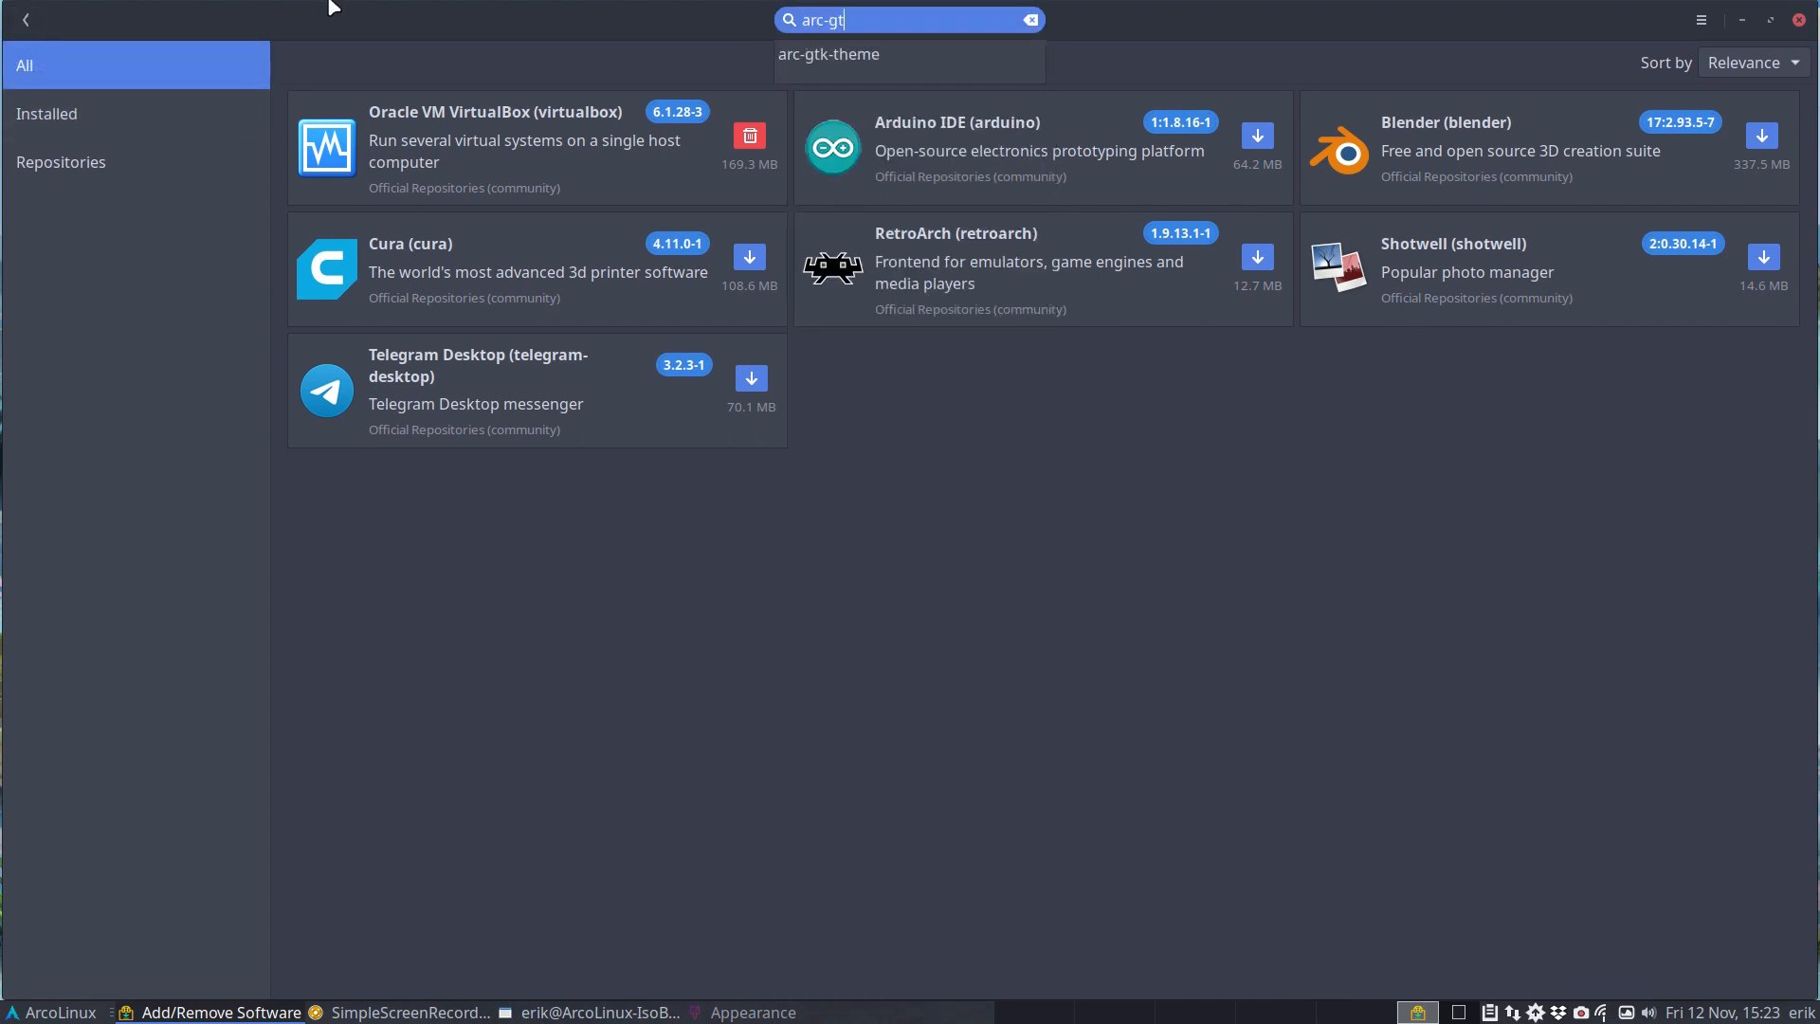
- Show the arc-gtk-theme package details, version 20211018-1 installed from community
{"action": "left_click", "coordinate": [828, 55]}
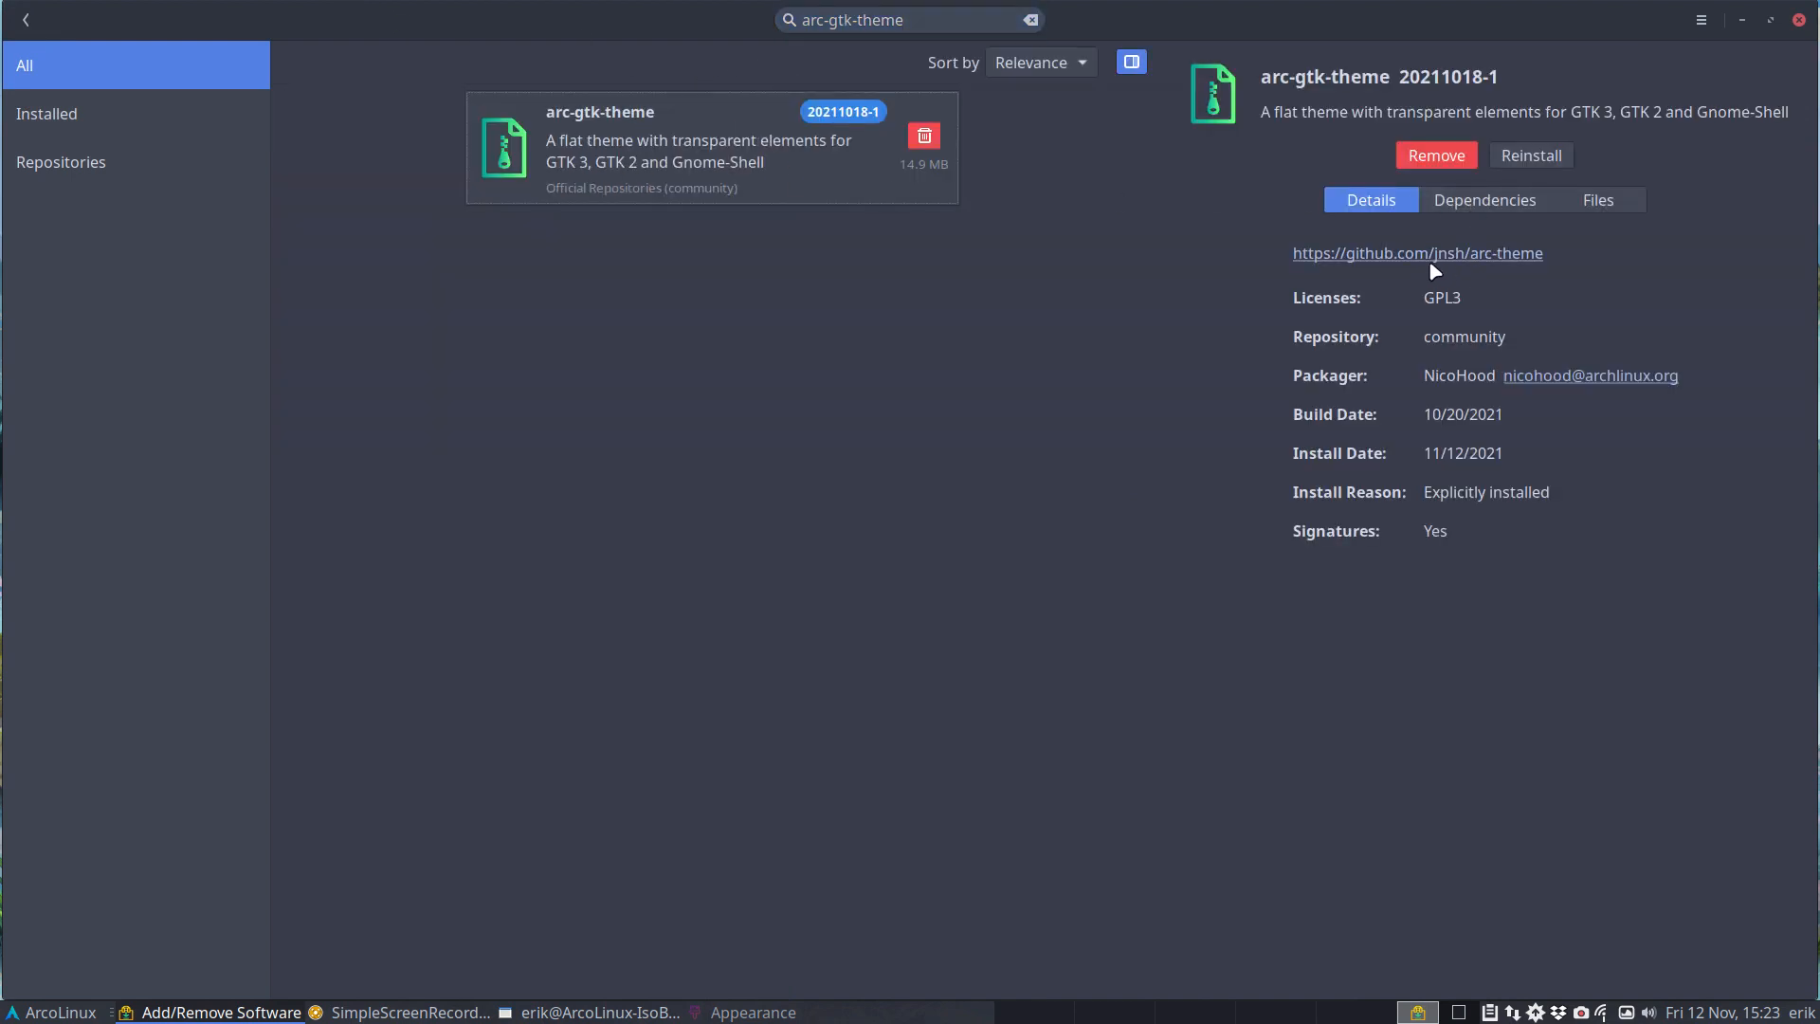
{"action": "mouse_move", "coordinate": [1496, 338]}
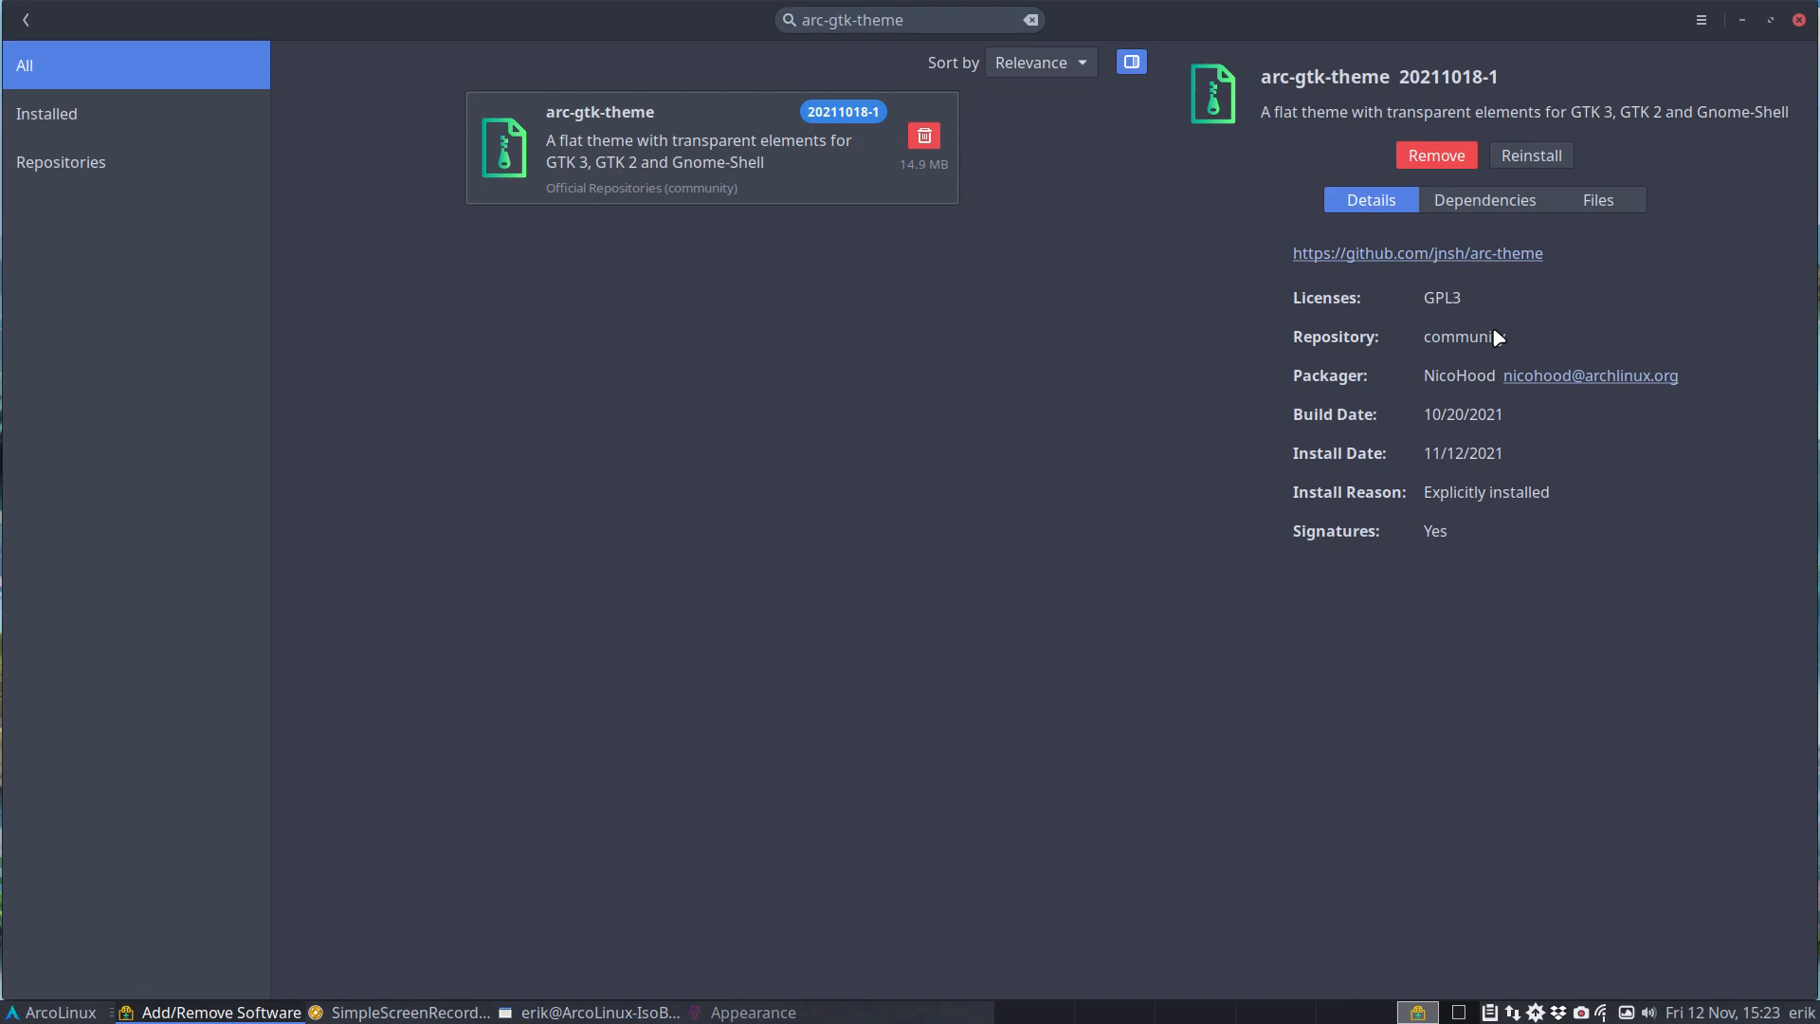
{"action": "mouse_move", "coordinate": [1532, 564]}
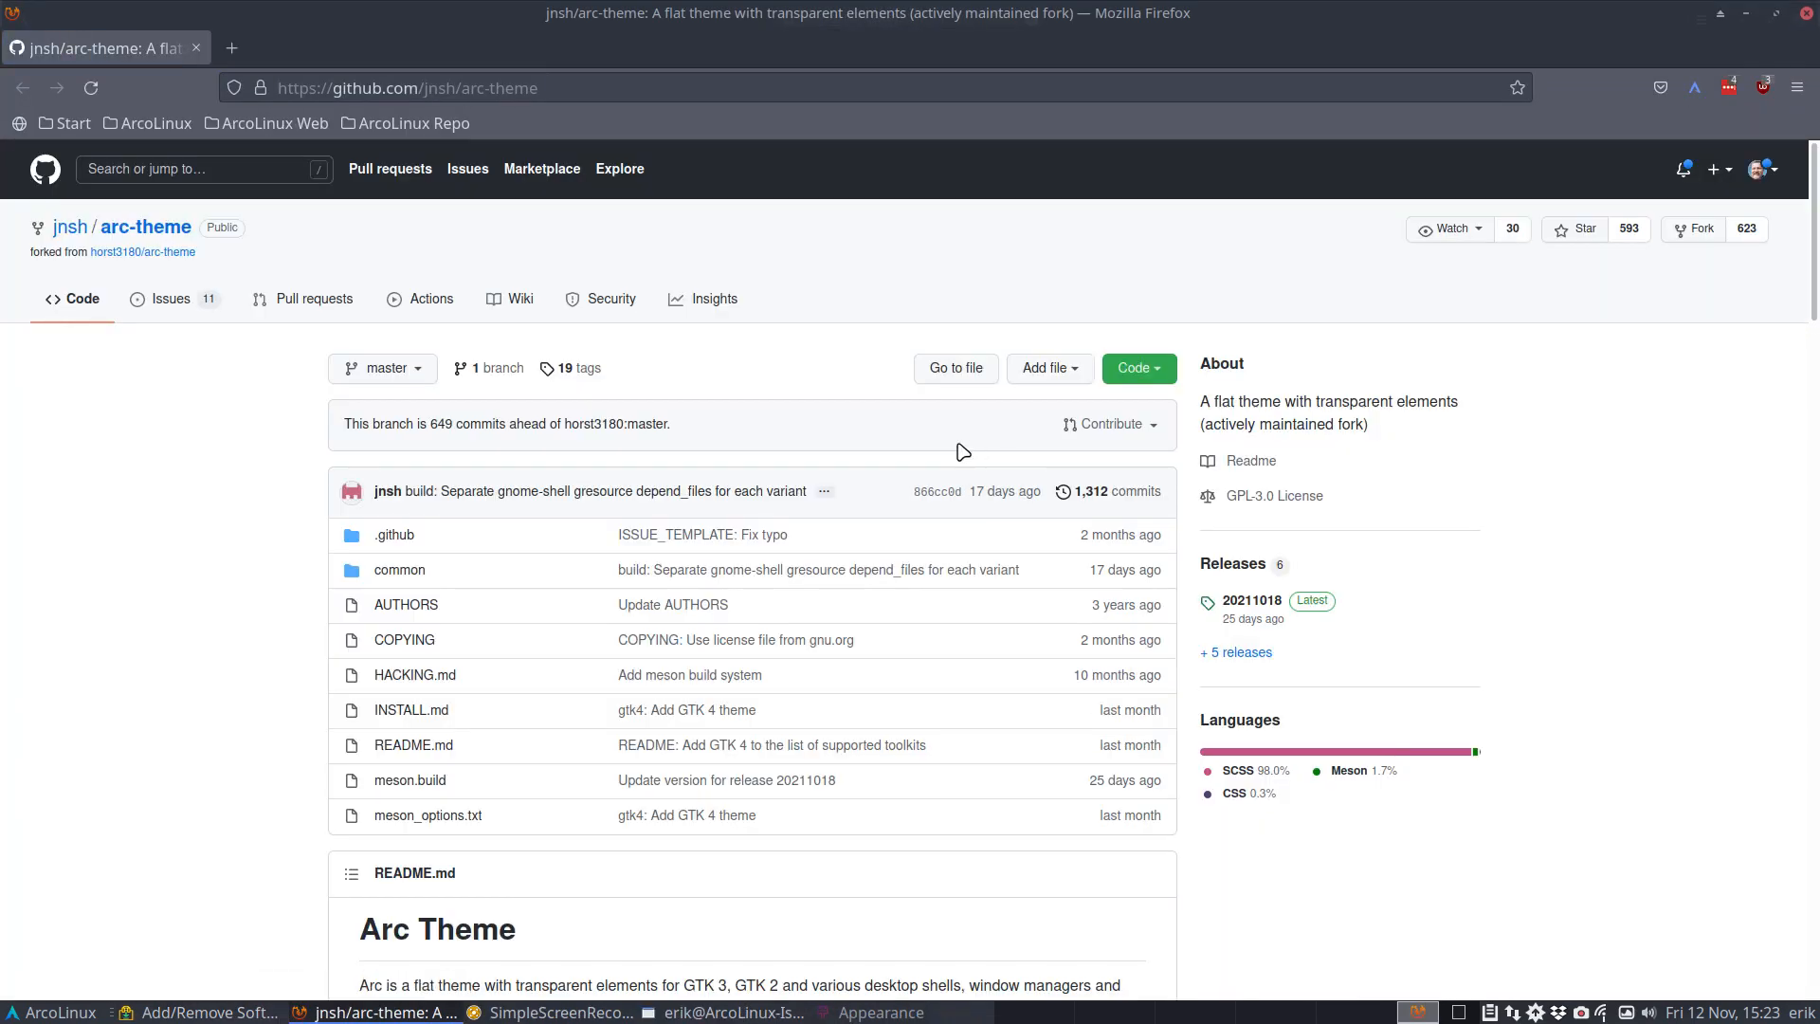
{"action": "mouse_move", "coordinate": [1005, 491]}
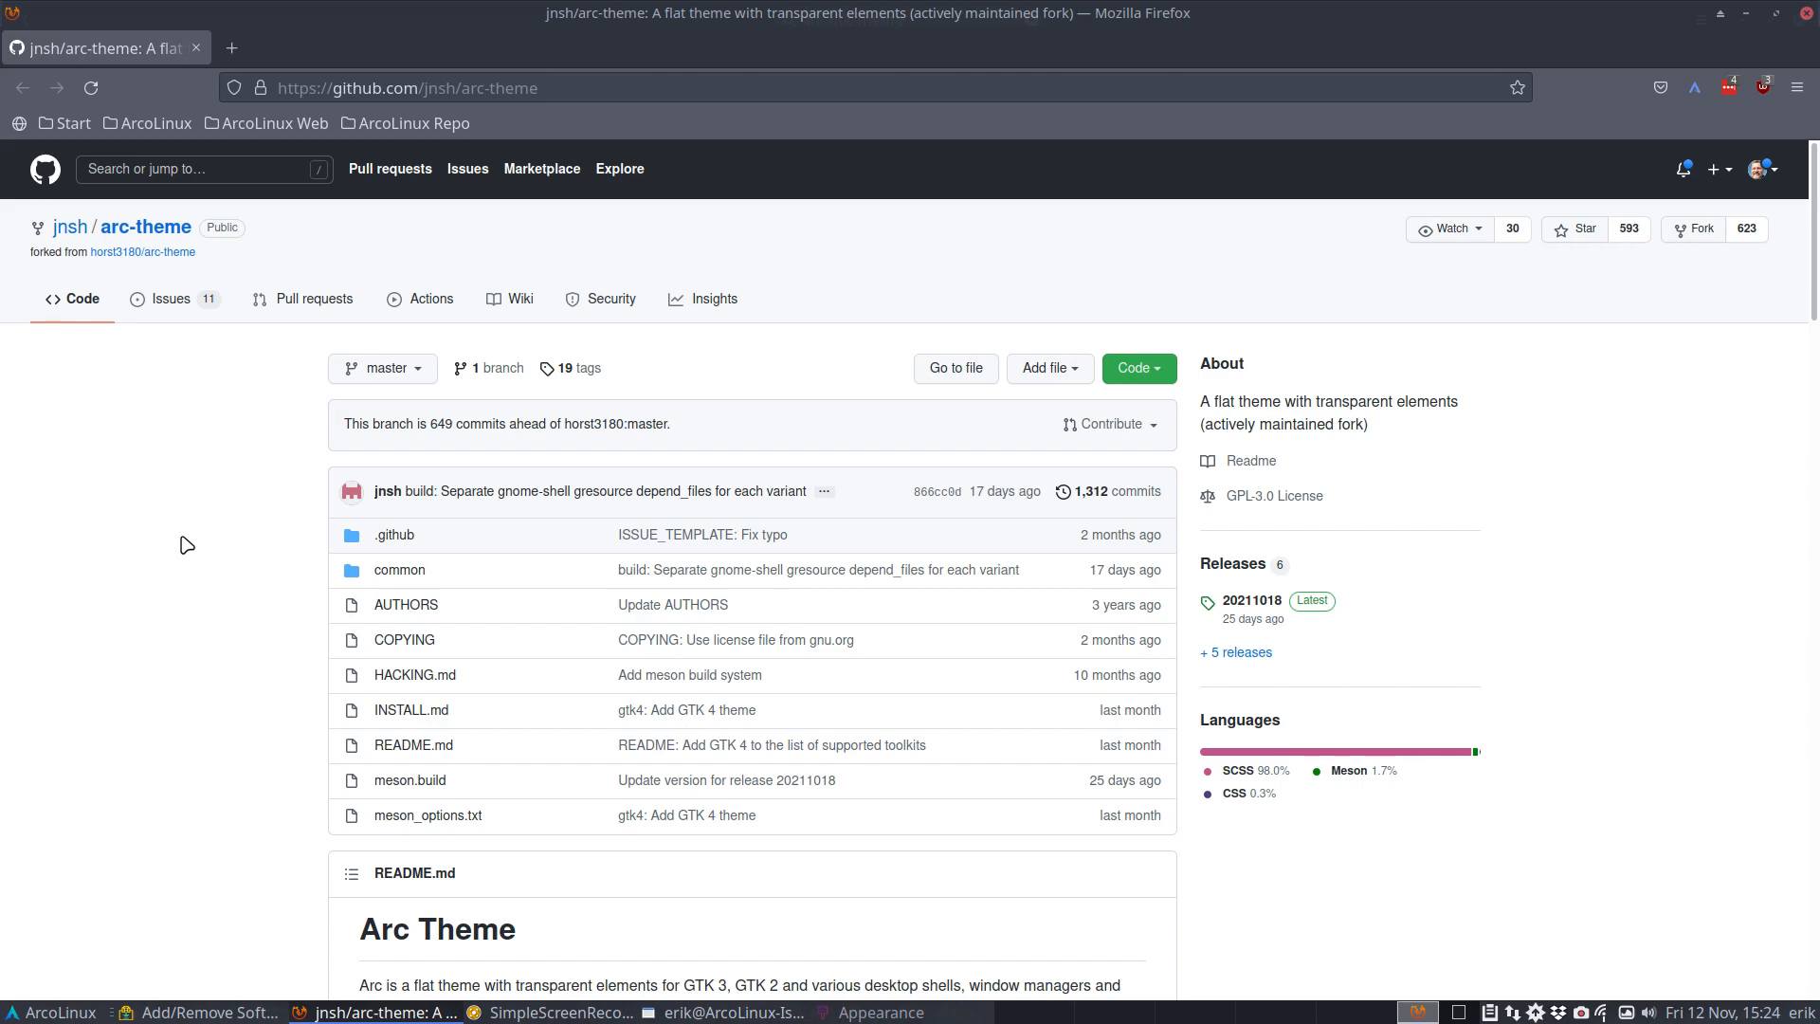
{"action": "scroll", "scroll_direction": "down", "scroll_amount": 3}
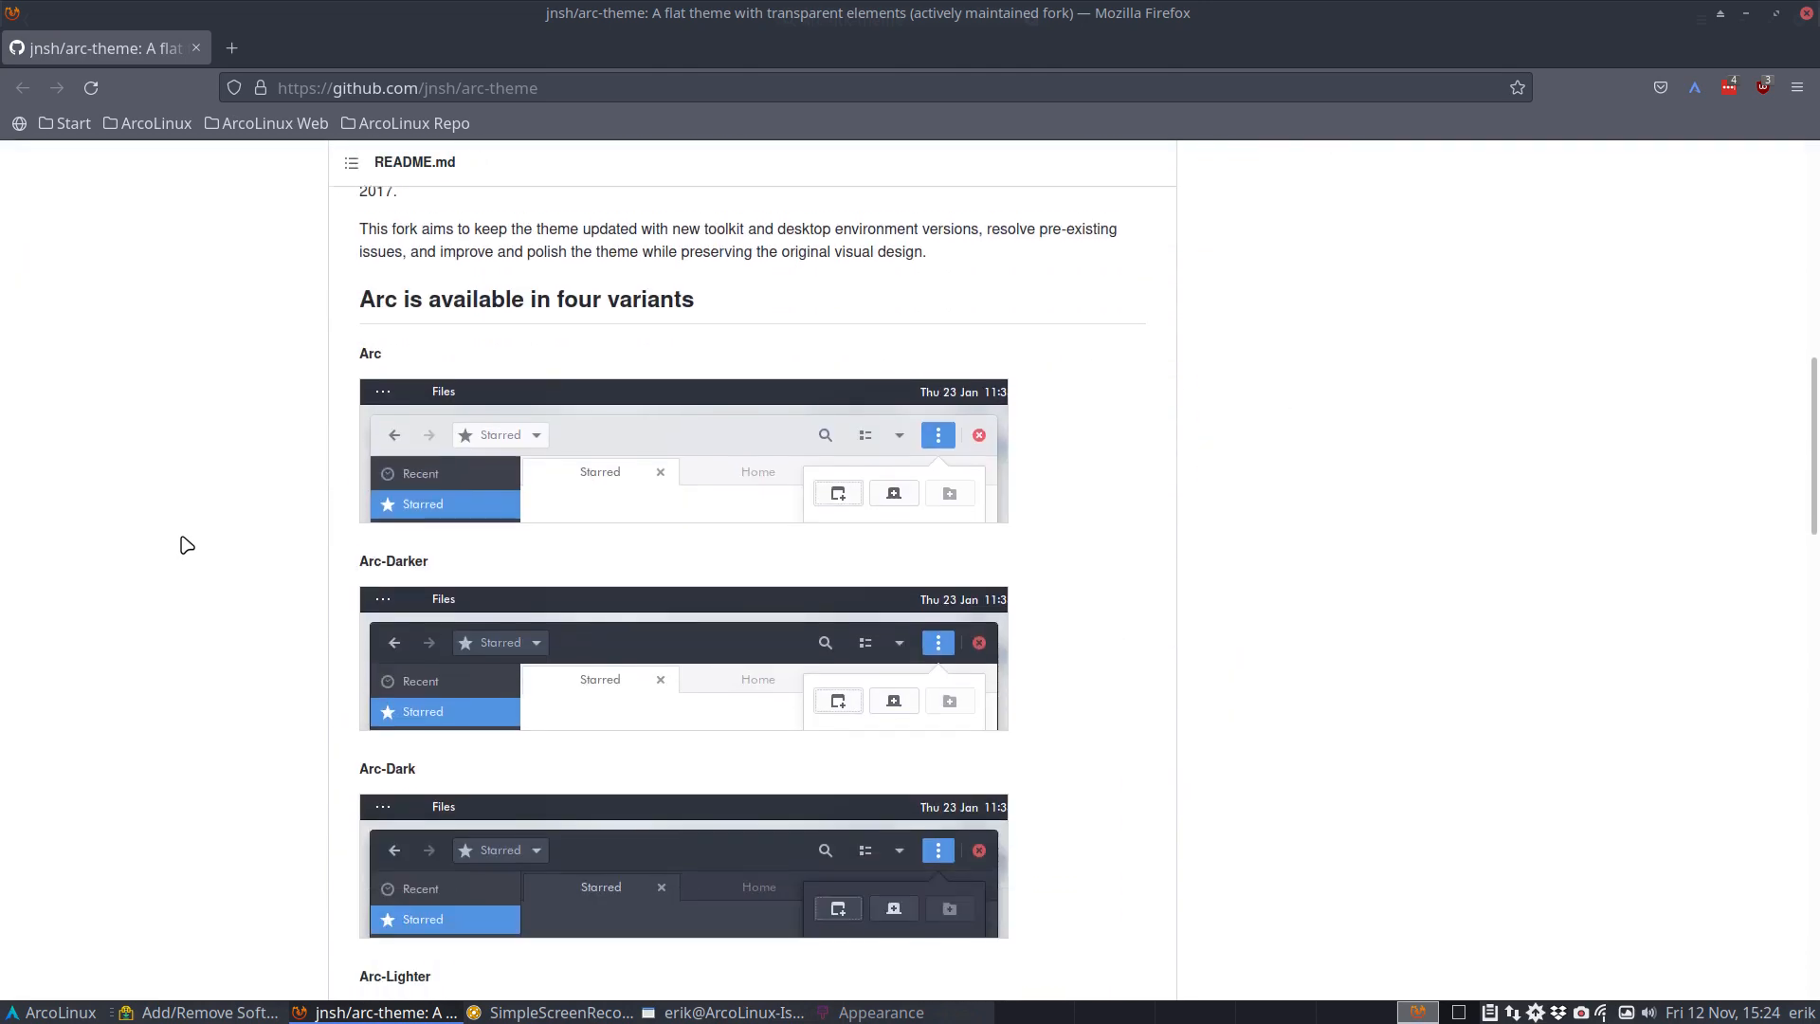
{"action": "scroll", "scroll_direction": "down", "scroll_amount": 3}
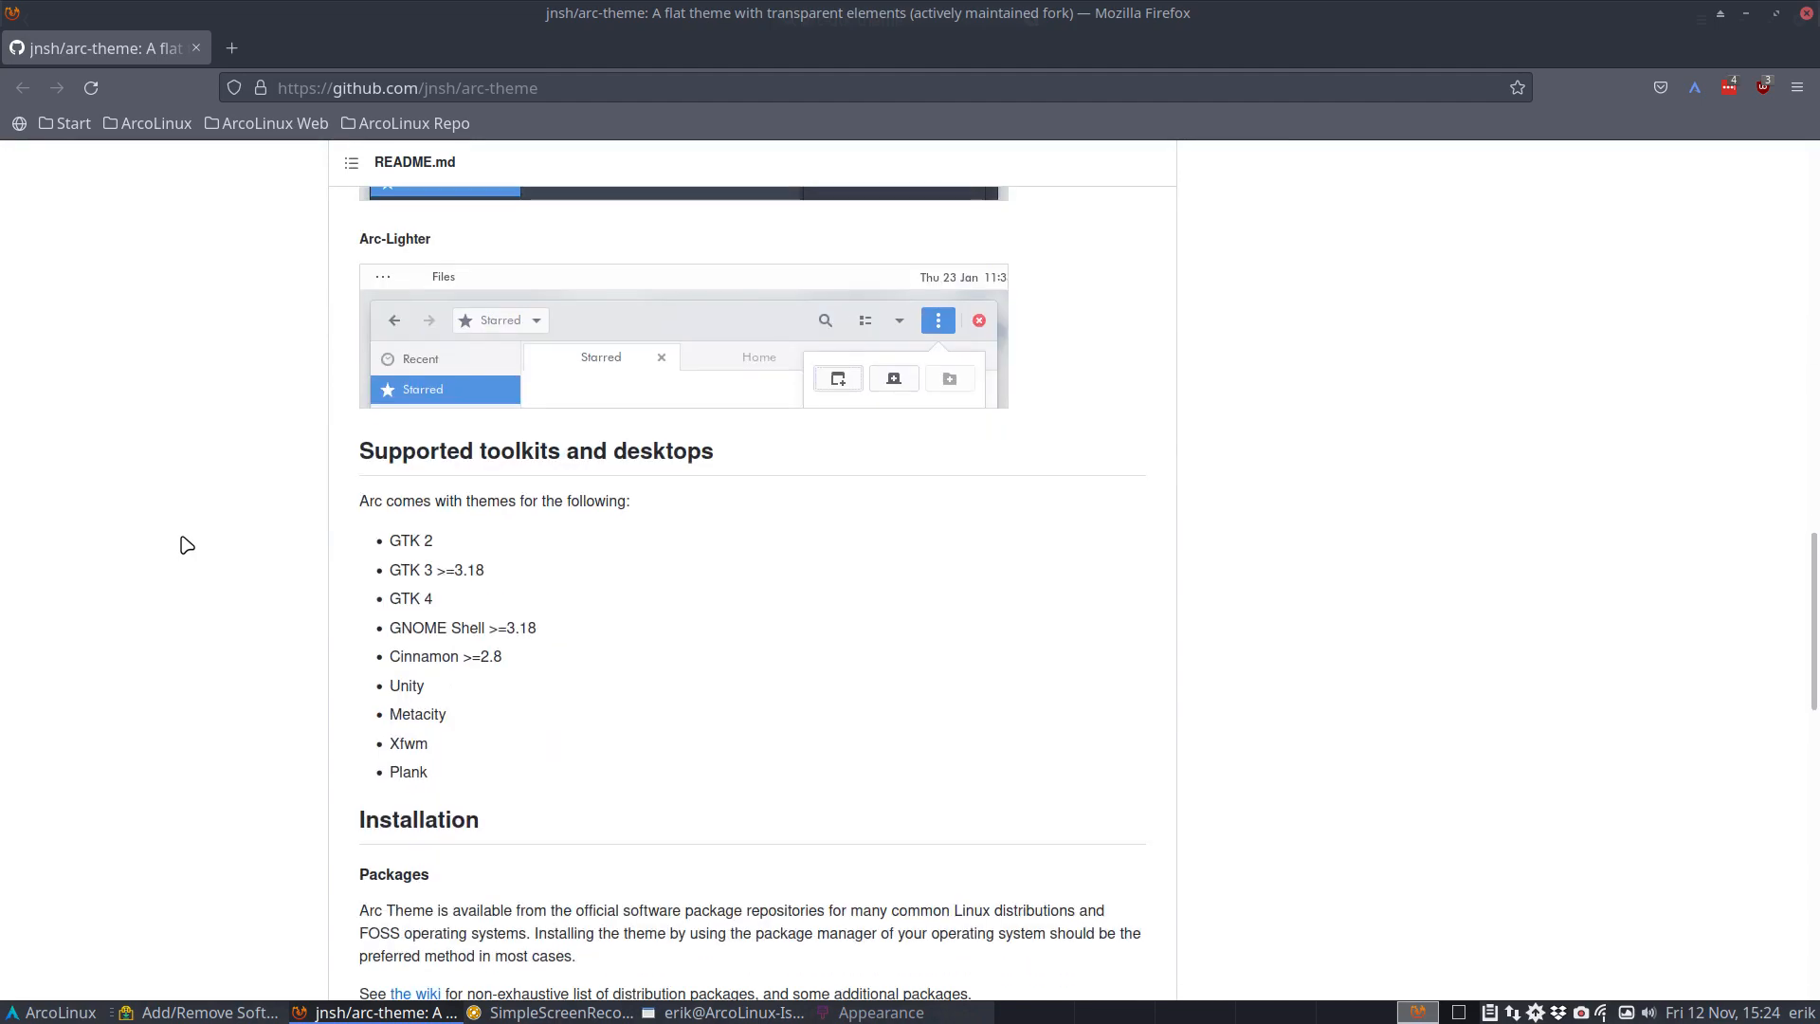
{"action": "scroll", "scroll_direction": "down", "scroll_amount": 3}
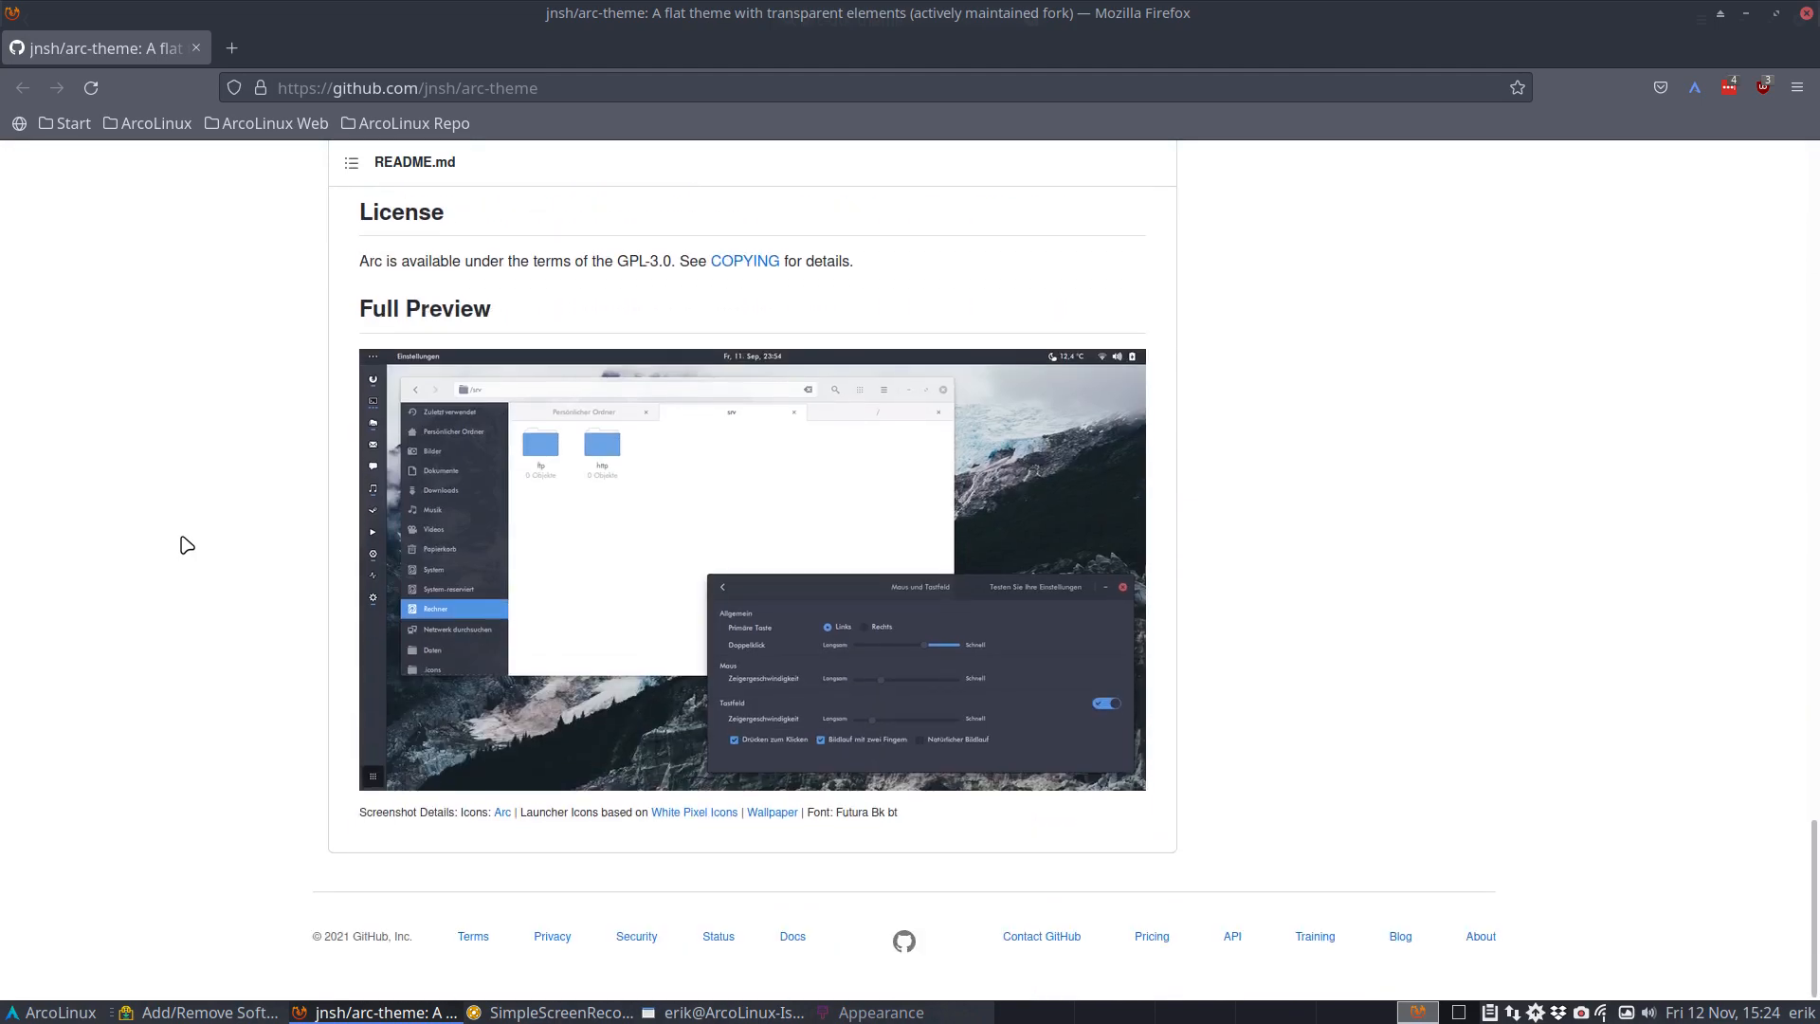
{"action": "scroll", "scroll_direction": "up", "scroll_amount": 3}
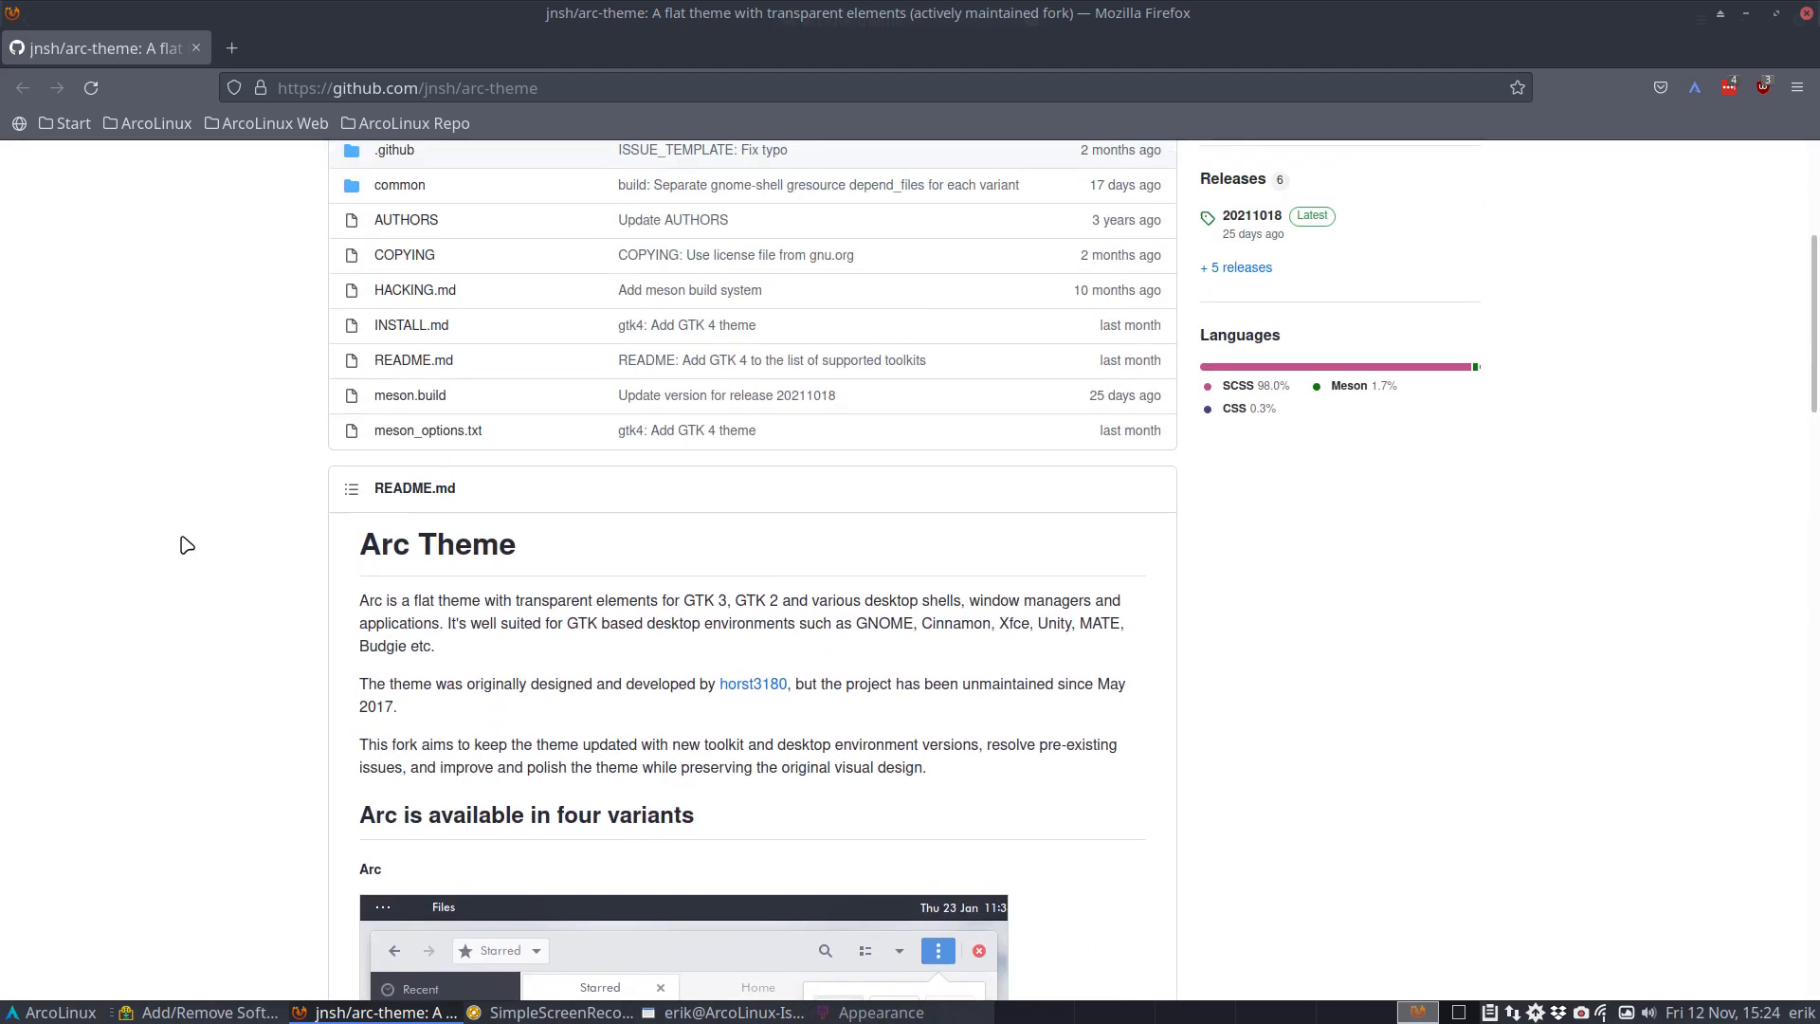
{"action": "scroll", "scroll_direction": "up", "scroll_amount": 3}
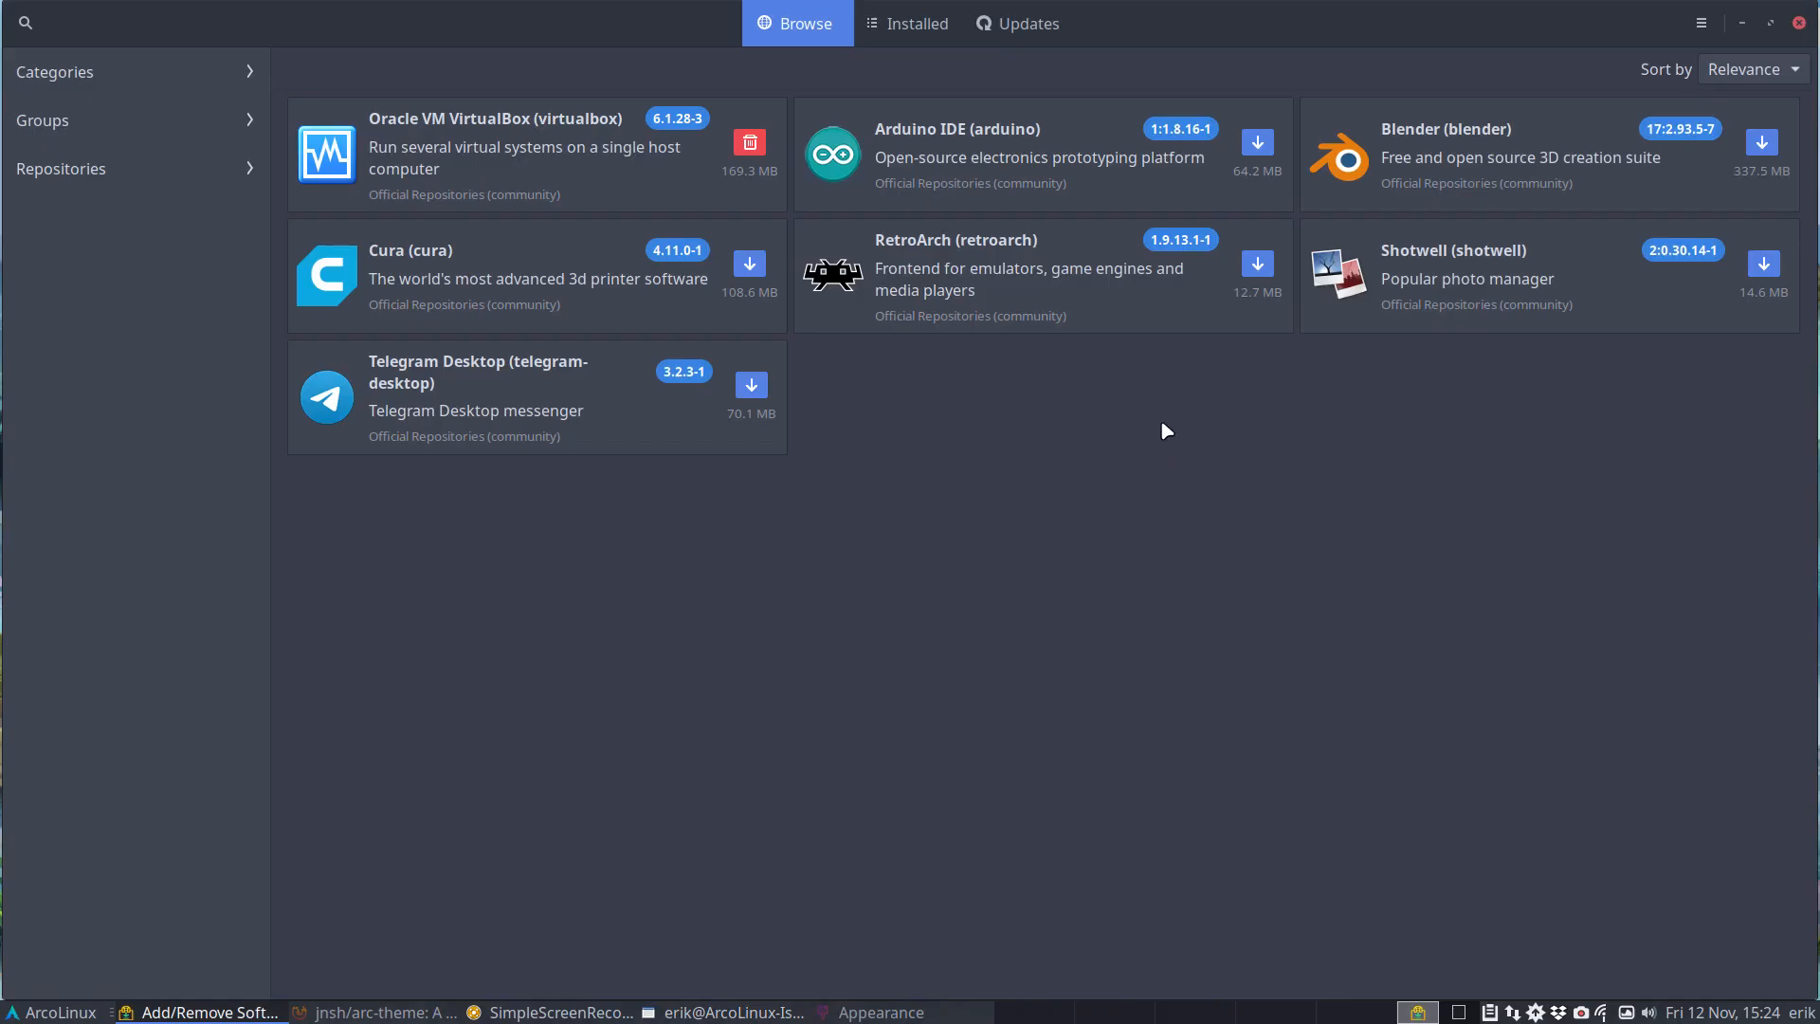
- Find arcolinux-arc-themes-git 21.07-01 from arcolinux_repo in Pamac, then close the software manager
{"action": "left_click", "coordinate": [23, 22]}
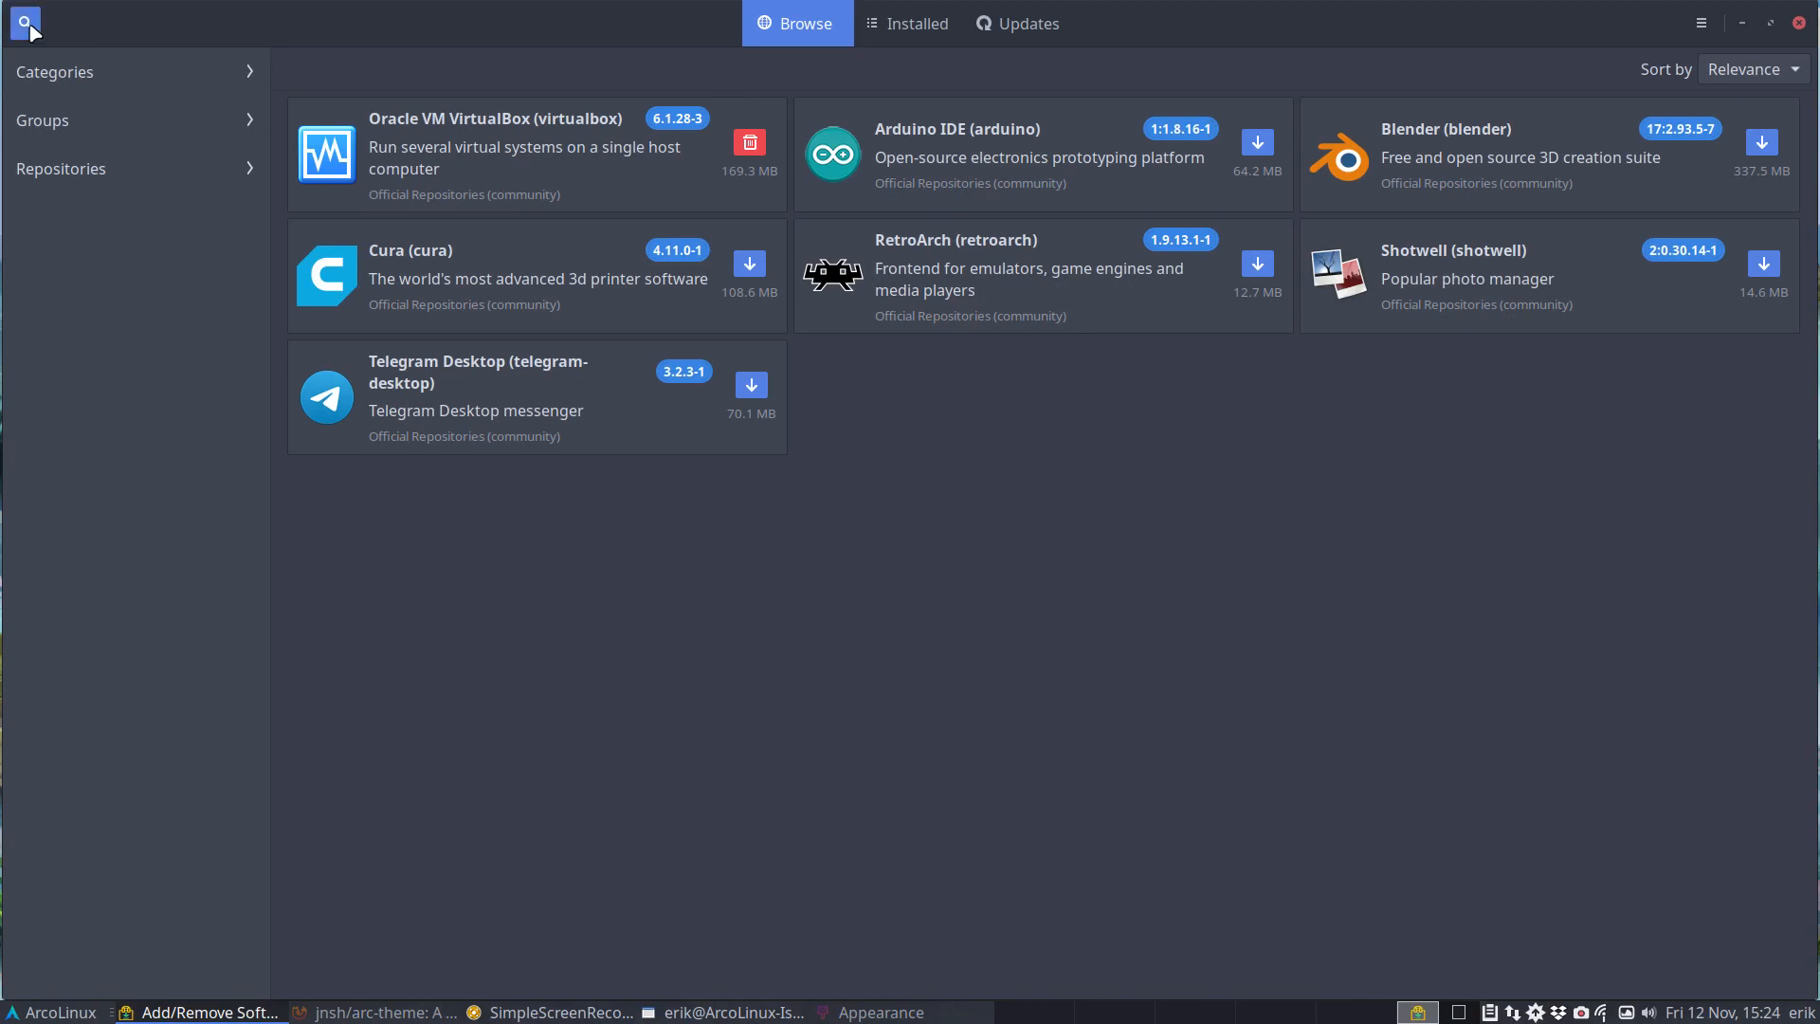
{"action": "type", "text": "arcolinux-arc"}
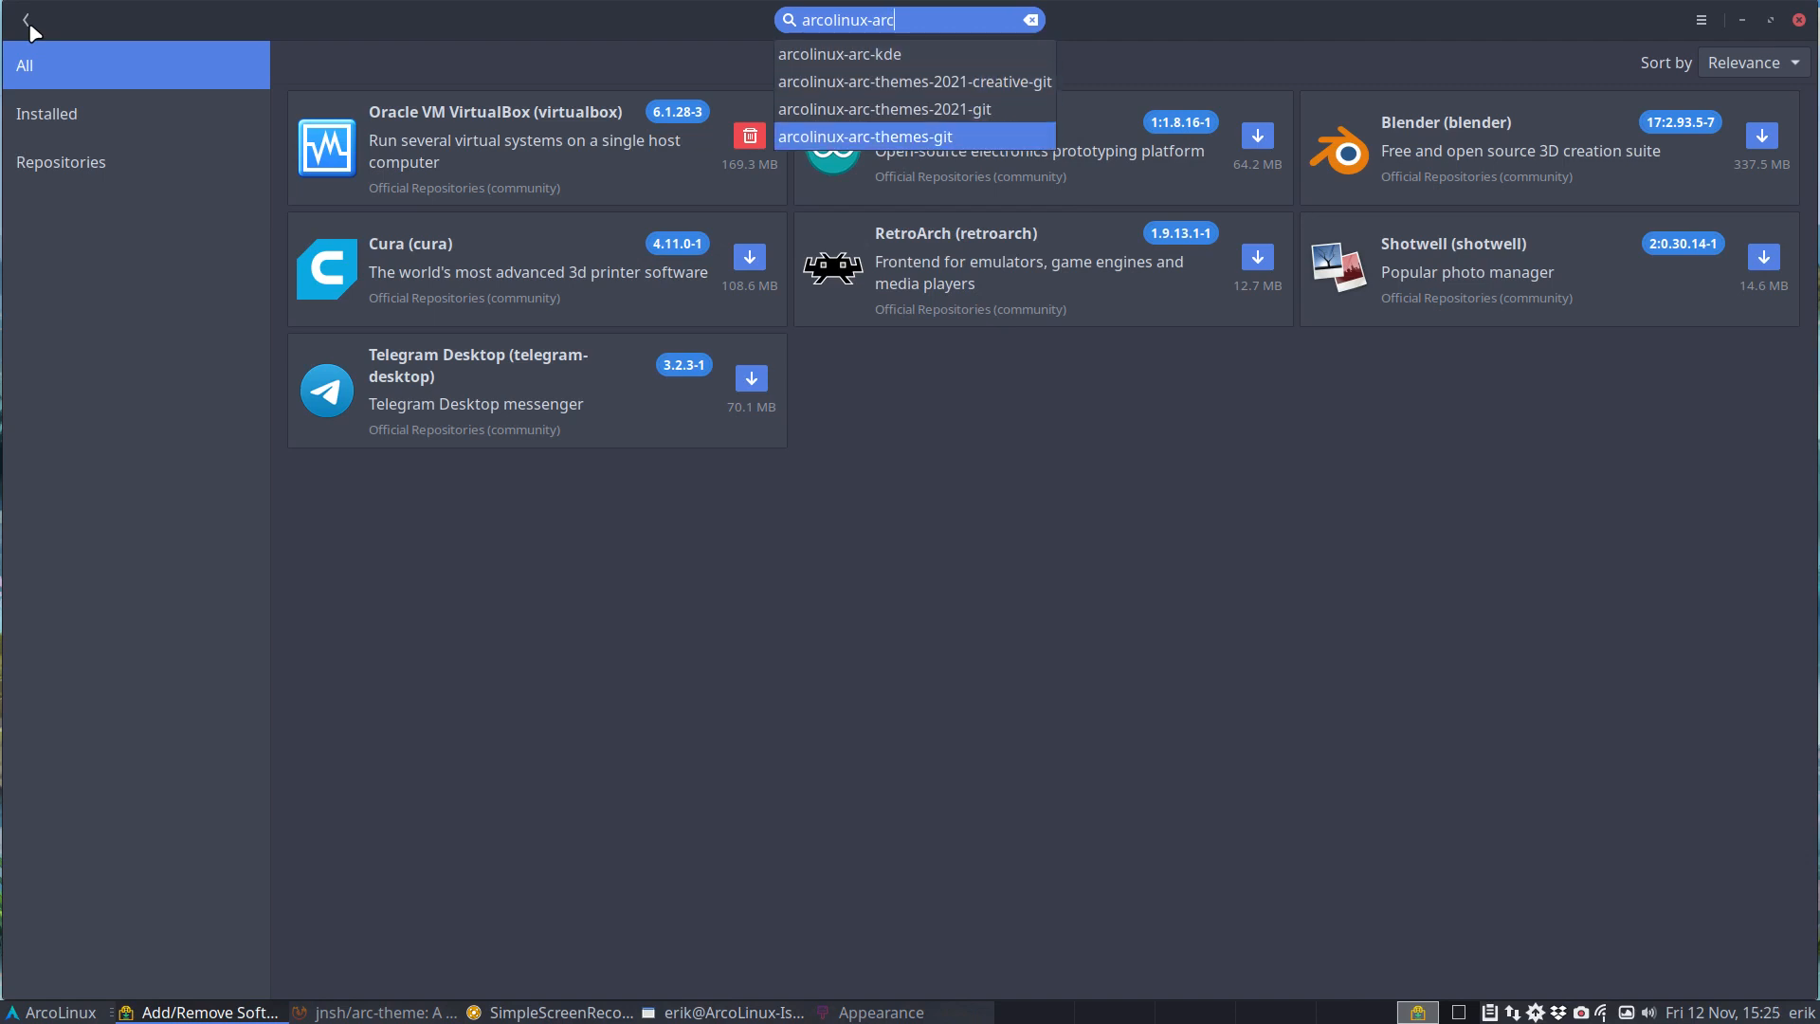
{"action": "left_click", "coordinate": [864, 136]}
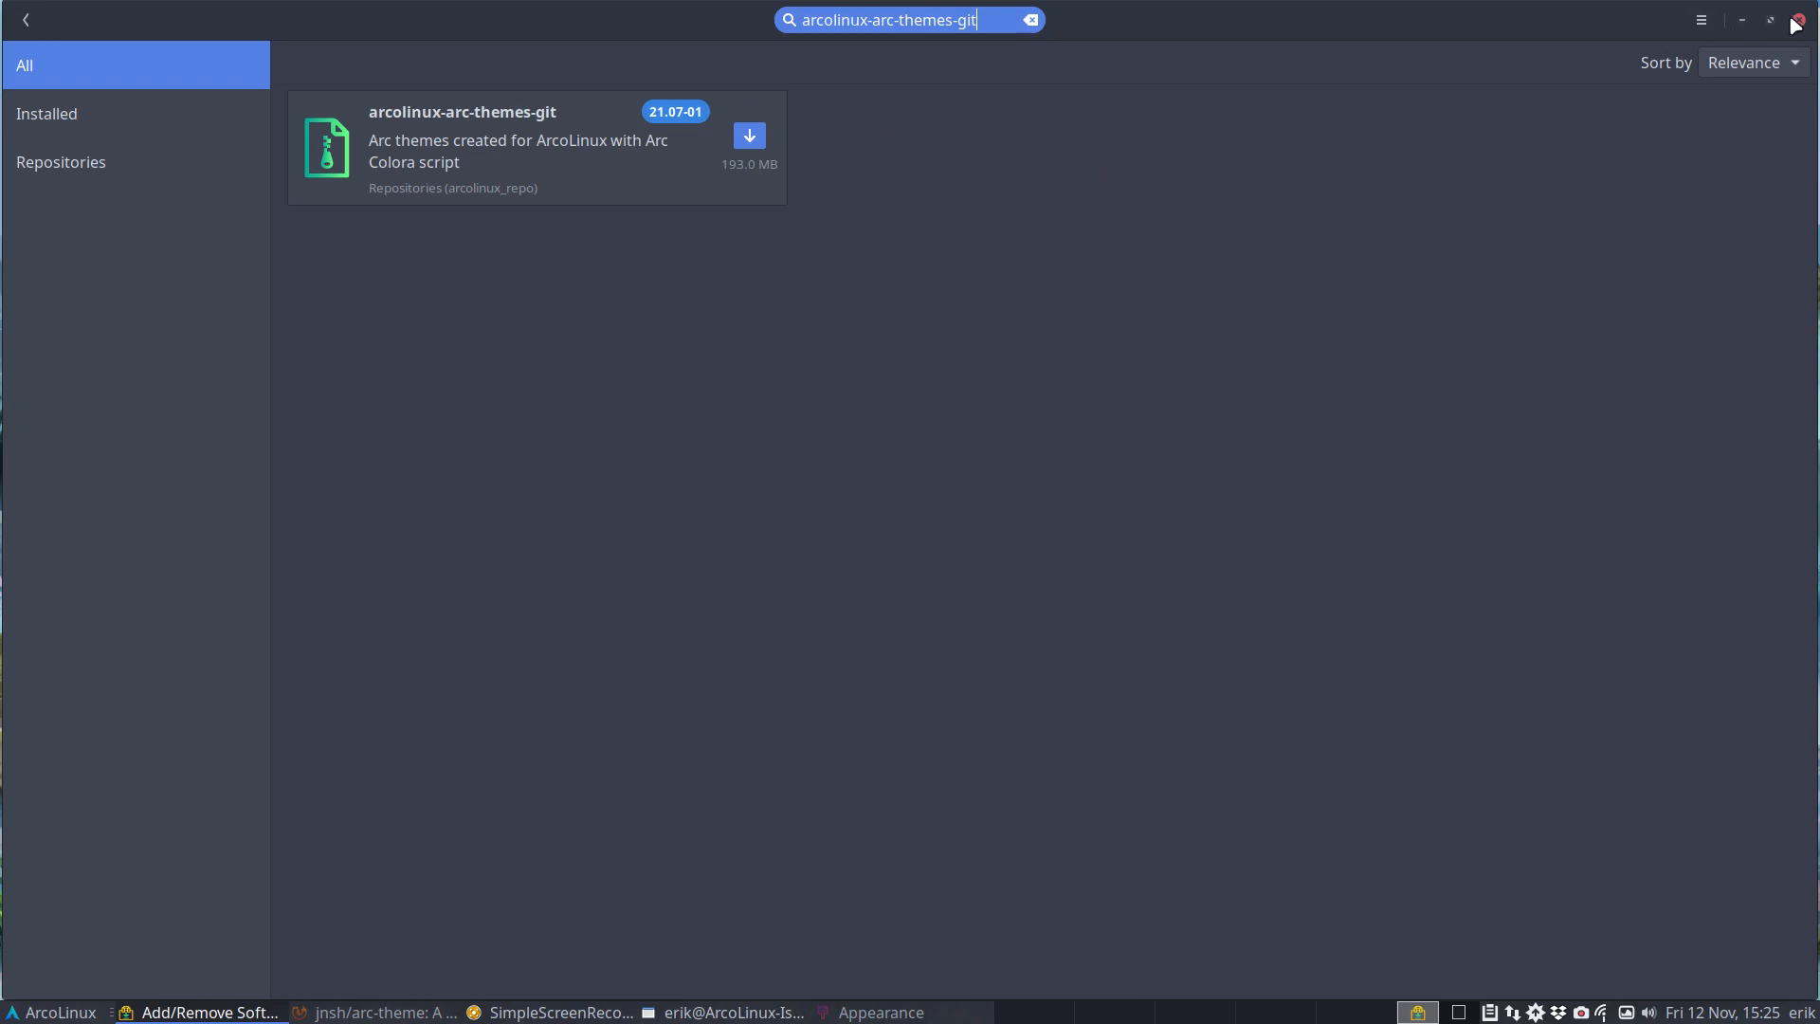
{"action": "left_click", "coordinate": [601, 1012]}
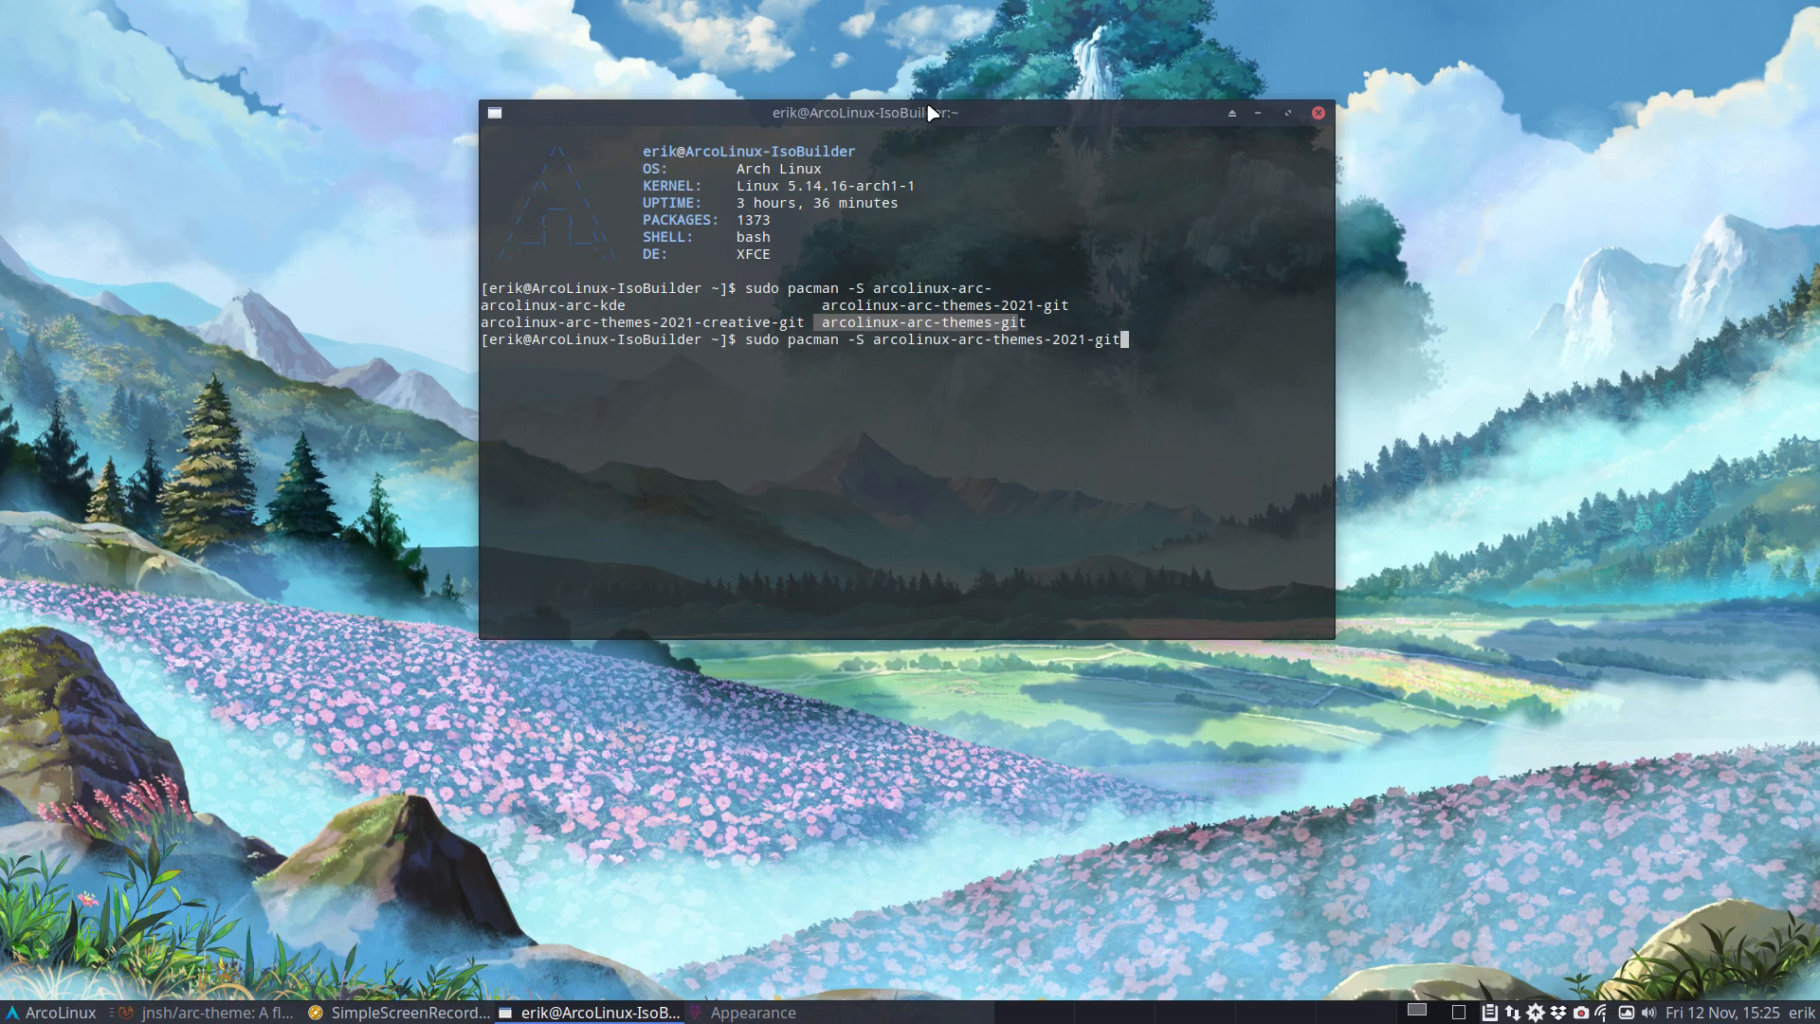
{"action": "mouse_move", "coordinate": [1007, 328]}
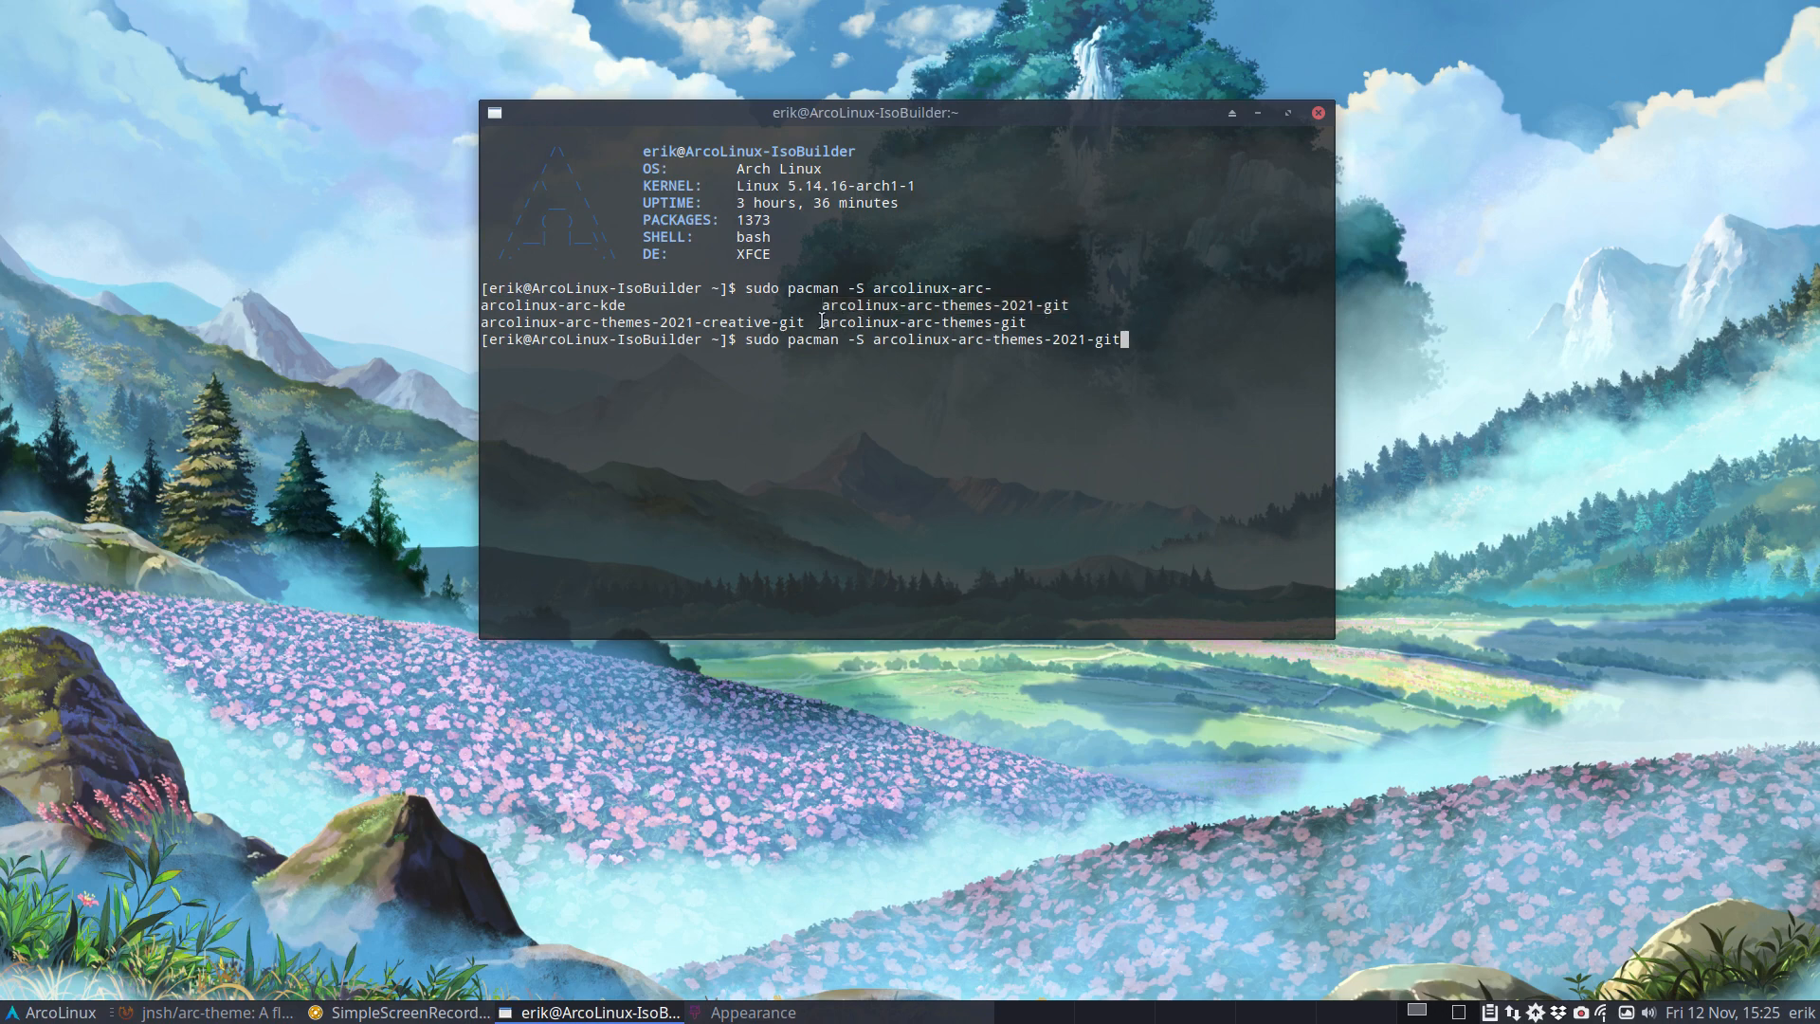
- Highlight the arcolinux-arc-themes-git and -2021-git package names, then close the terminal
{"action": "double_click", "coordinate": [922, 322]}
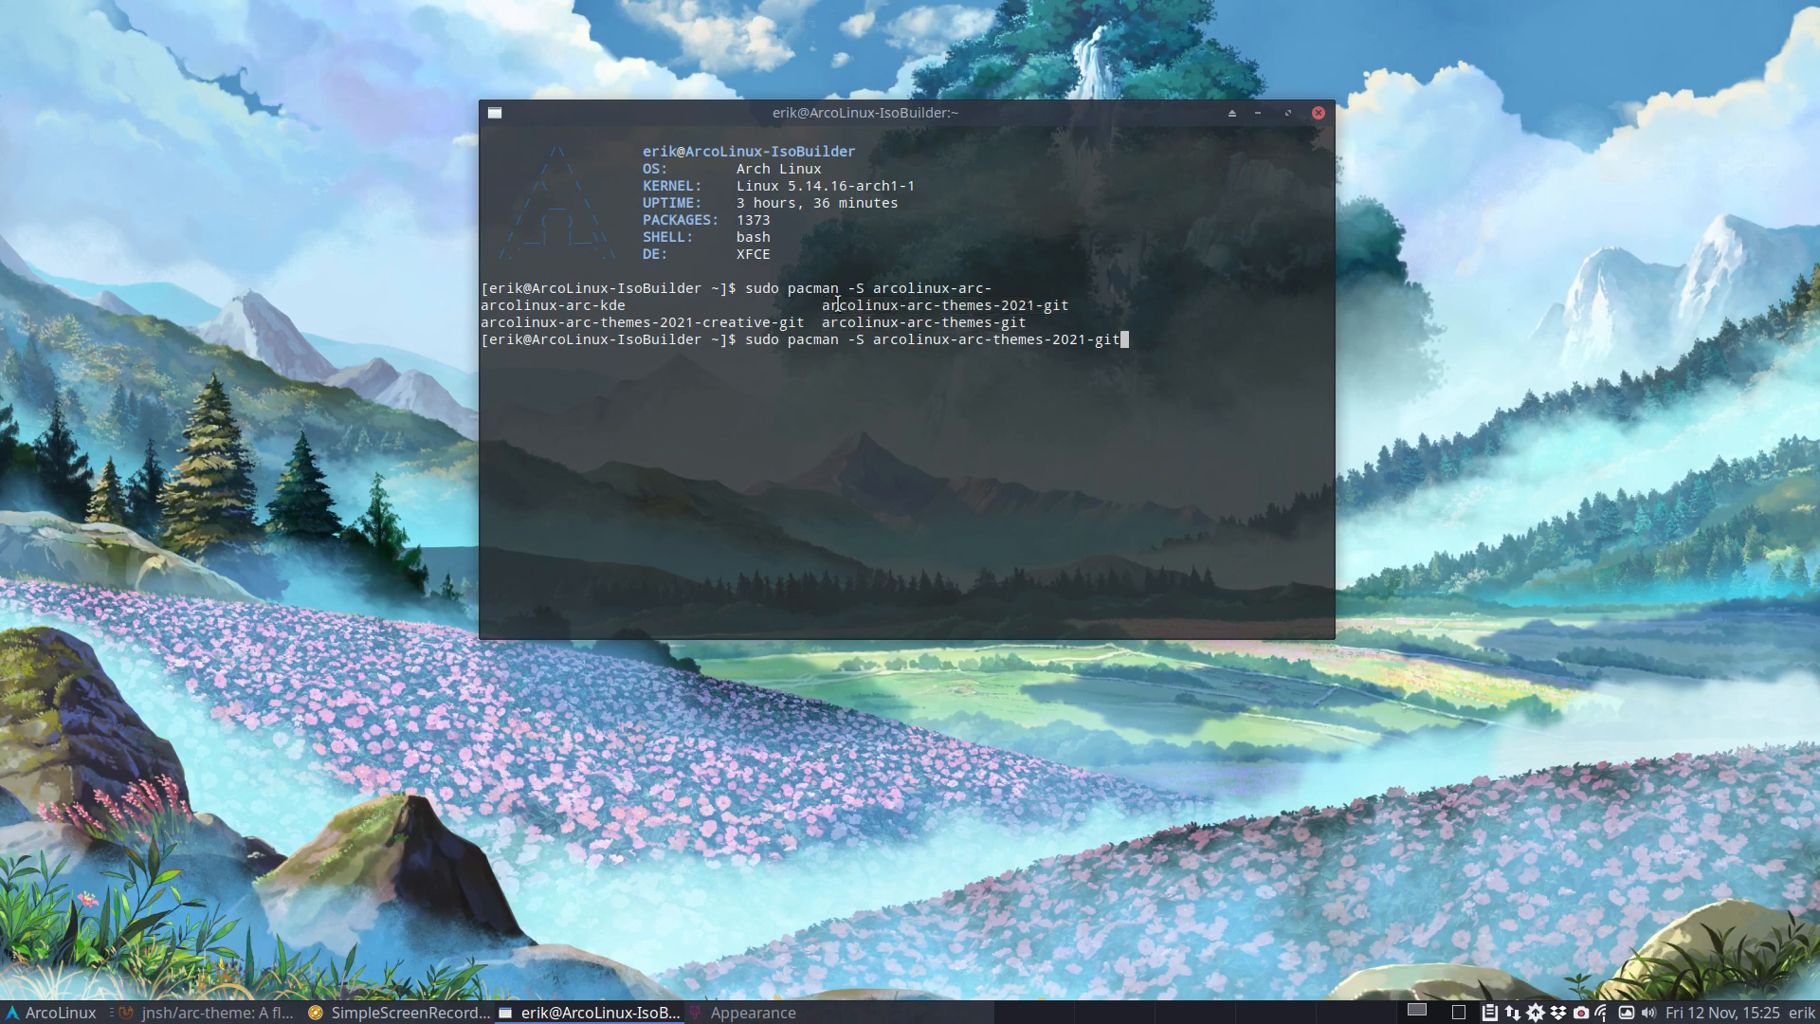
{"action": "double_click", "coordinate": [944, 303]}
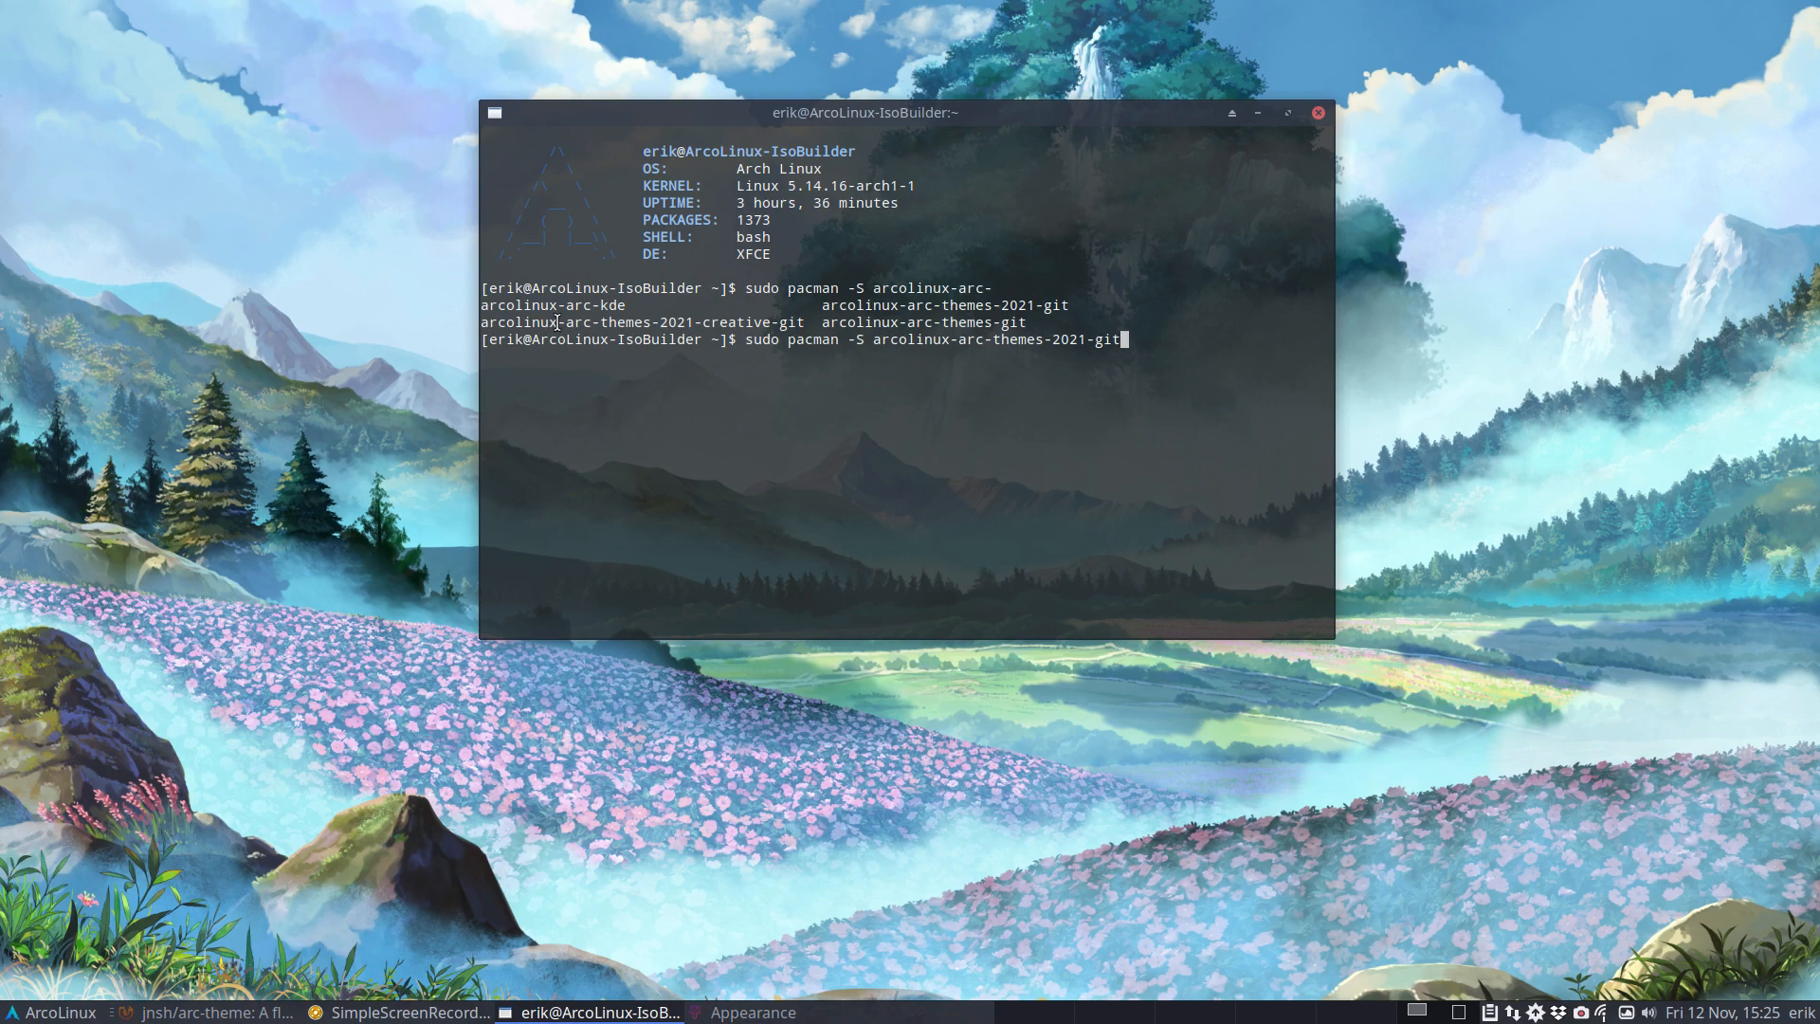
{"action": "mouse_move", "coordinate": [696, 315]}
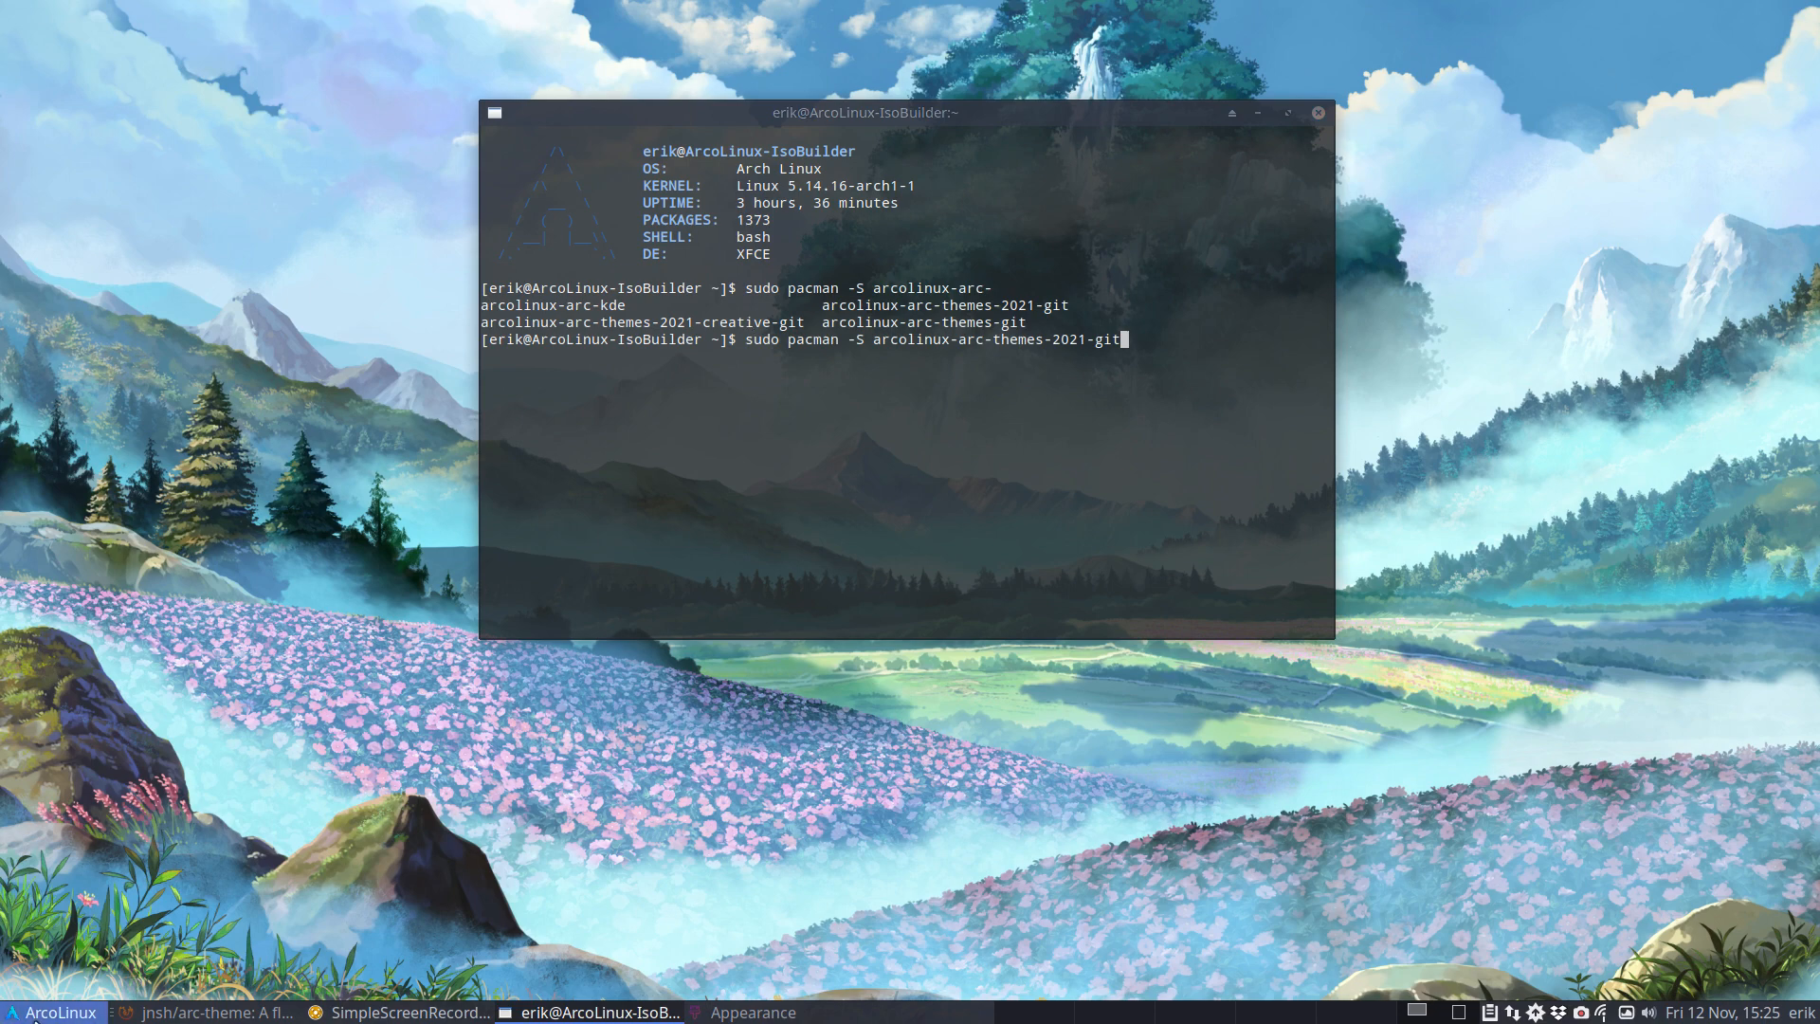
{"action": "left_click", "coordinate": [51, 1012]}
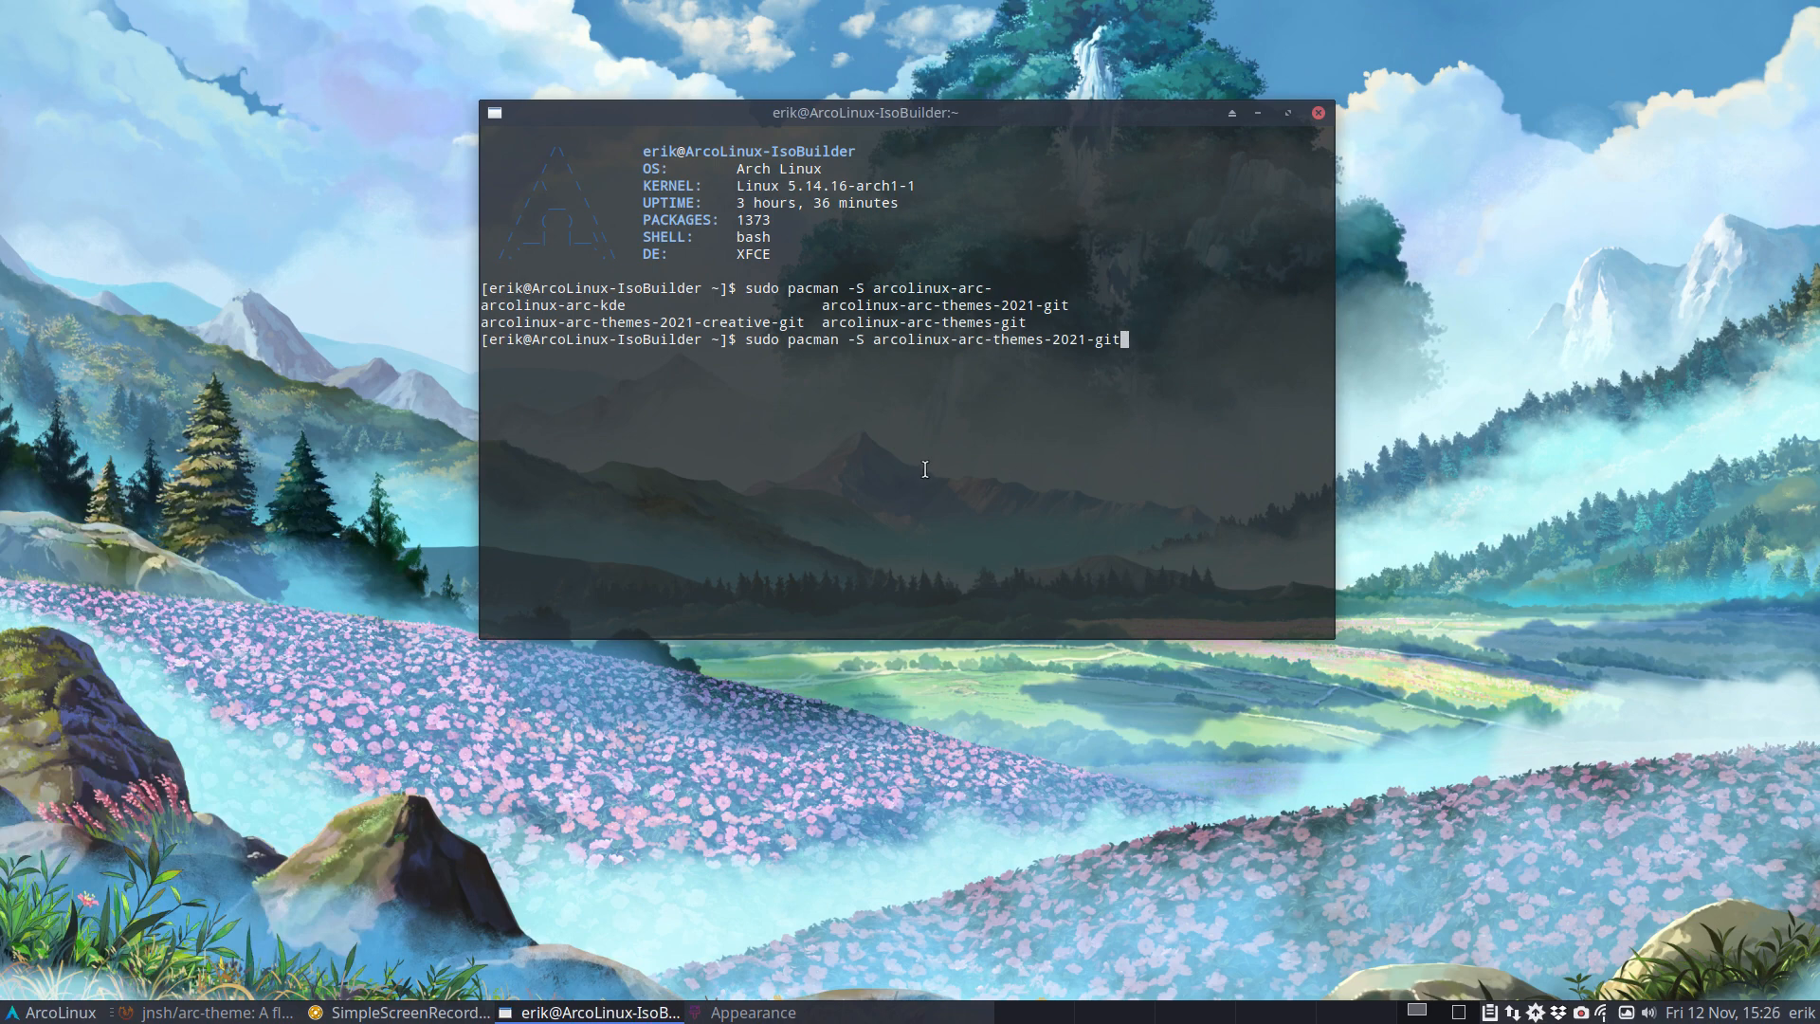
{"action": "left_click", "coordinate": [1317, 112]}
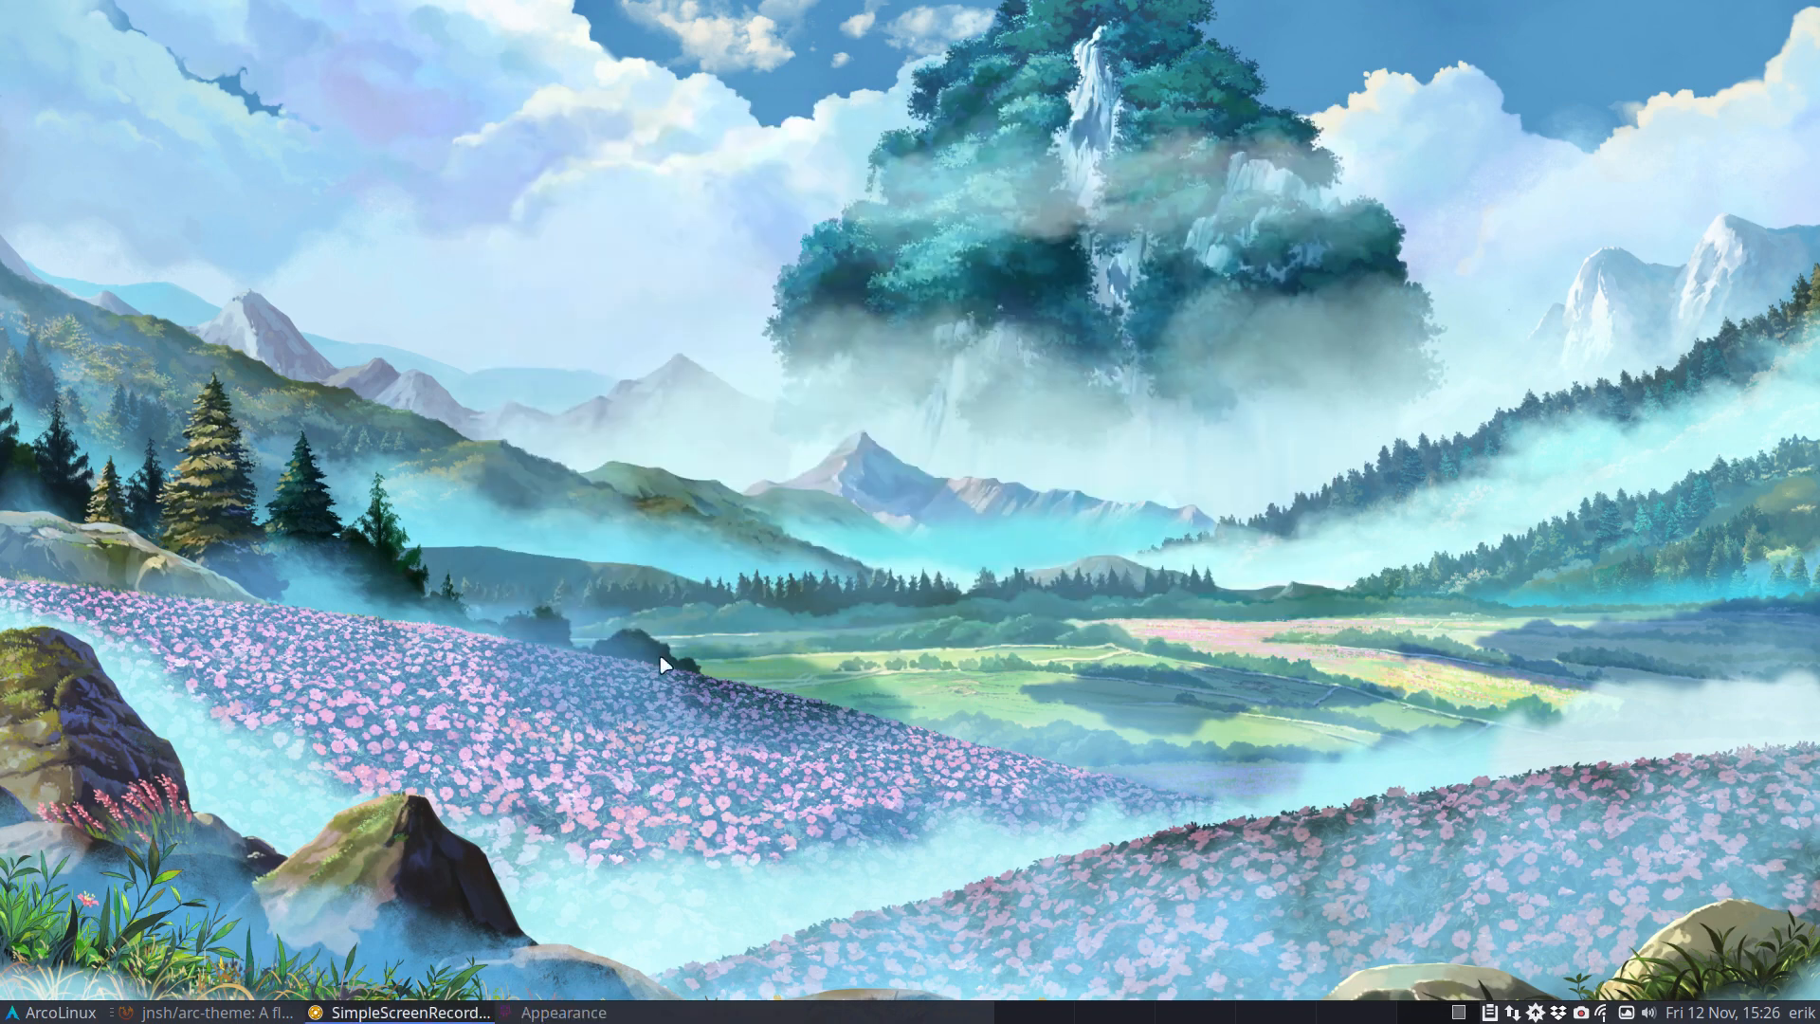
- Restore Appearance and apply Arc, Arc-Dark, then Arc-Darker from the coloured Arc style list
{"action": "left_click", "coordinate": [564, 1012]}
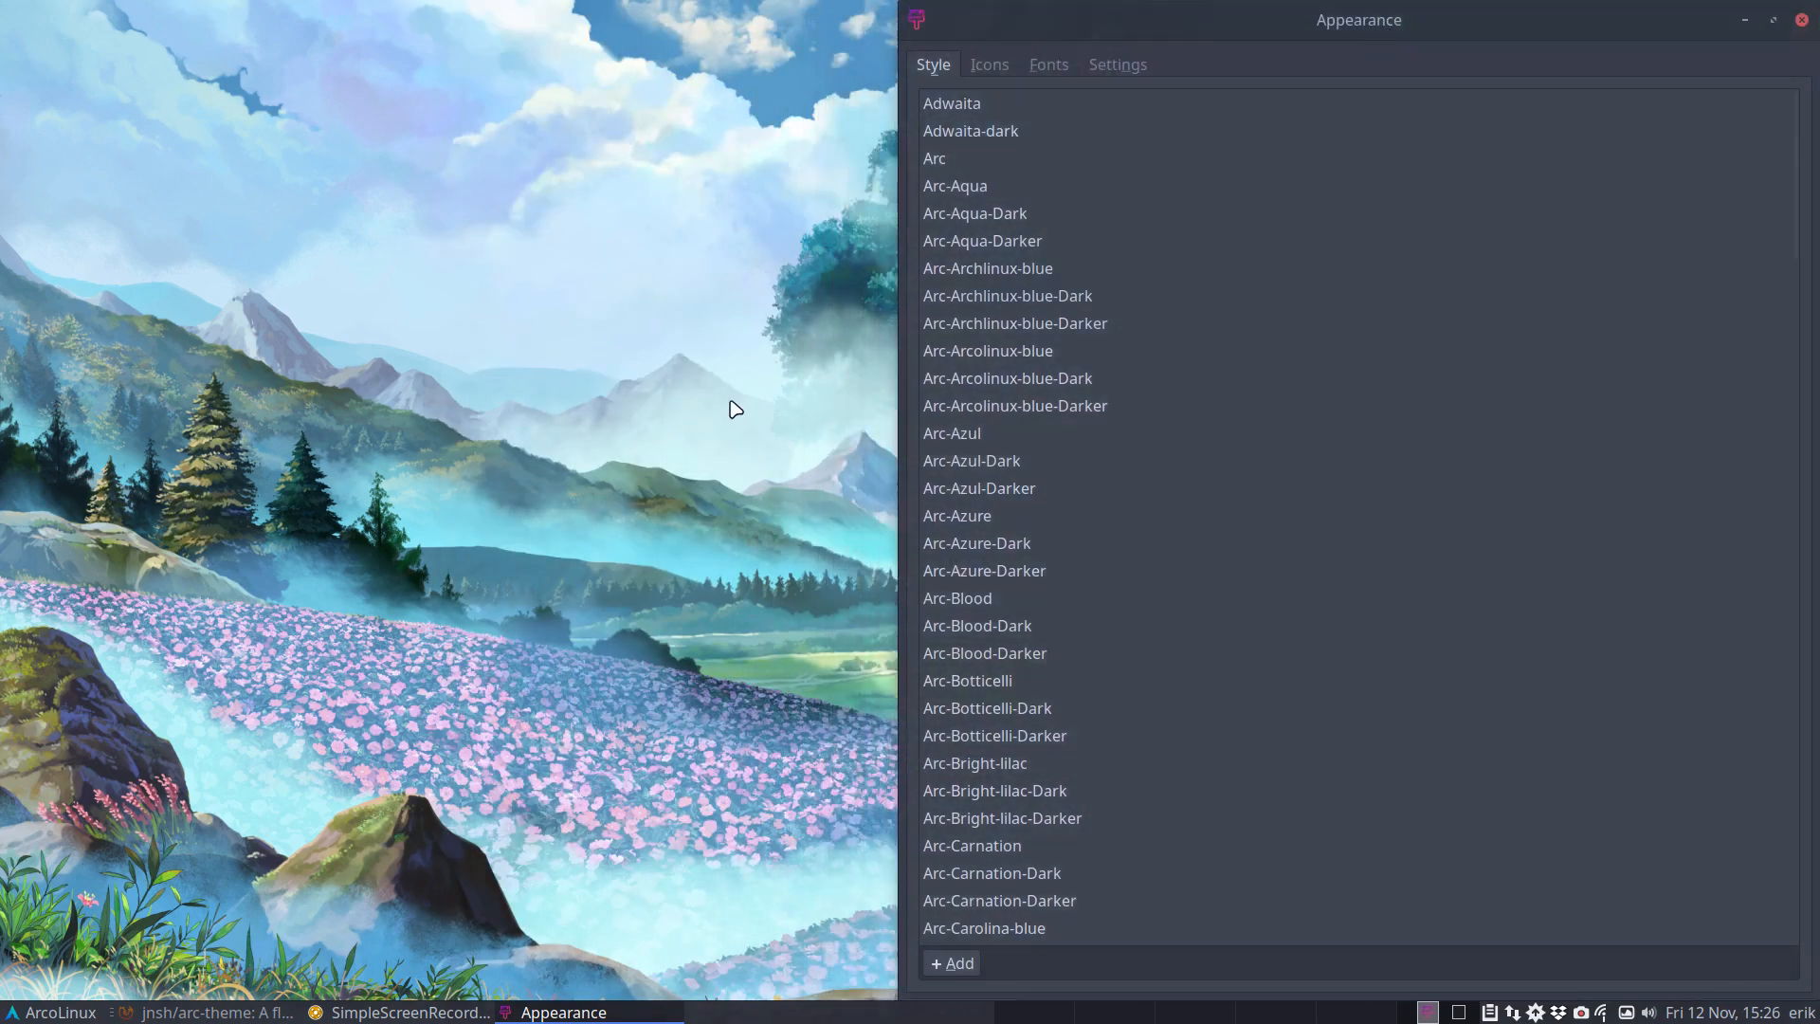
{"action": "mouse_move", "coordinate": [474, 529]}
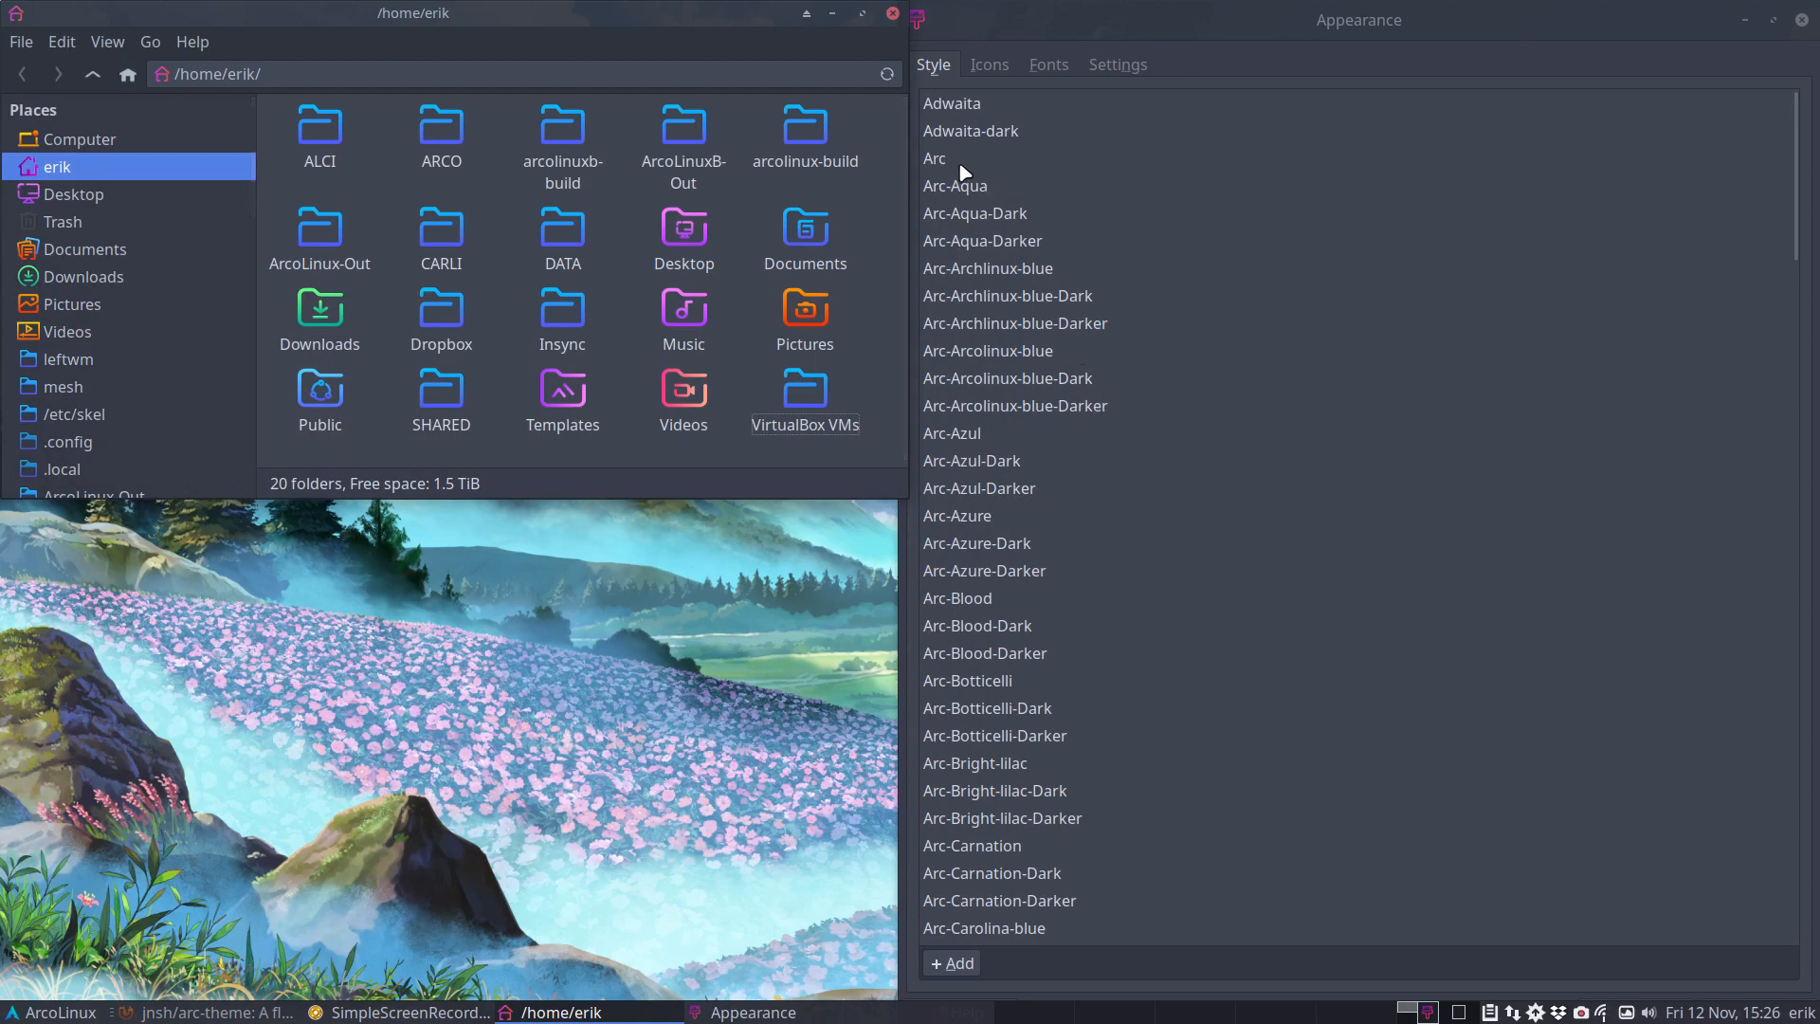
{"action": "left_click", "coordinate": [934, 157]}
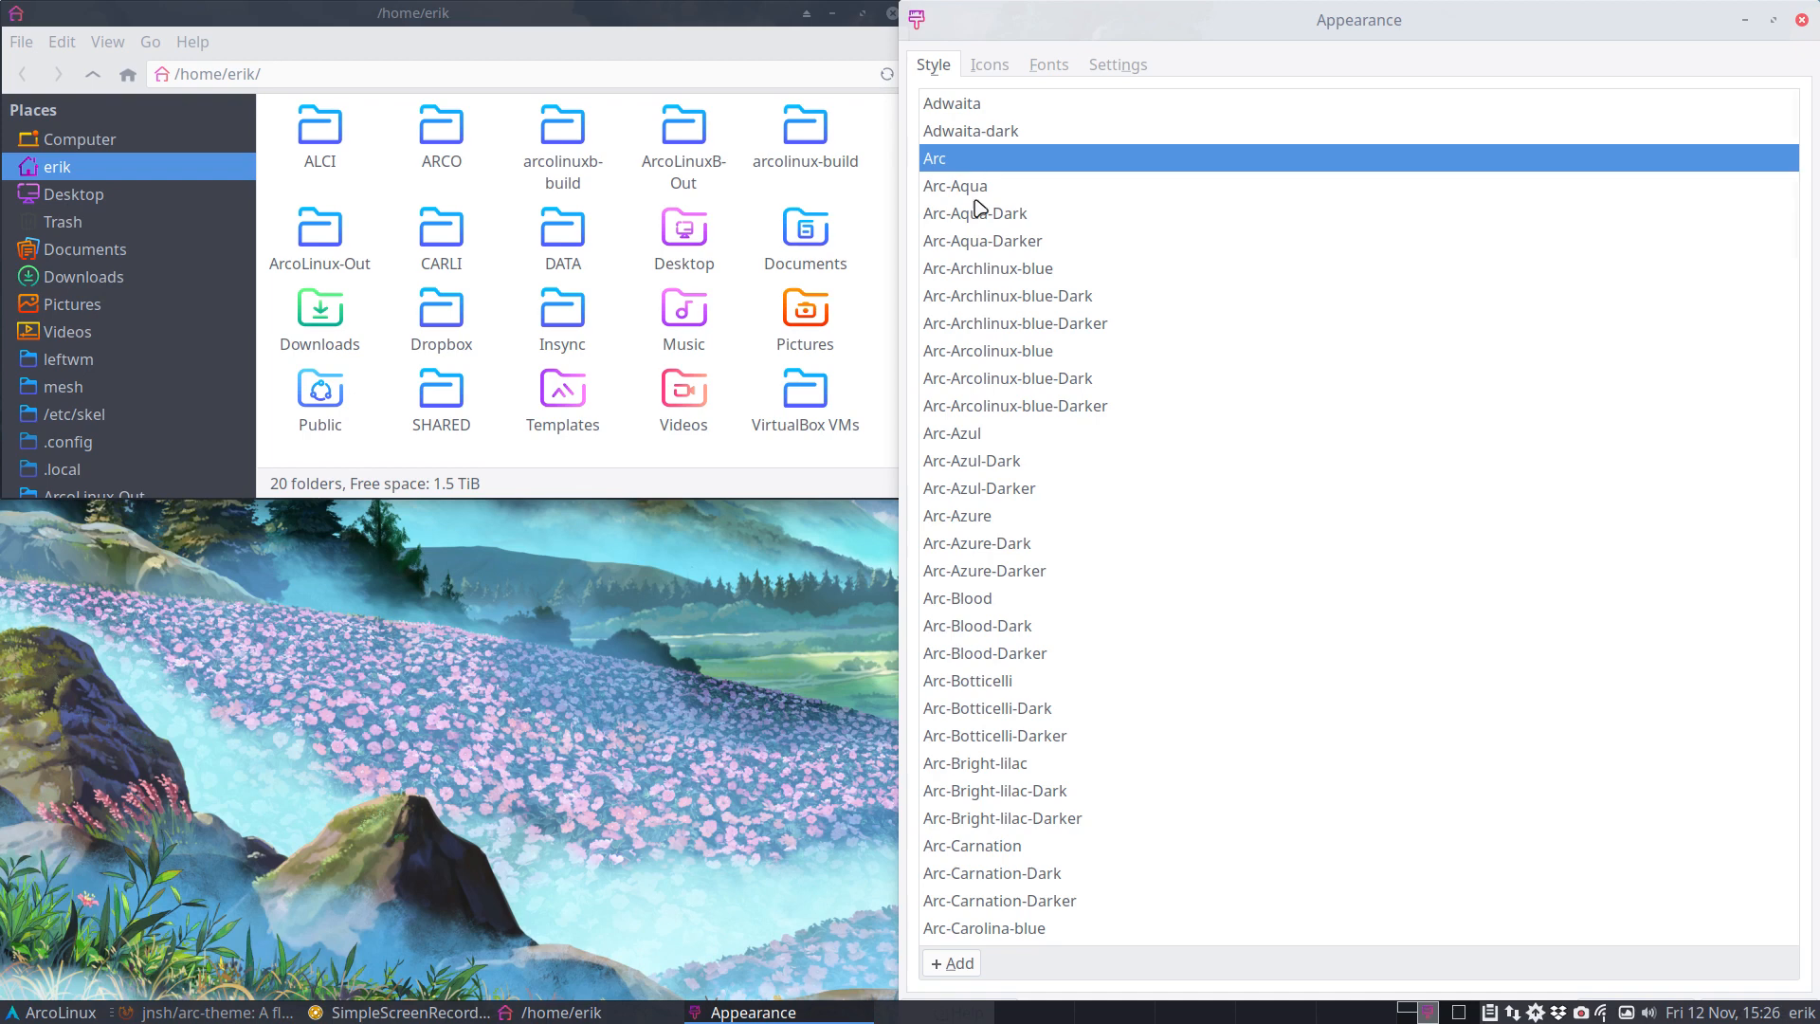
{"action": "scroll", "scroll_direction": "down", "scroll_amount": 3}
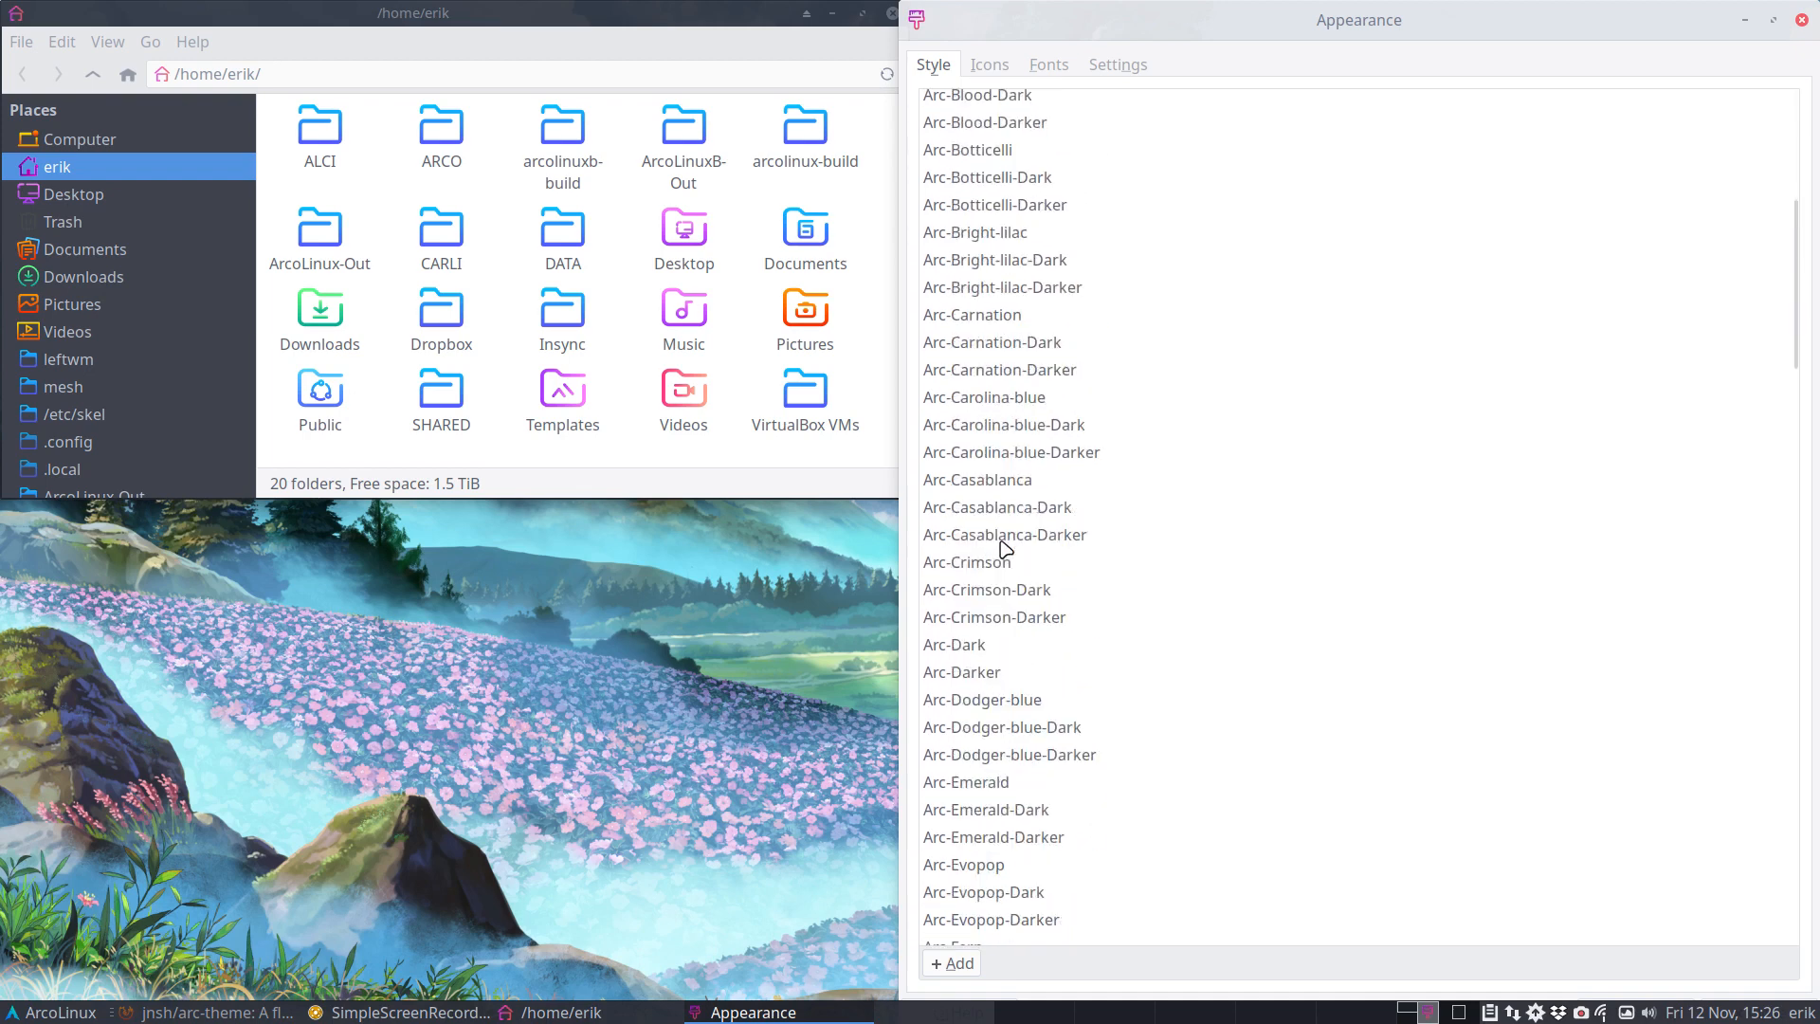
{"action": "left_click", "coordinate": [954, 645]}
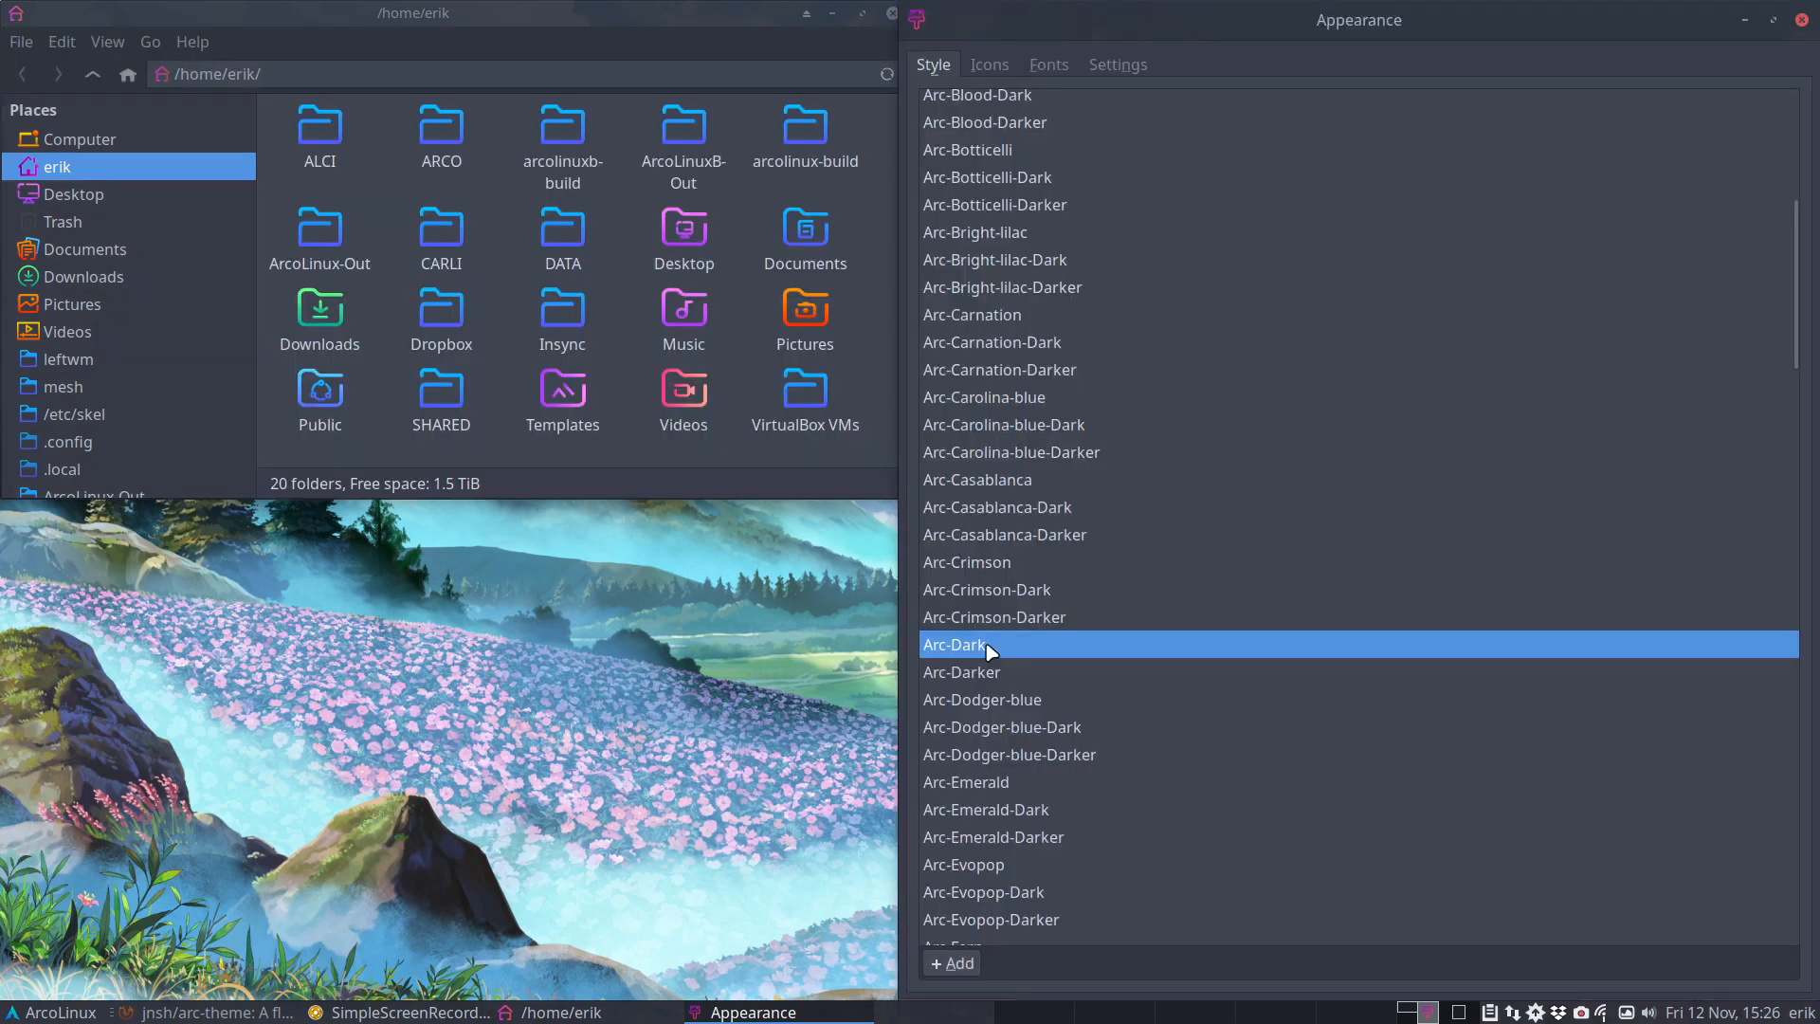
{"action": "left_click", "coordinate": [962, 671]}
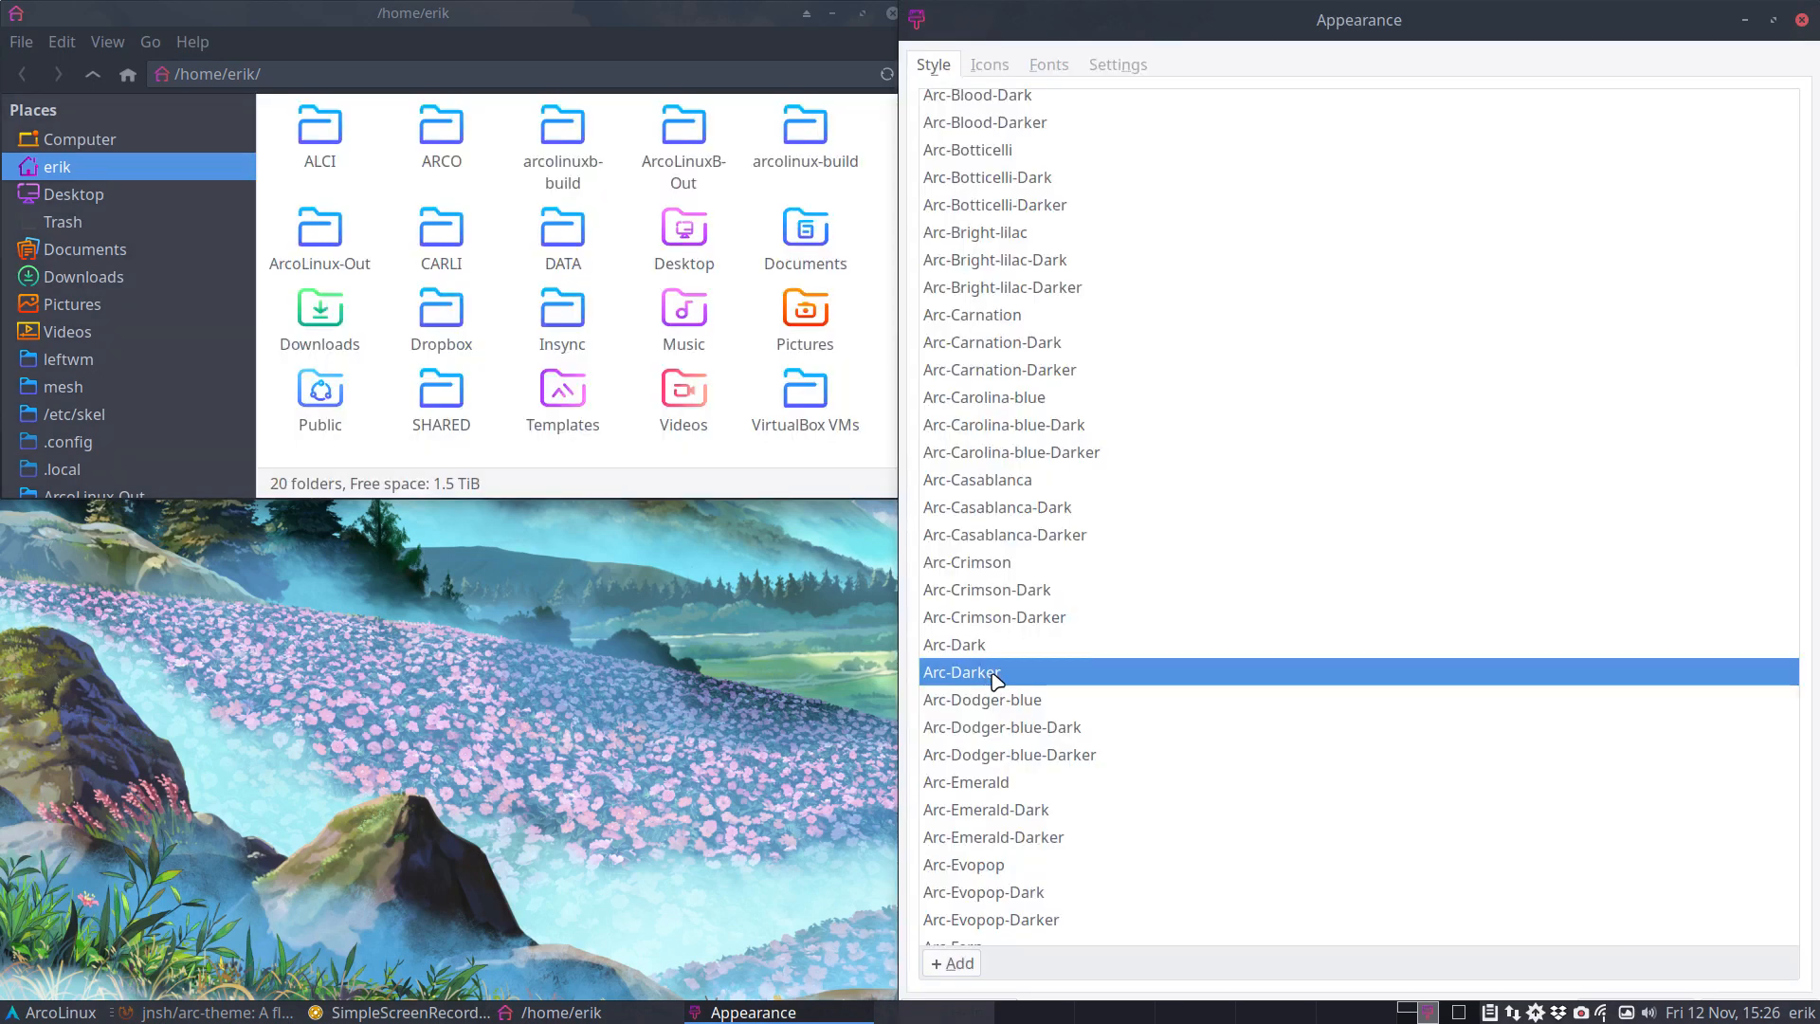
{"action": "scroll", "scroll_direction": "down", "scroll_amount": 3}
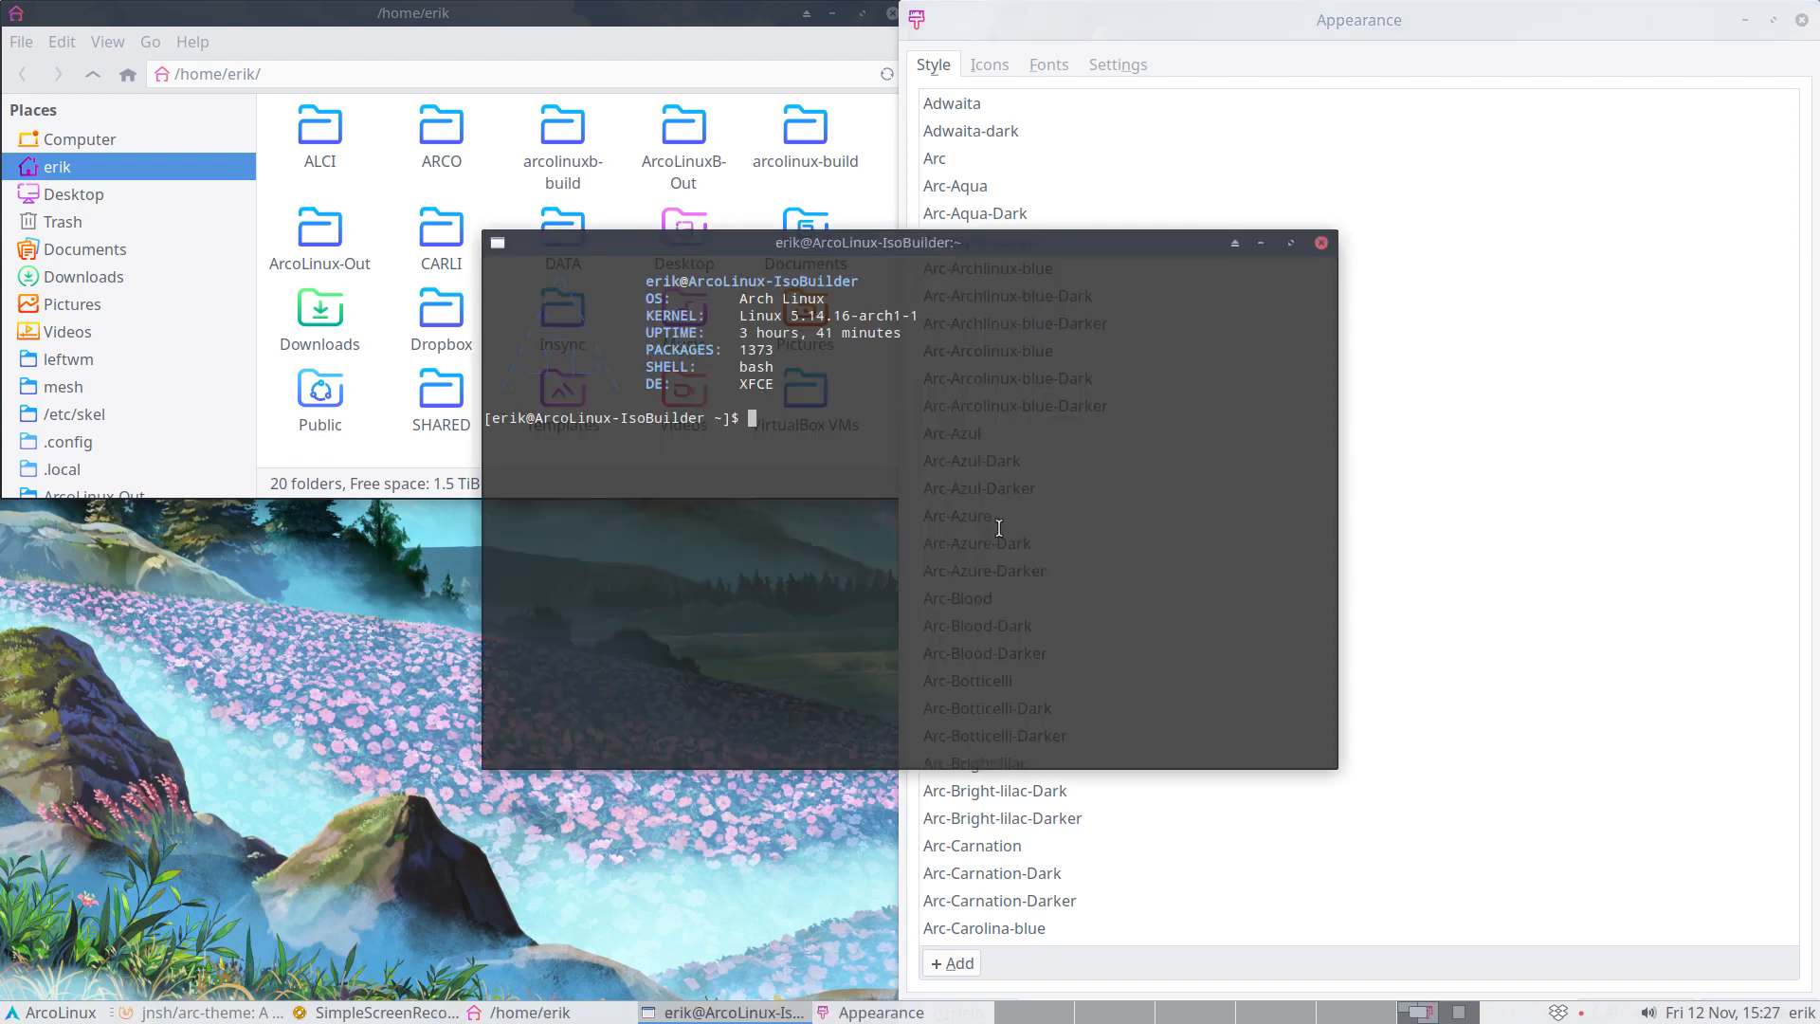
- Run 'sudo pacman -R' on the arcolinux gtk3 theme package in a terminal
{"action": "type", "text": "sudo pacman -R a"}
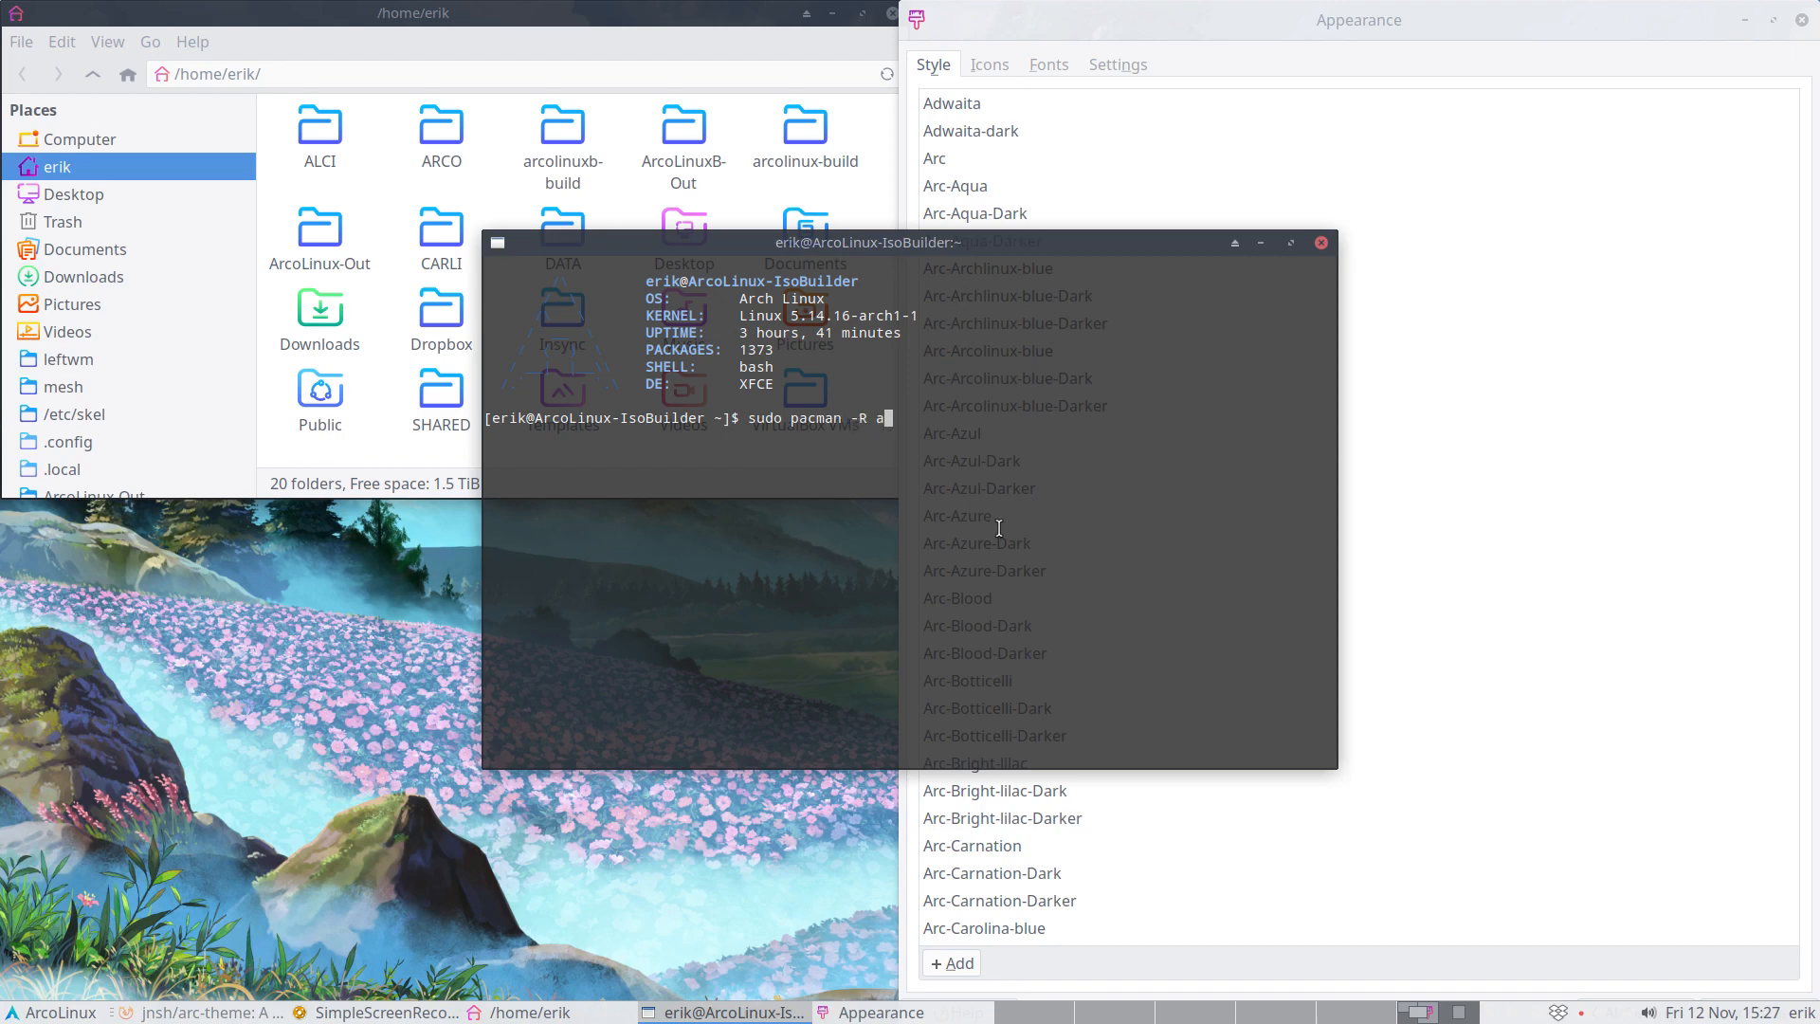
{"action": "type", "text": "rcolinux-gt"}
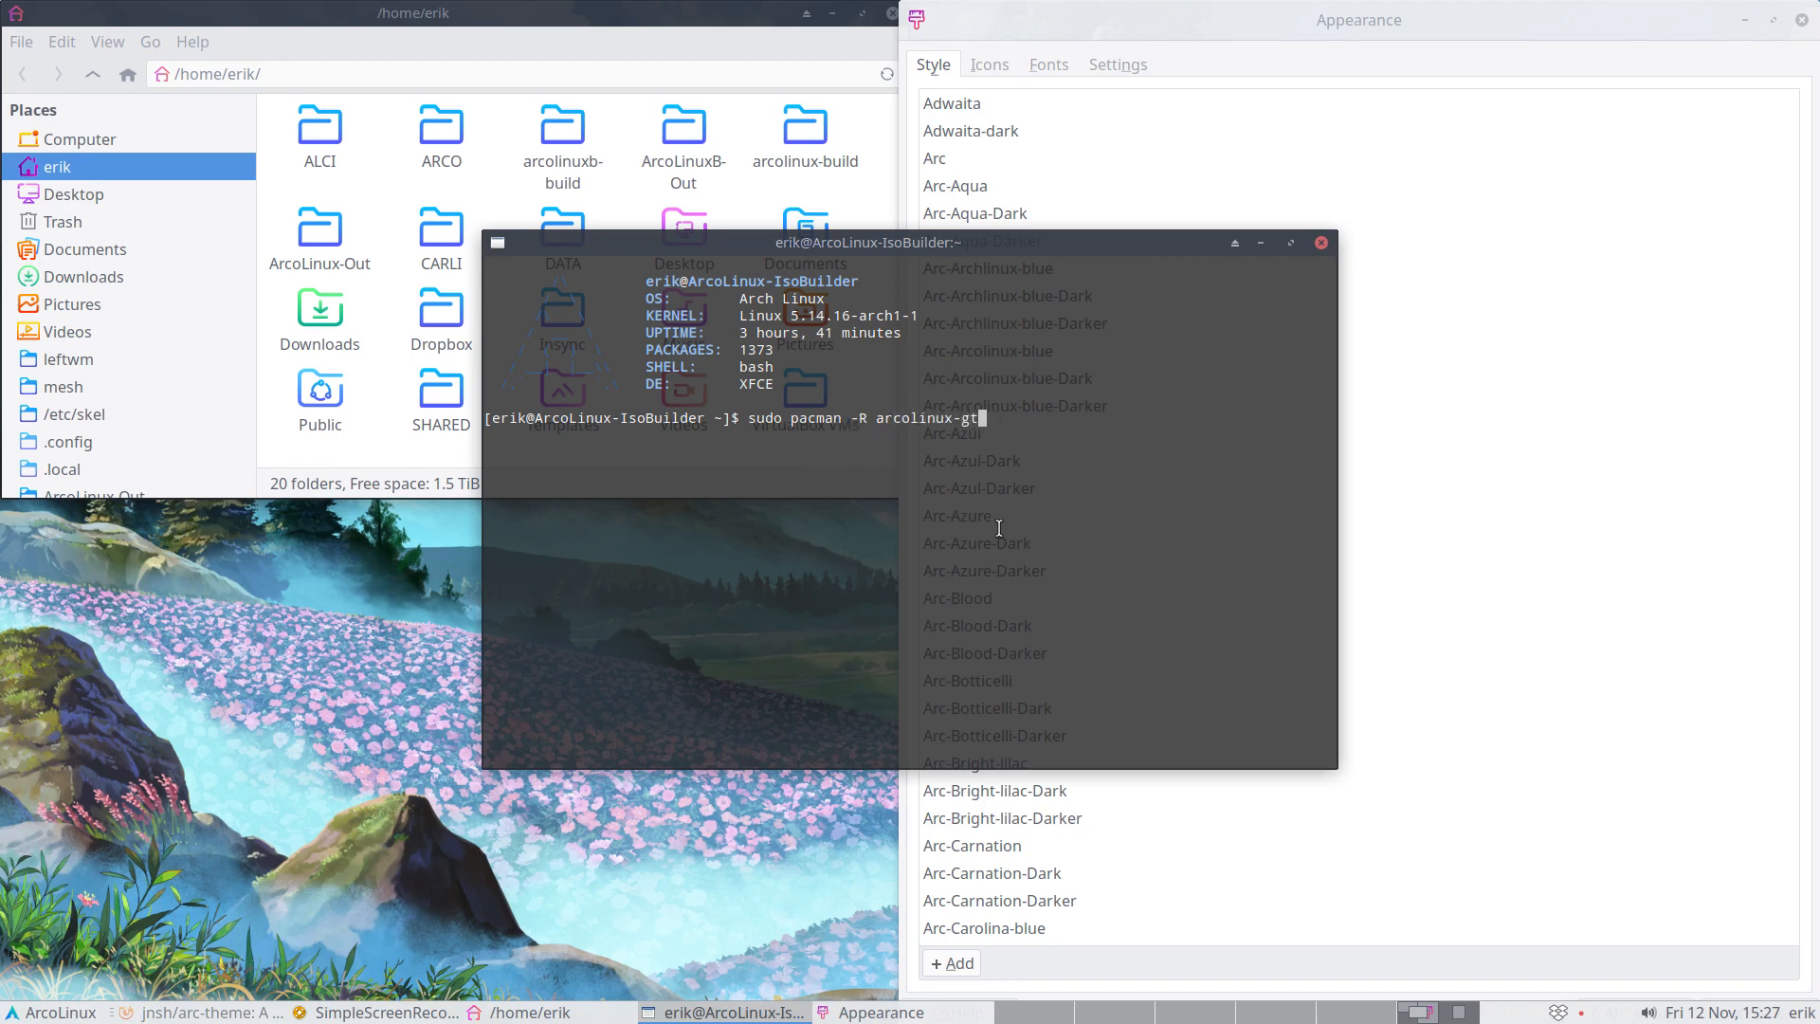
{"action": "type", "text": "k3-sard"}
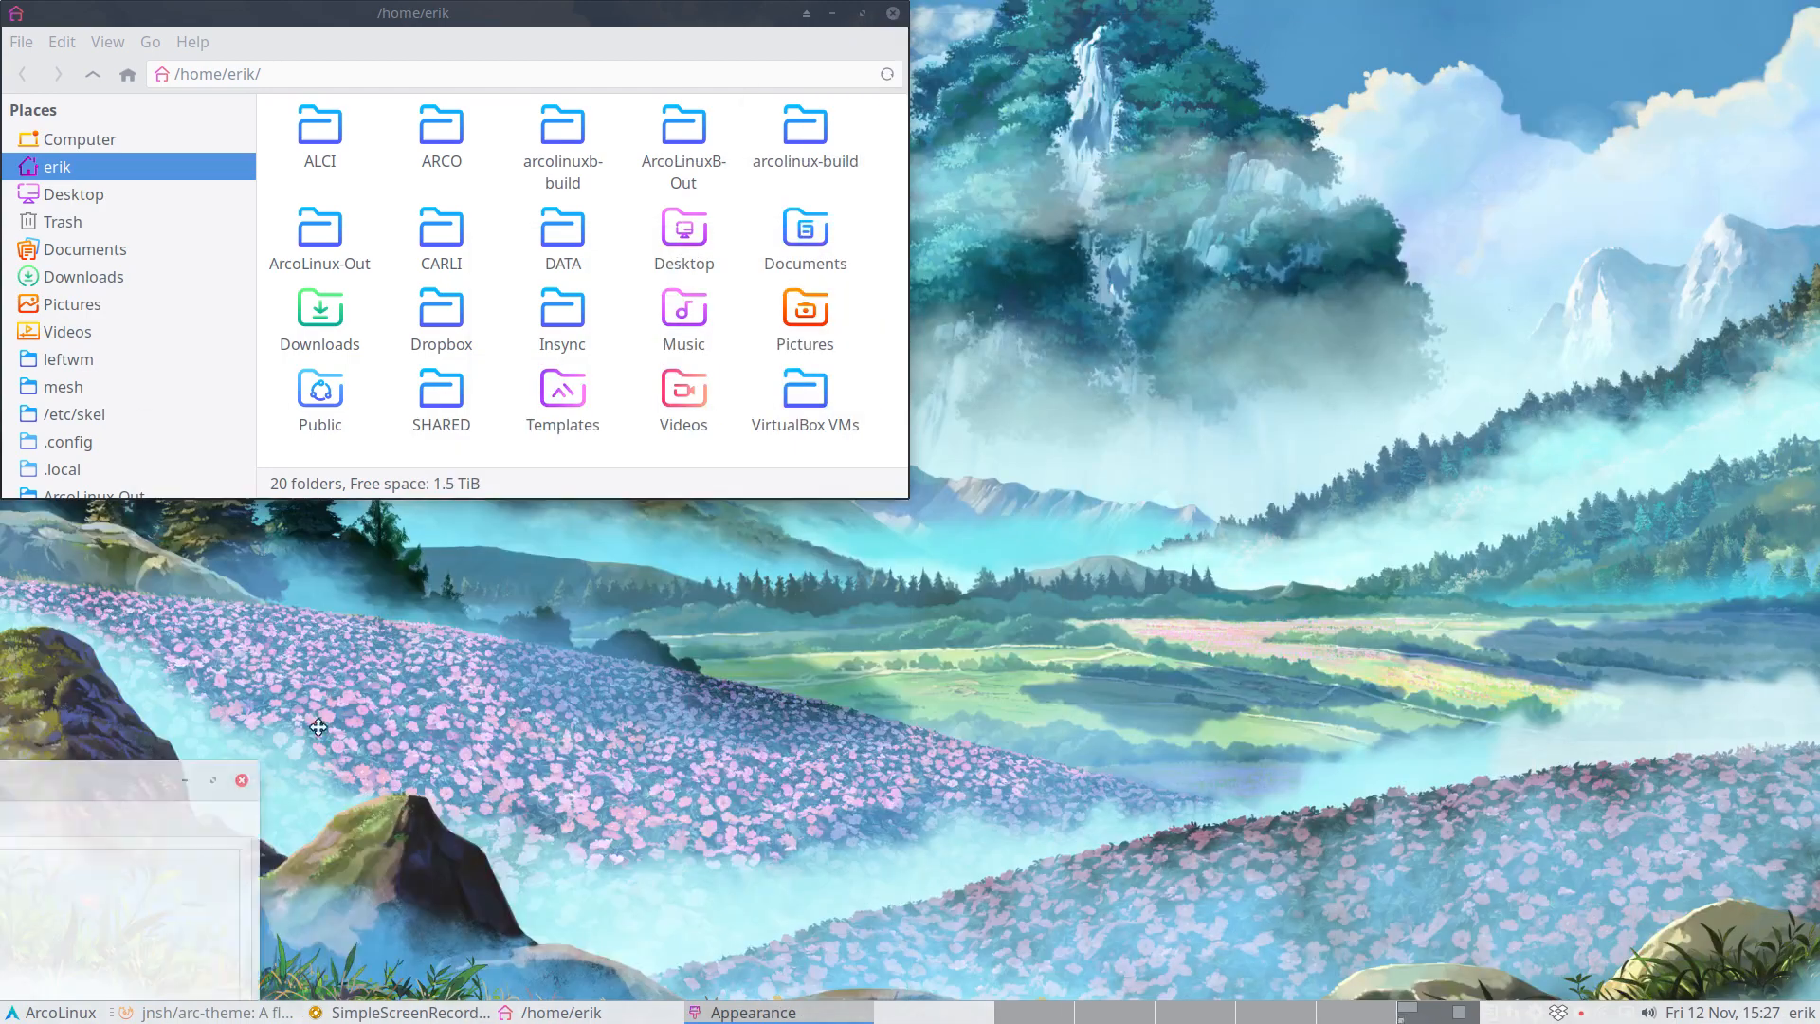
- Reopen Appearance from Settings Manager and scroll the Arc-Aqua to Arc-Tory style list
{"action": "left_click", "coordinate": [50, 1012]}
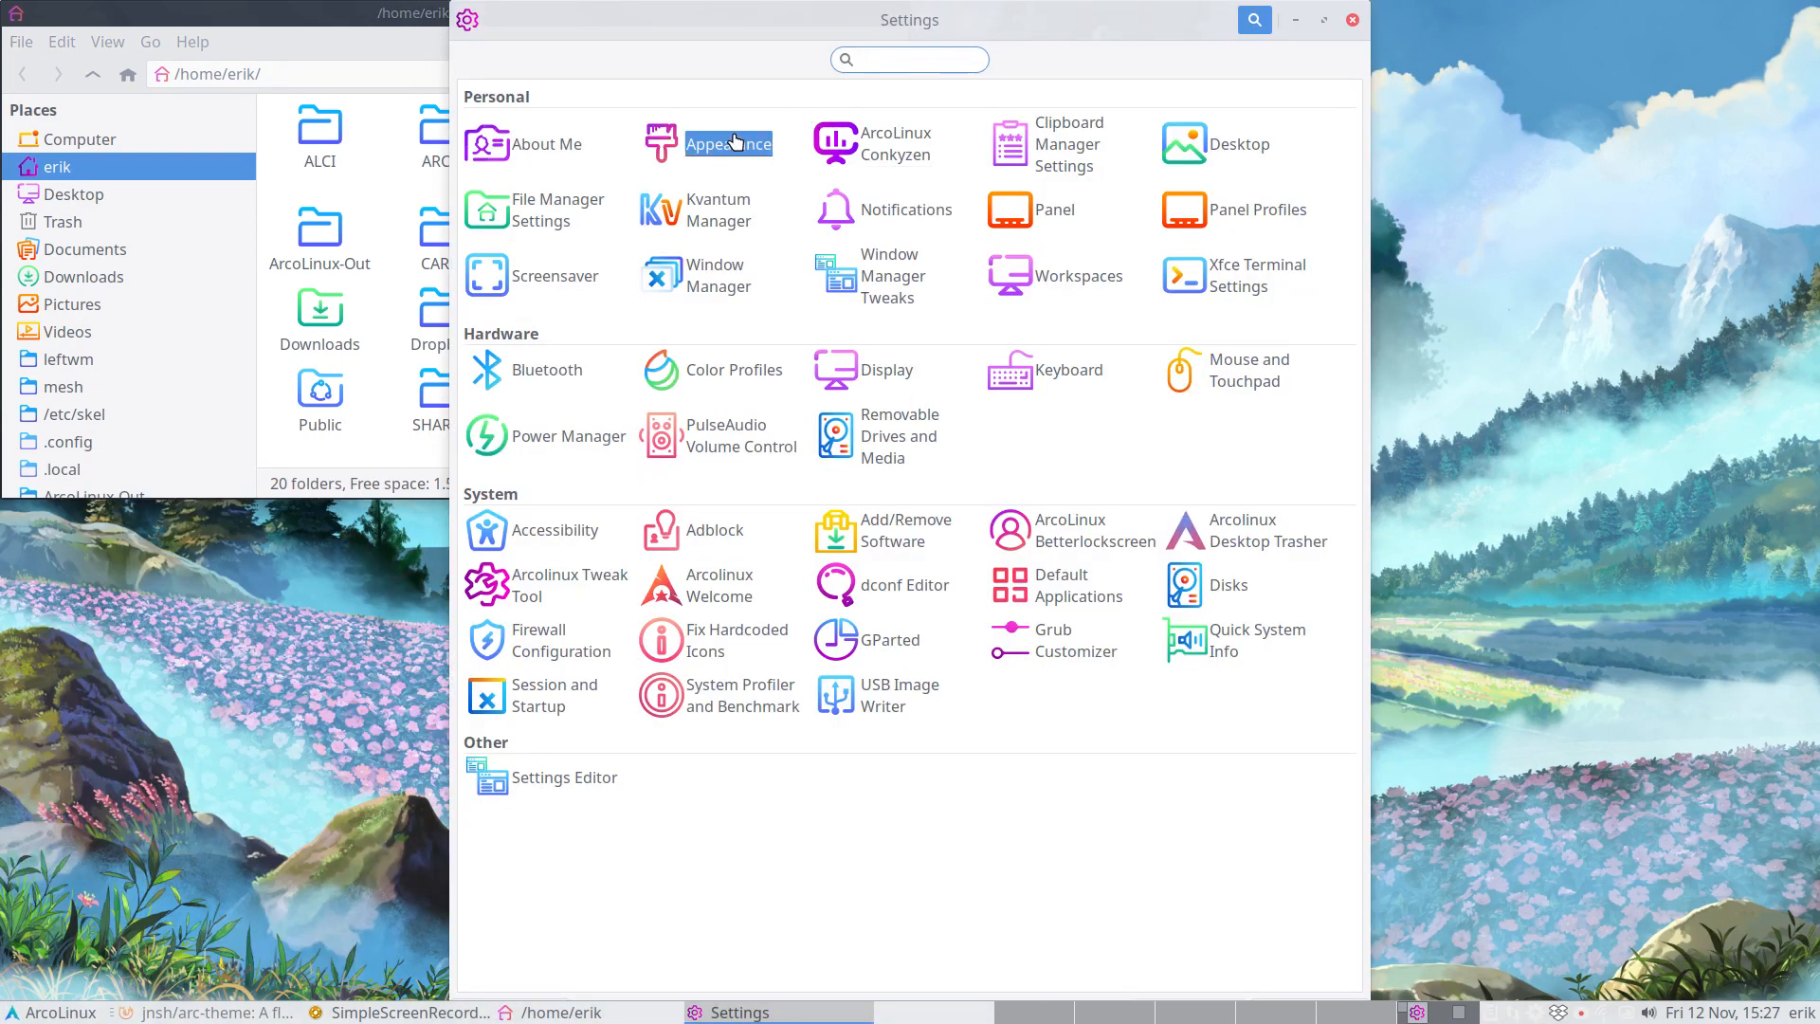
{"action": "left_click", "coordinate": [728, 142]}
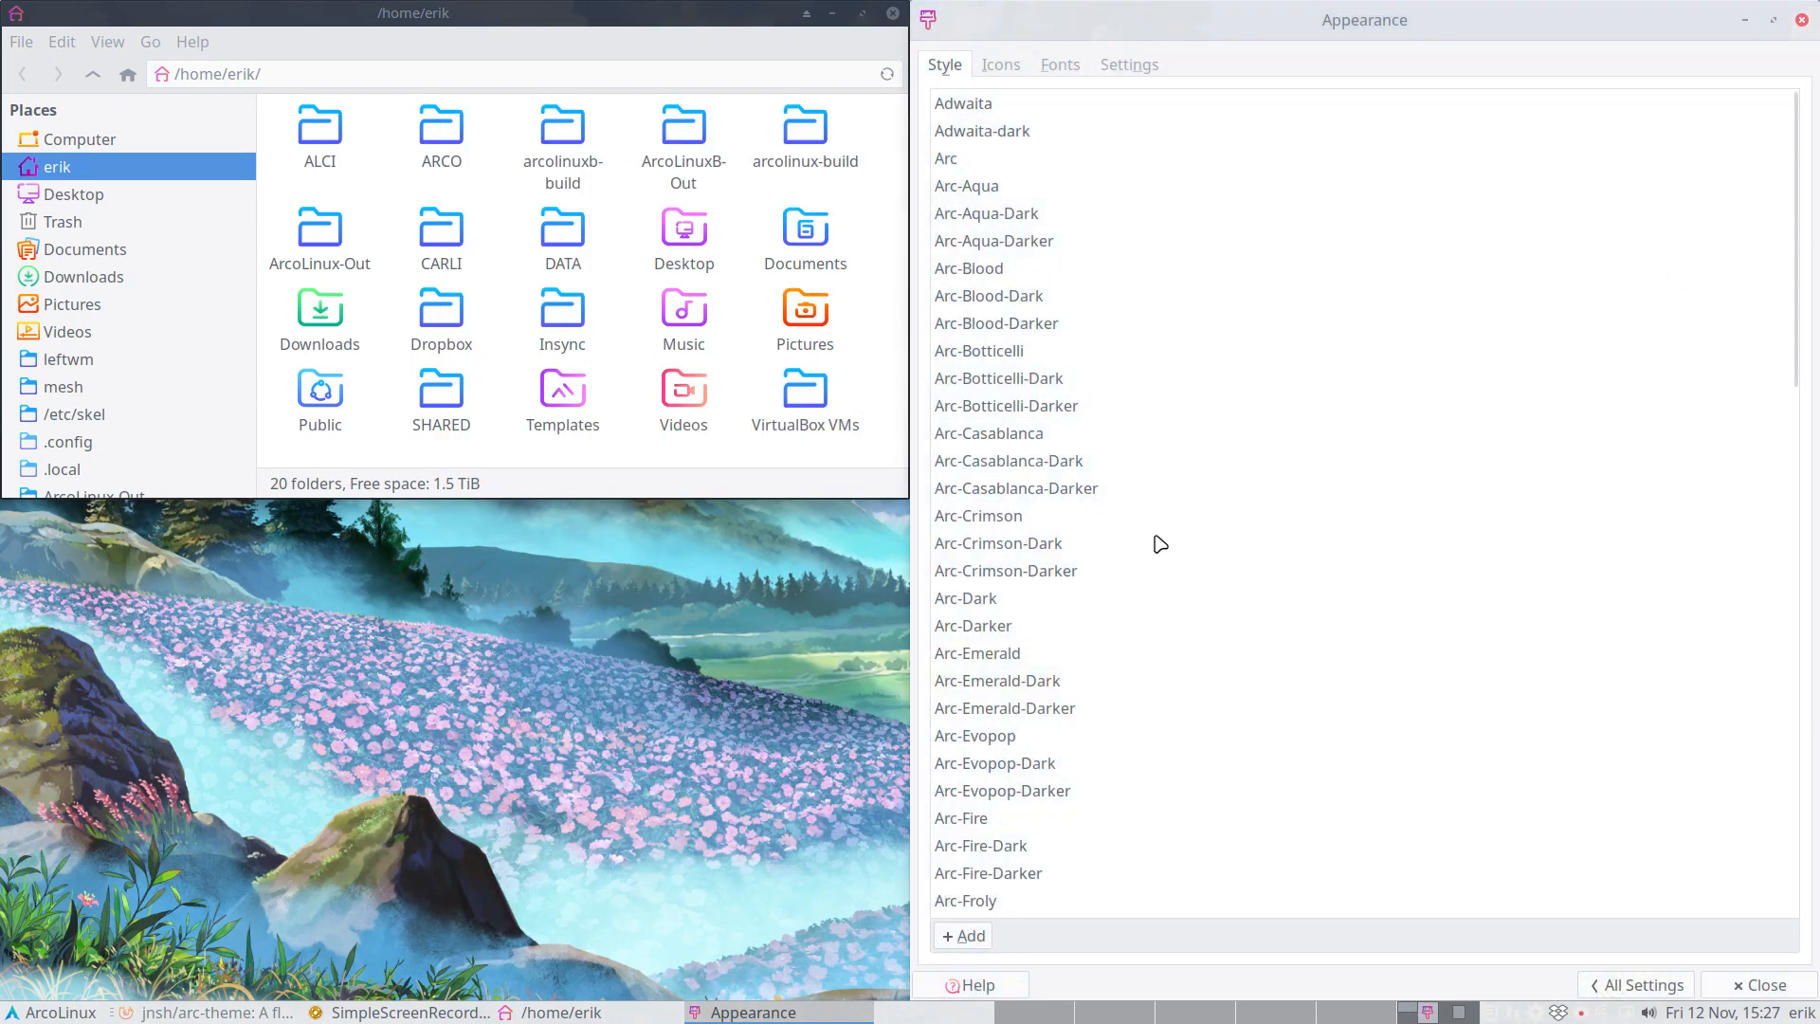
{"action": "scroll", "scroll_direction": "down", "scroll_amount": 3}
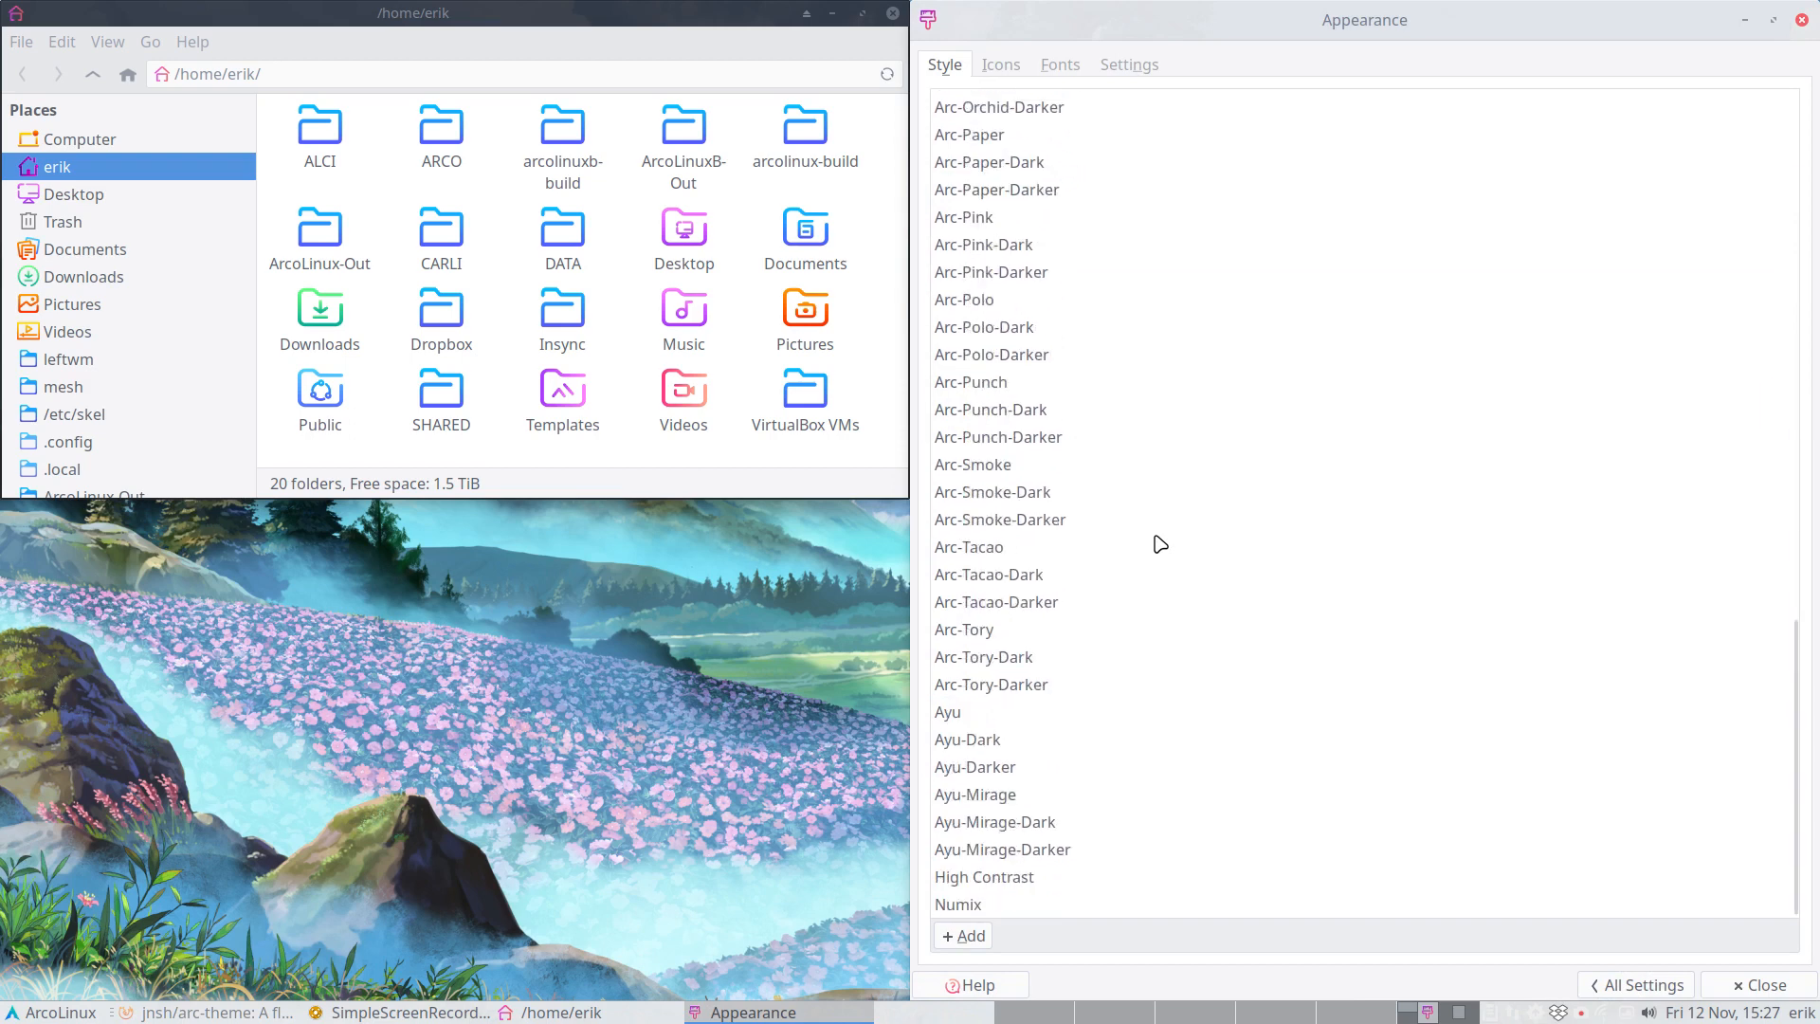
{"action": "mouse_move", "coordinate": [988, 692]}
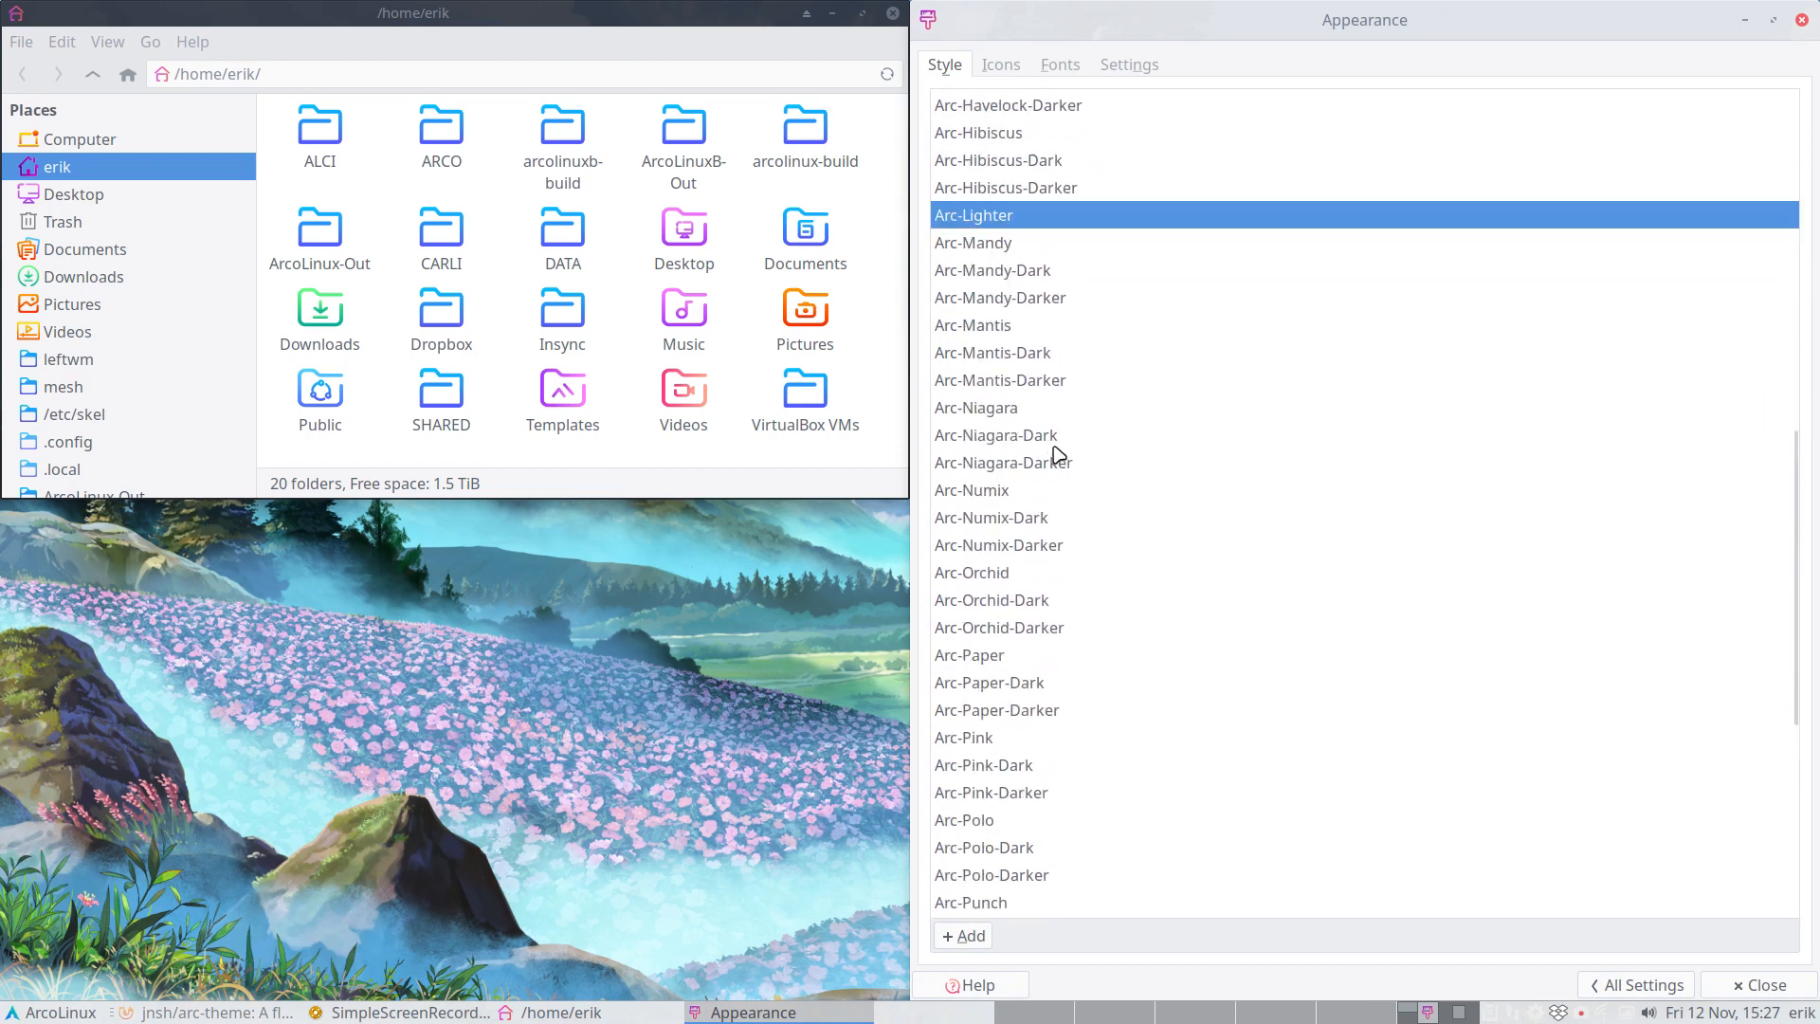
{"action": "scroll", "scroll_direction": "up", "scroll_amount": 3}
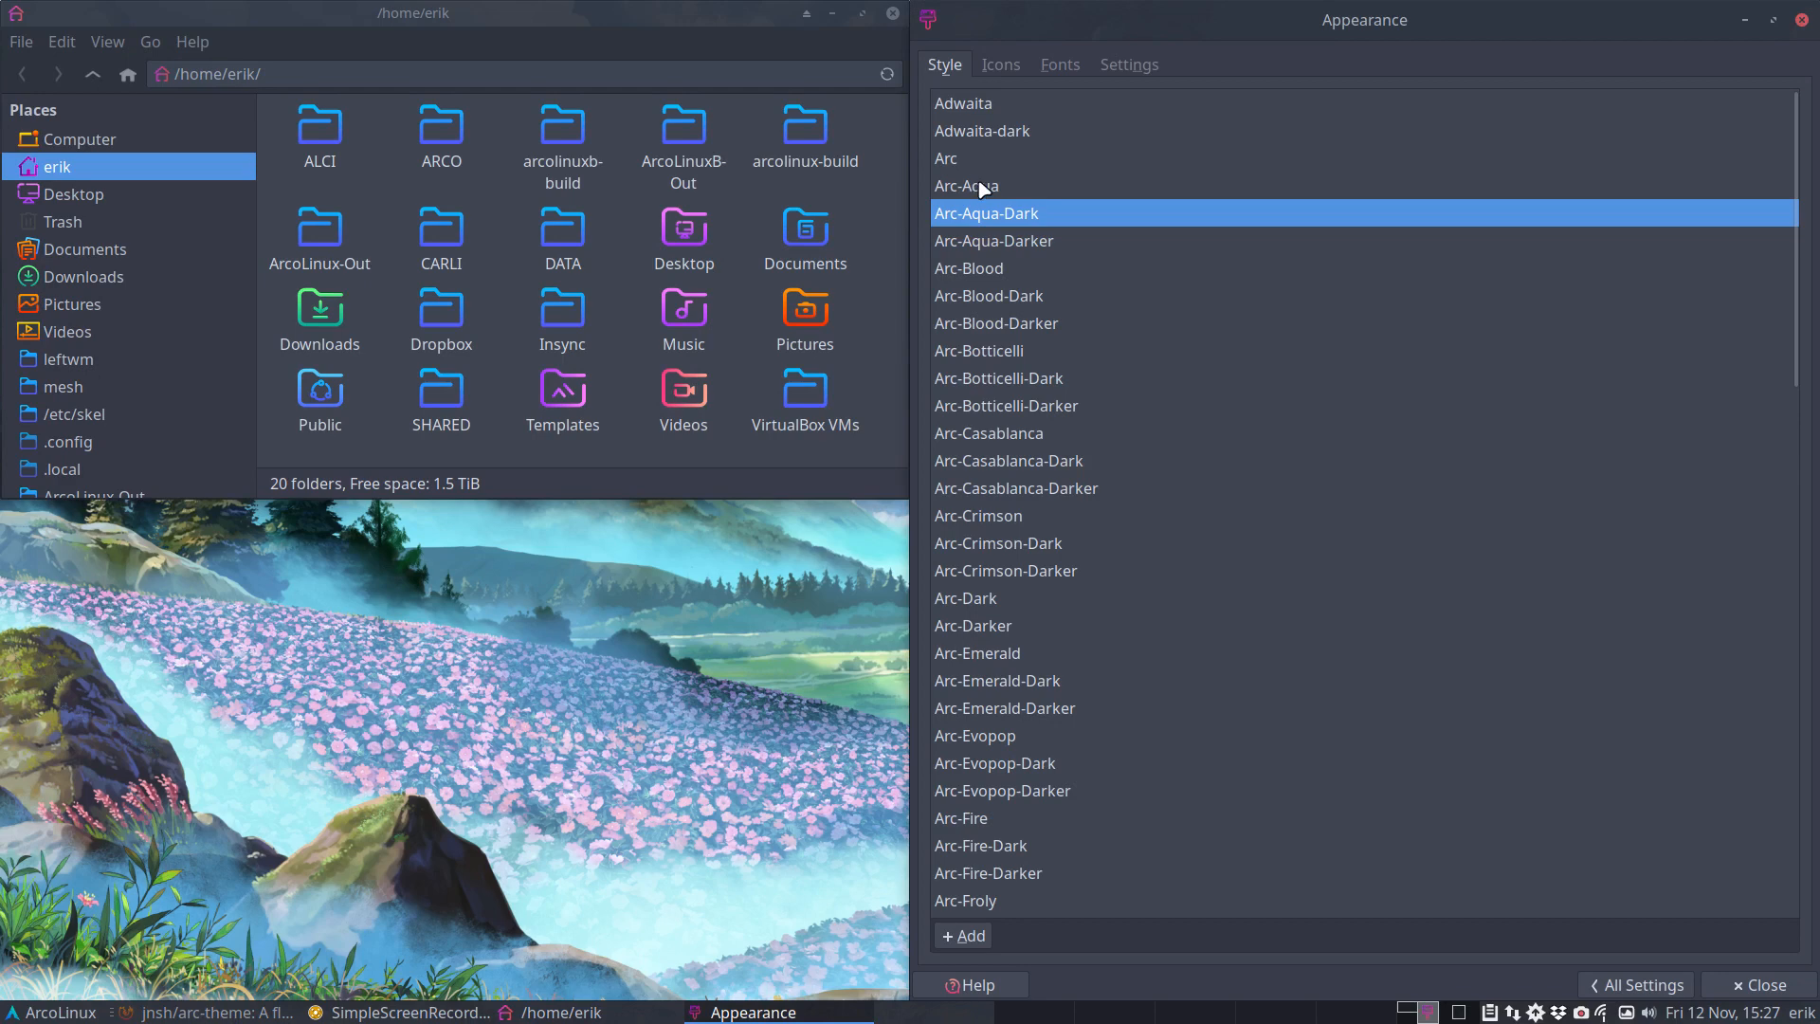
{"action": "mouse_move", "coordinate": [1027, 241]}
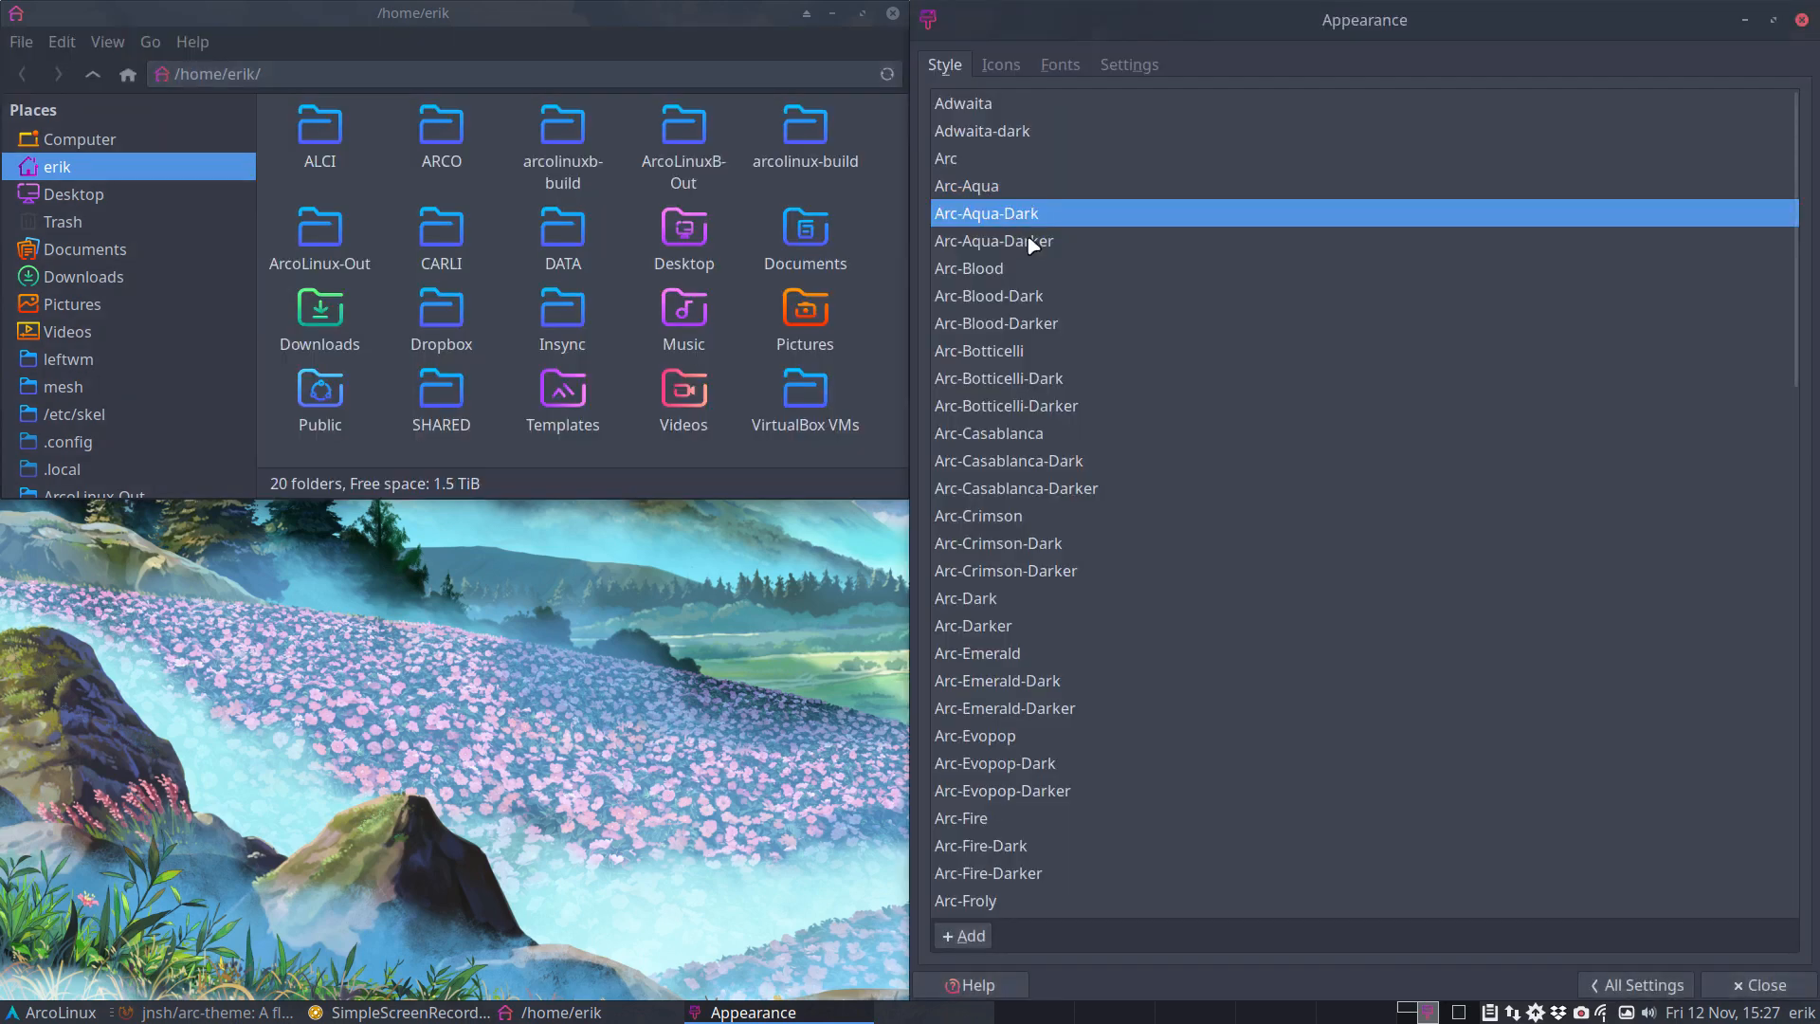
- Apply Arc-Blood, Botticelli, Casablanca and Crimson variants in turn, ending on Arc-Darker
{"action": "left_click", "coordinate": [980, 268]}
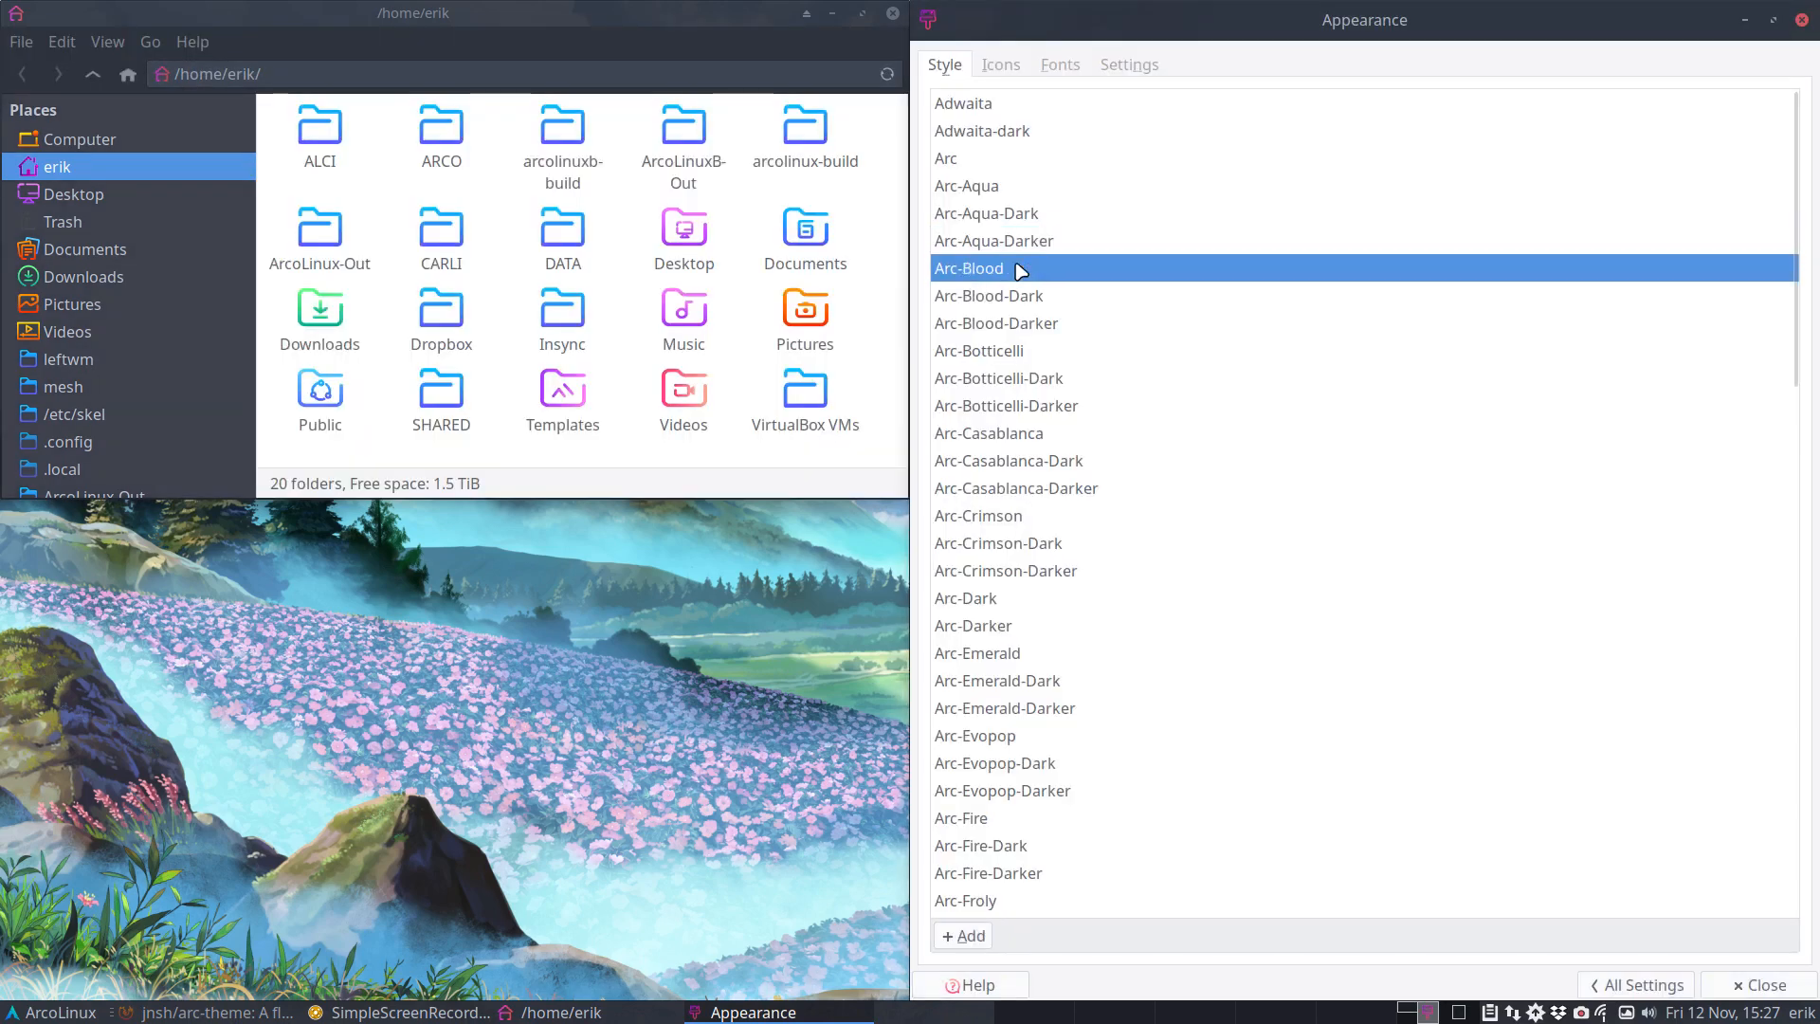
{"action": "left_click", "coordinate": [990, 296]}
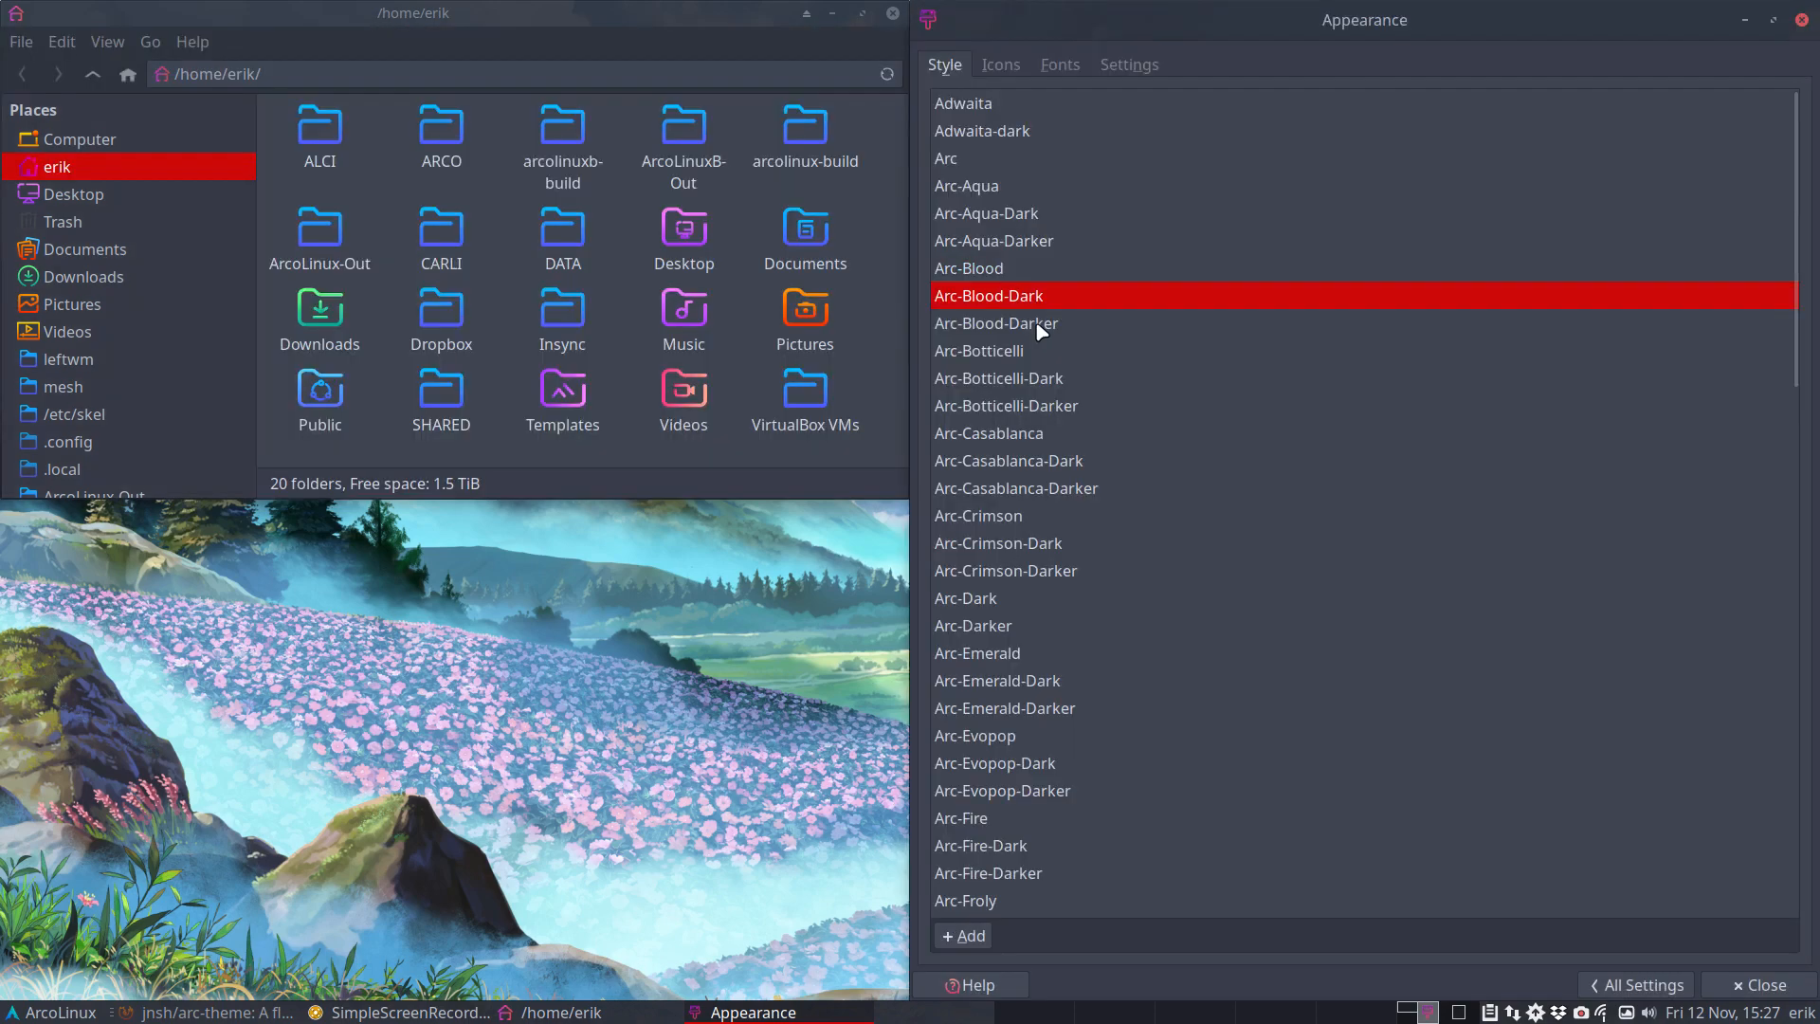
{"action": "left_click", "coordinate": [21, 1011]}
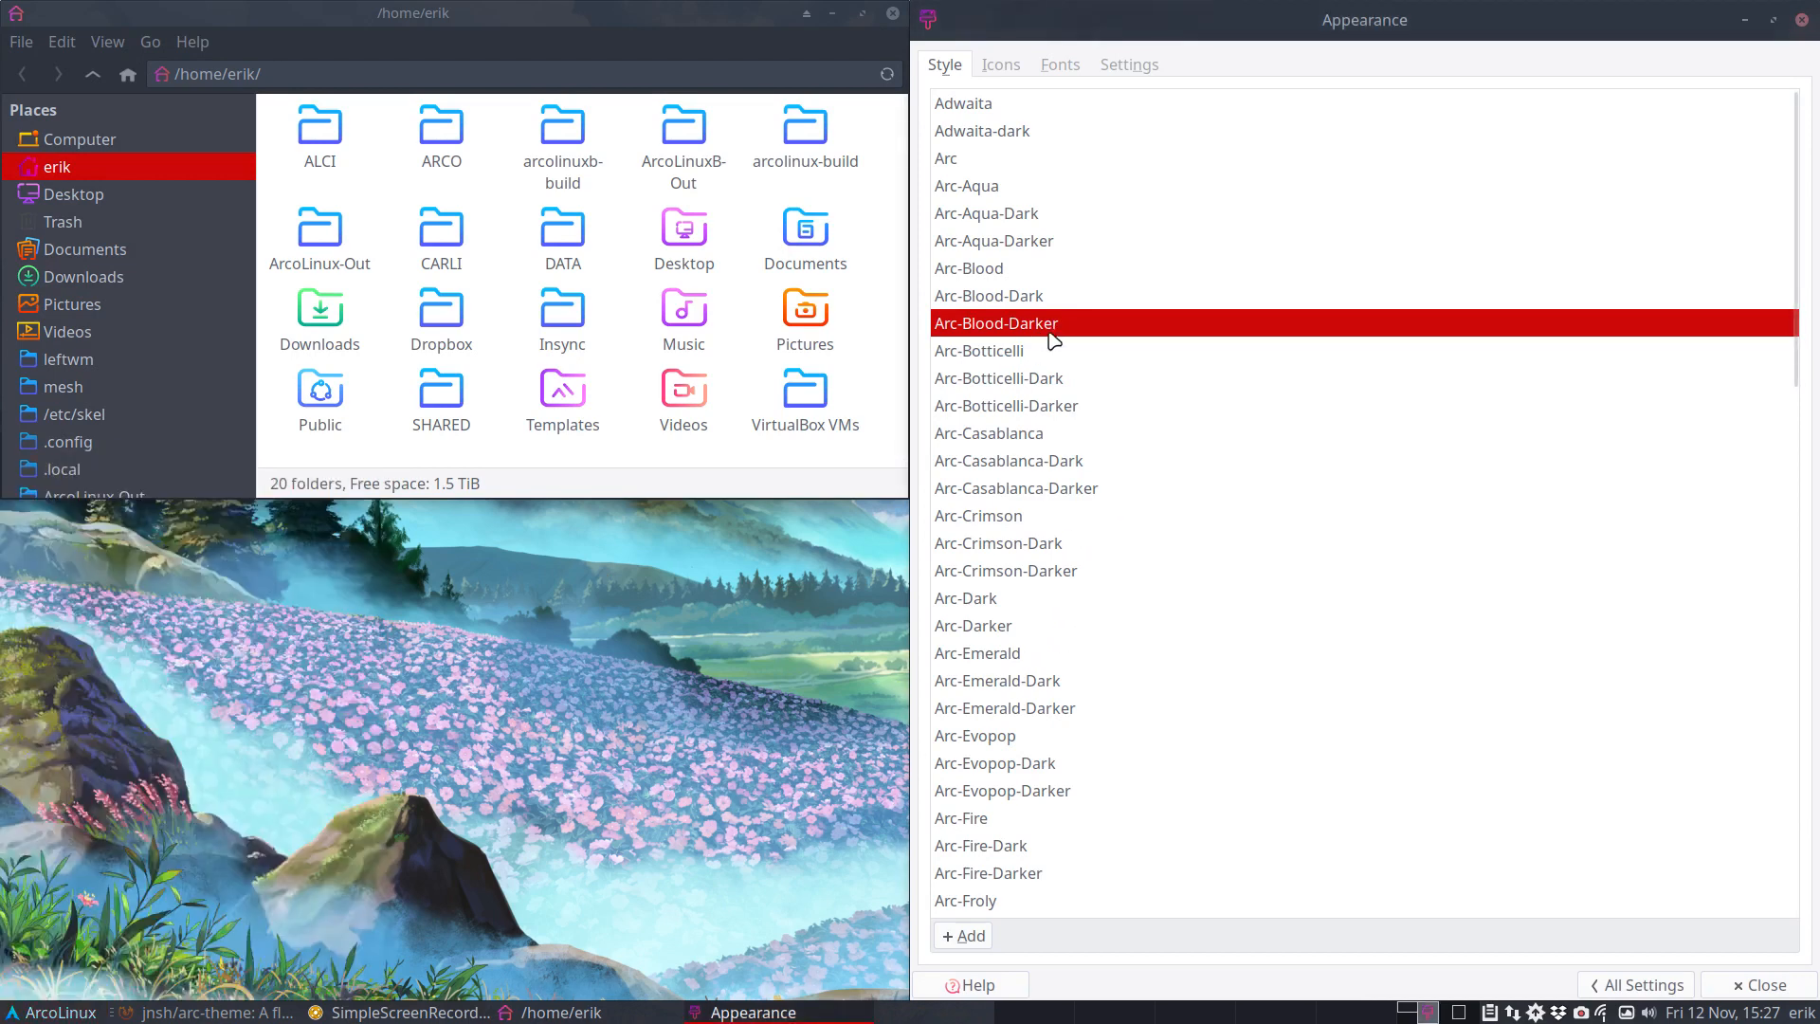
{"action": "left_click", "coordinate": [999, 378]}
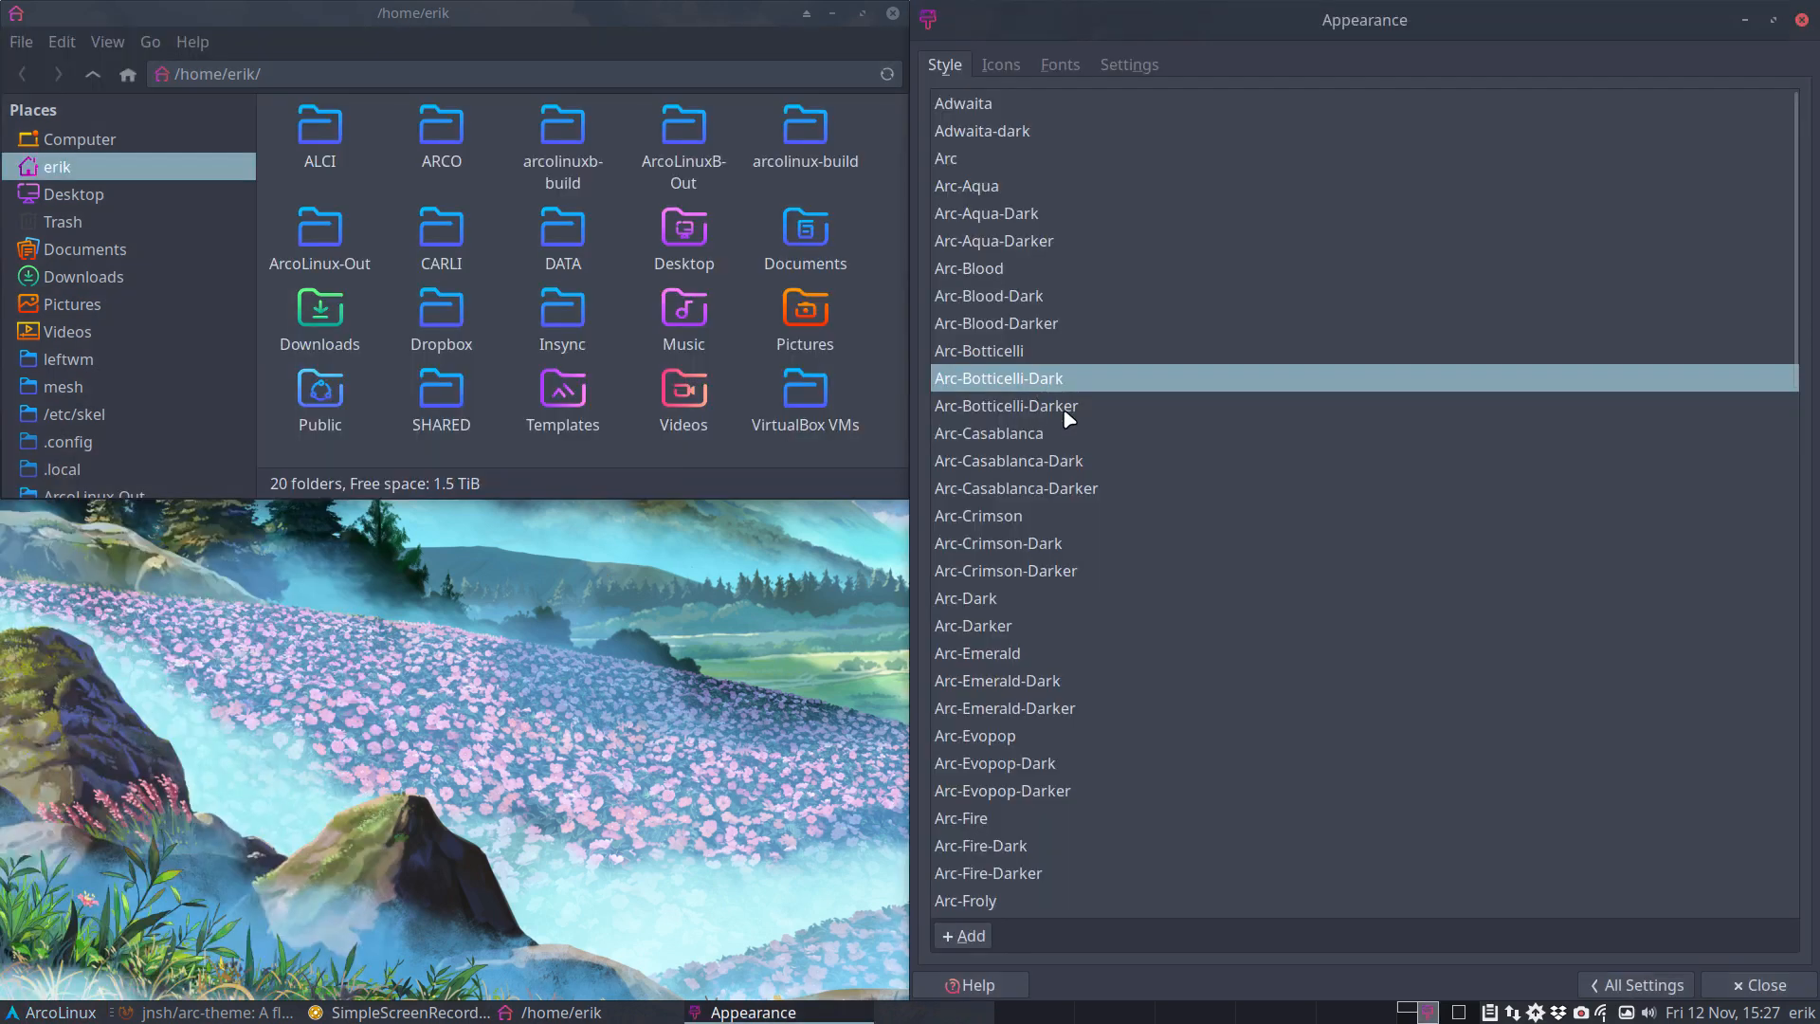
{"action": "left_click", "coordinate": [988, 433]}
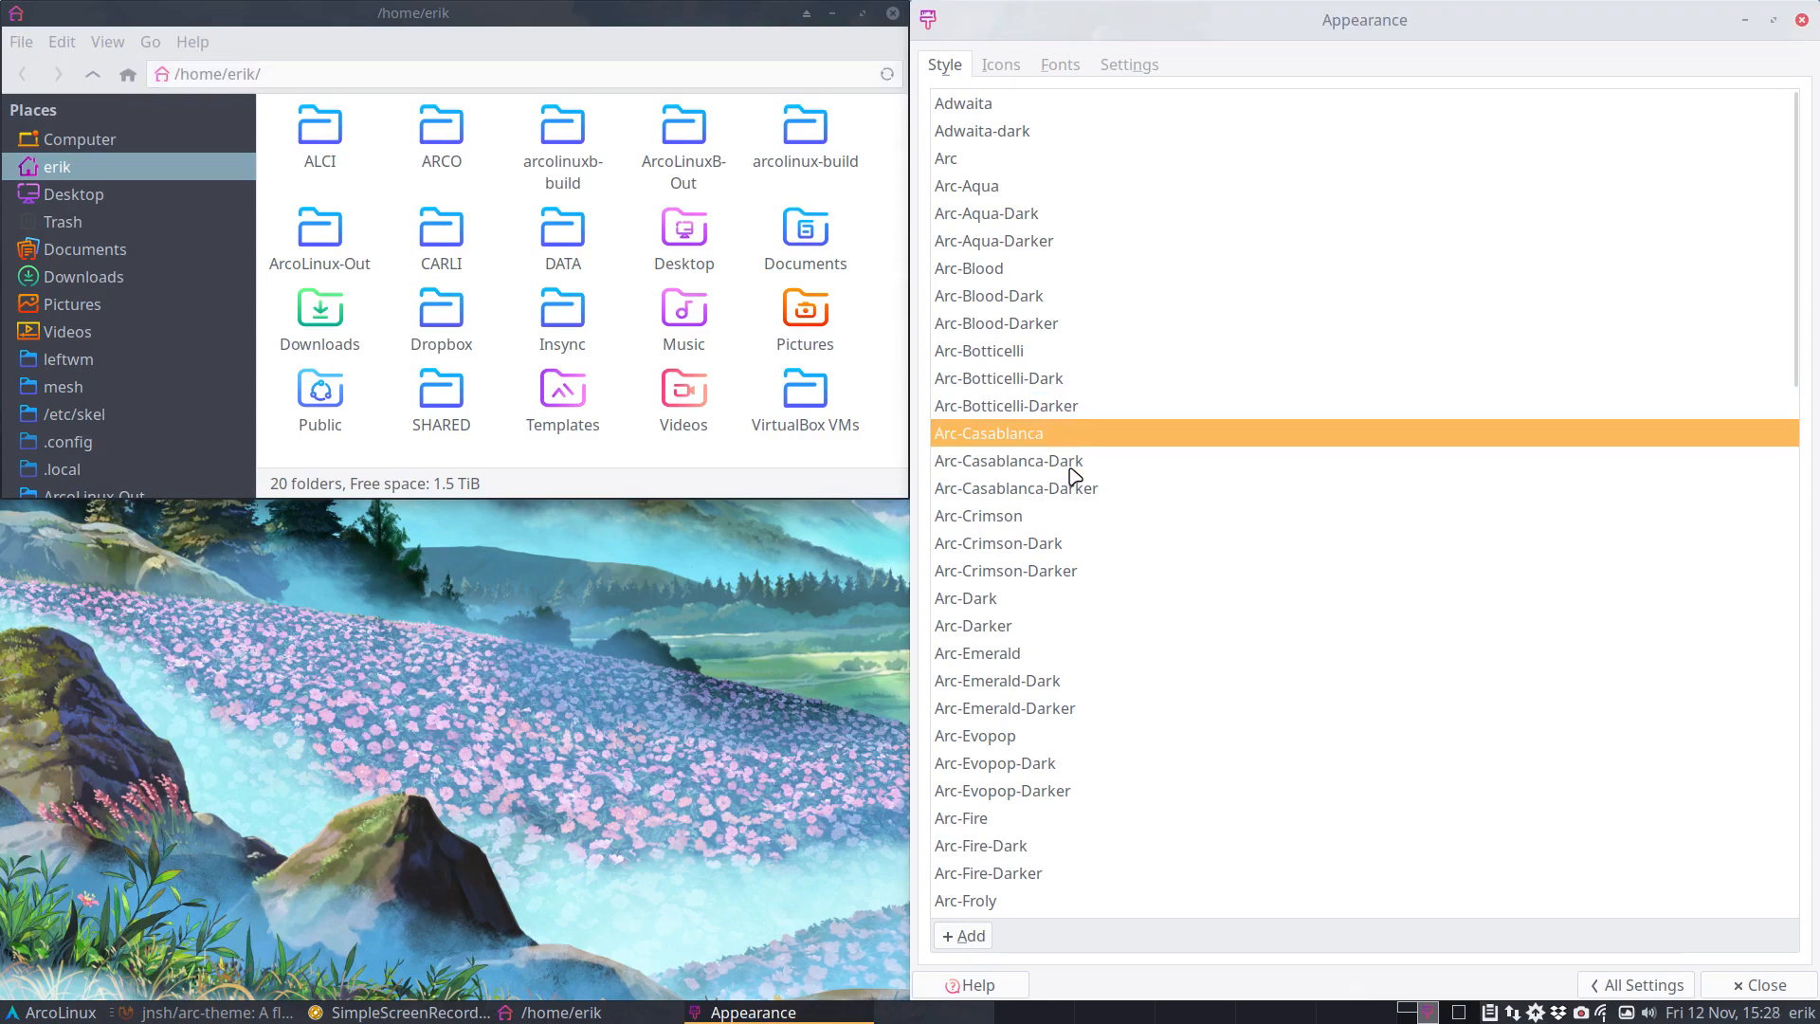
{"action": "left_click", "coordinate": [1014, 487]}
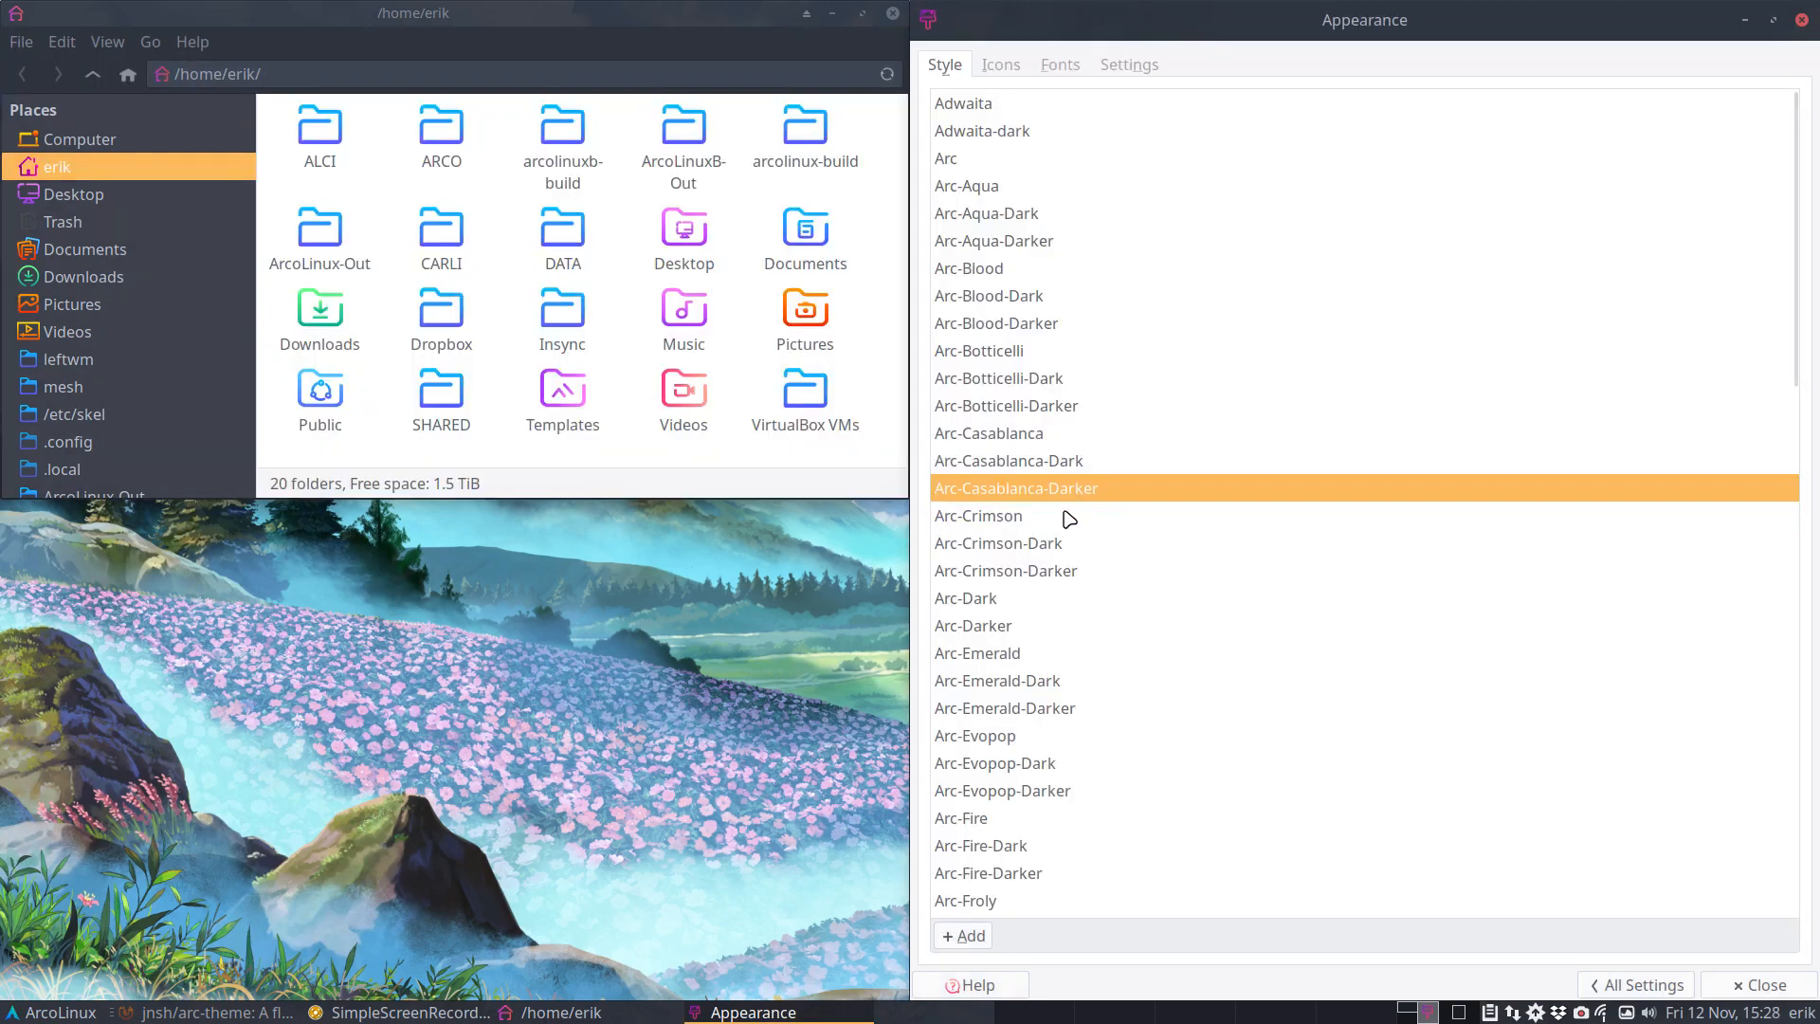
{"action": "left_click", "coordinate": [1005, 571]}
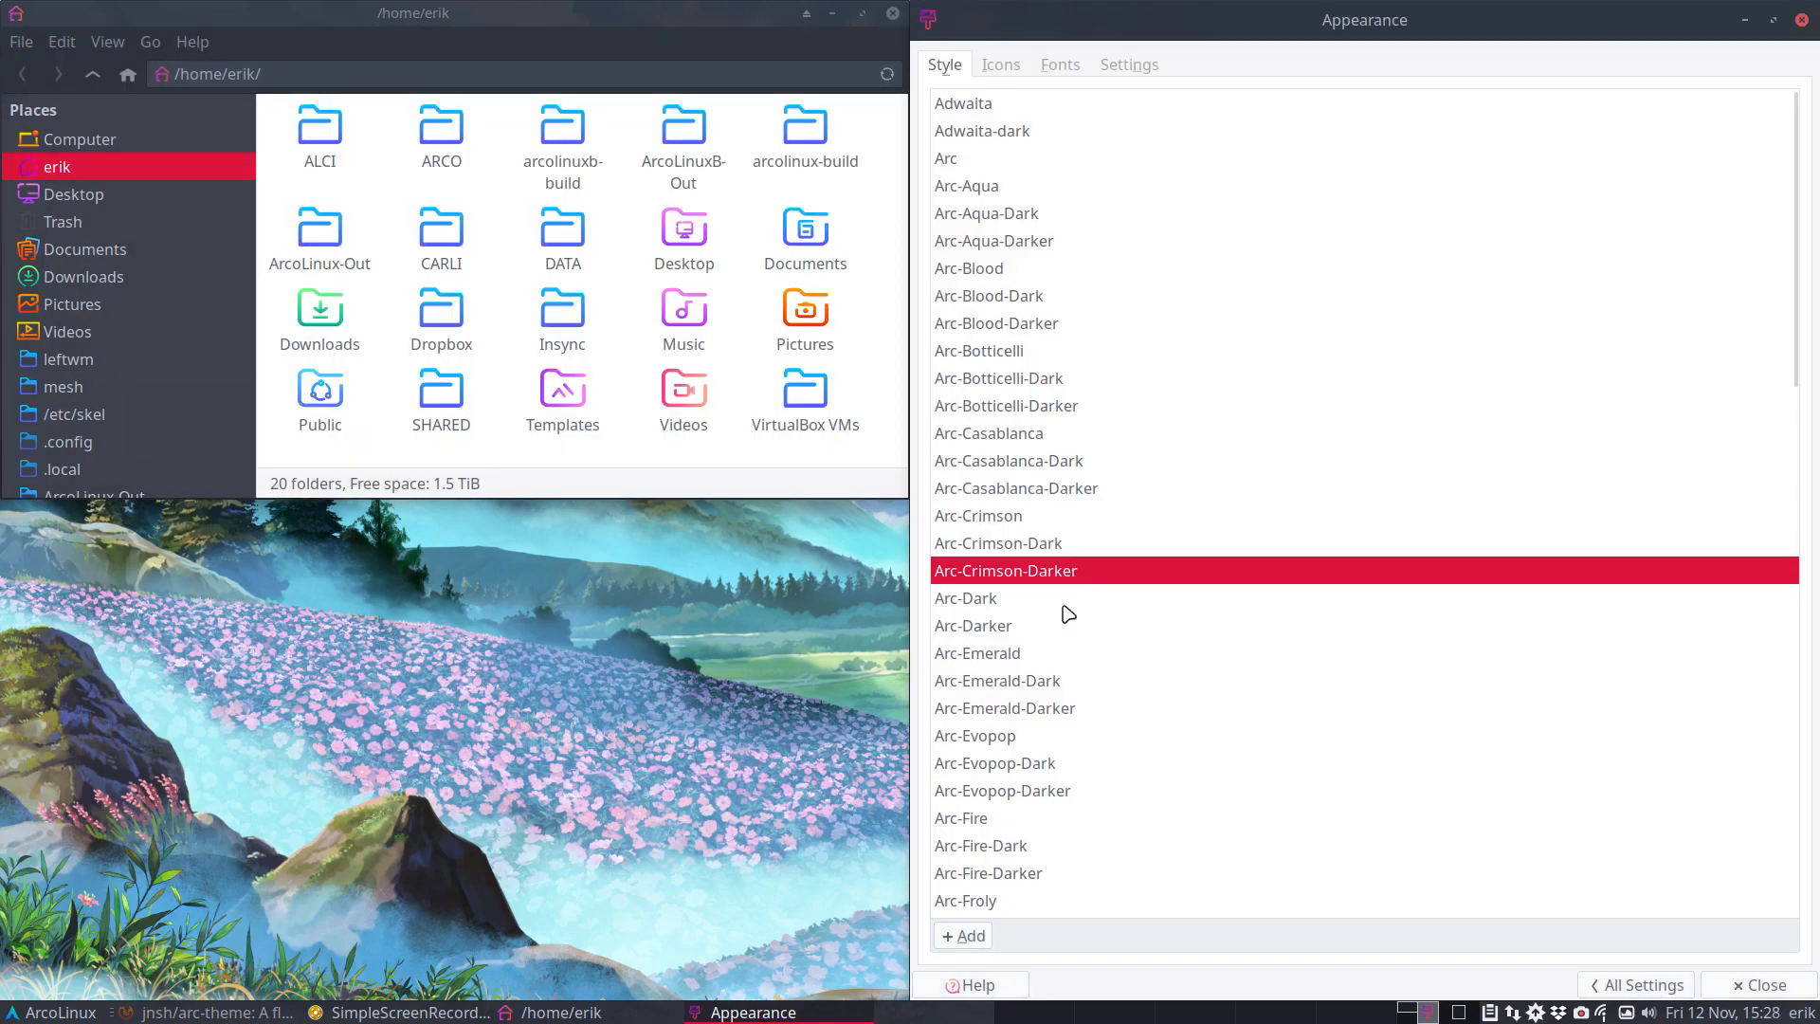
{"action": "left_click", "coordinate": [965, 597]}
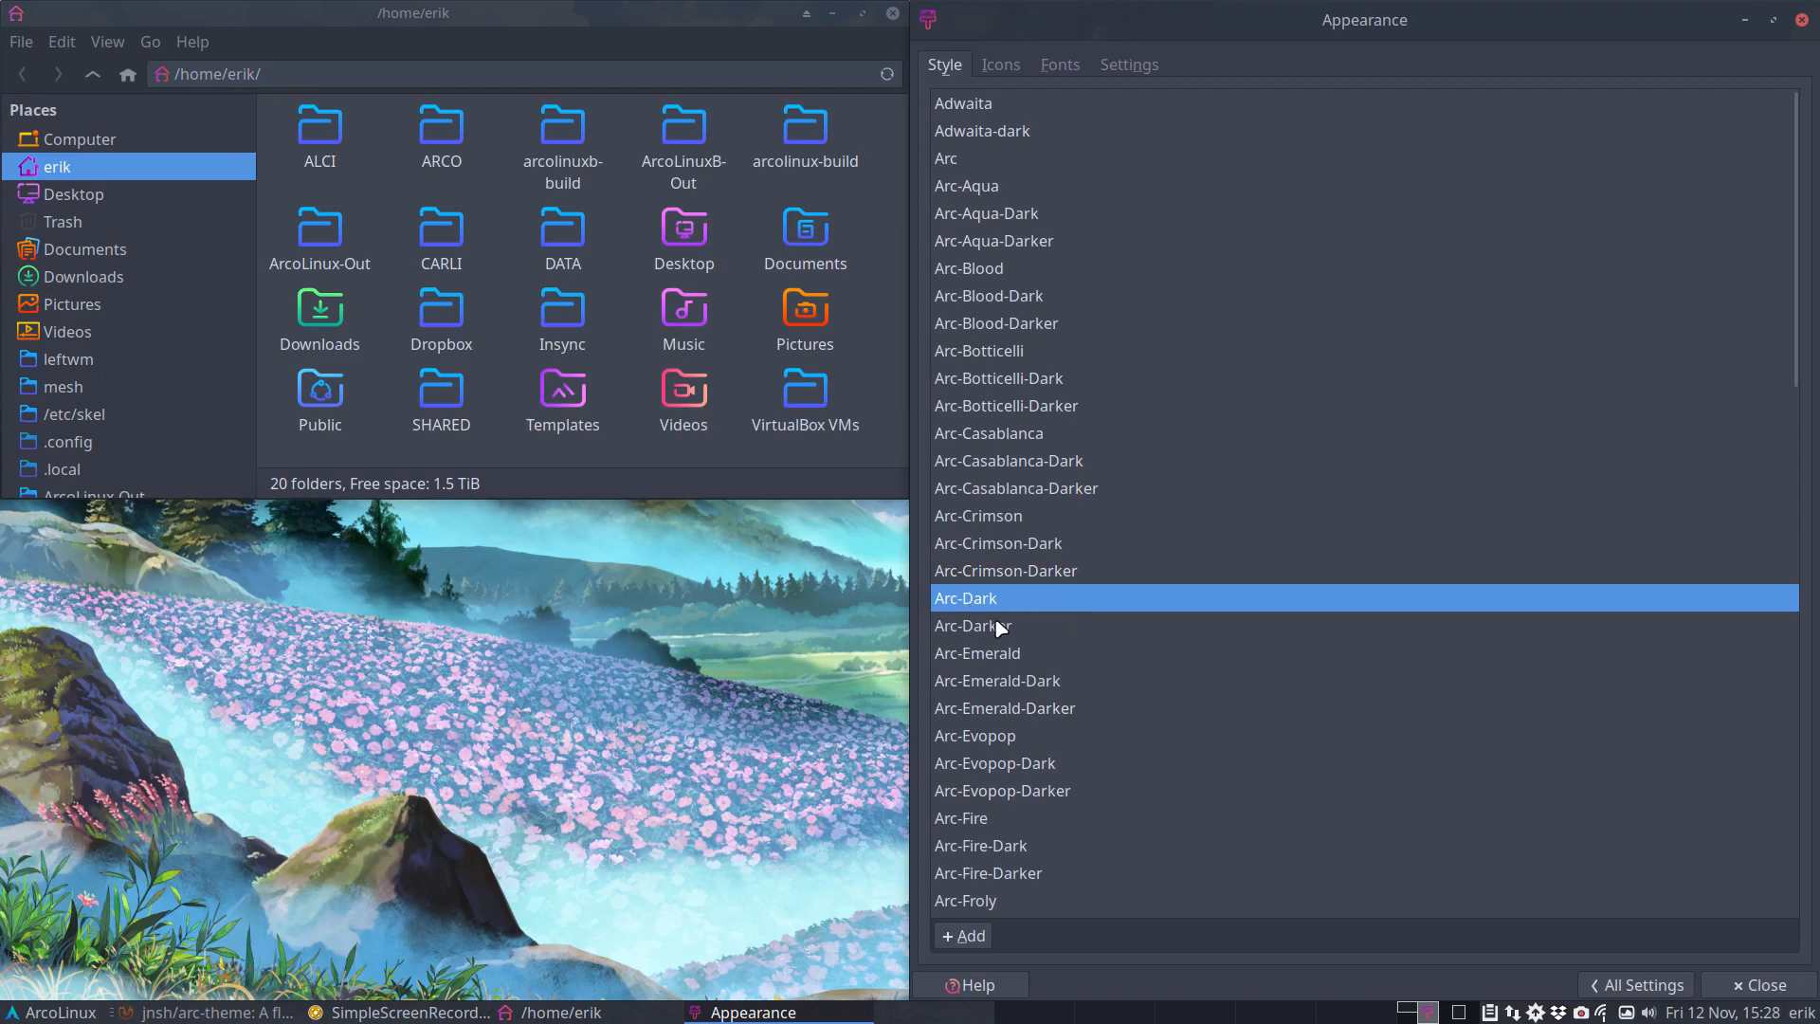
{"action": "left_click", "coordinate": [974, 626]}
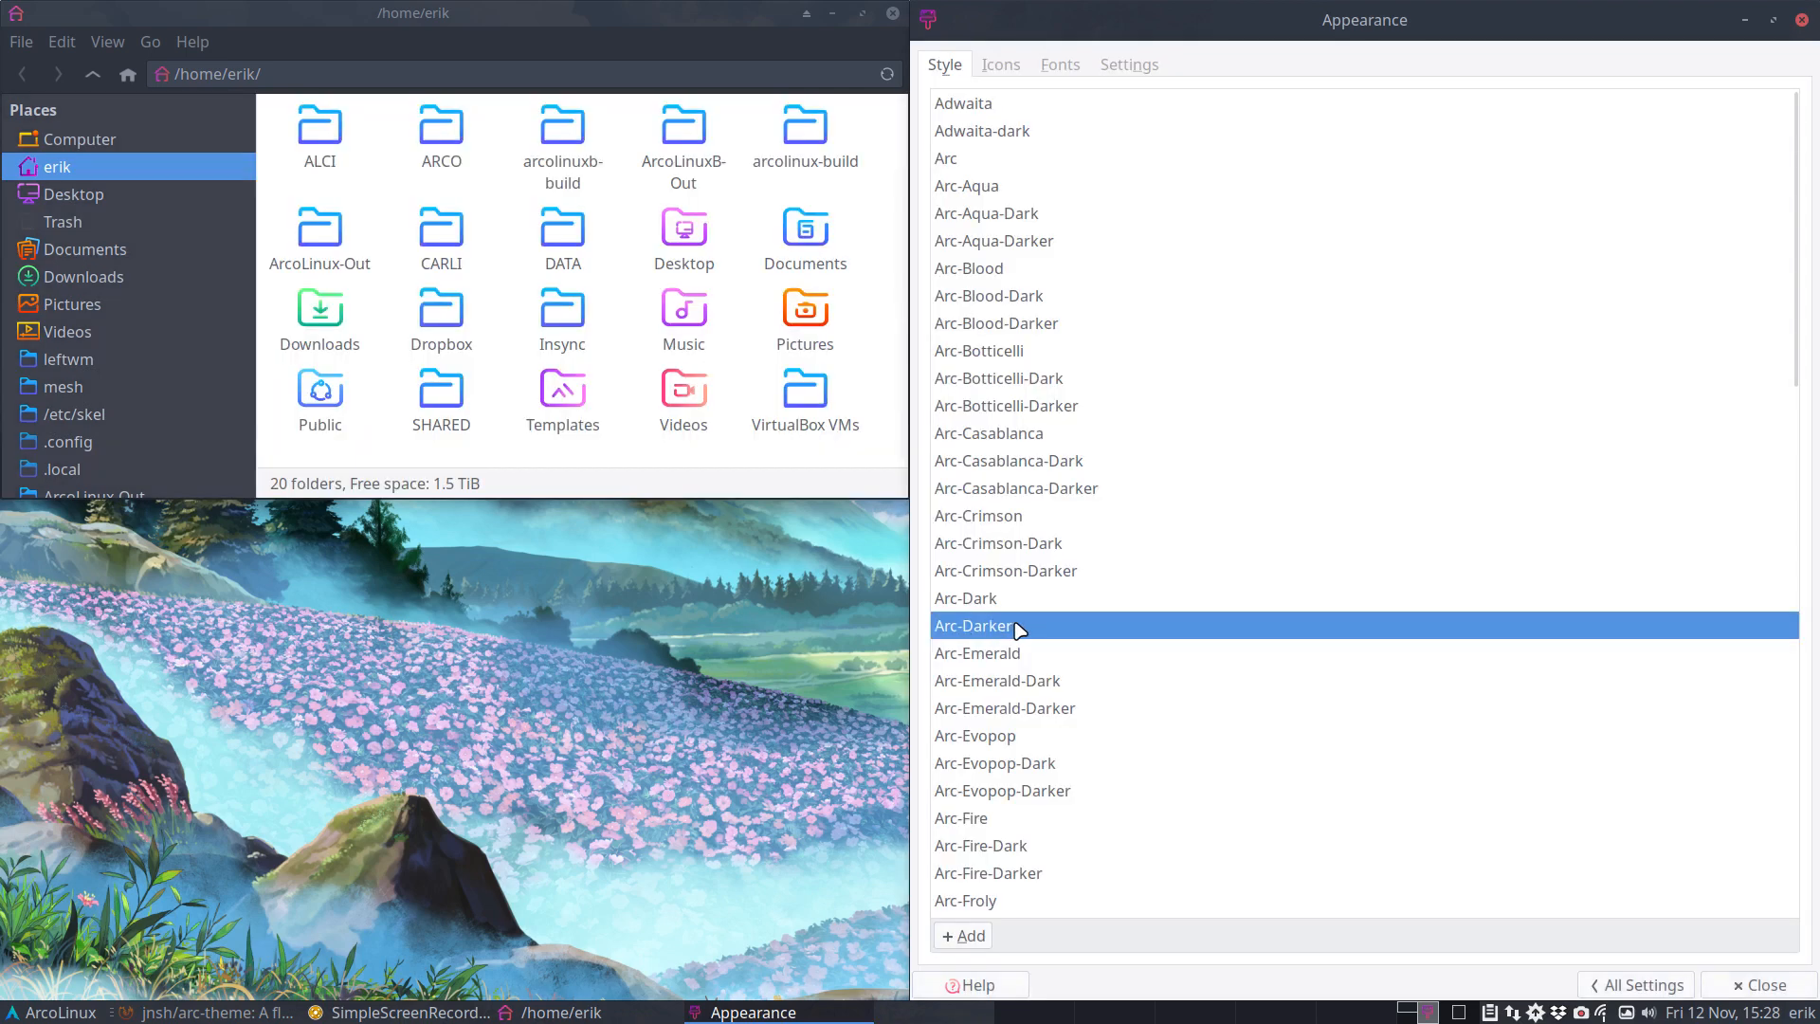
- Try the Arc-Emerald, Evopop, Fire, Froly, Hibiscus and Lighter style variants in turn
{"action": "scroll", "scroll_direction": "down", "scroll_amount": 3}
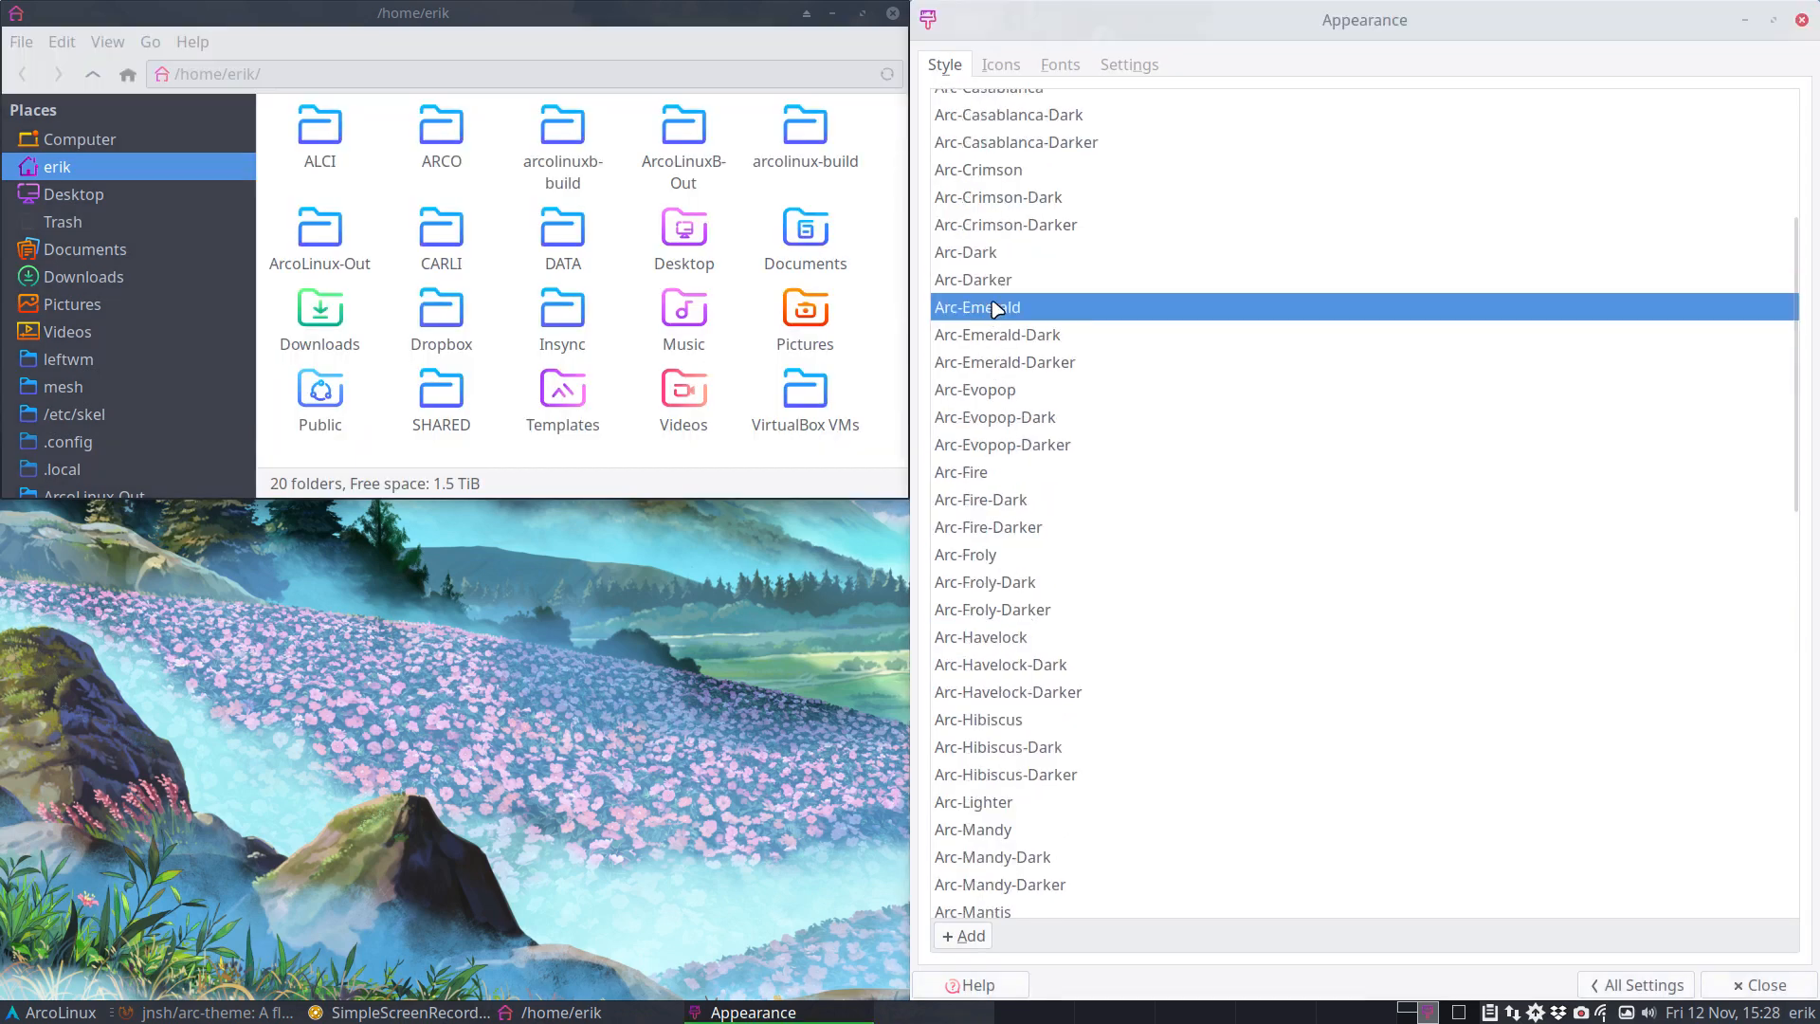
{"action": "left_click", "coordinate": [1005, 360]}
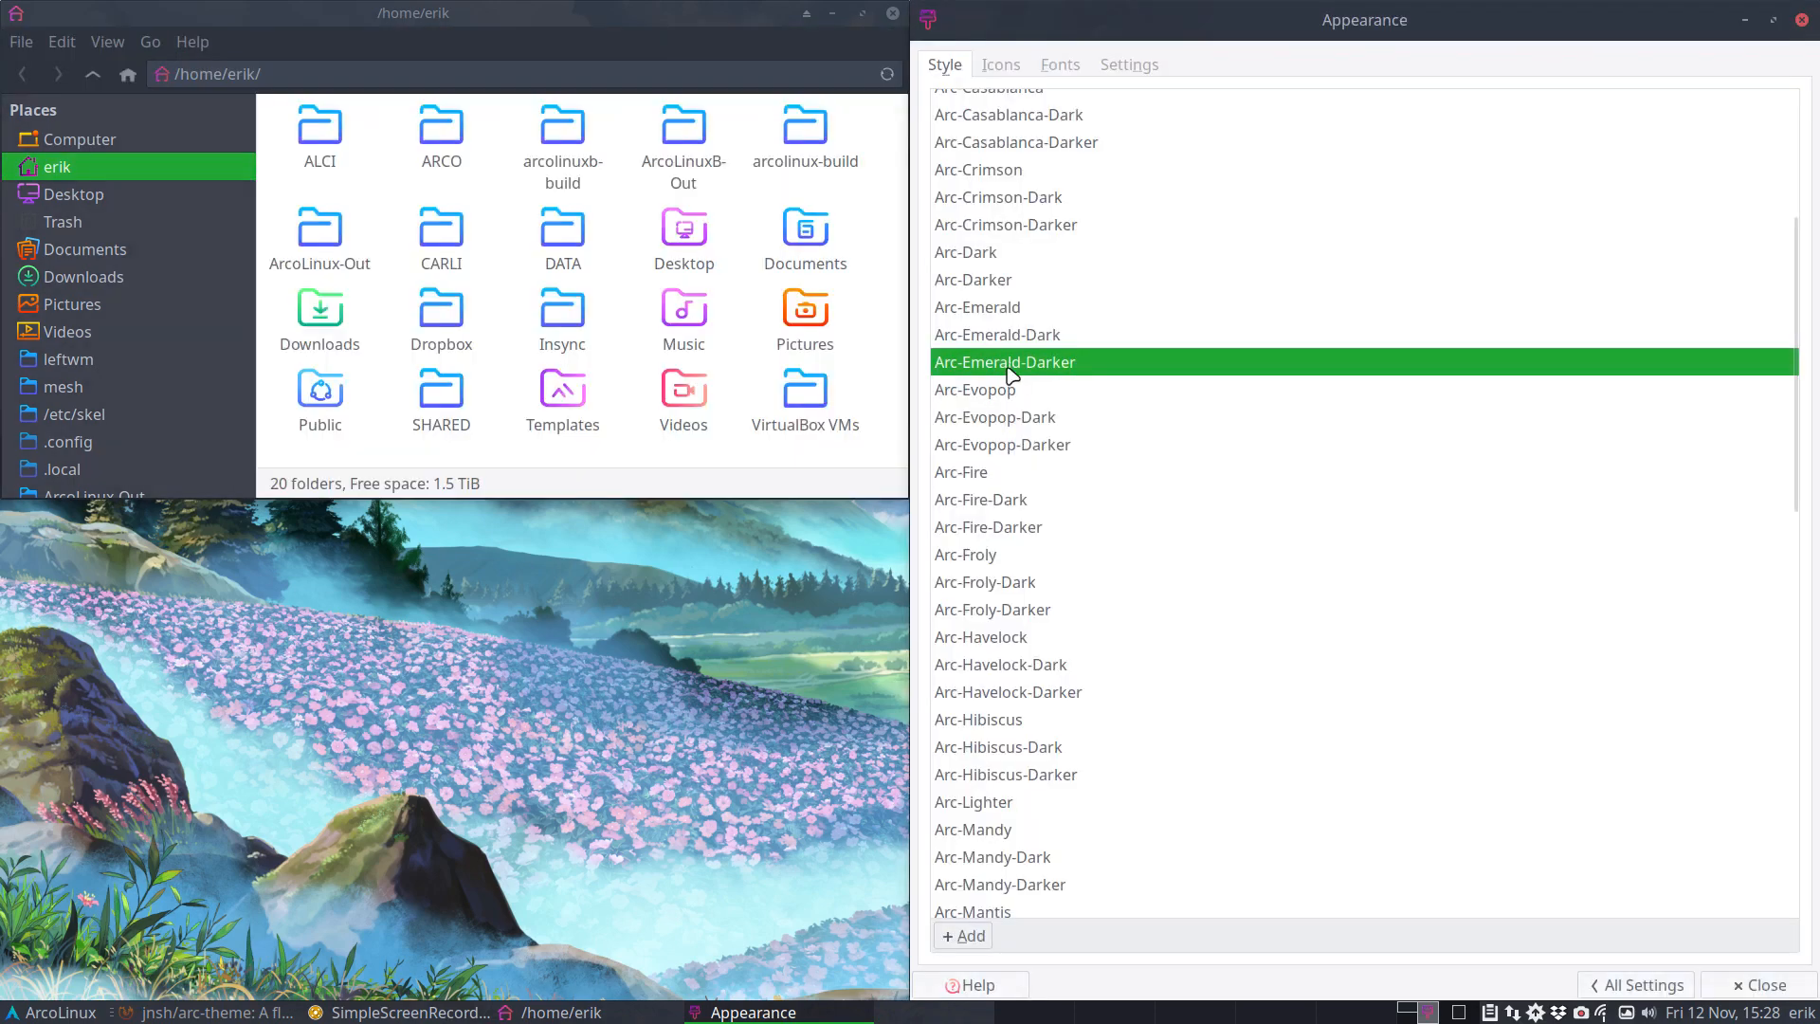
{"action": "left_click", "coordinate": [995, 417]}
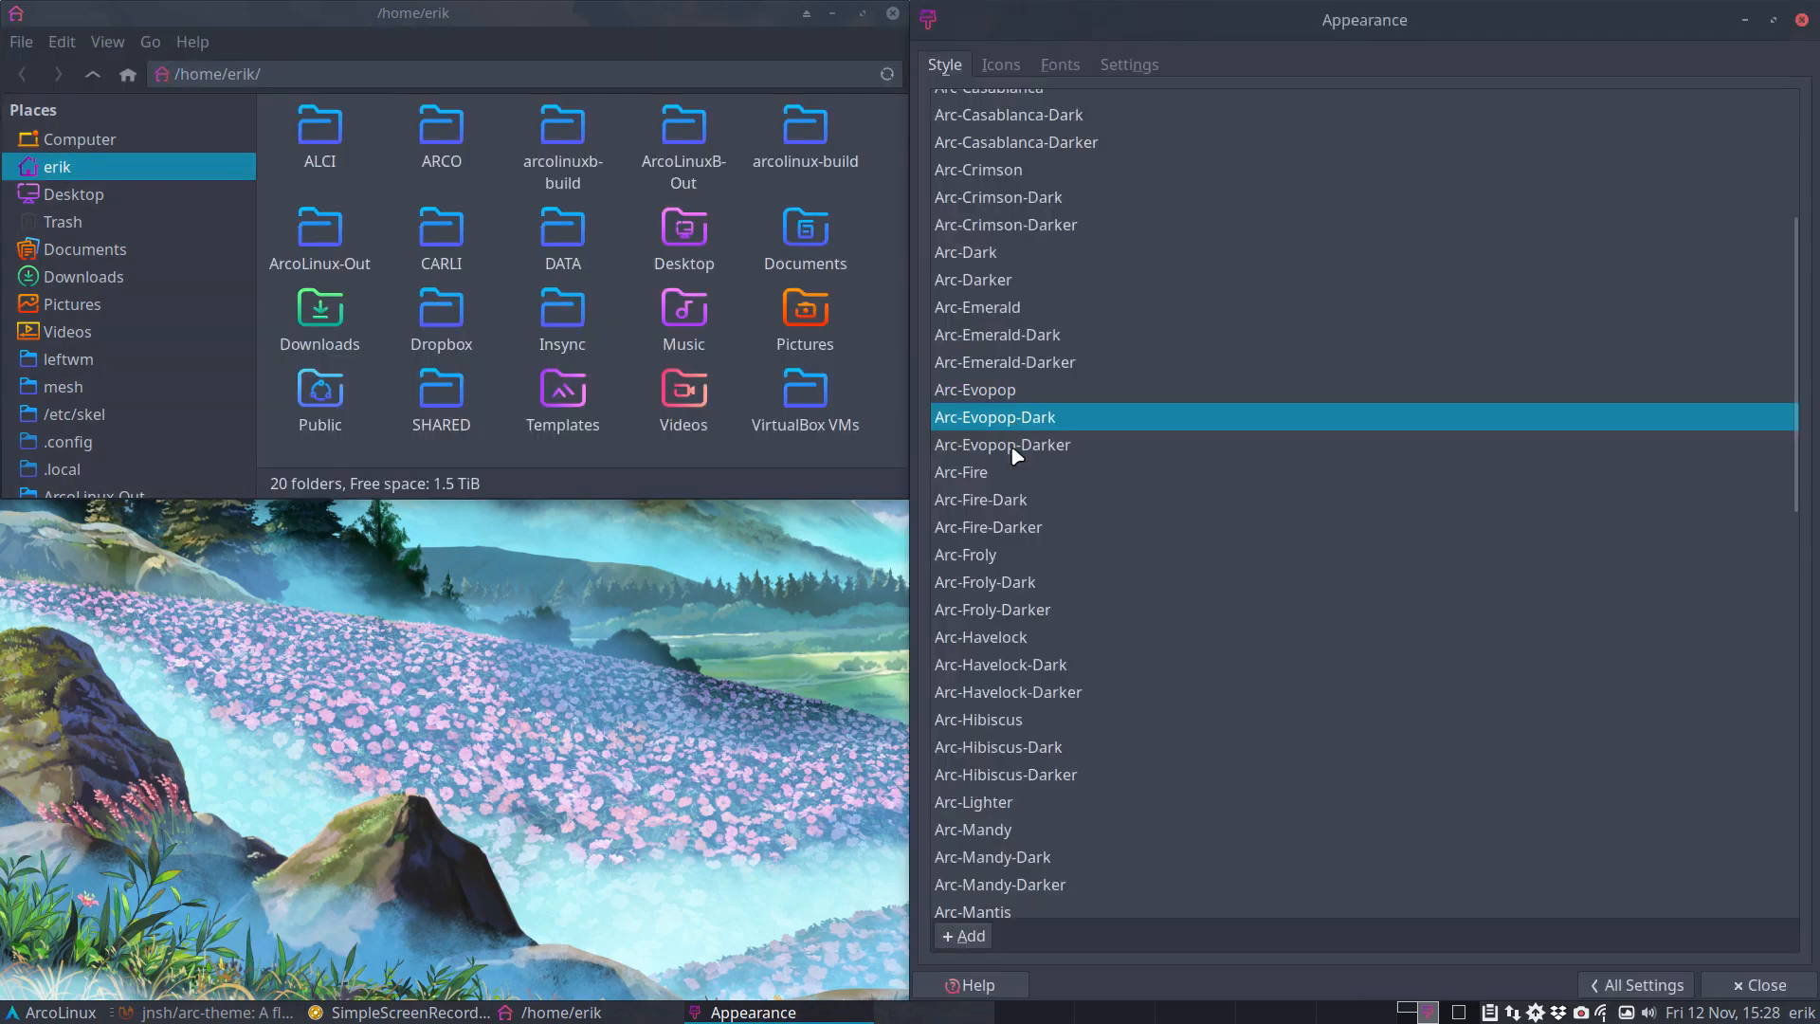
{"action": "left_click", "coordinate": [962, 472]}
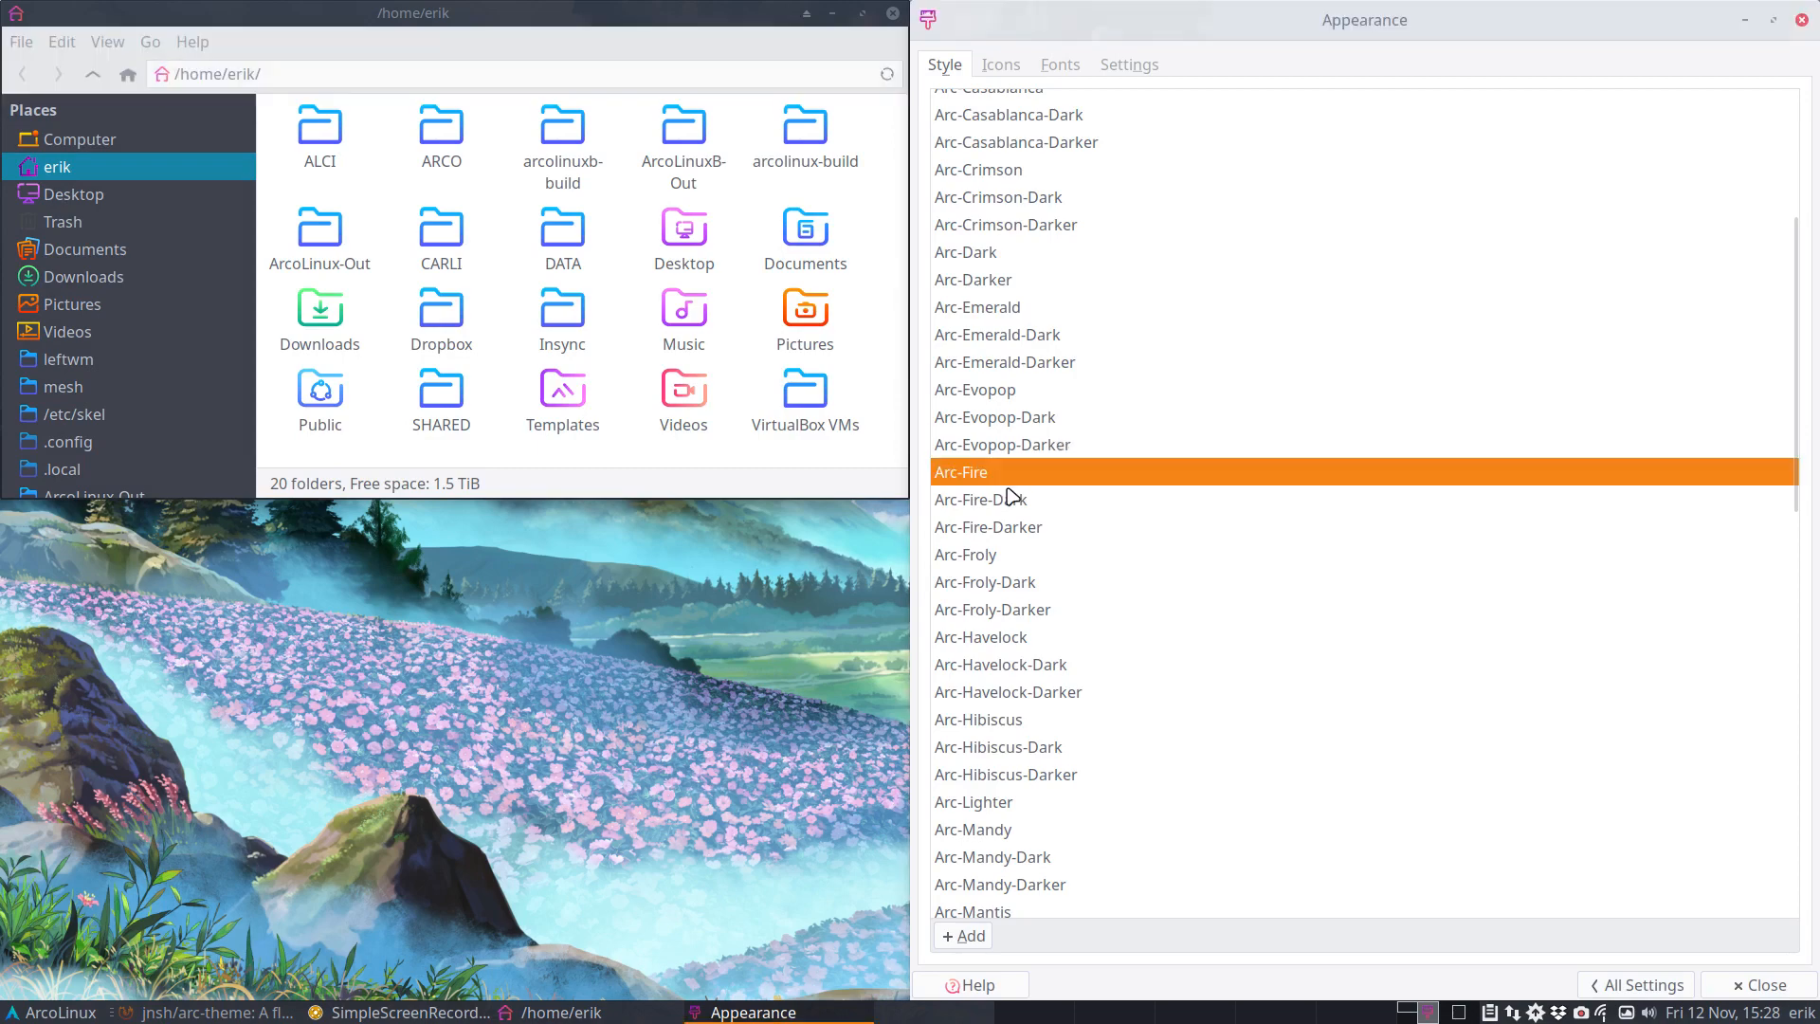
{"action": "left_click", "coordinate": [981, 499]}
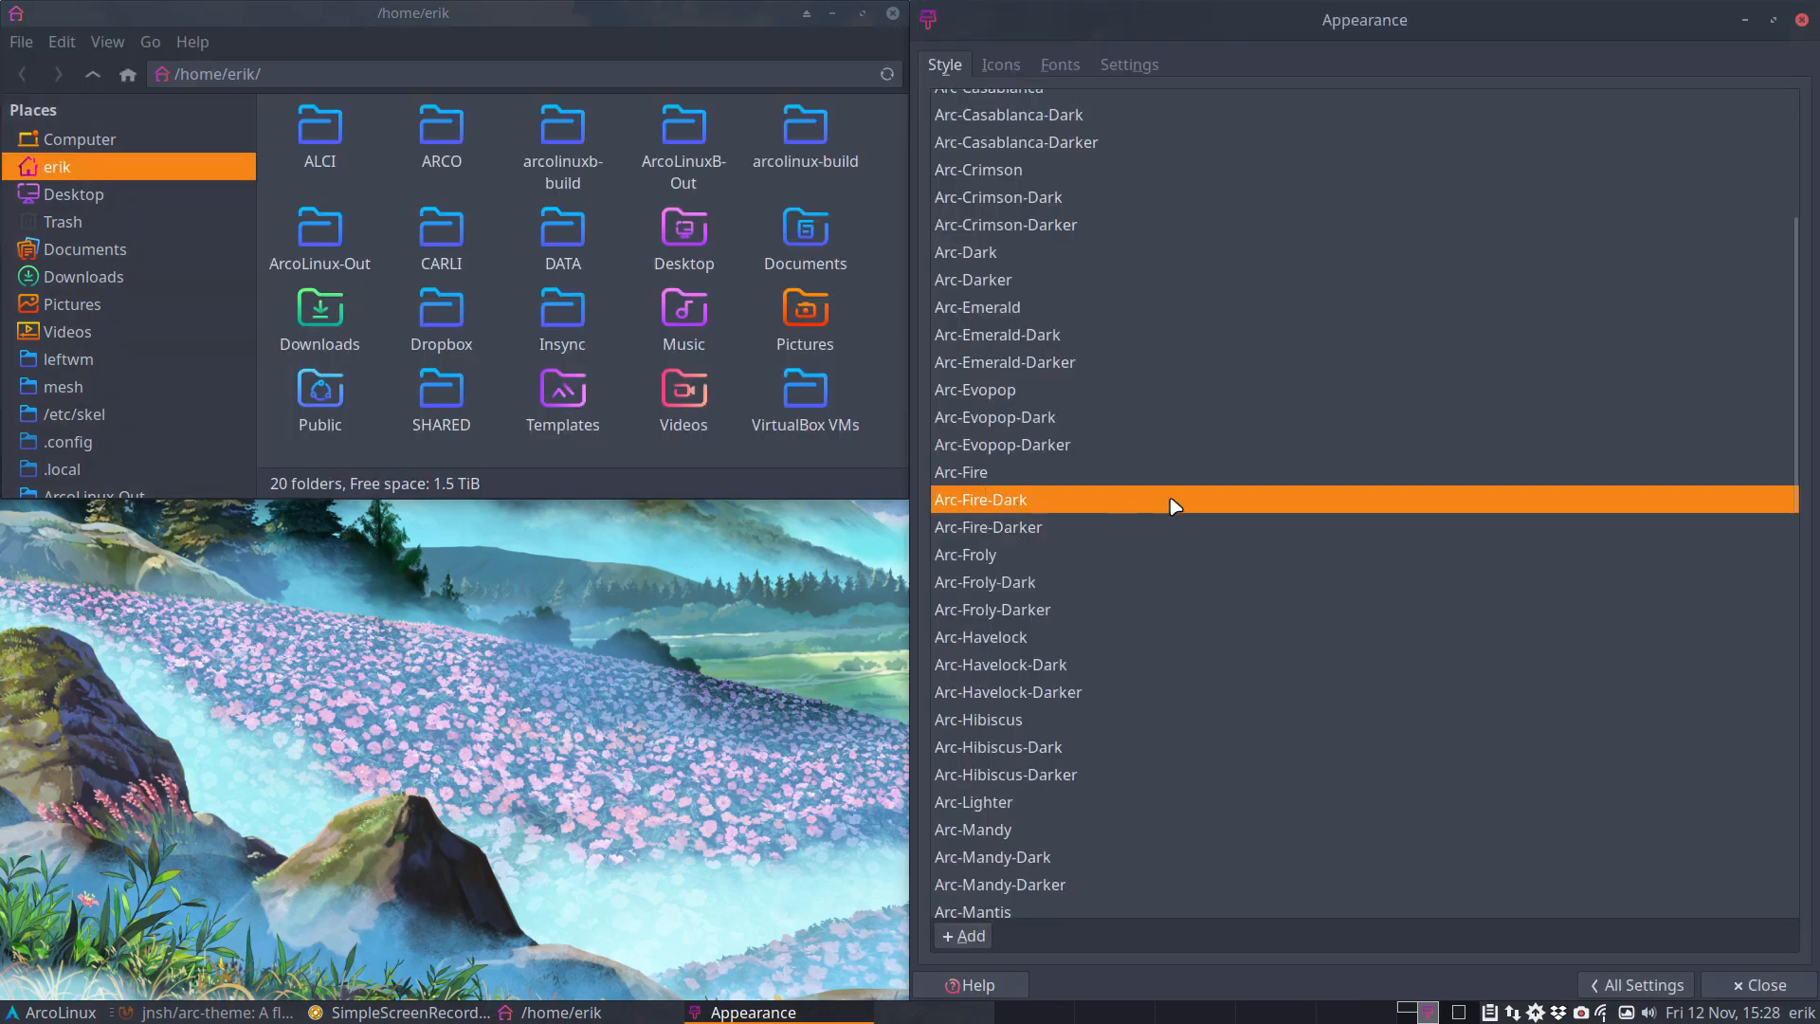
{"action": "mouse_move", "coordinate": [992, 576]}
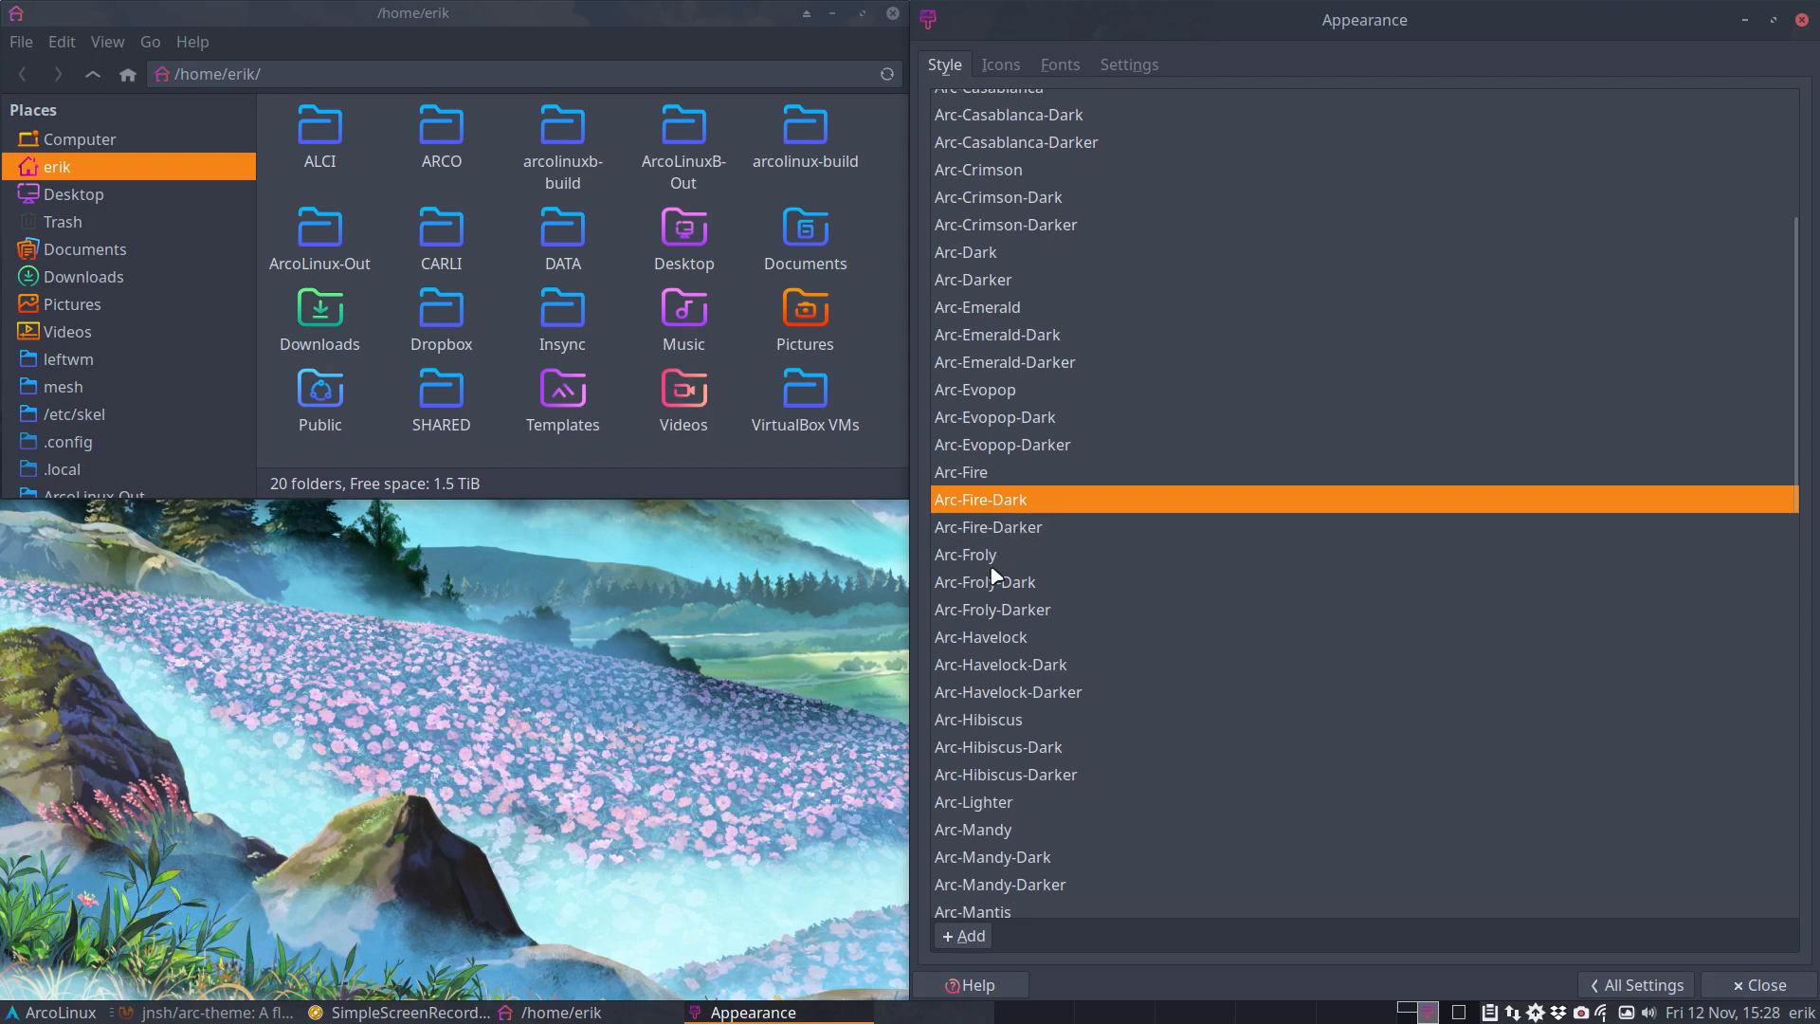
{"action": "left_click", "coordinate": [981, 554]}
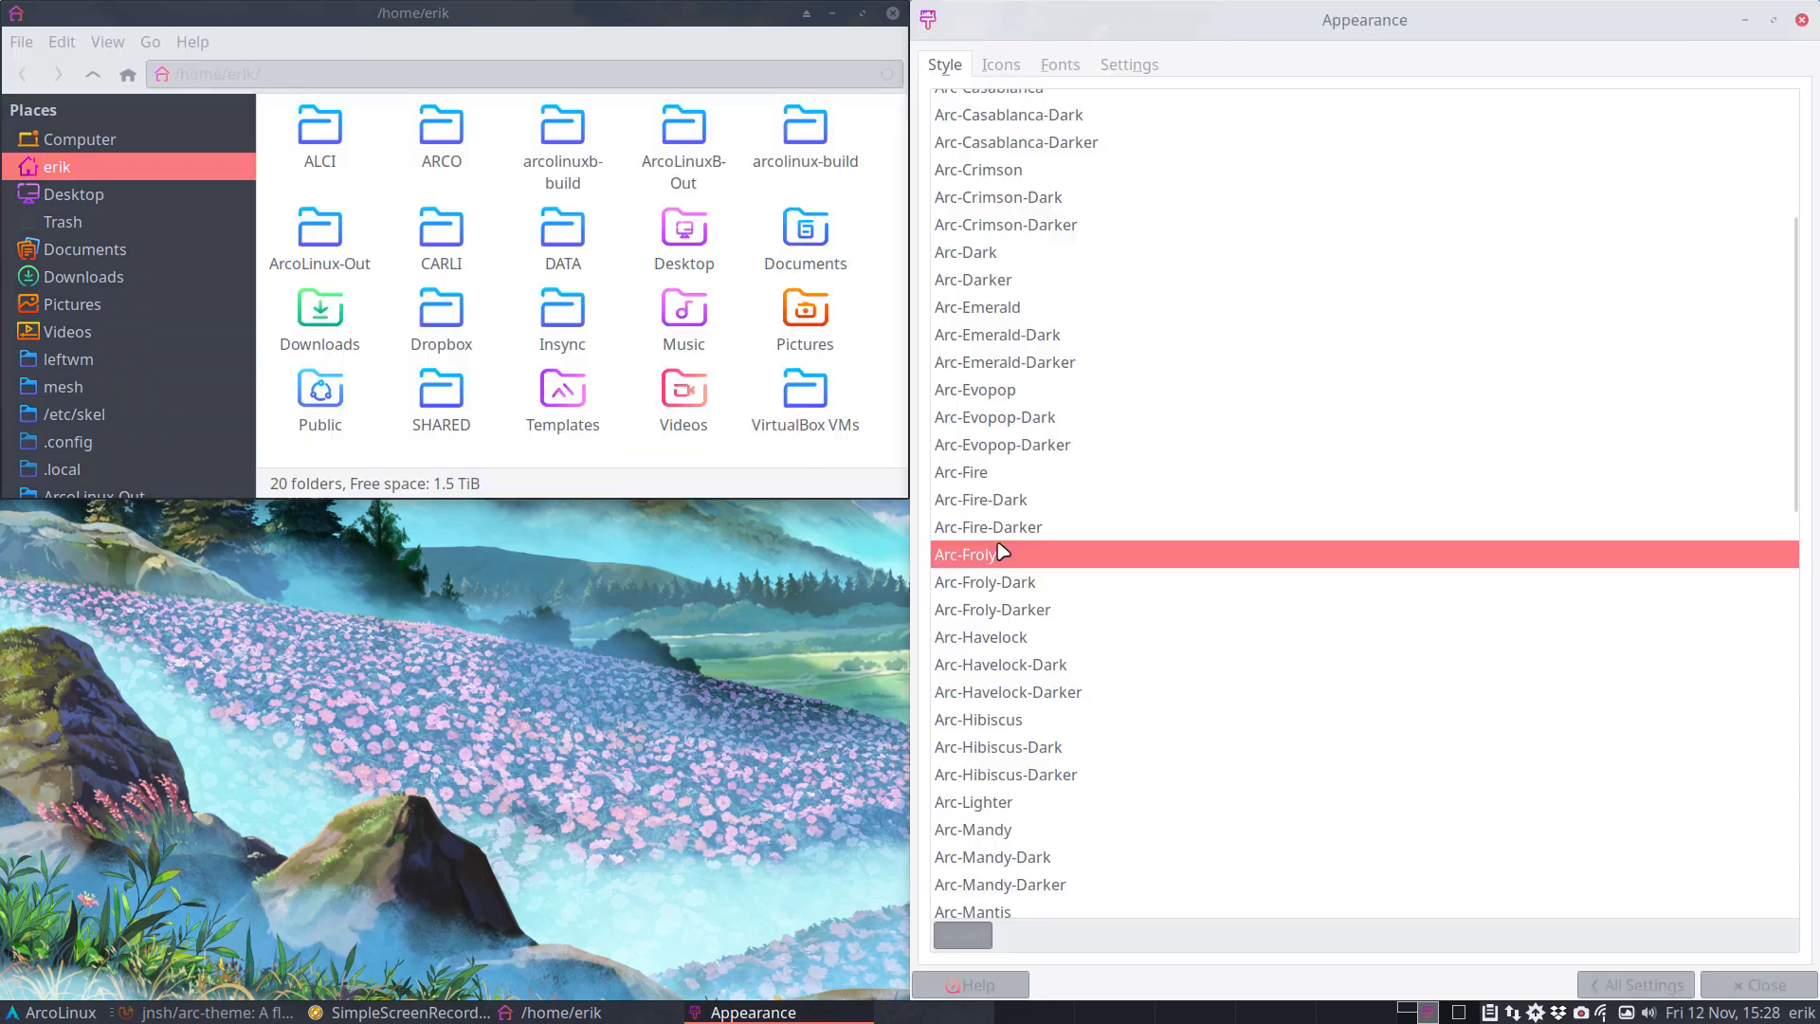
{"action": "left_click", "coordinate": [984, 582]}
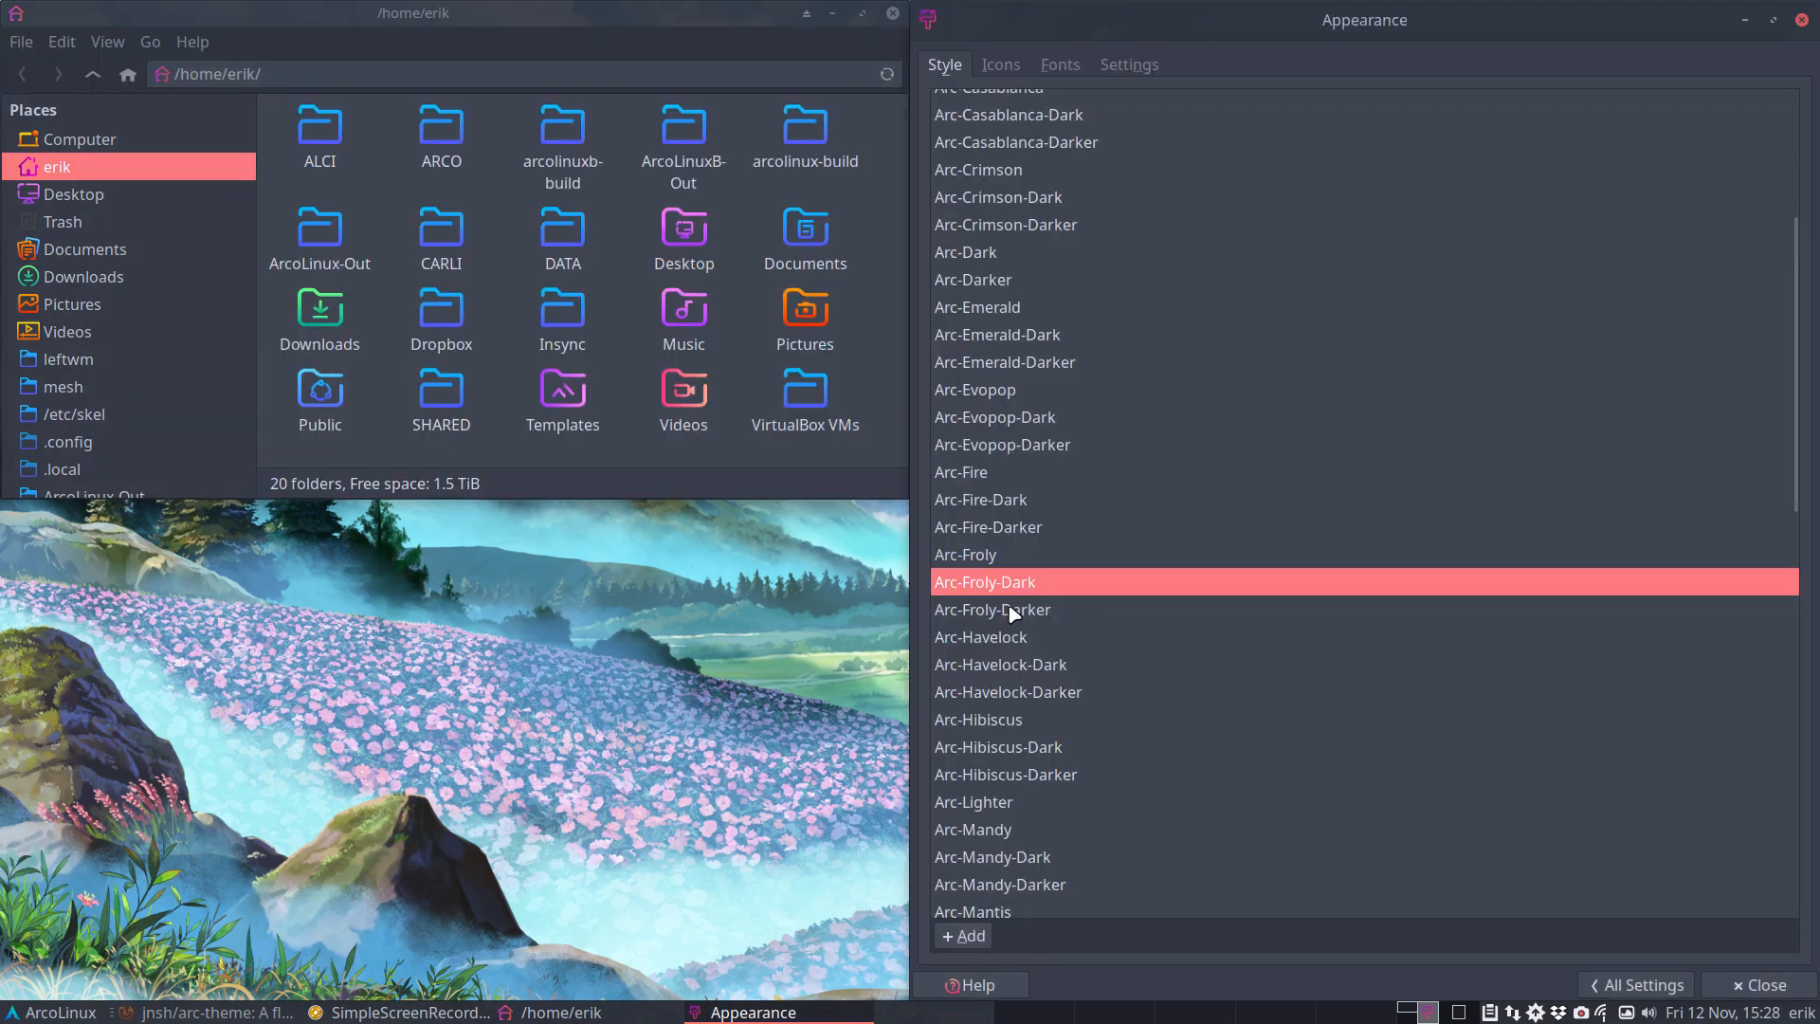
{"action": "left_click", "coordinate": [999, 663]}
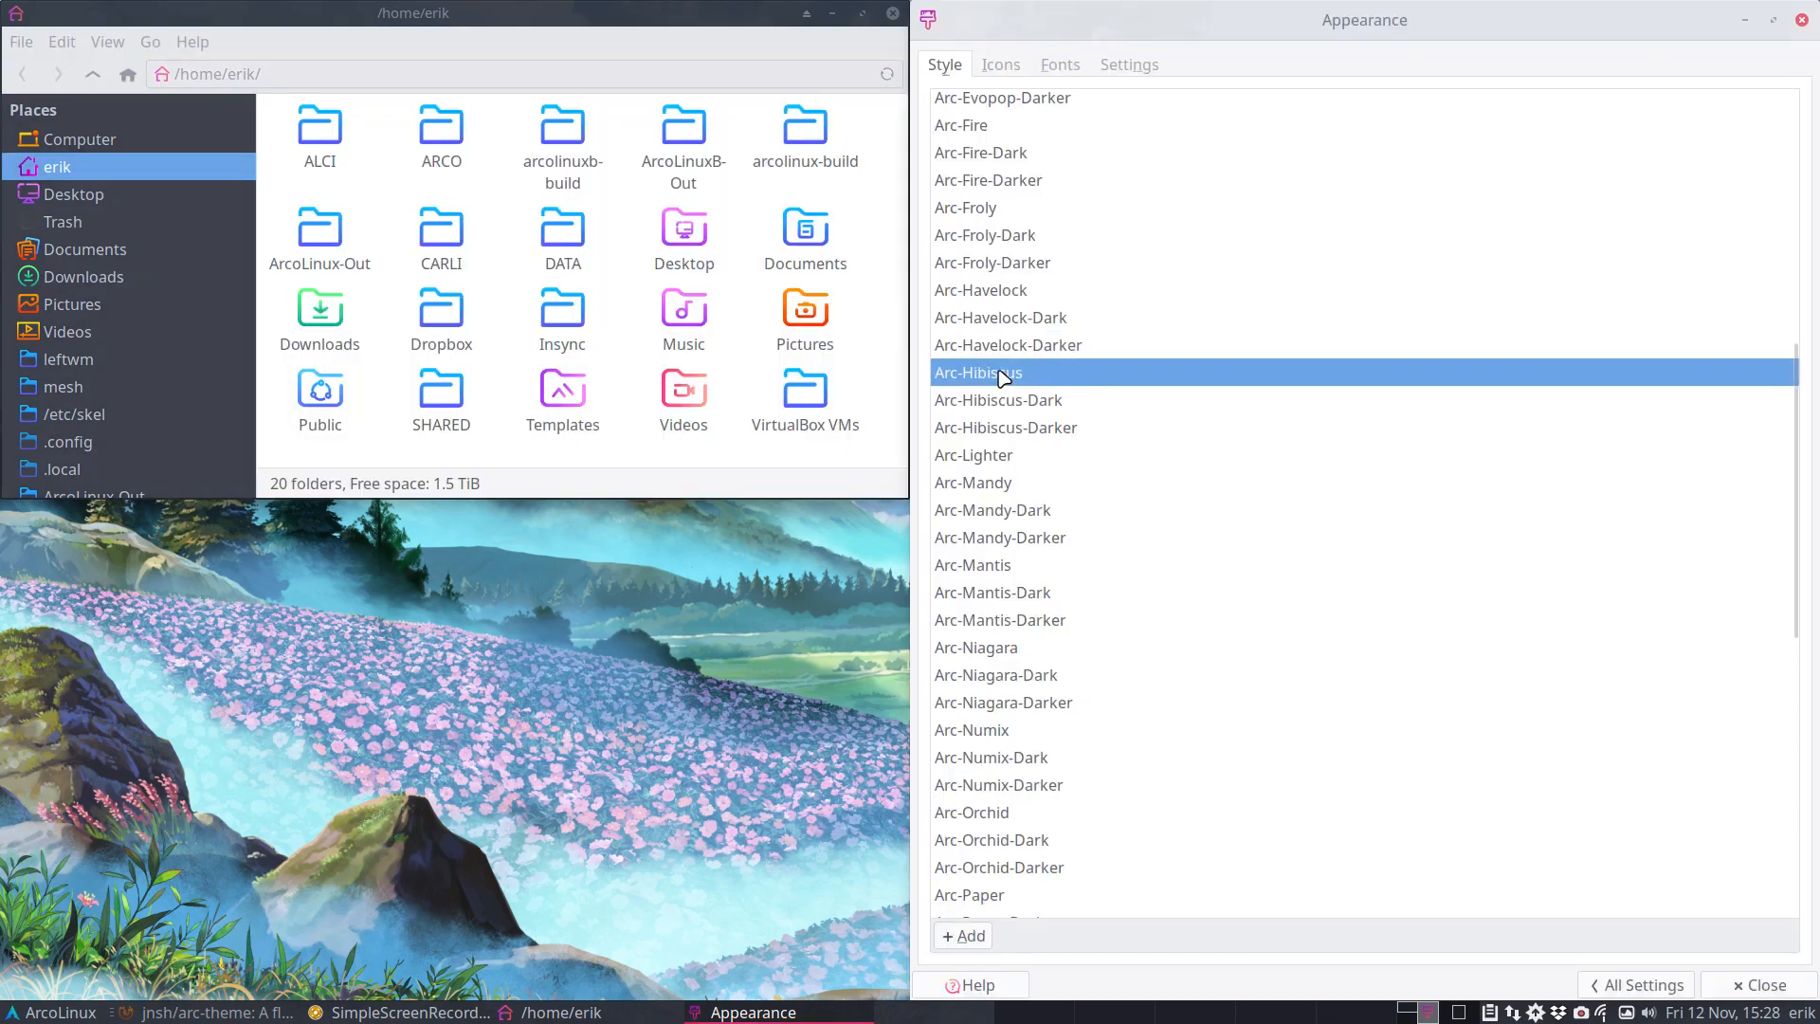
{"action": "left_click", "coordinate": [1005, 426]}
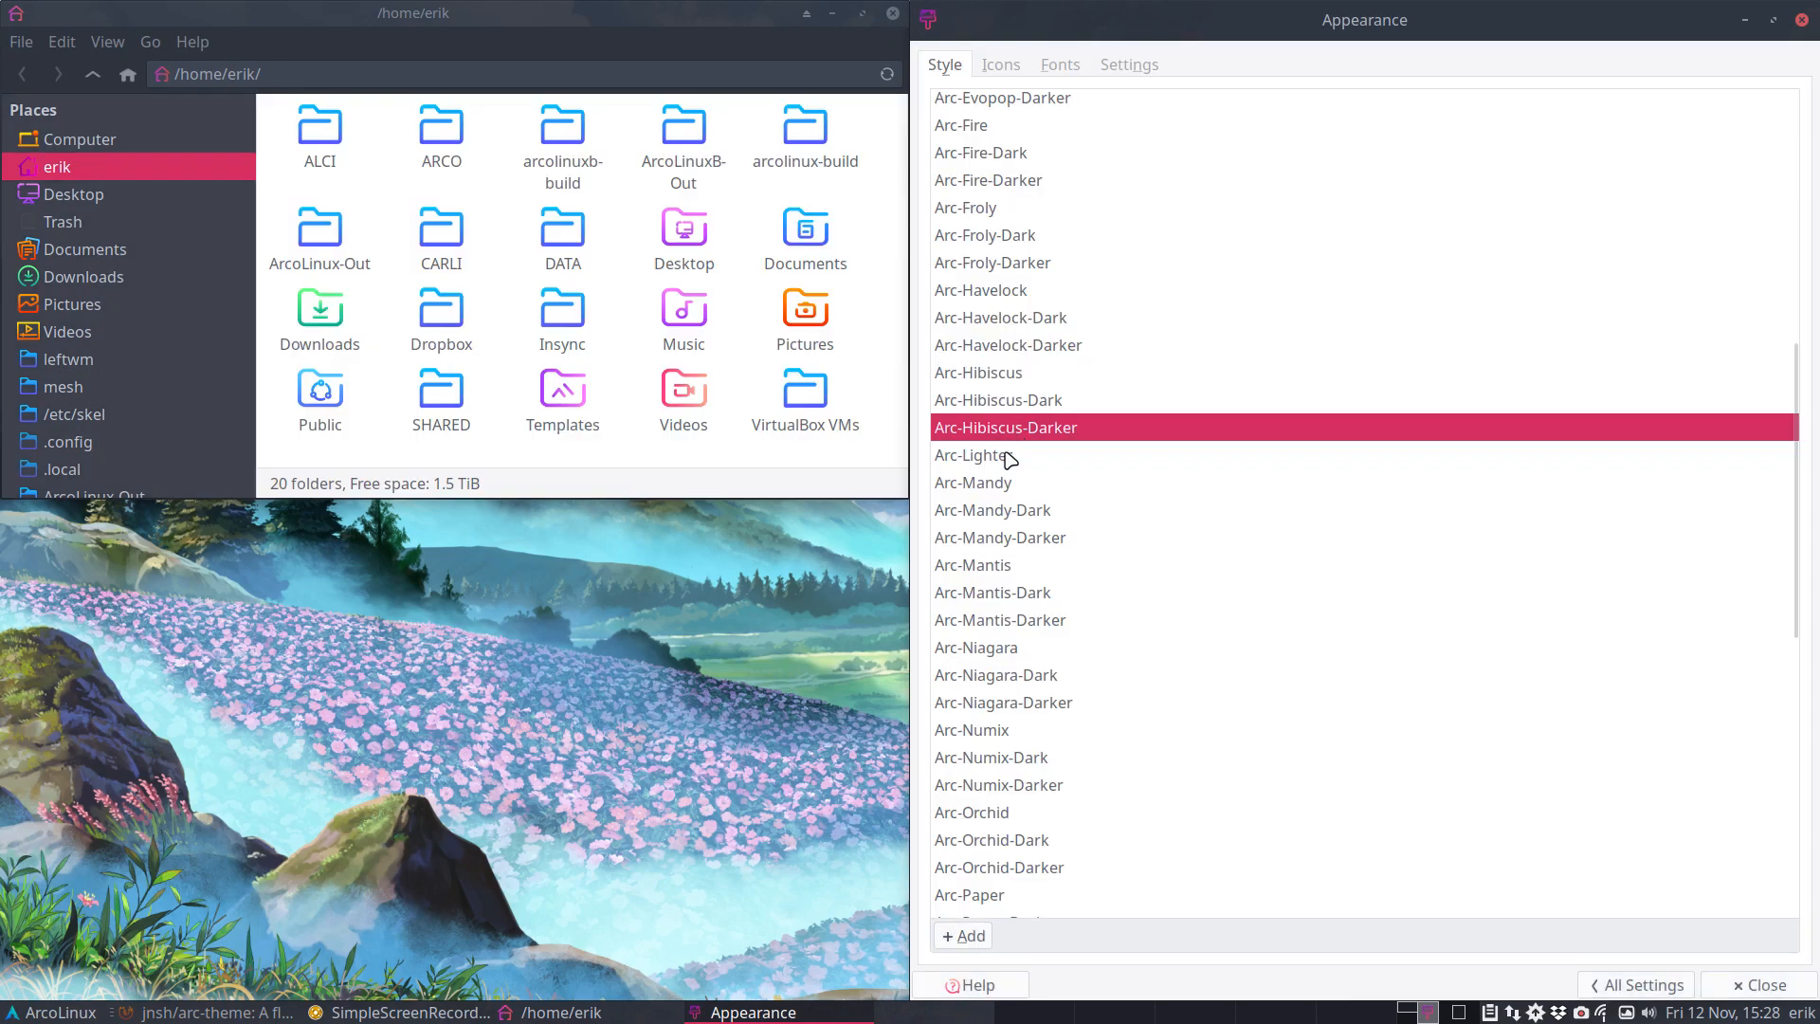
{"action": "left_click", "coordinate": [972, 453]}
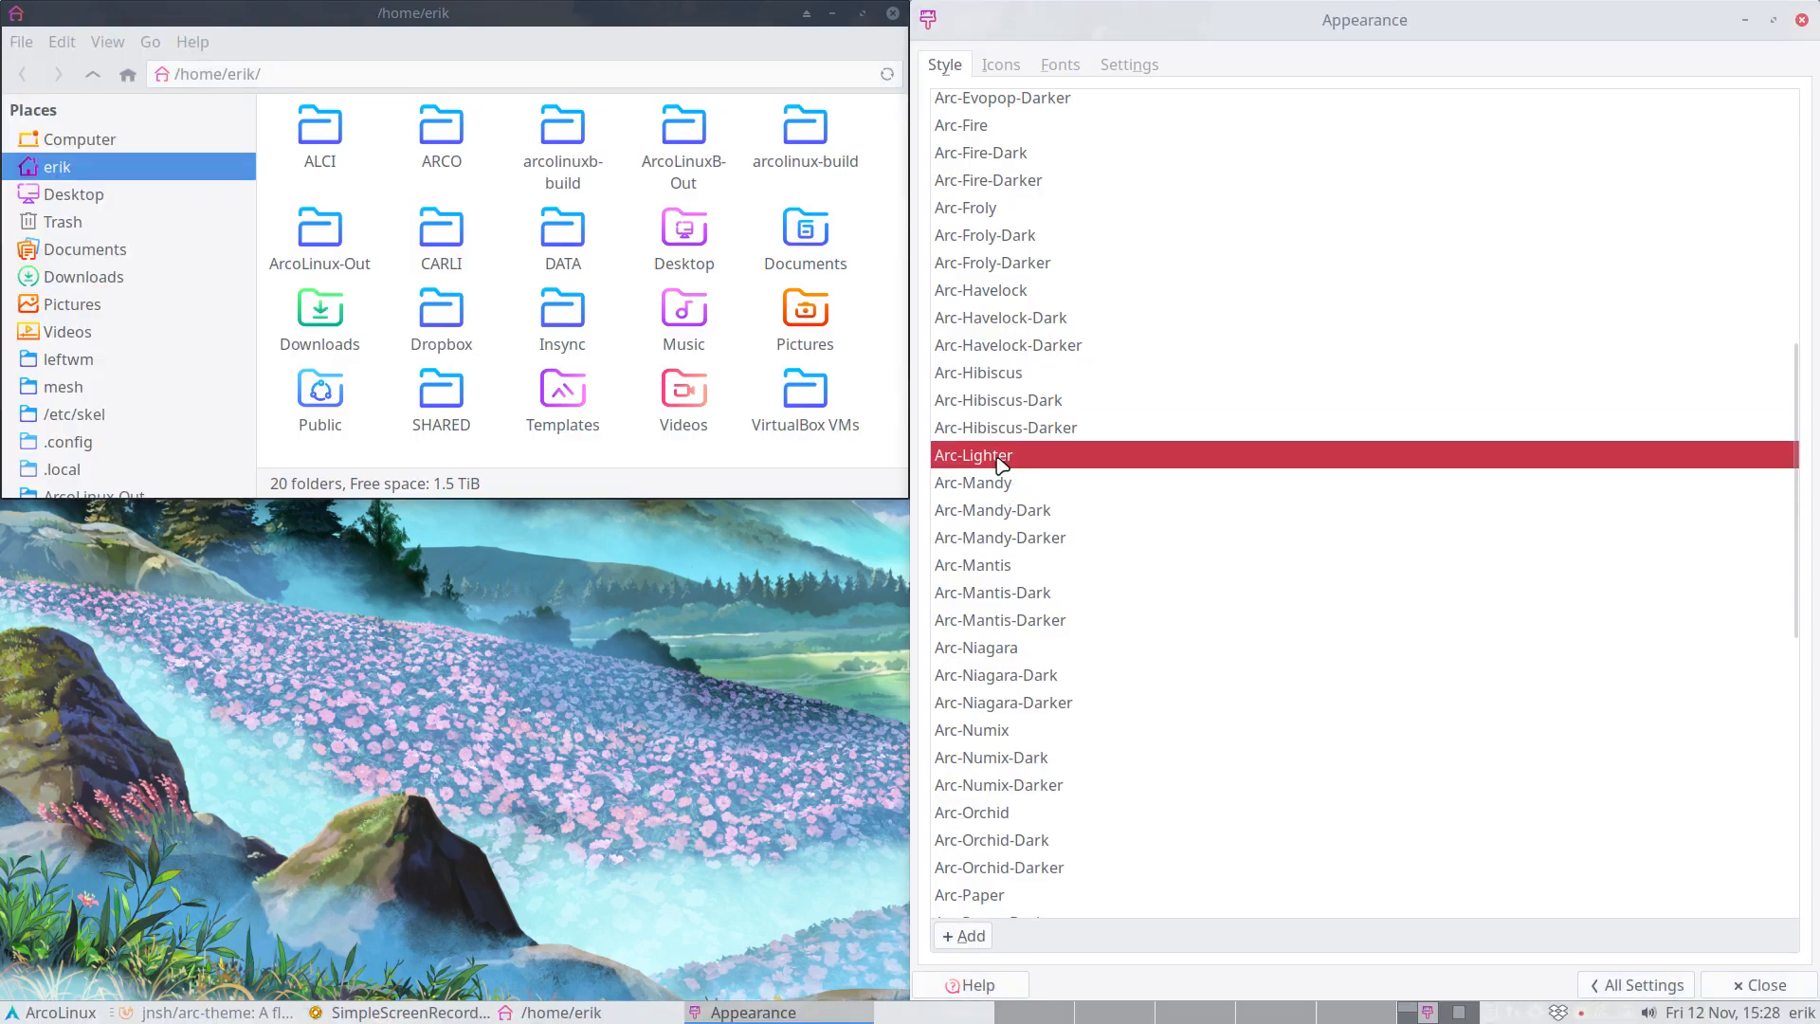
{"action": "mouse_move", "coordinate": [1024, 459]}
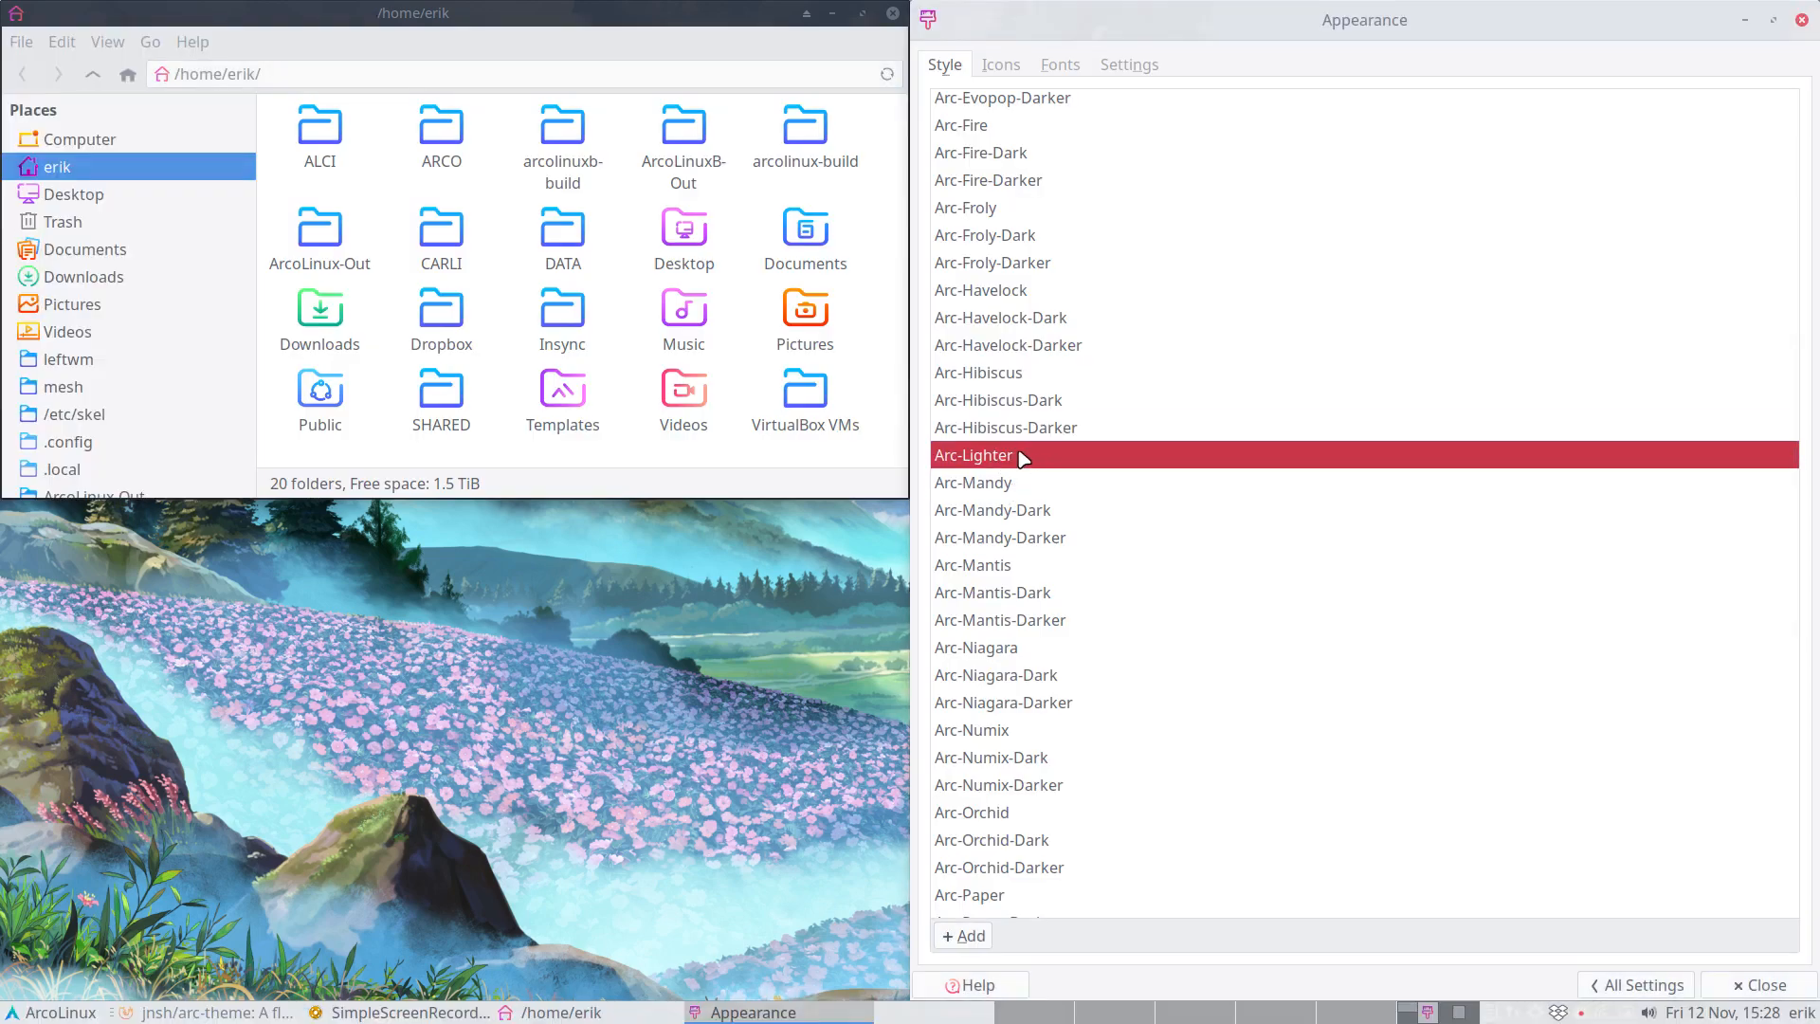
- Try Arc-Mandy through Arc-Pink-Darker and Smoke, ending with Arc-Tory-Darker applied
{"action": "left_click", "coordinate": [972, 482]}
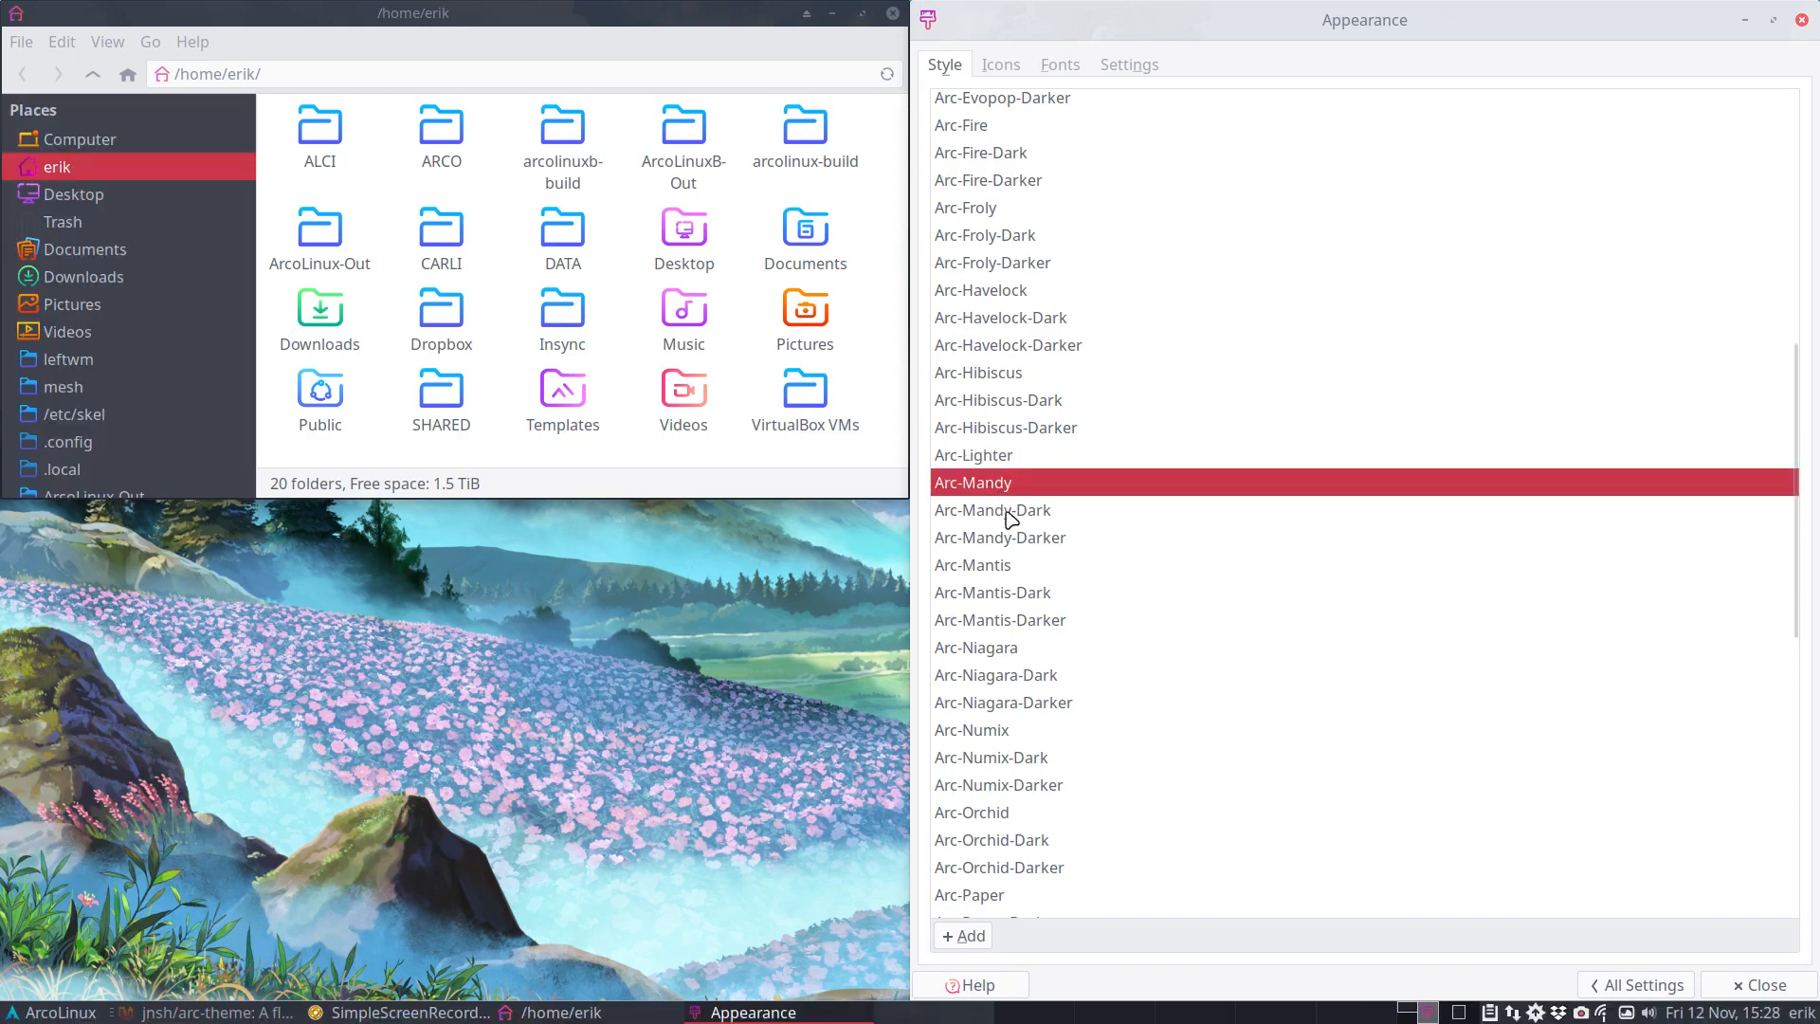
{"action": "left_click", "coordinate": [972, 565]}
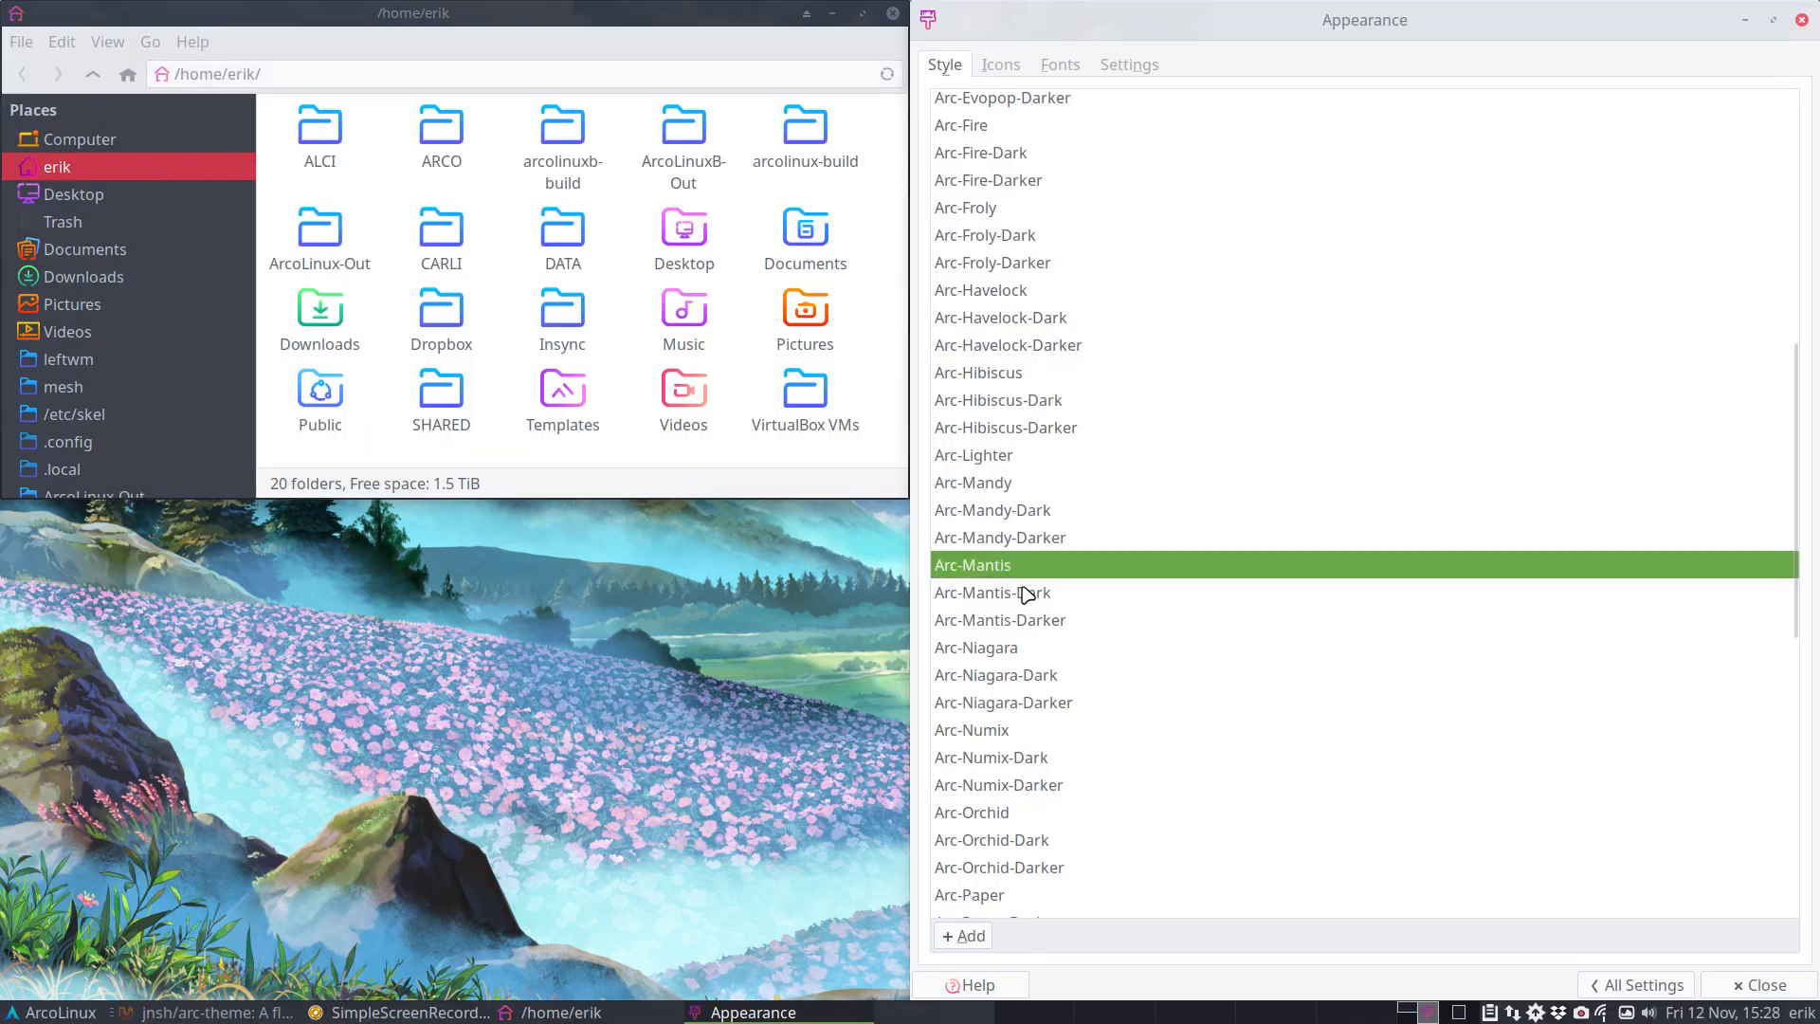
{"action": "left_click", "coordinate": [977, 646]}
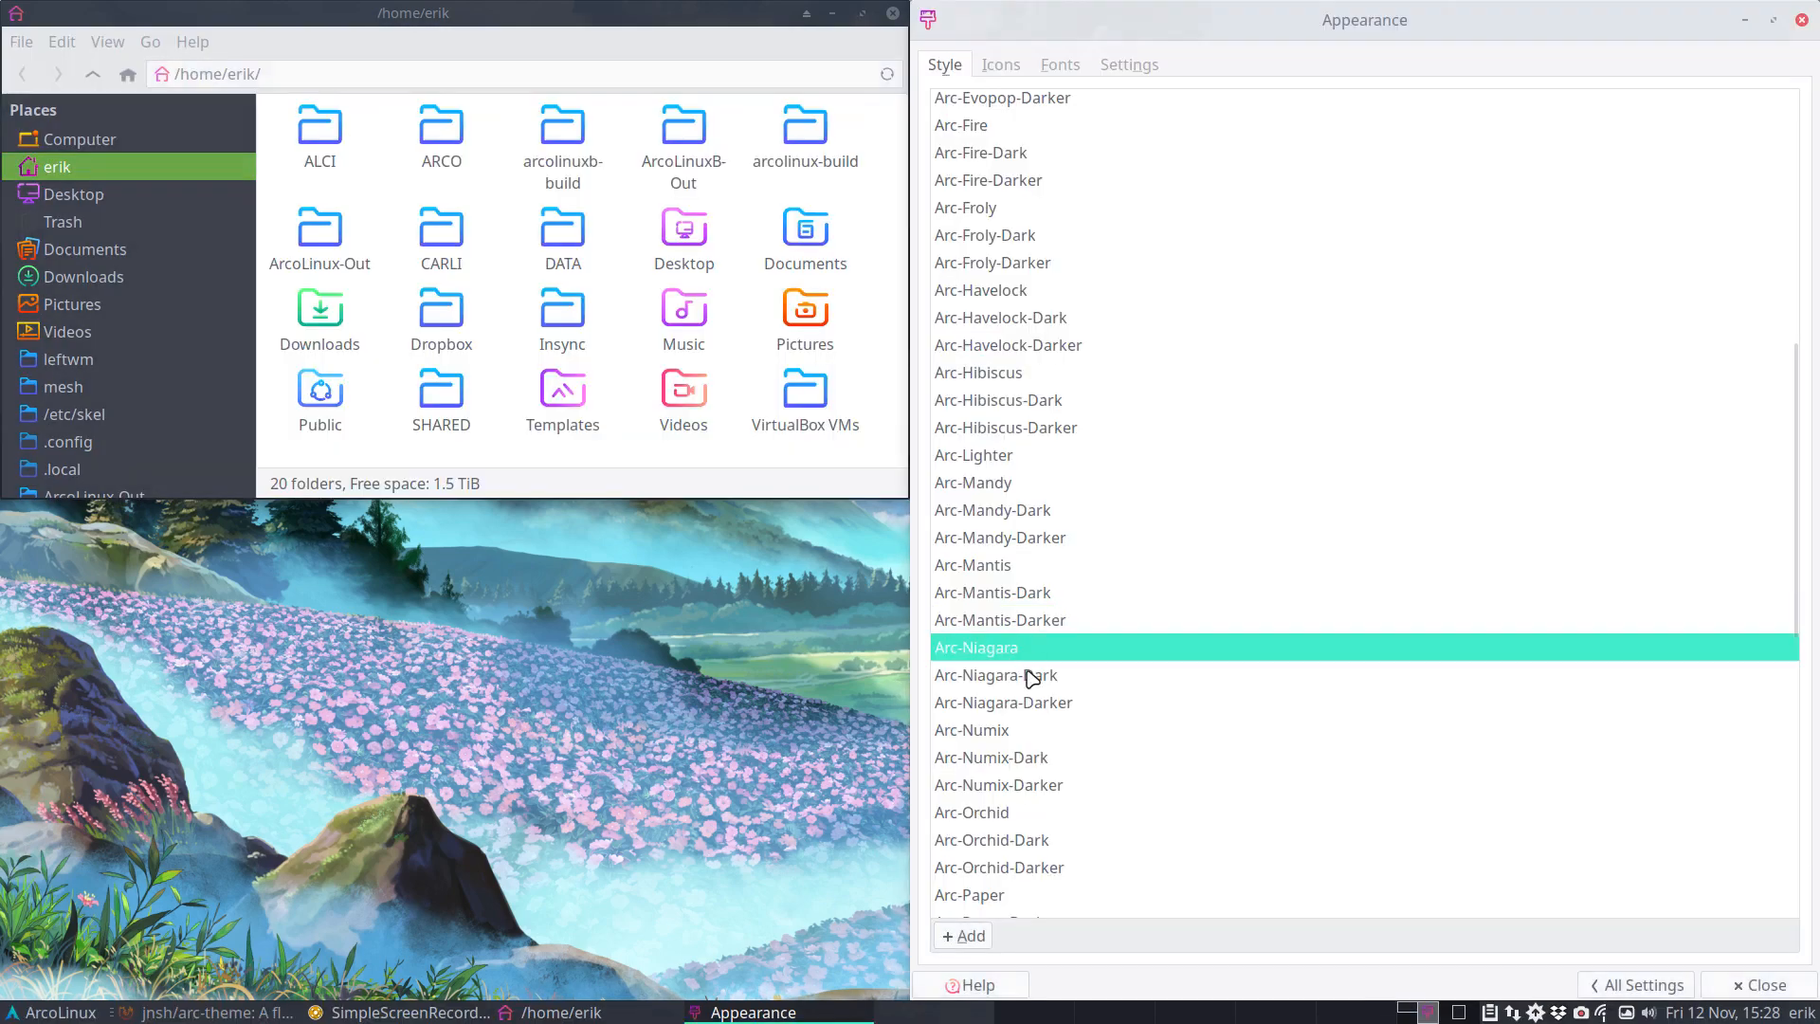
{"action": "left_click", "coordinate": [970, 728]}
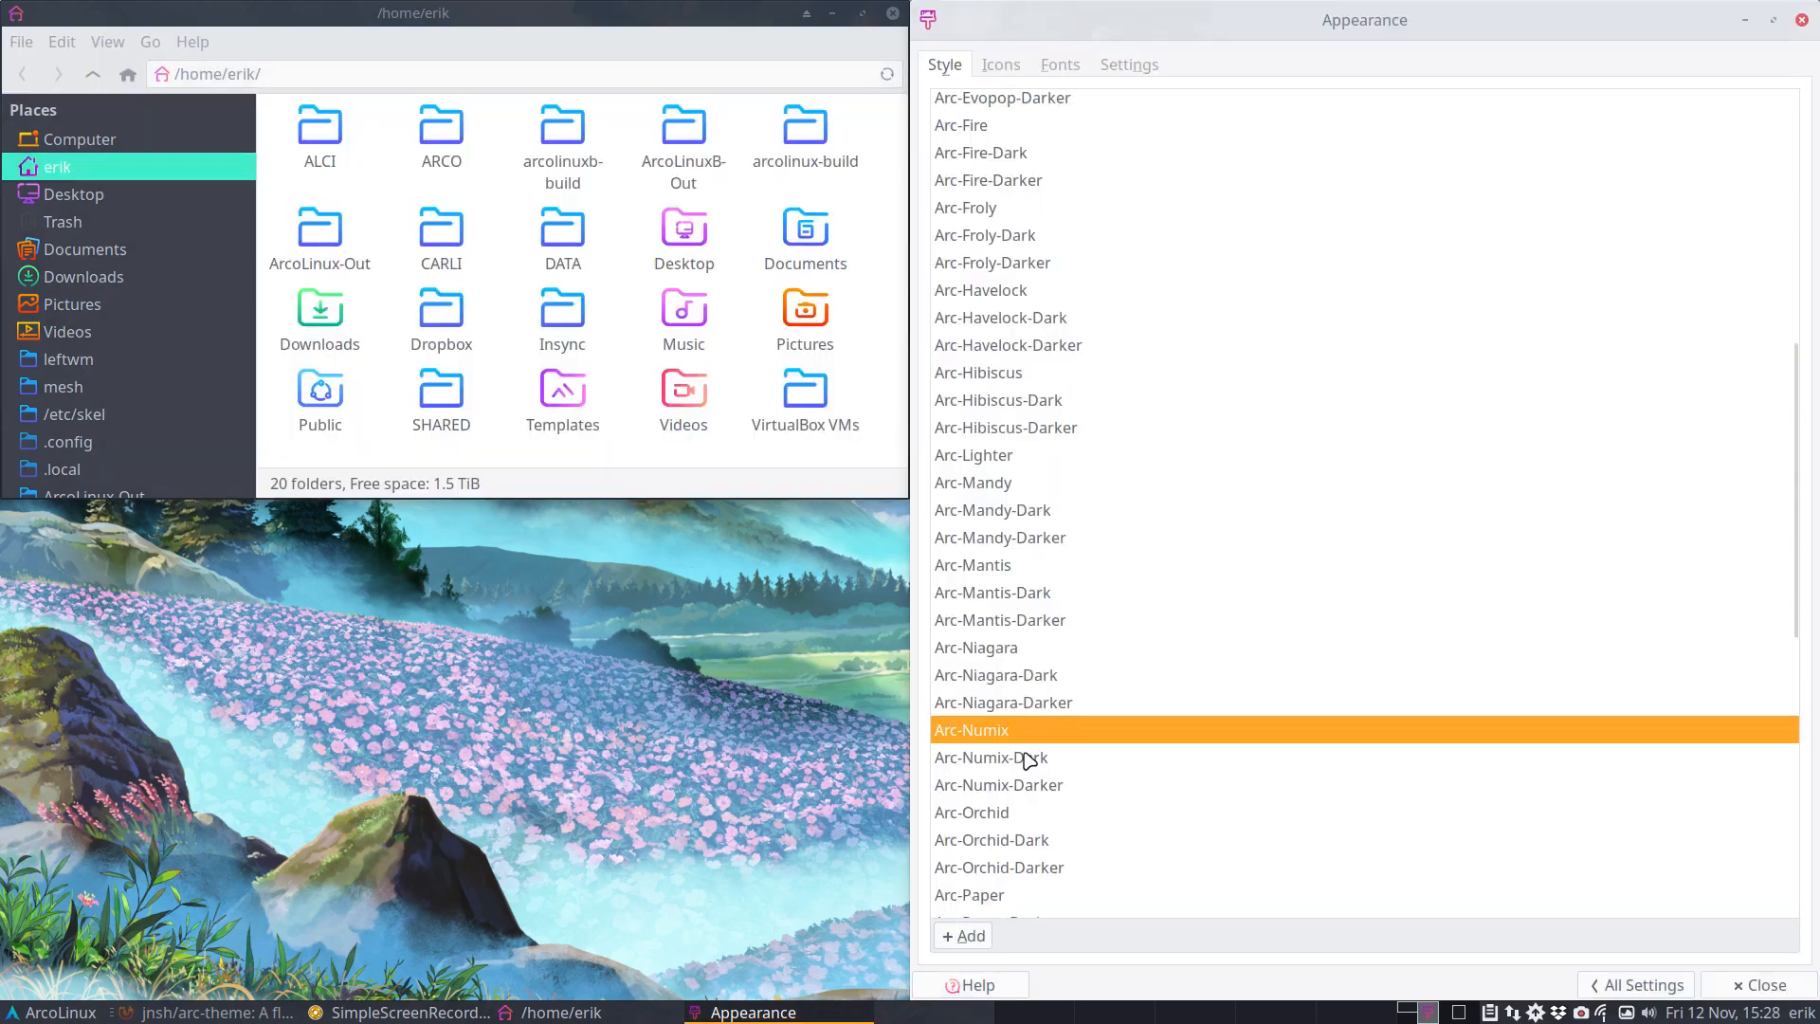
{"action": "left_click", "coordinate": [999, 783]}
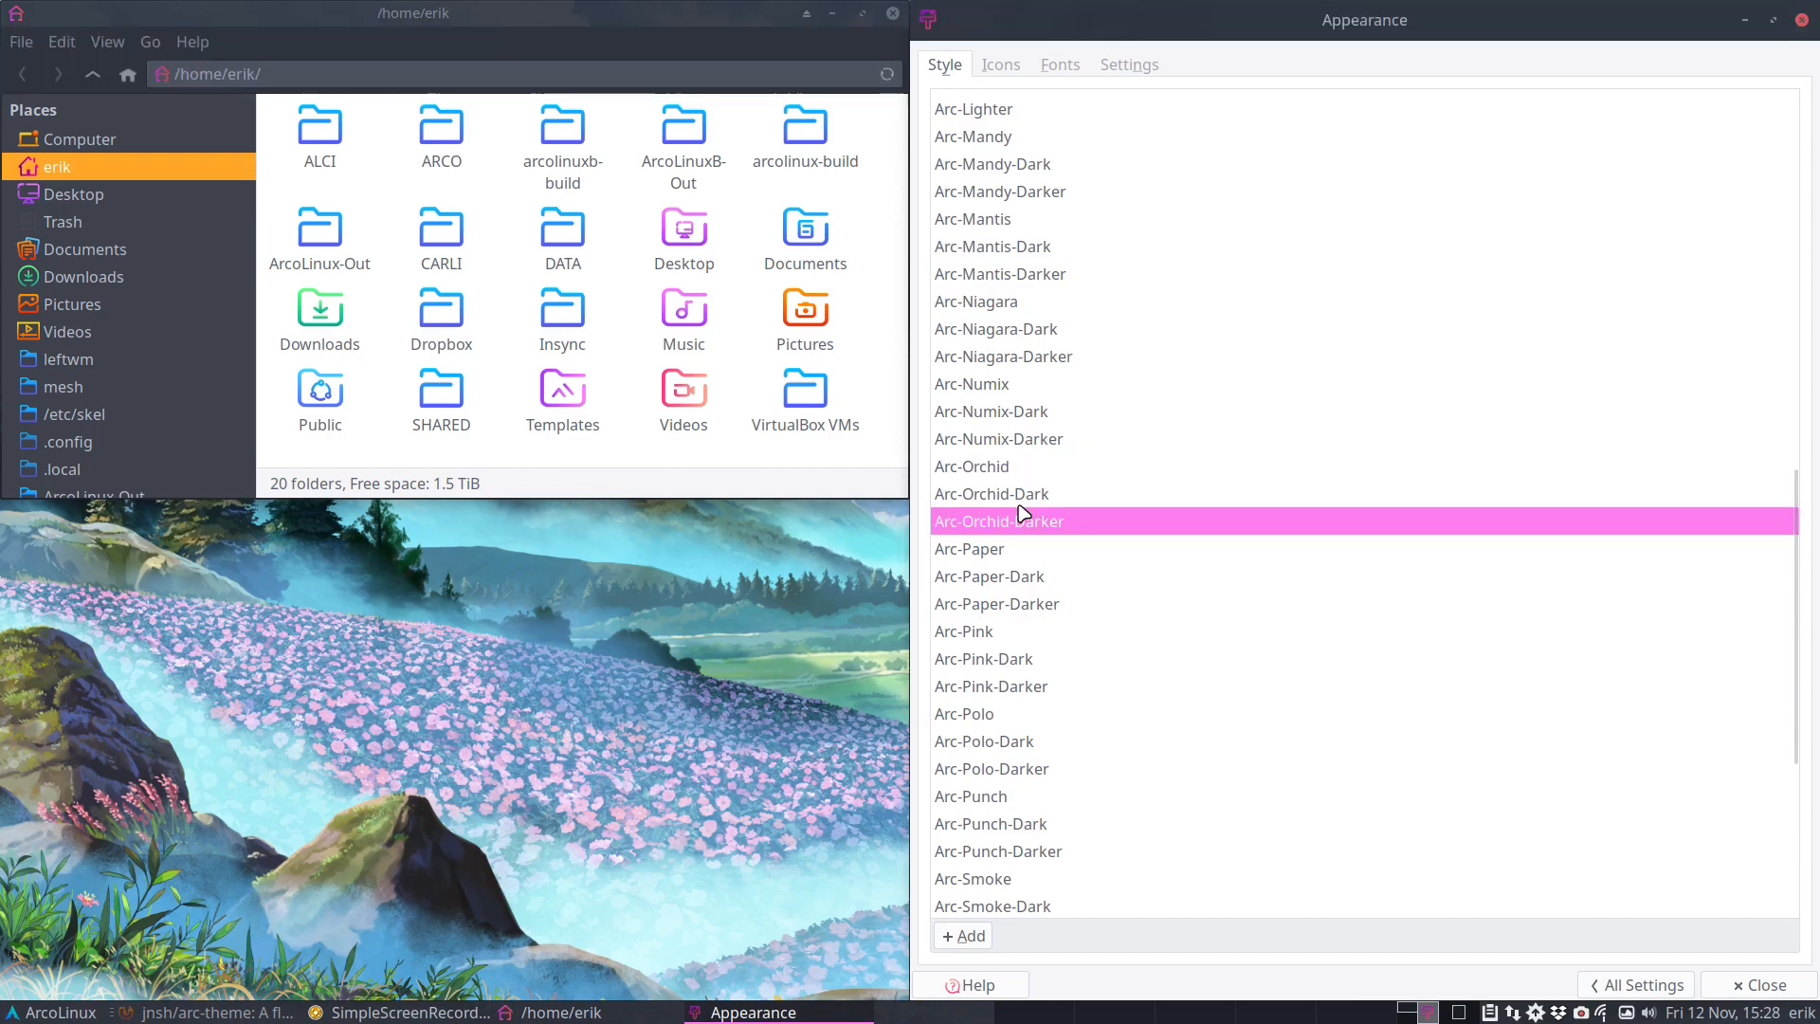
{"action": "left_click", "coordinate": [969, 548]}
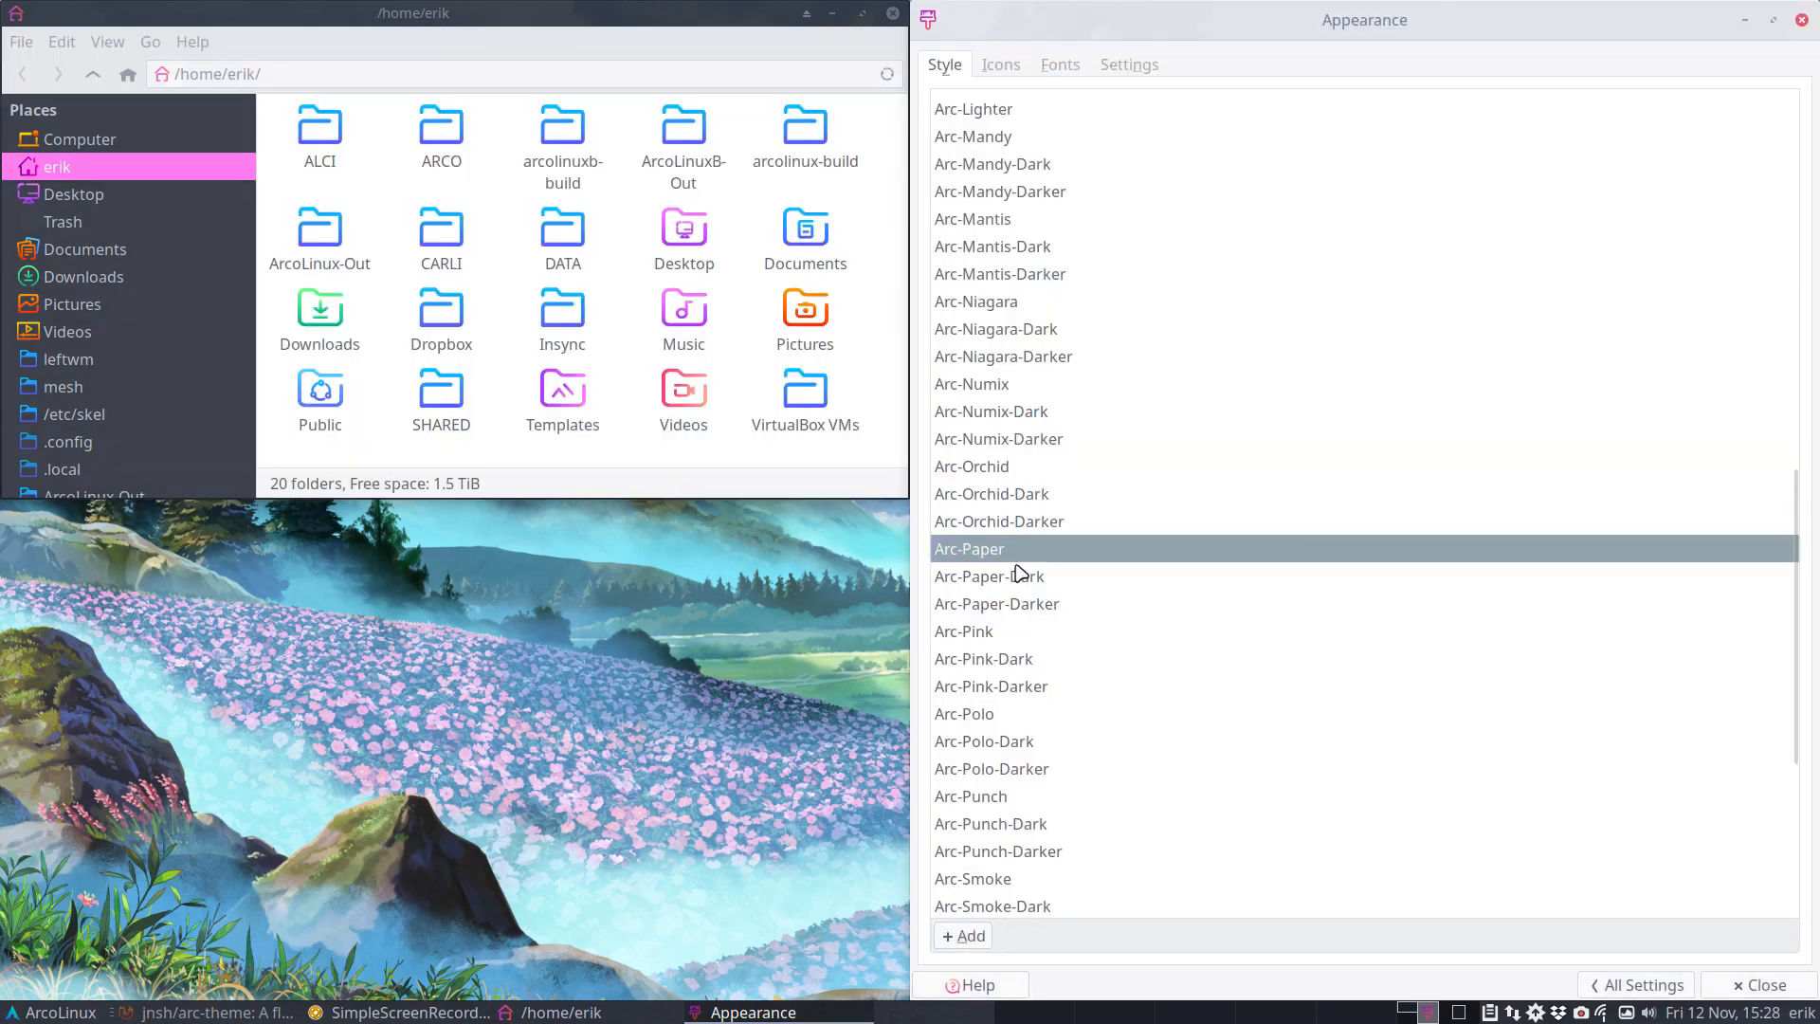
{"action": "left_click", "coordinate": [963, 630]}
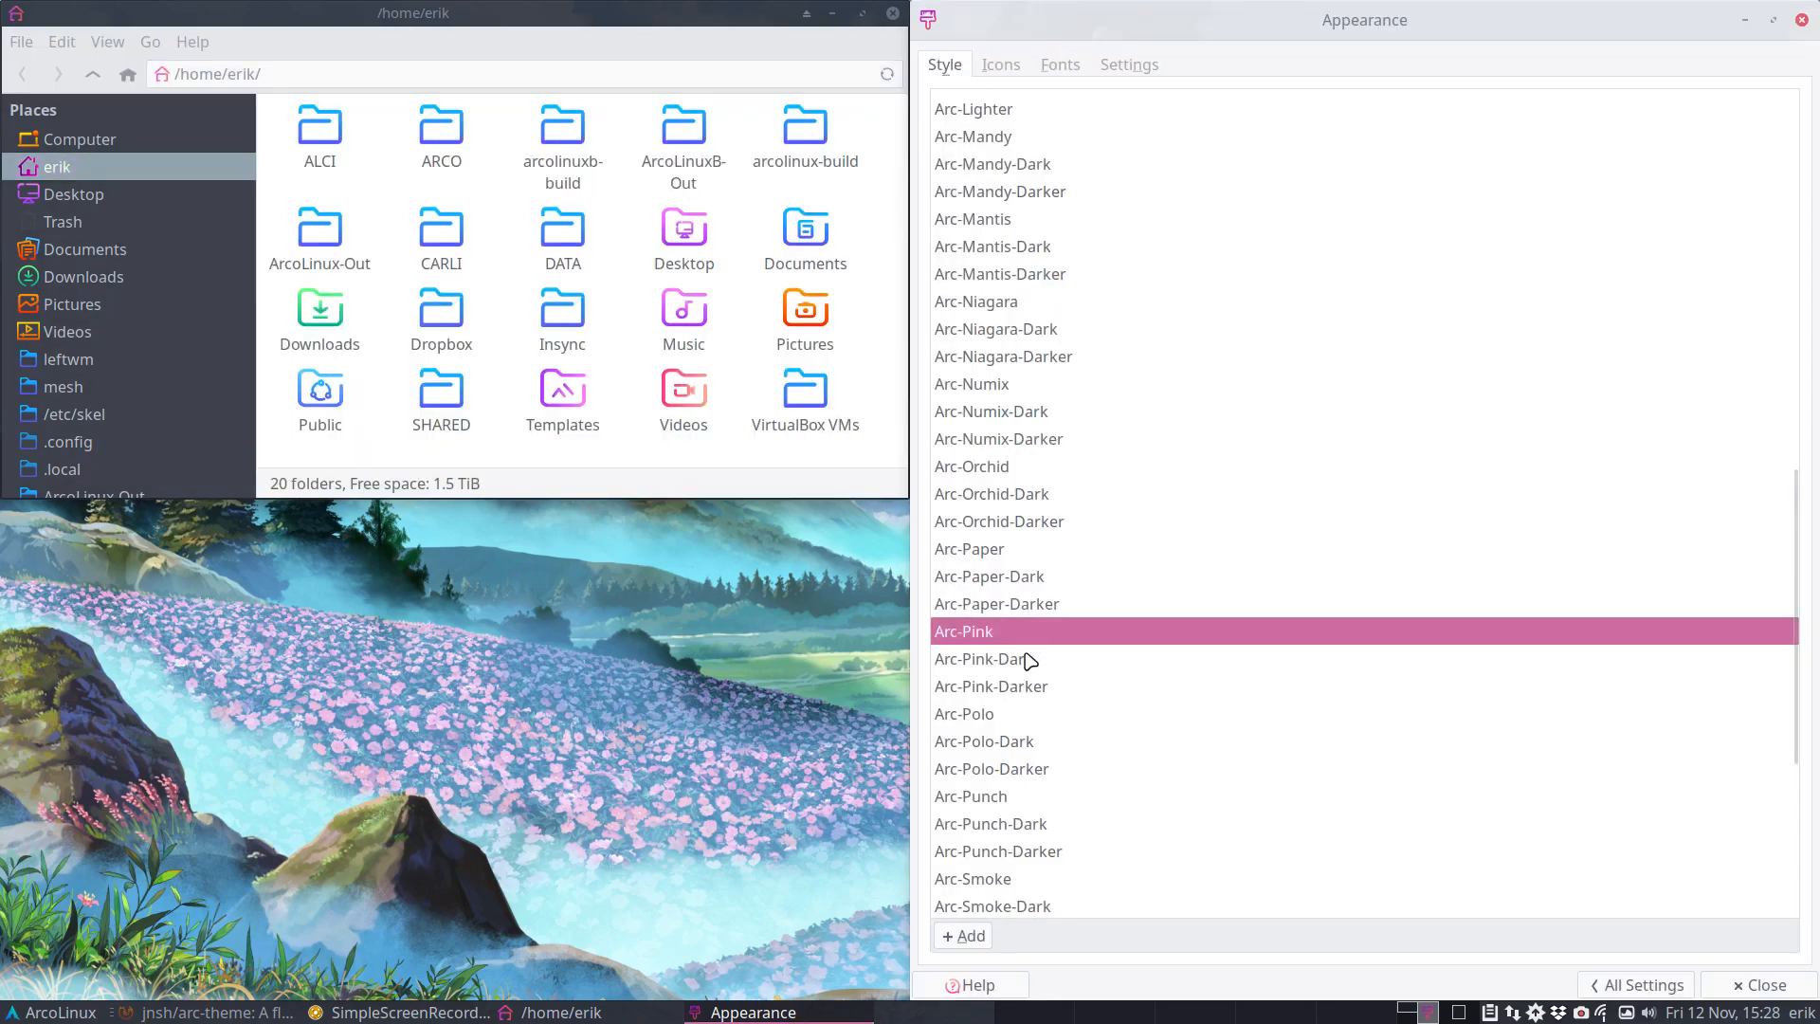
{"action": "left_click", "coordinate": [992, 686]}
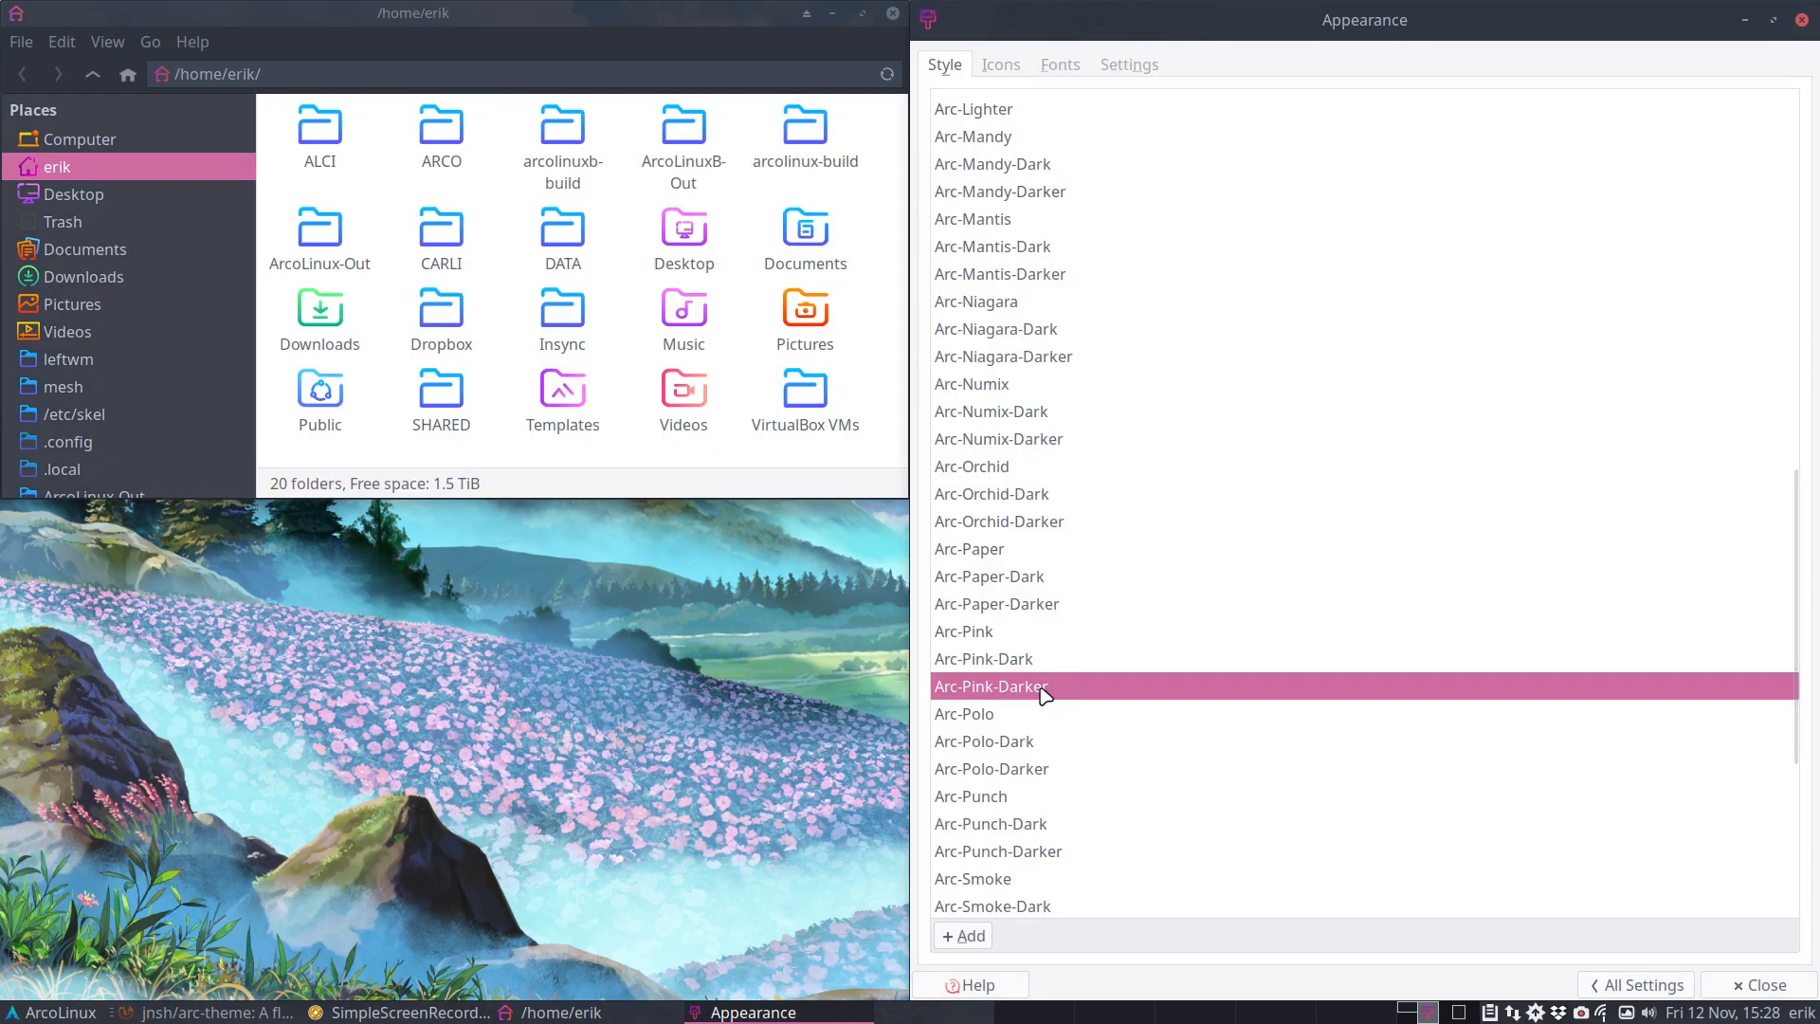
{"action": "mouse_move", "coordinate": [1018, 723]}
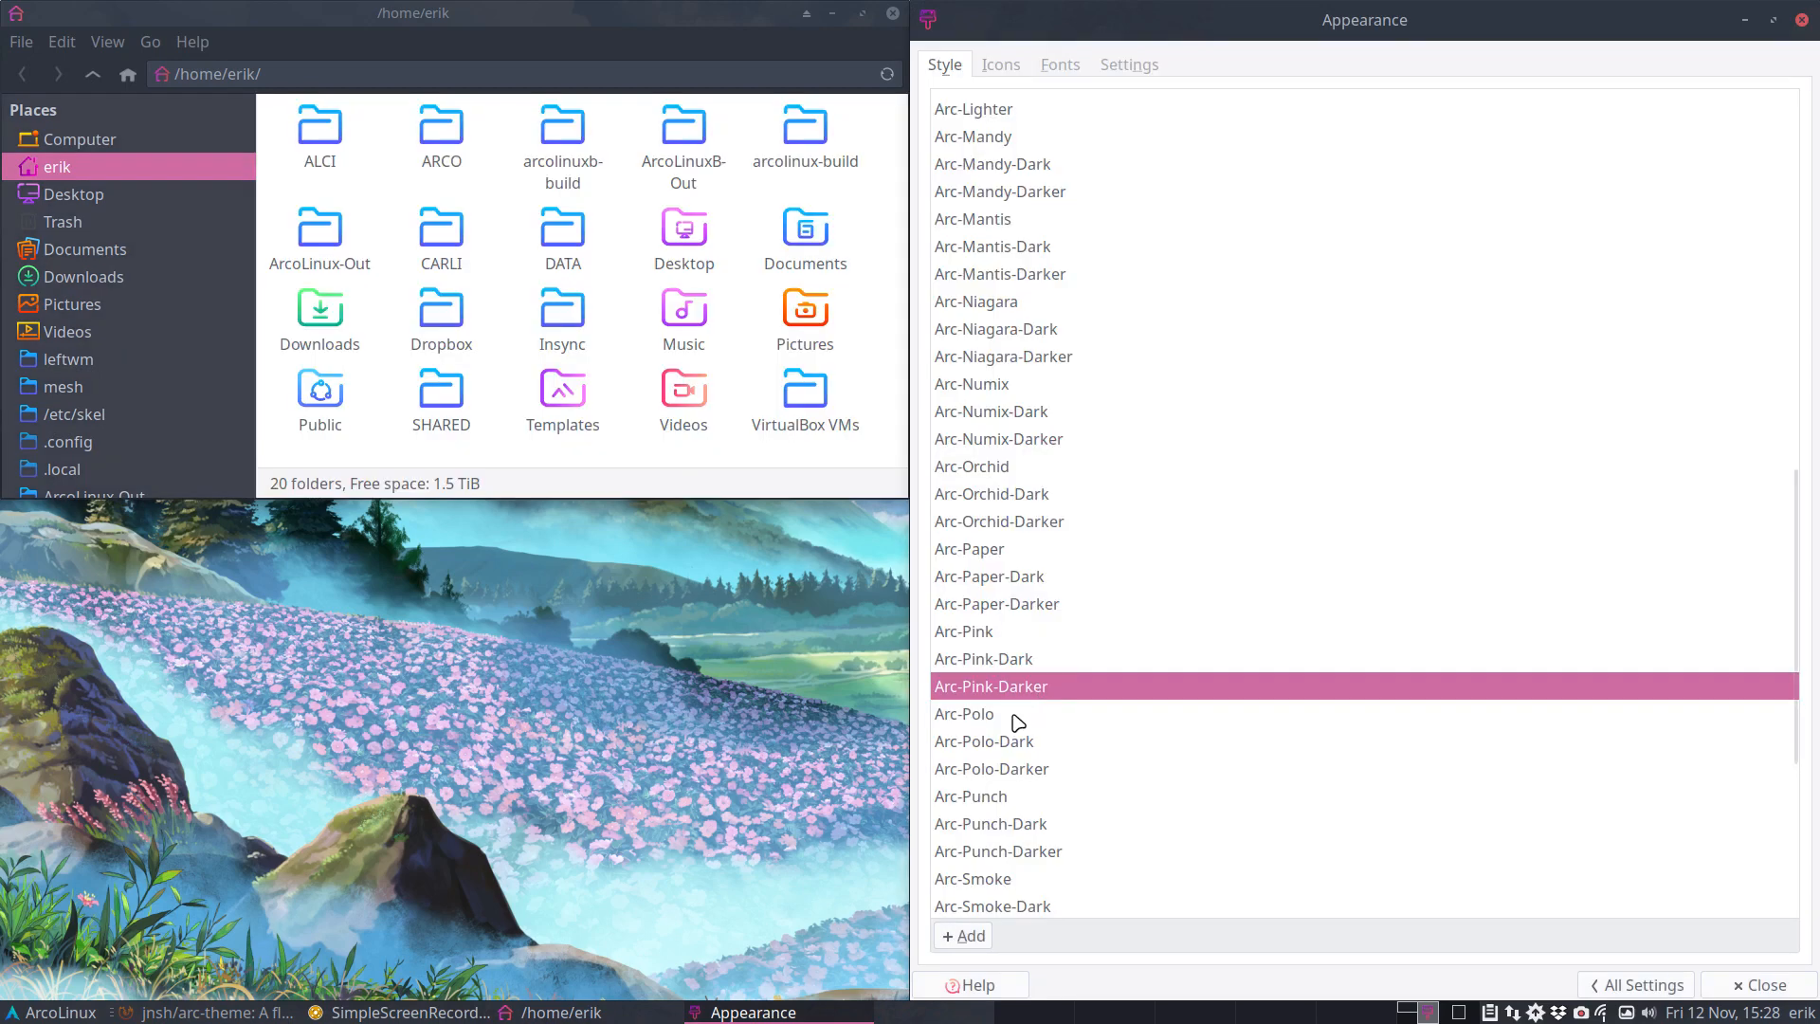
{"action": "left_click", "coordinate": [984, 741]}
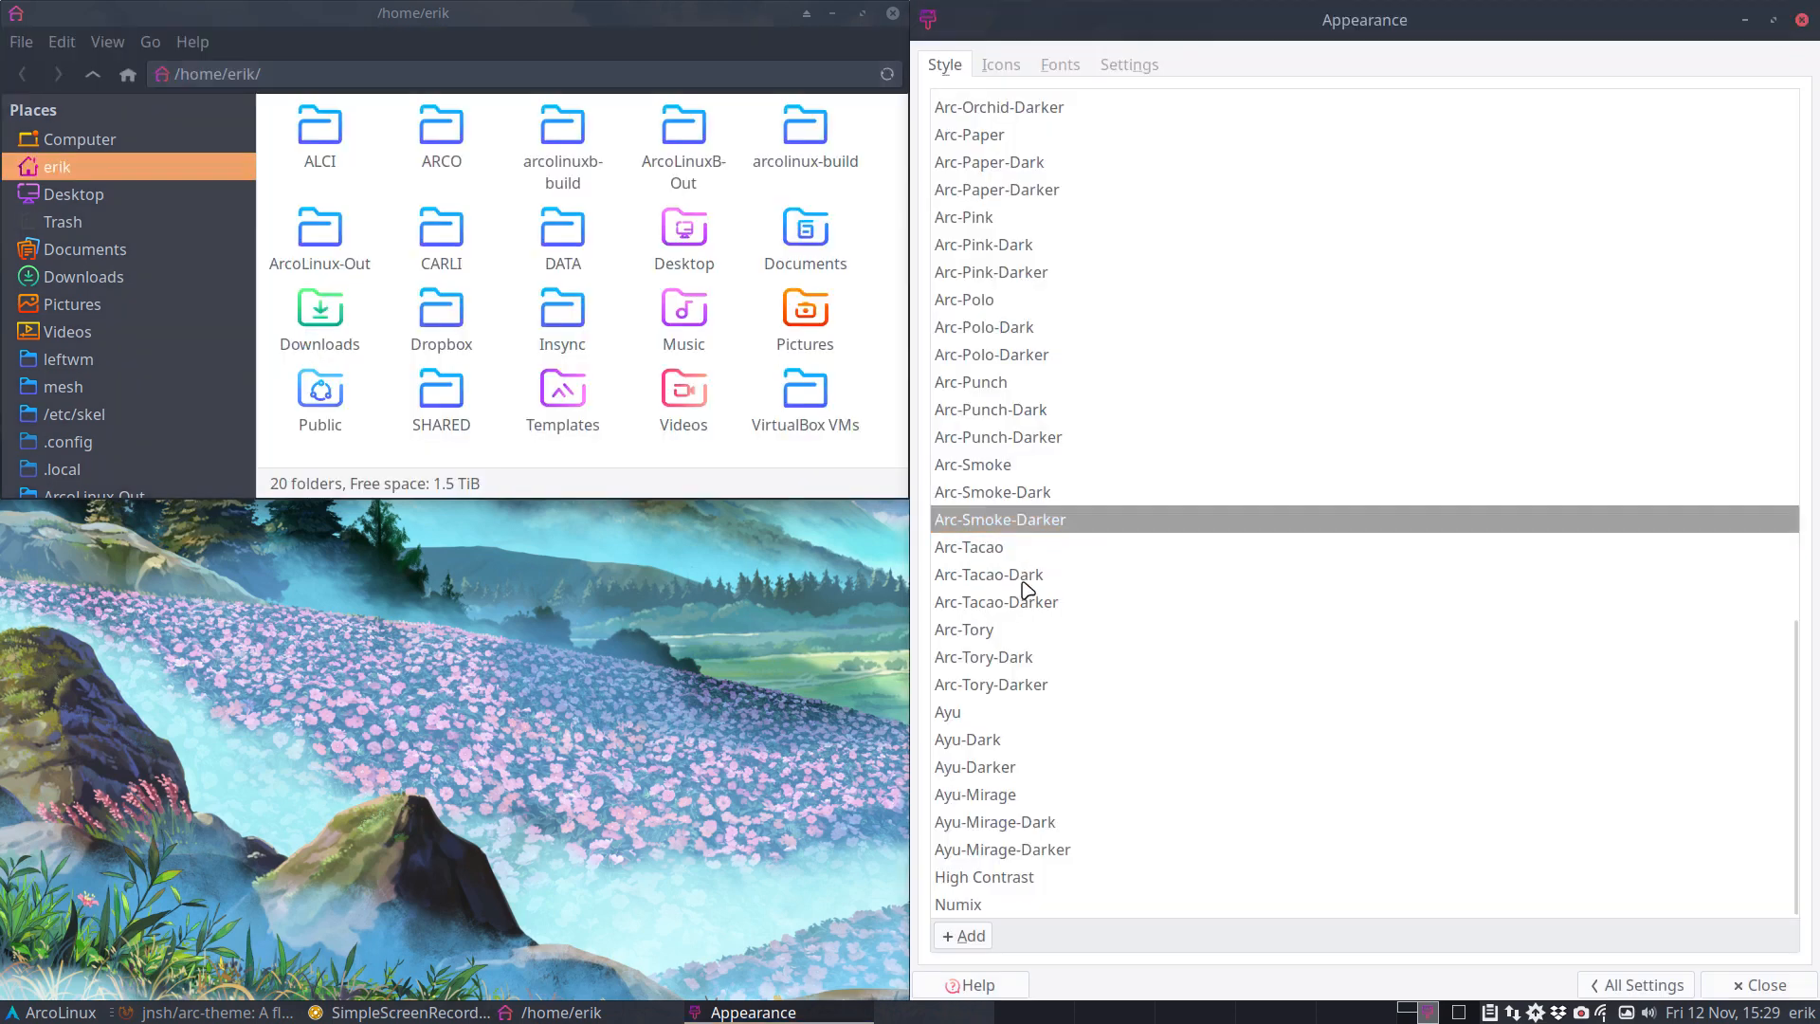
{"action": "left_click", "coordinate": [984, 656]}
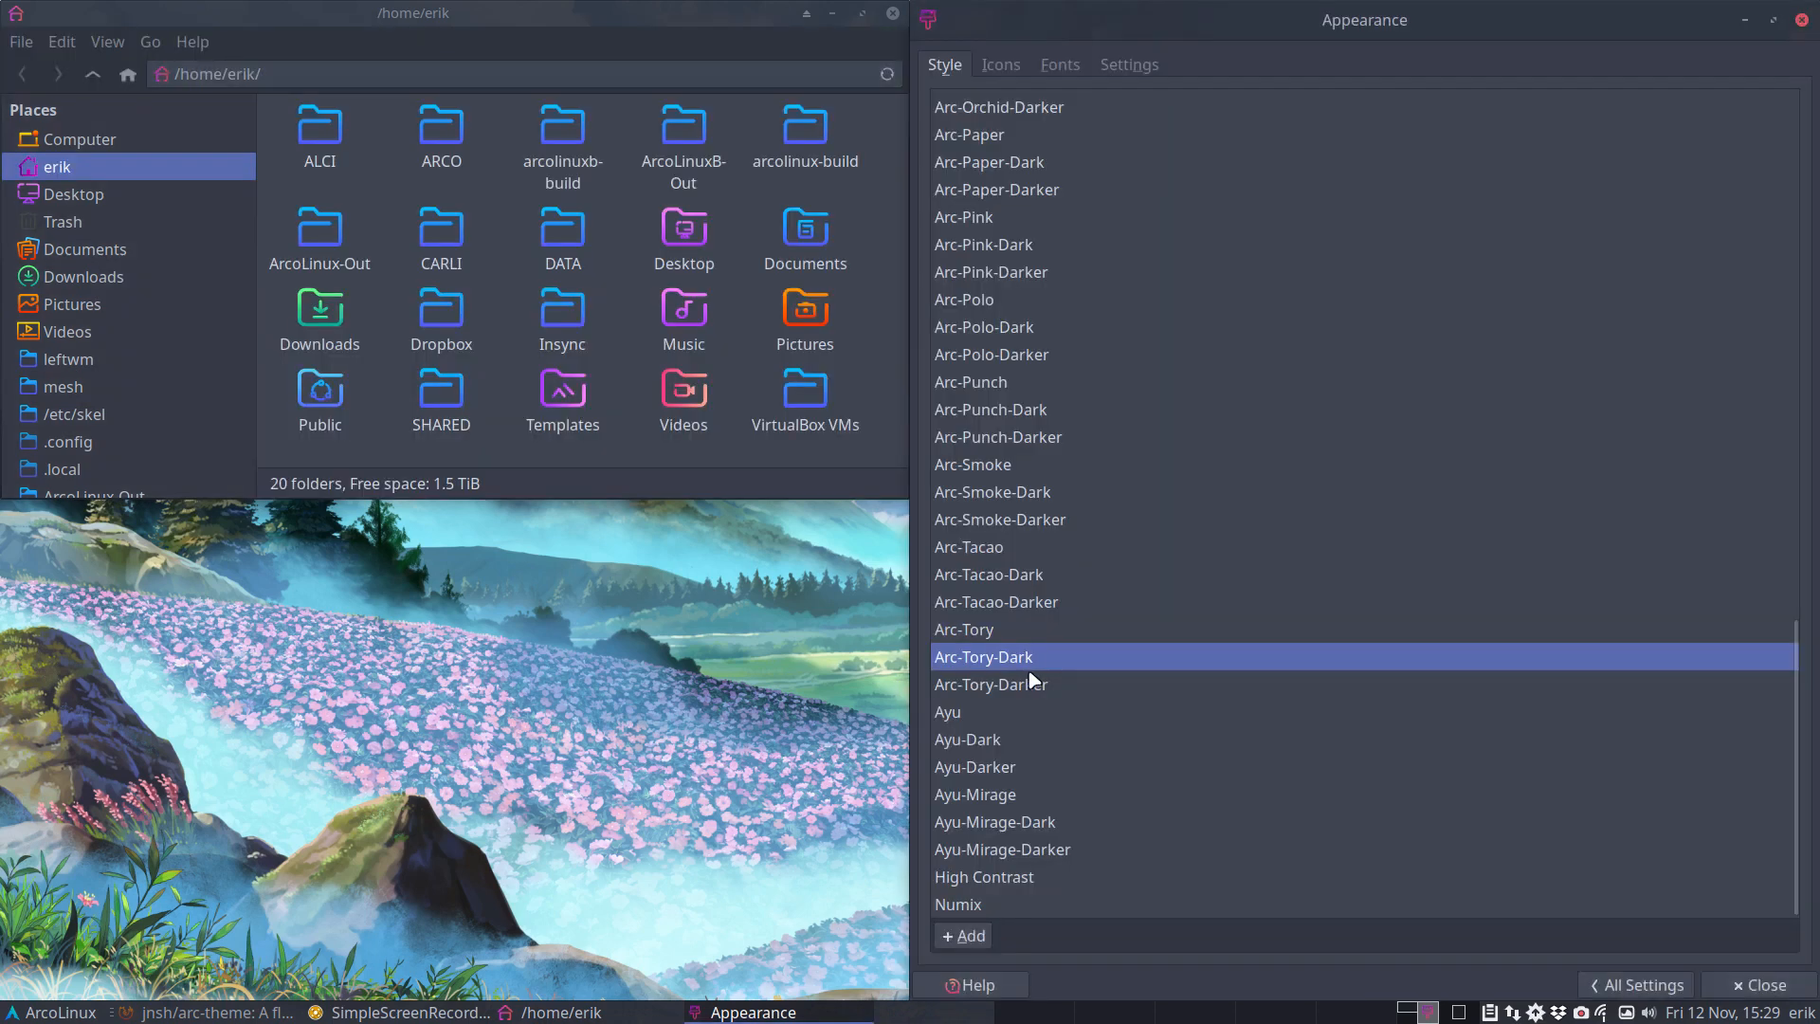
{"action": "left_click", "coordinate": [991, 685]}
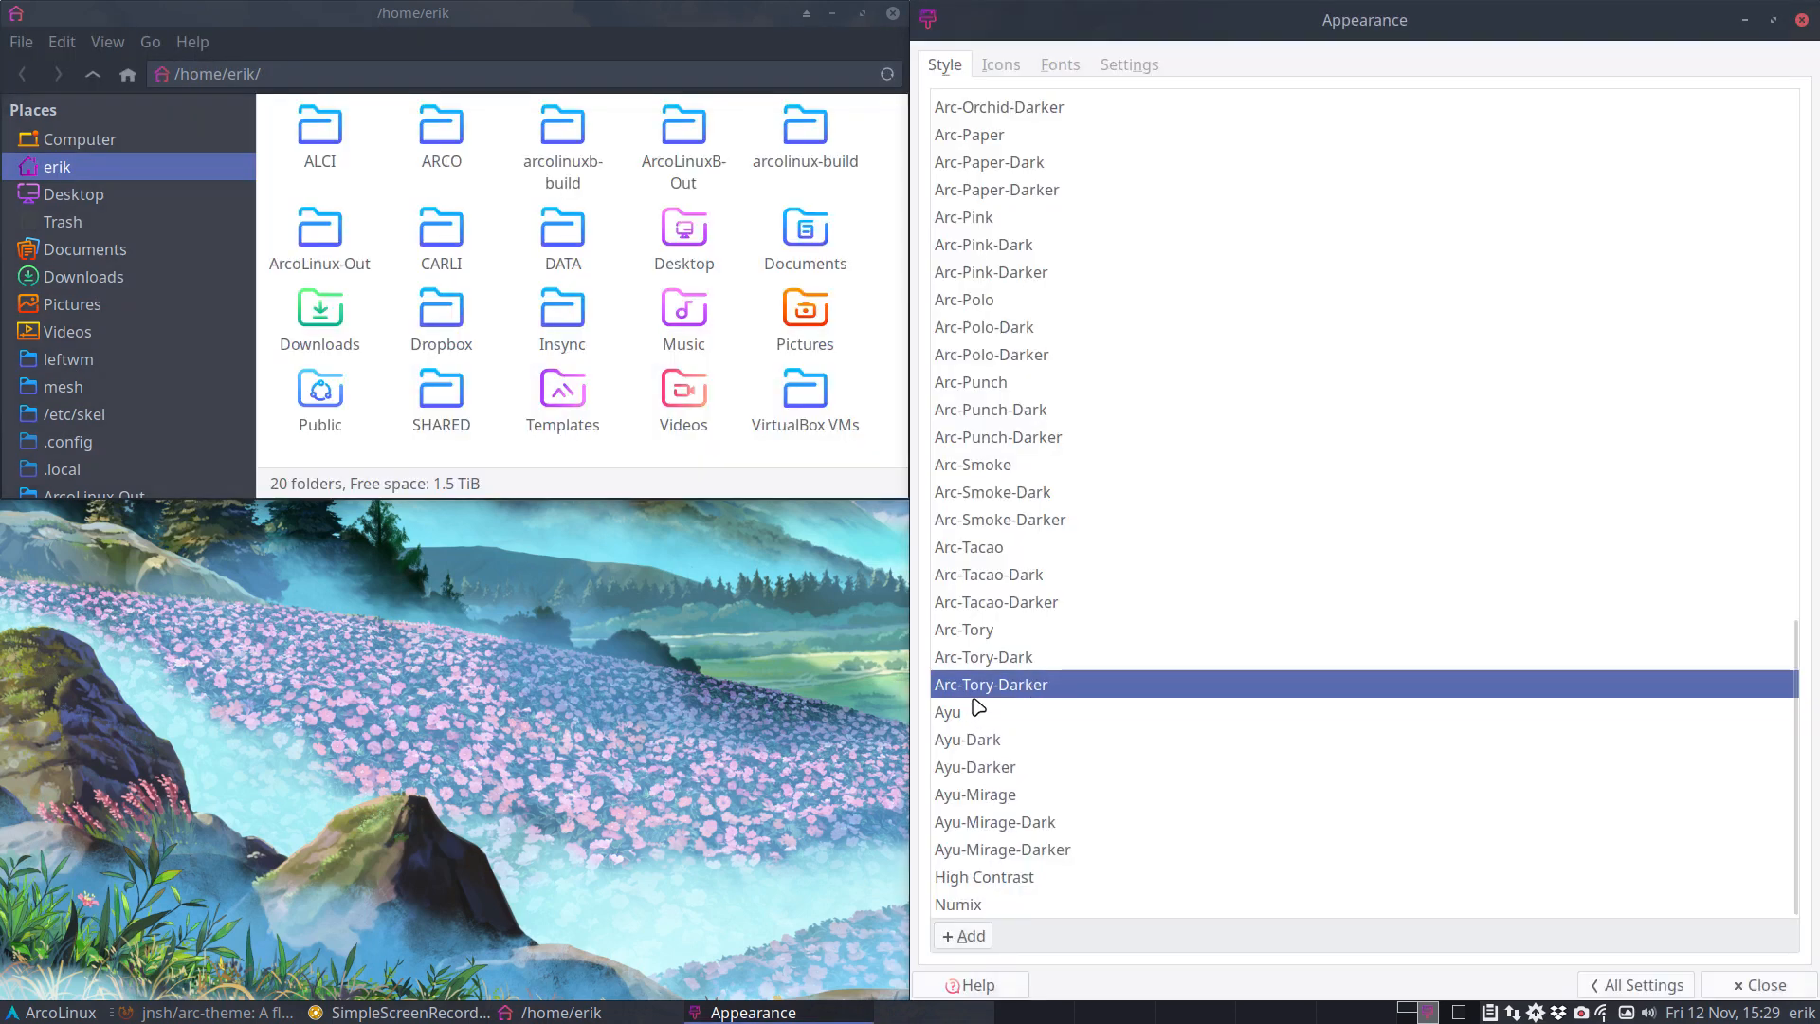
{"action": "mouse_move", "coordinate": [658, 702]}
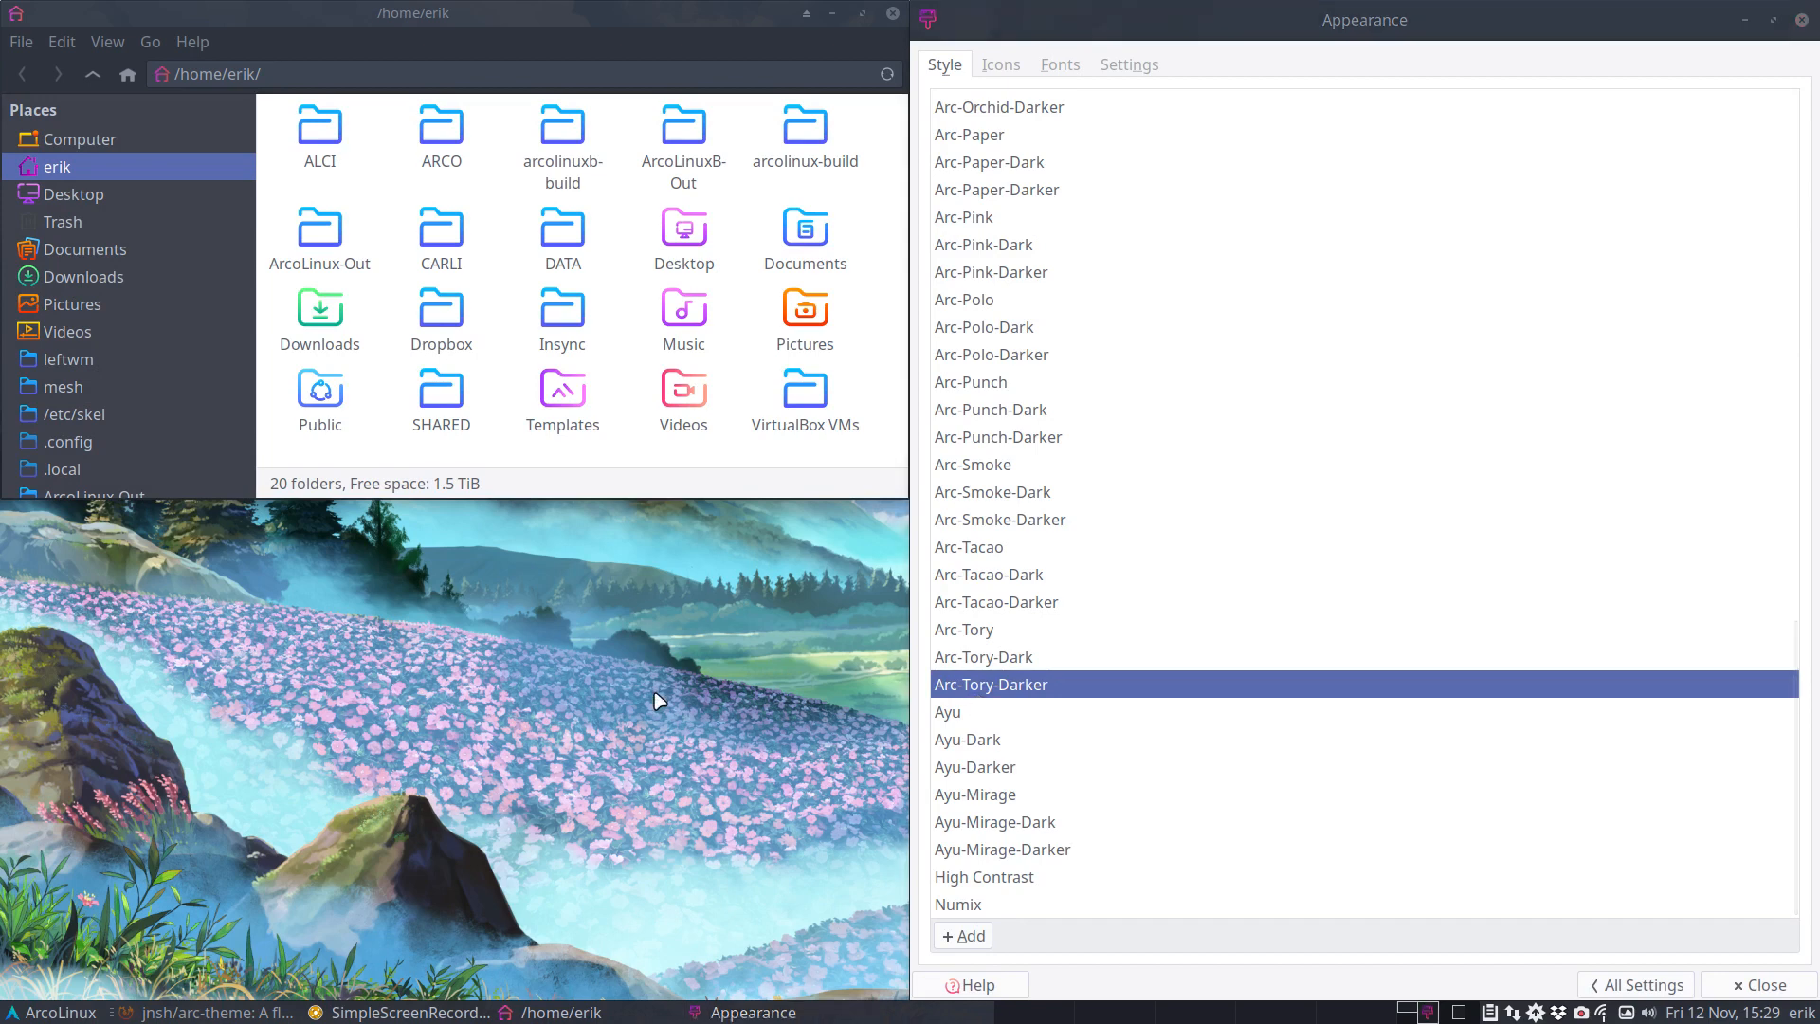
{"action": "mouse_move", "coordinate": [1725, 47]}
{"action": "type", "text": "sudo pacman"}
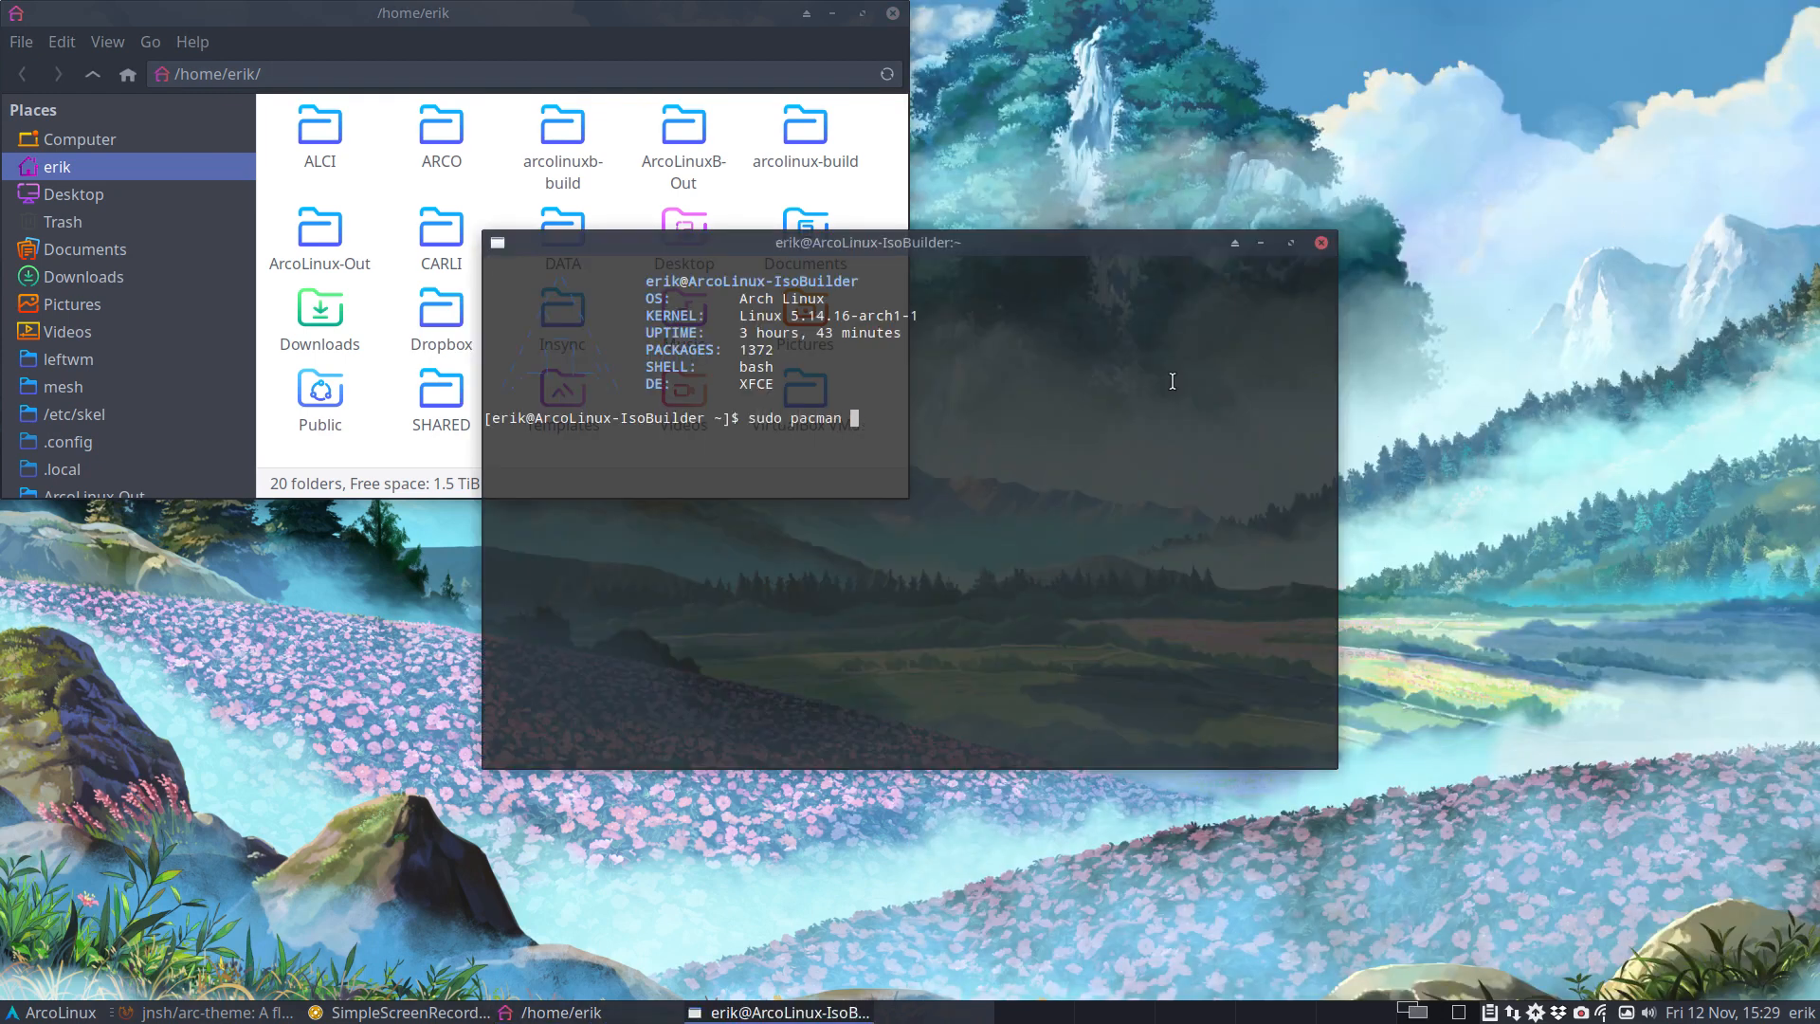
- Remove the arcolinux-arc-themes-2021-git package with sudo pacman -R and confirm
{"action": "type", "text": "-R arc"}
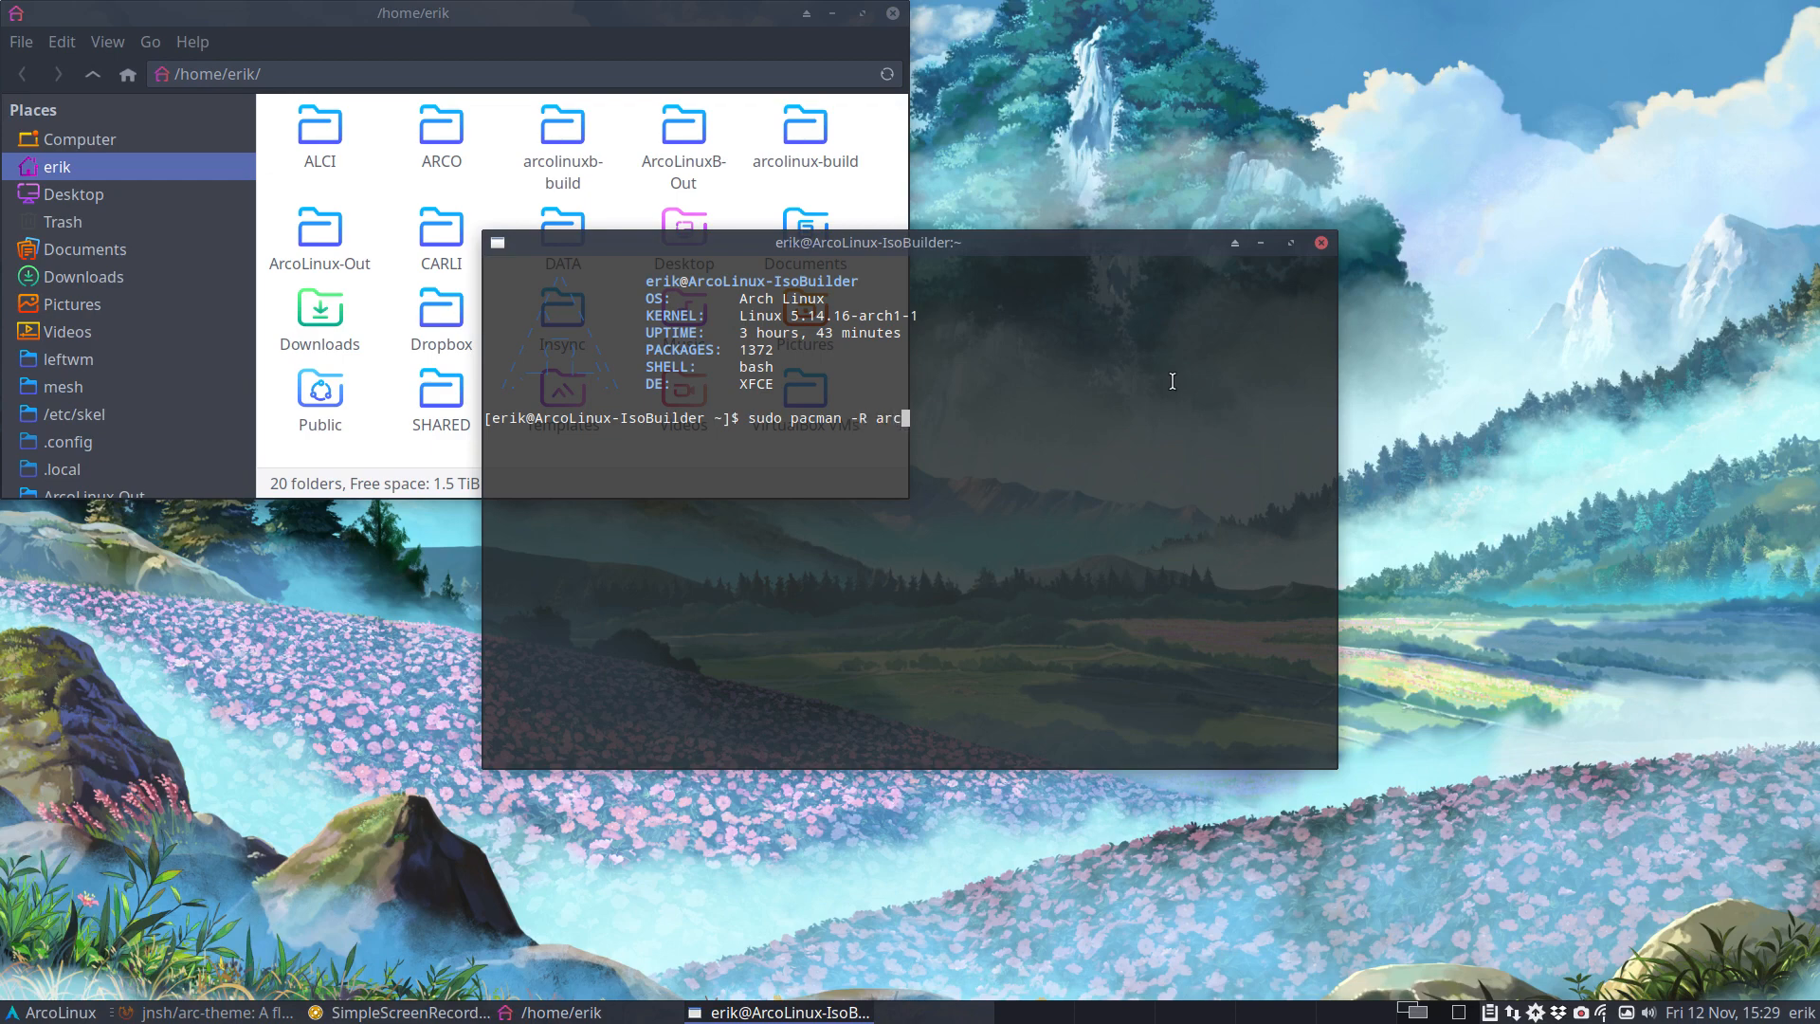
{"action": "type", "text": "ol"}
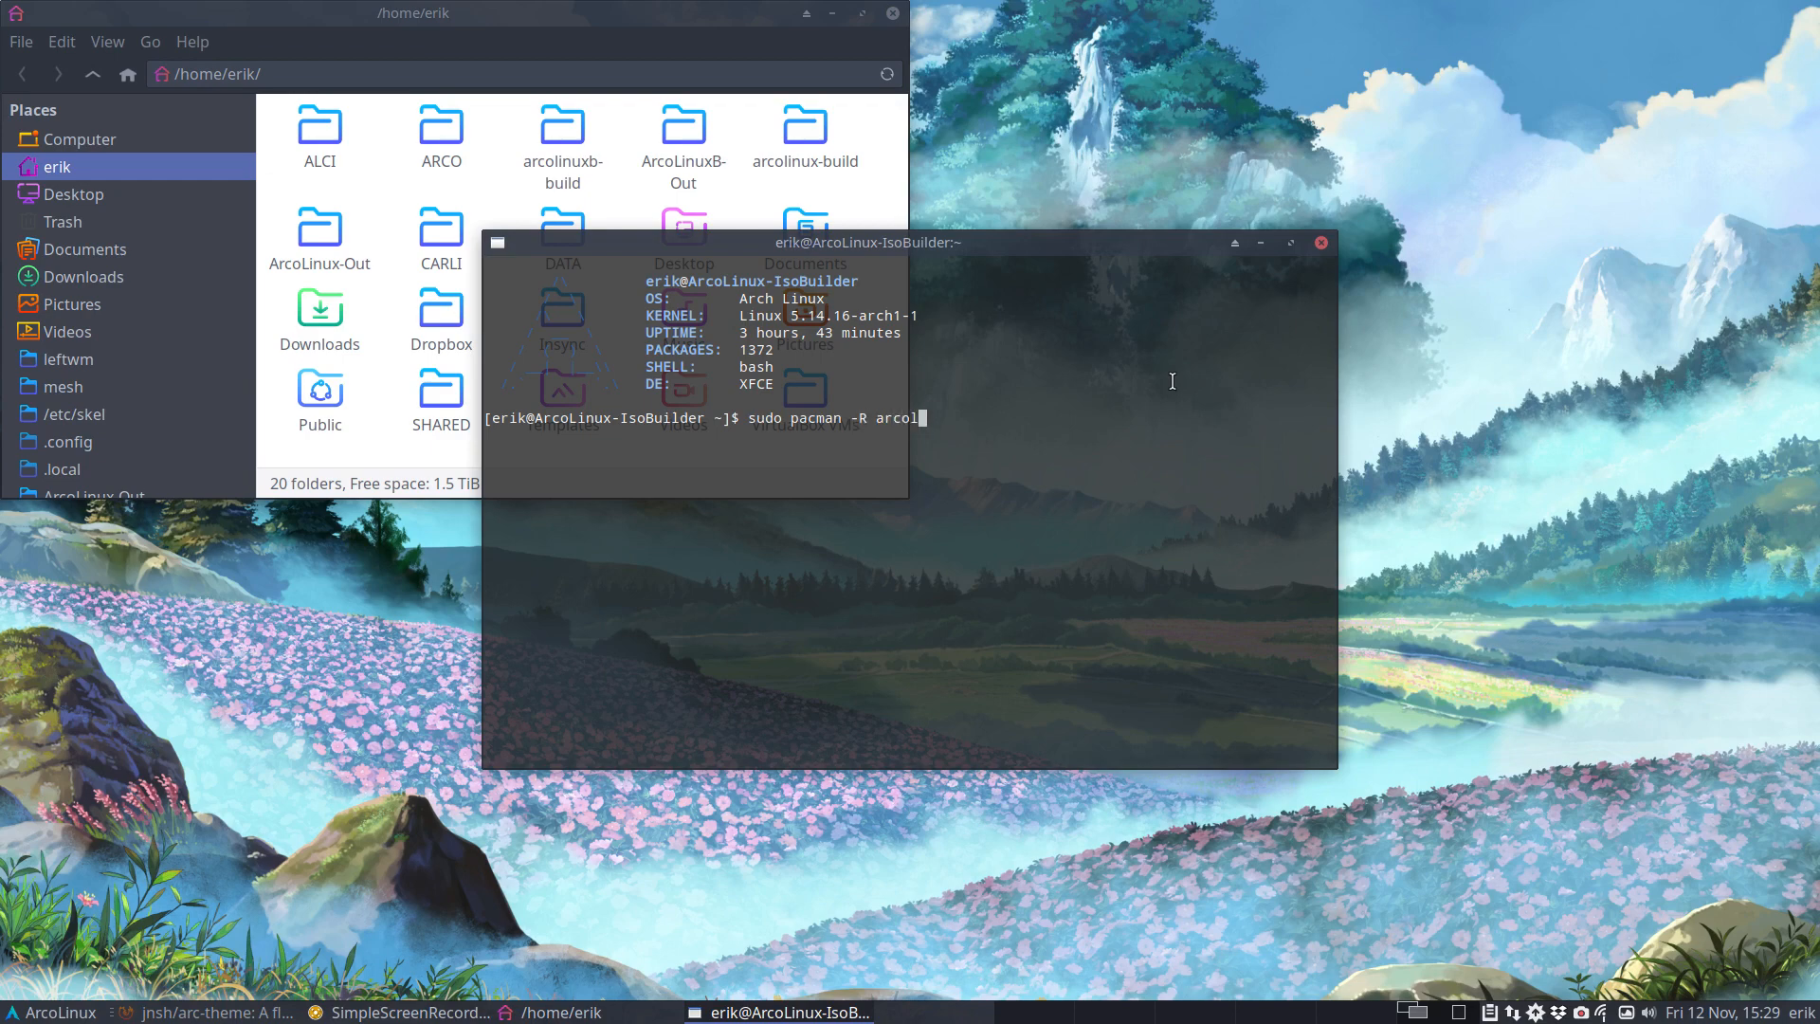
{"action": "type", "text": "inux-arc-themes-2021-git"}
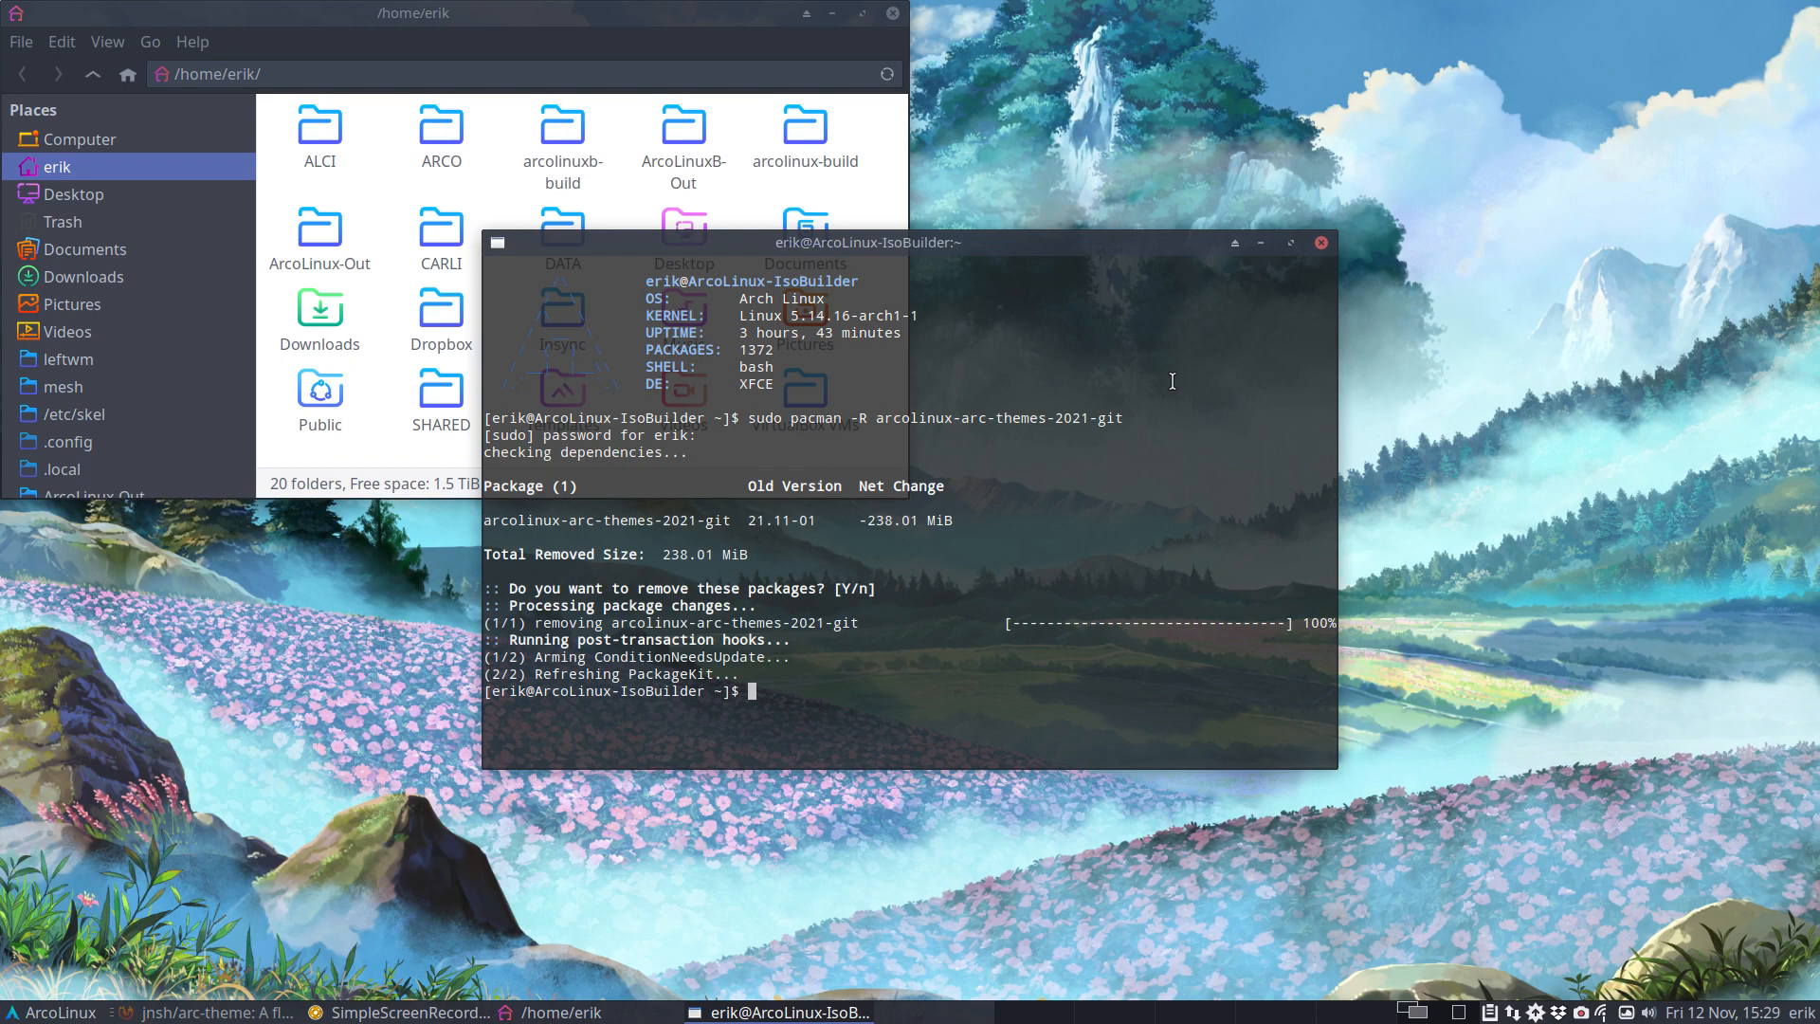
- Start reinstalling the arcolinux arc themes package with sudo pacman -S
{"action": "type", "text": "sudo pacman -S arc"}
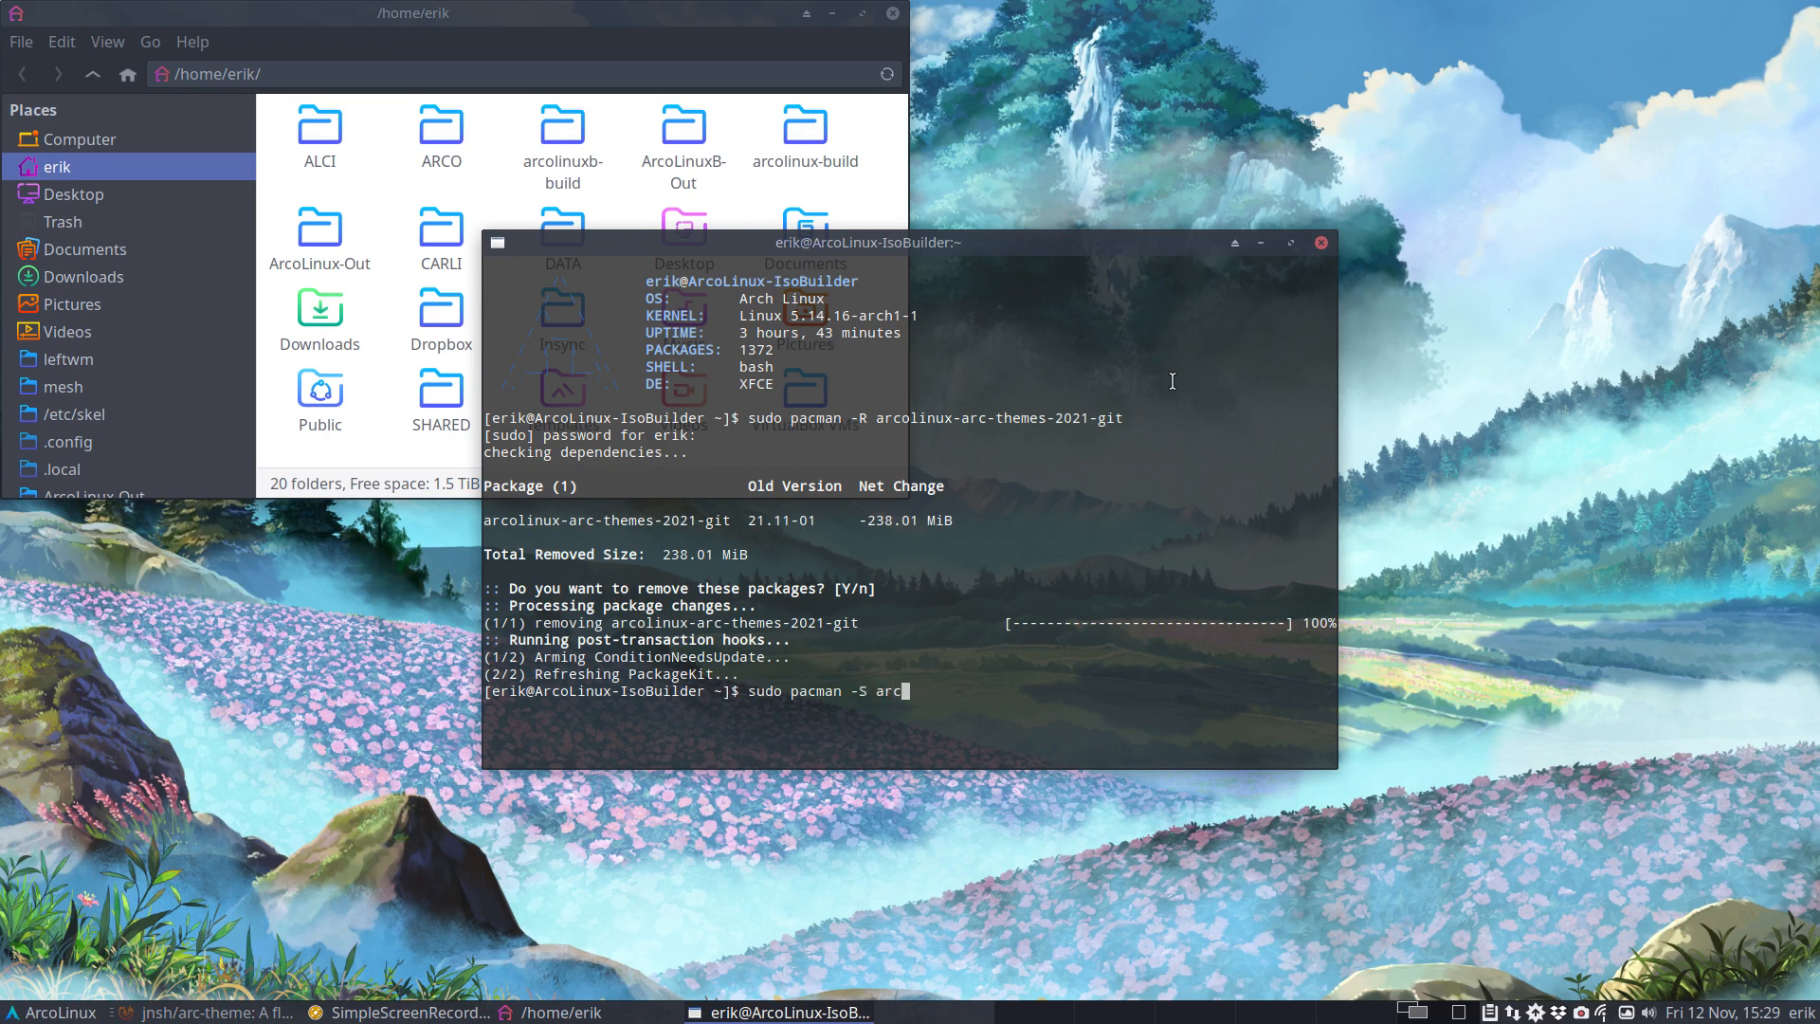
{"action": "type", "text": "olinux-ar"}
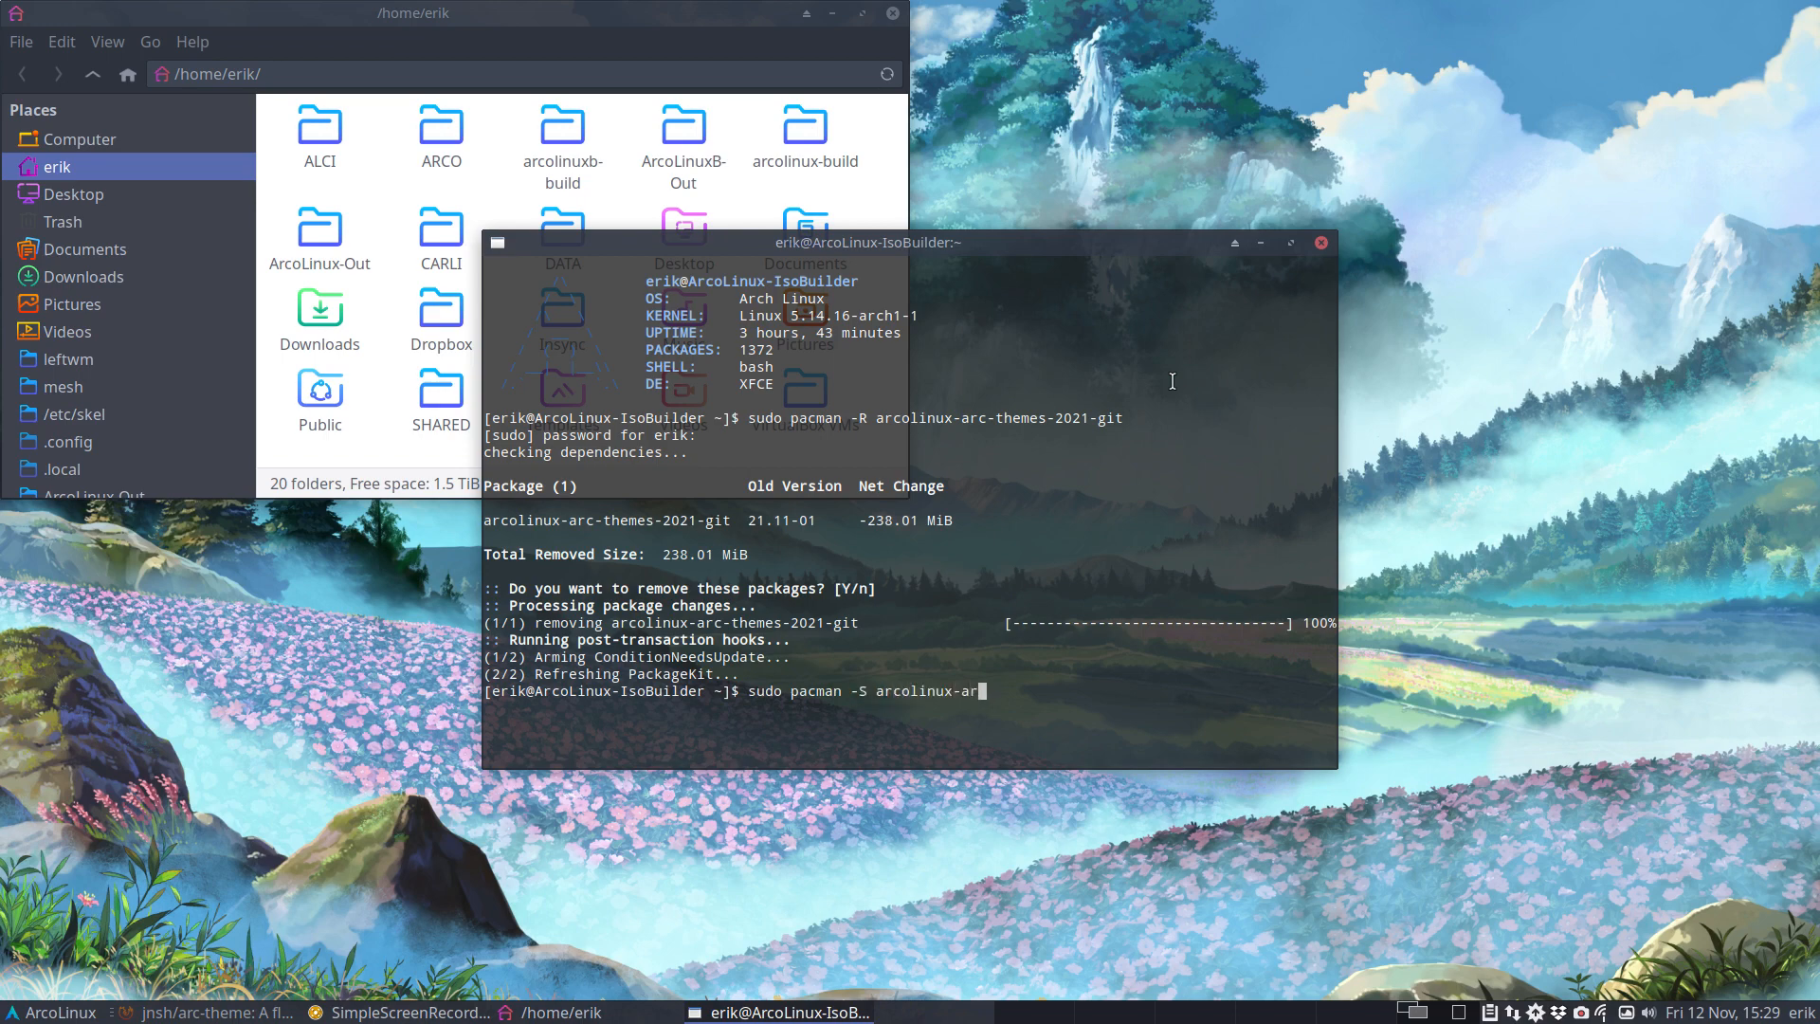
{"action": "type", "text": "c-the"}
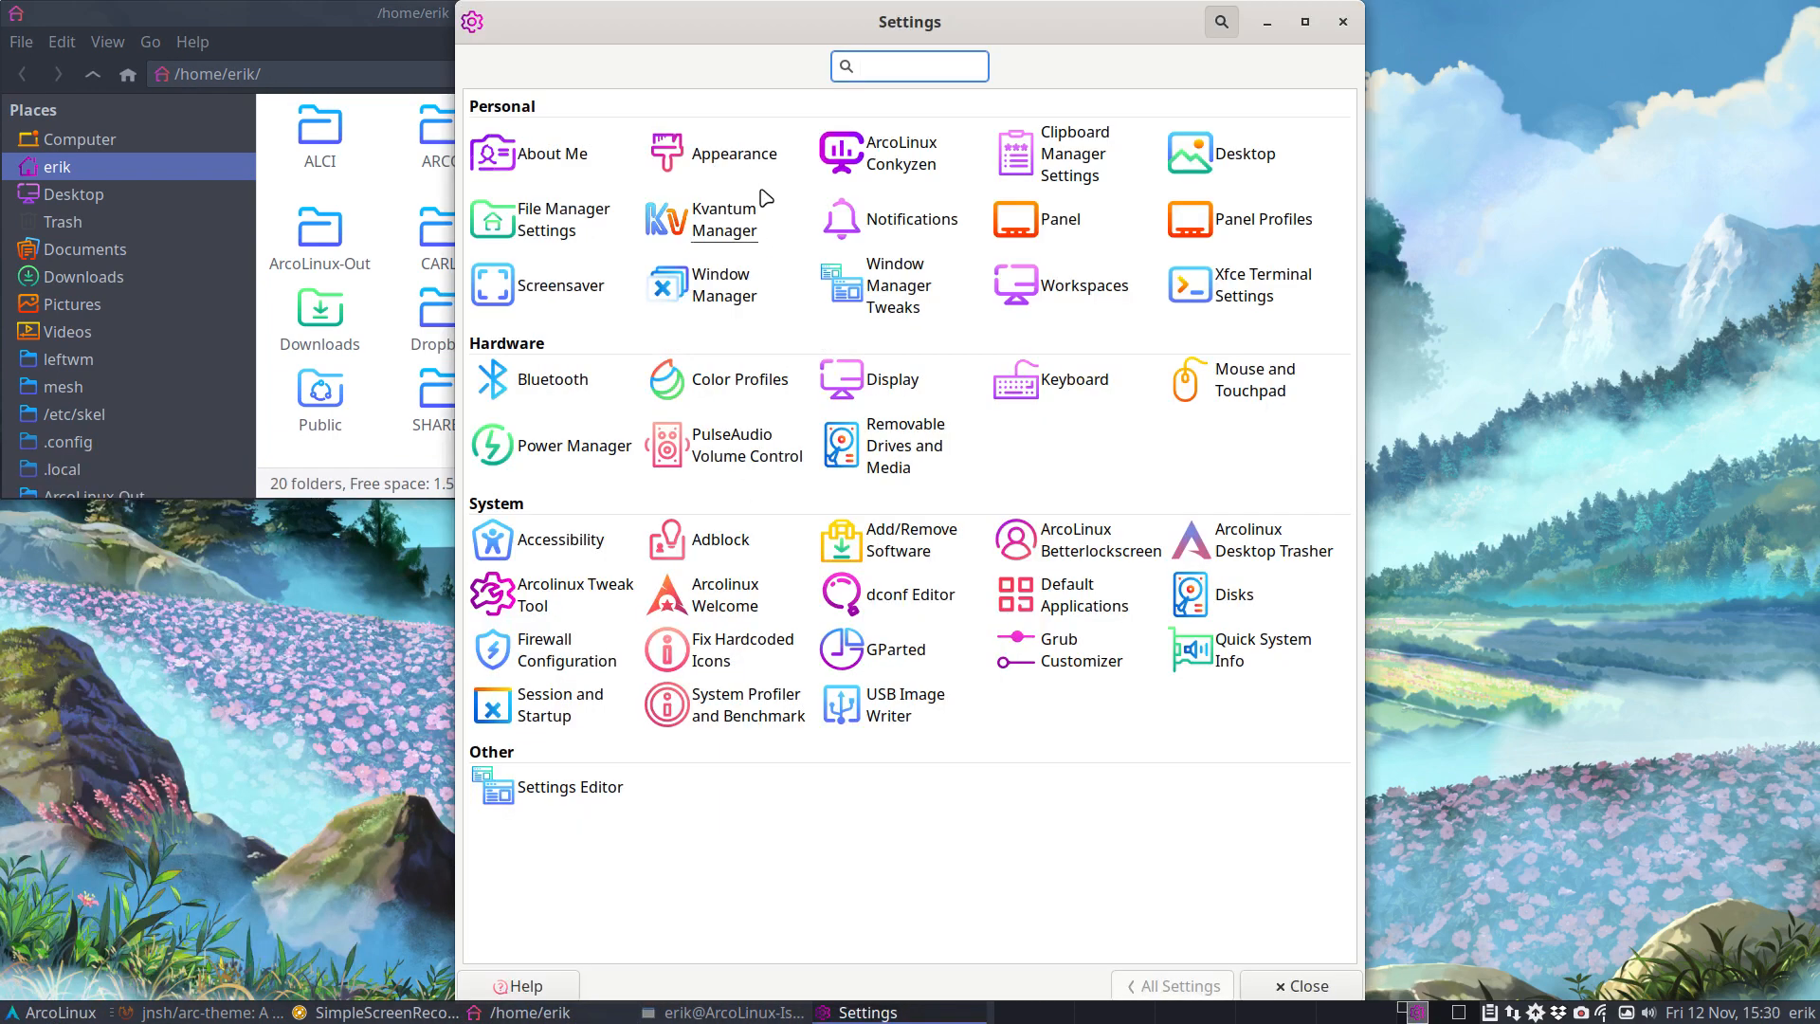
- In Appearance, apply Arc, Arc-Archlinux-blue-Dark, -Darker, Arc-Arcolinux-blue and Arc-Arcolinux-blue-Dark in turn
{"action": "left_click", "coordinate": [735, 152]}
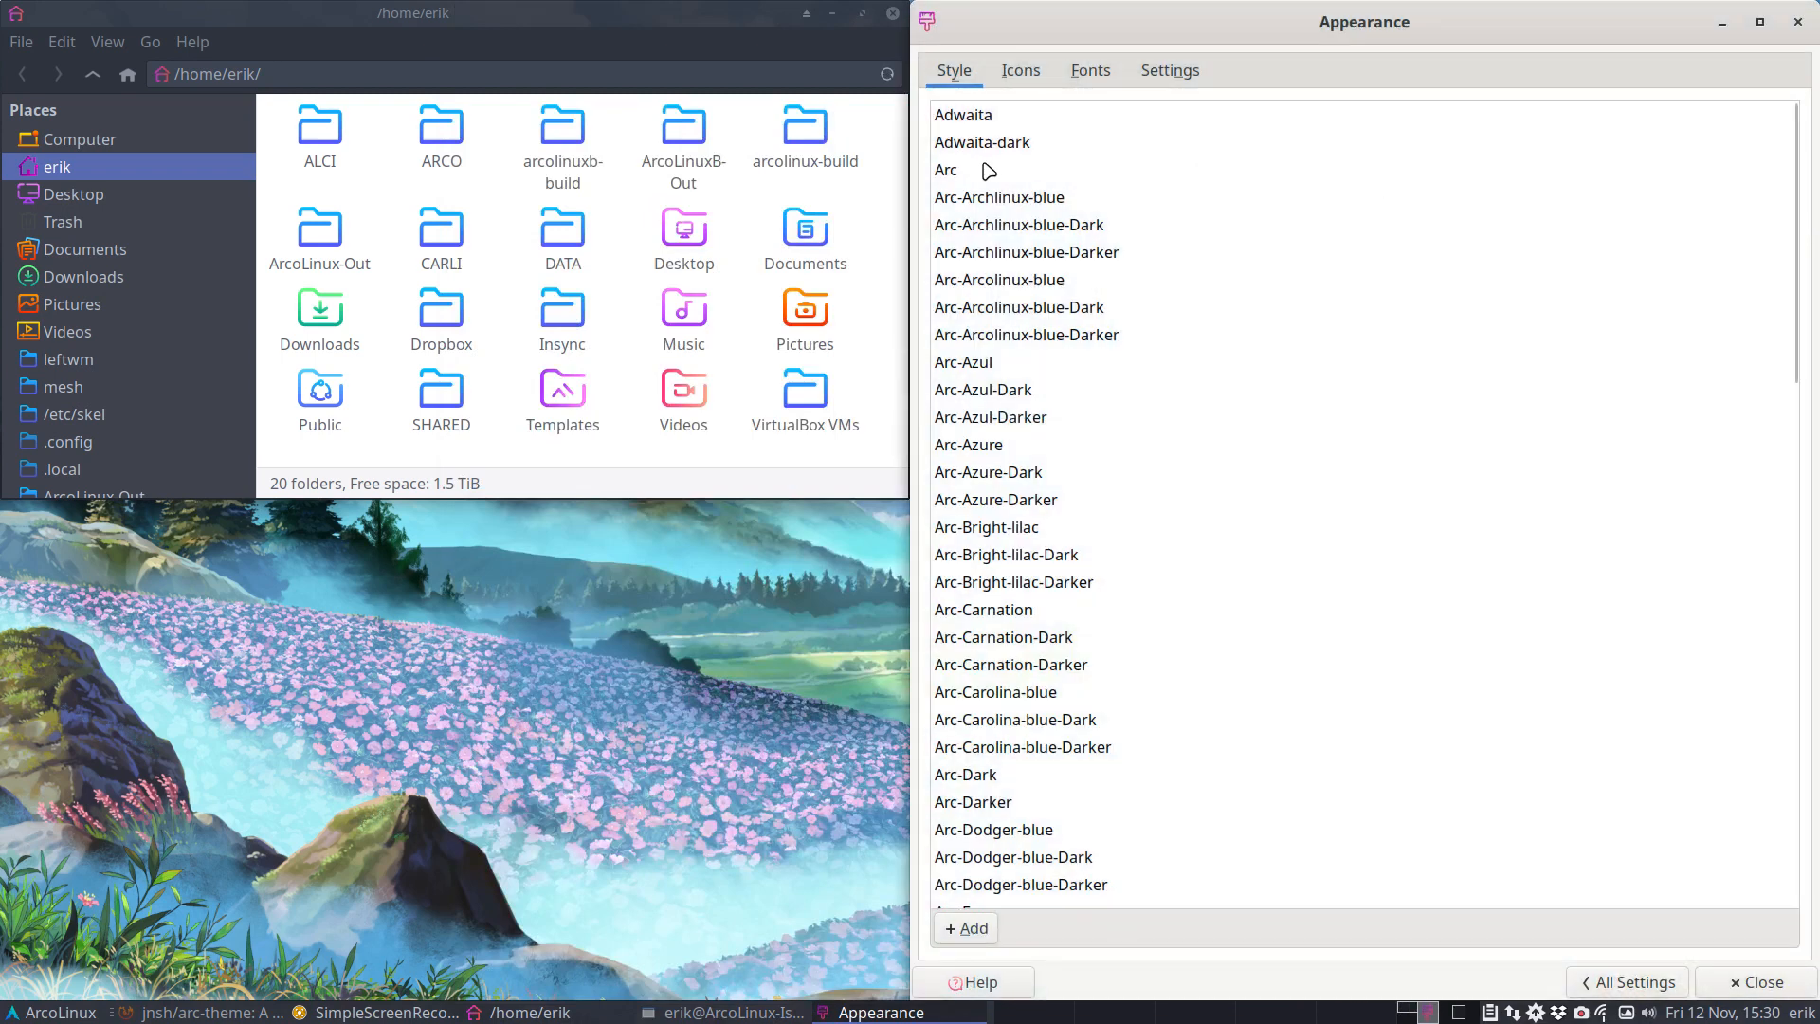
{"action": "left_click", "coordinate": [946, 168]}
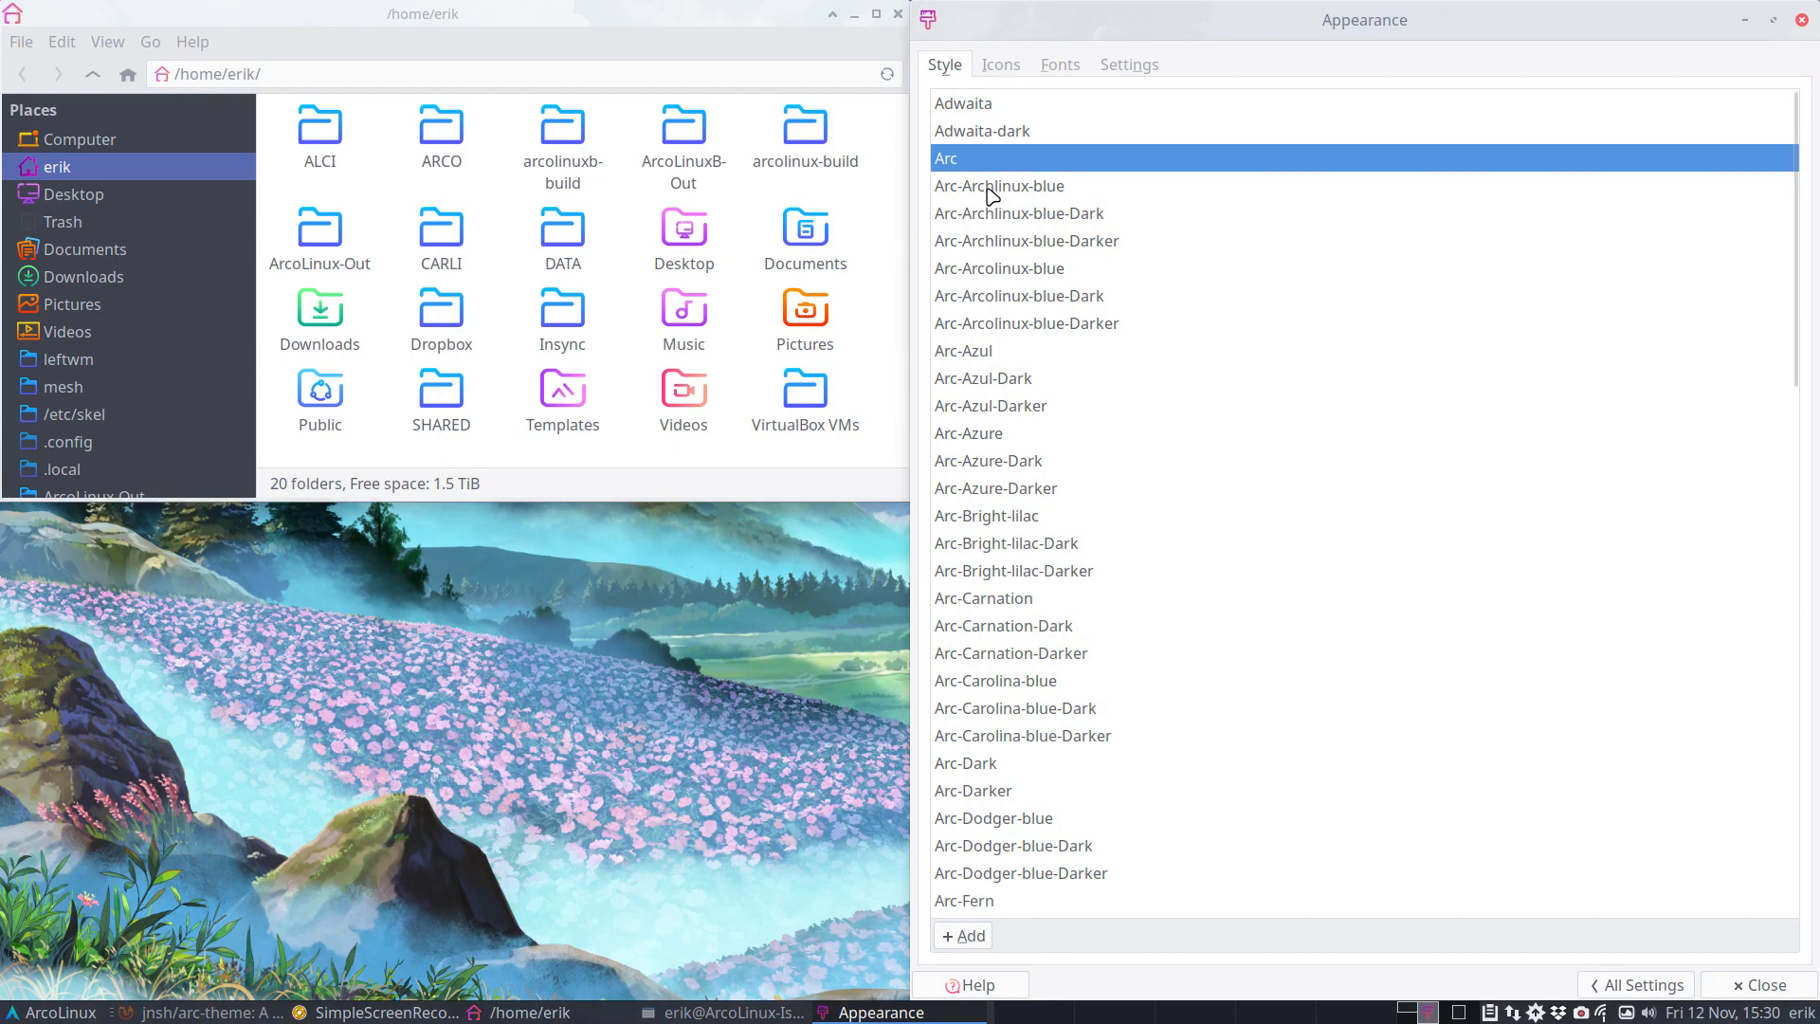
{"action": "left_click", "coordinate": [1020, 213]}
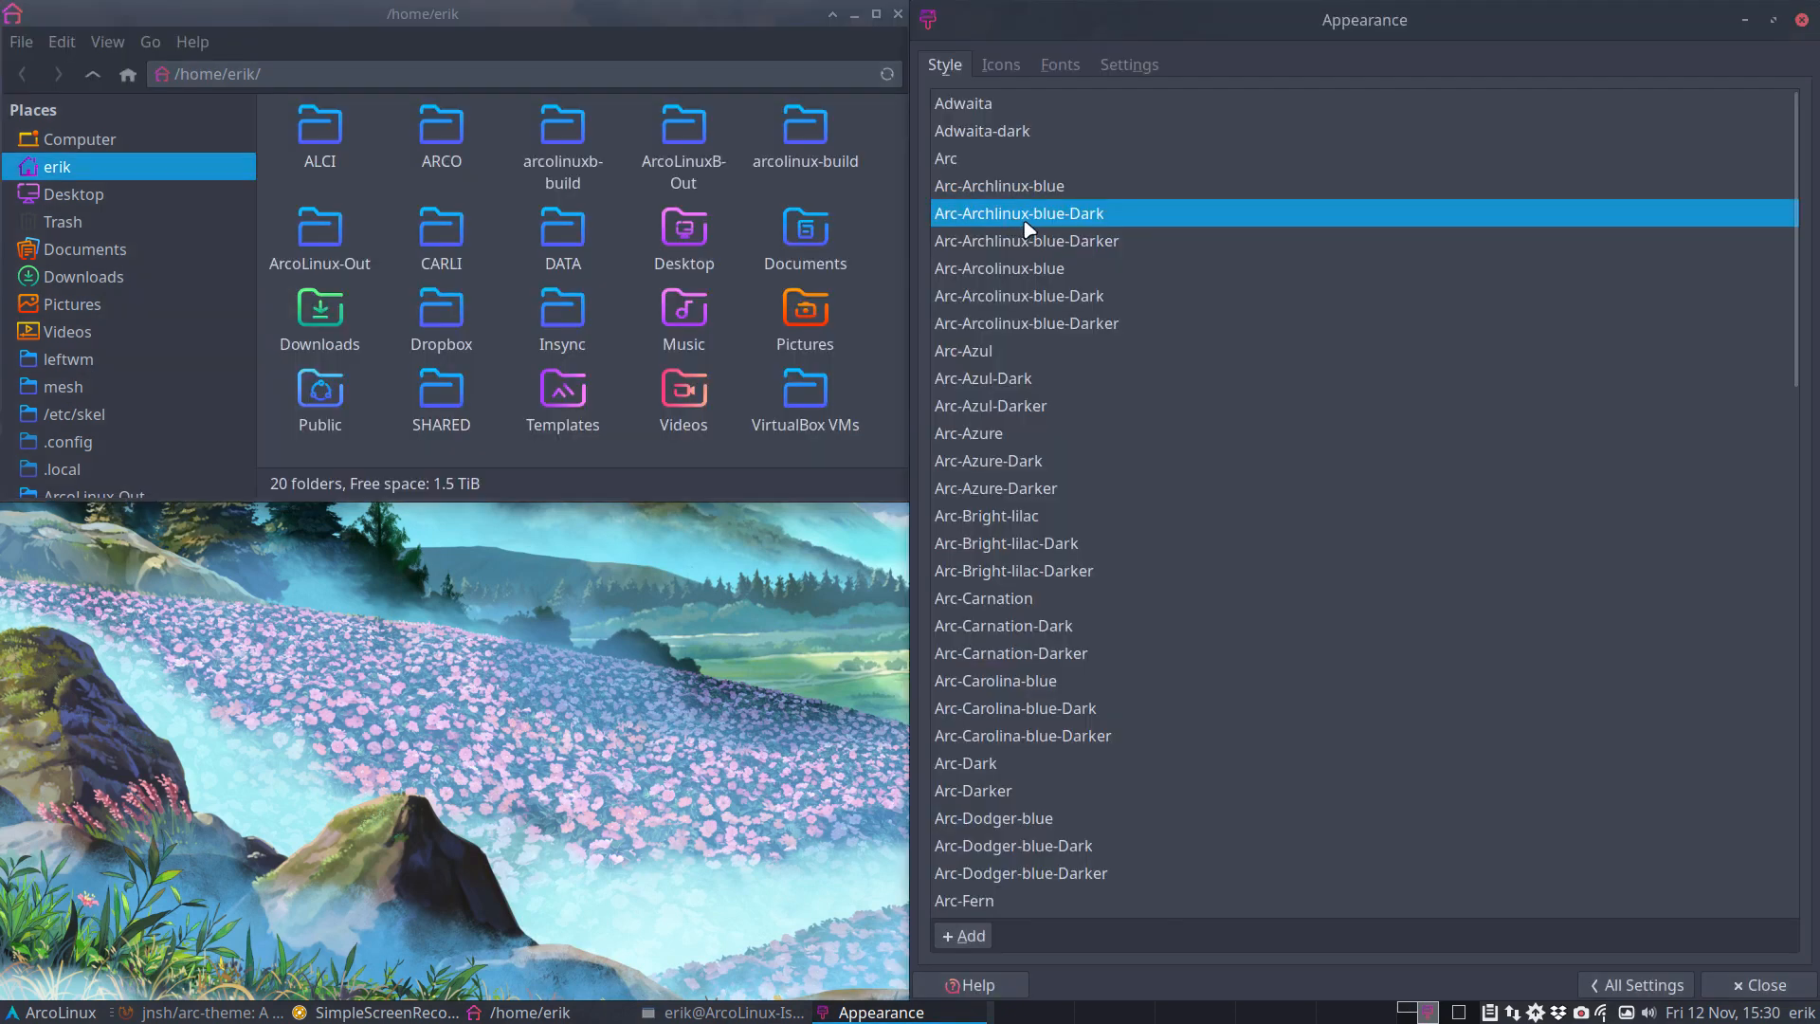
{"action": "mouse_move", "coordinate": [1056, 250]}
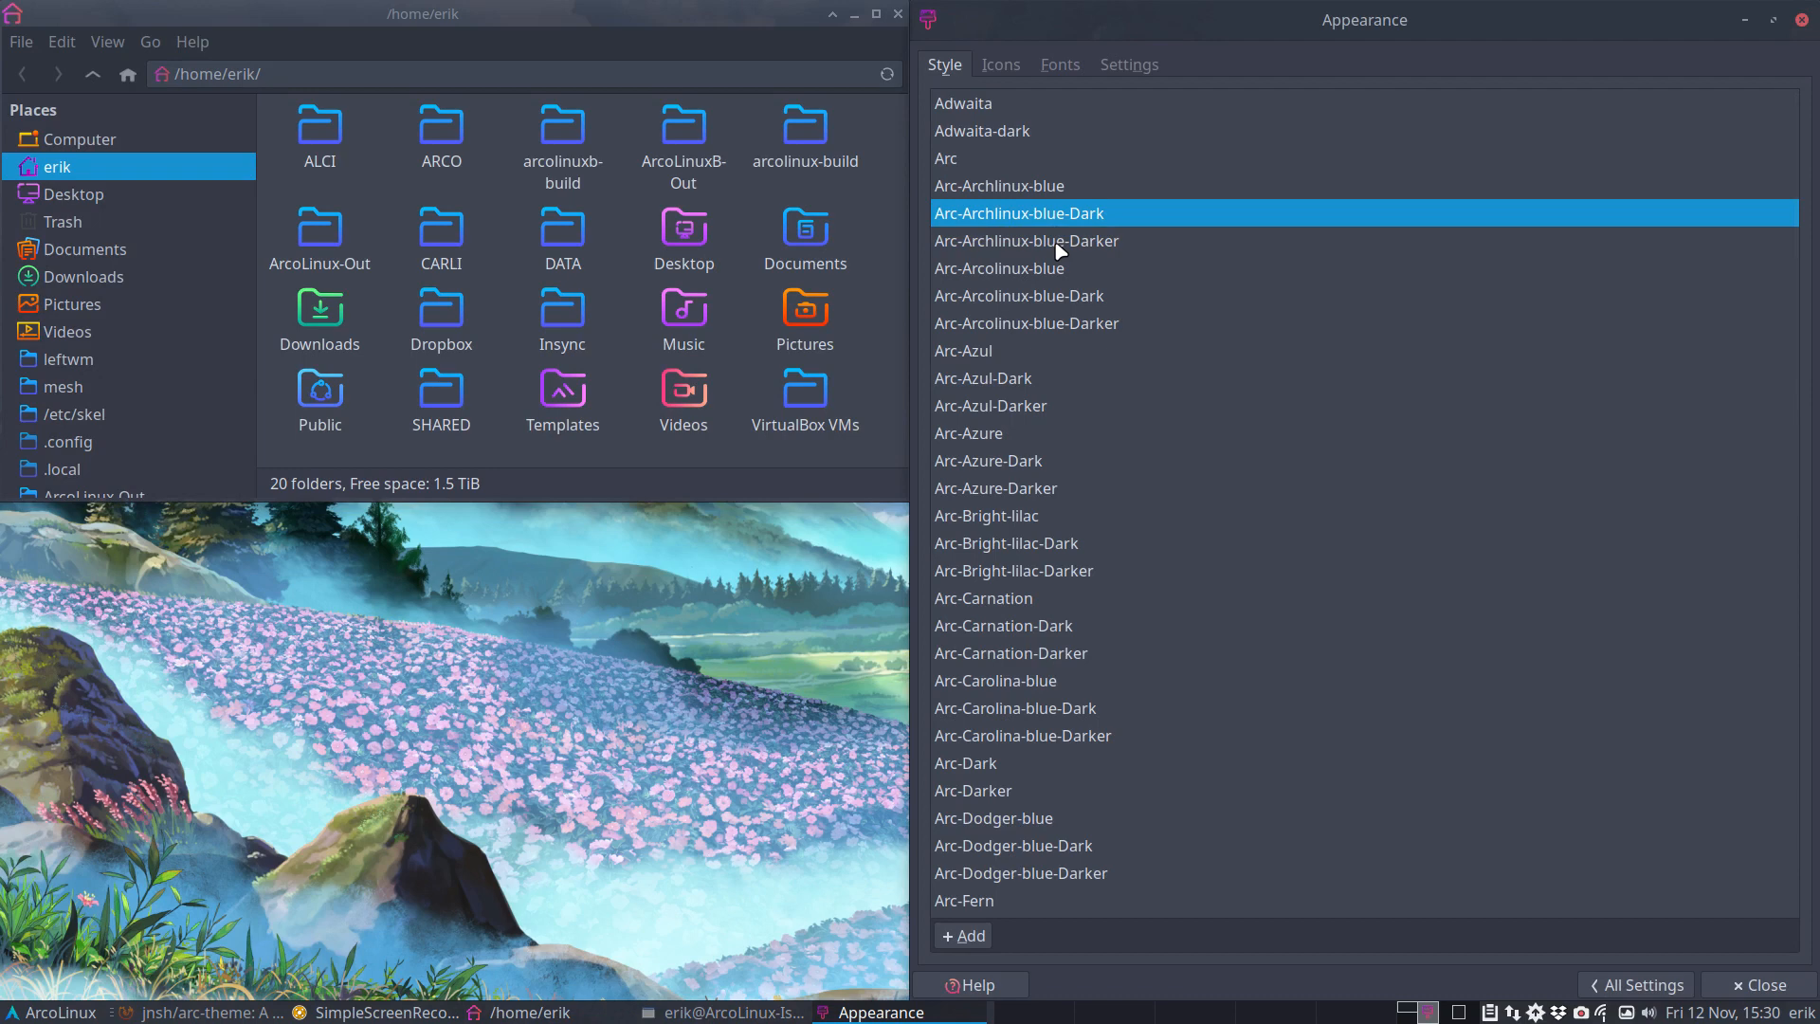
{"action": "left_click", "coordinate": [1026, 241]}
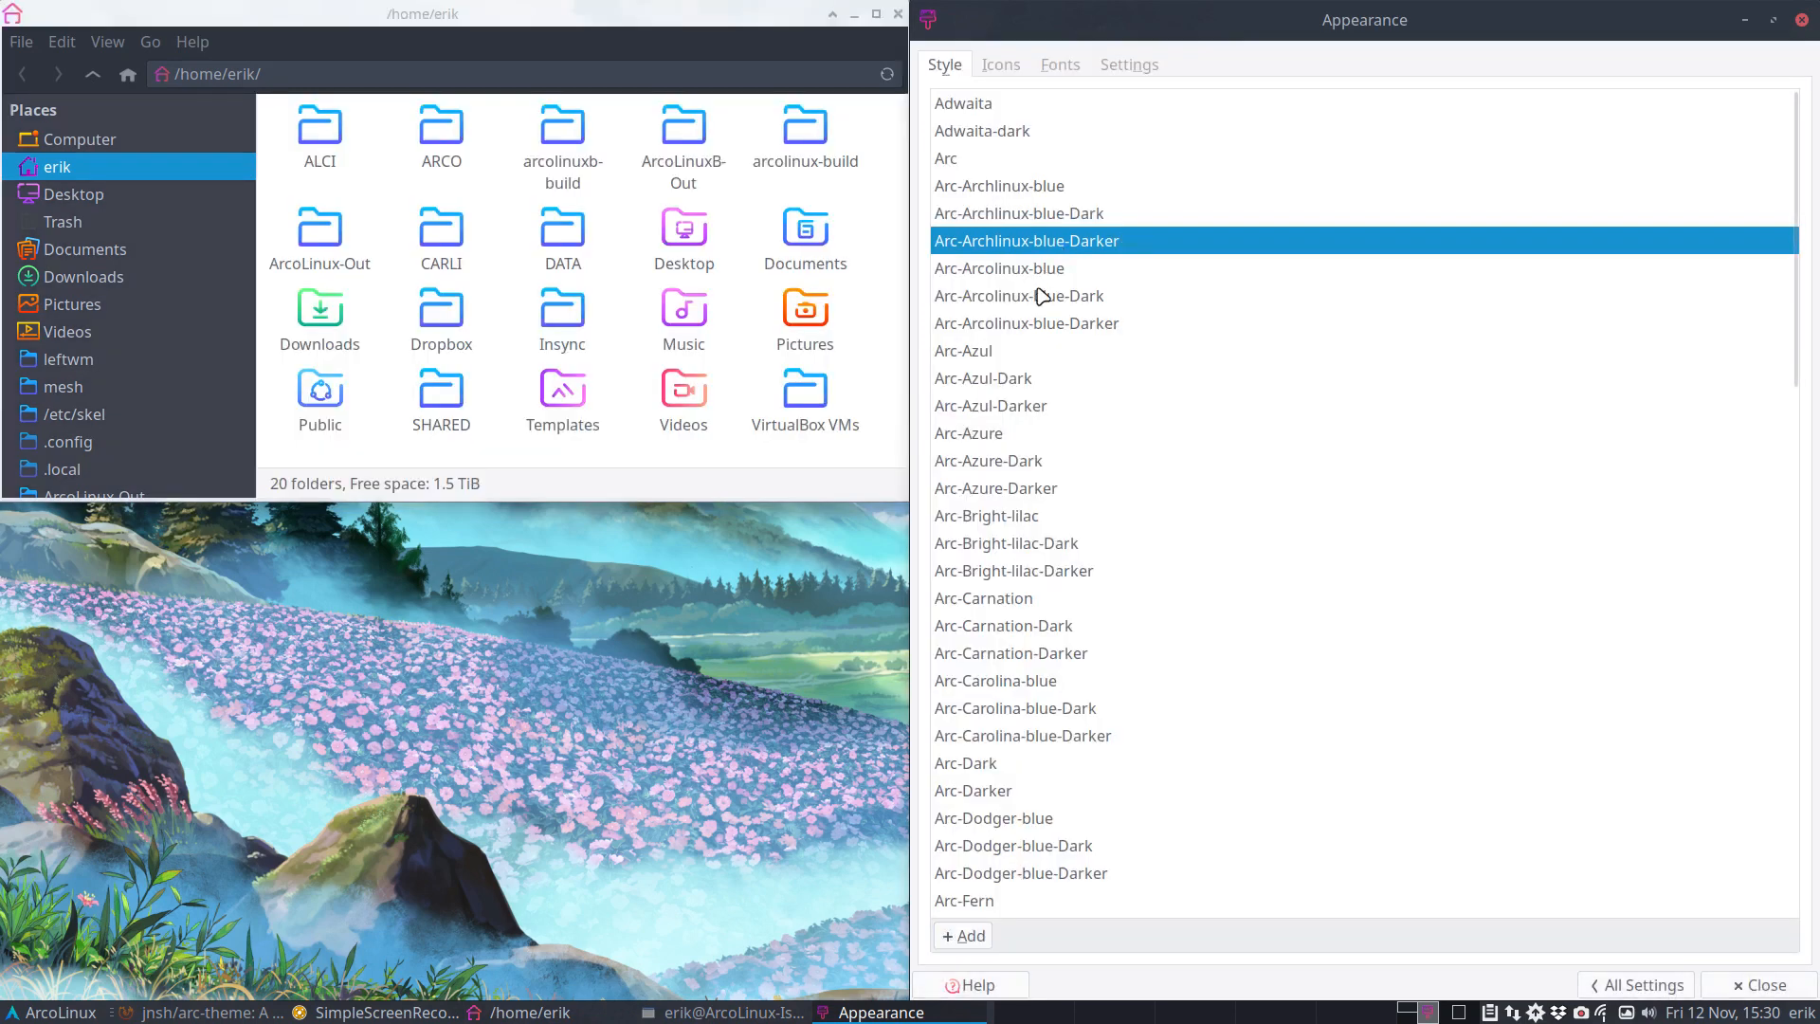
{"action": "left_click", "coordinate": [1000, 267]}
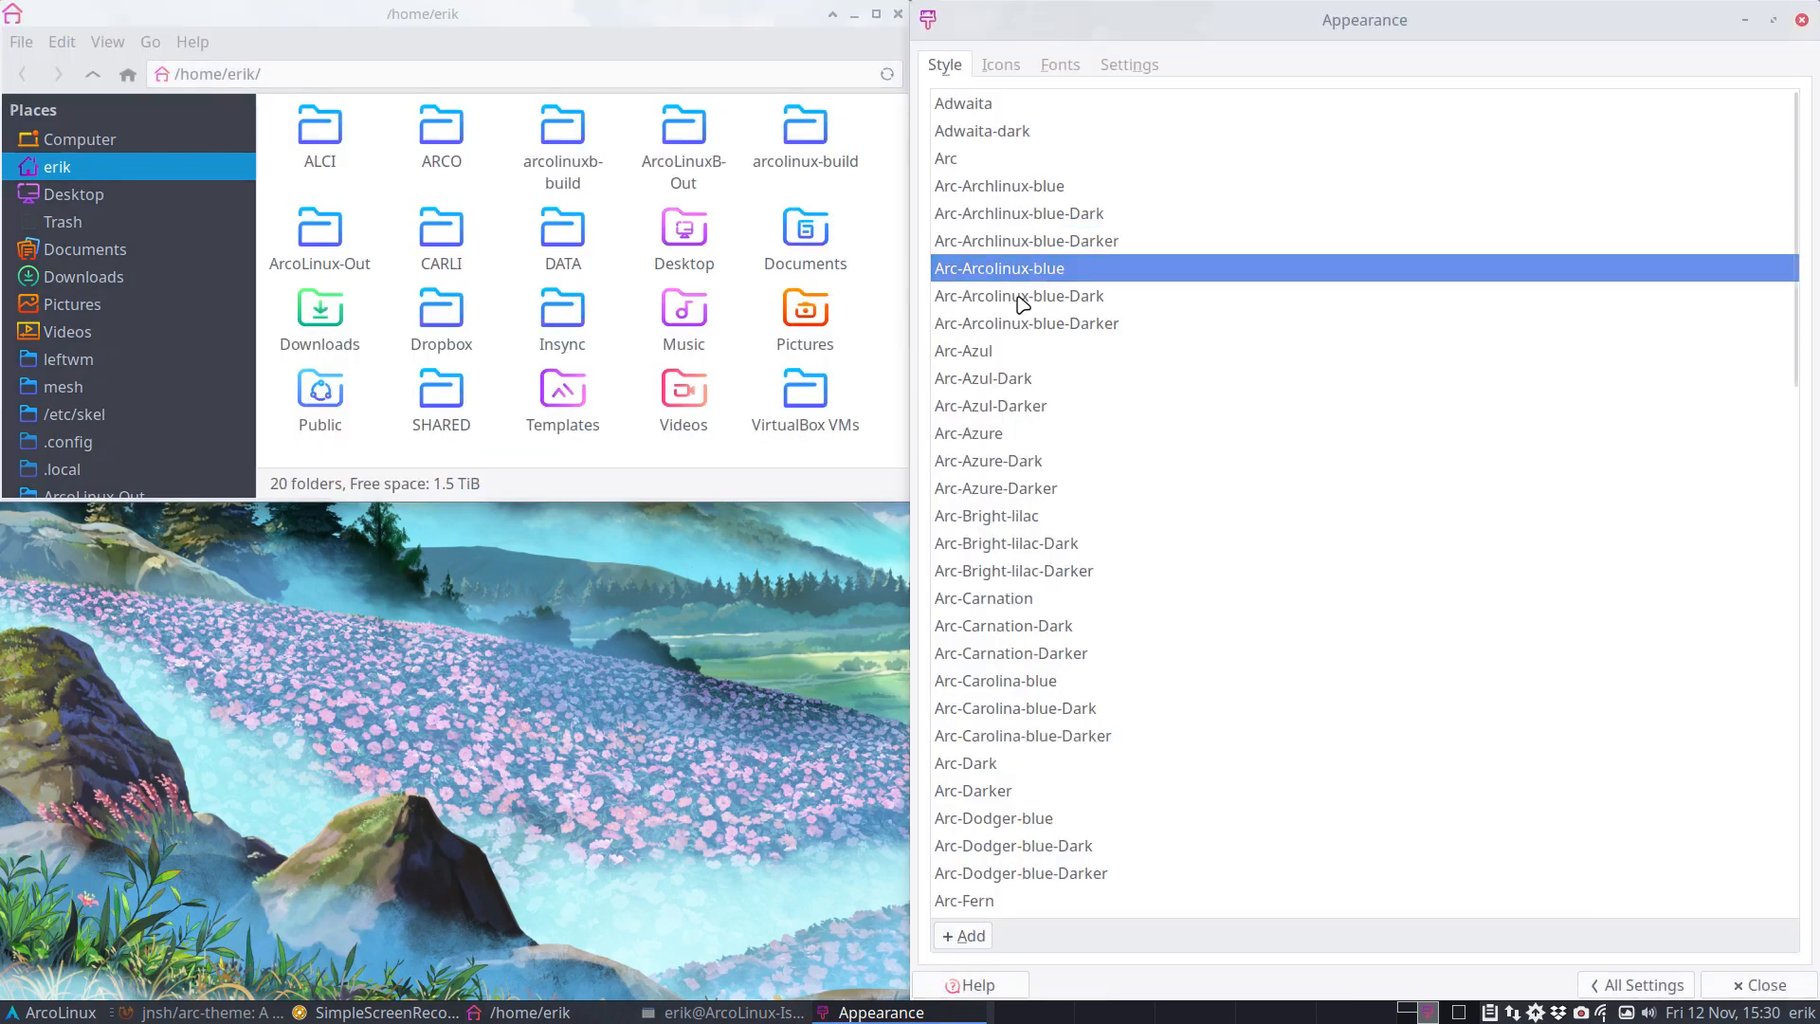
{"action": "left_click", "coordinate": [1018, 295]}
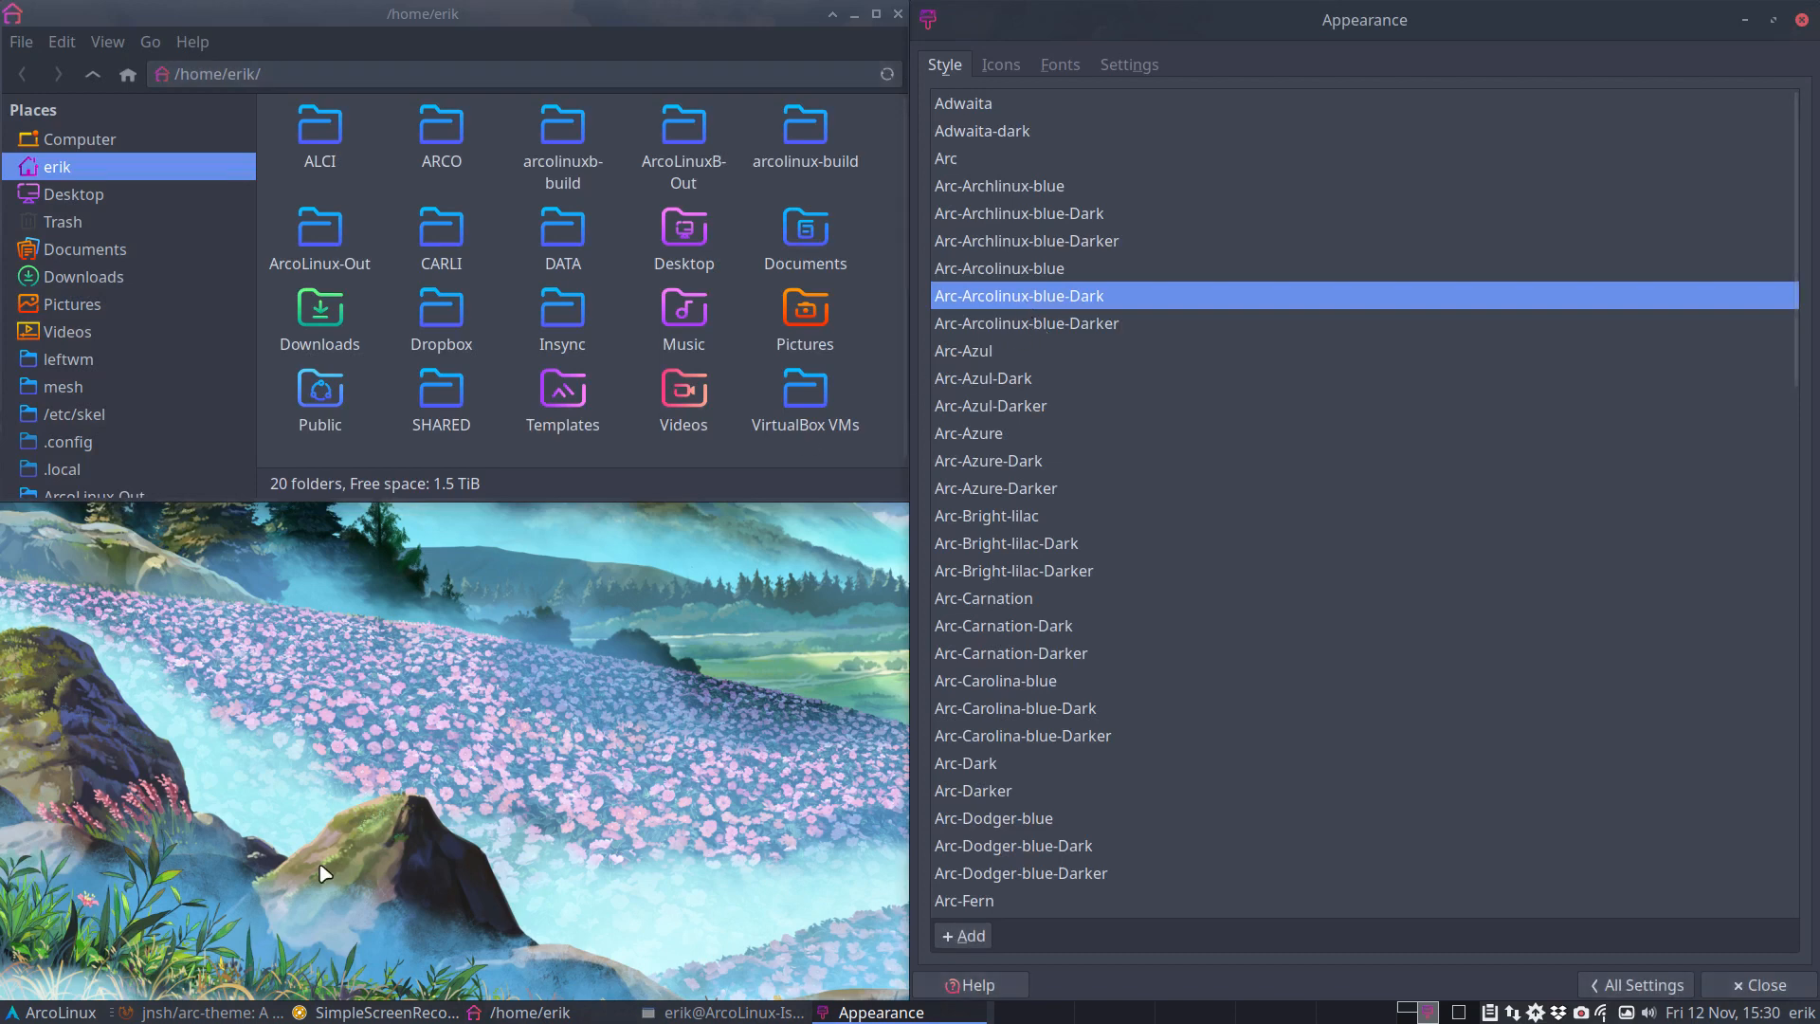
- Preview the Whisker menu, then apply Arc-Azul, Arc-Azul-Dark and Arc-Azure-Dark styles
{"action": "left_click", "coordinate": [17, 984]}
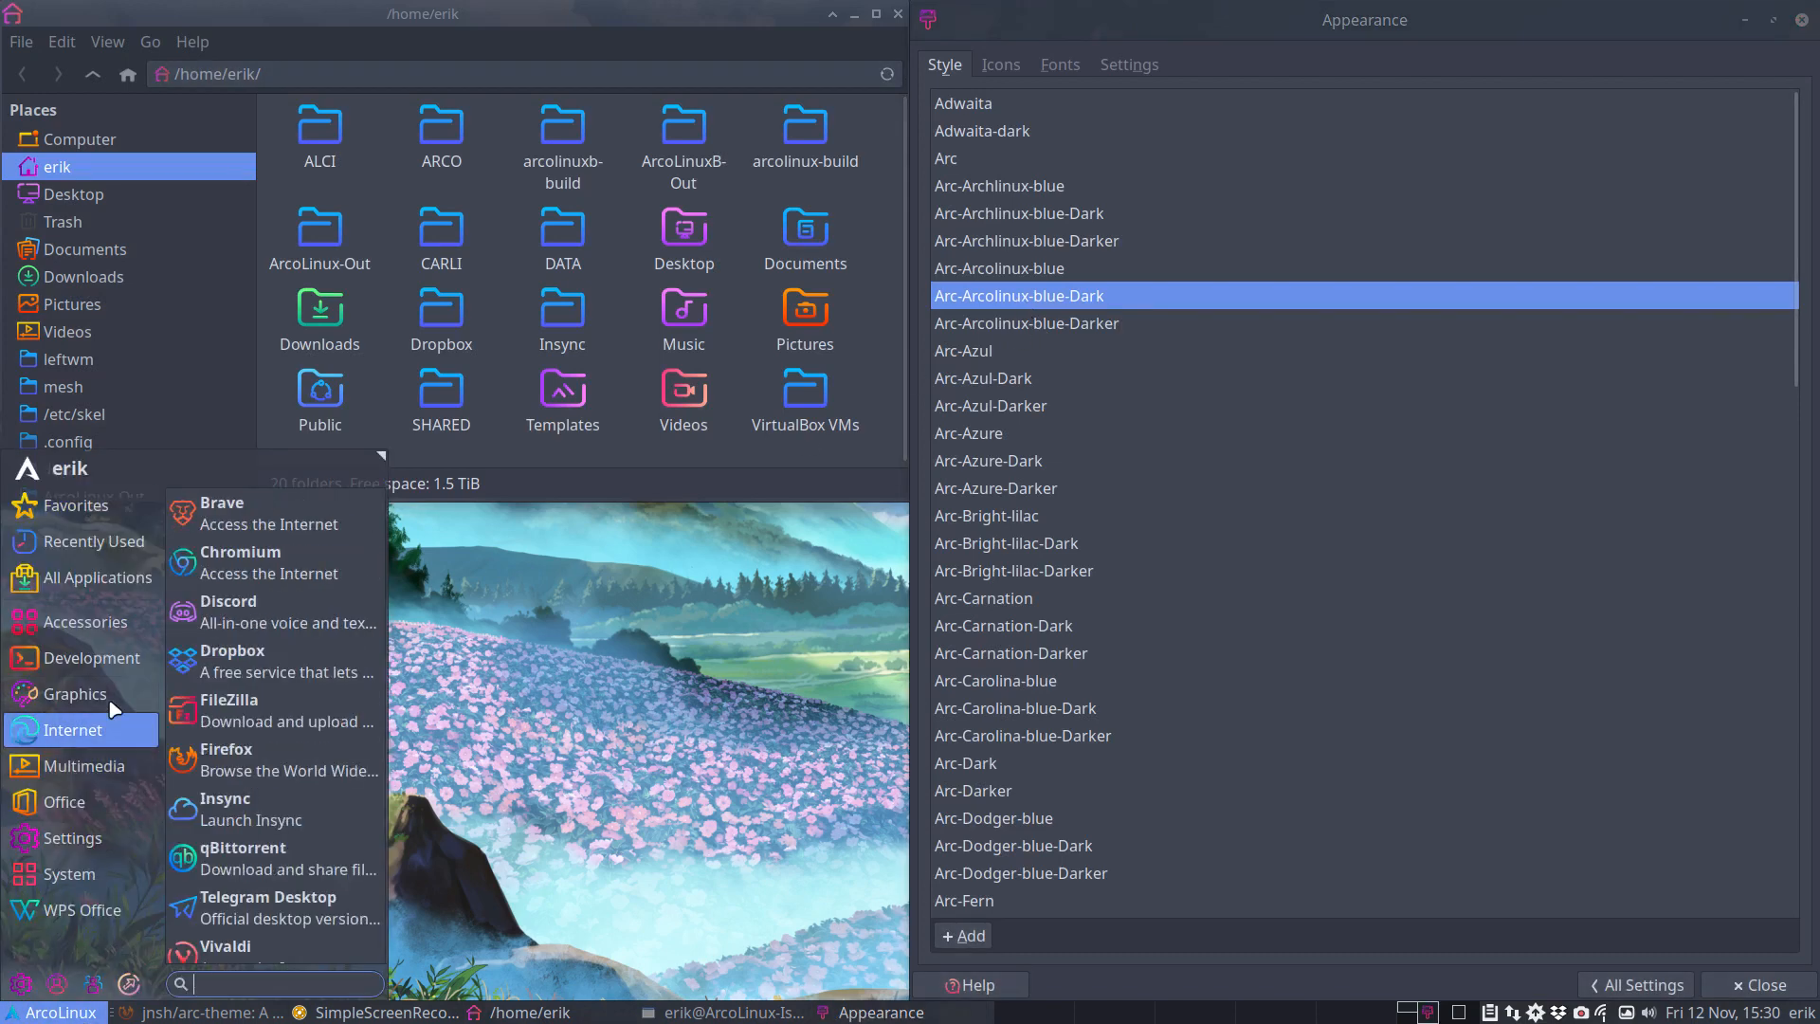
{"action": "left_click", "coordinate": [963, 348]}
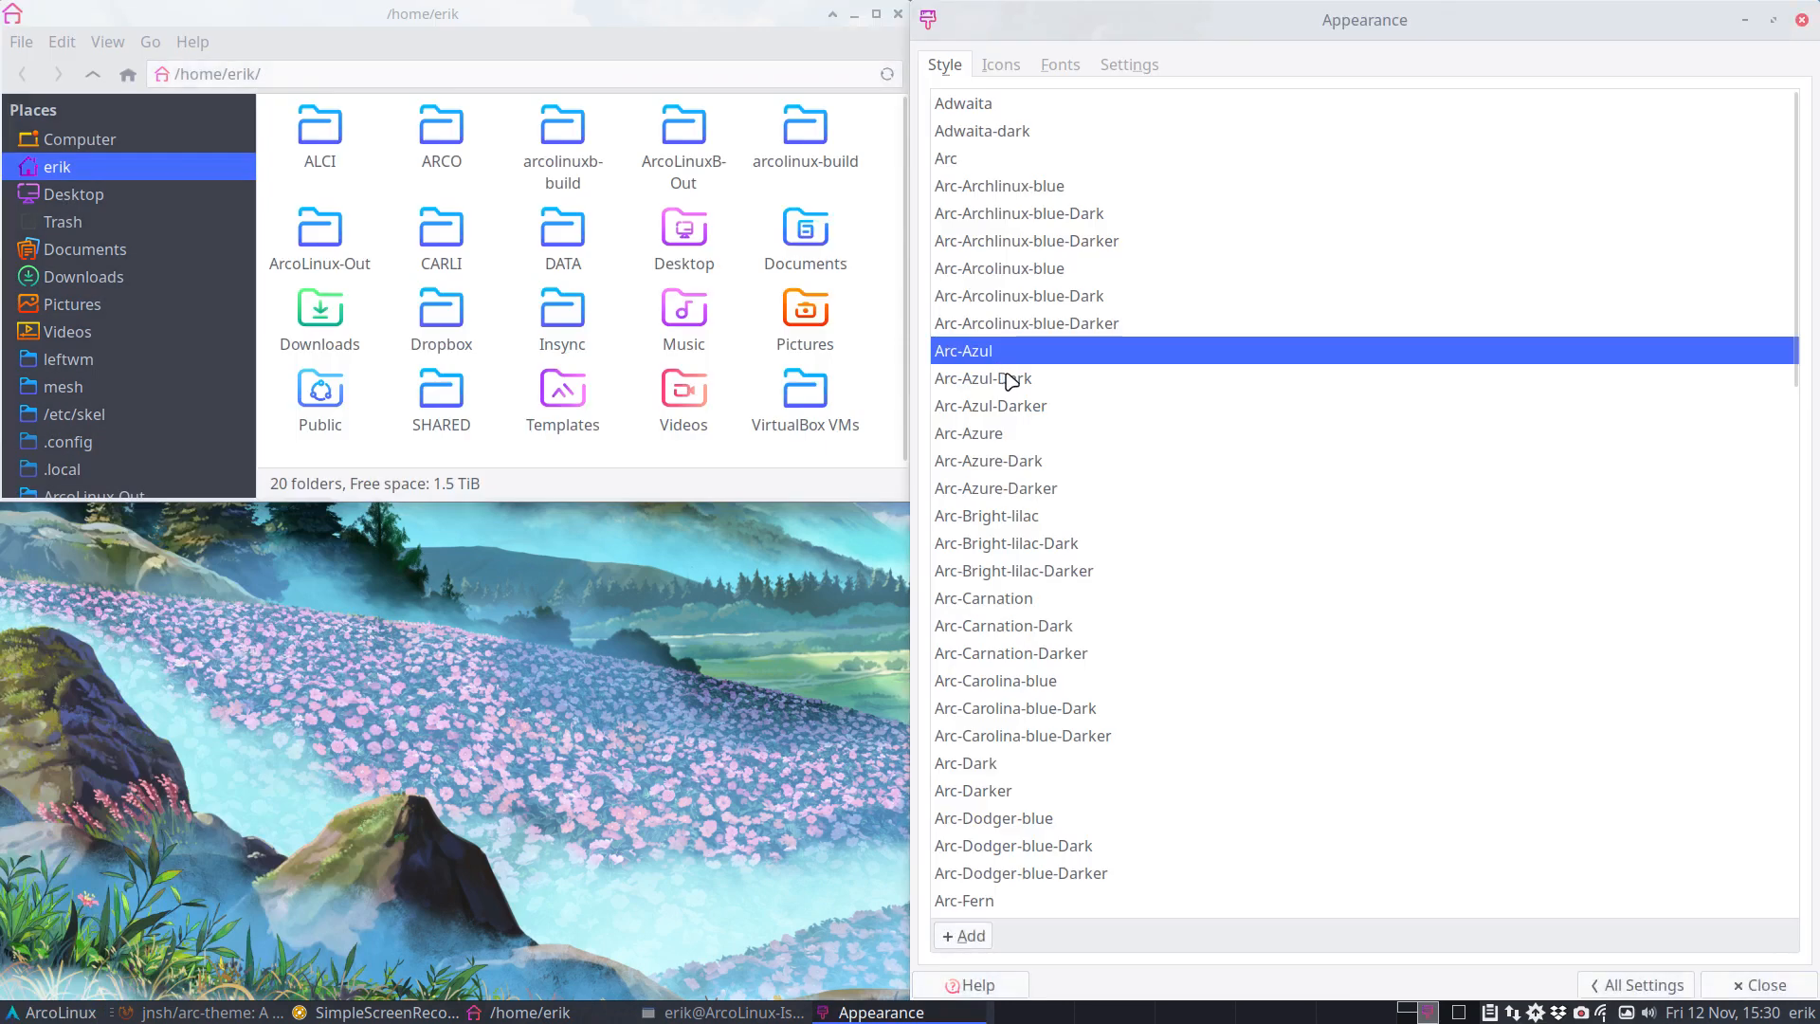
{"action": "left_click", "coordinate": [982, 378]}
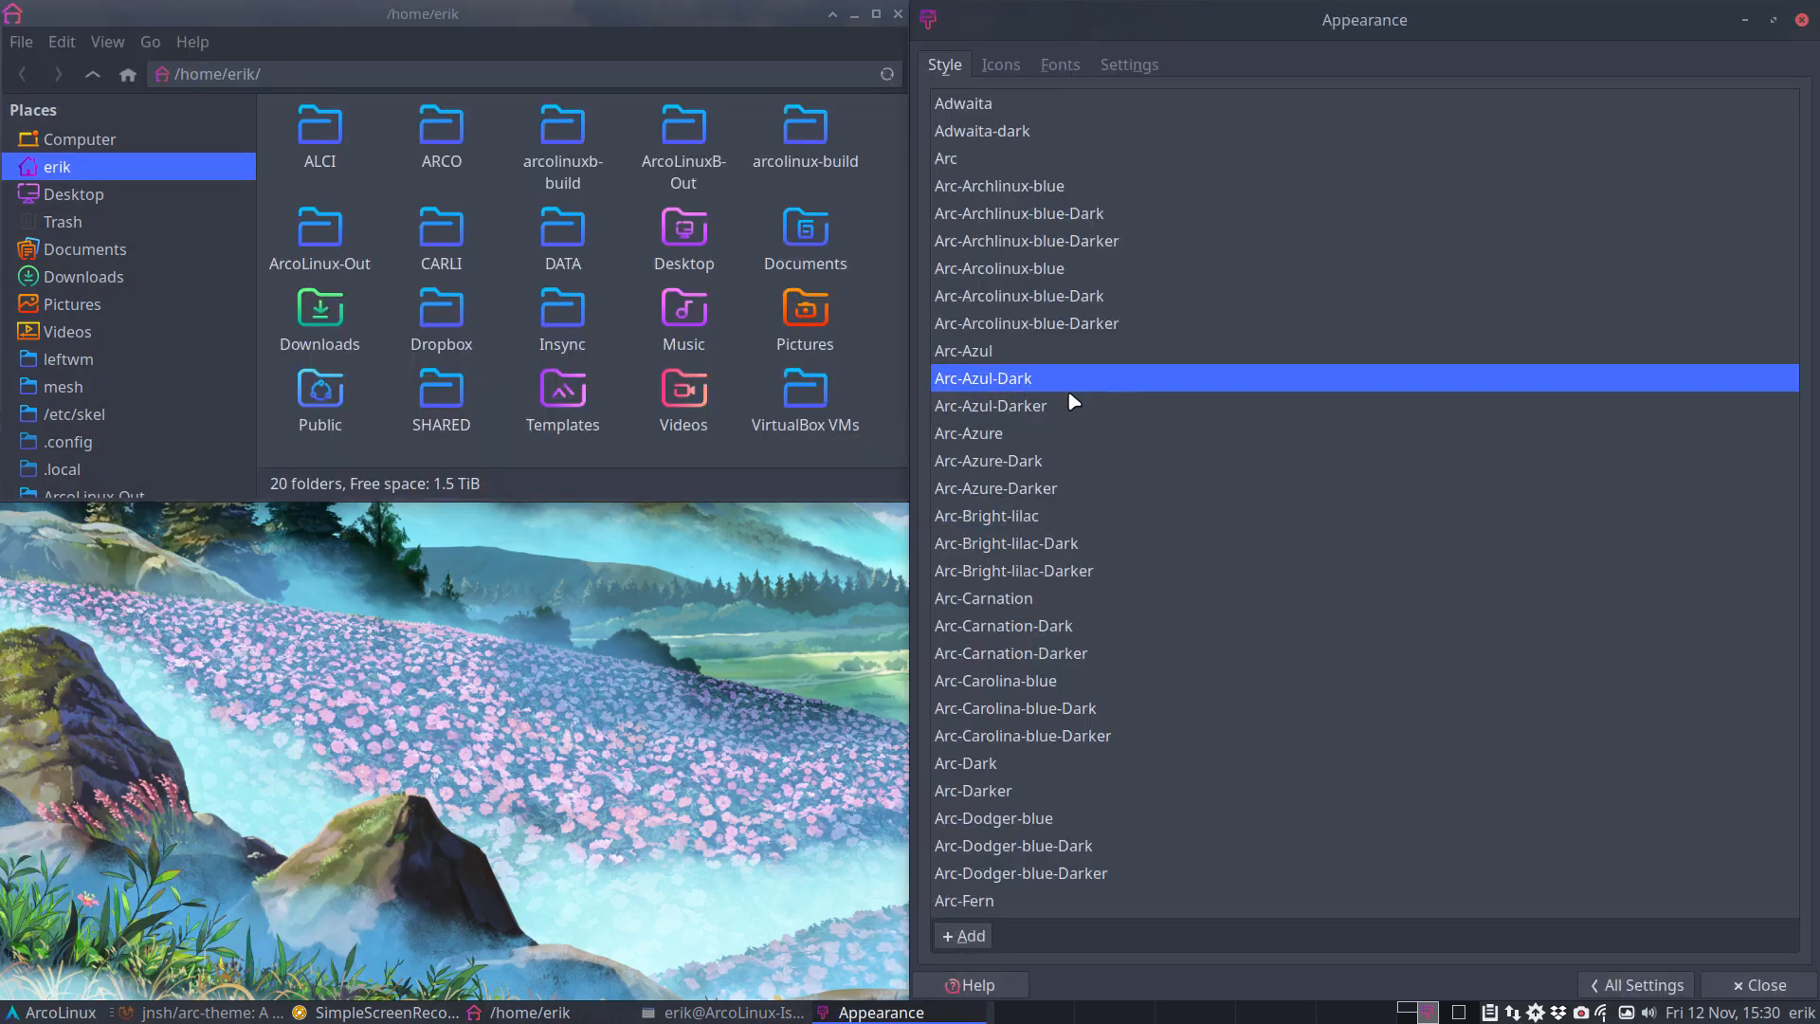
{"action": "mouse_move", "coordinate": [804, 127]}
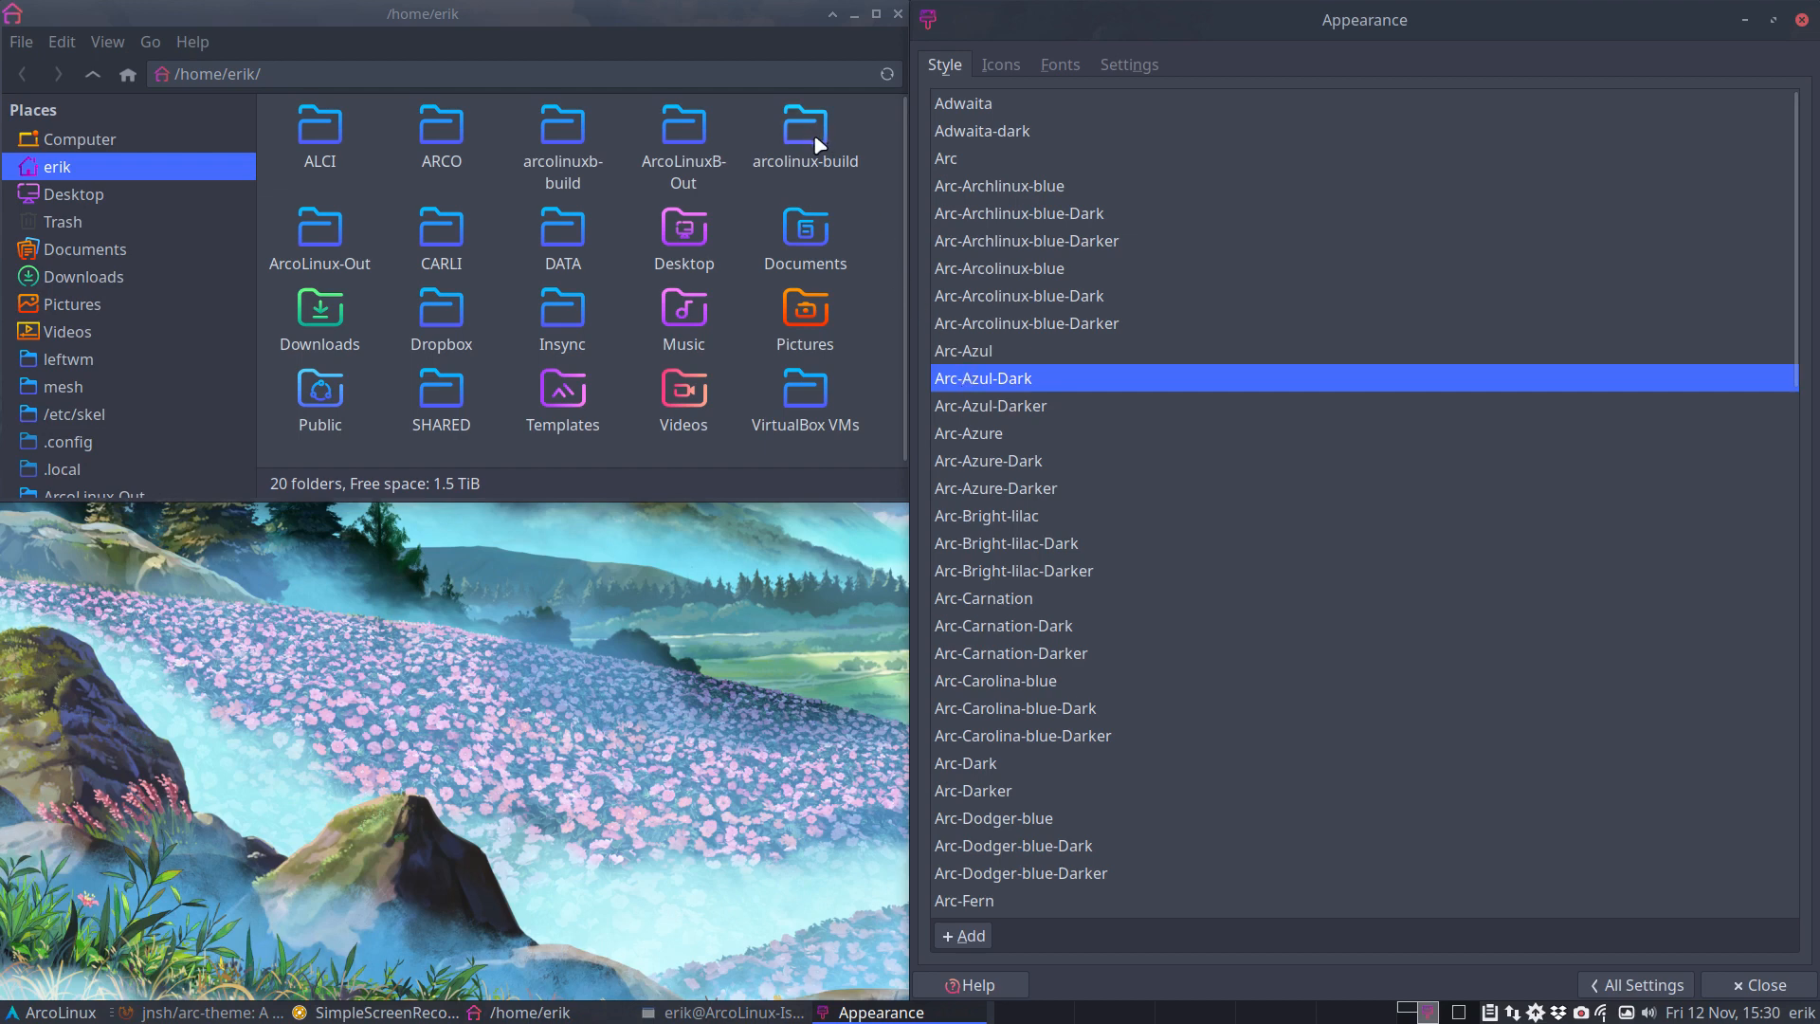
{"action": "mouse_move", "coordinate": [1001, 474]}
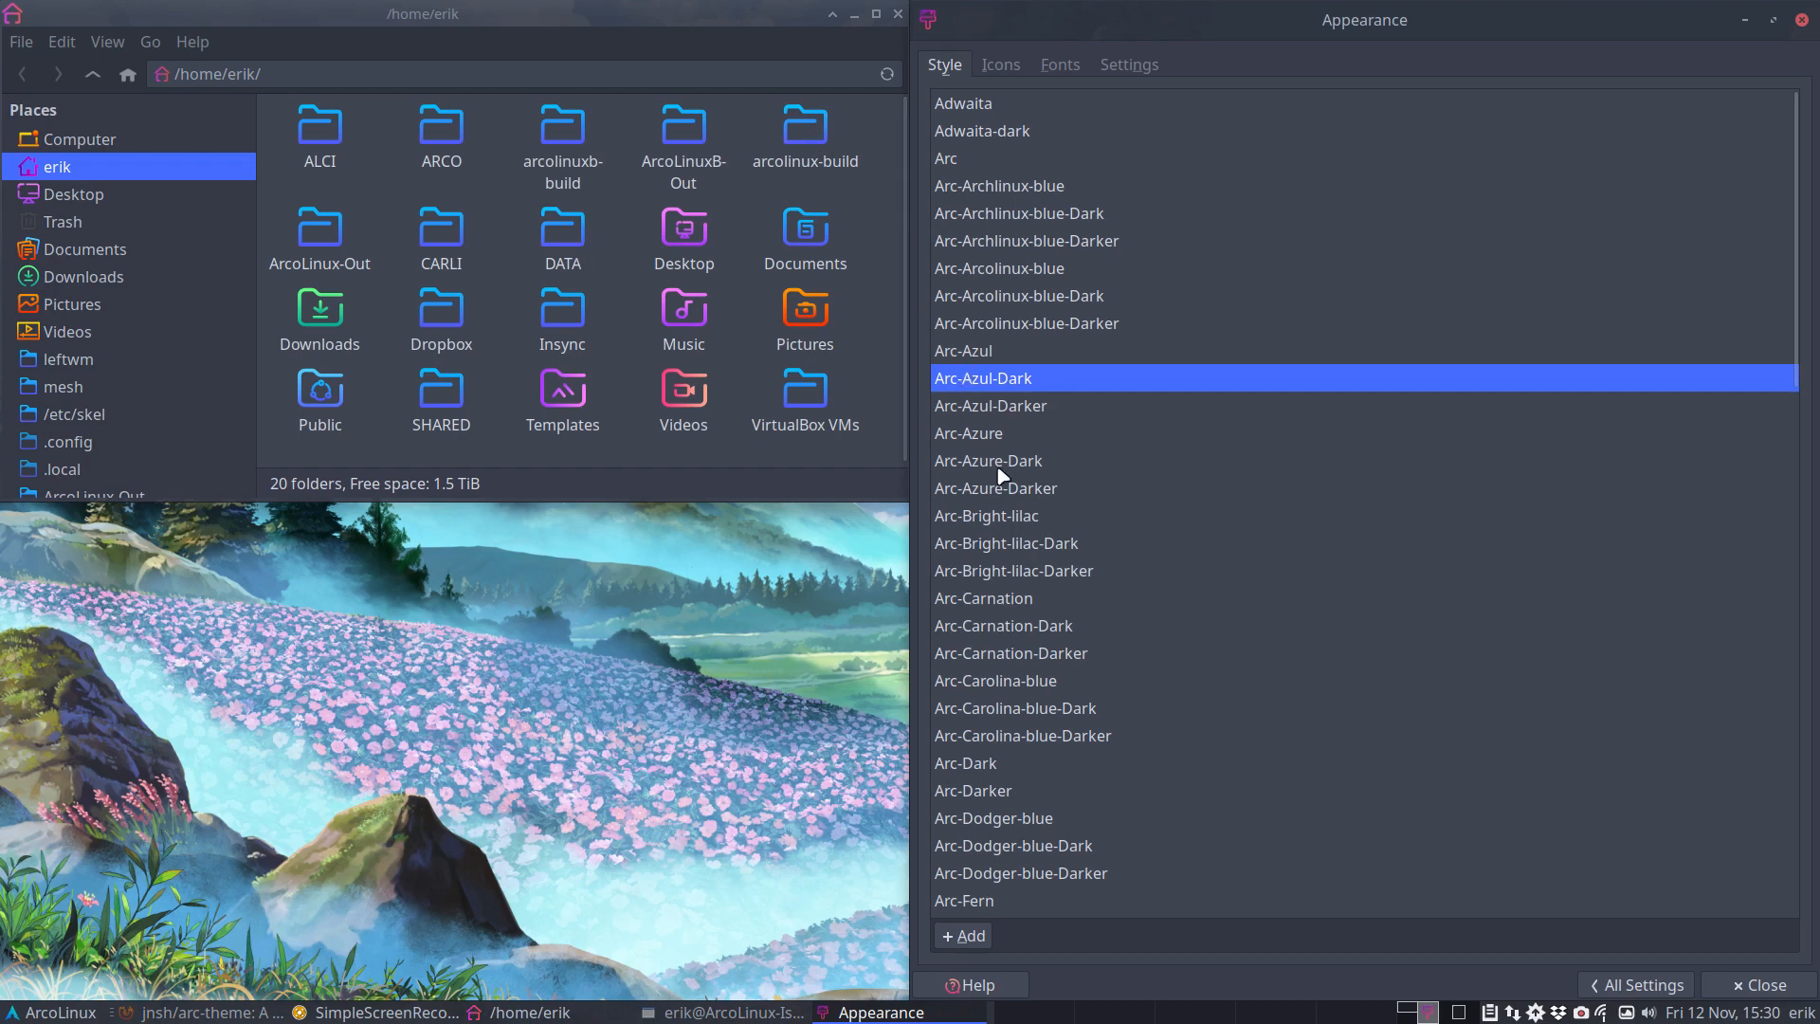
{"action": "left_click", "coordinate": [988, 459]}
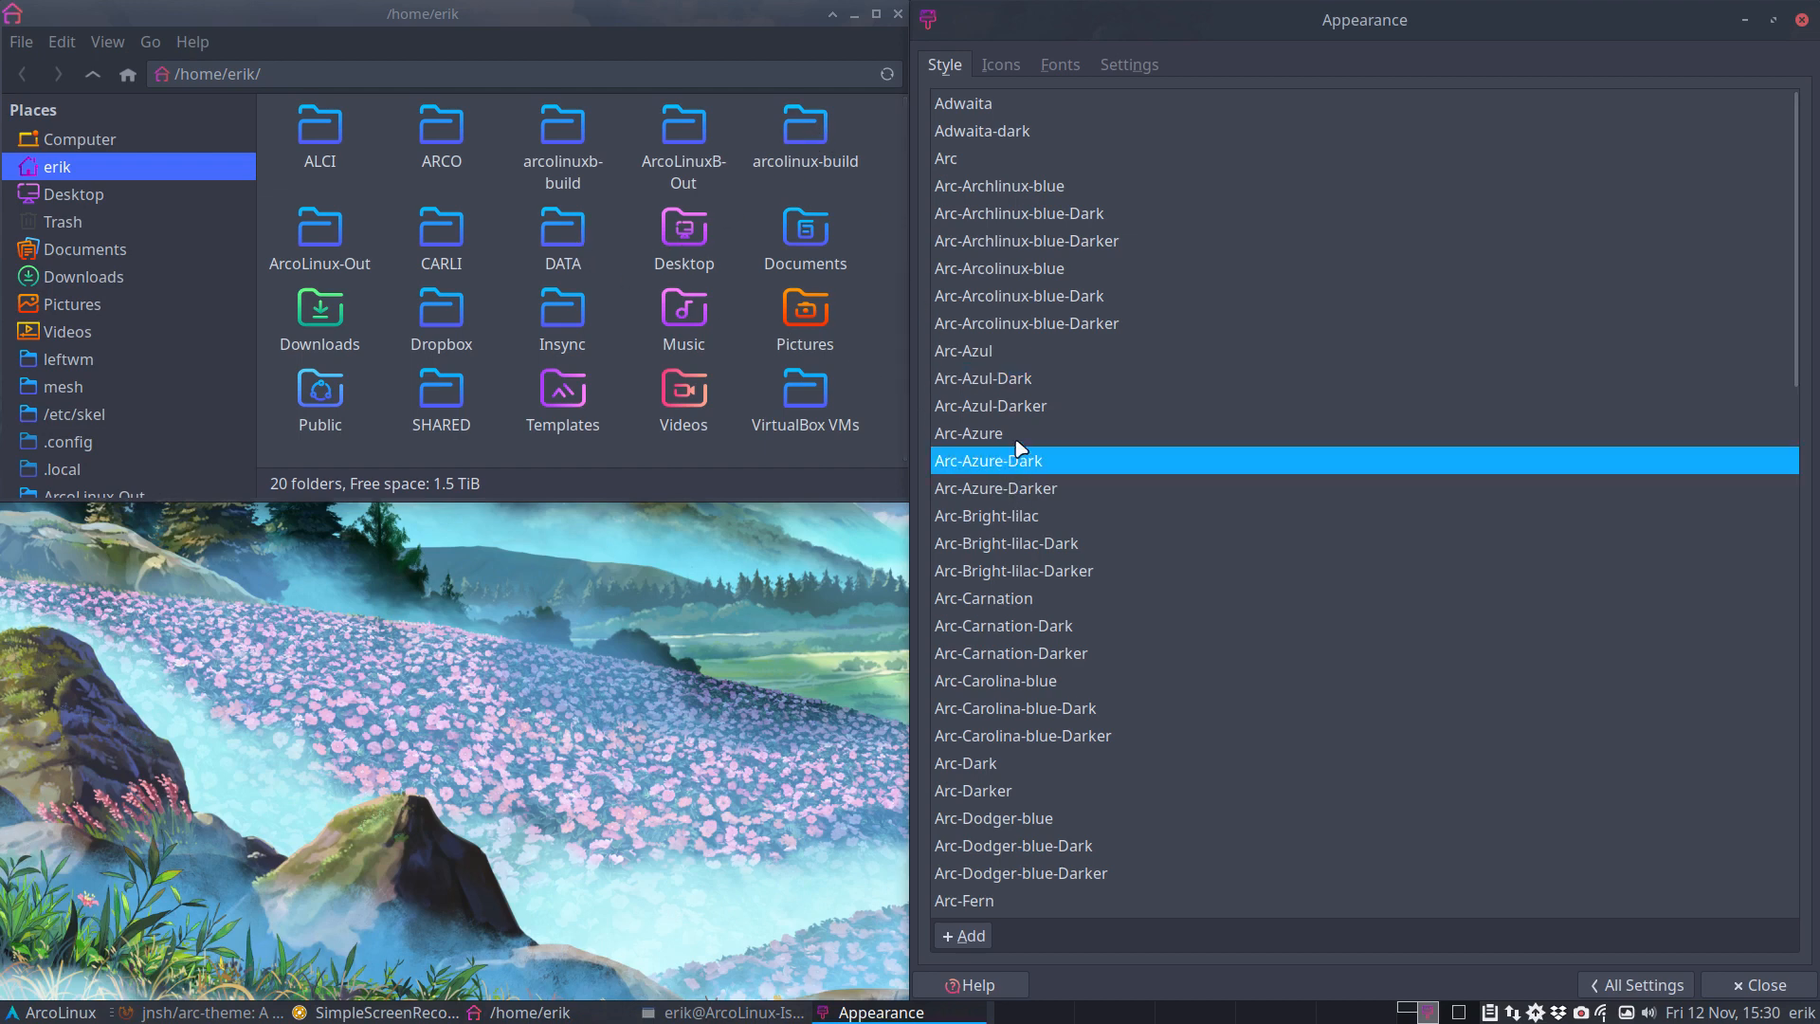
{"action": "left_click", "coordinate": [984, 377]}
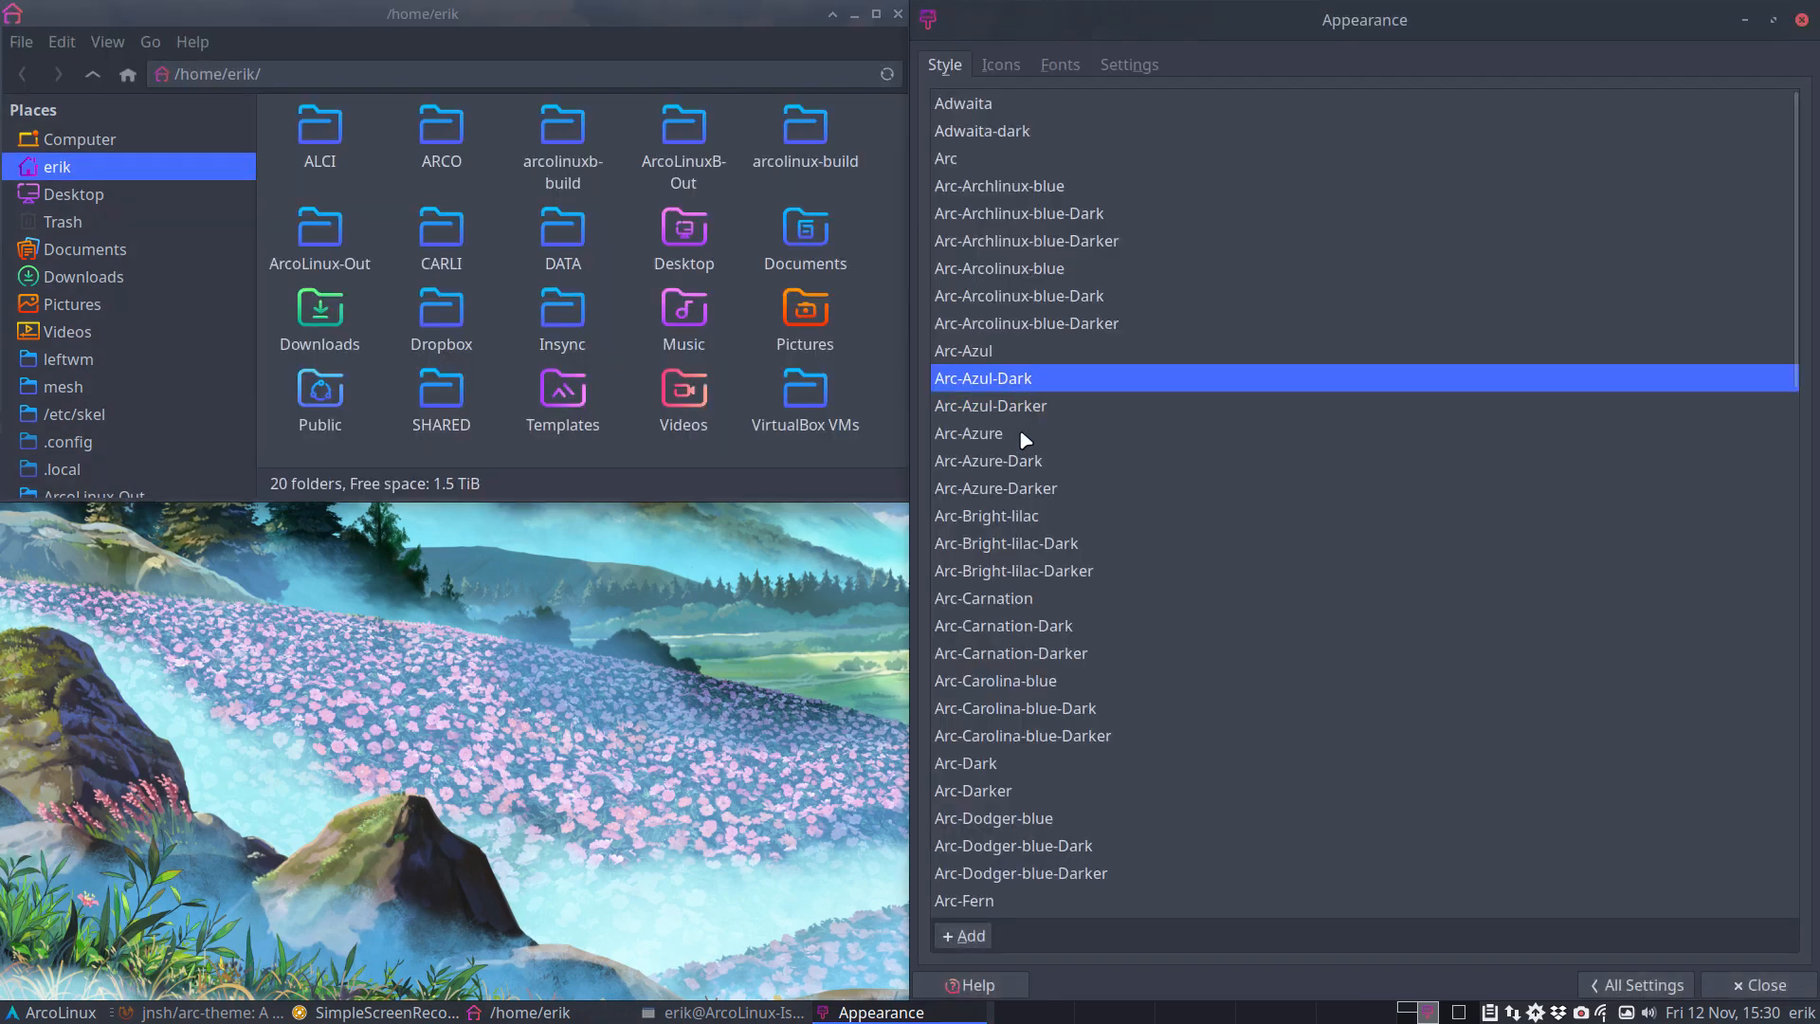
{"action": "left_click", "coordinate": [988, 459]}
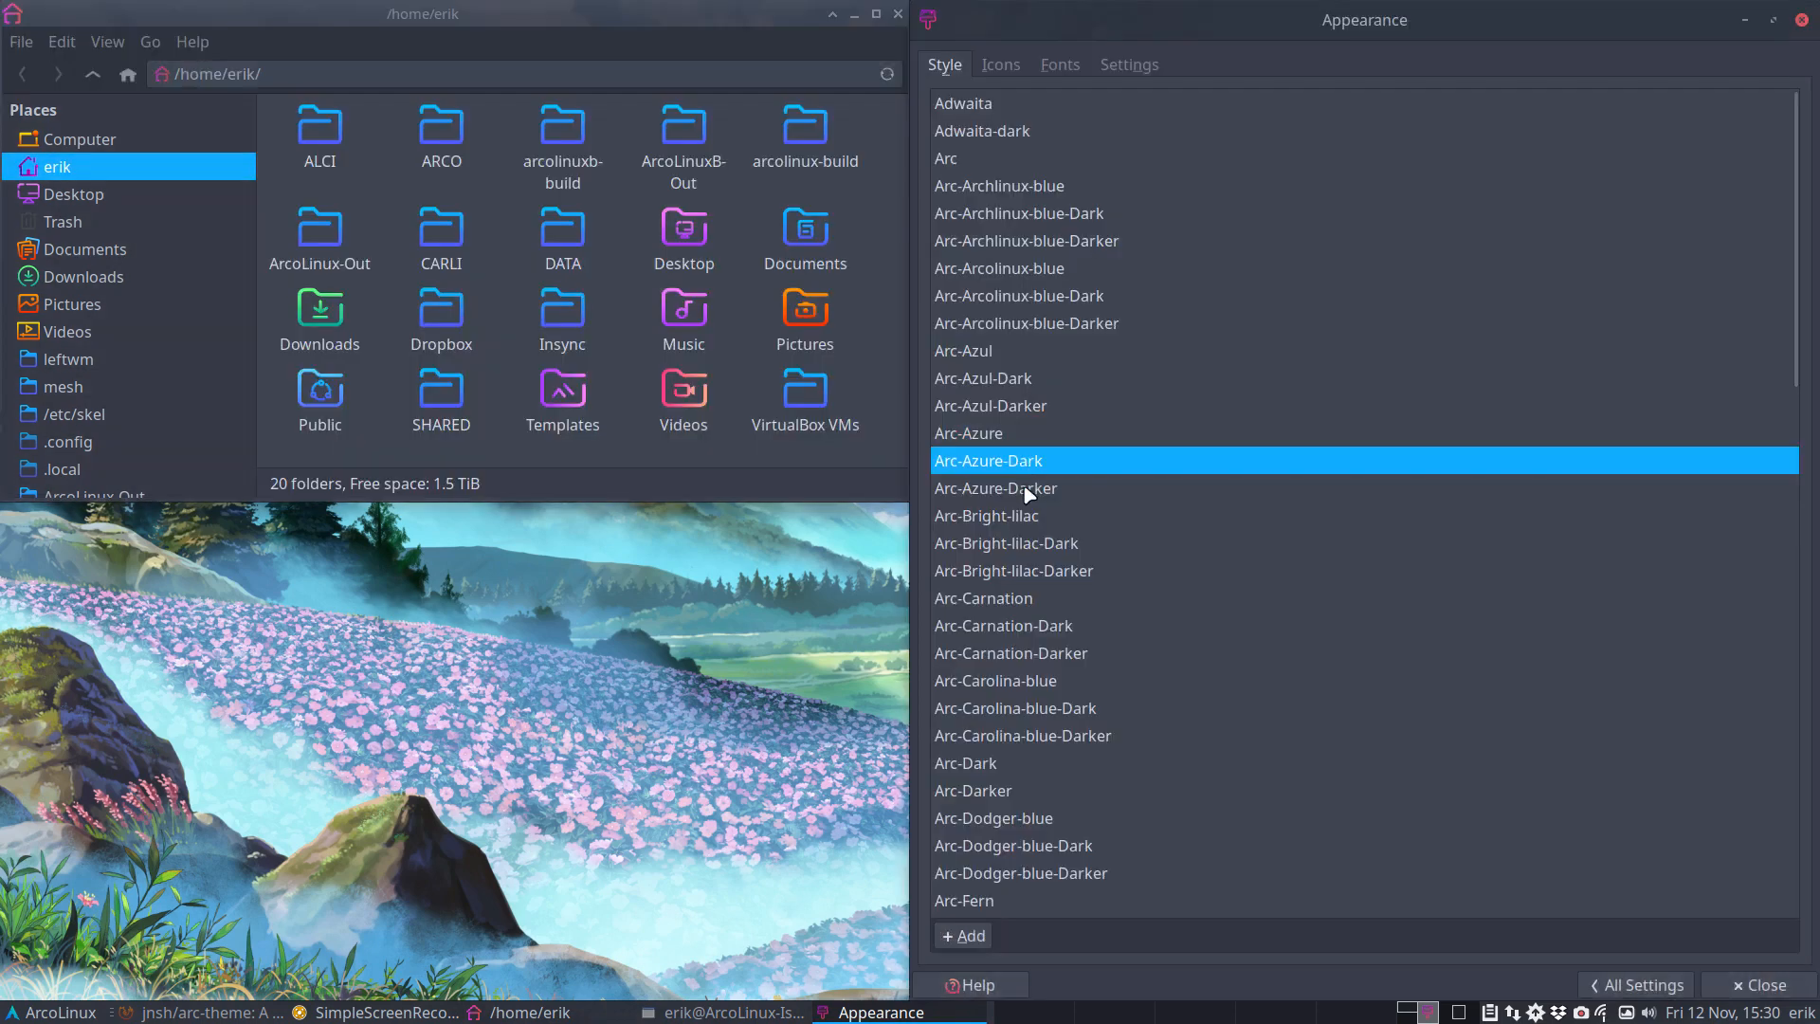
- Apply Arc-Bright-lilac, Bright-lilac-Dark, Carnation-Dark, Carnation-Darker and Carolina-blue-Dark, previewing in the menu
{"action": "left_click", "coordinate": [986, 516]}
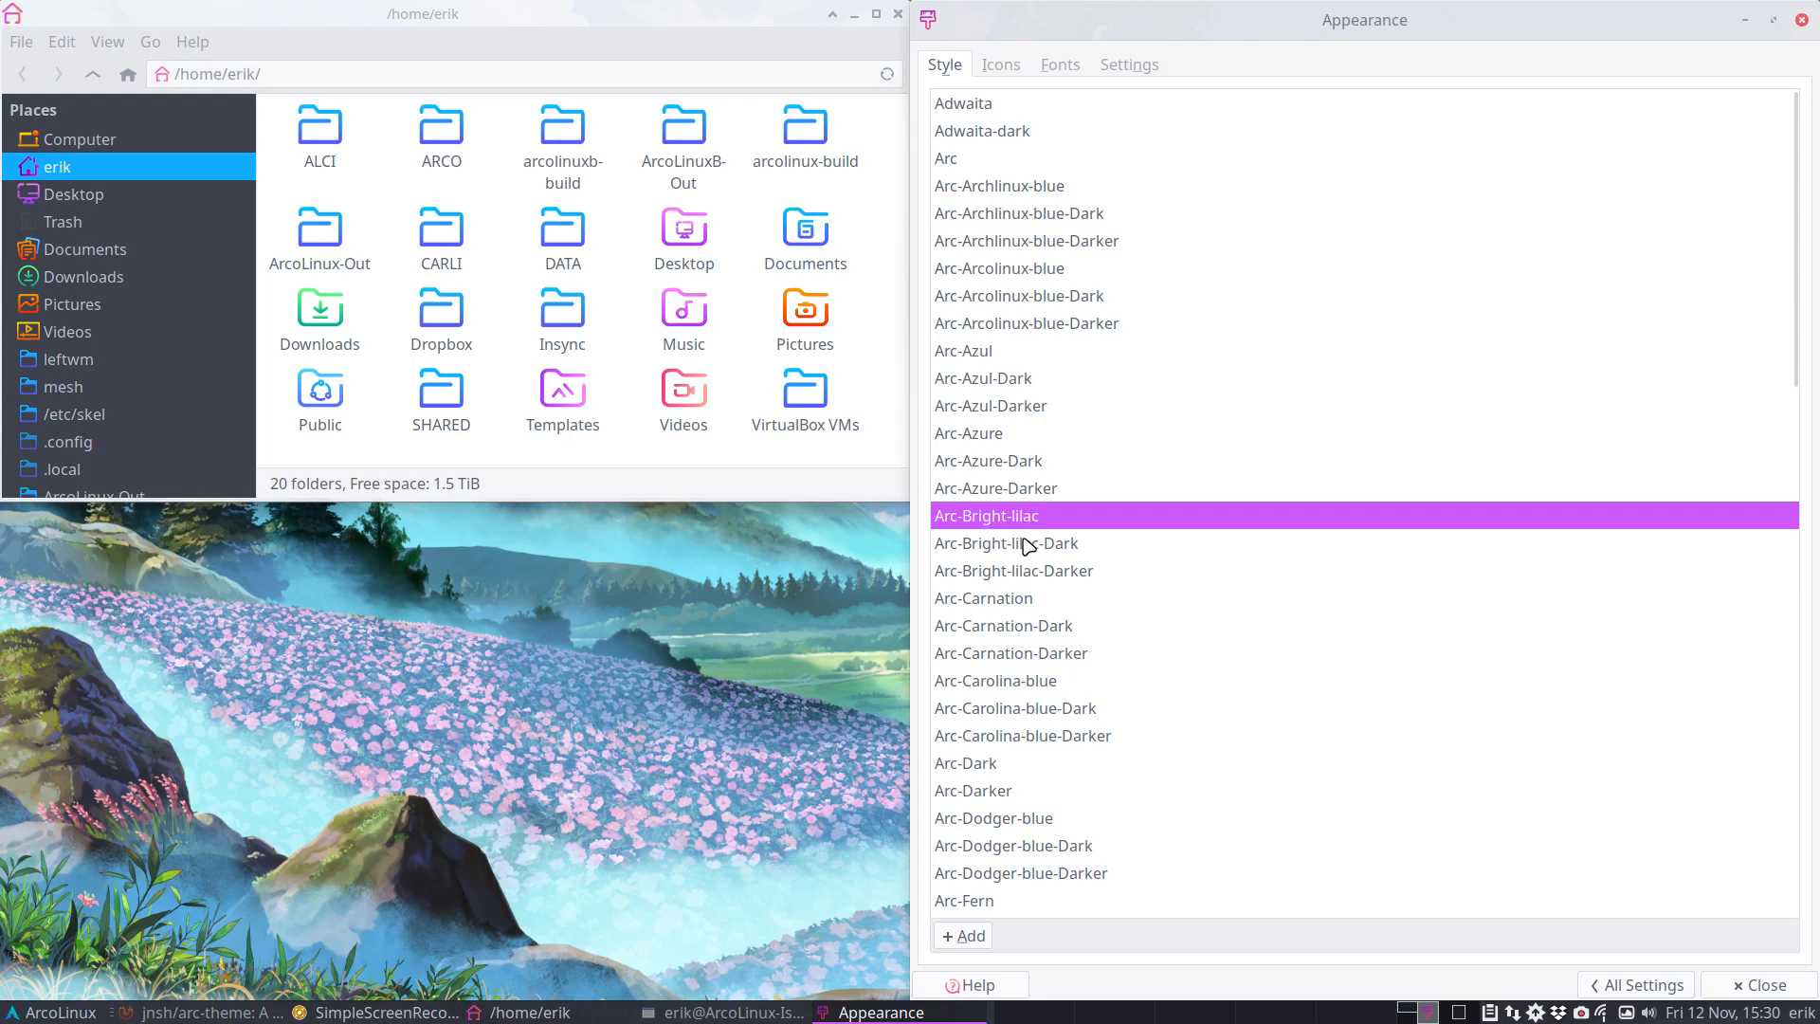
{"action": "left_click", "coordinate": [1005, 542]}
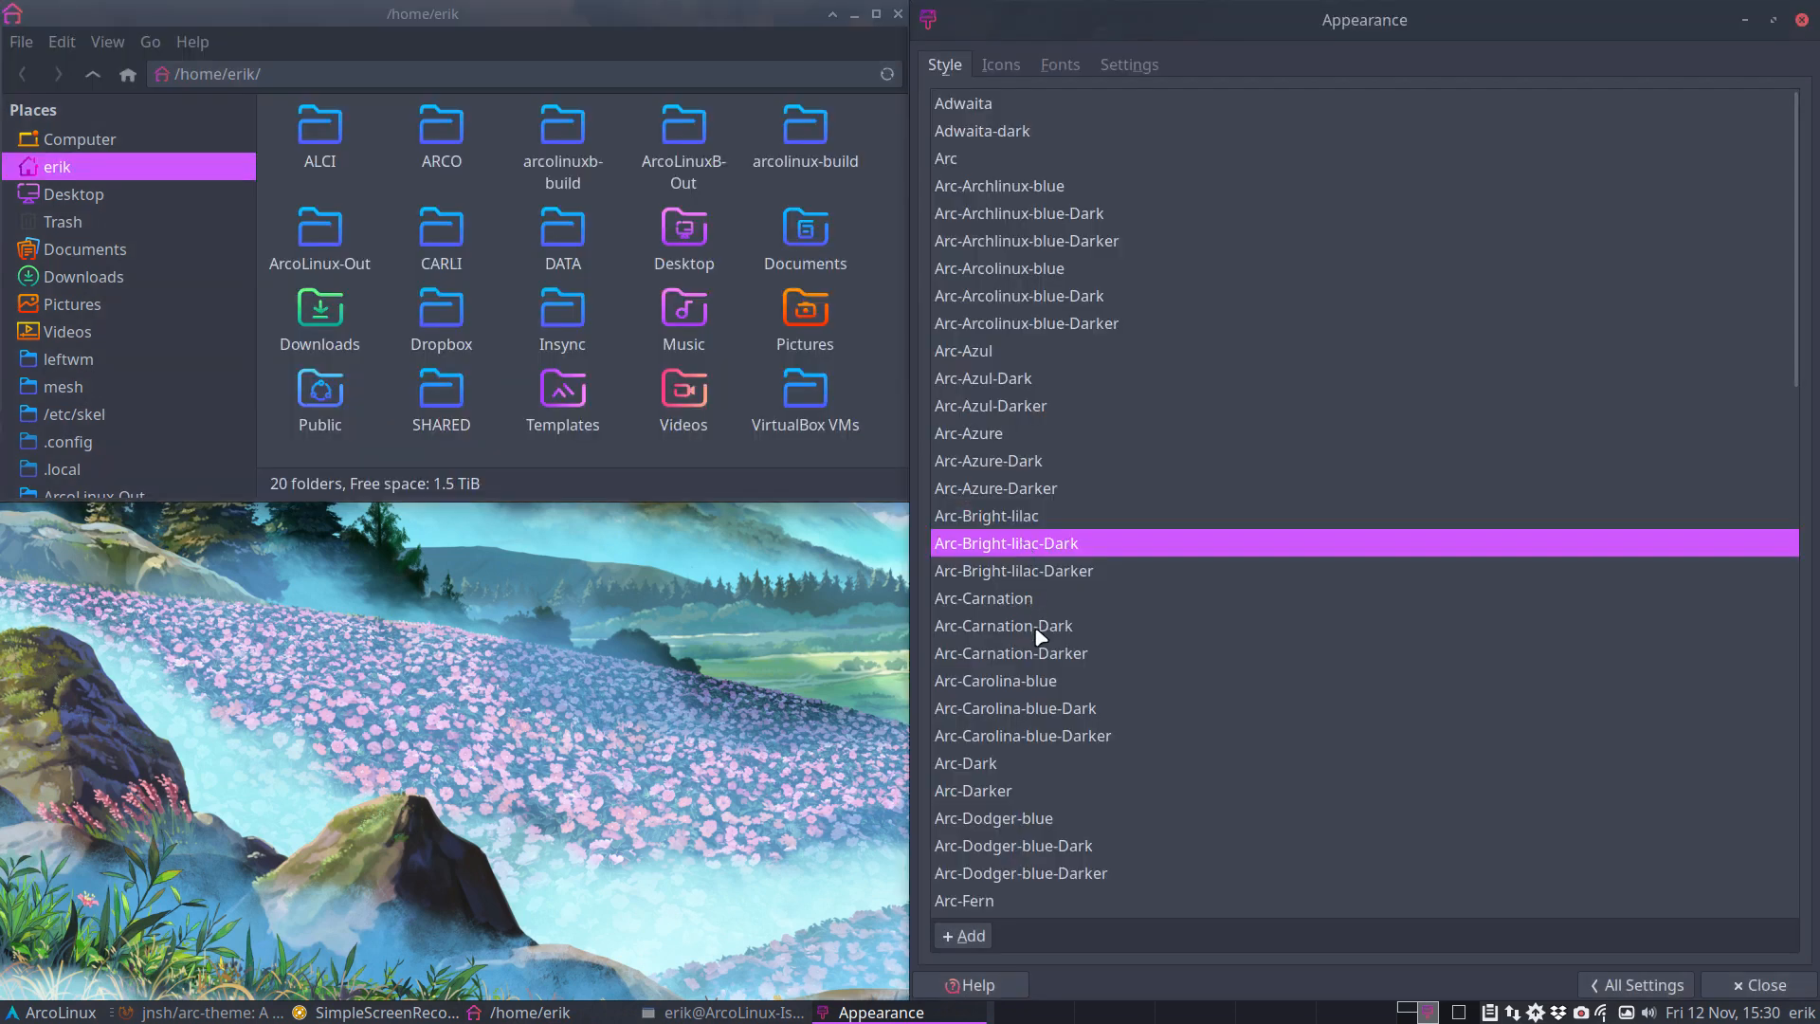
{"action": "left_click", "coordinate": [984, 597]}
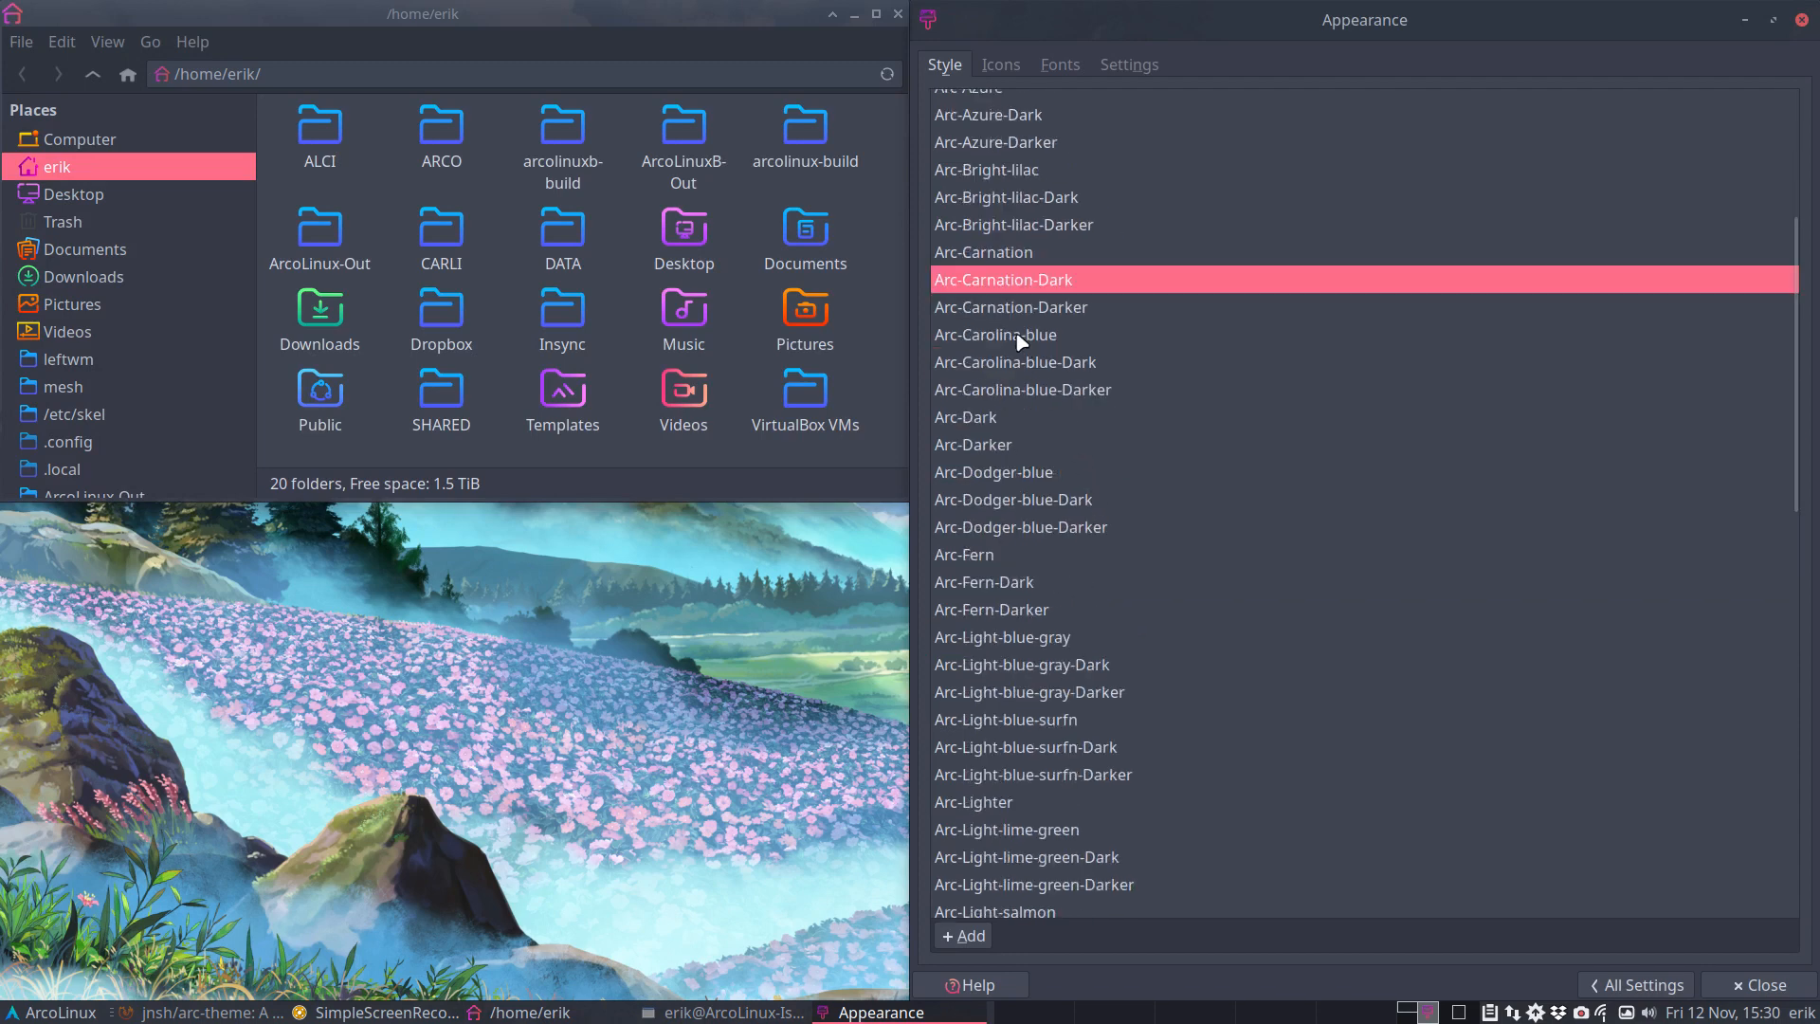
{"action": "left_click", "coordinate": [51, 1010]}
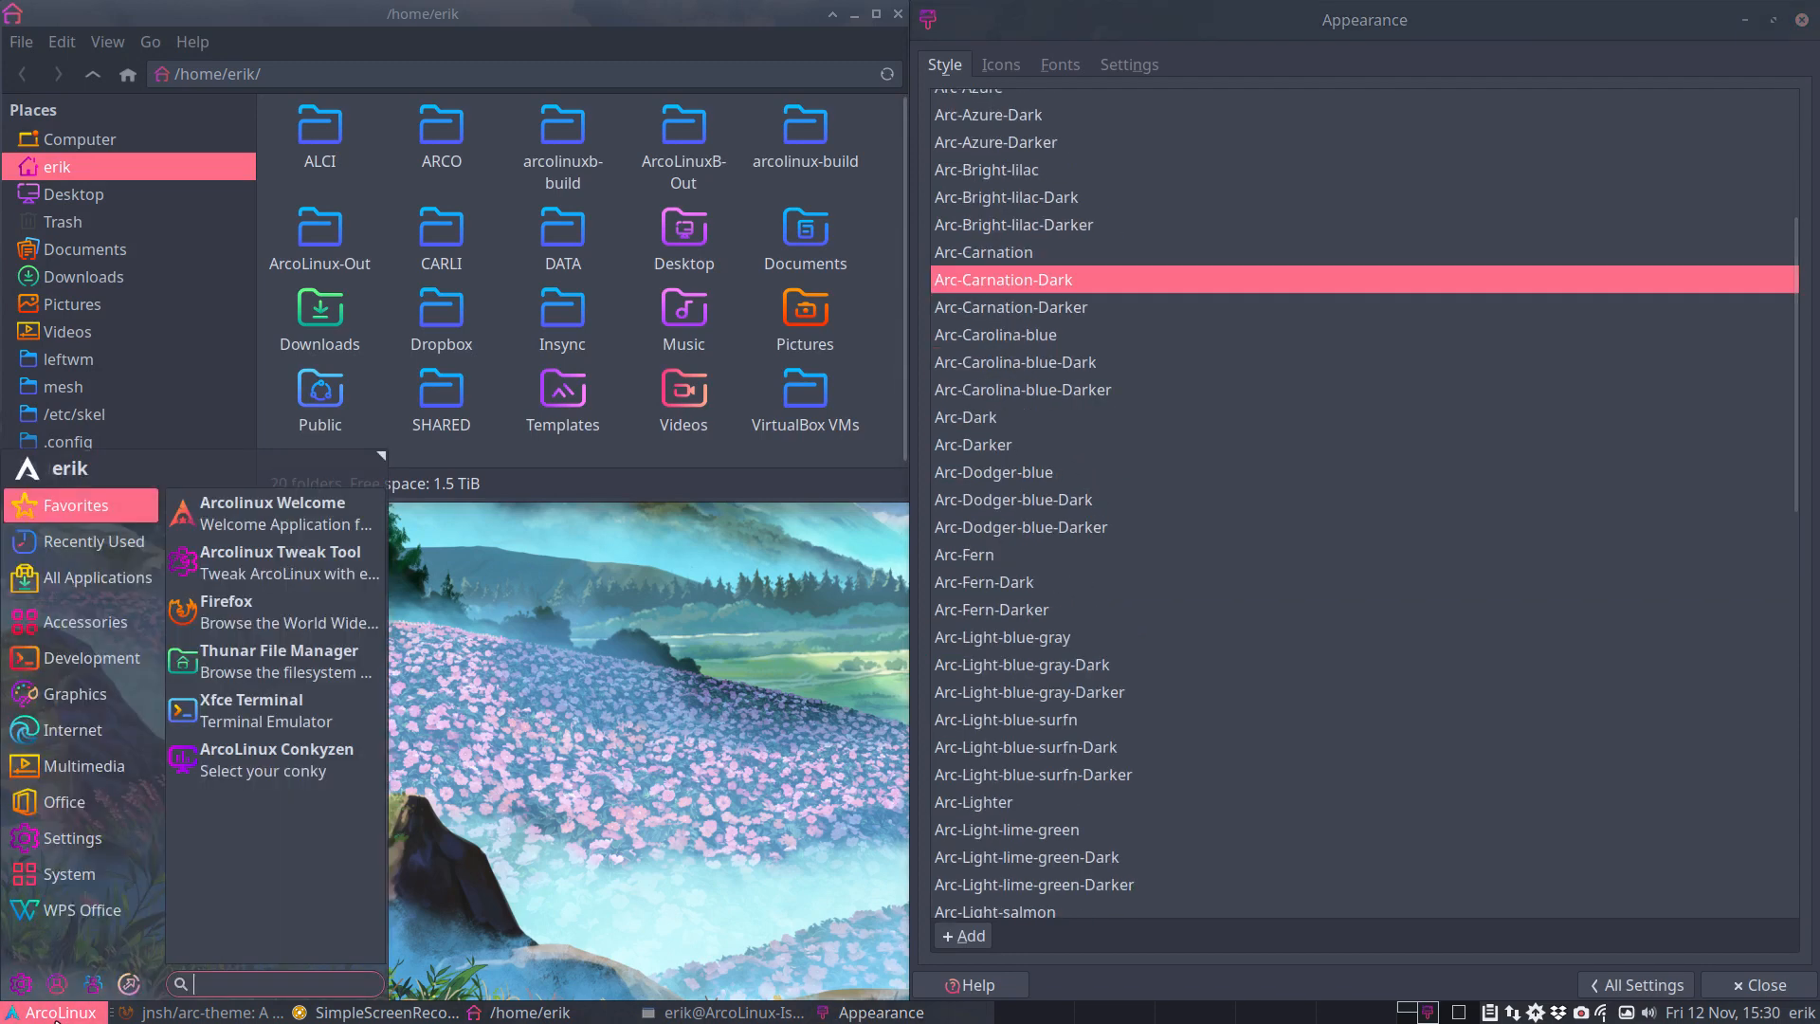
{"action": "left_click", "coordinate": [1011, 307]}
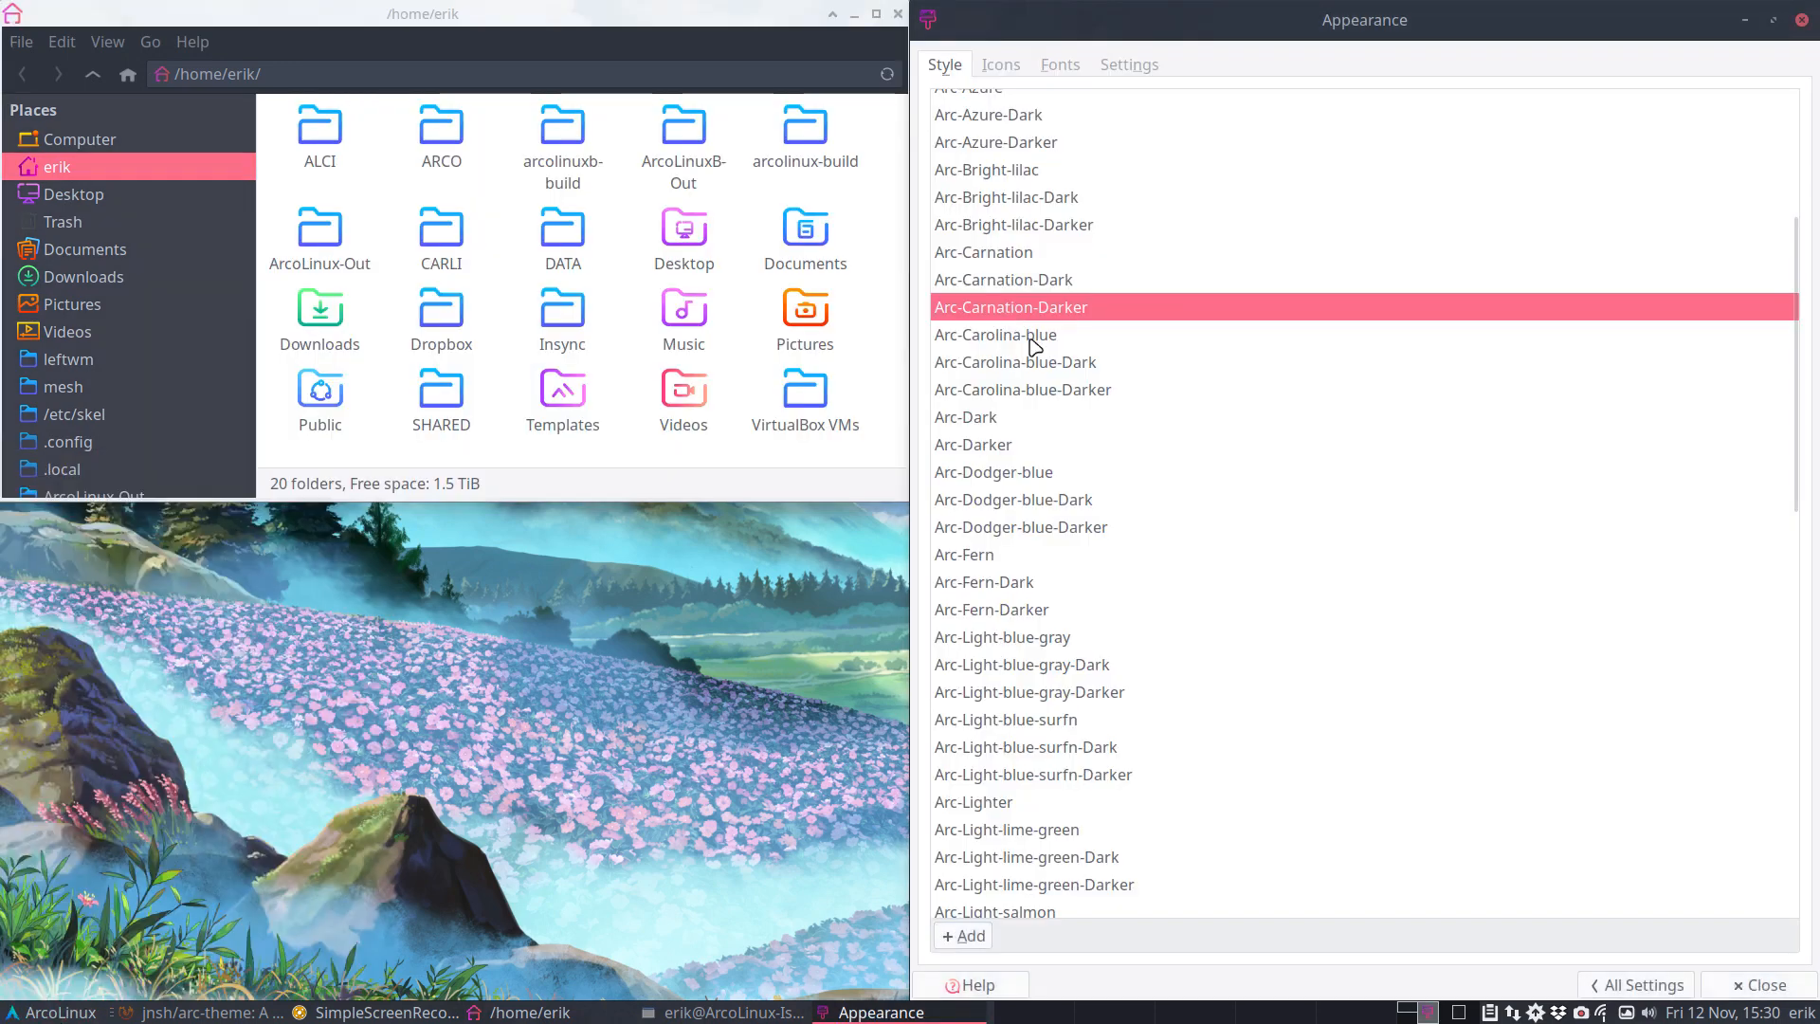
{"action": "left_click", "coordinate": [1014, 360]}
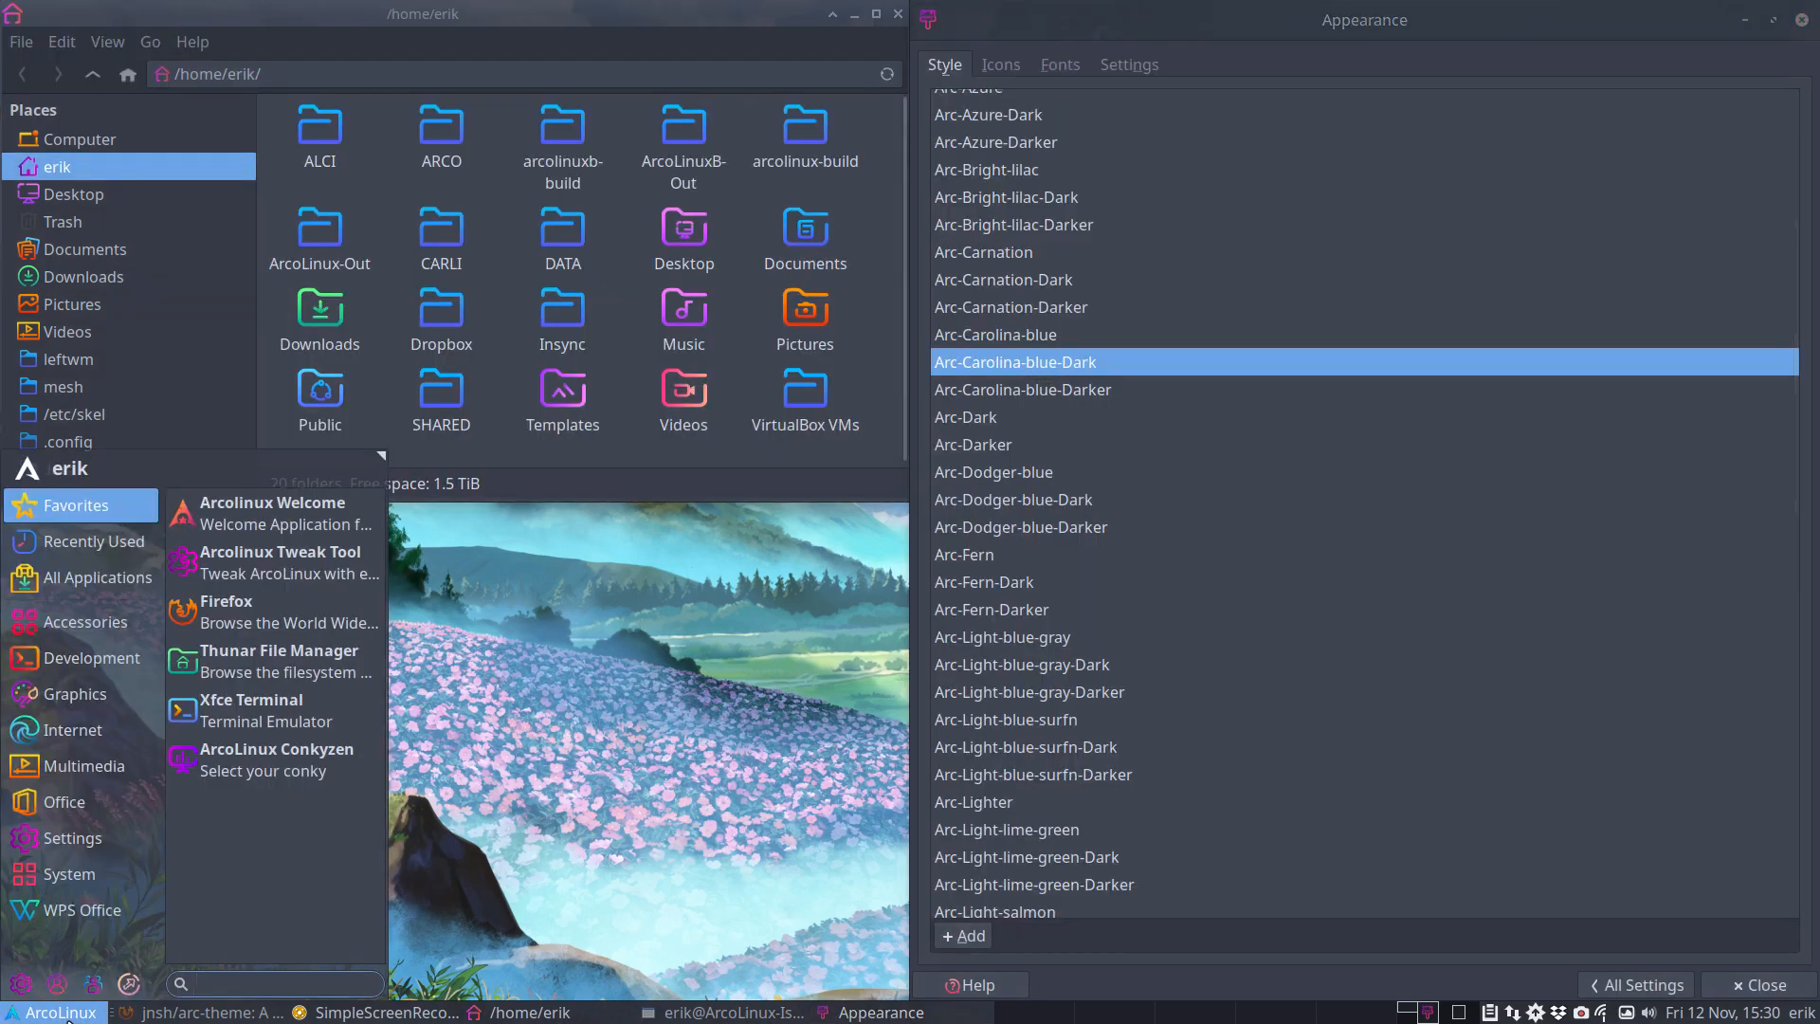
- Apply Arc-Darker, Arc-Dodger-blue and Arc-Light-blue-surfn-Dark, checking each in the Whisker menu
{"action": "left_click", "coordinate": [973, 443]}
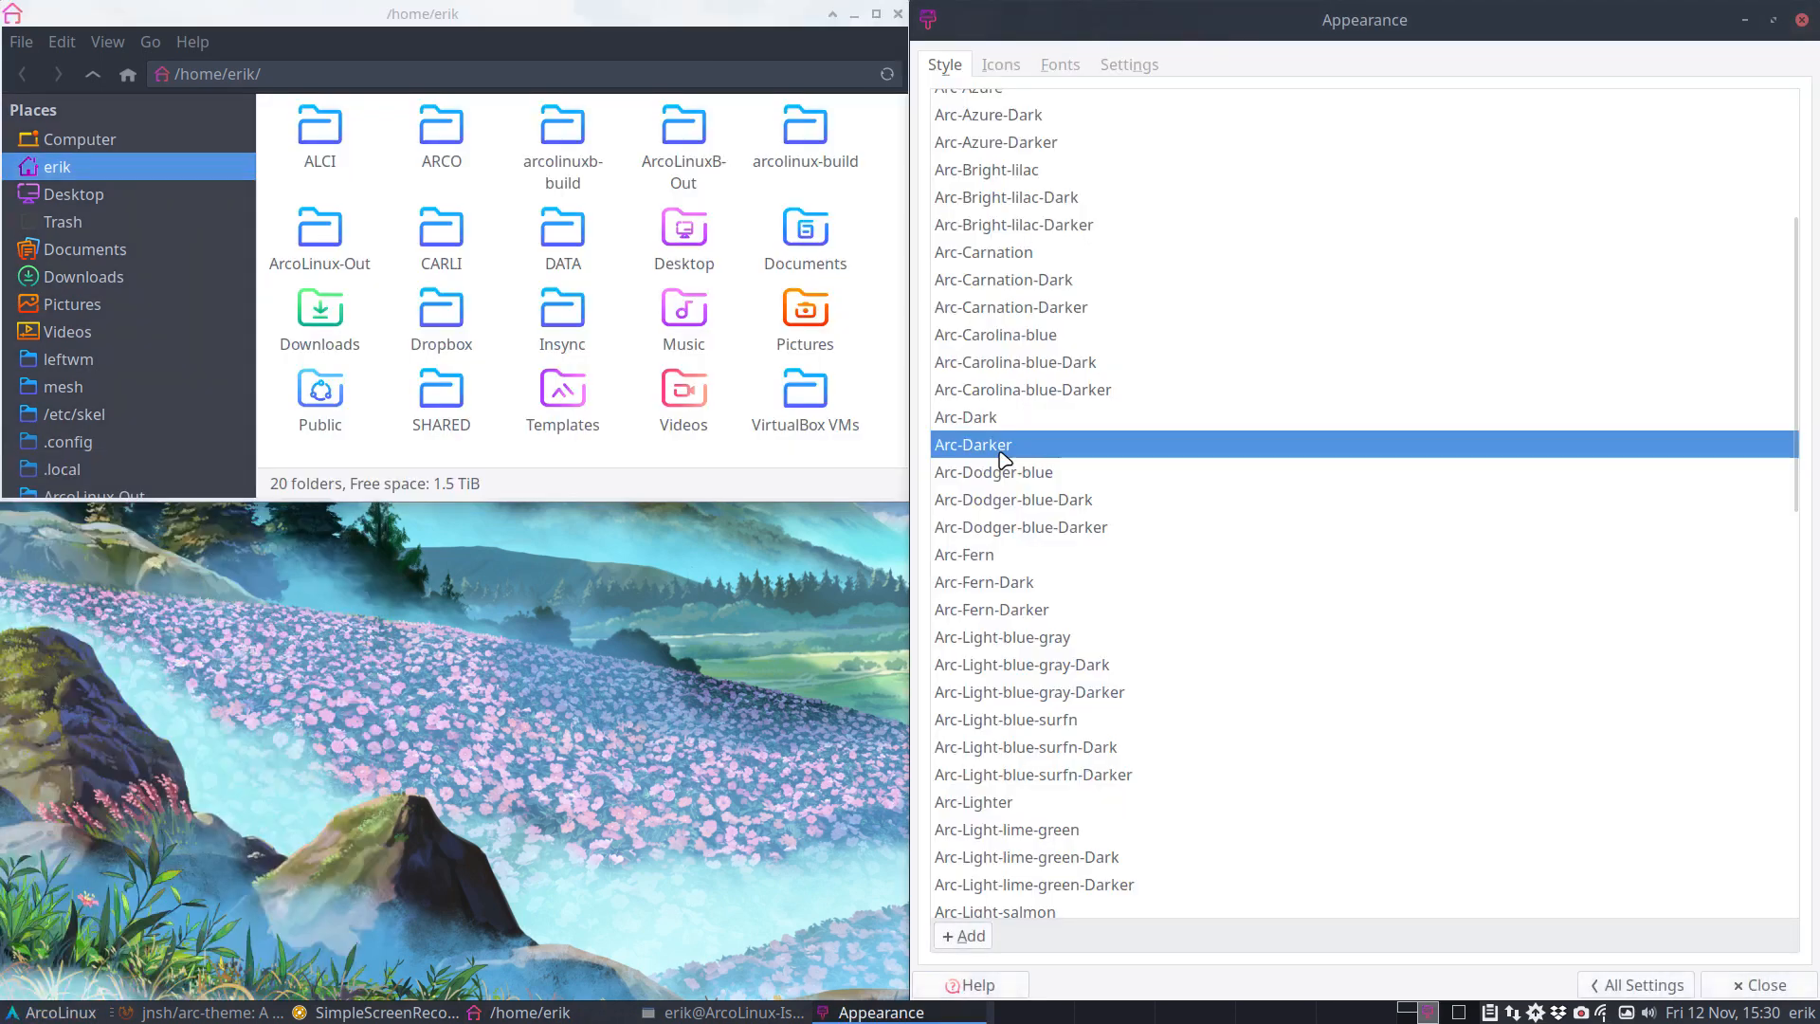
{"action": "left_click", "coordinate": [994, 472]}
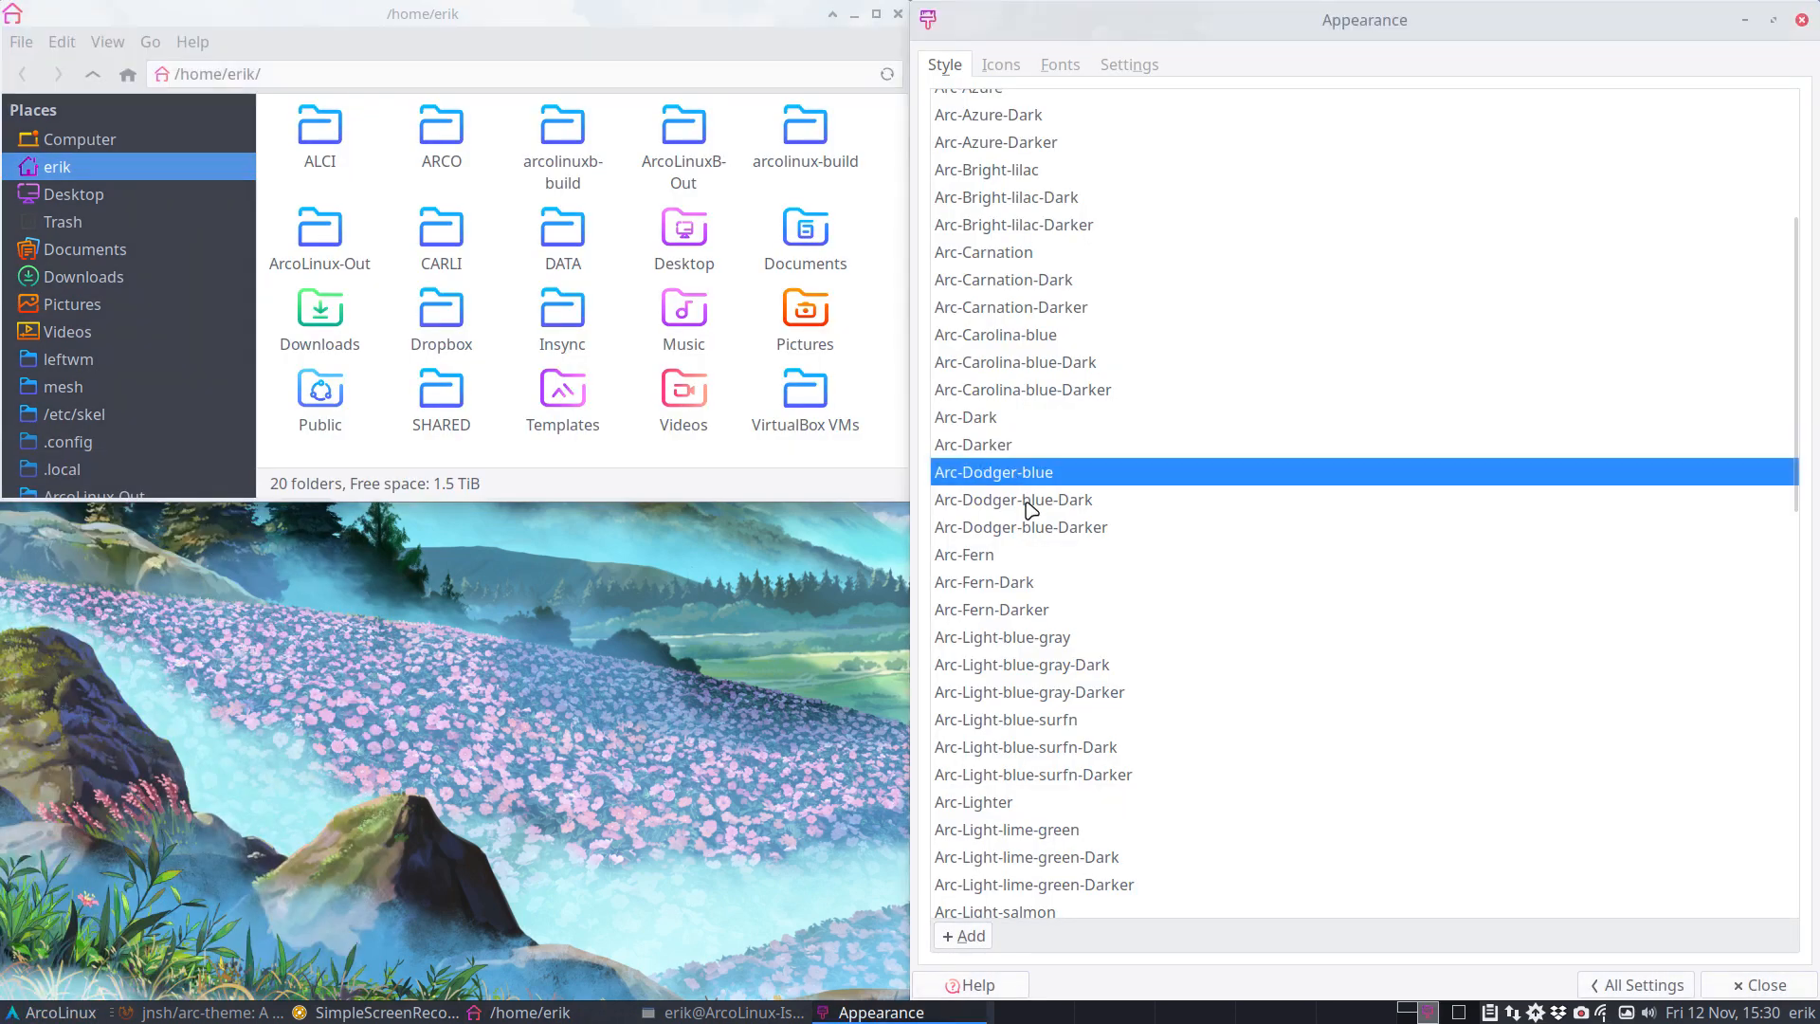
{"action": "left_click", "coordinate": [54, 1013]}
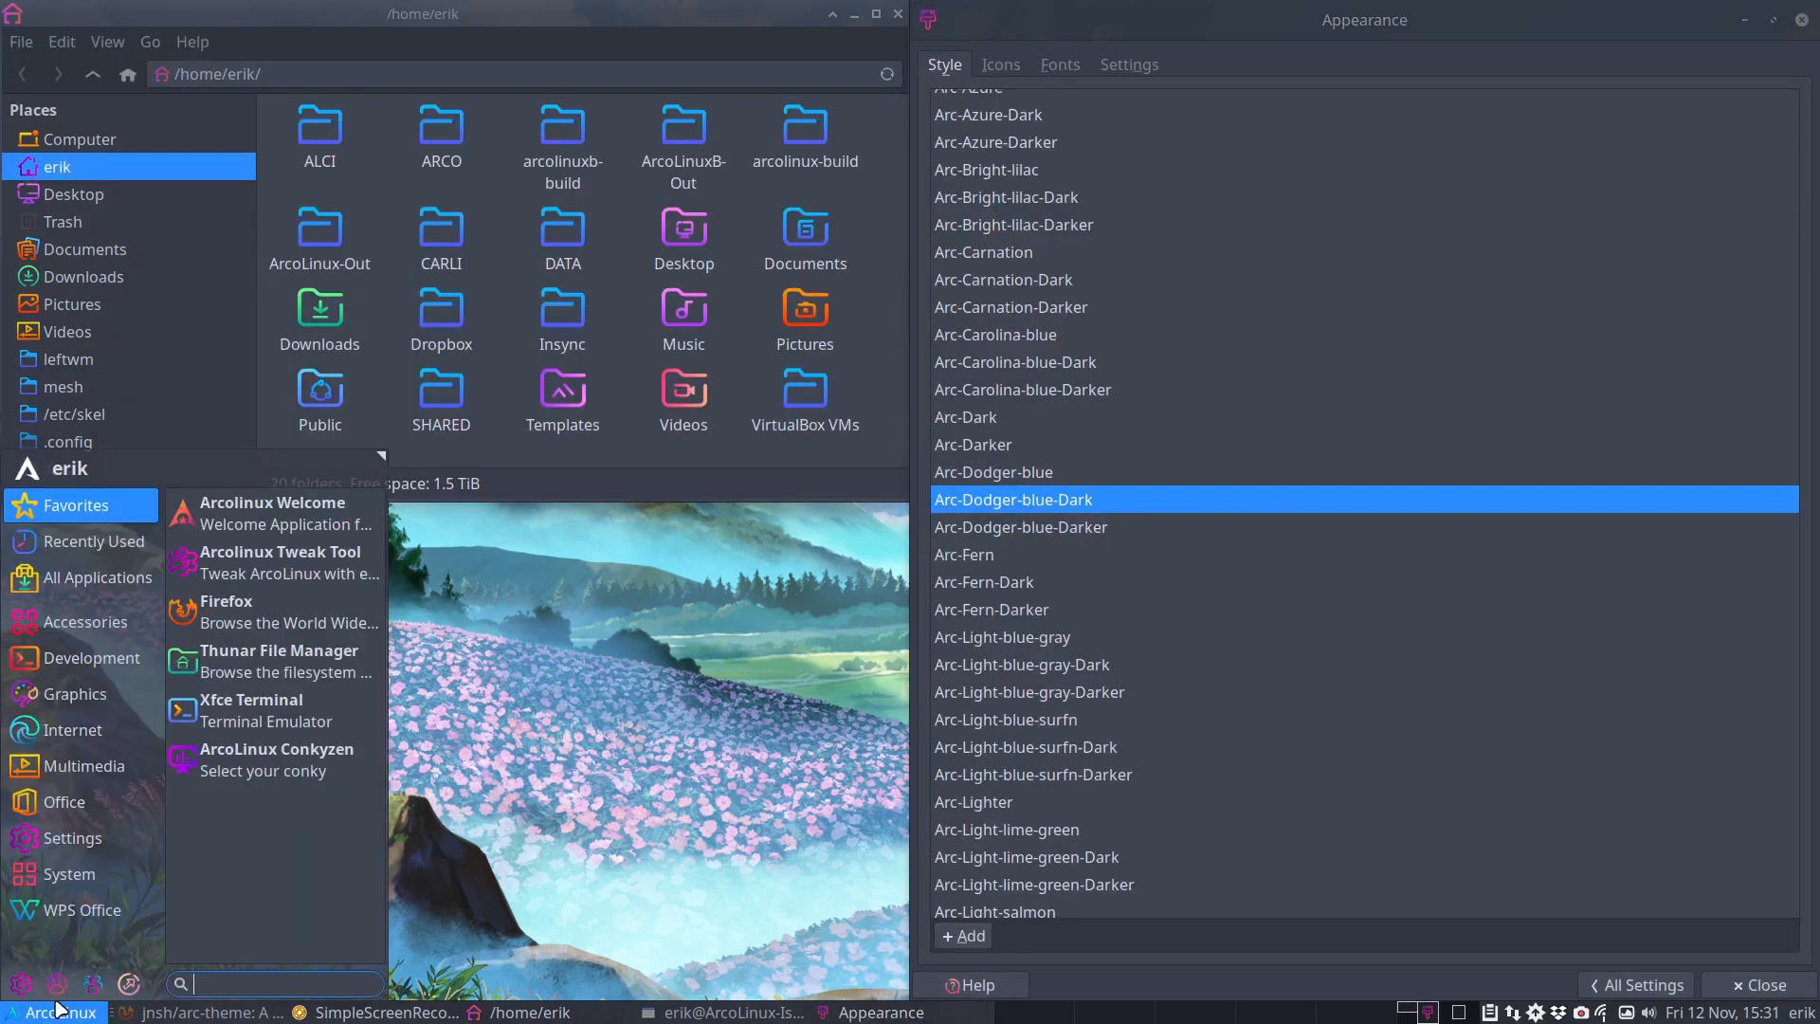
{"action": "left_click", "coordinate": [984, 582]}
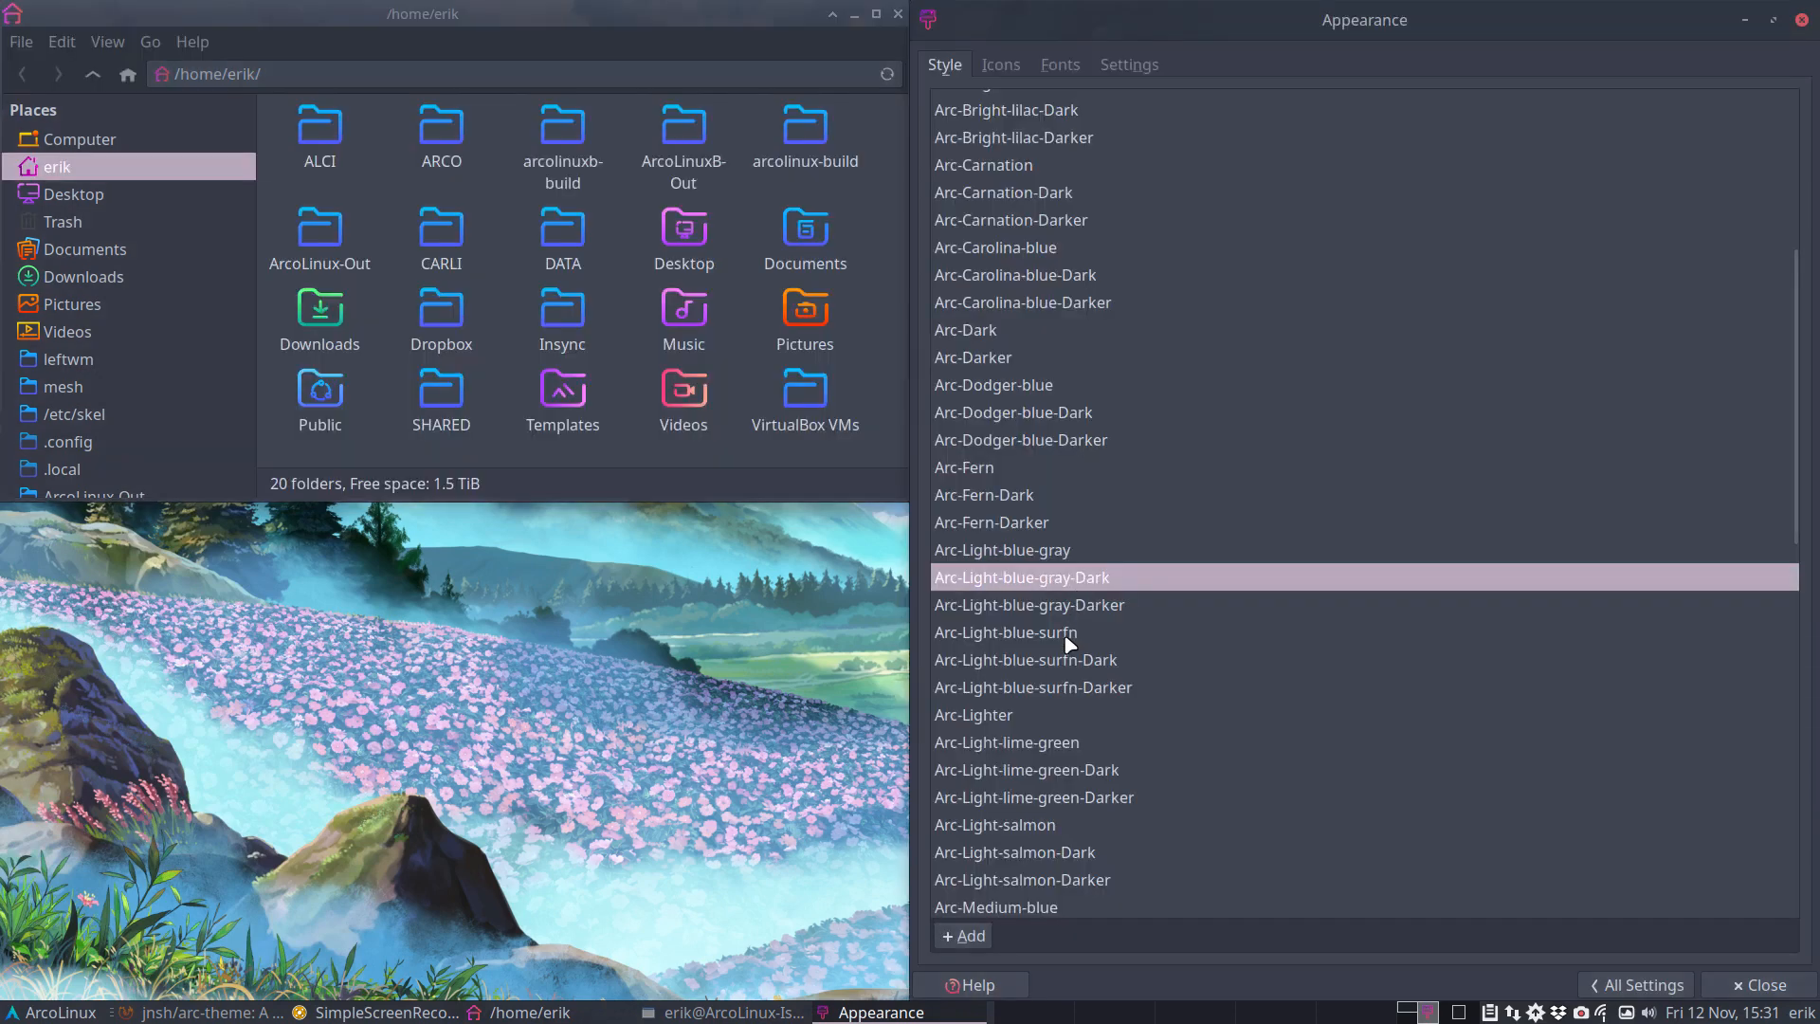
{"action": "left_click", "coordinate": [1026, 660]}
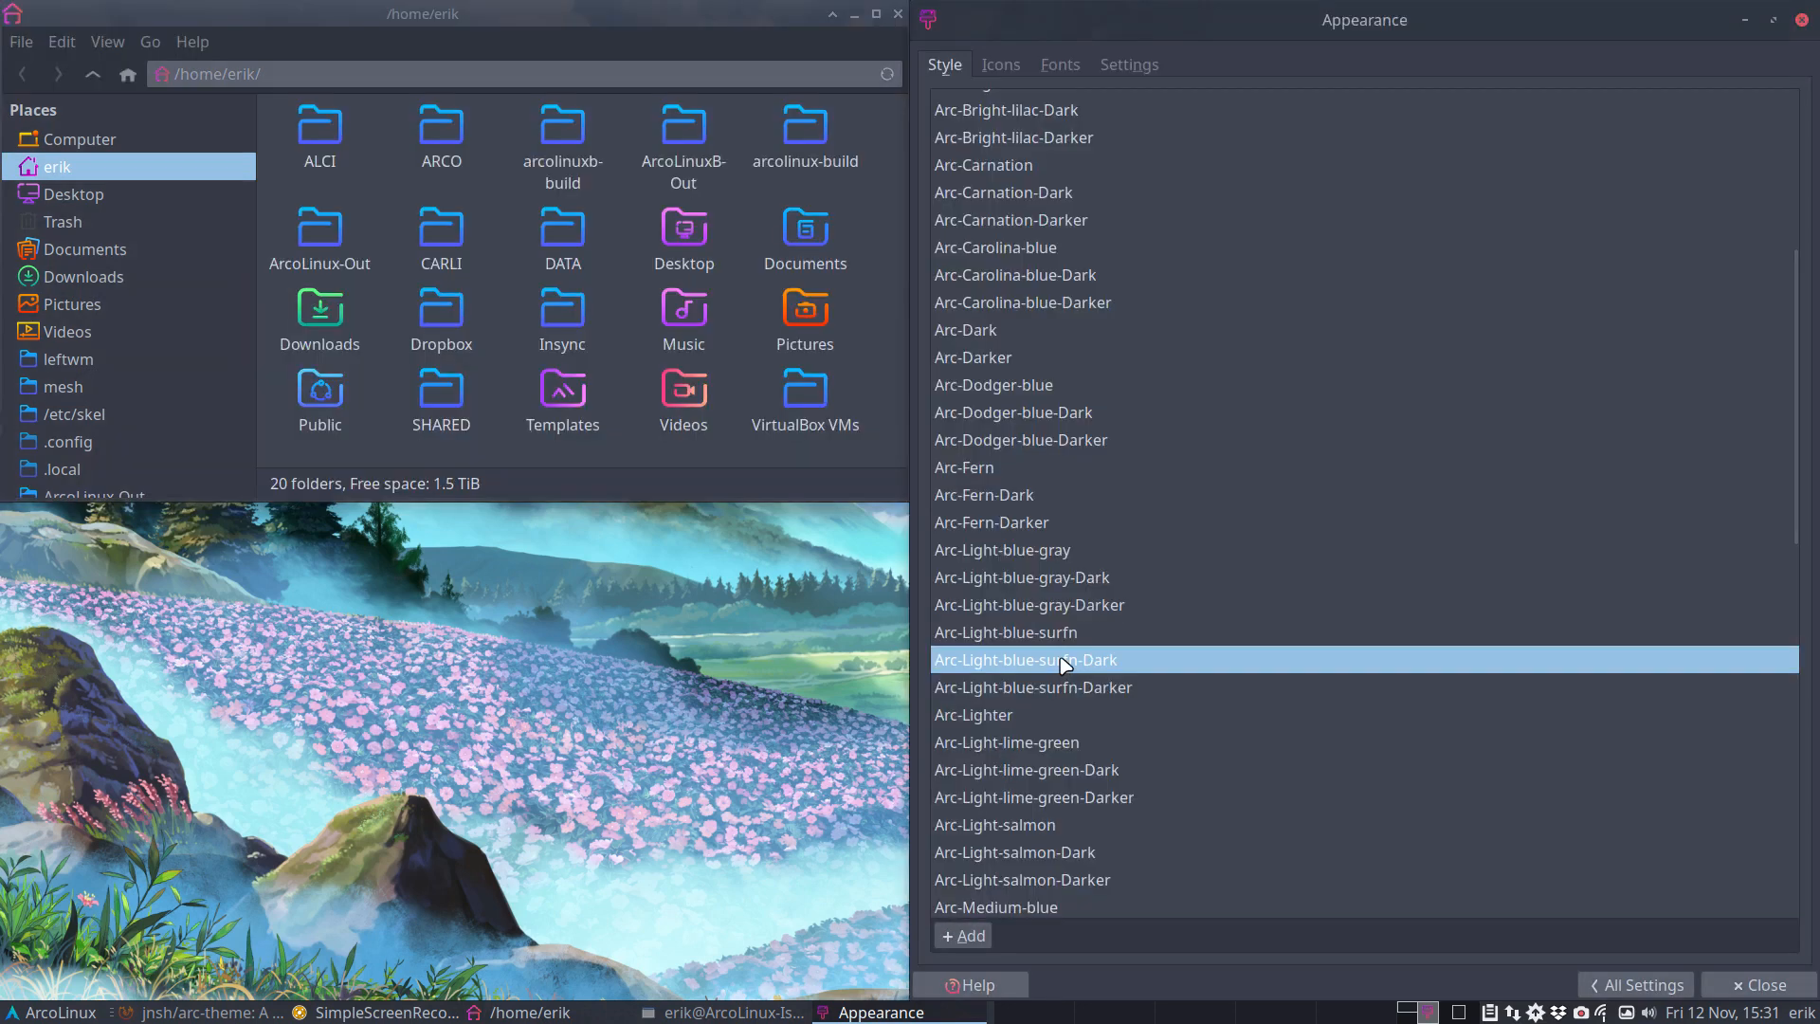
{"action": "left_click", "coordinate": [51, 1012]}
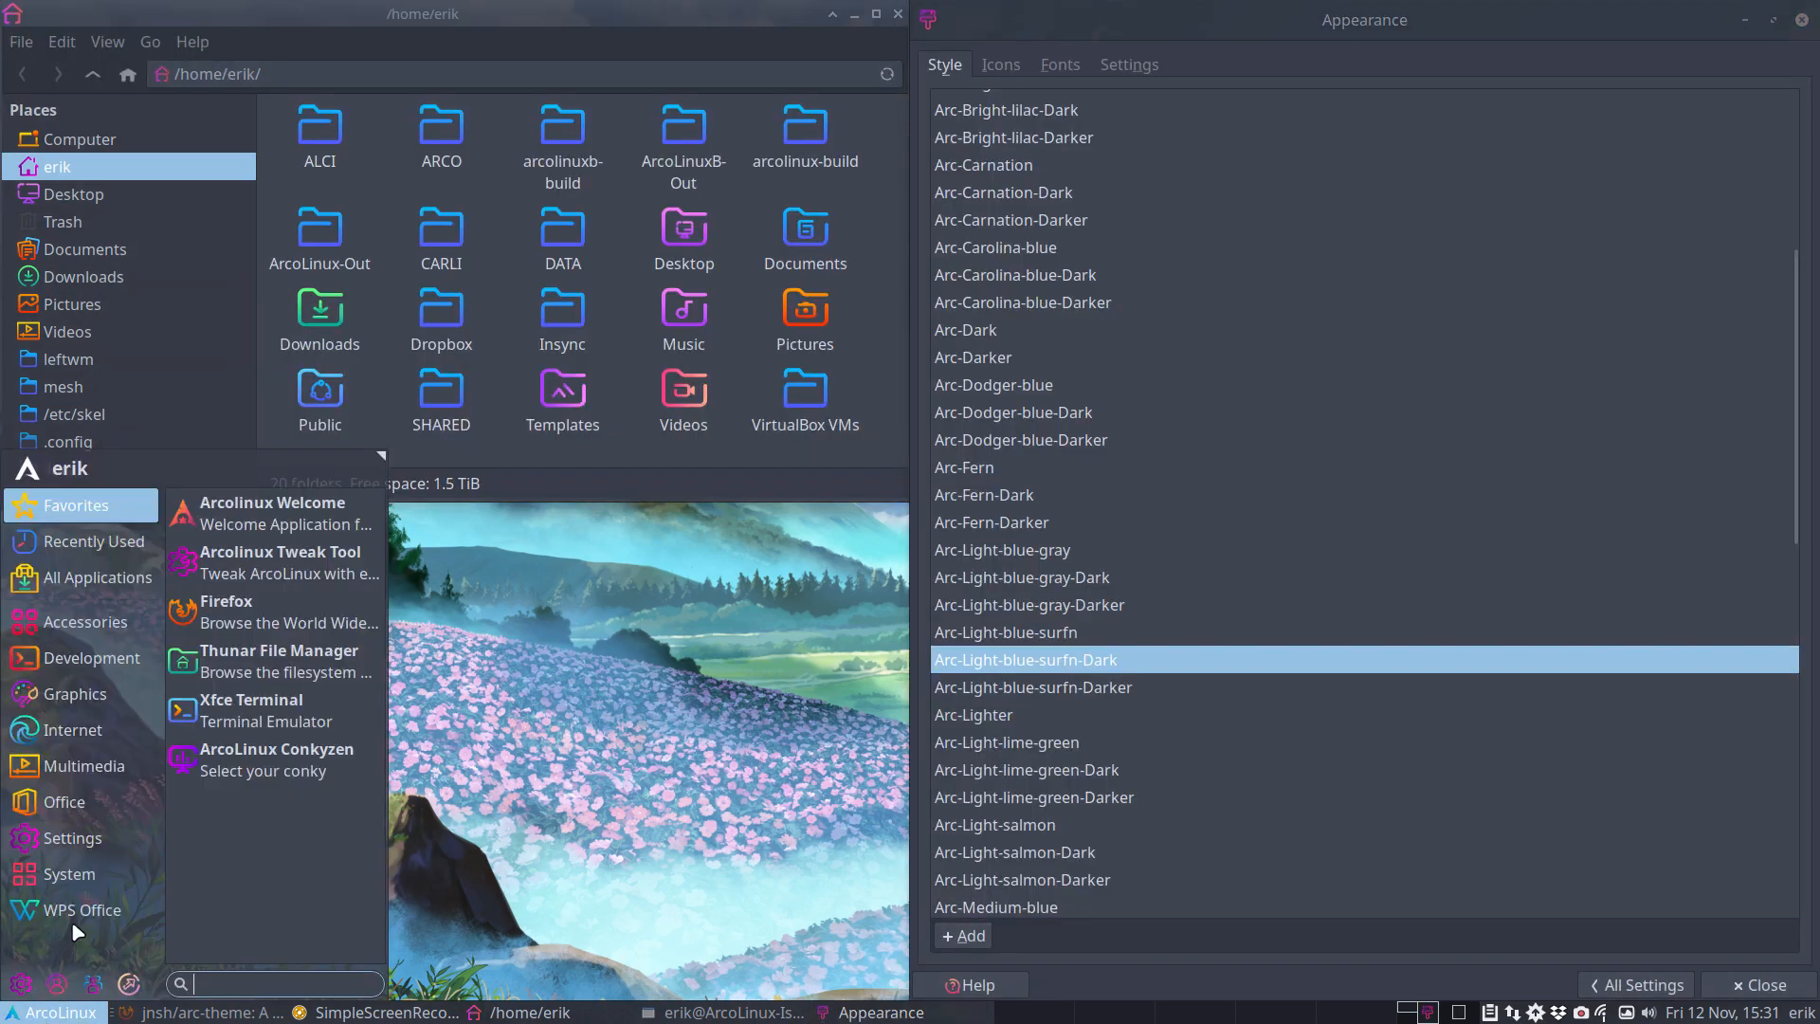
{"action": "left_click", "coordinate": [103, 576]}
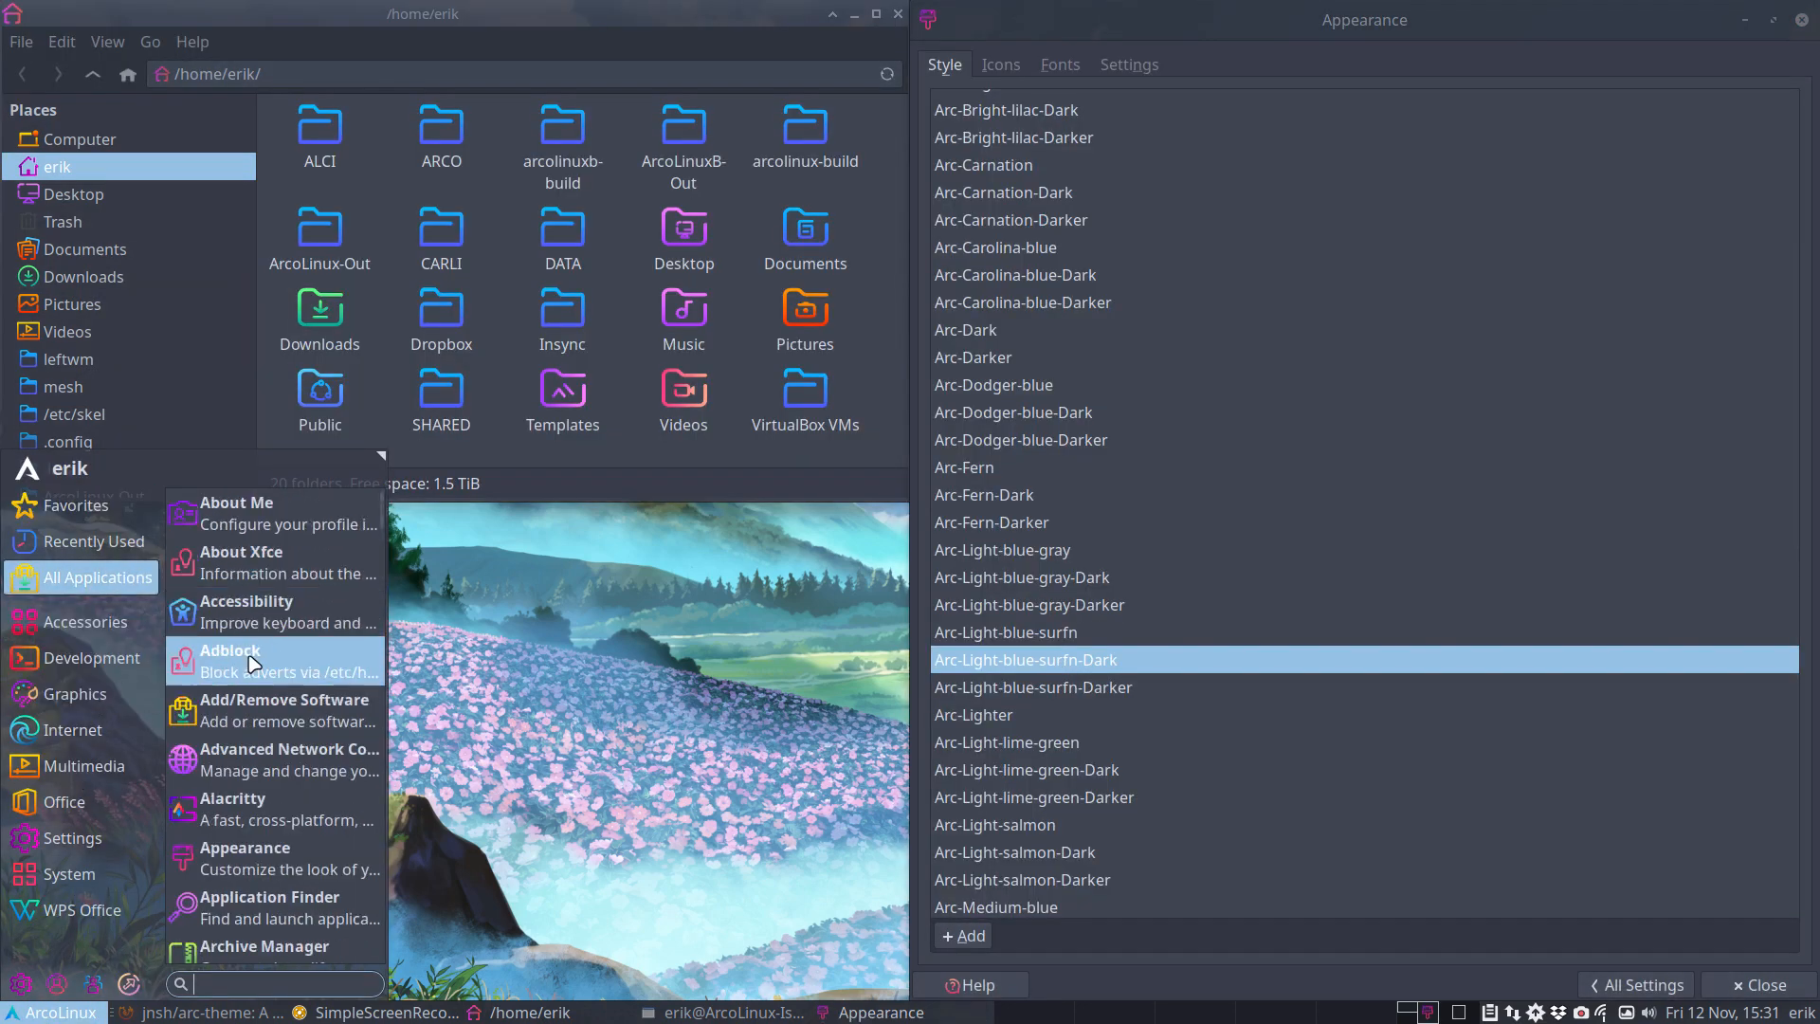
- Apply Arc-Lighter, Arc-Light-lime-green, Light-lime-green-Dark and Arc-Light-salmon-Dark styles
{"action": "left_click", "coordinate": [973, 715]}
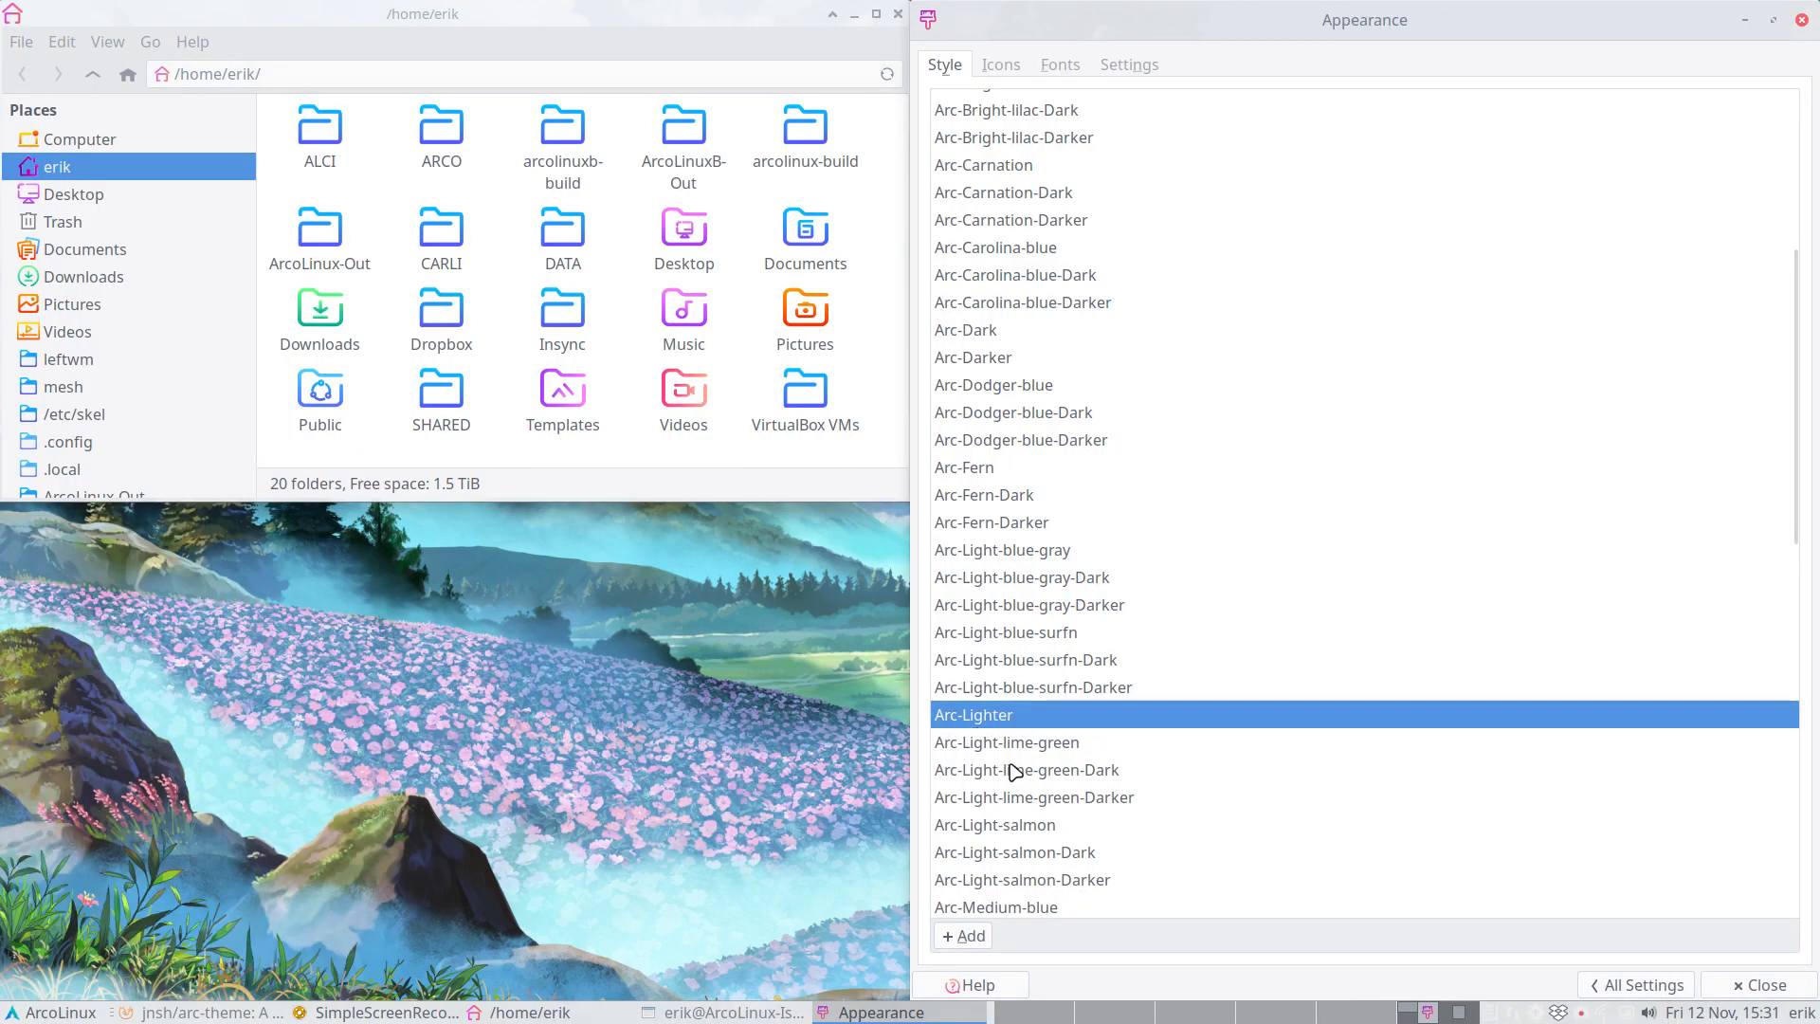
{"action": "left_click", "coordinate": [1007, 742]}
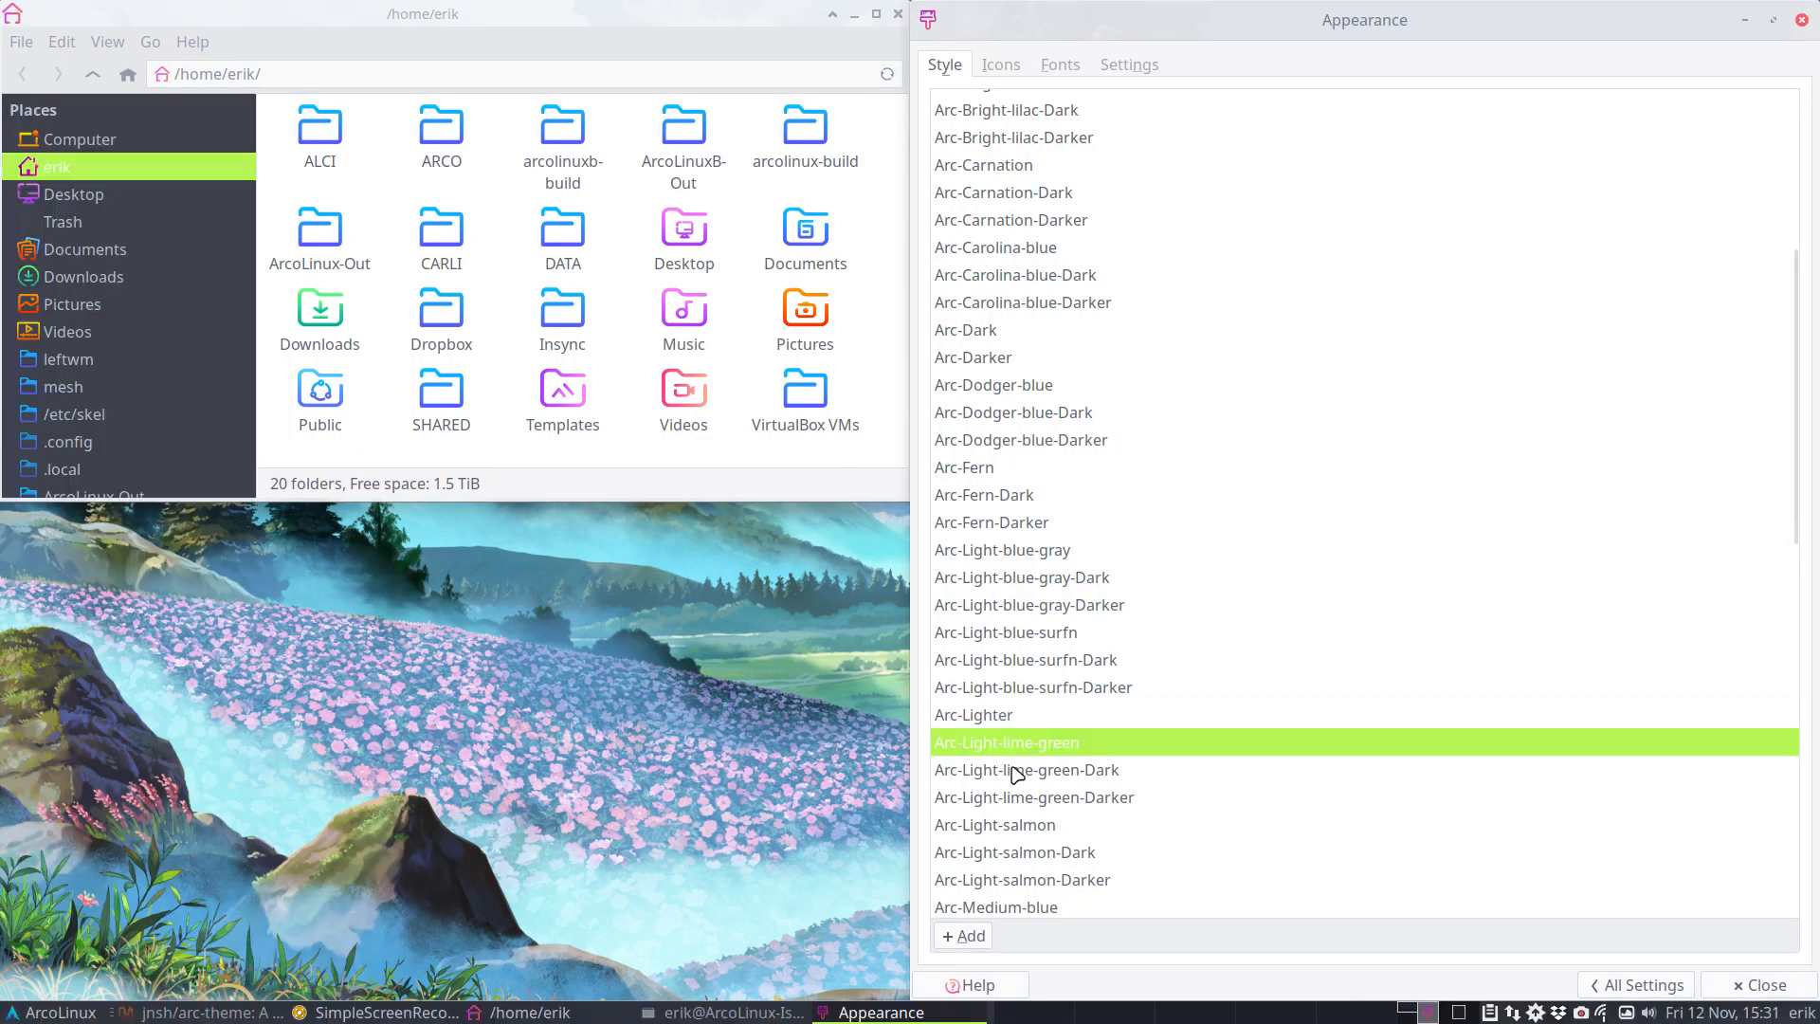
{"action": "left_click", "coordinate": [1025, 770]}
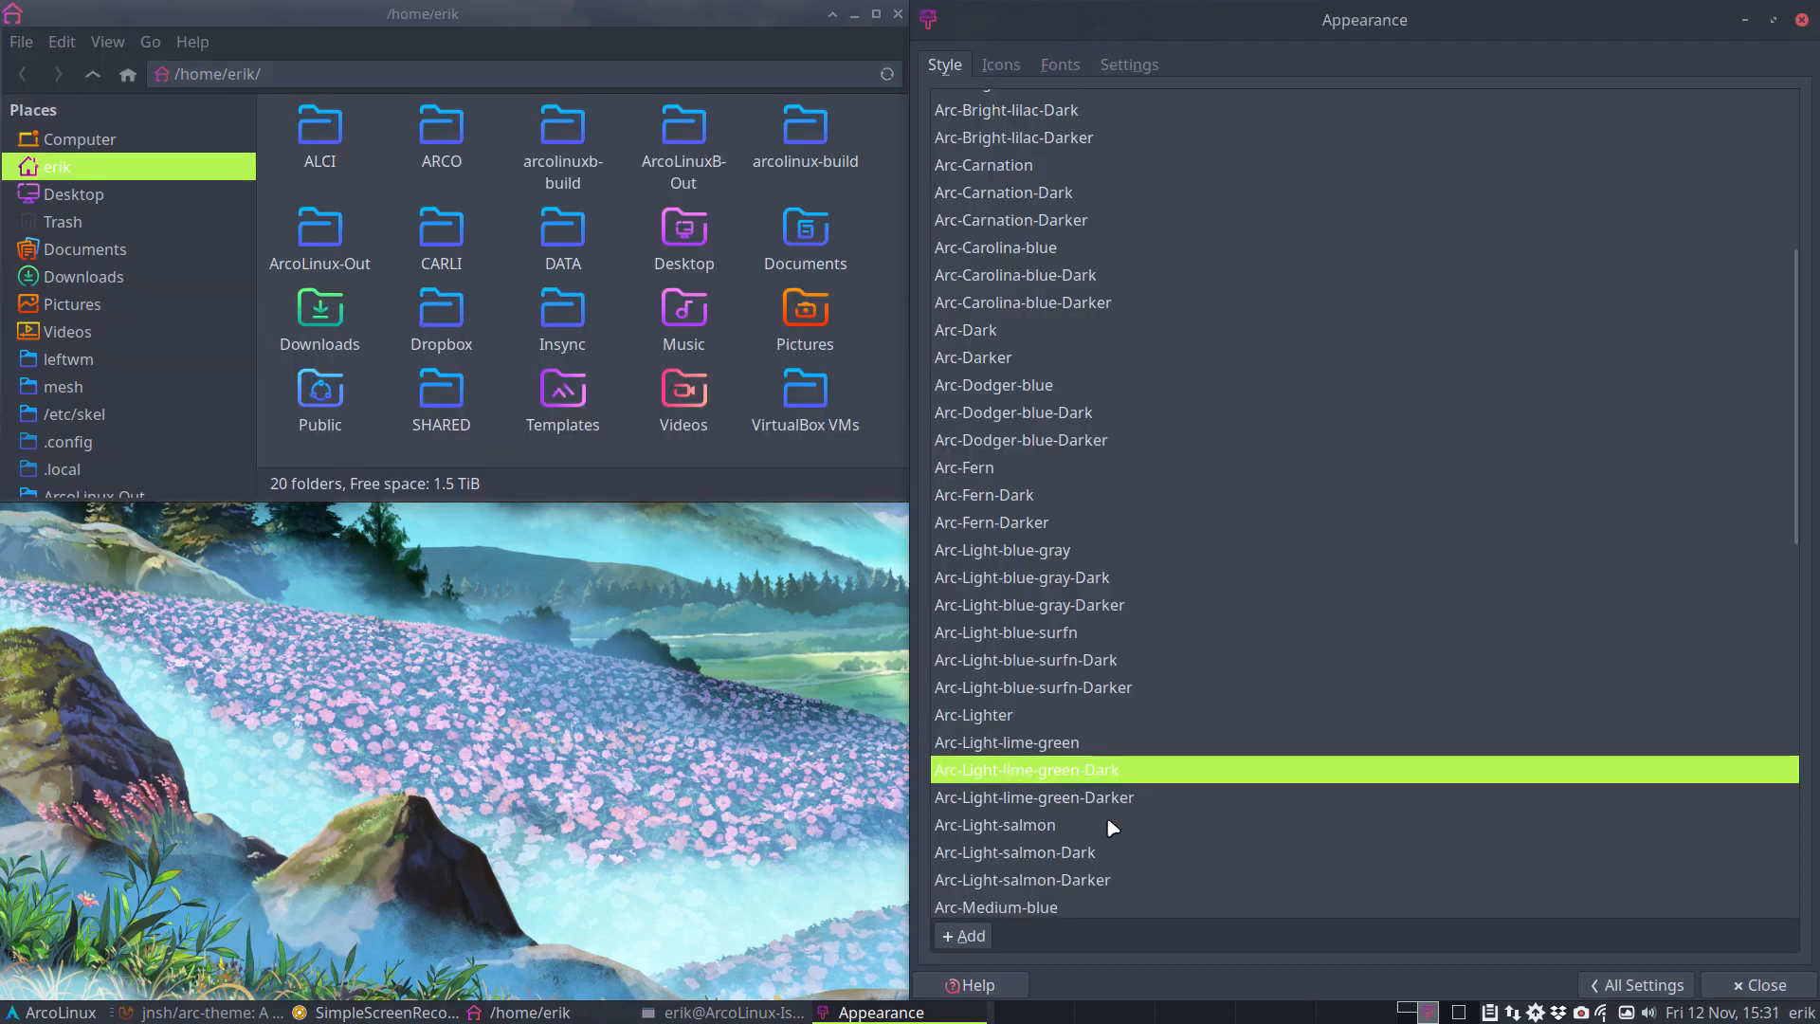
{"action": "mouse_move", "coordinate": [1033, 833]}
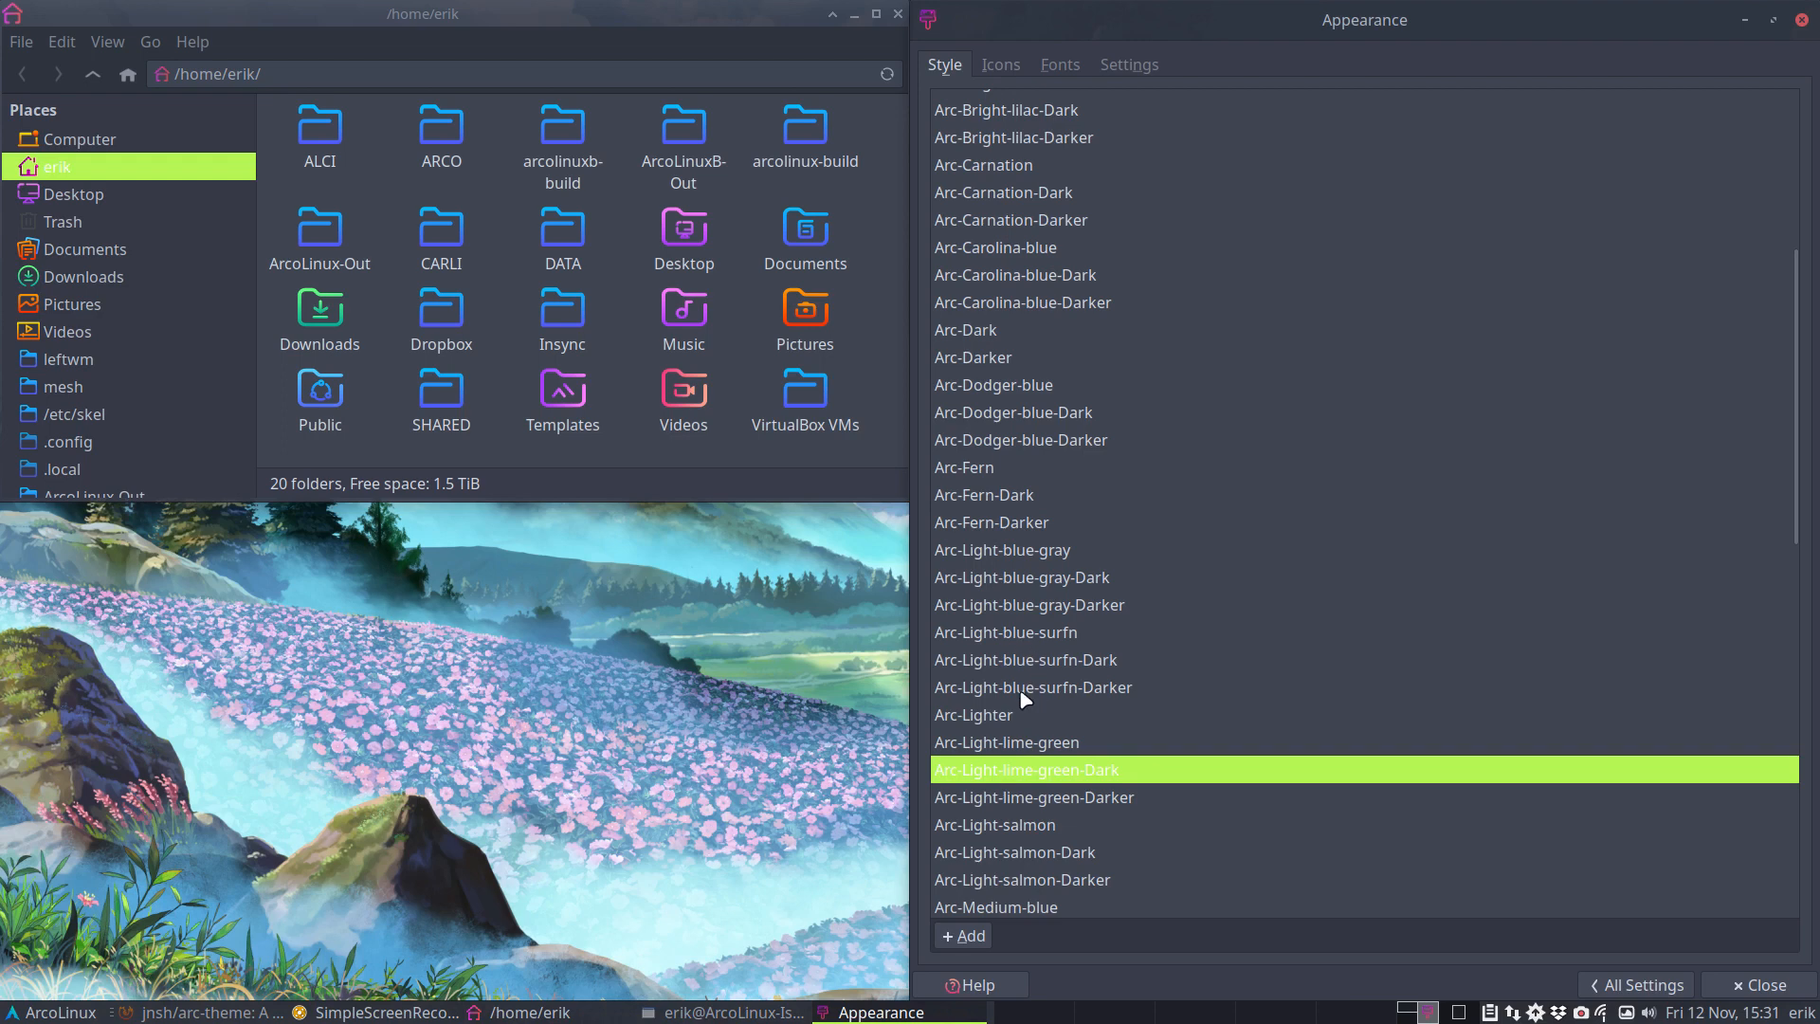
{"action": "mouse_move", "coordinate": [1028, 777]}
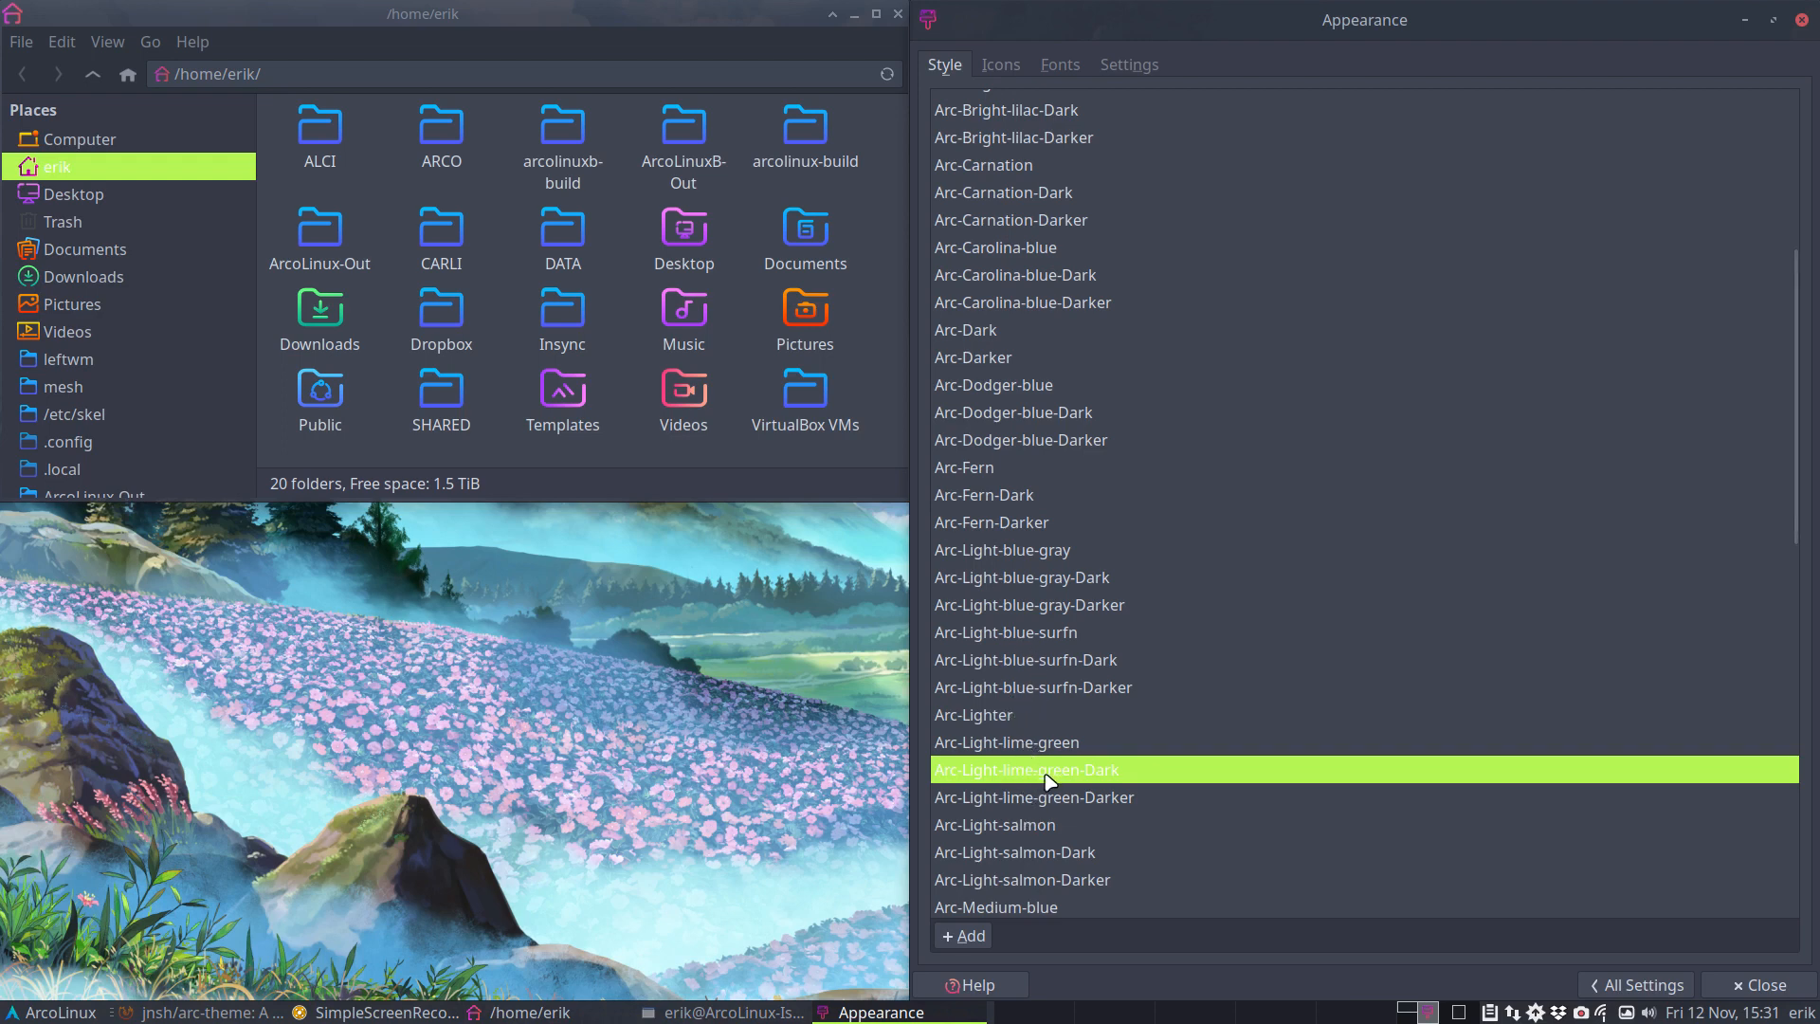
{"action": "mouse_move", "coordinate": [1035, 827]}
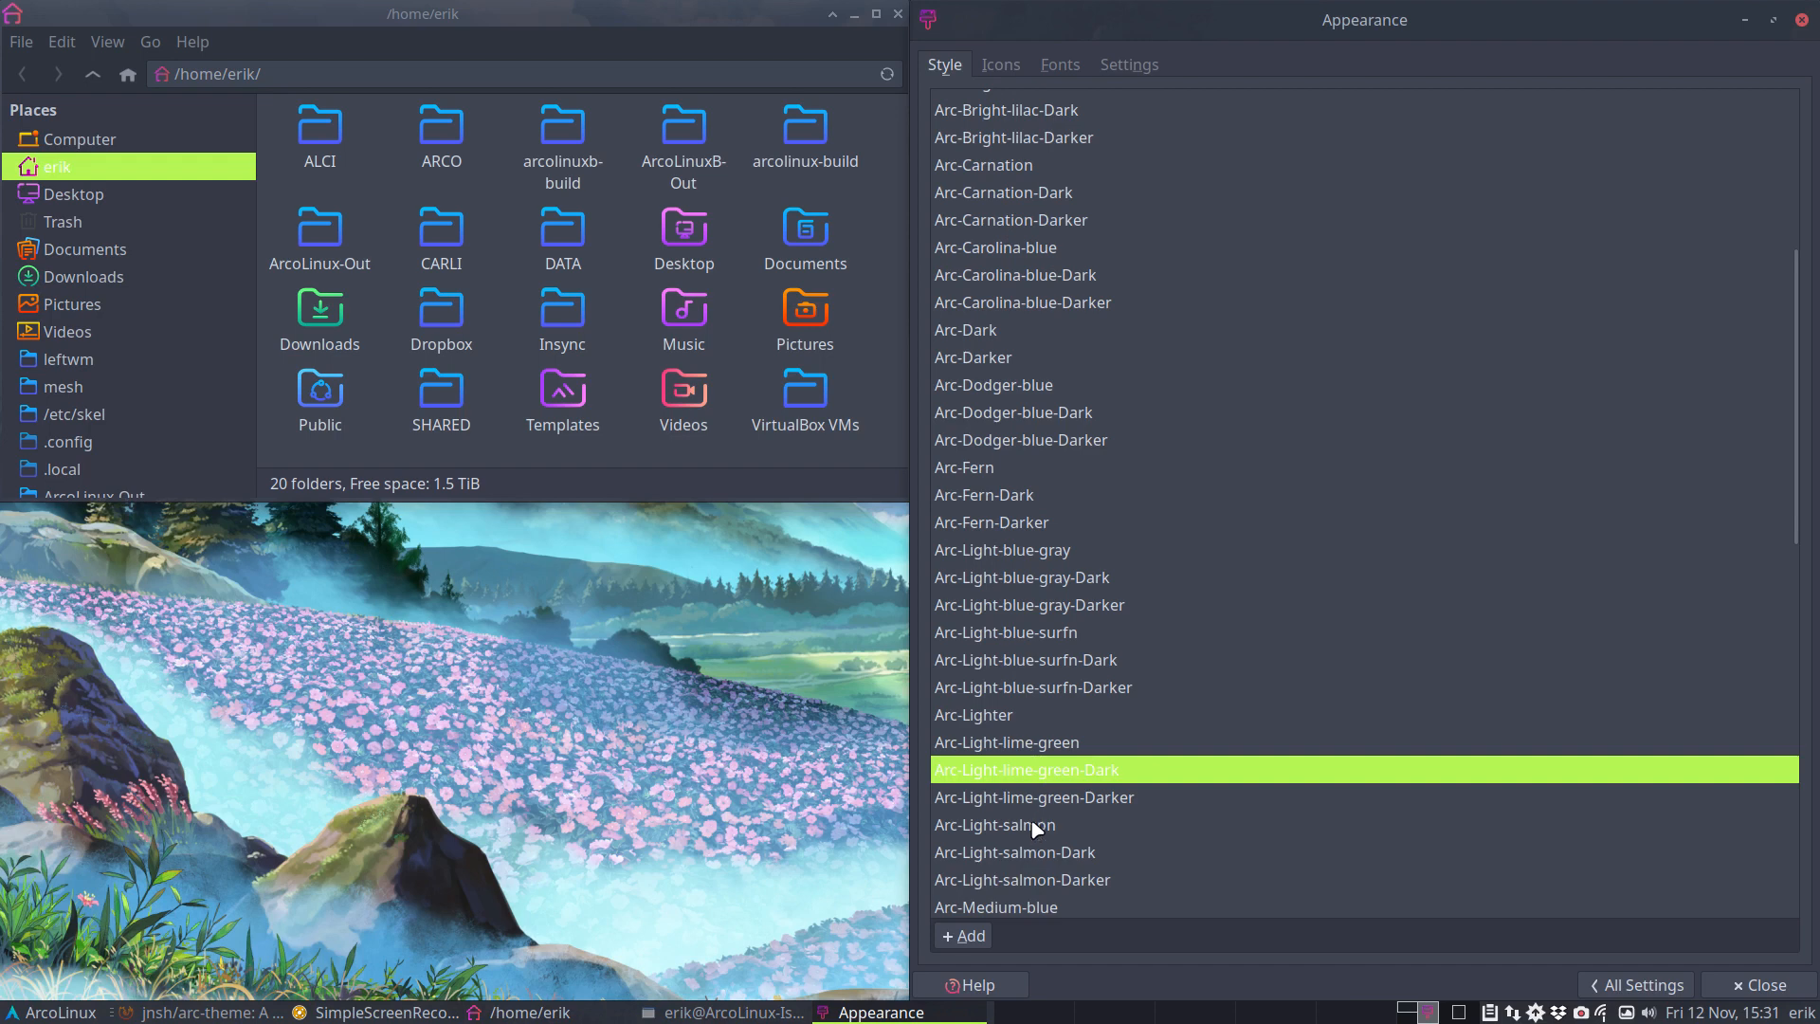
{"action": "left_click", "coordinate": [1015, 851]}
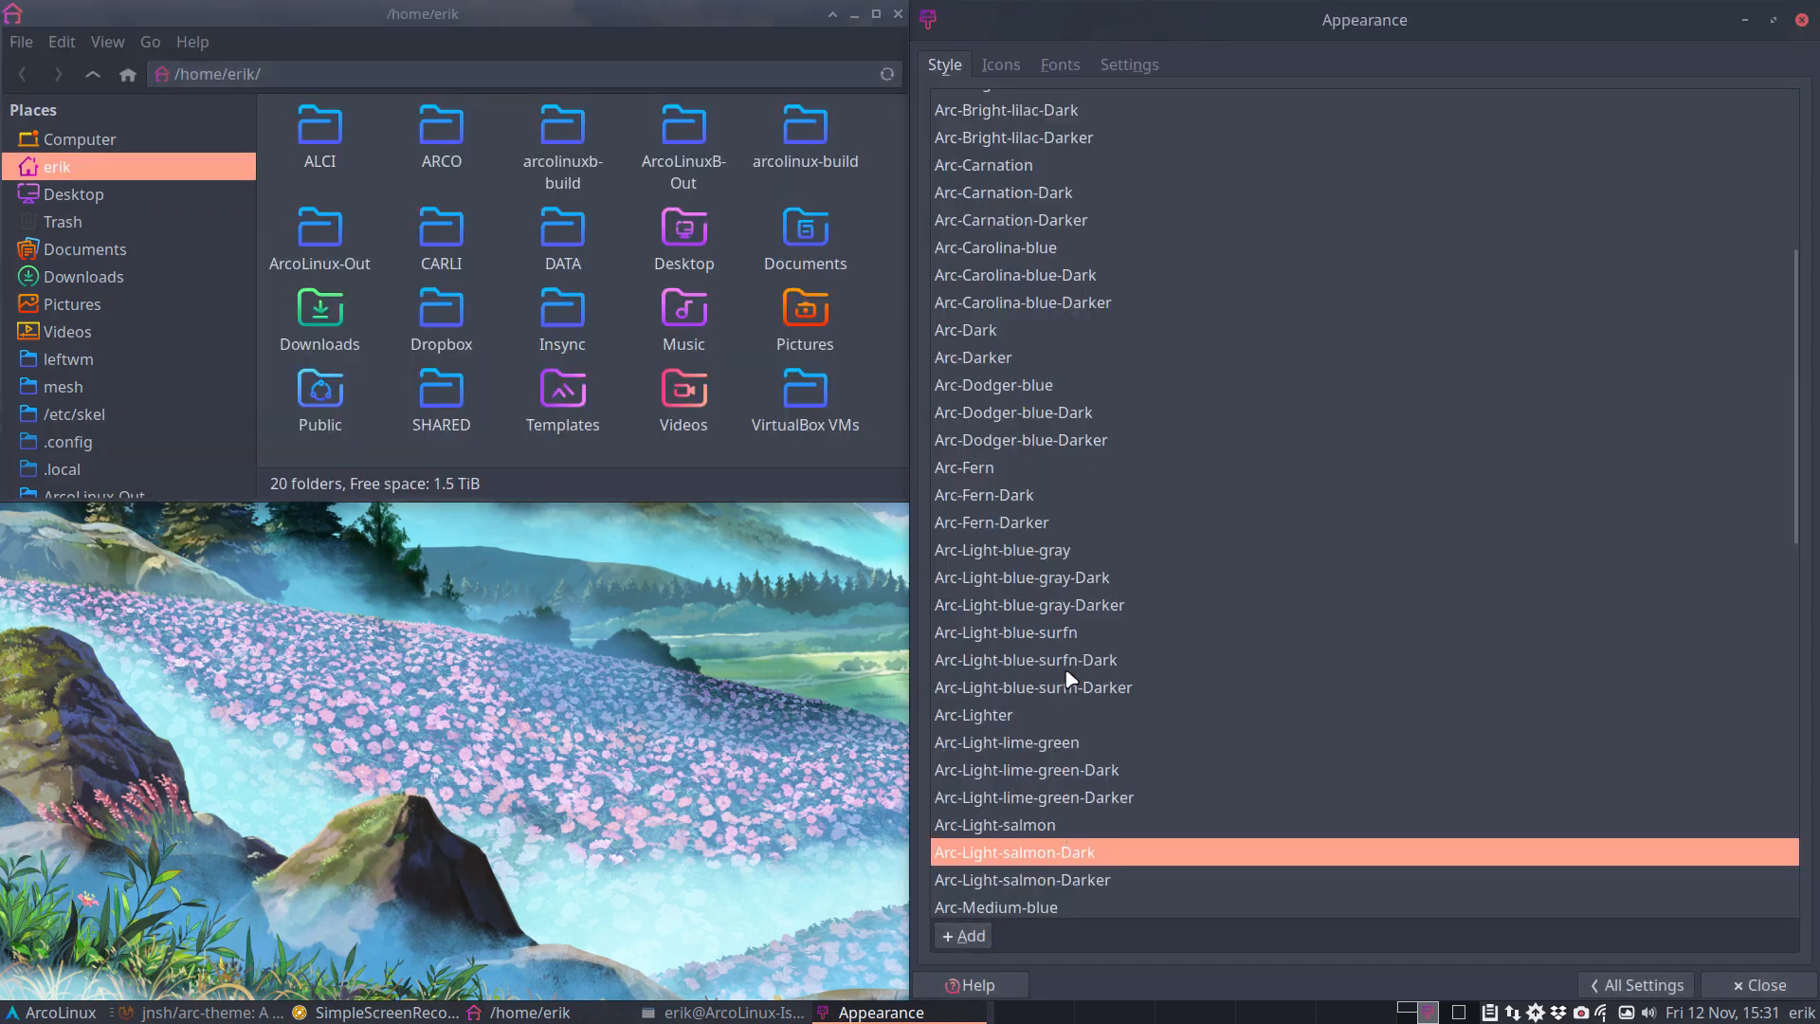
- Apply Arc-Medium-blue-Dark, Medium-blue, Nice-blue, Nice-blue-Dark and Pale-grey variants, previewing in the menu
{"action": "scroll", "scroll_direction": "down", "scroll_amount": 3}
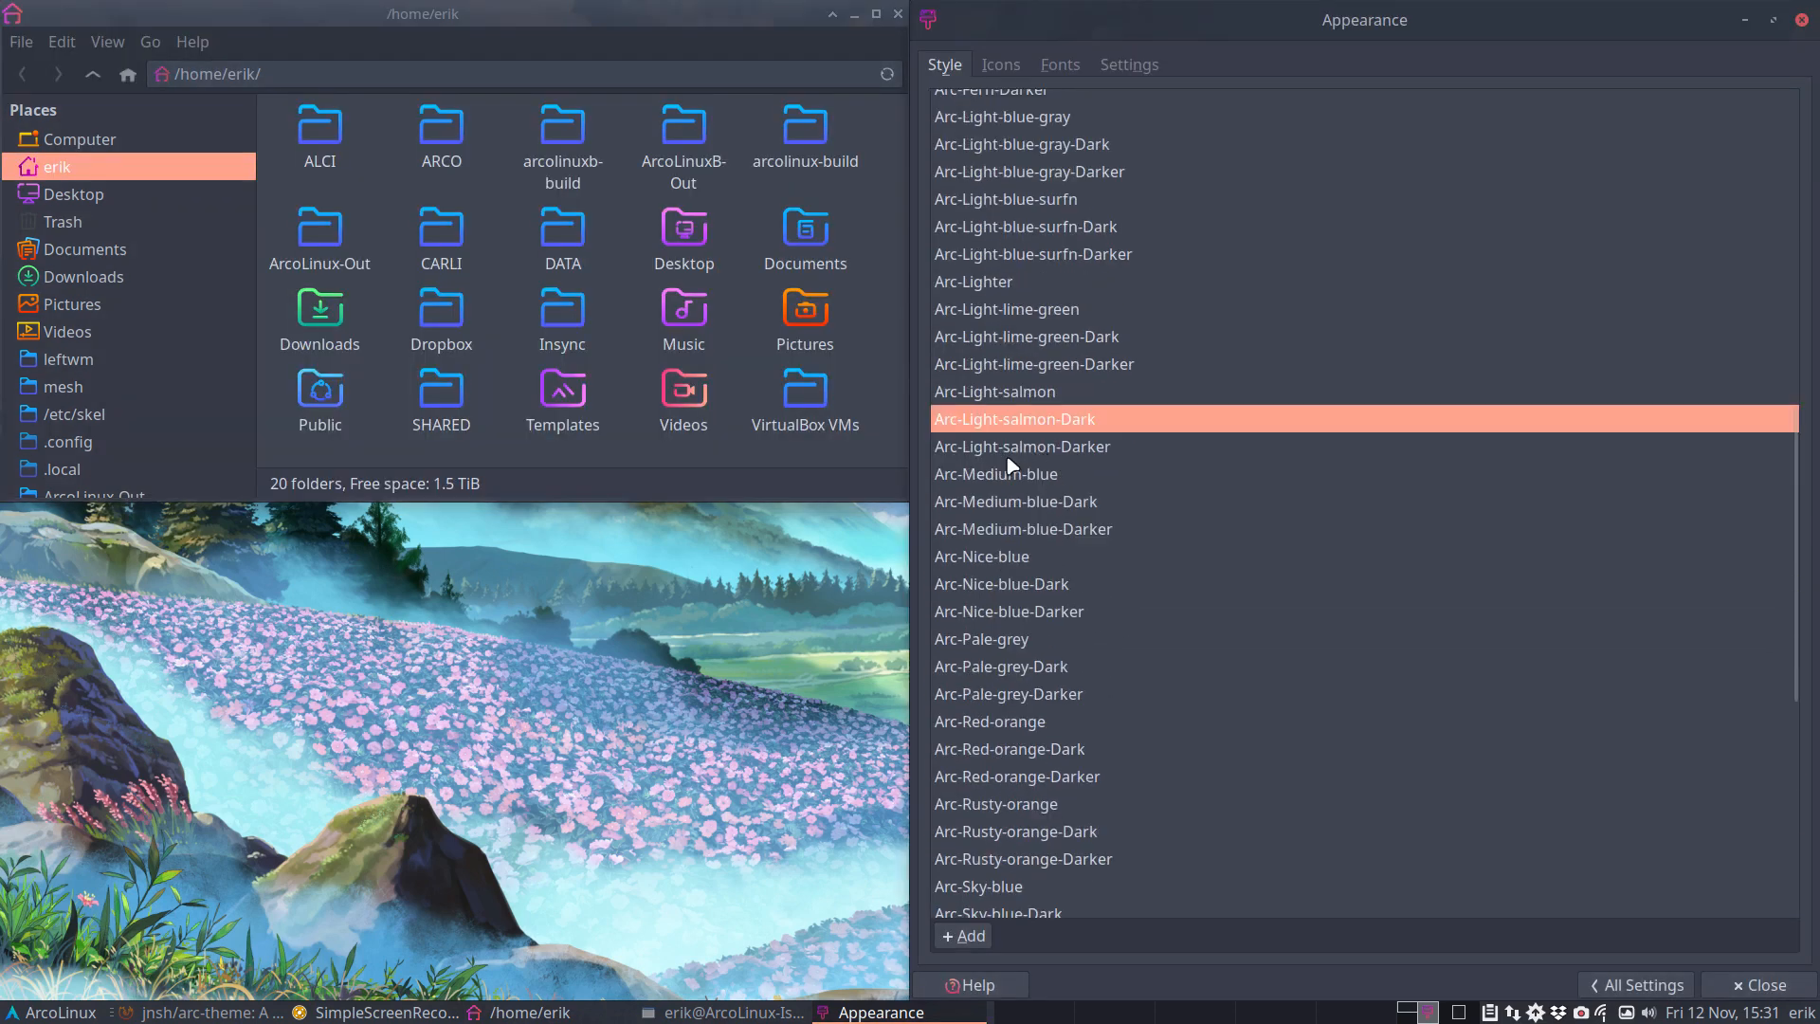
{"action": "left_click", "coordinate": [1016, 501]}
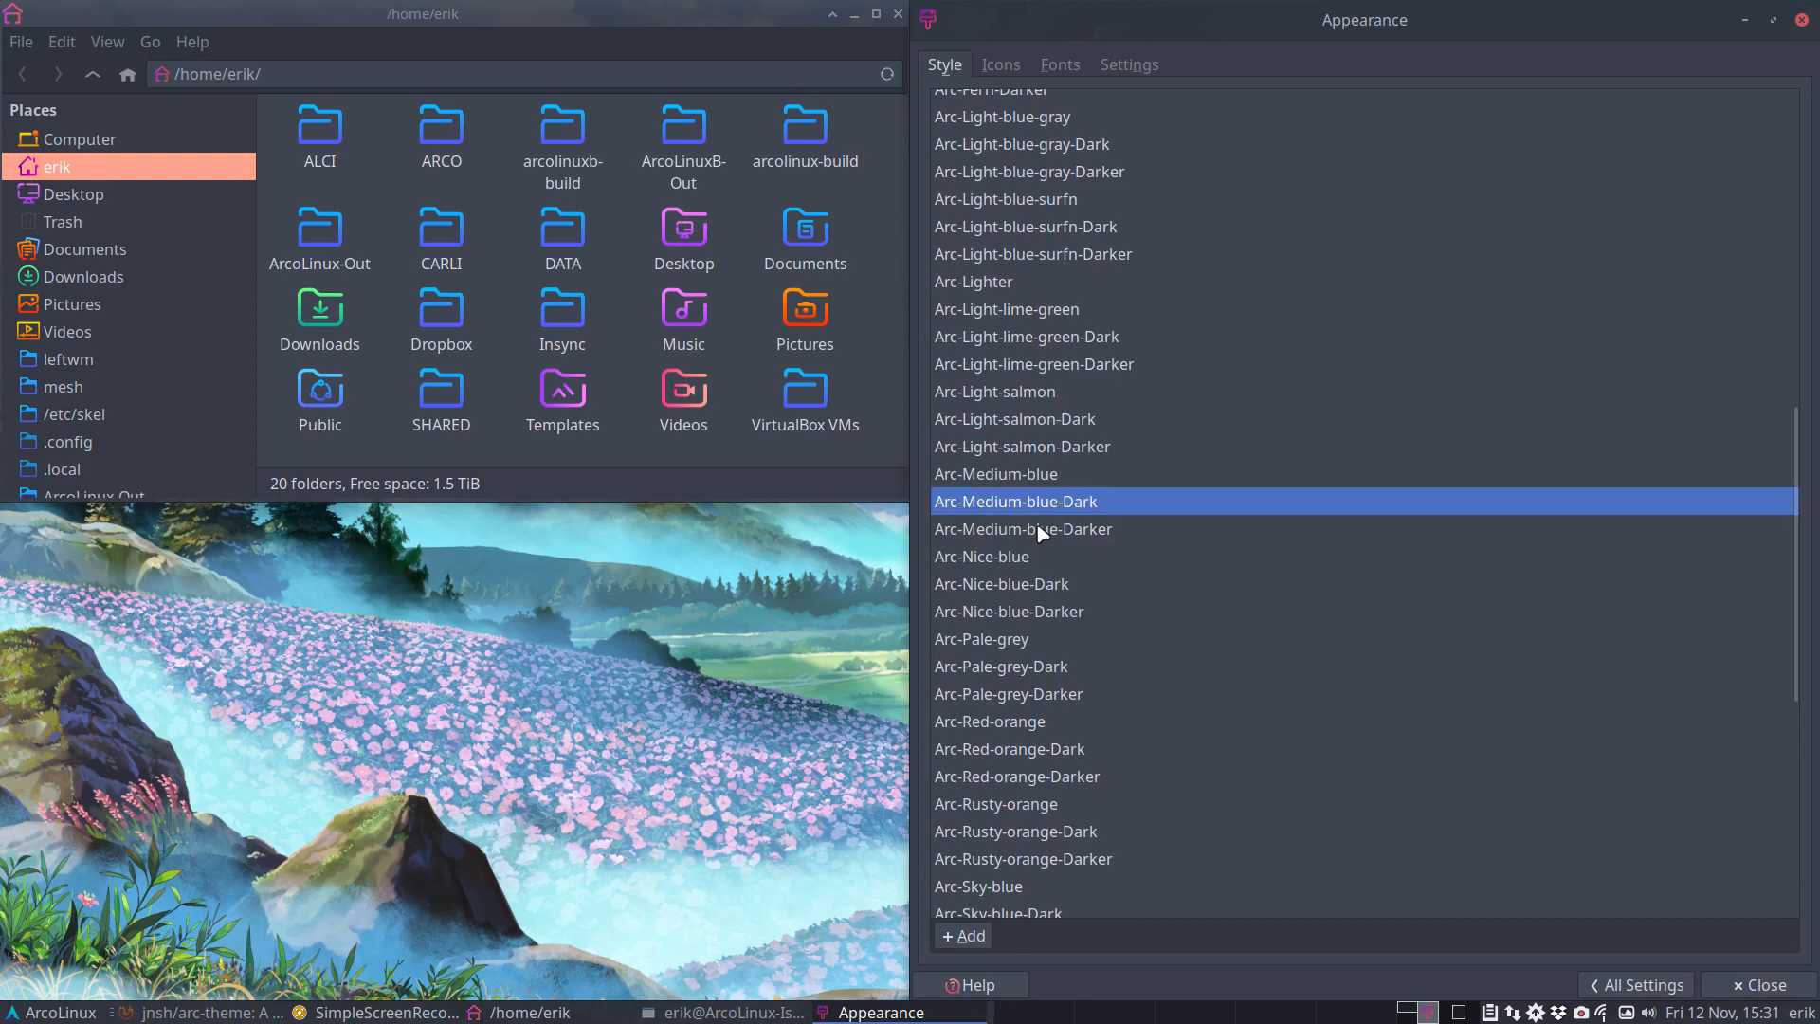
{"action": "left_click", "coordinate": [996, 474]}
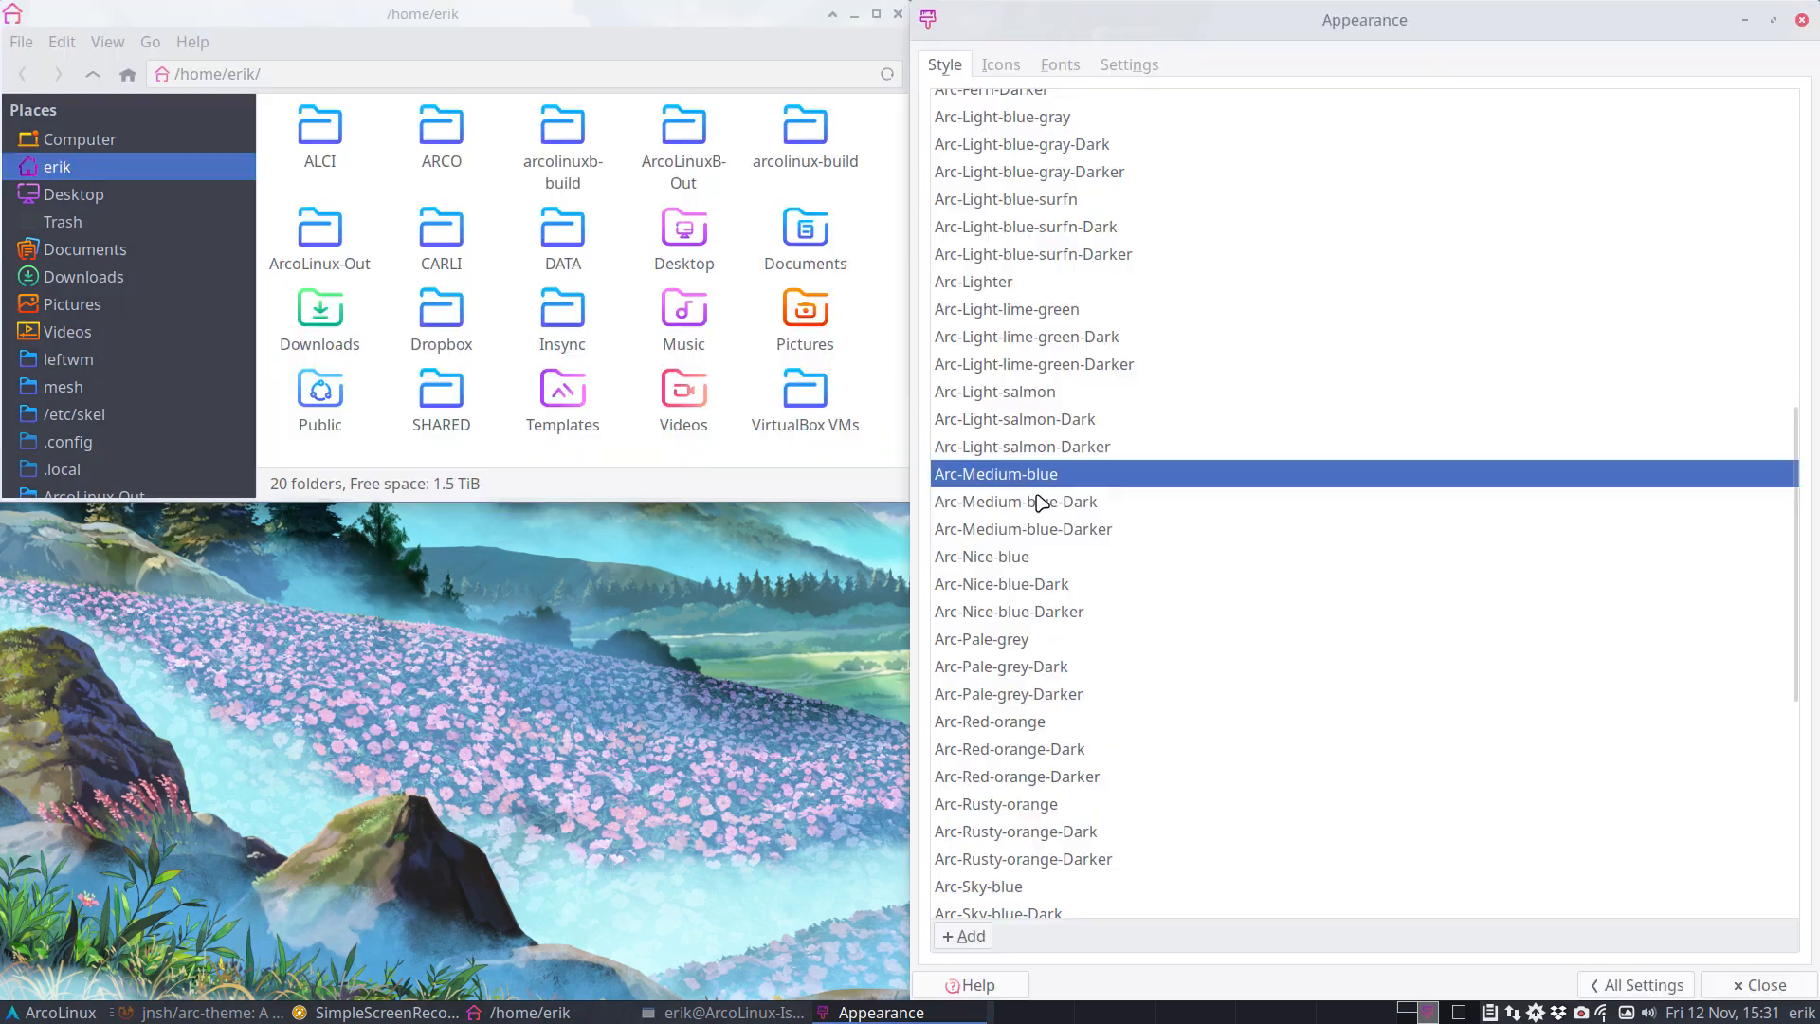
{"action": "left_click", "coordinate": [980, 555]}
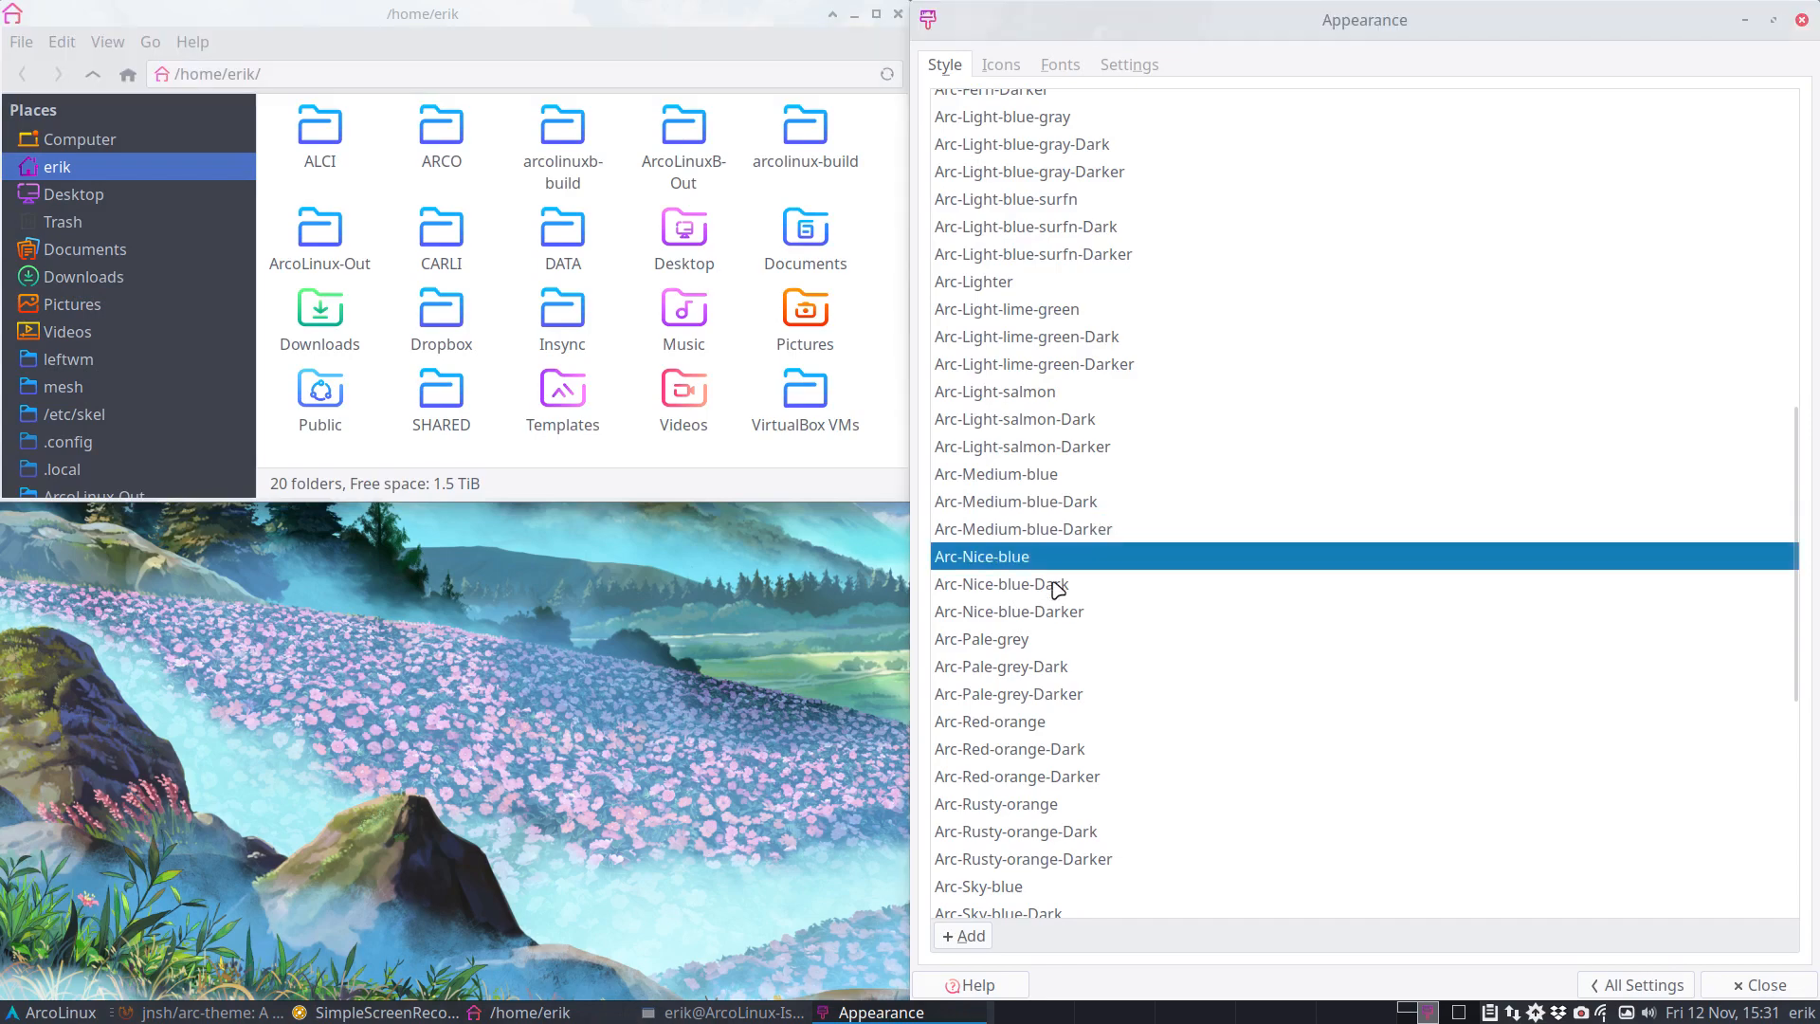
{"action": "left_click", "coordinate": [1001, 584]}
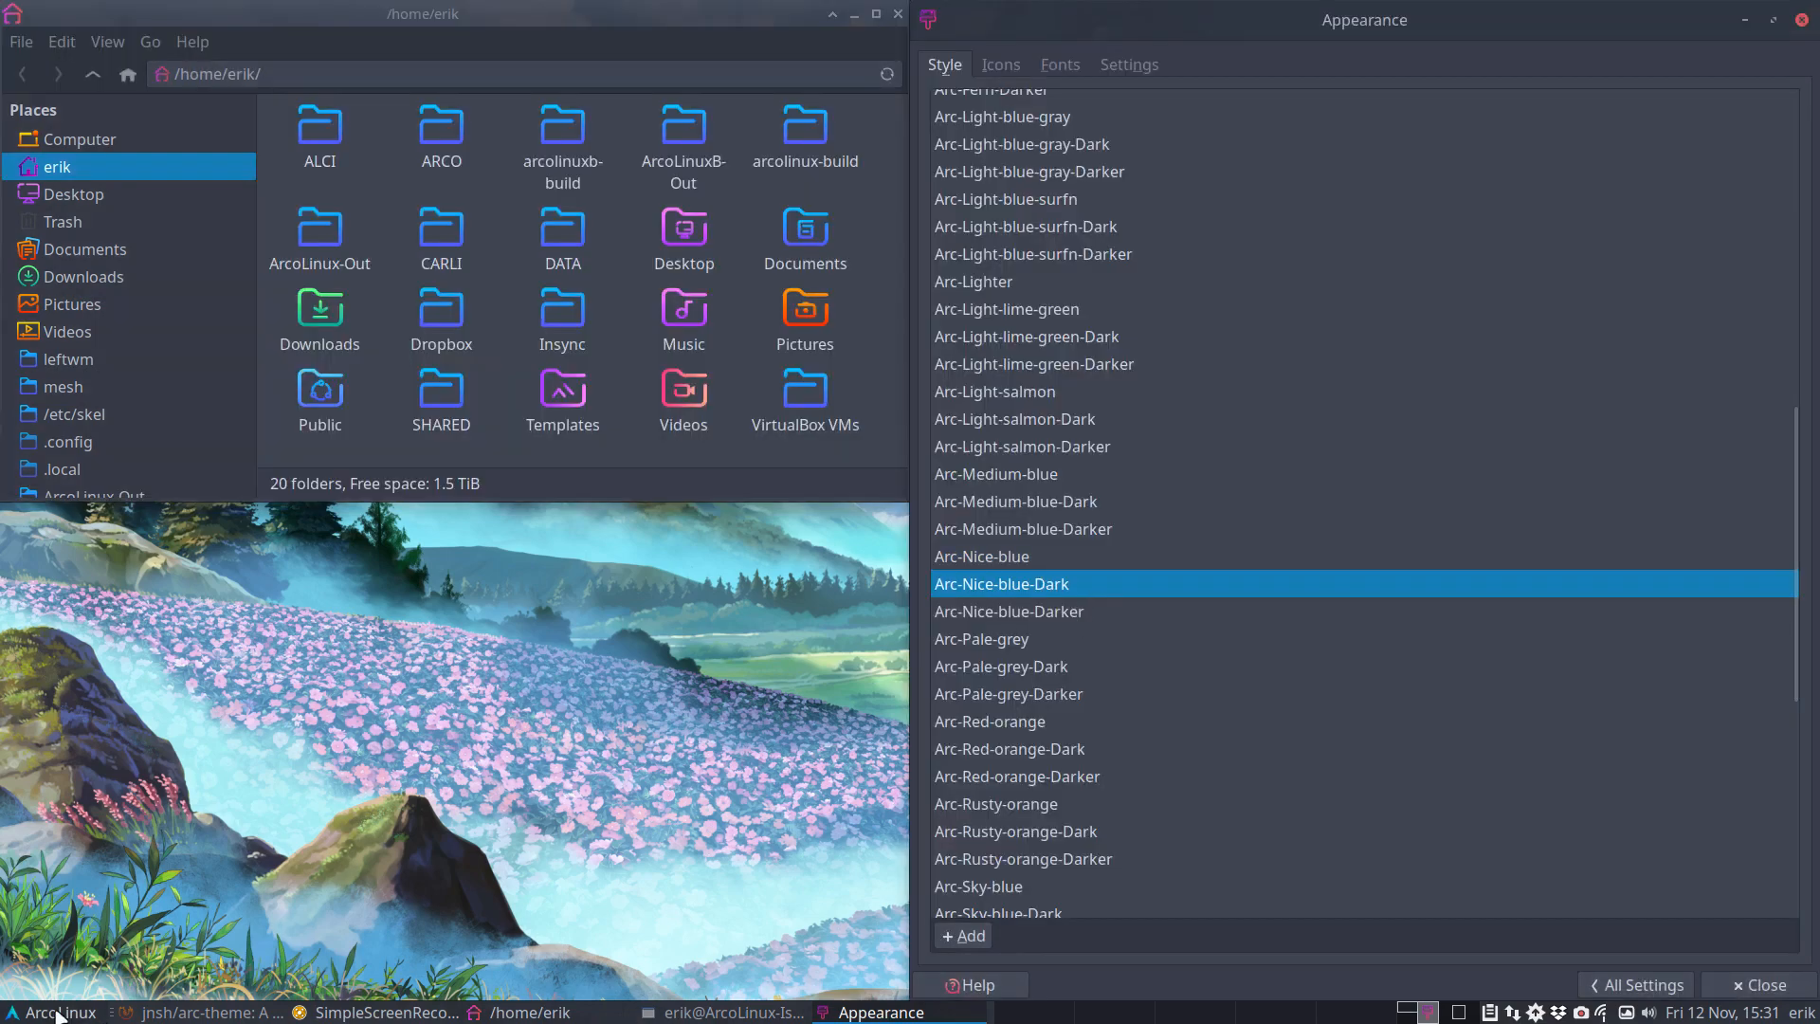
{"action": "left_click", "coordinate": [55, 1013]}
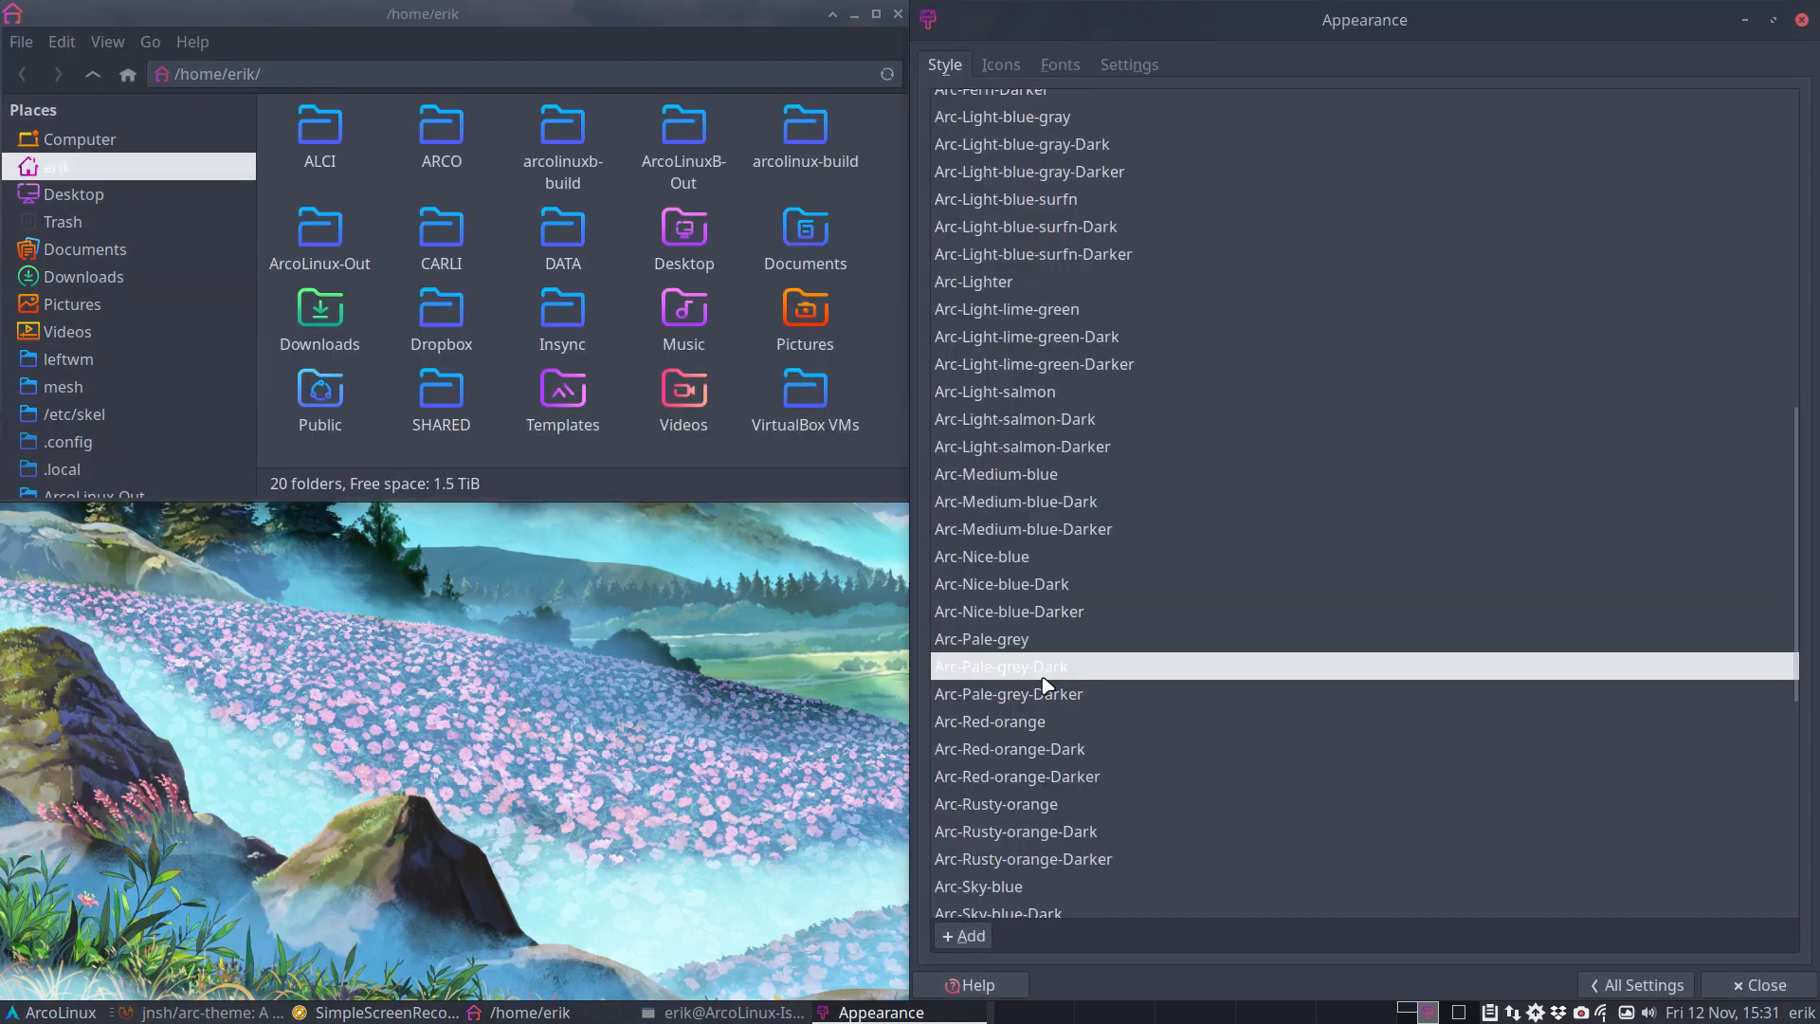
{"action": "left_click", "coordinate": [52, 1013]}
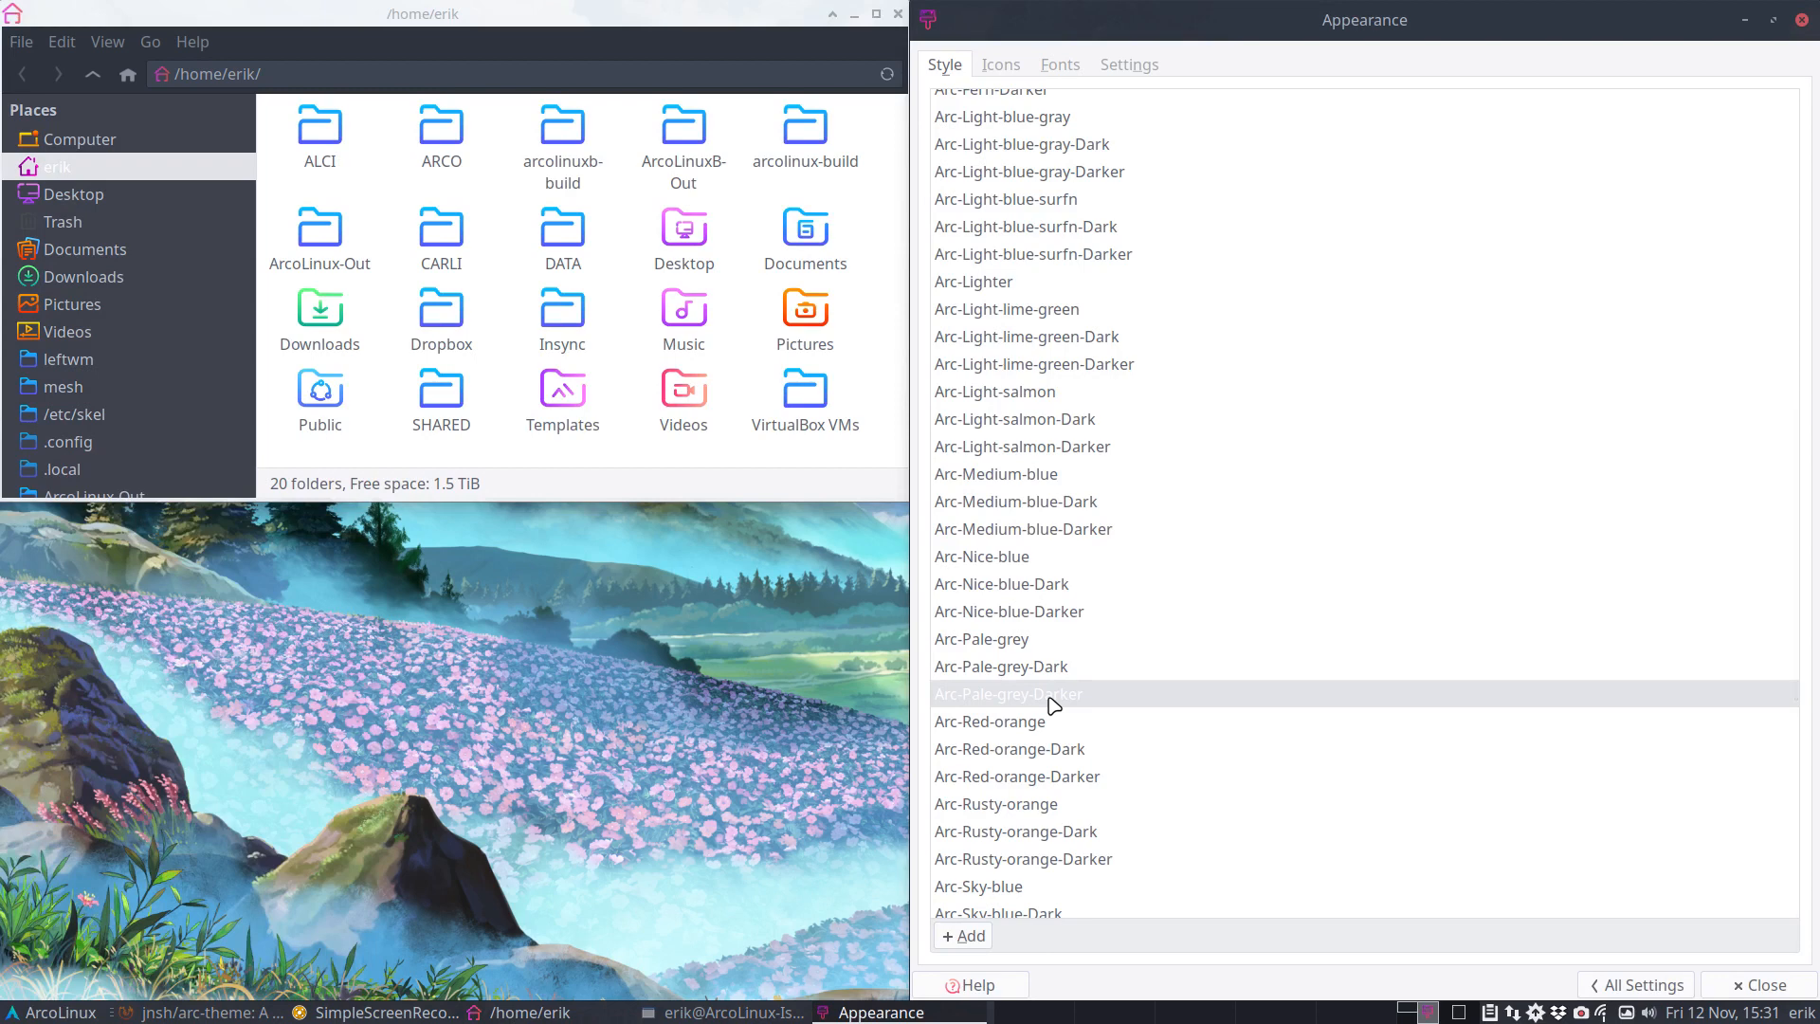
- Apply Arc-Red-orange, Arc-Red-orange-Dark and finally Arc-Rusty-orange for an orange accent
{"action": "left_click", "coordinate": [990, 720]}
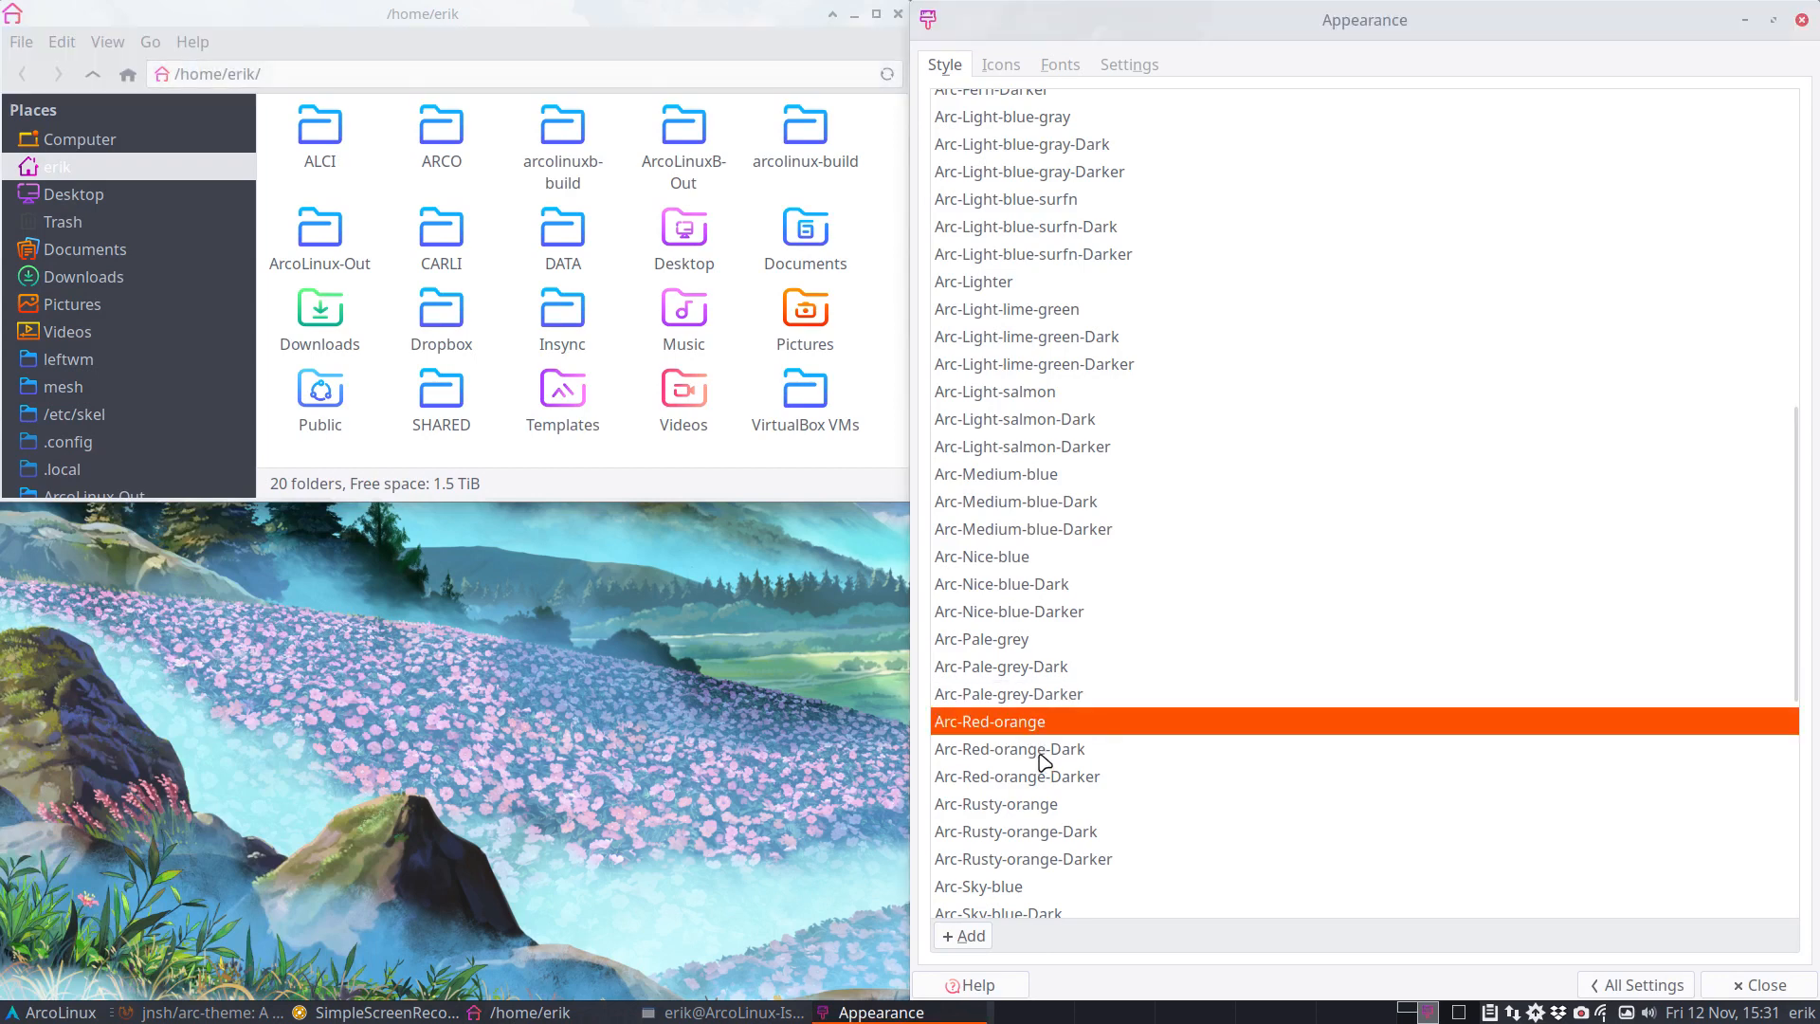
{"action": "left_click", "coordinate": [1009, 749]}
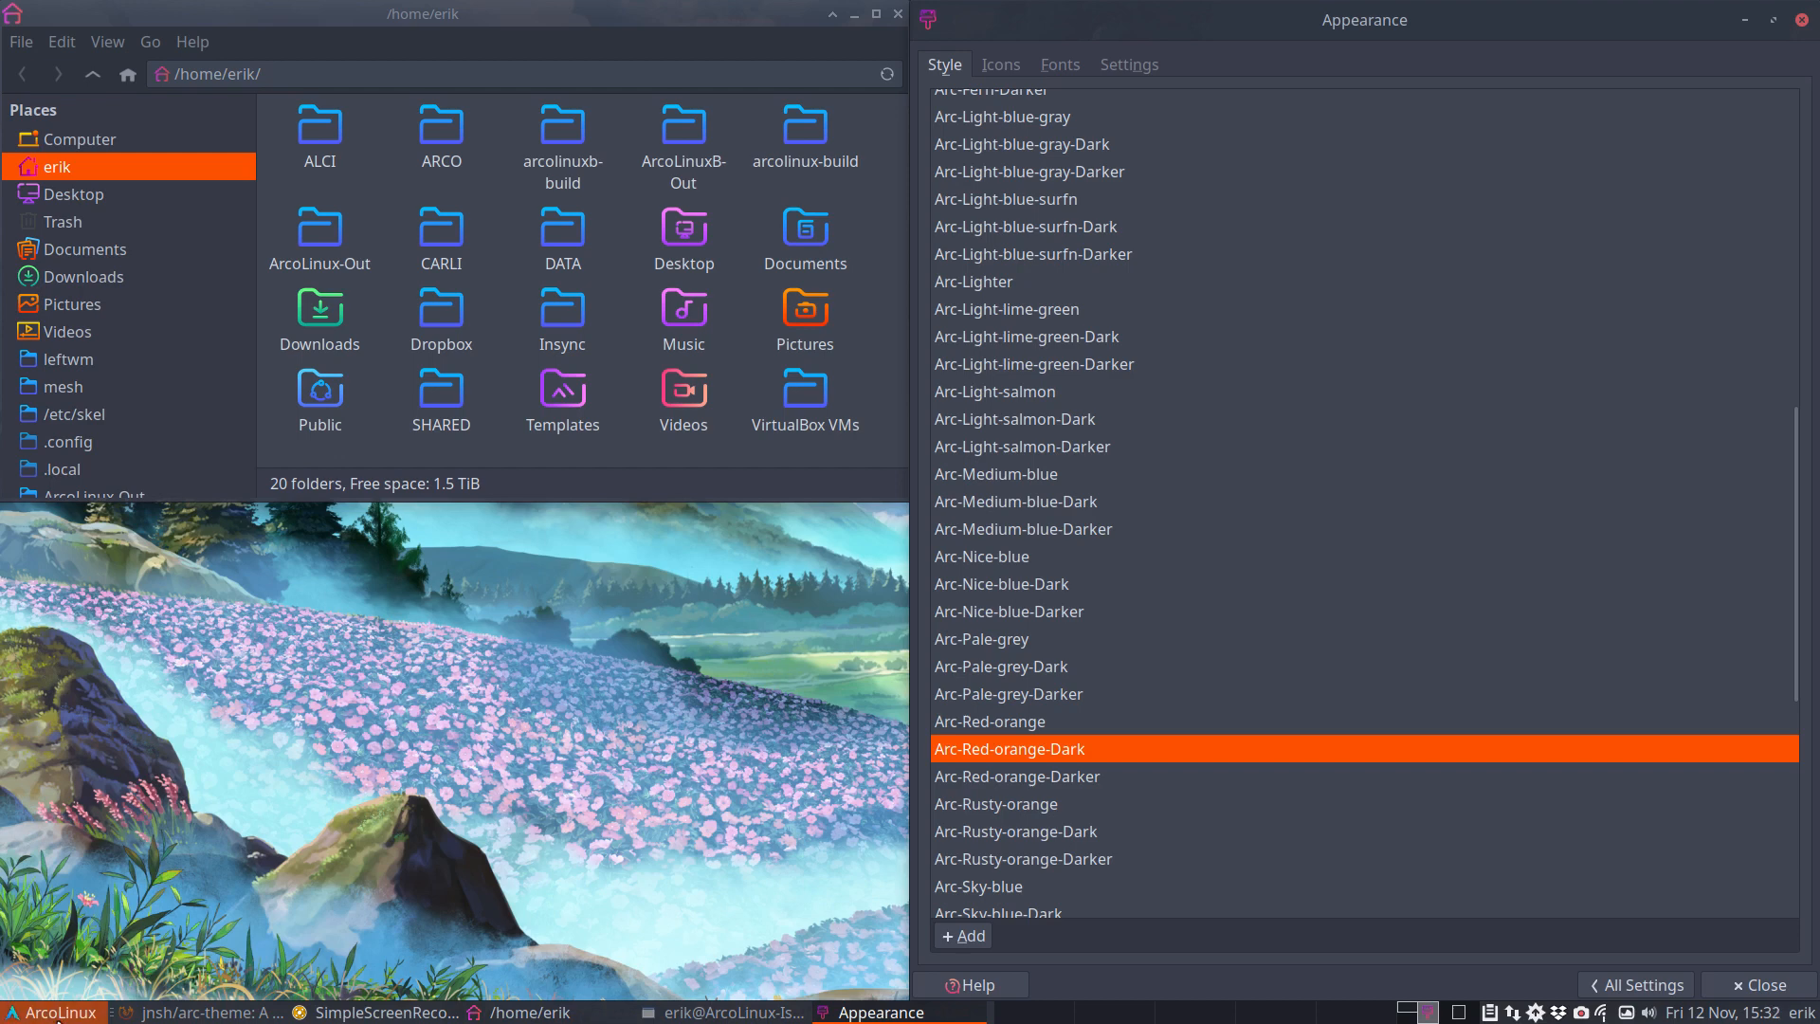
{"action": "left_click", "coordinate": [51, 1013]}
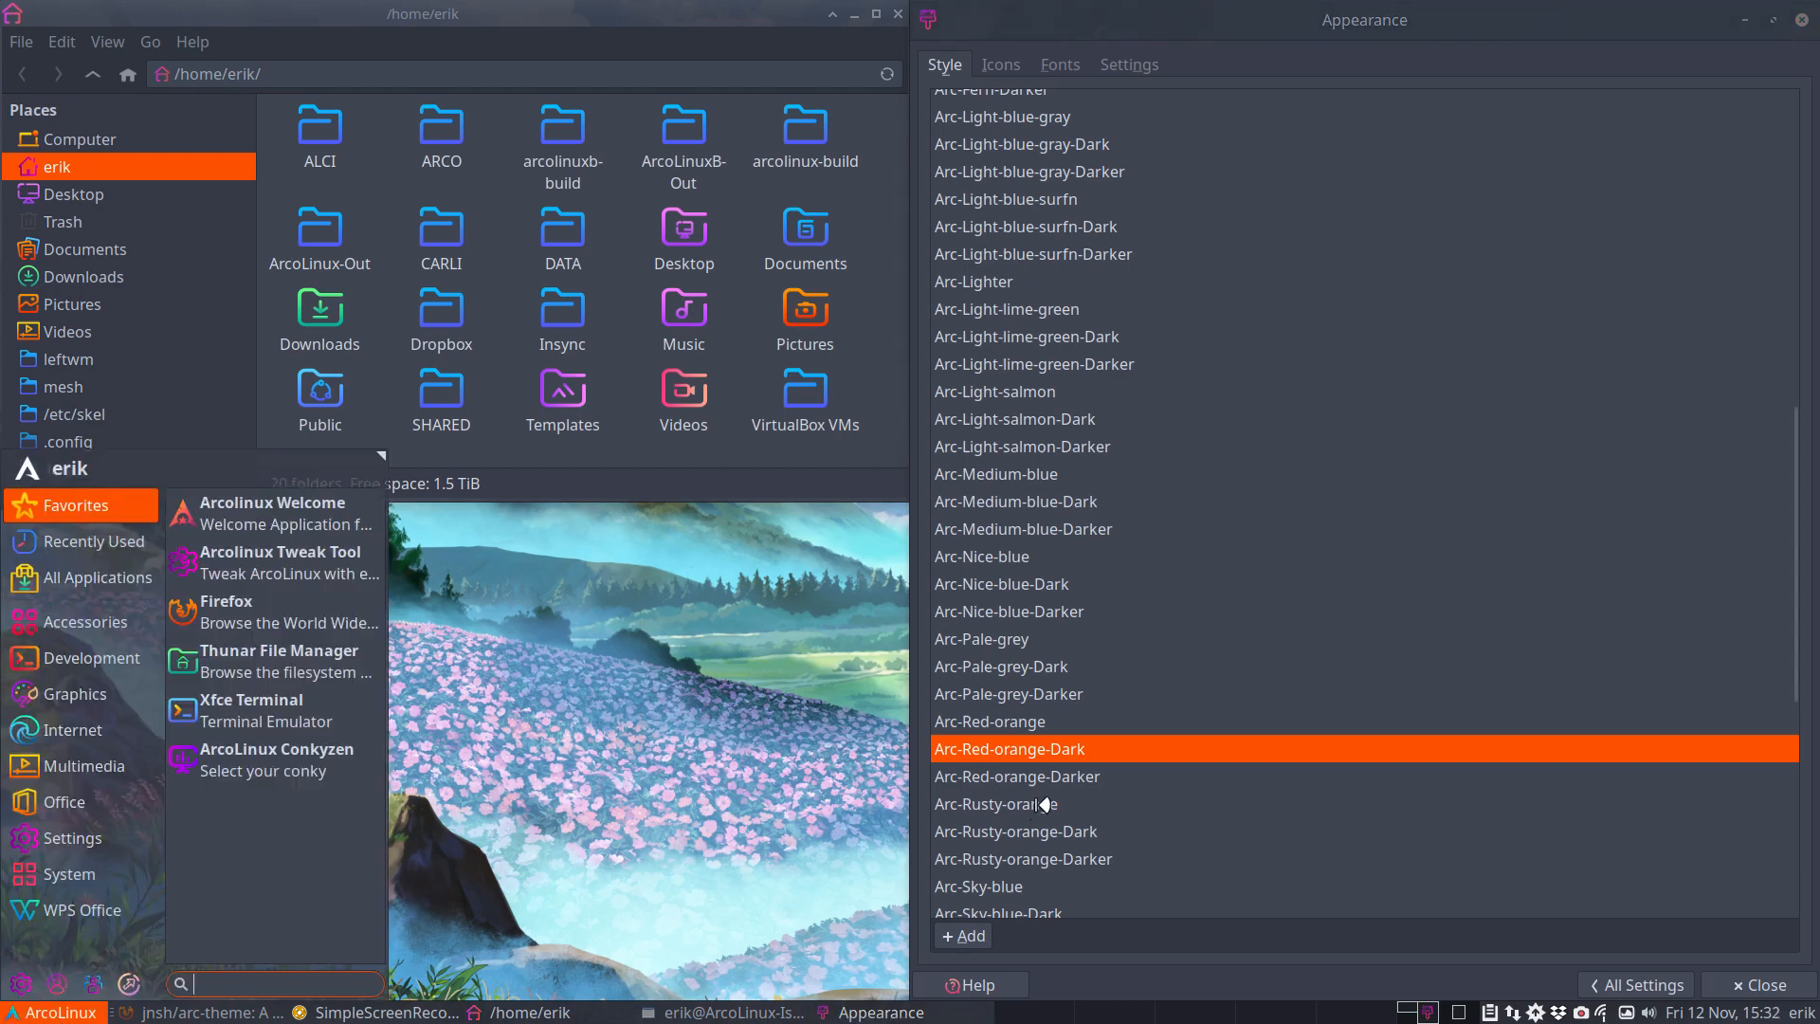
{"action": "left_click", "coordinate": [996, 804]}
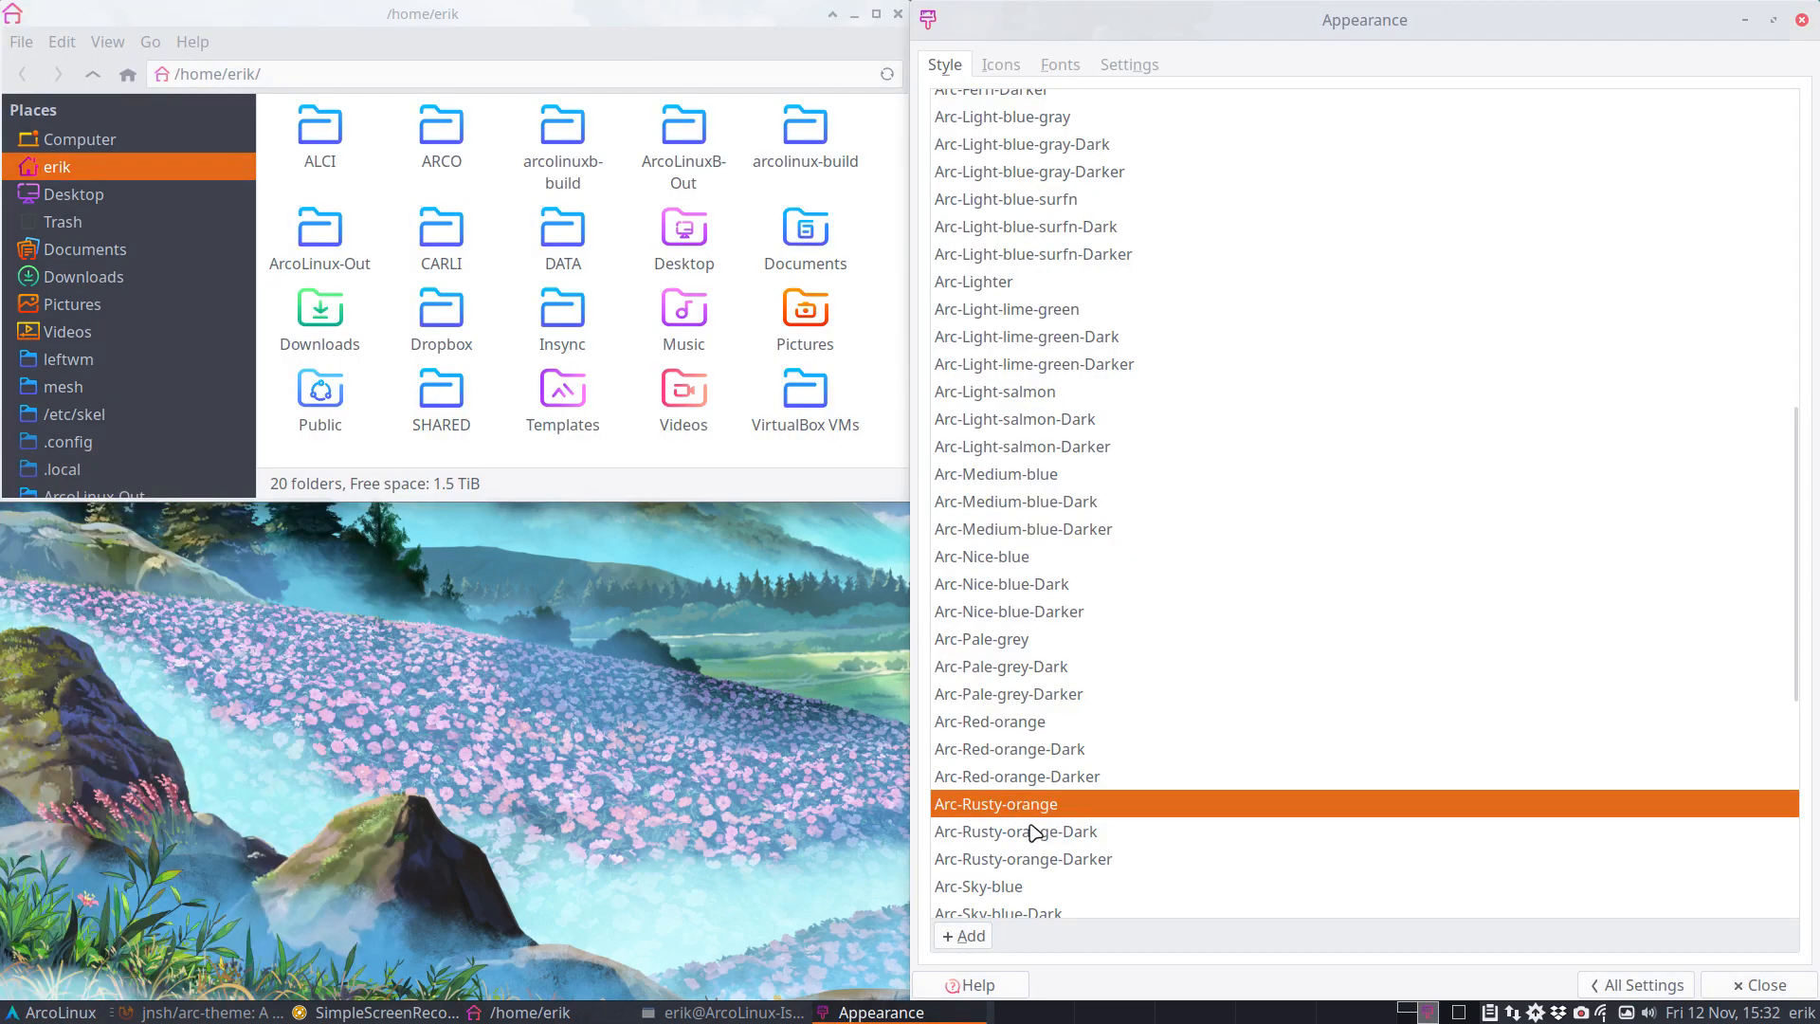
- Apply Arc-Sky-blue, Sky-blue-Dark, Slate-grey-Dark and Soft-blue-Dark, previewing each in the Whisker menu
{"action": "left_click", "coordinate": [19, 1012]}
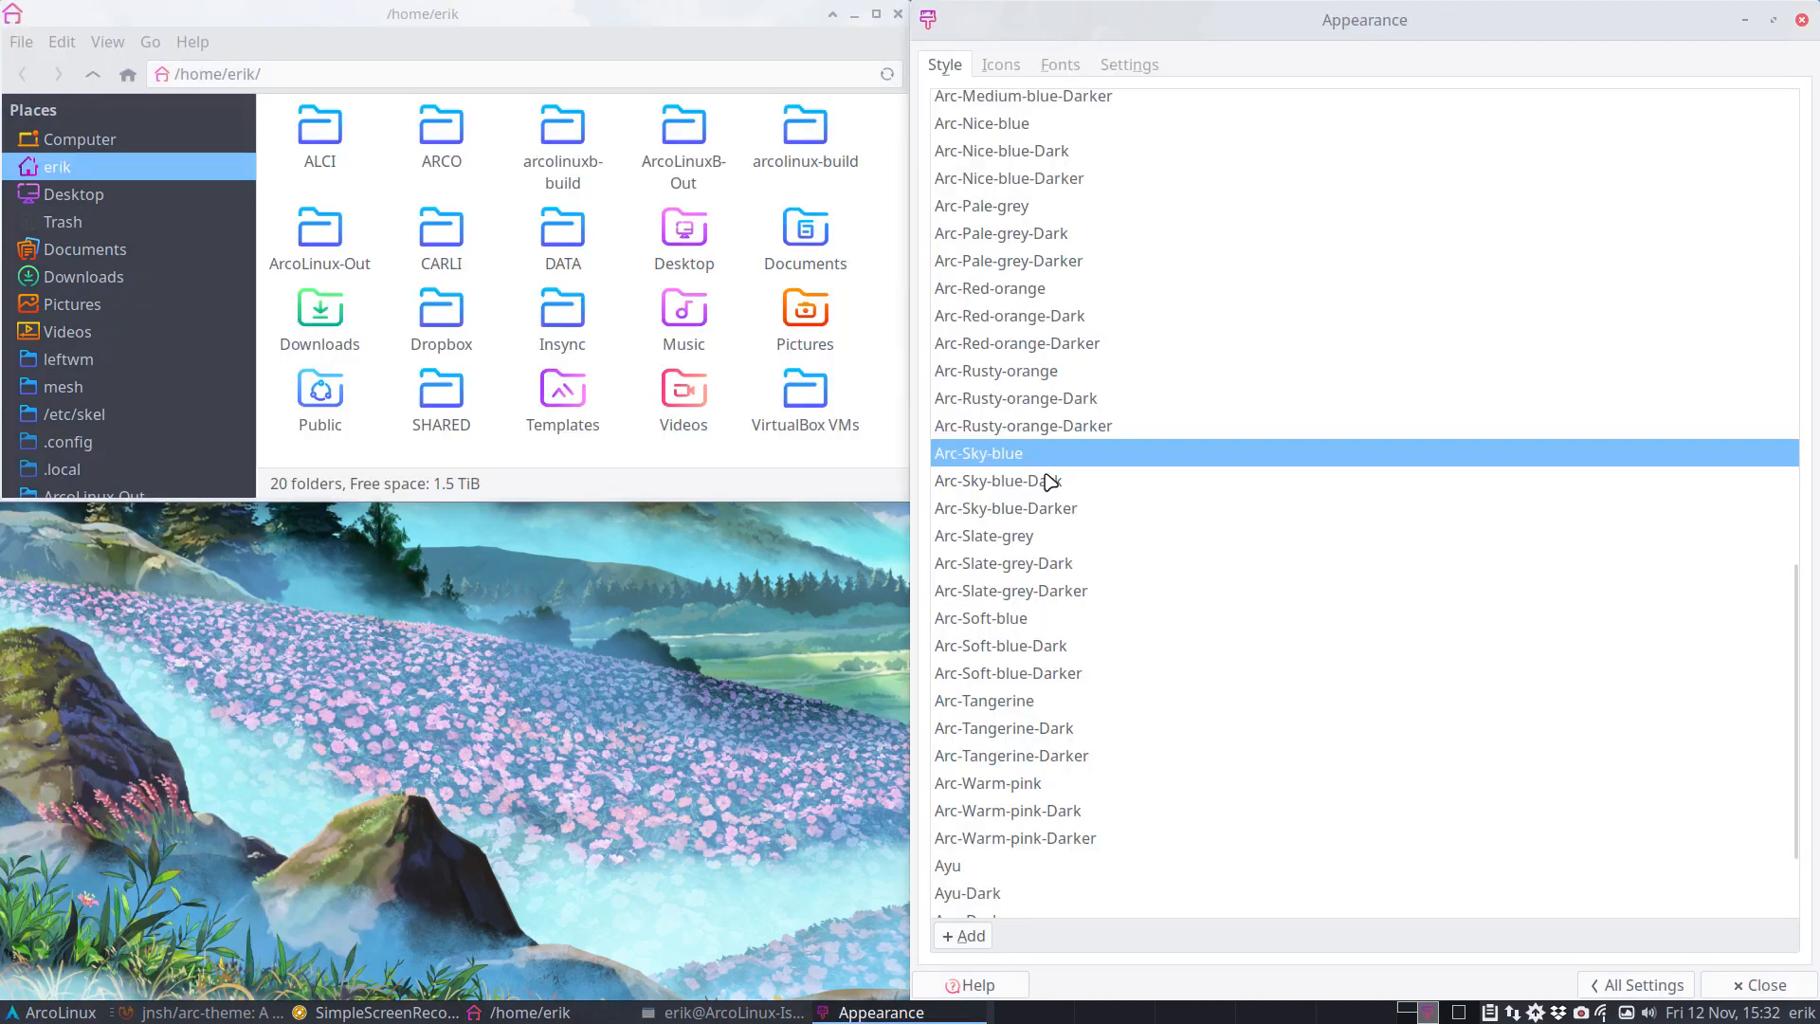
{"action": "left_click", "coordinate": [997, 480]}
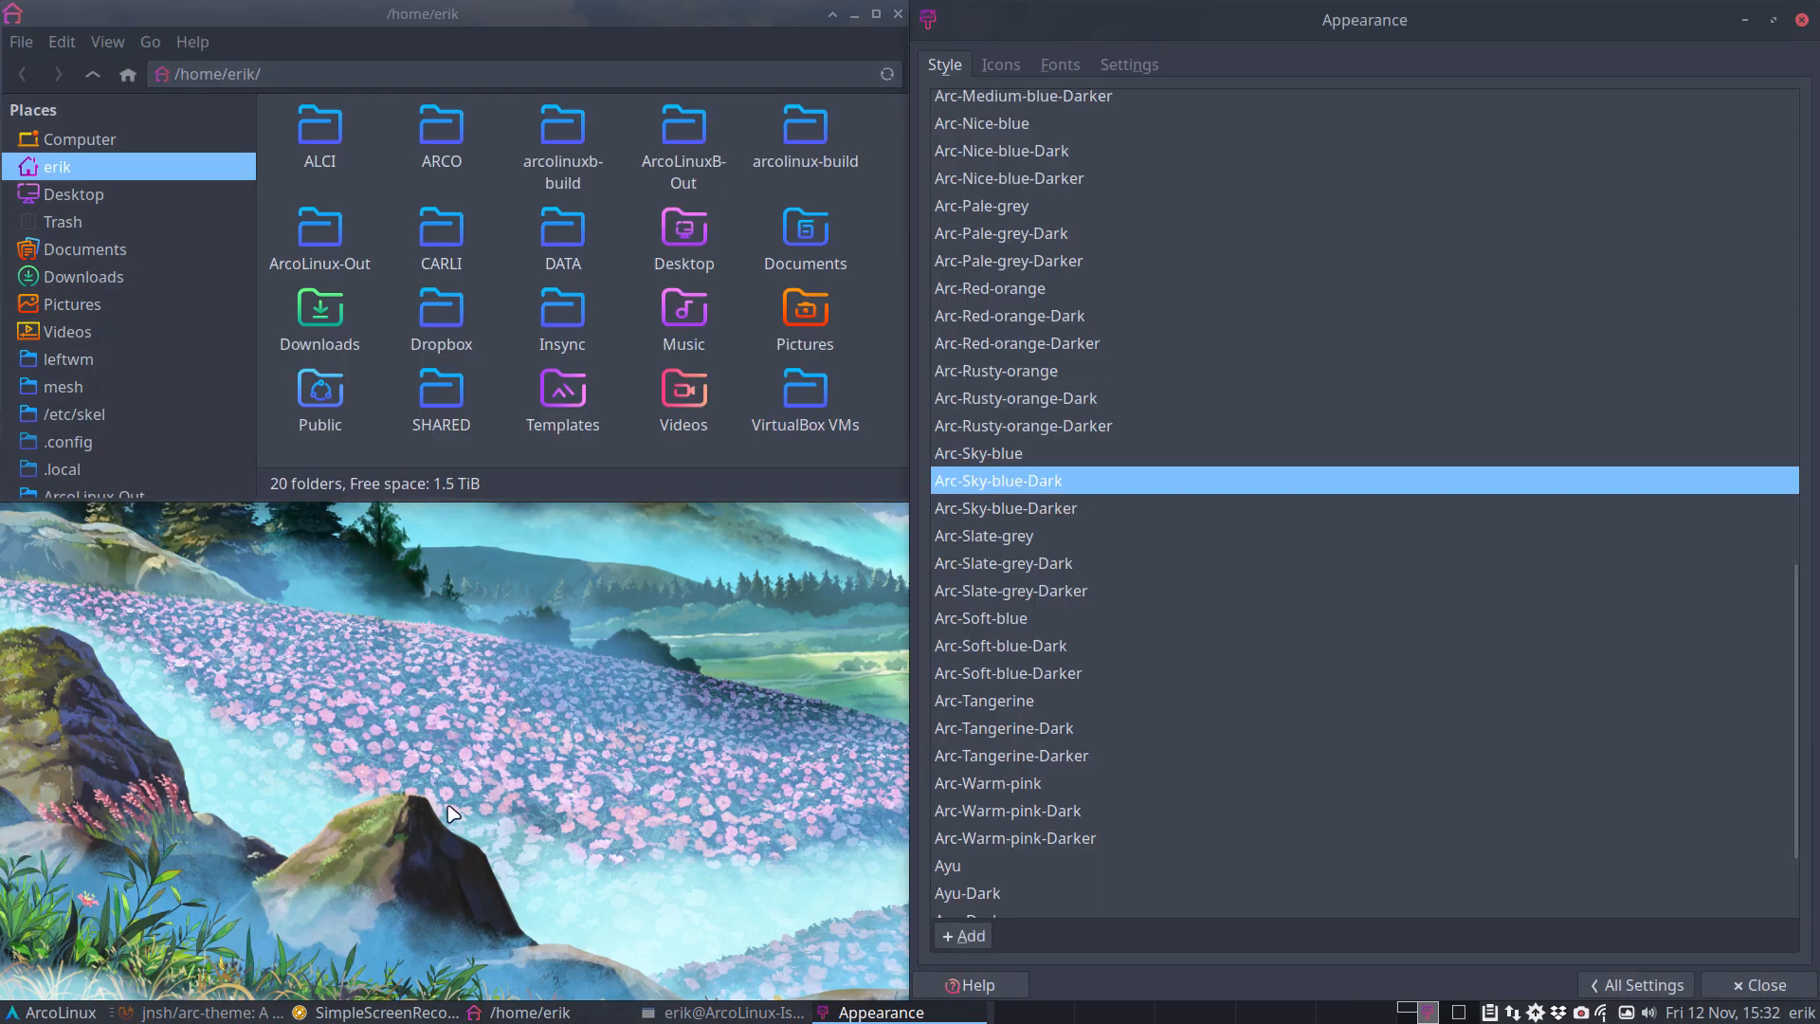
{"action": "left_click", "coordinate": [49, 1011]}
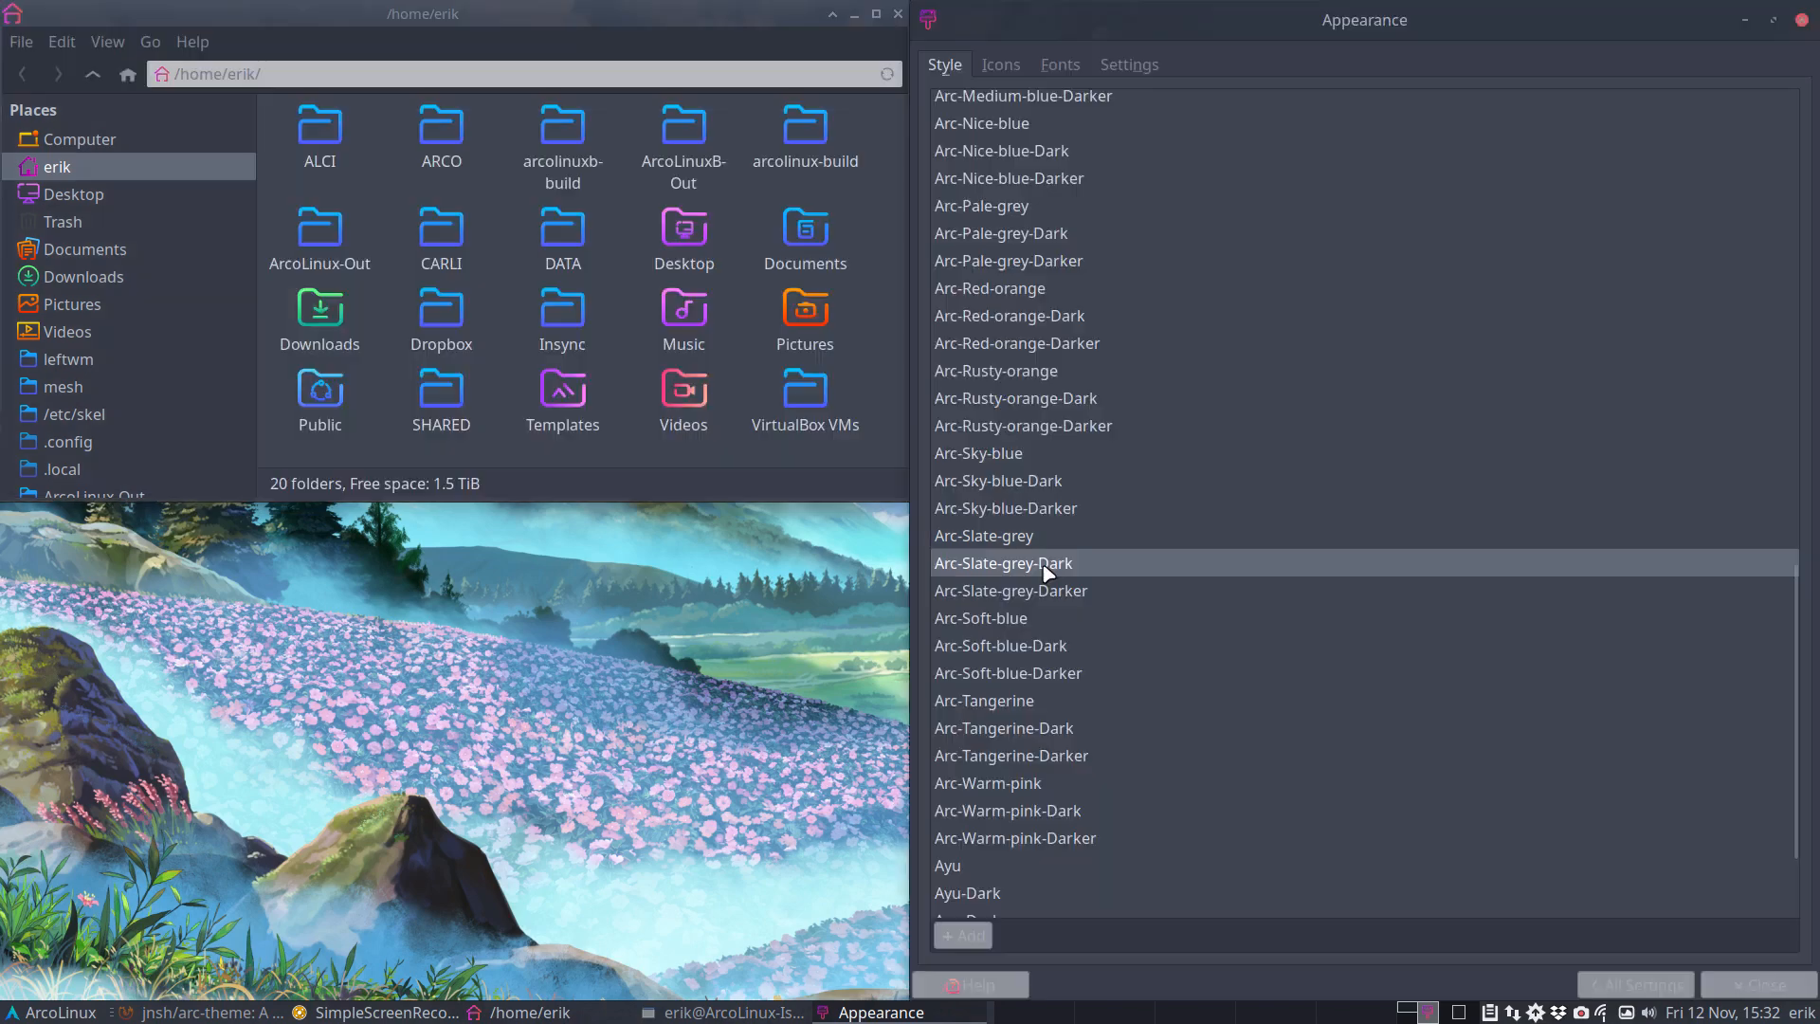
{"action": "left_click", "coordinate": [17, 984]}
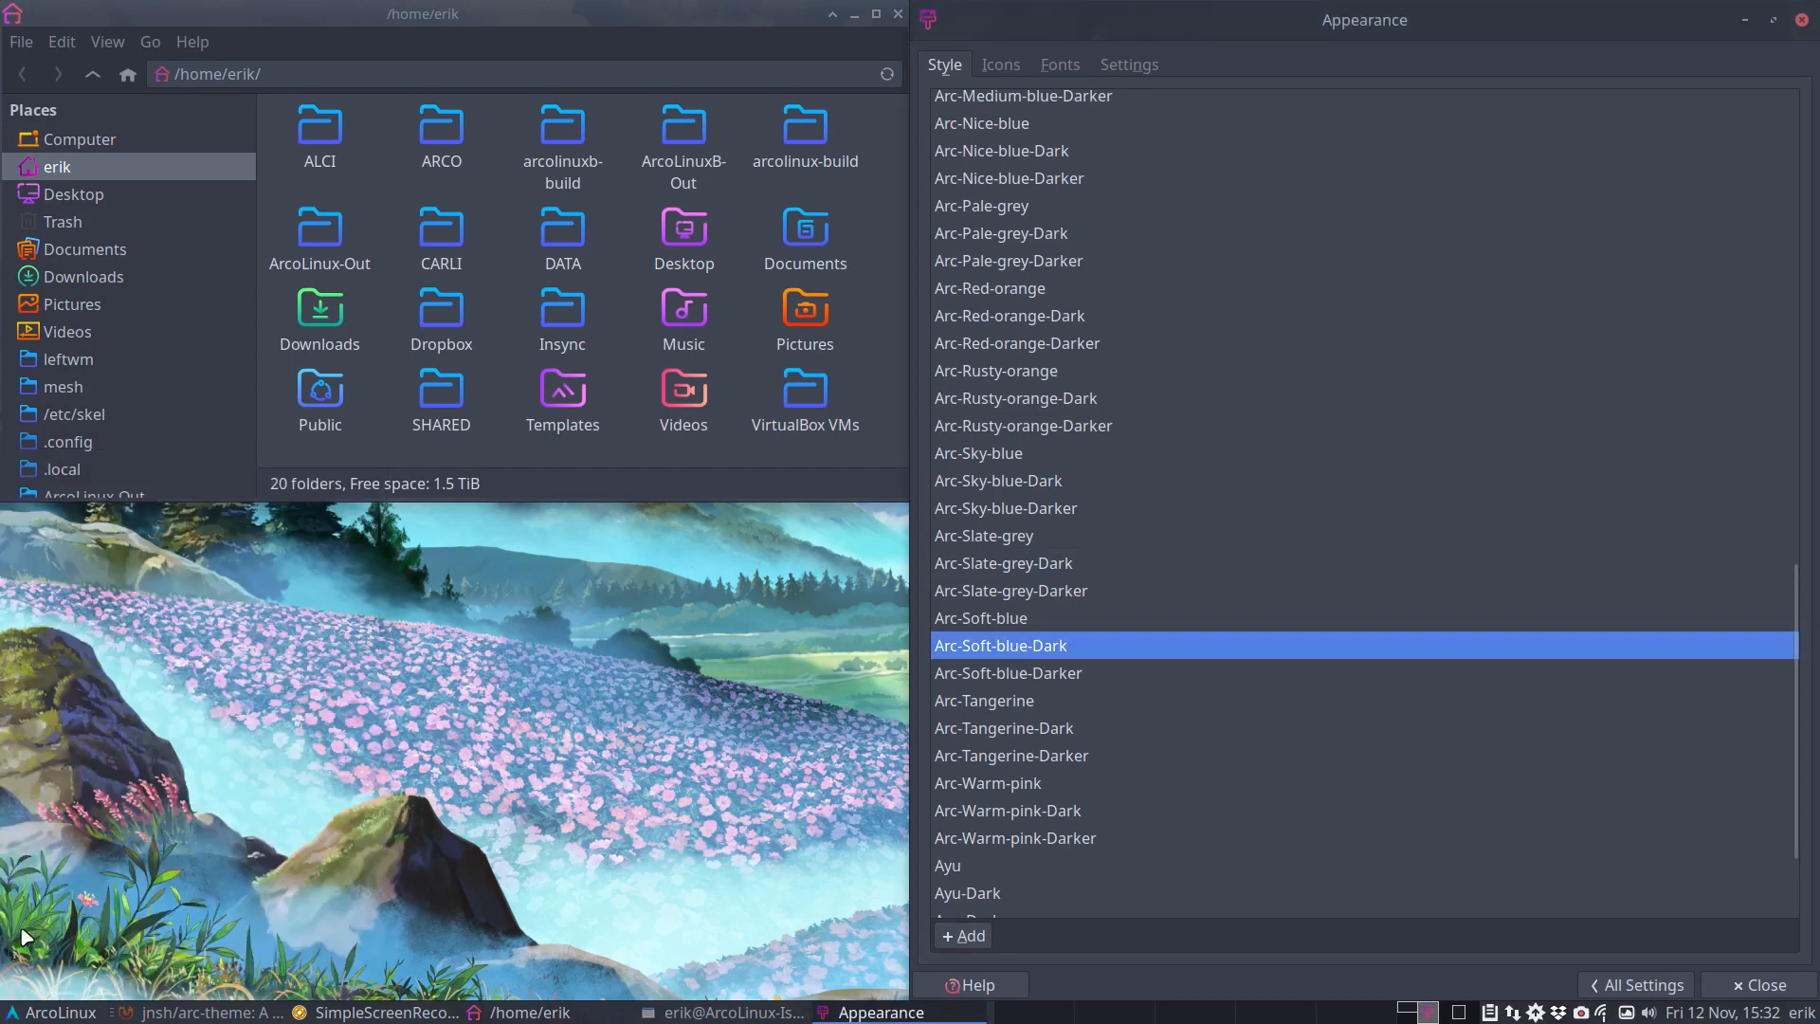
{"action": "left_click", "coordinate": [52, 1013]}
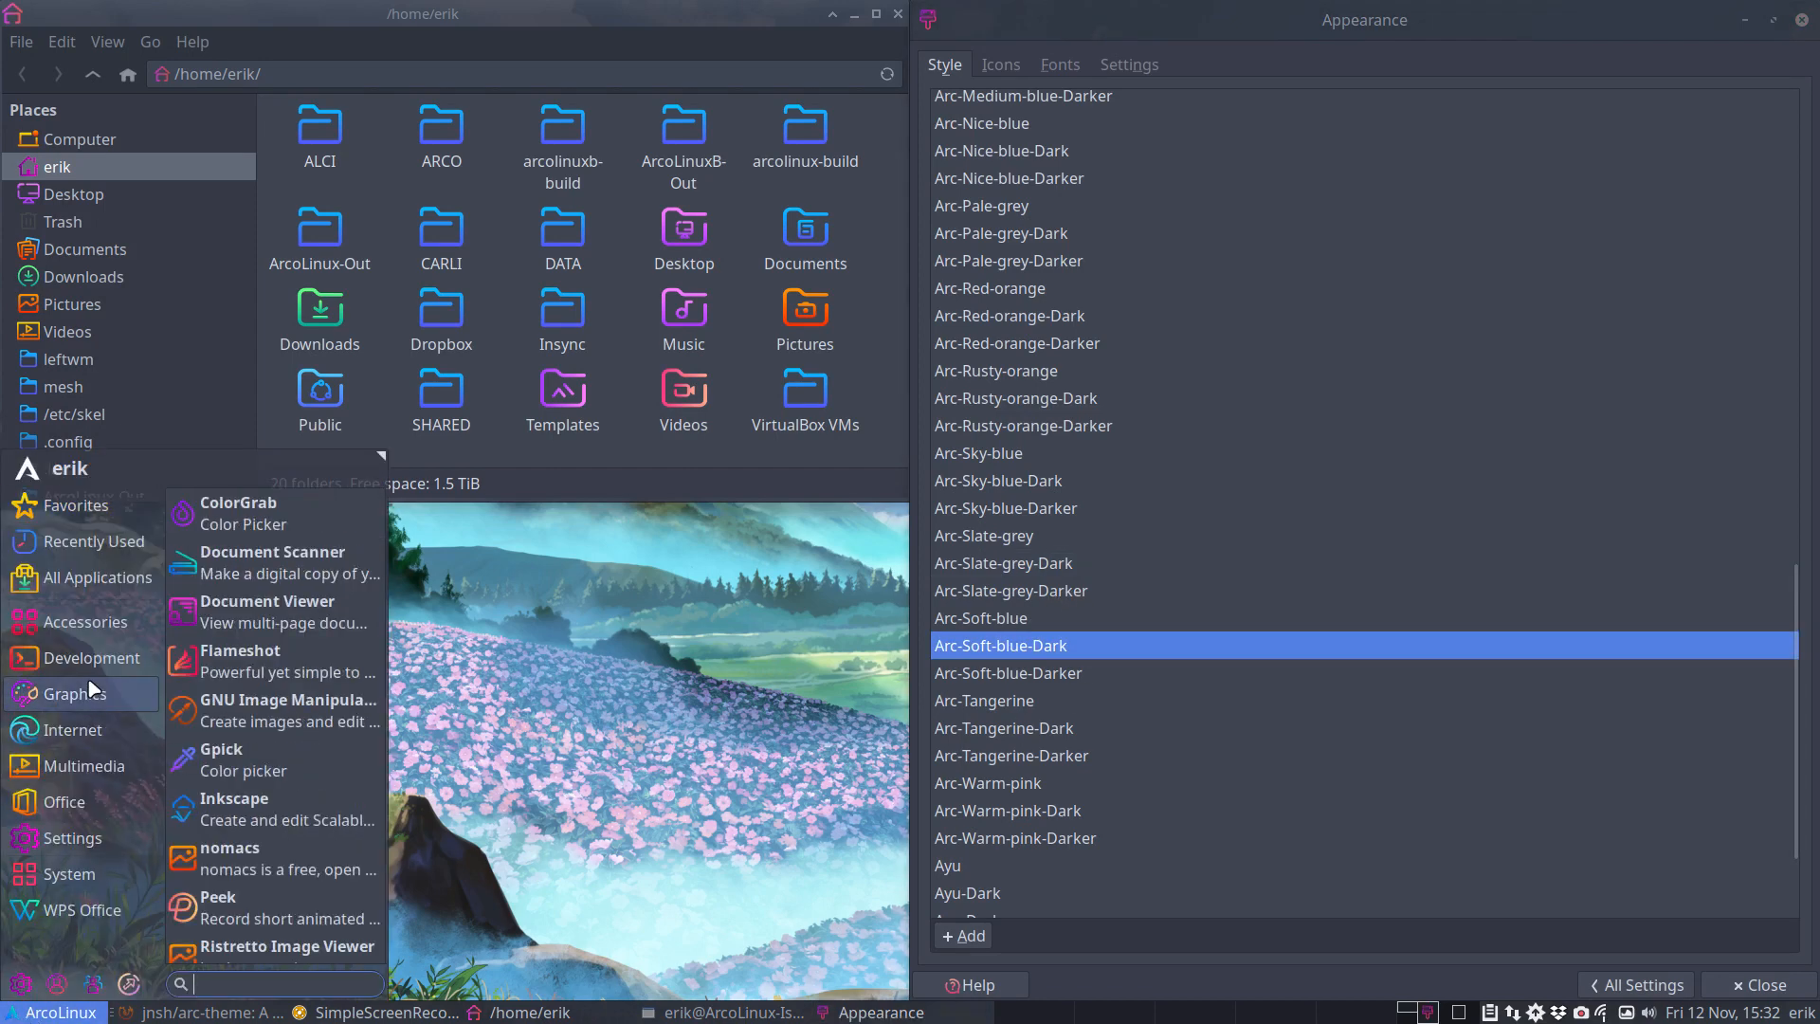
{"action": "left_click", "coordinate": [97, 577]}
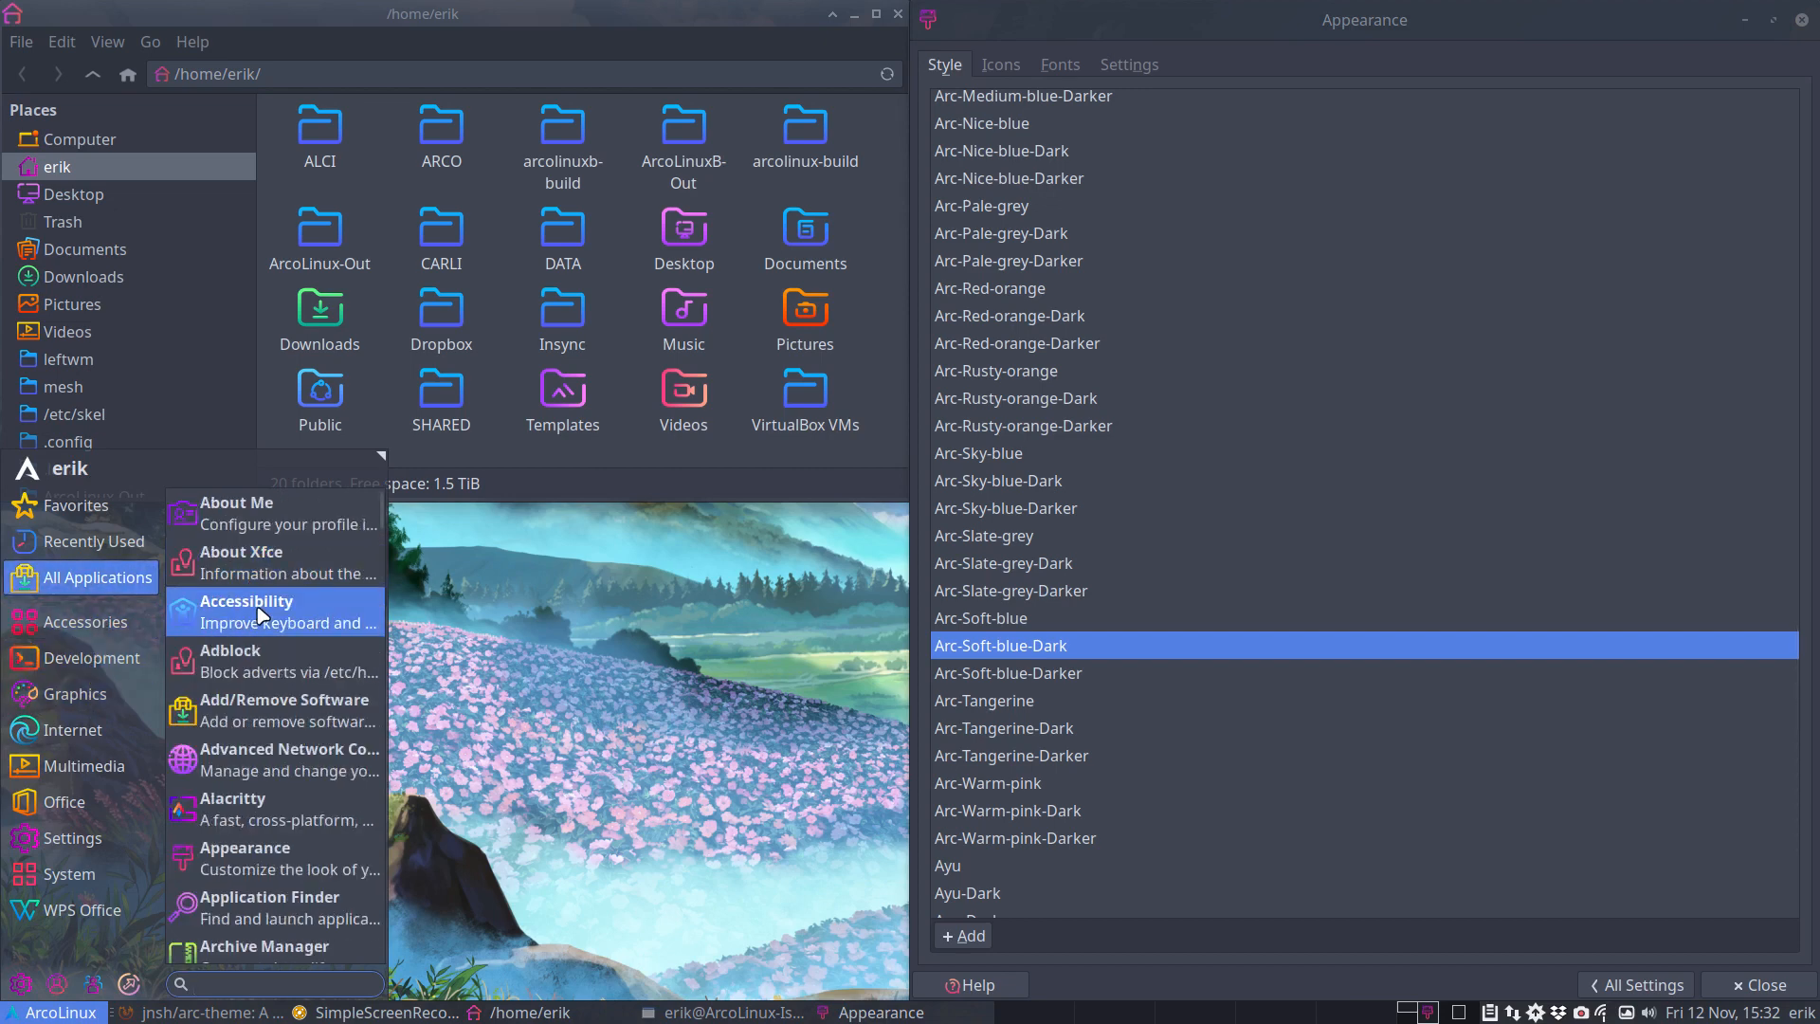
{"action": "mouse_move", "coordinate": [288, 758]}
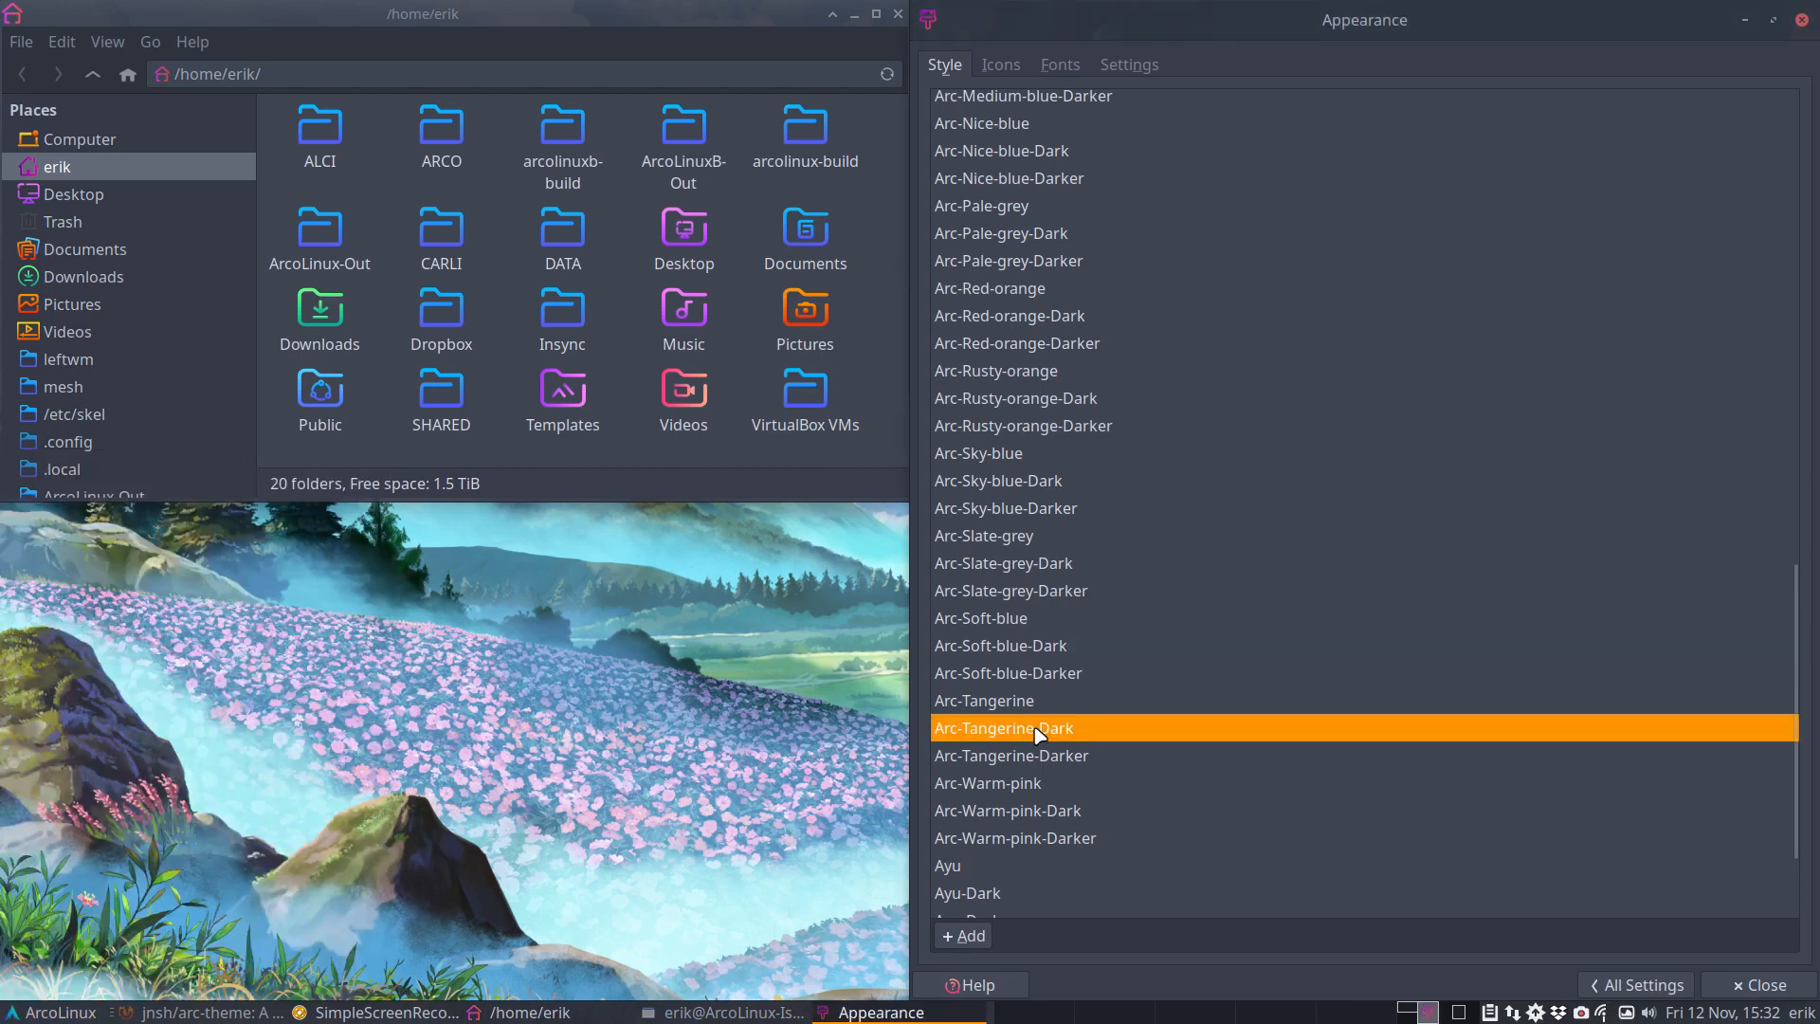
- Try Arc-Warm-pink and Arc-Warm-pink-Dark, then return to Arc-Soft-blue-Dark and preview it
{"action": "left_click", "coordinate": [53, 1011]}
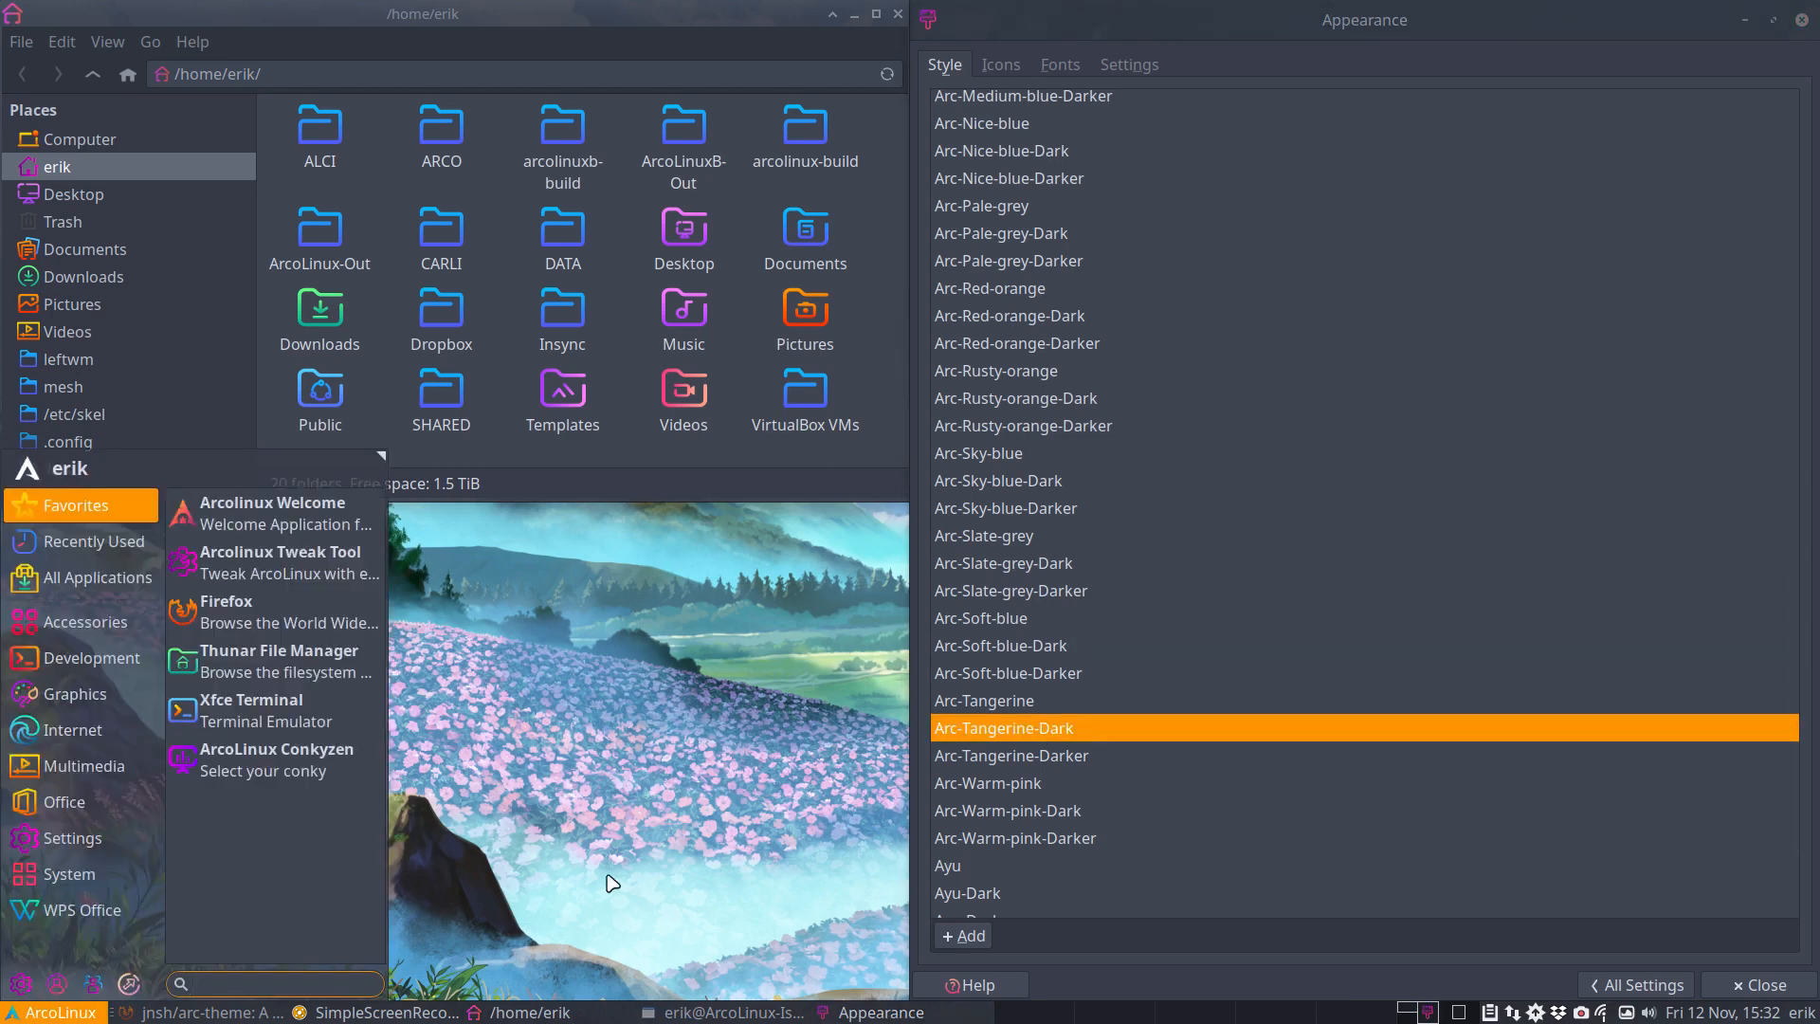
{"action": "left_click", "coordinate": [988, 783]}
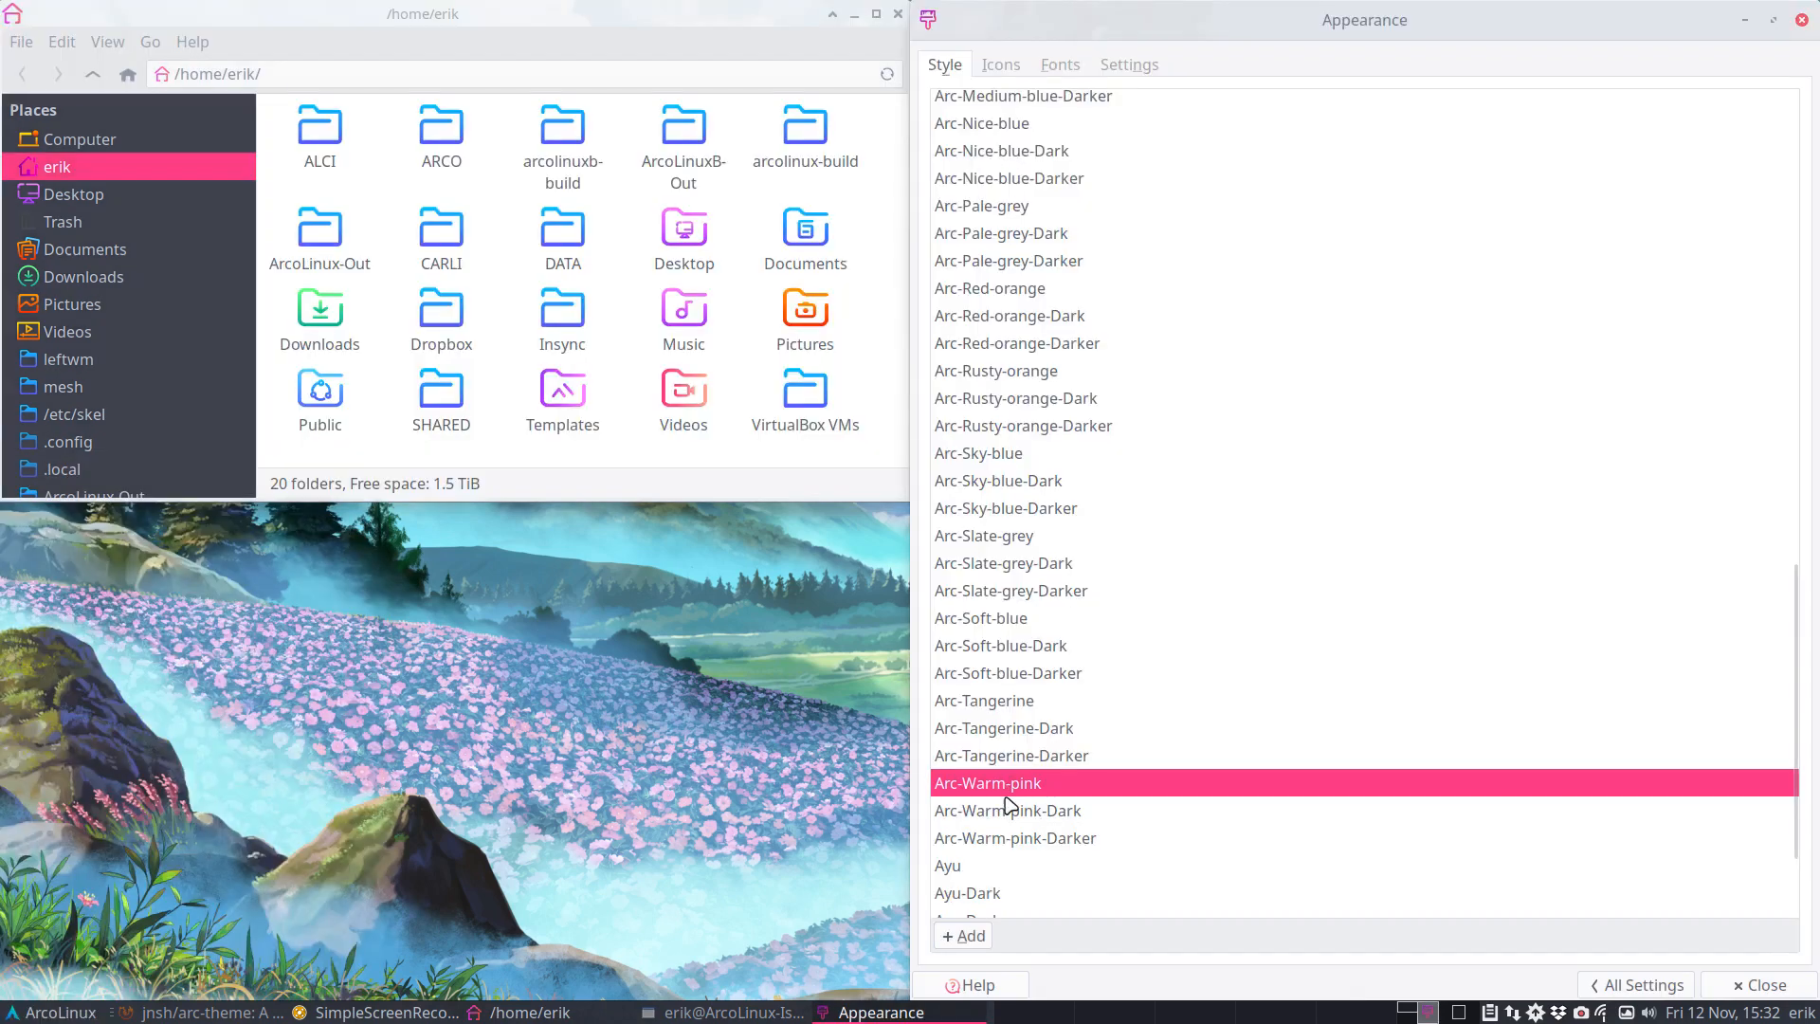
{"action": "left_click", "coordinate": [1007, 810]}
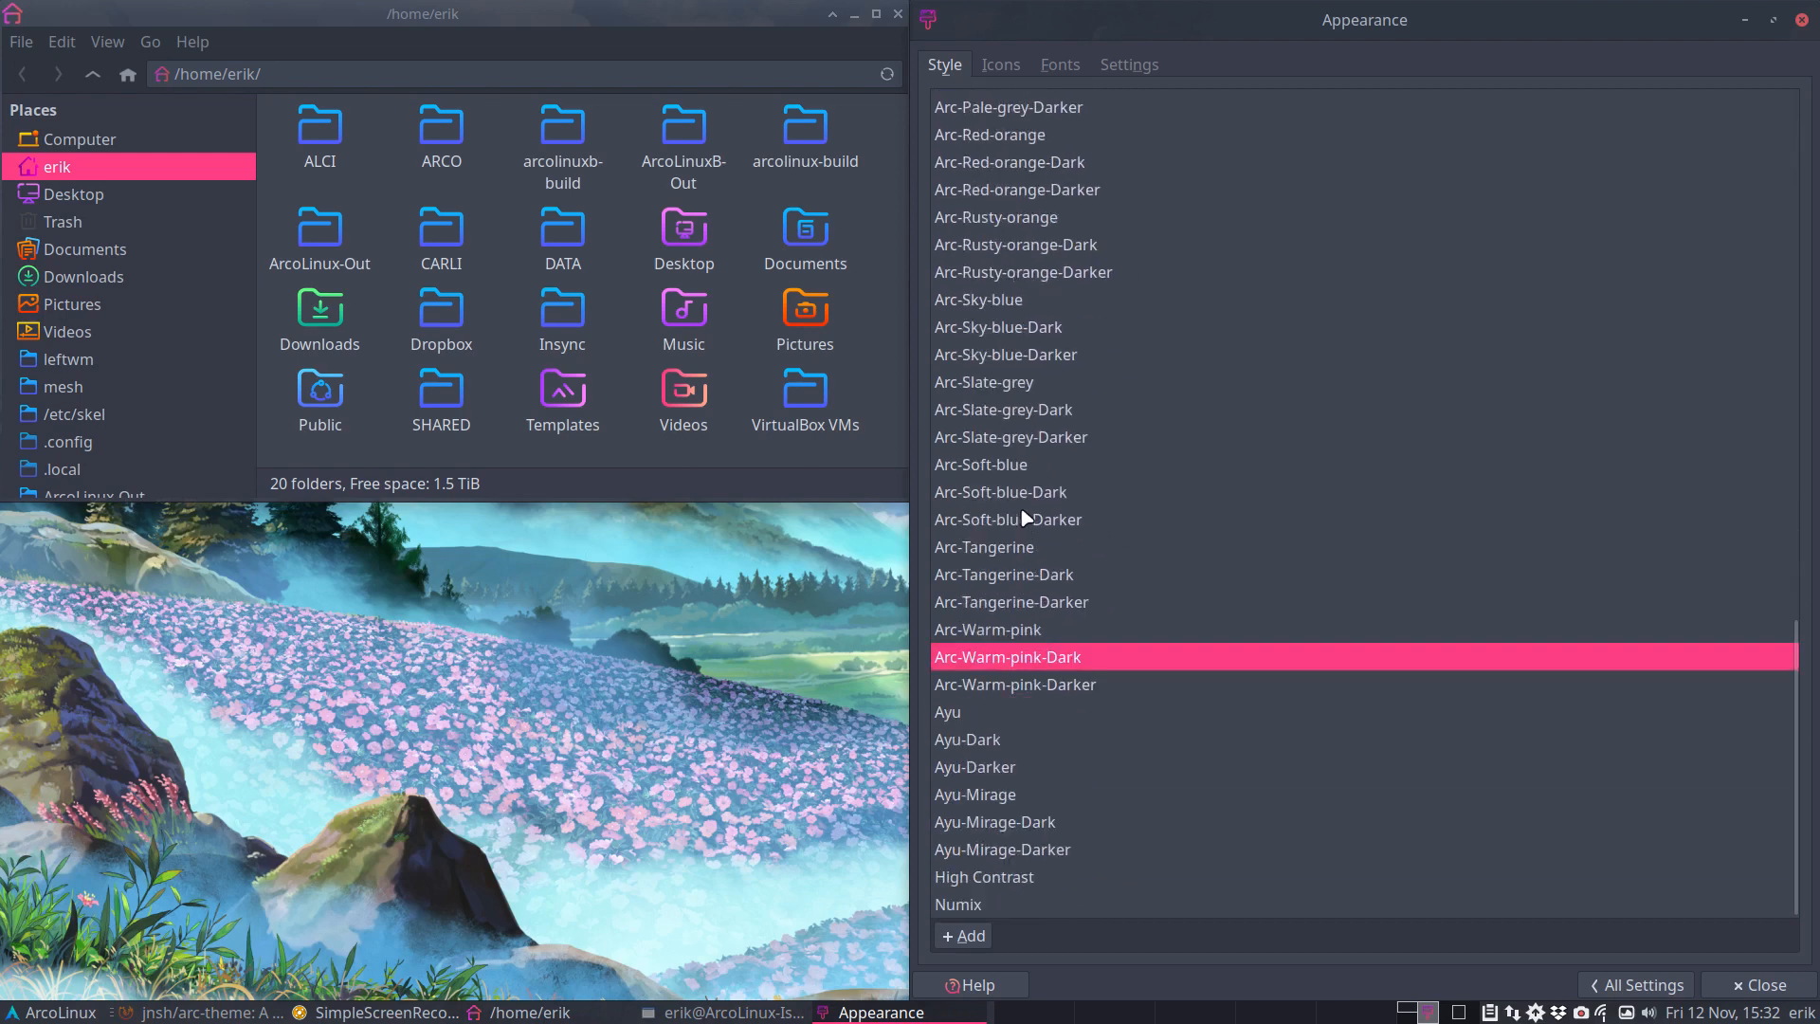
{"action": "left_click", "coordinate": [999, 491]}
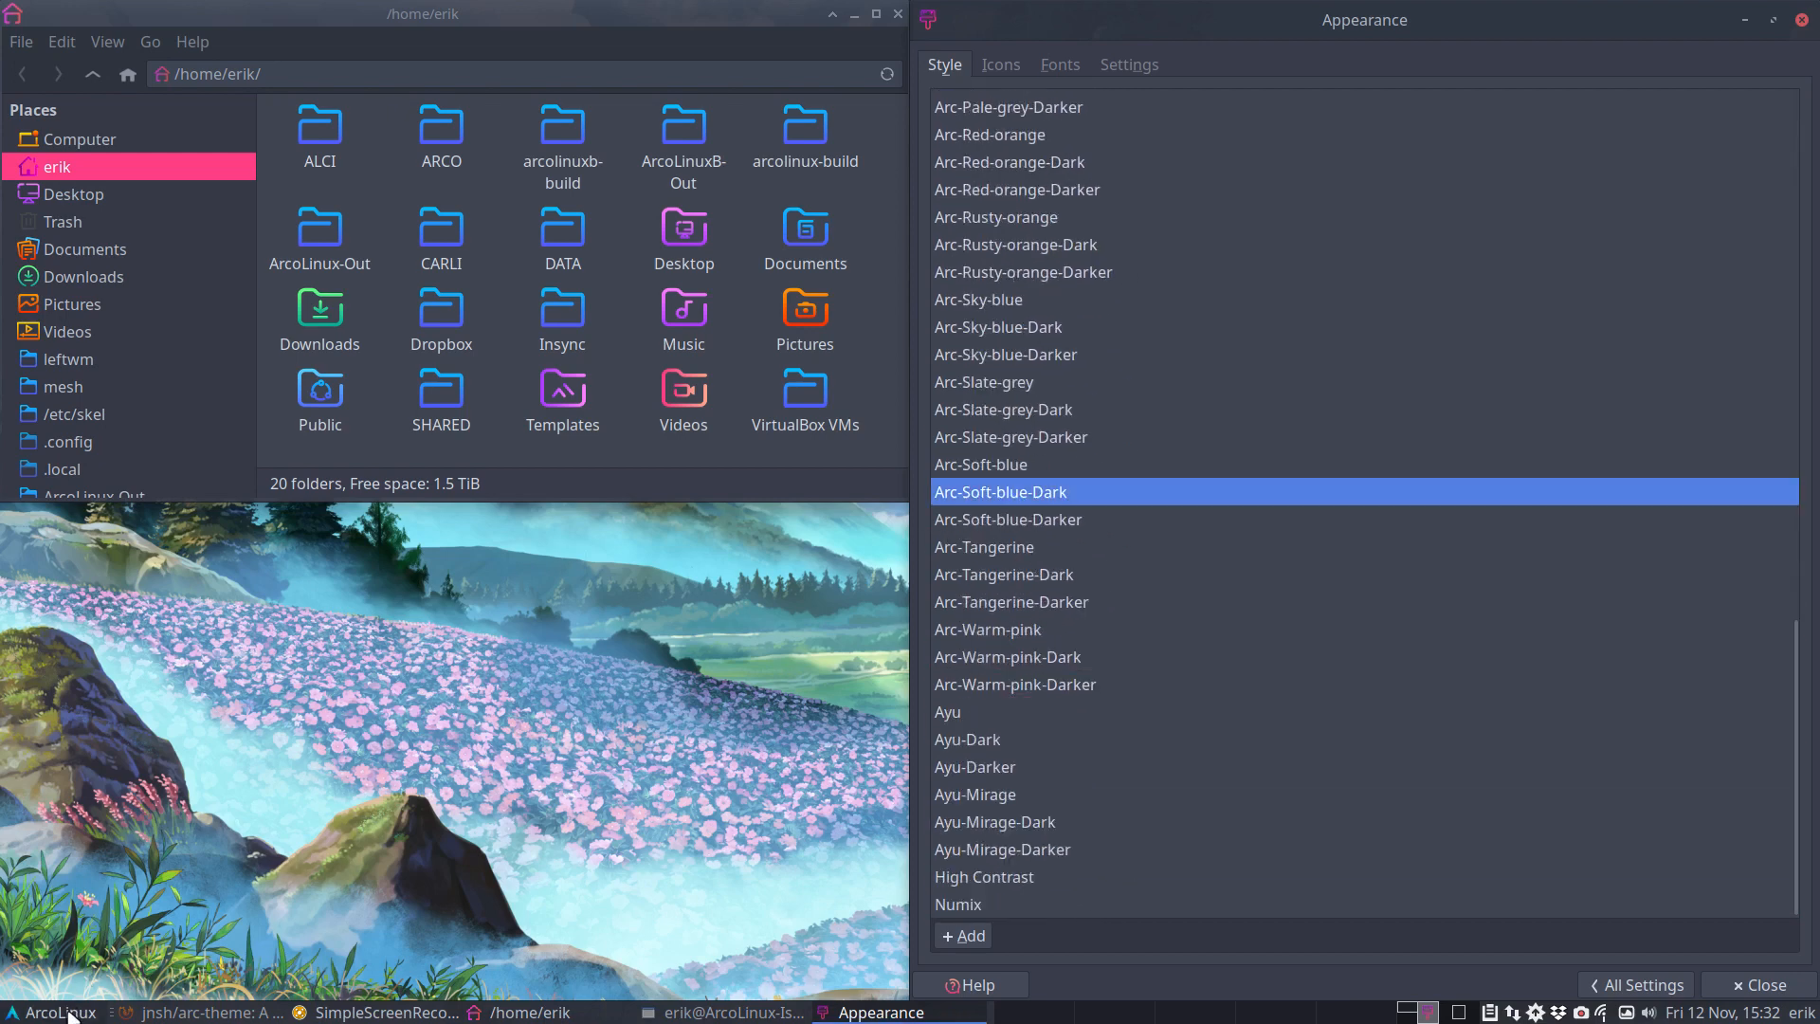
{"action": "left_click", "coordinate": [53, 1012]}
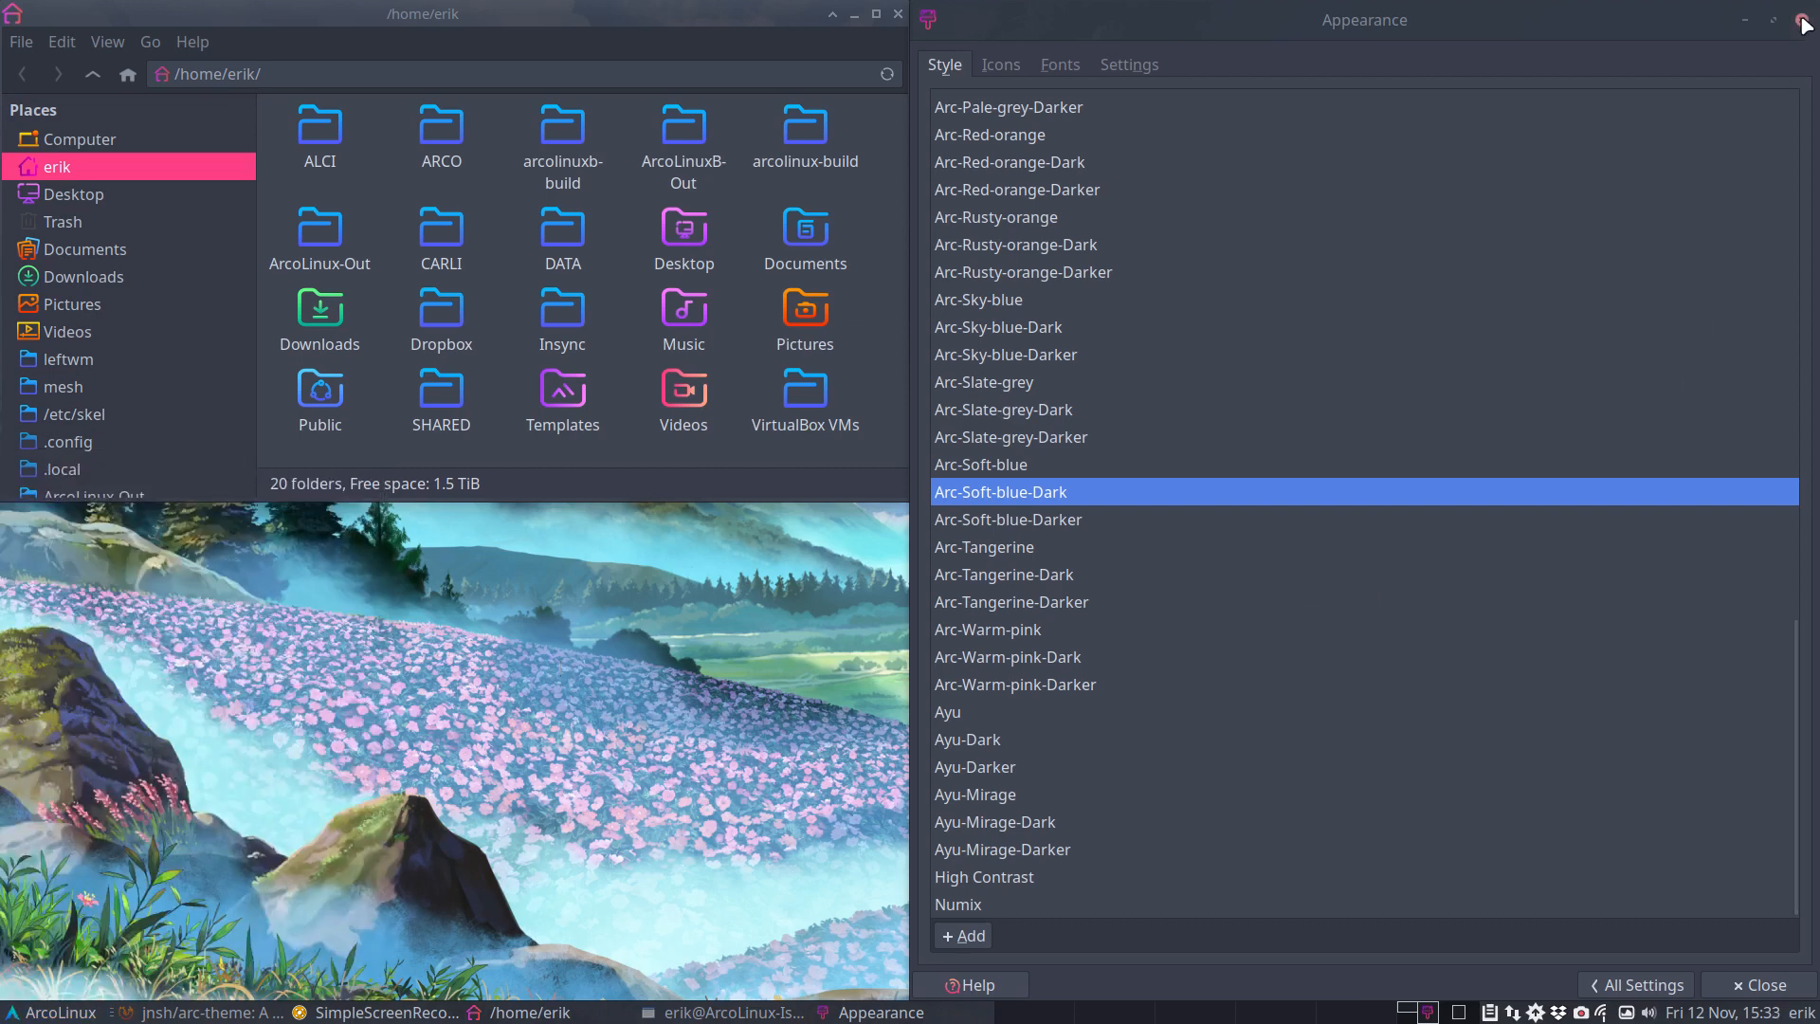
- Close Appearance and install arcolinux-arc-themes-2021-git with sudo pacman -S using Tab completion
{"action": "left_click", "coordinate": [1803, 19]}
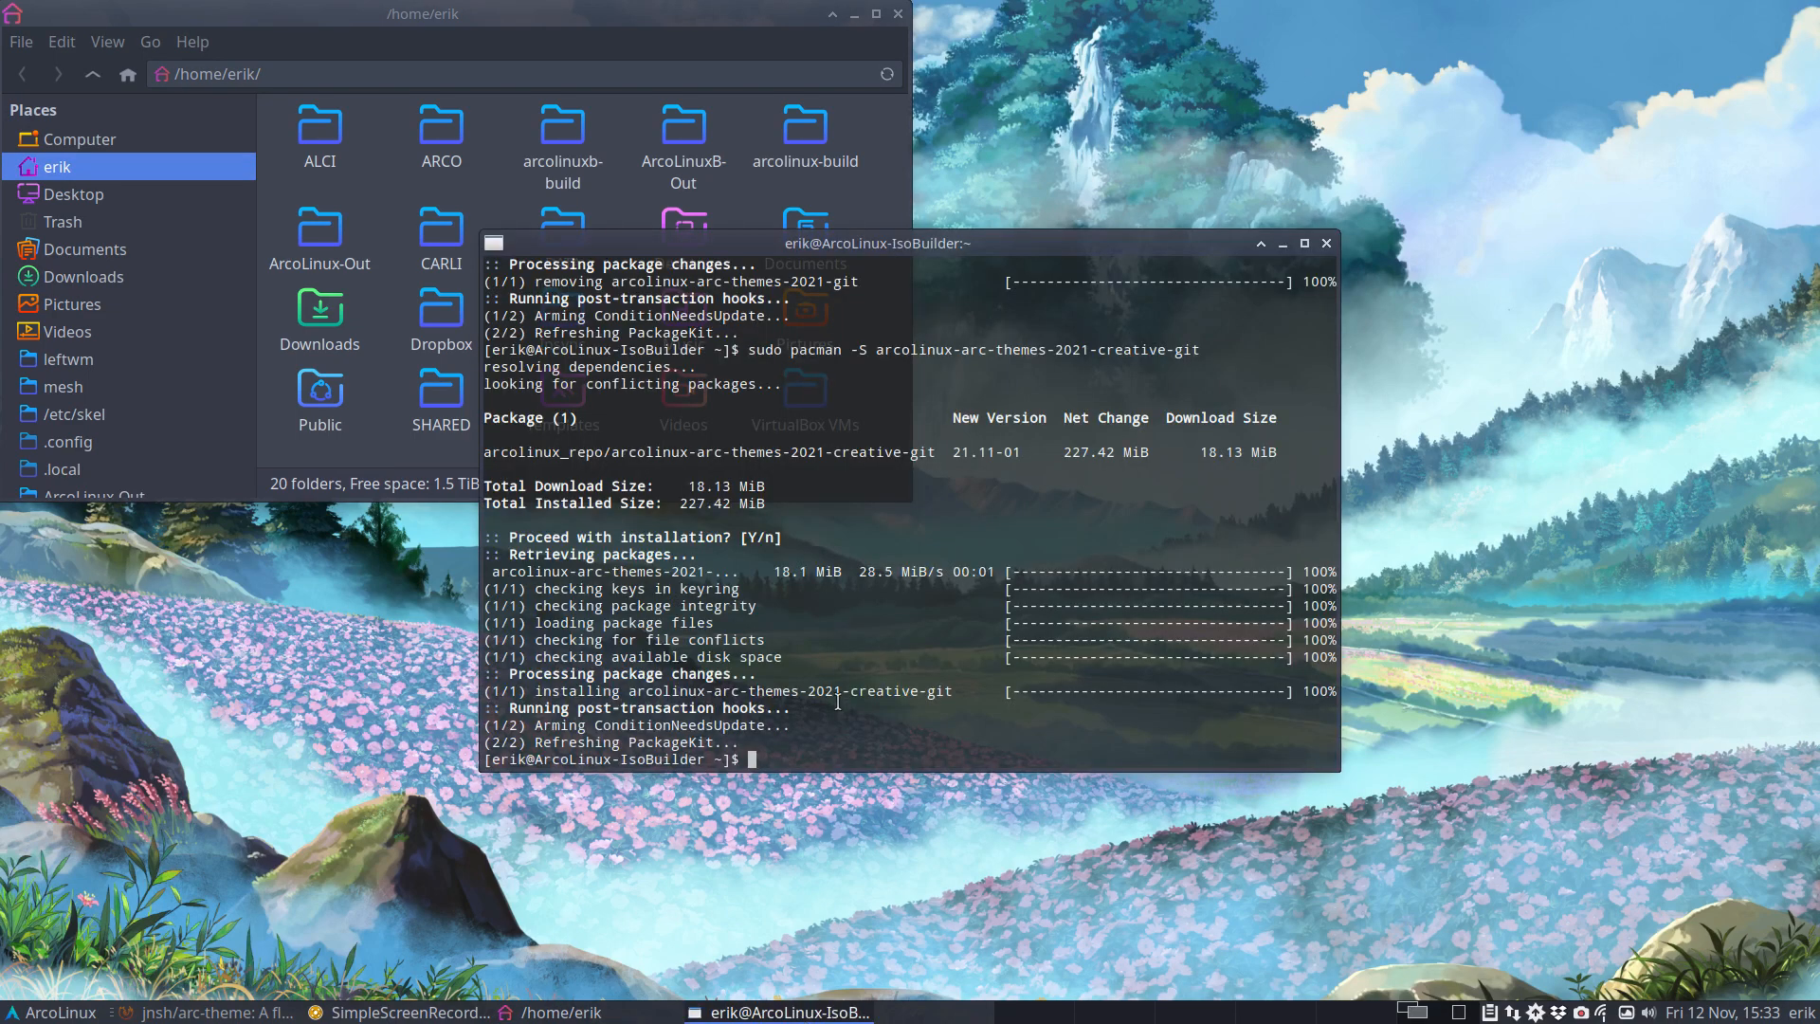
{"action": "type", "text": "sudo pacman -S arcolinux-arc-themes-2021-creative-git"}
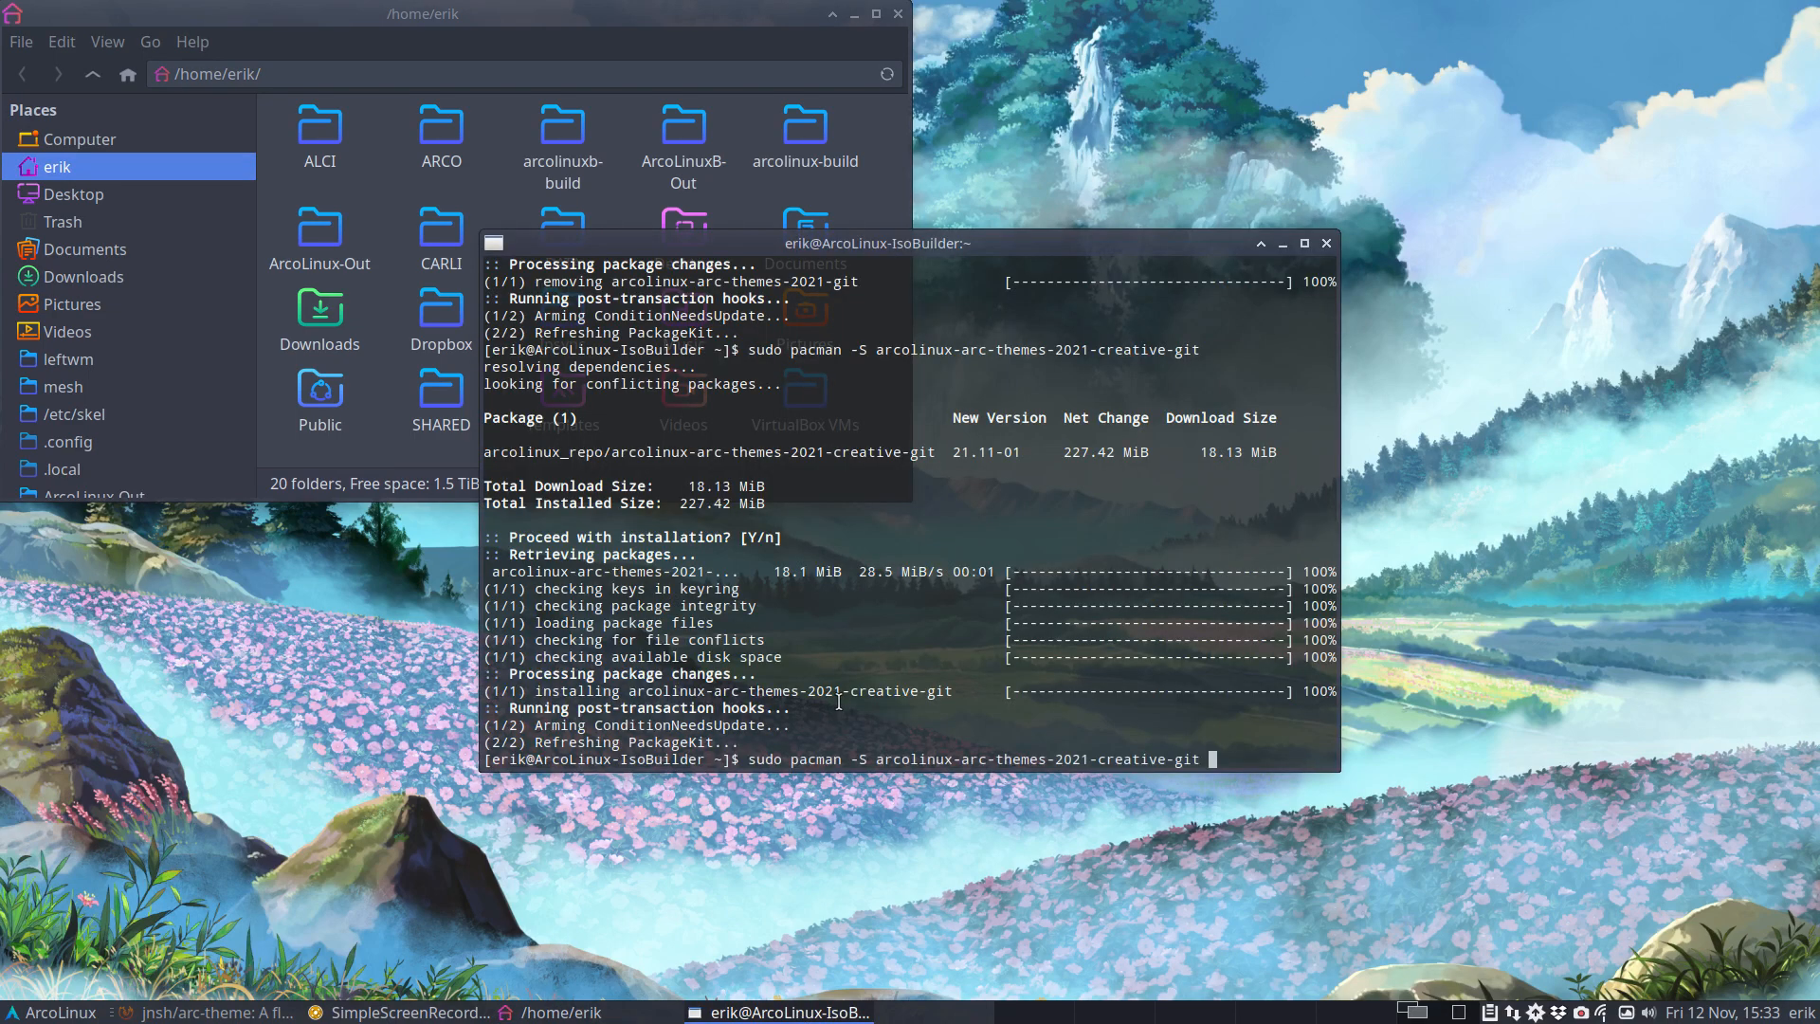
{"action": "key", "text": "BackSpace"}
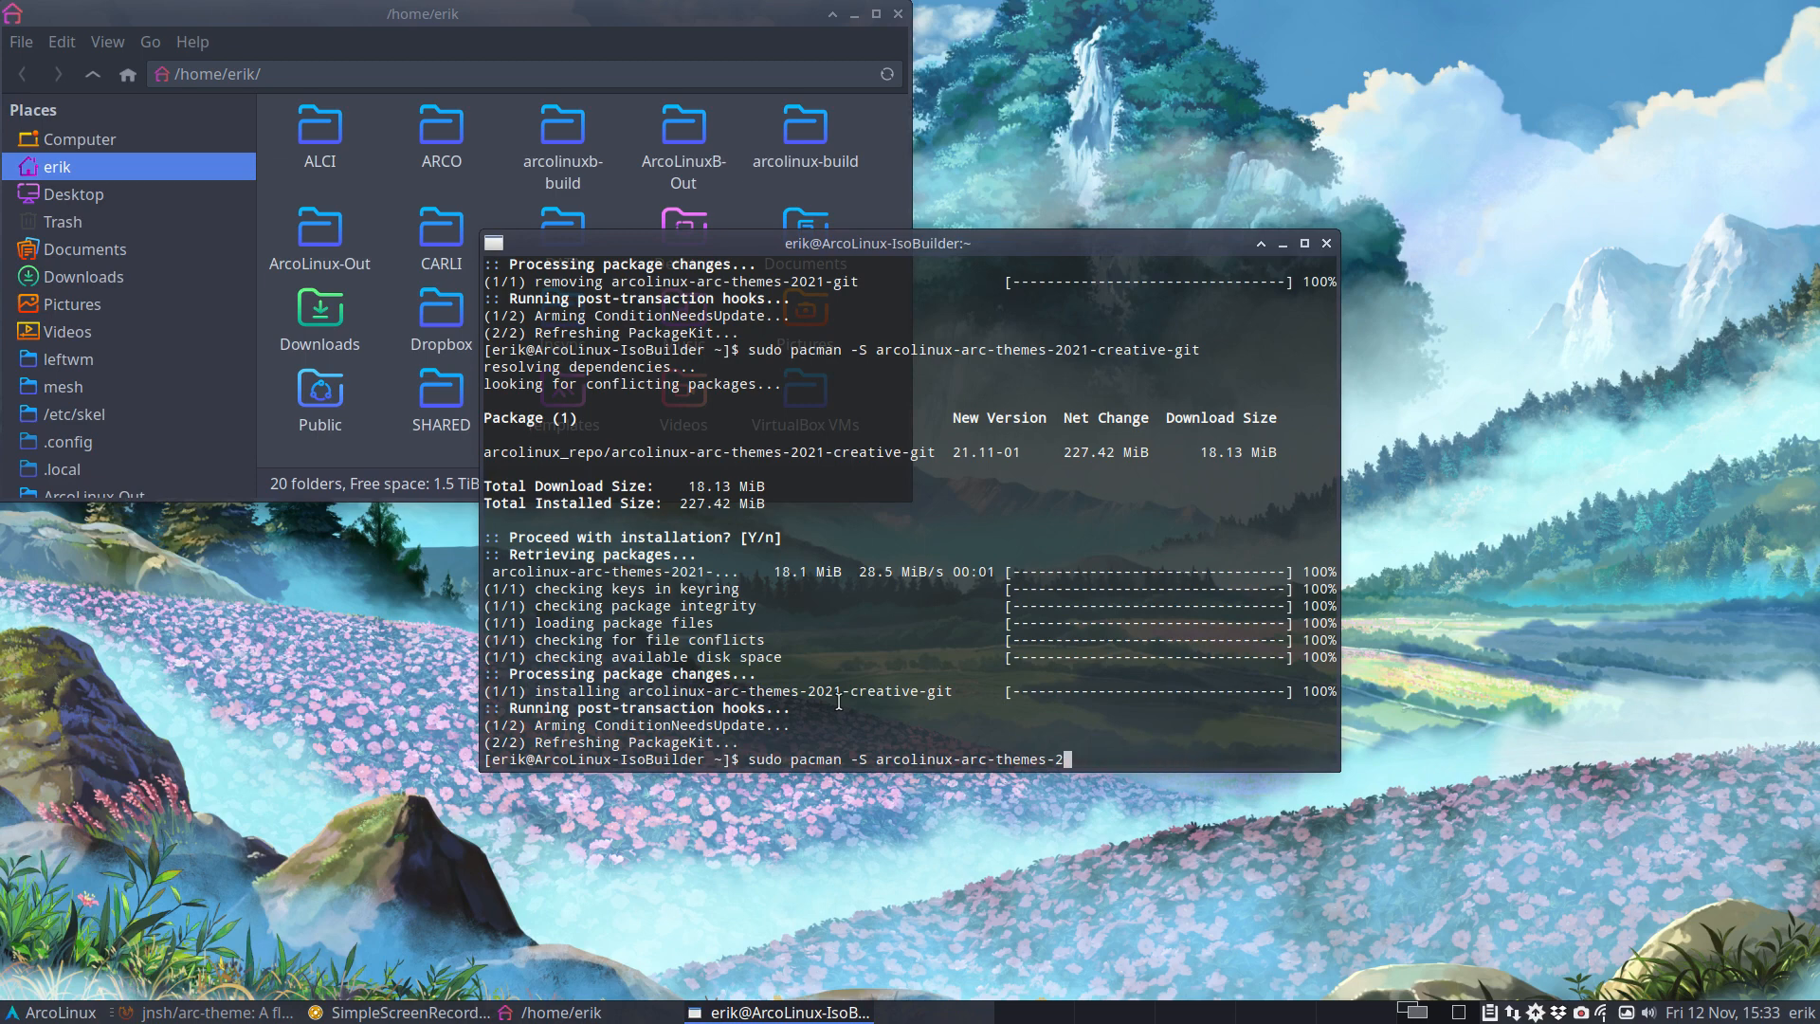
{"action": "key", "text": "BackSpace"}
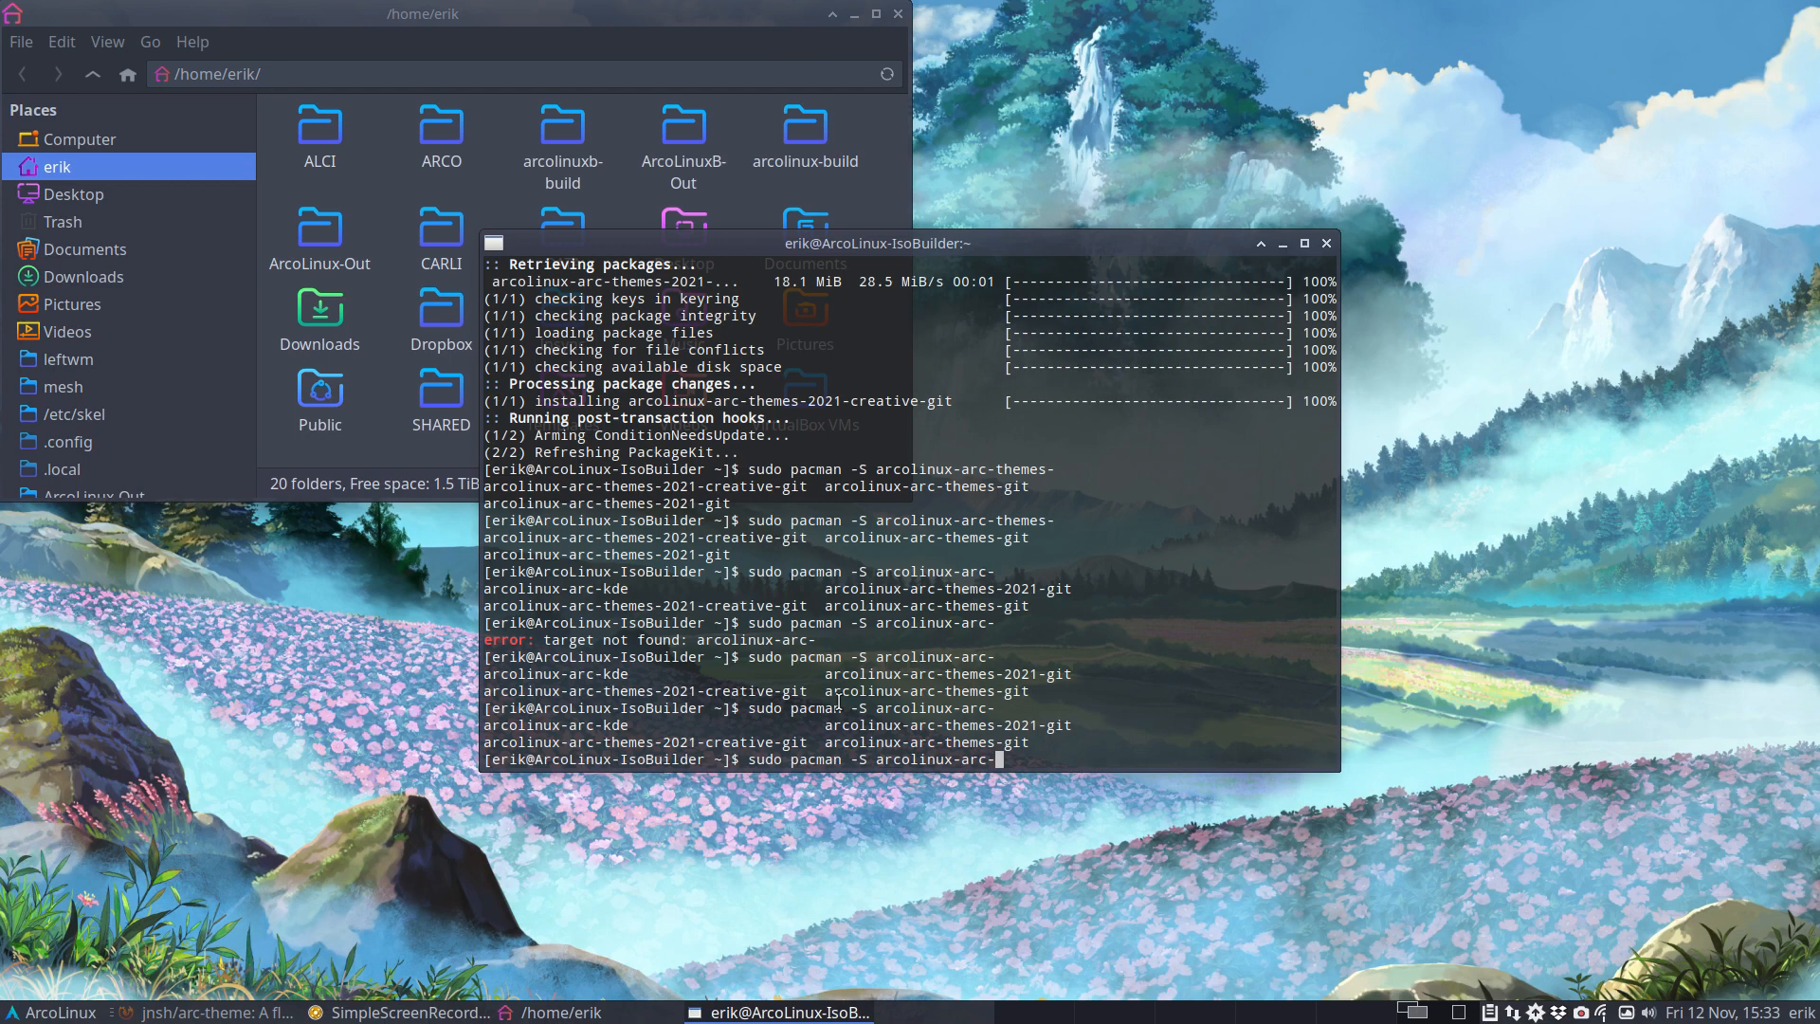
{"action": "type", "text": "202"}
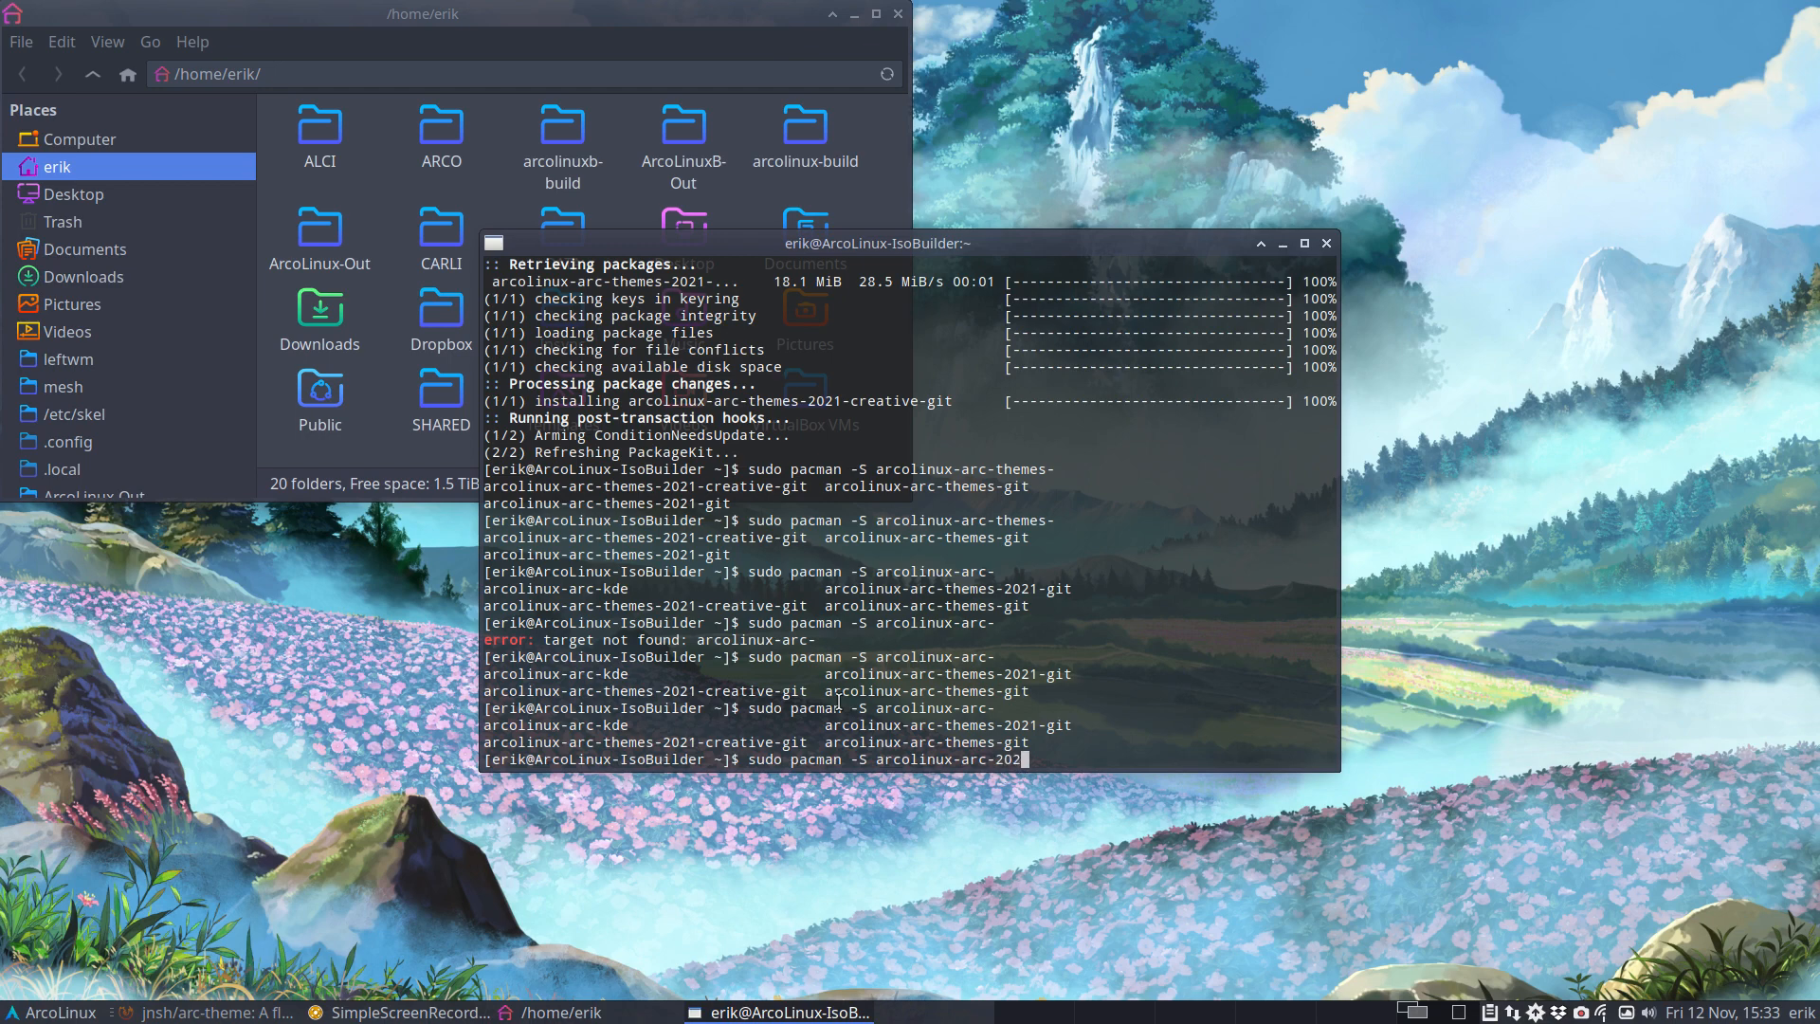
{"action": "key", "text": "BackSpace"}
{"action": "type", "text": "themes-"}
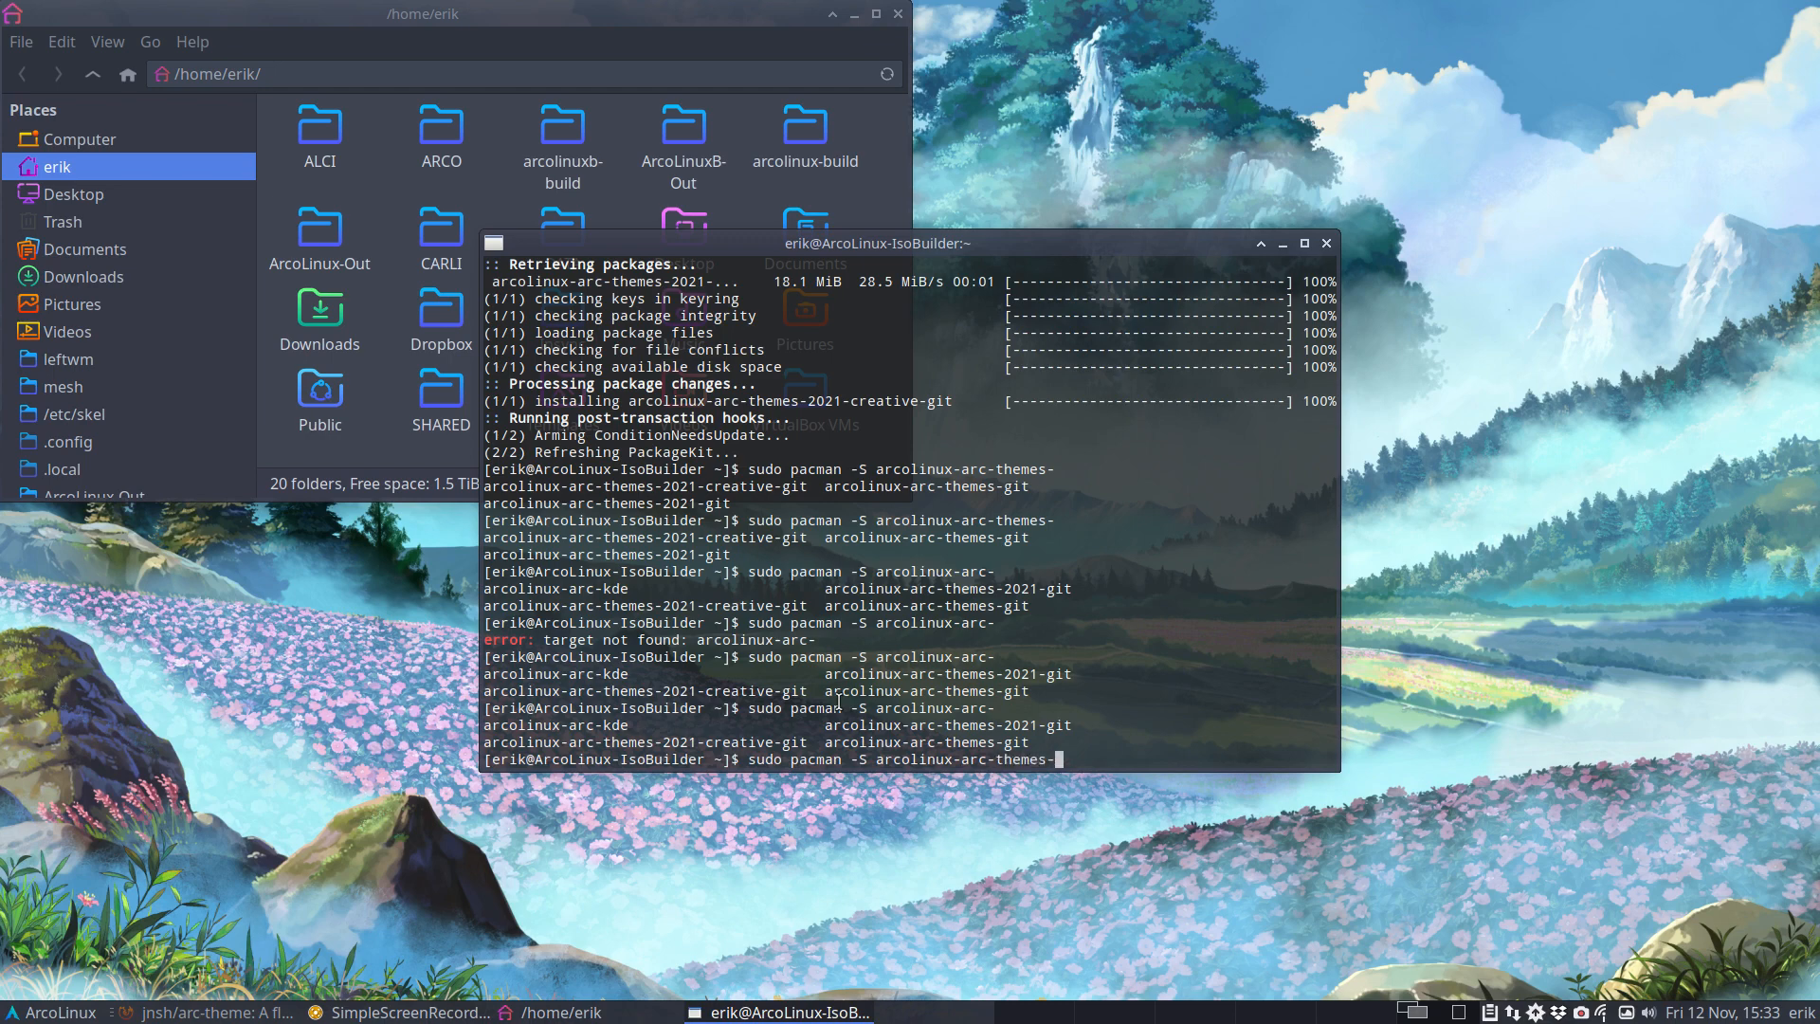
{"action": "type", "text": "2021-git"}
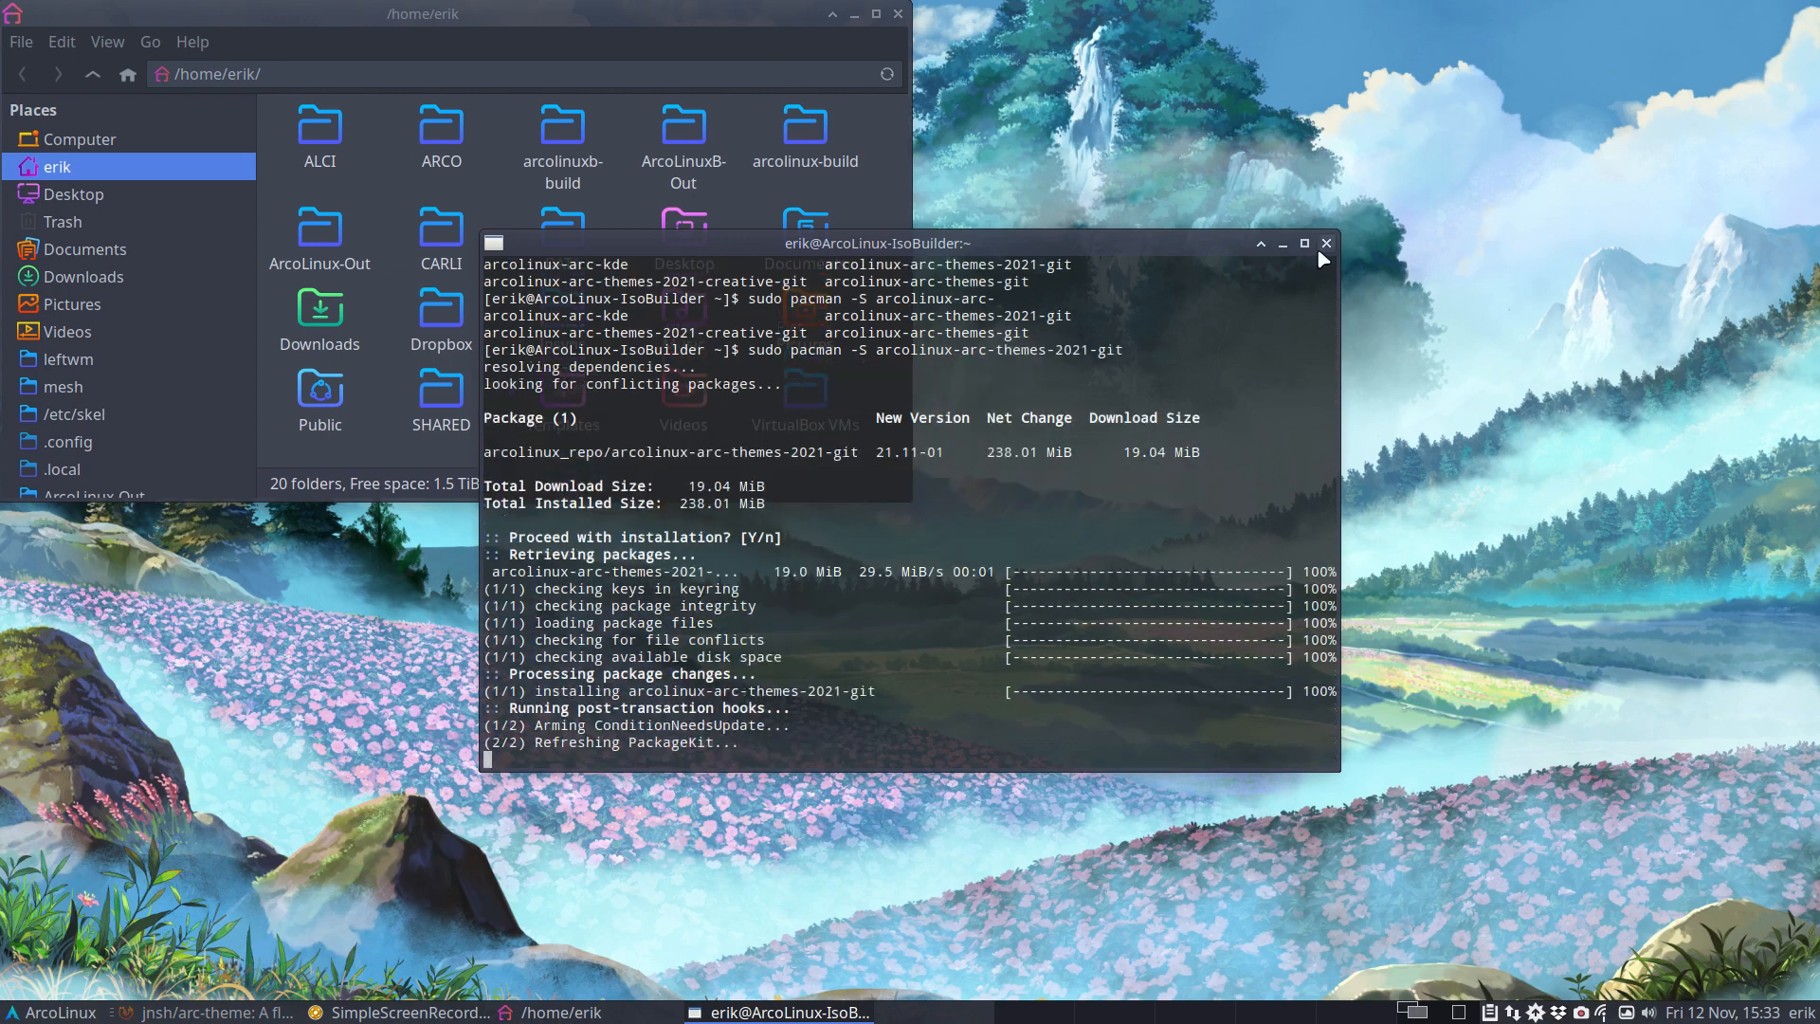
{"action": "left_click", "coordinate": [1281, 242]}
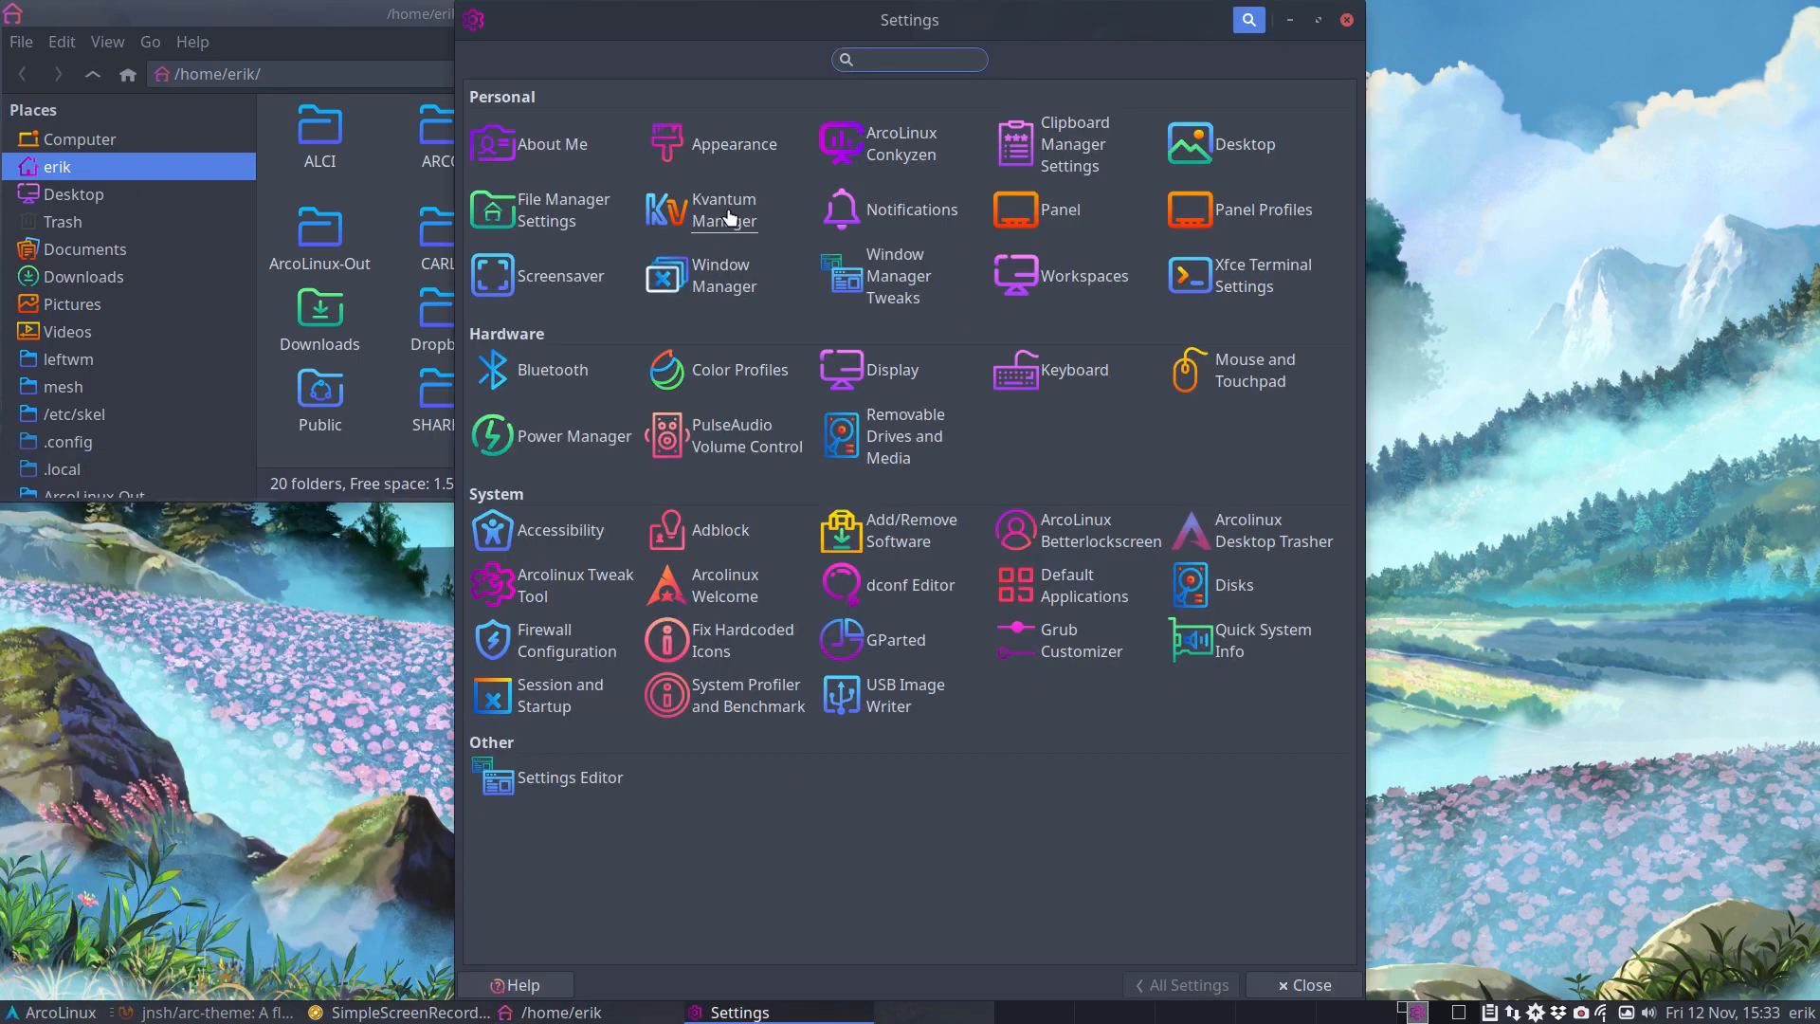
- Reopen Appearance from Settings Manager to show the Arc style list from the top
{"action": "left_click", "coordinate": [736, 142]}
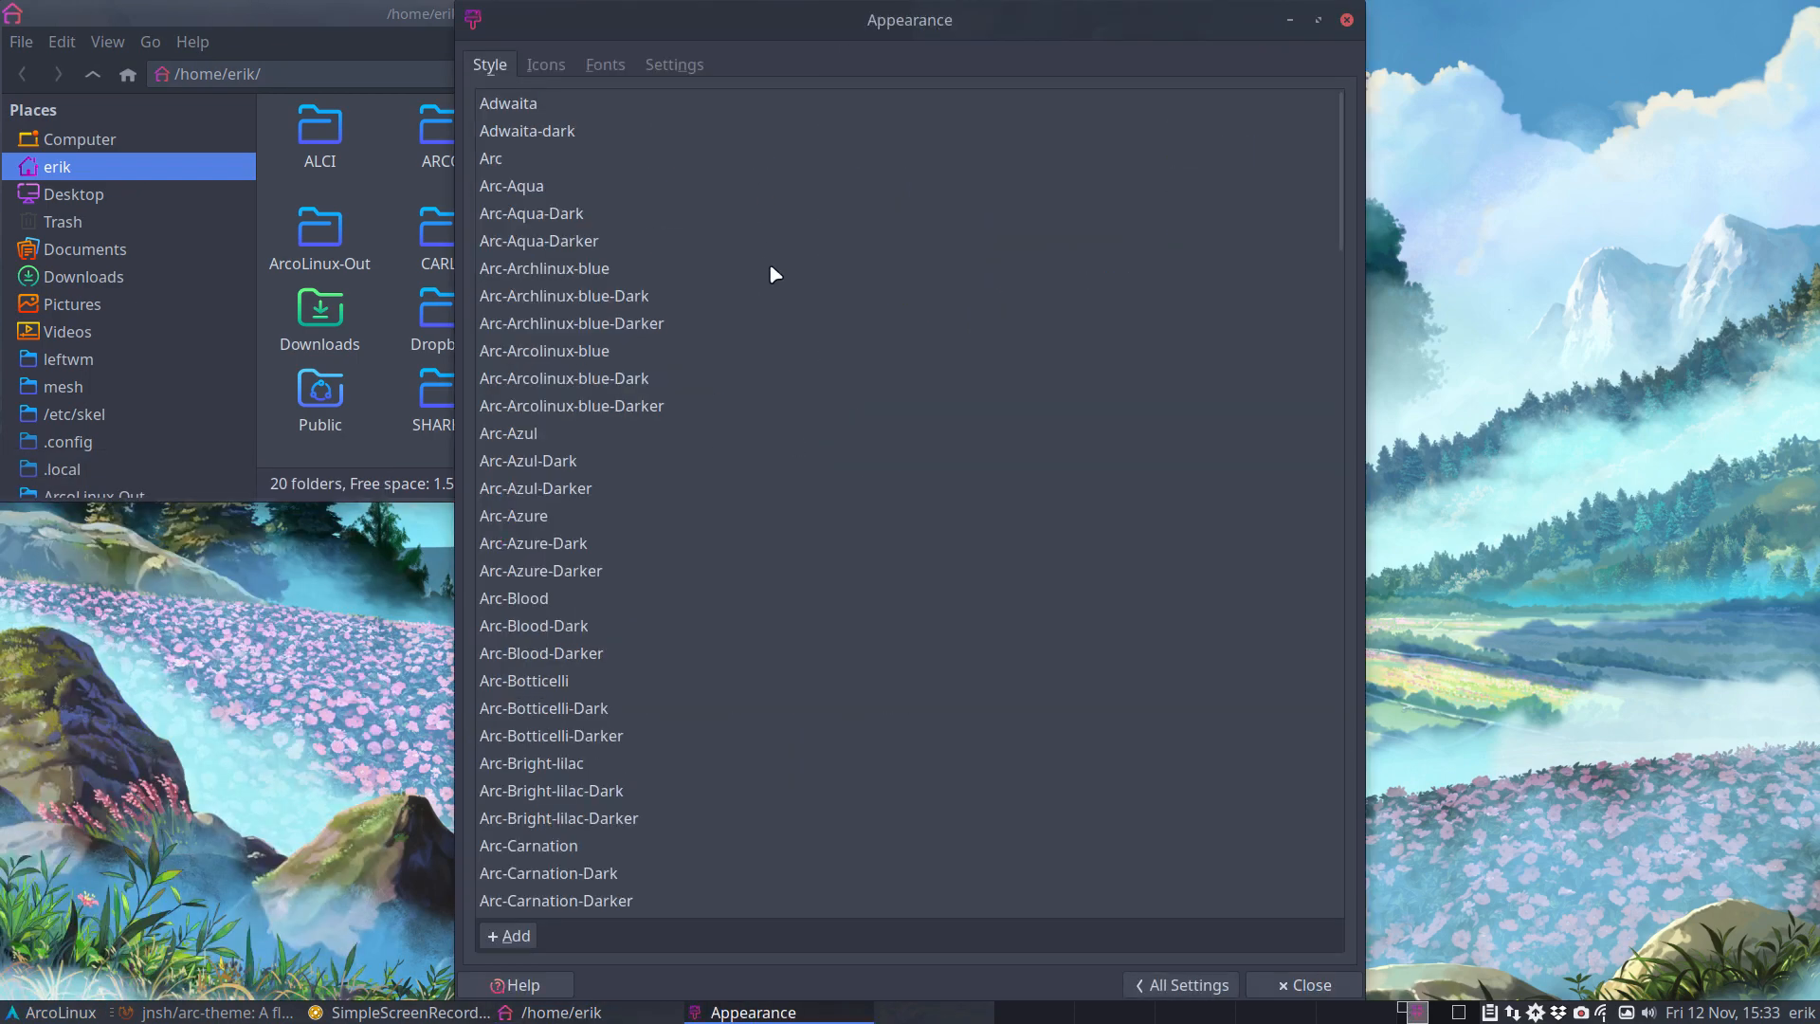